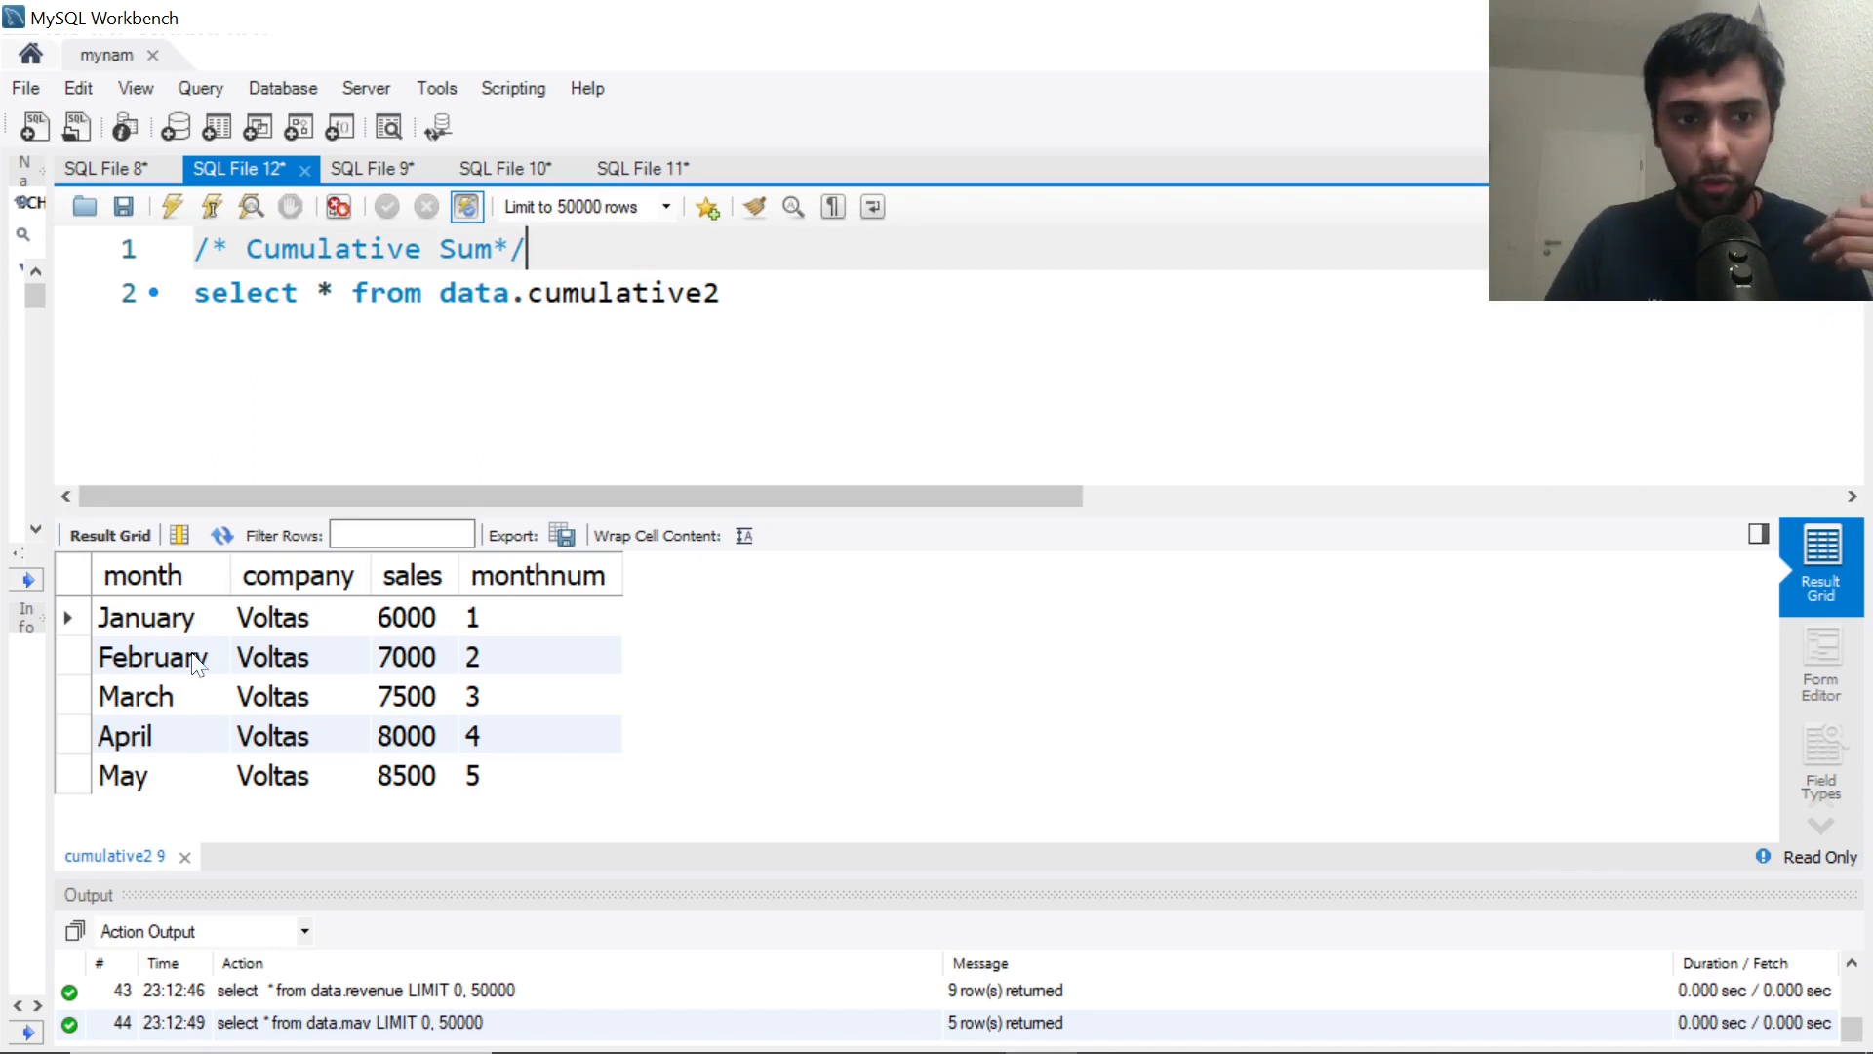
Review the Voltas monthly sales rows: January 6000, February 7000, May 8500
click(150, 656)
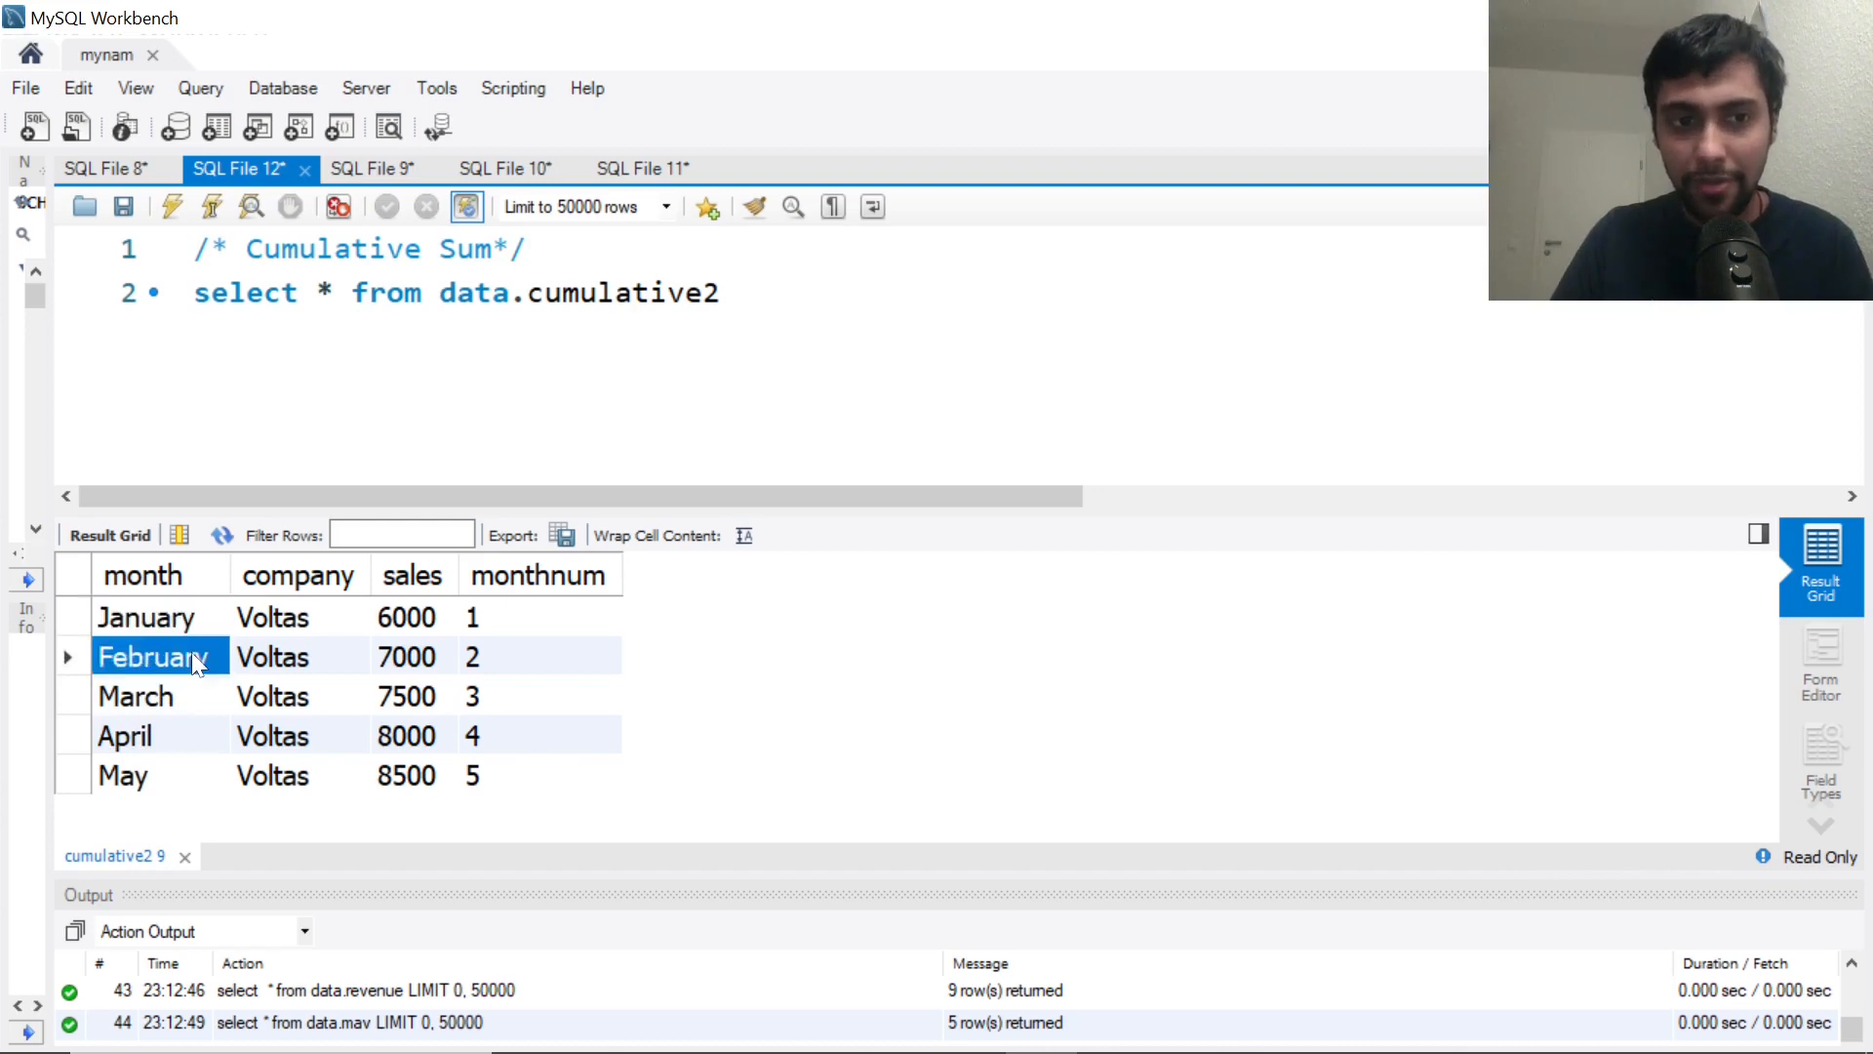
click(274, 617)
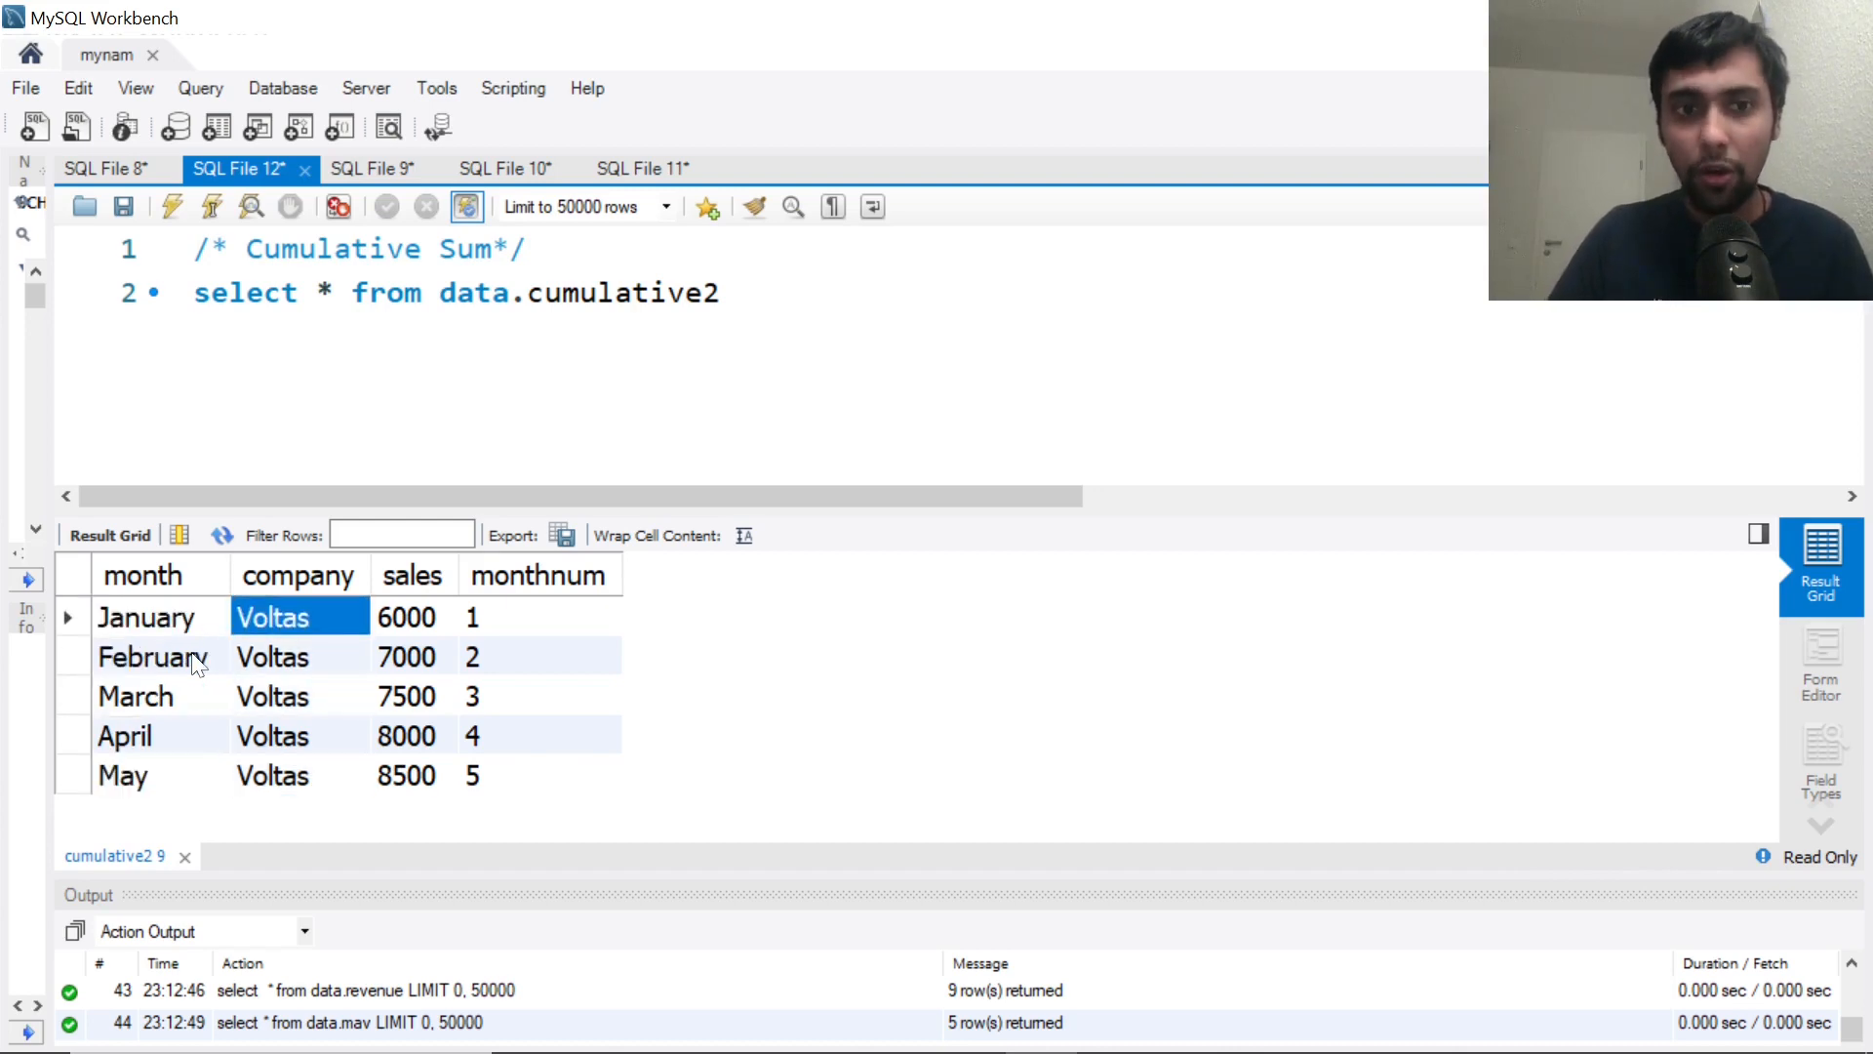
click(408, 616)
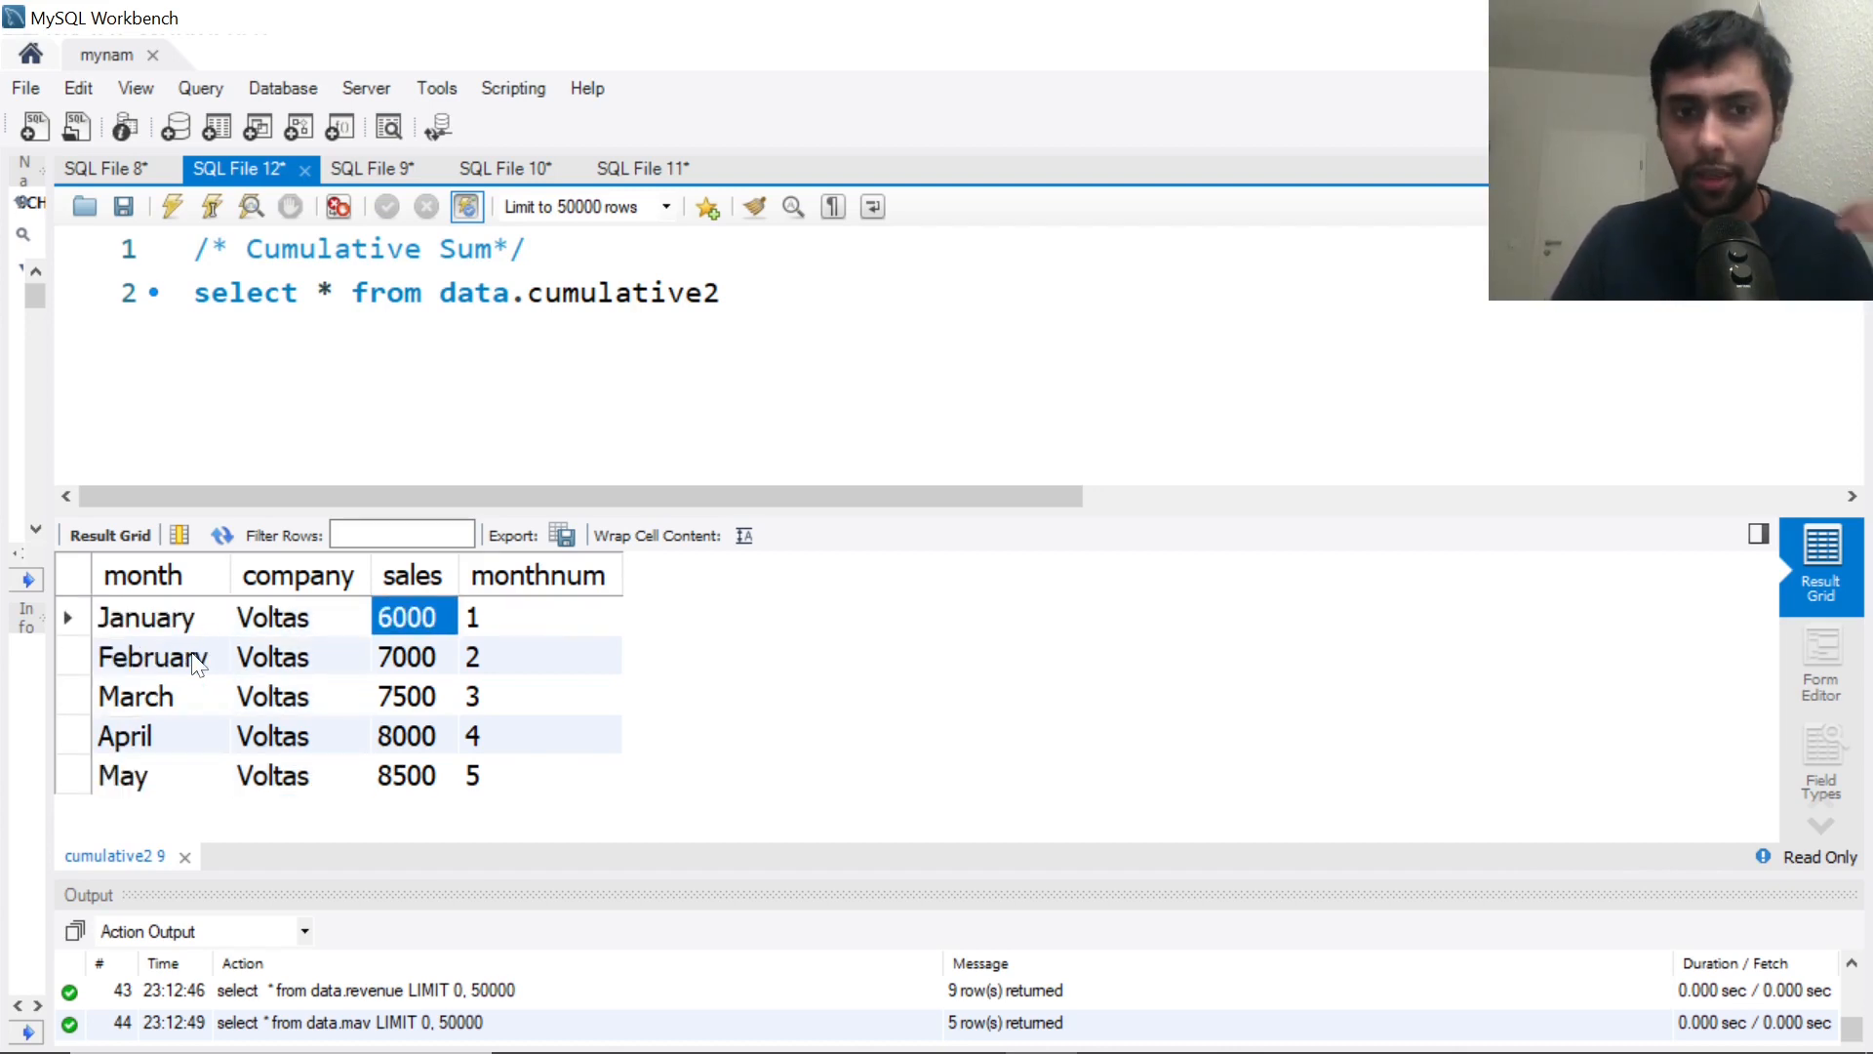
click(412, 656)
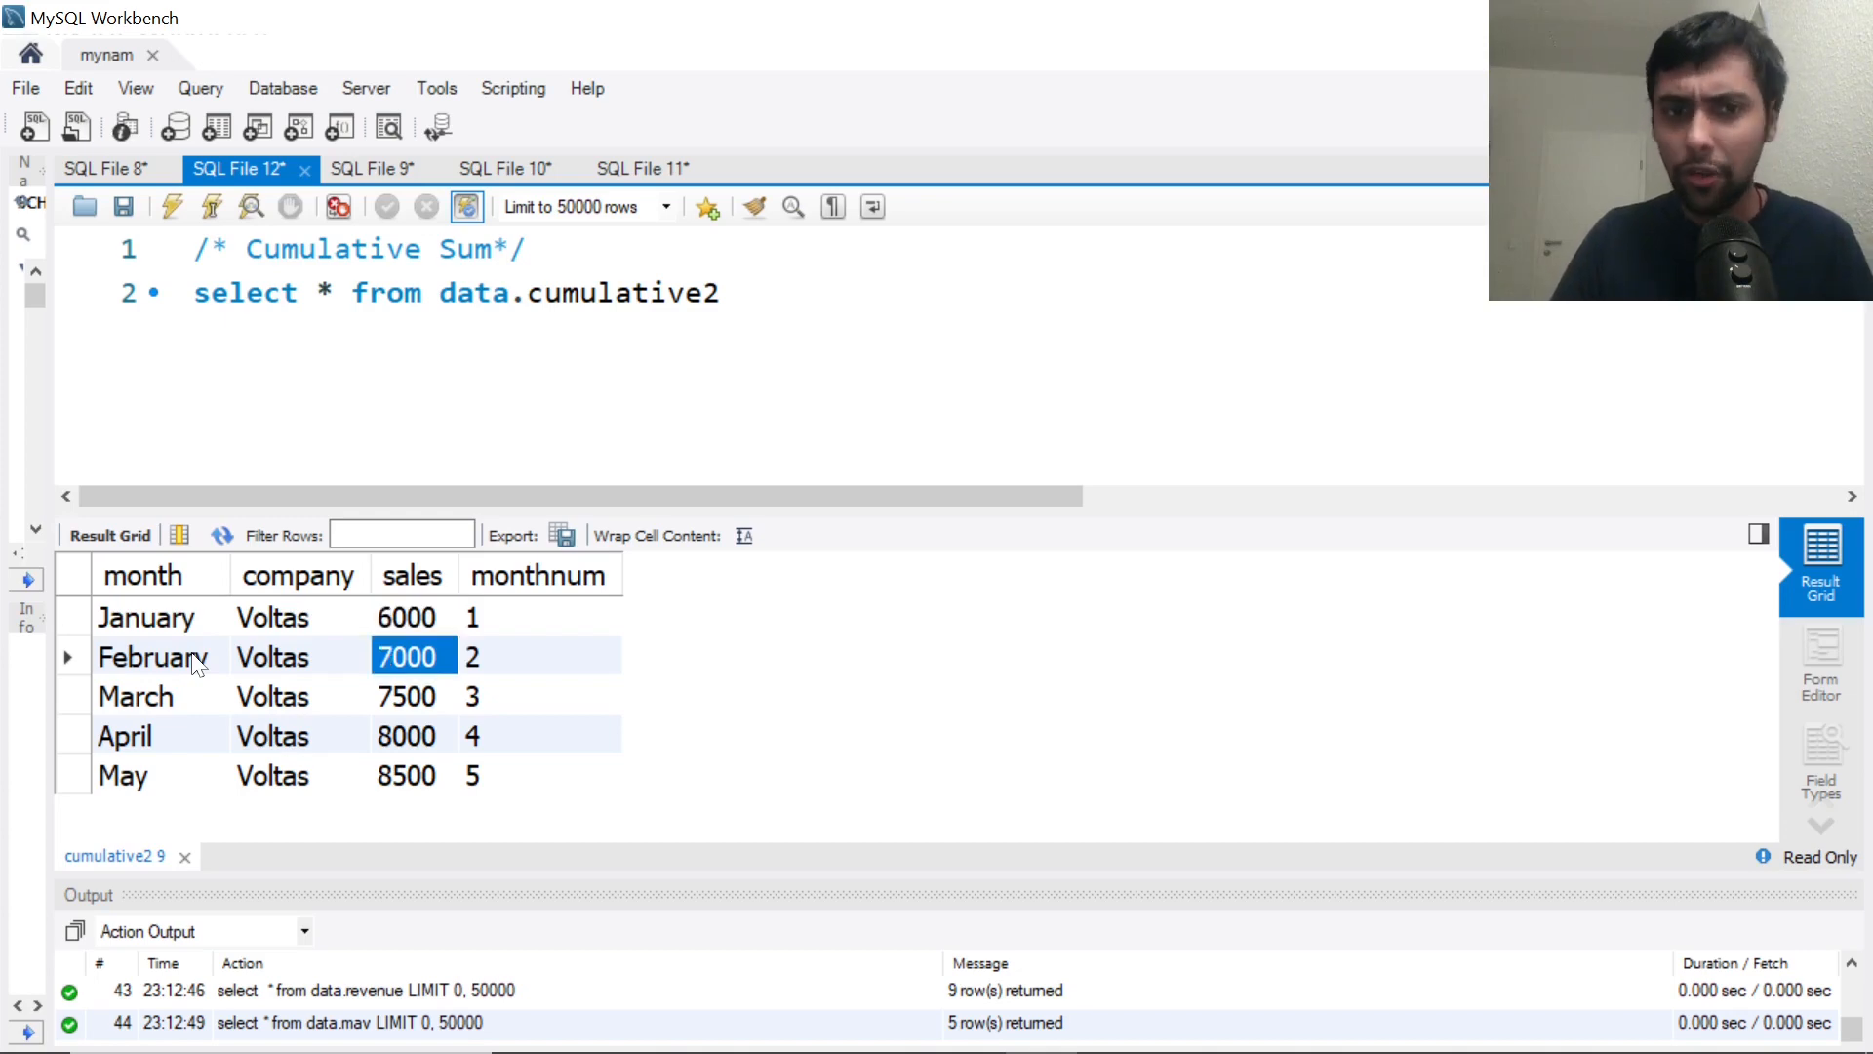
click(407, 775)
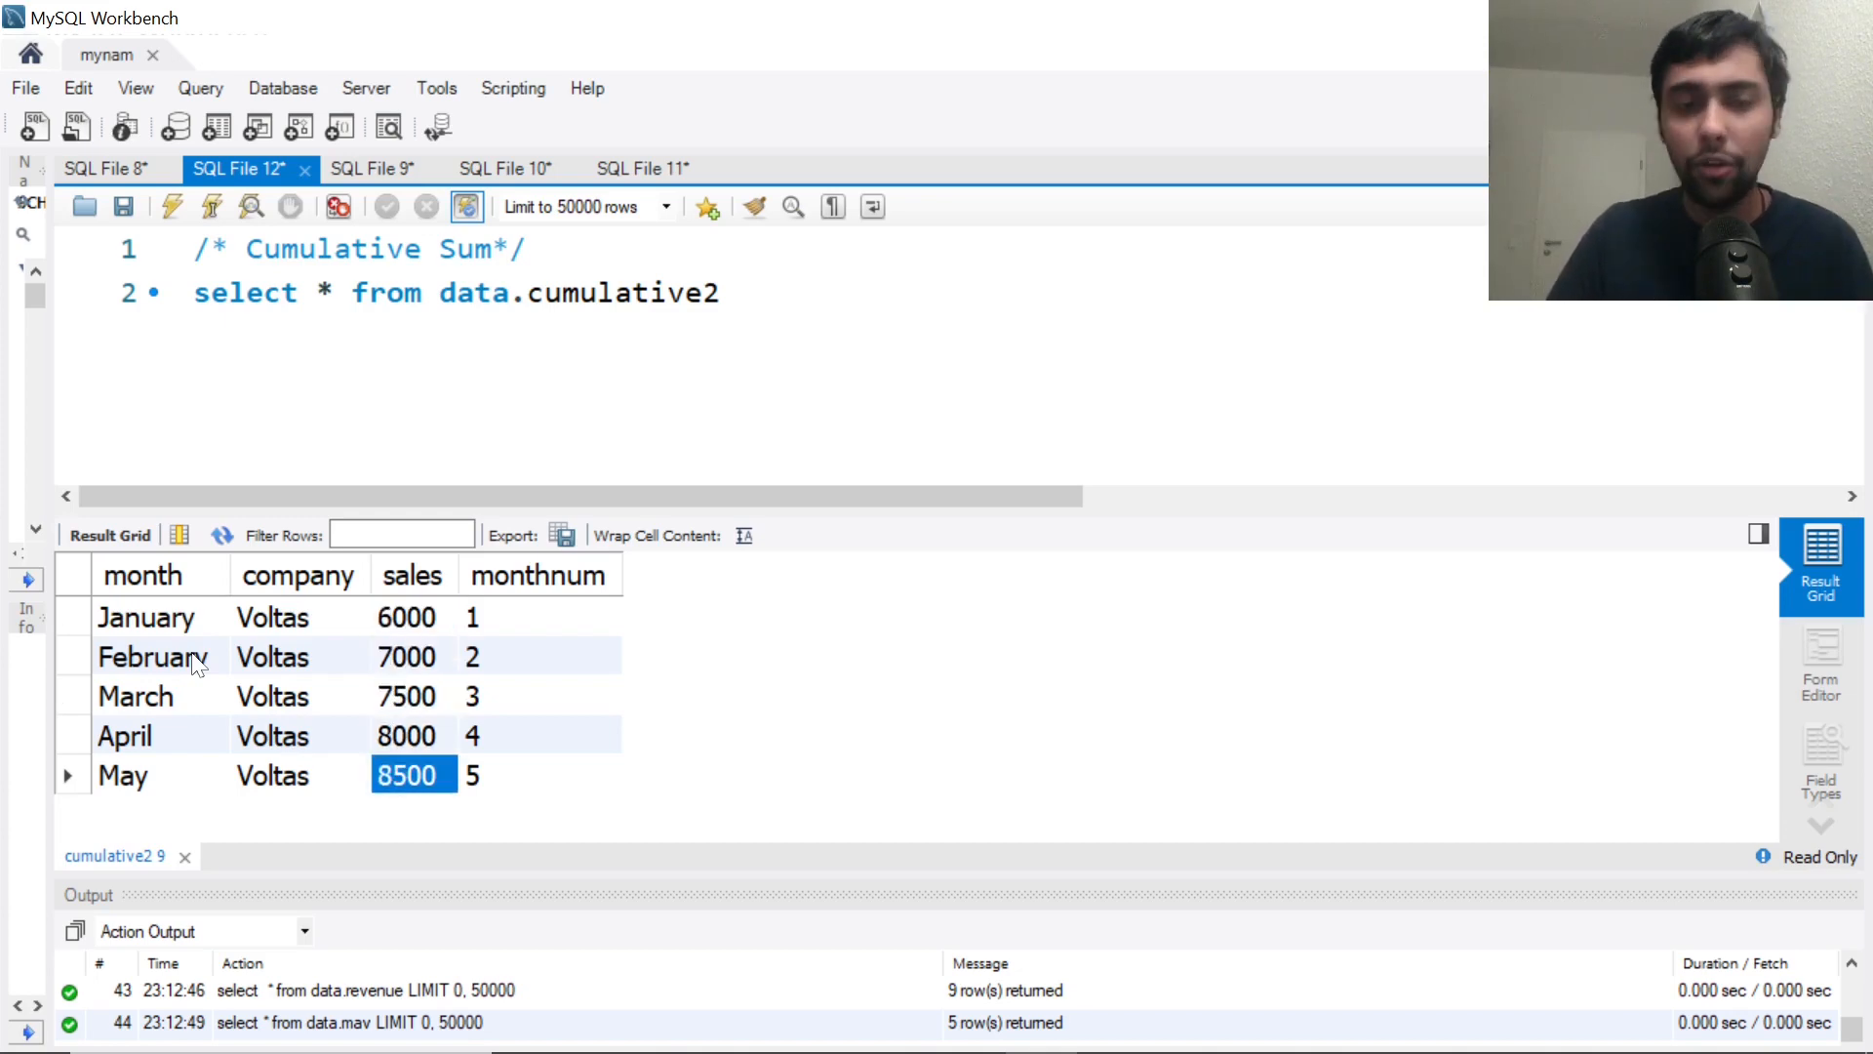
click(411, 616)
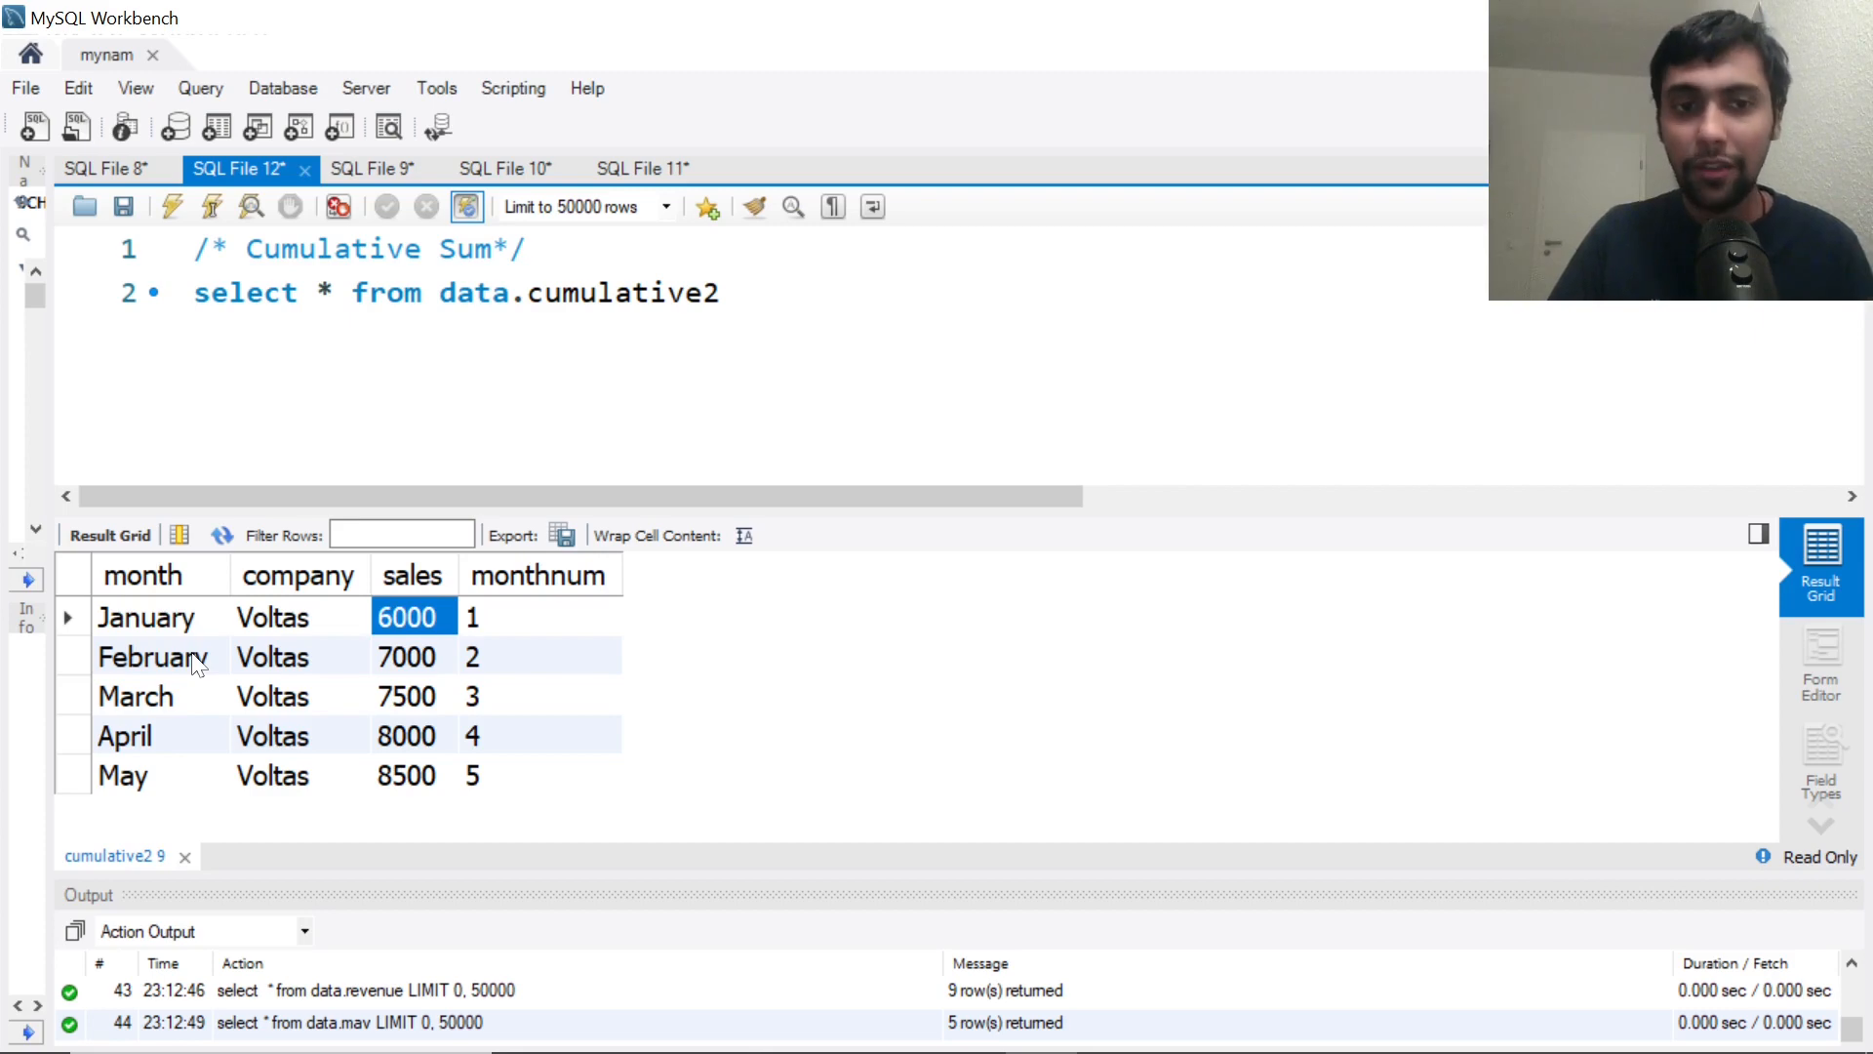
click(407, 656)
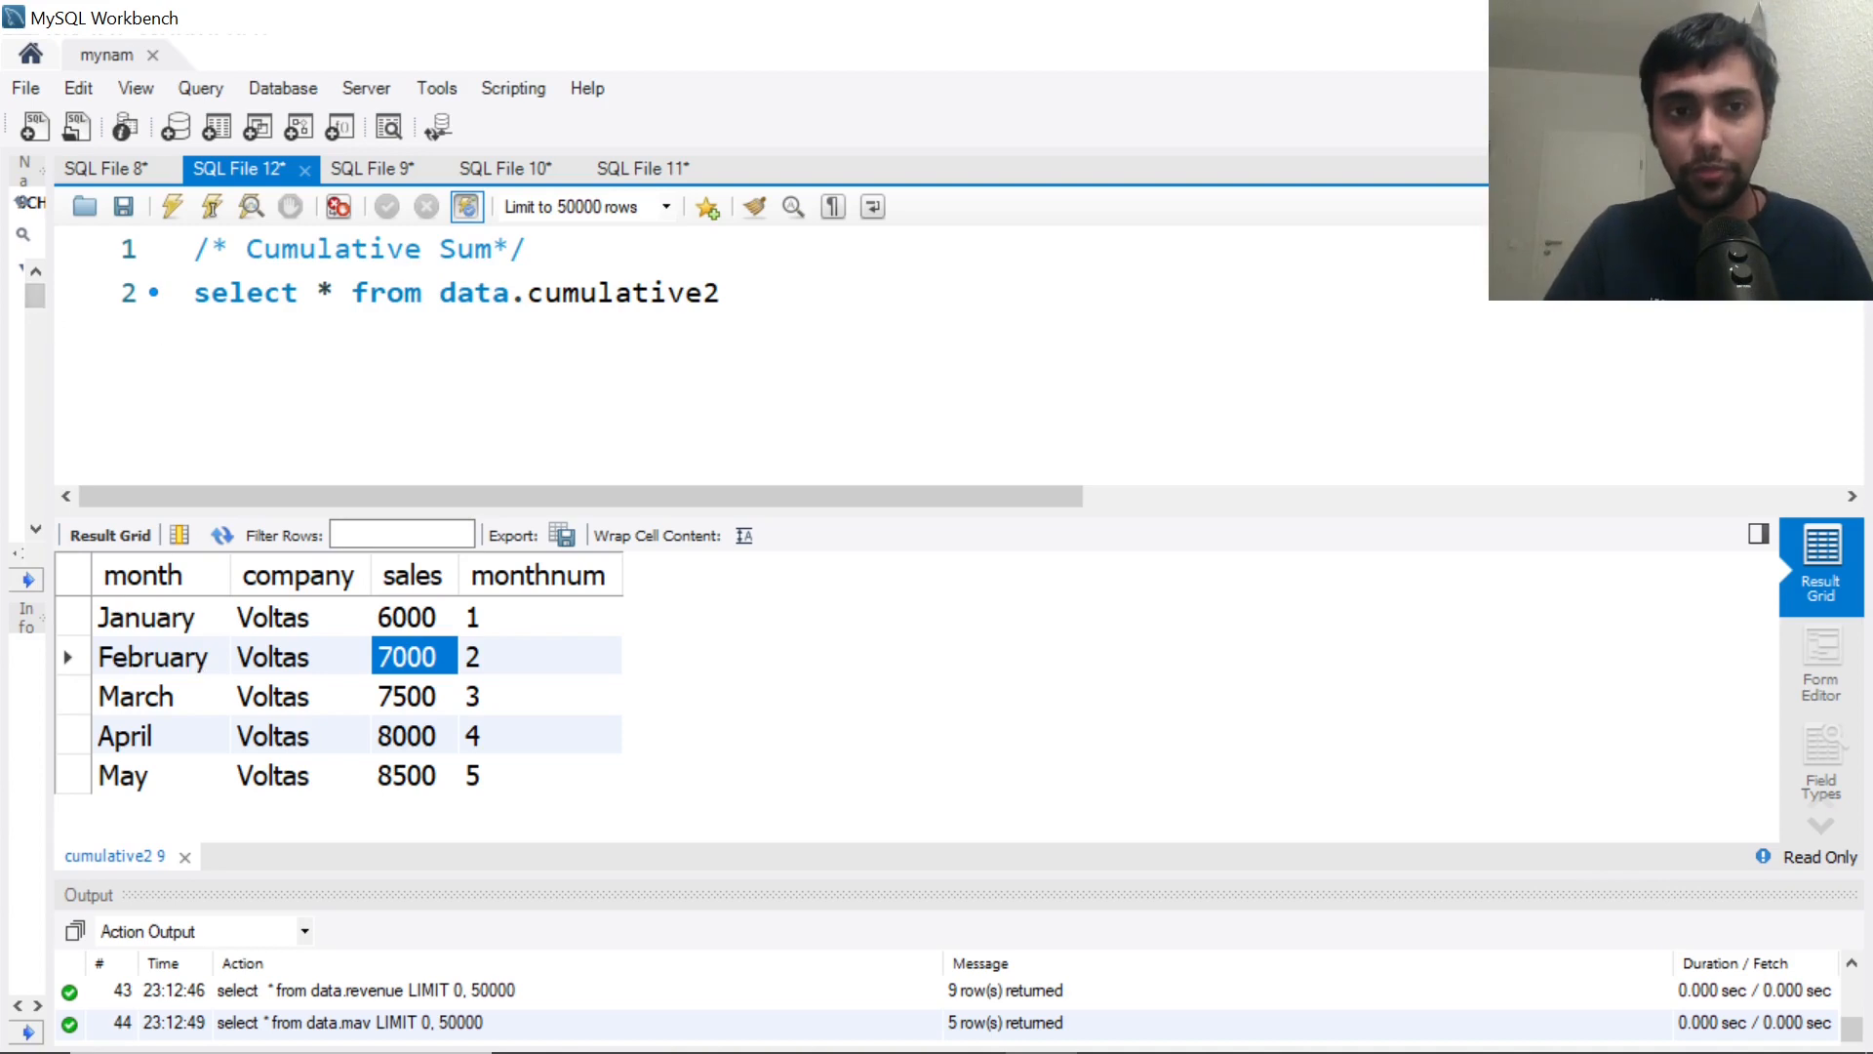
Add sum(sales) over (order by monthnum) as cumulativesales to the select list
text(,)
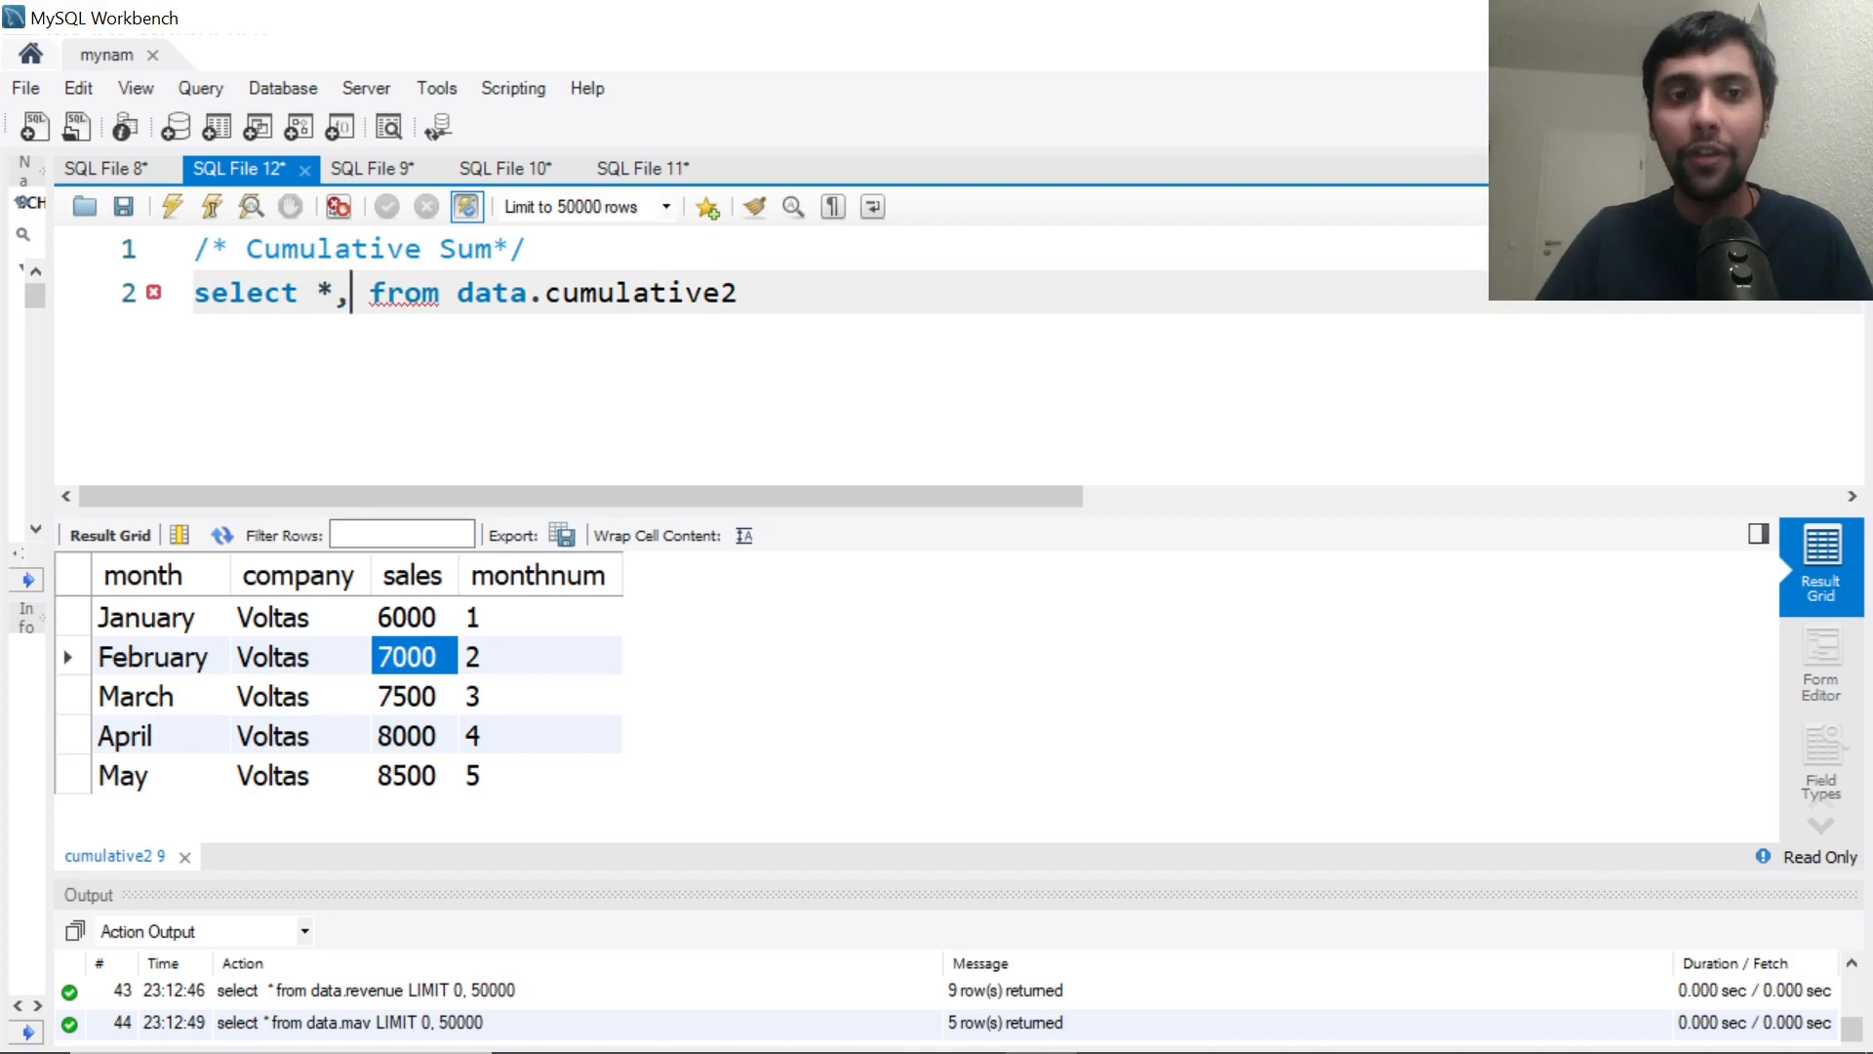
key(Enter)
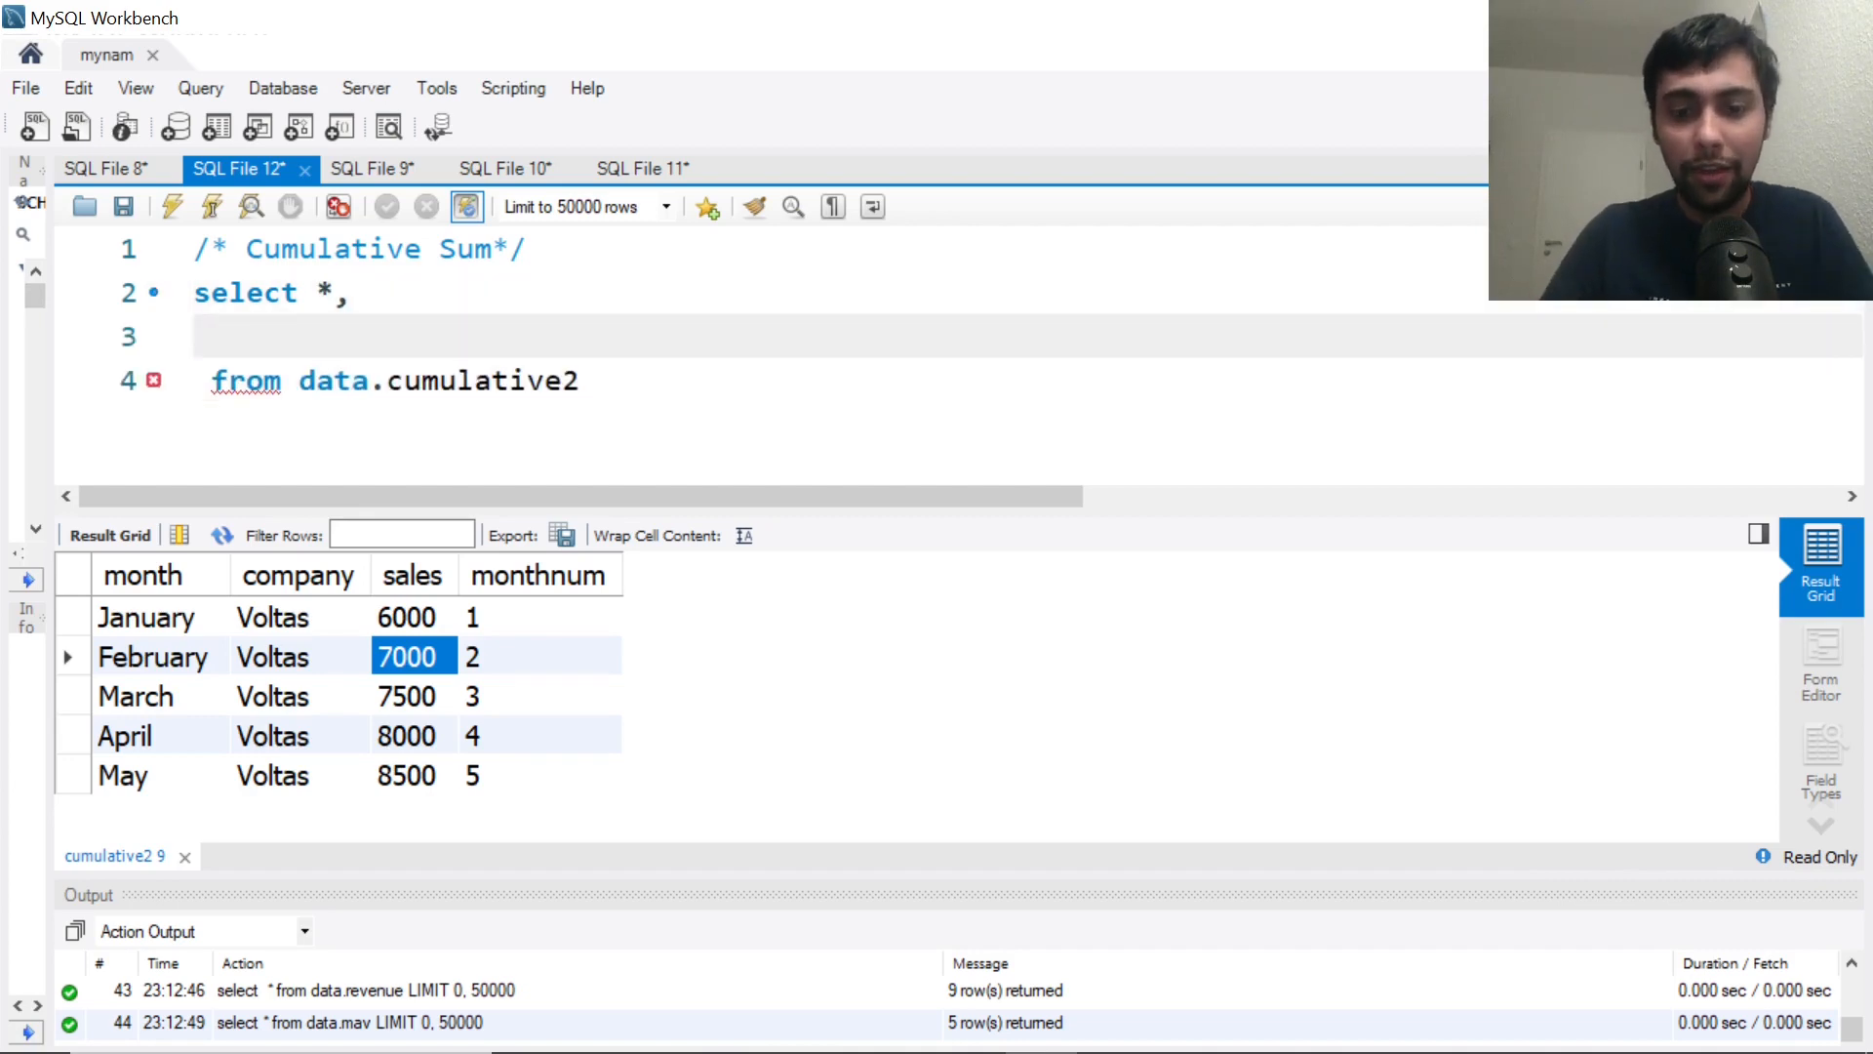
text(sum(sales)
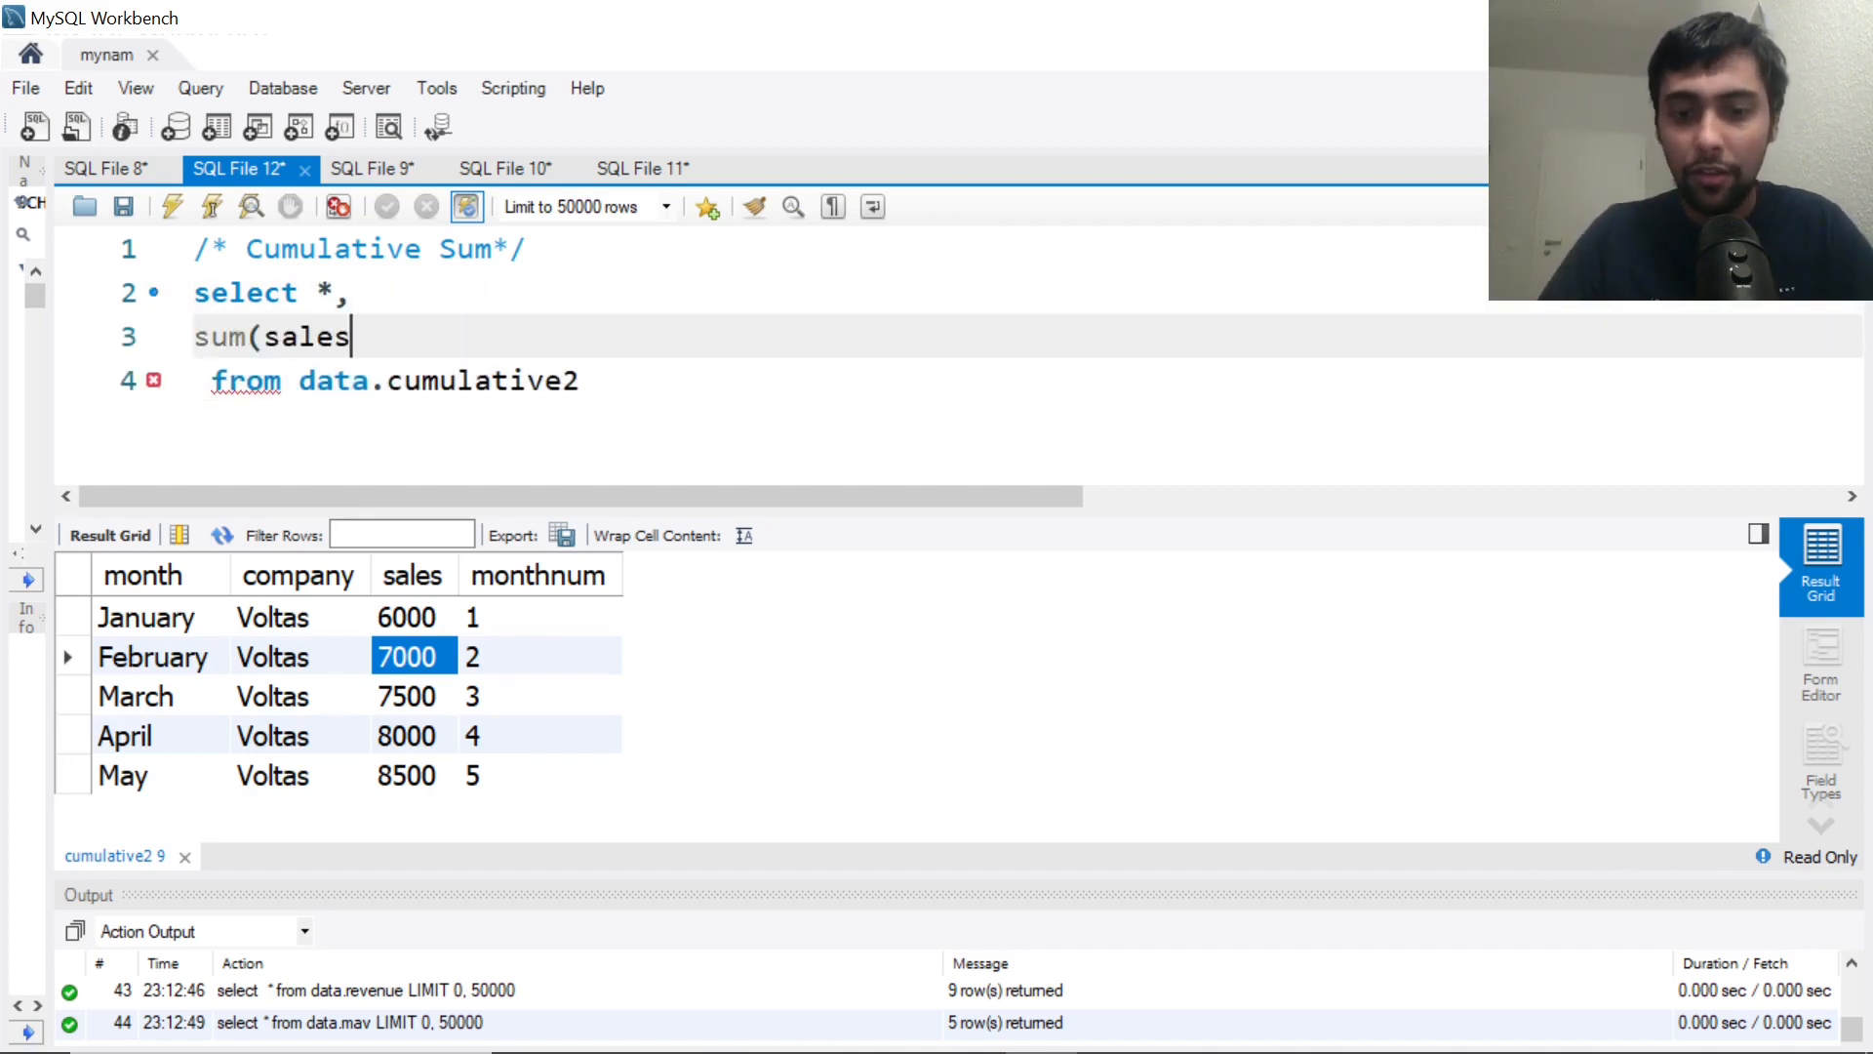
text() ove)
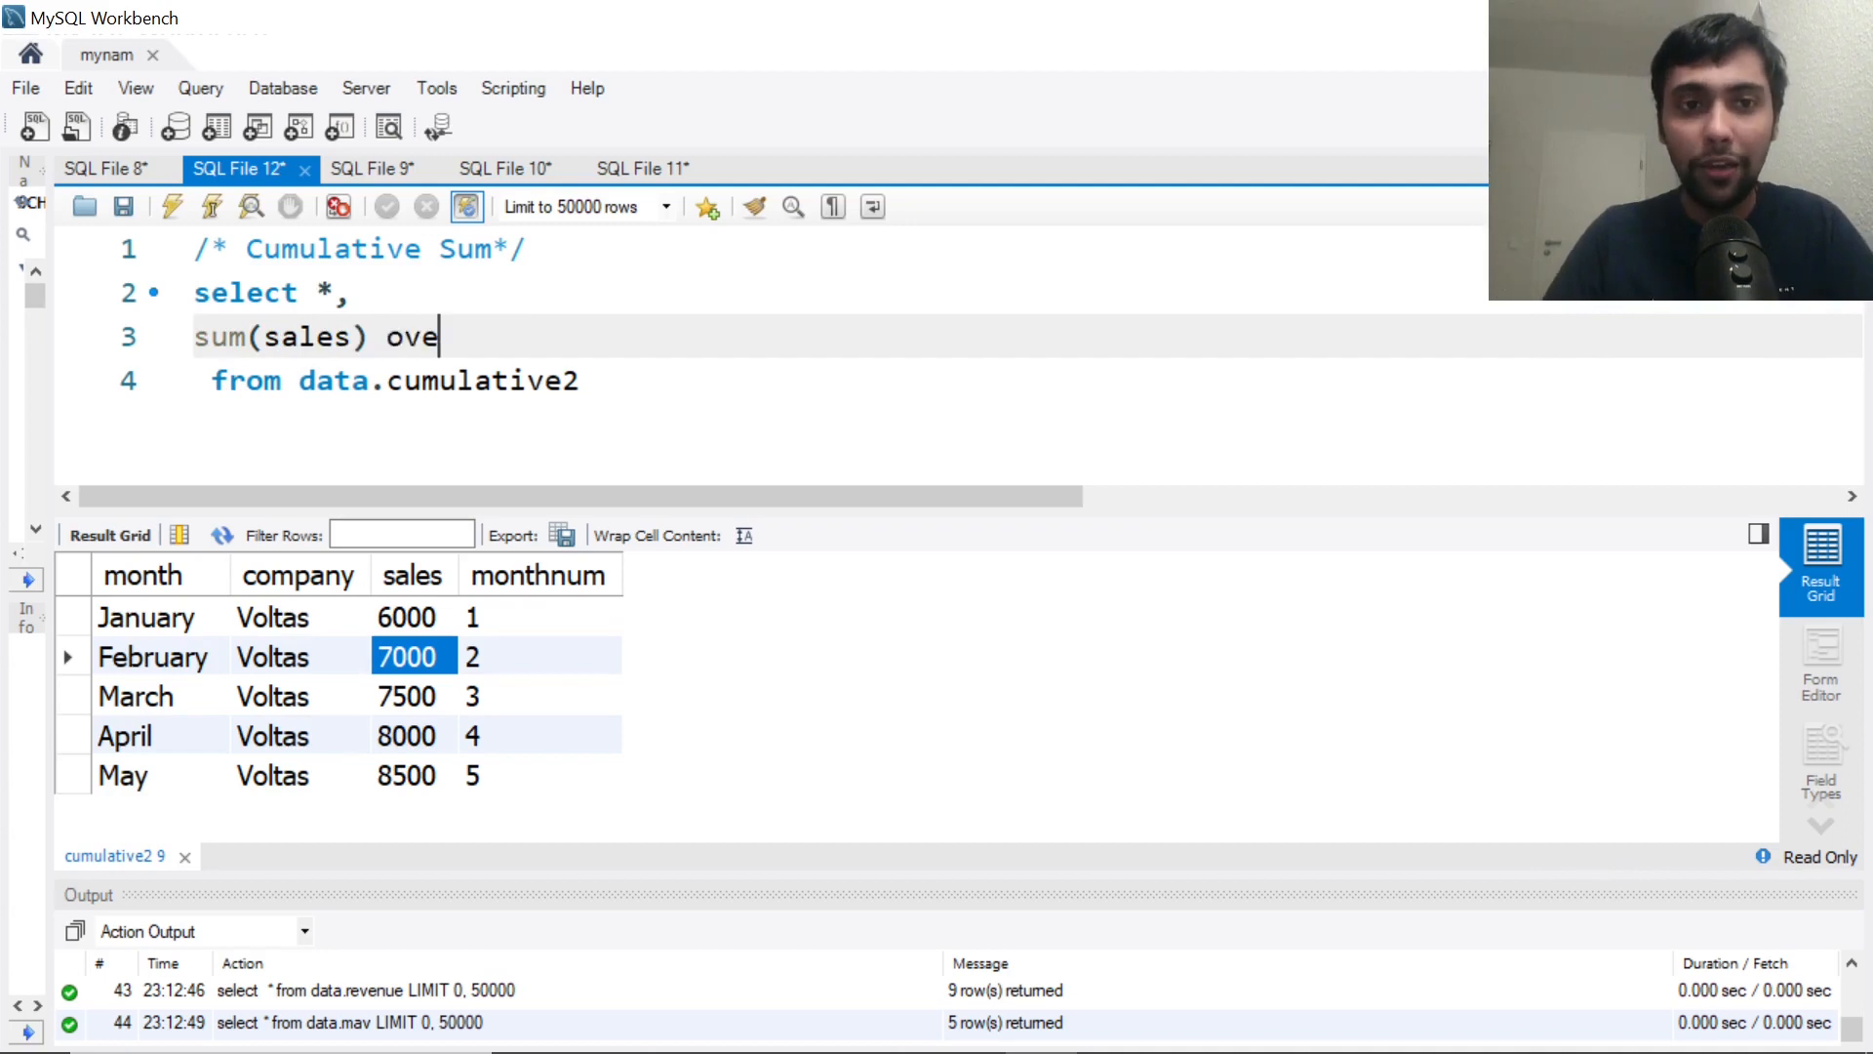
text(r ()
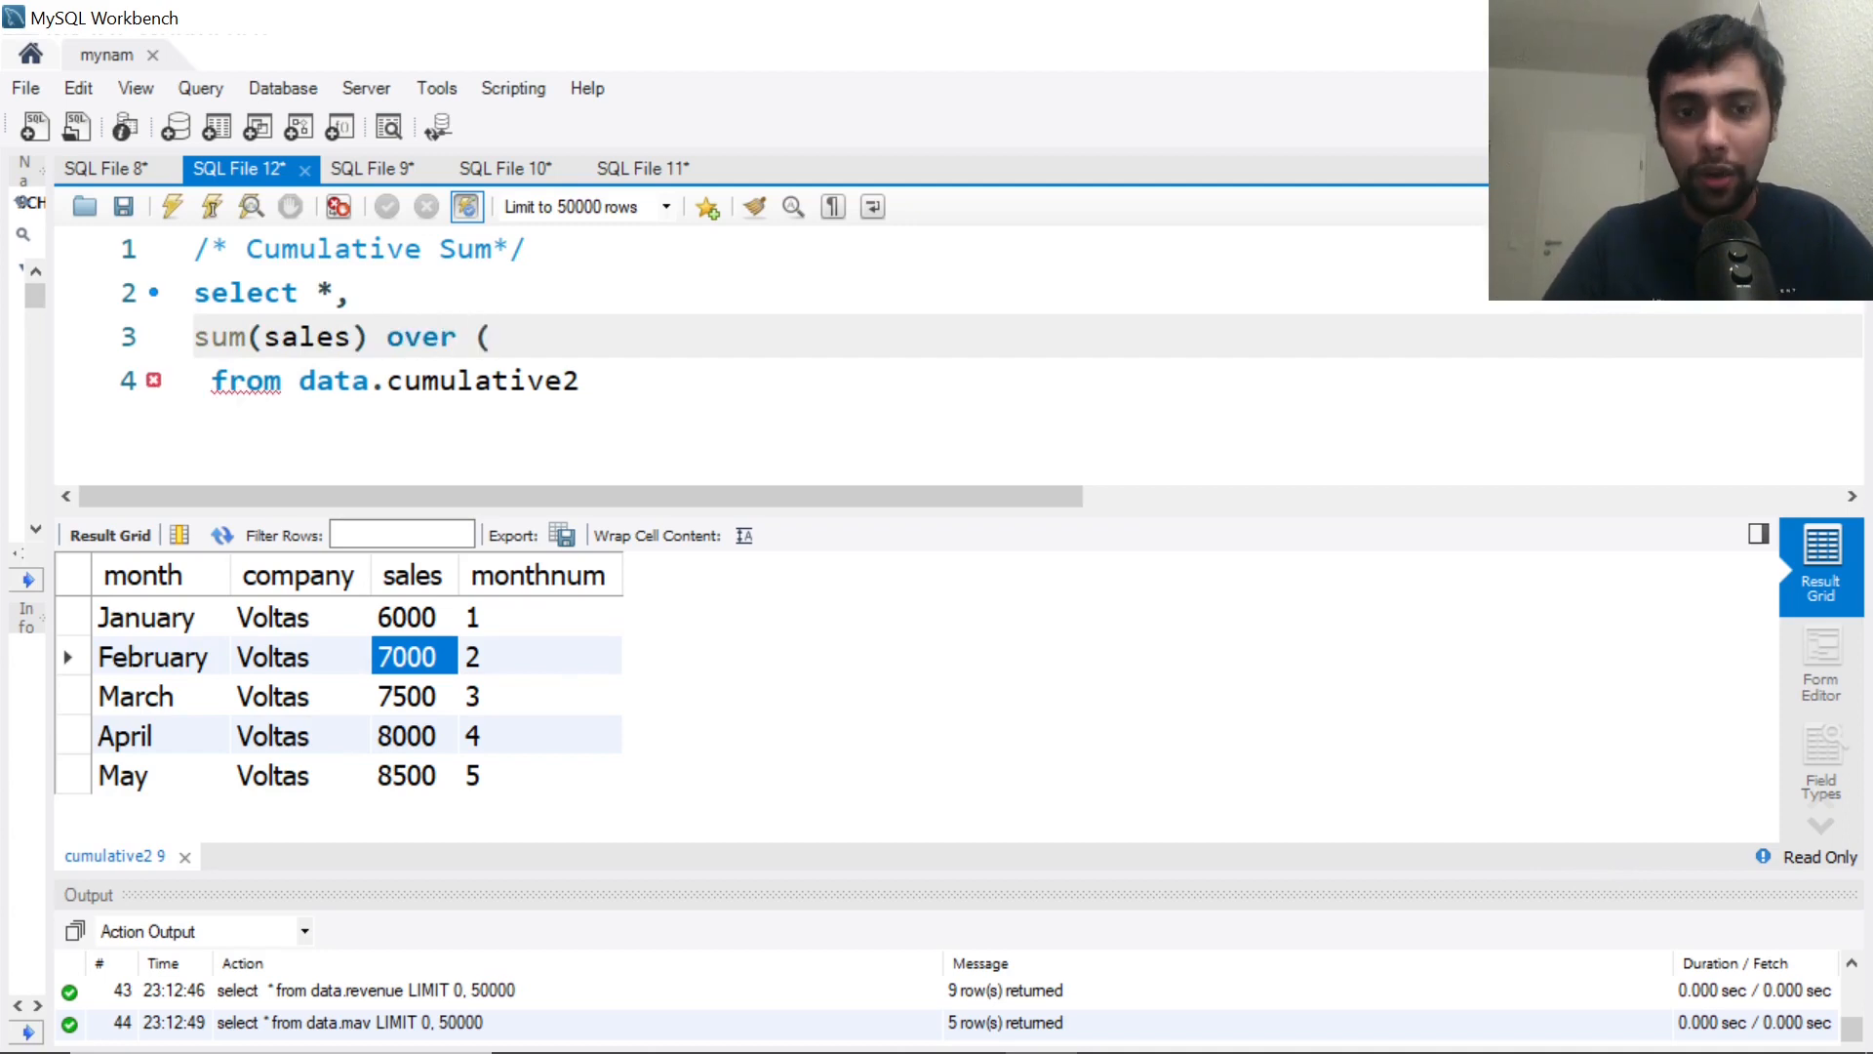
text(orde)
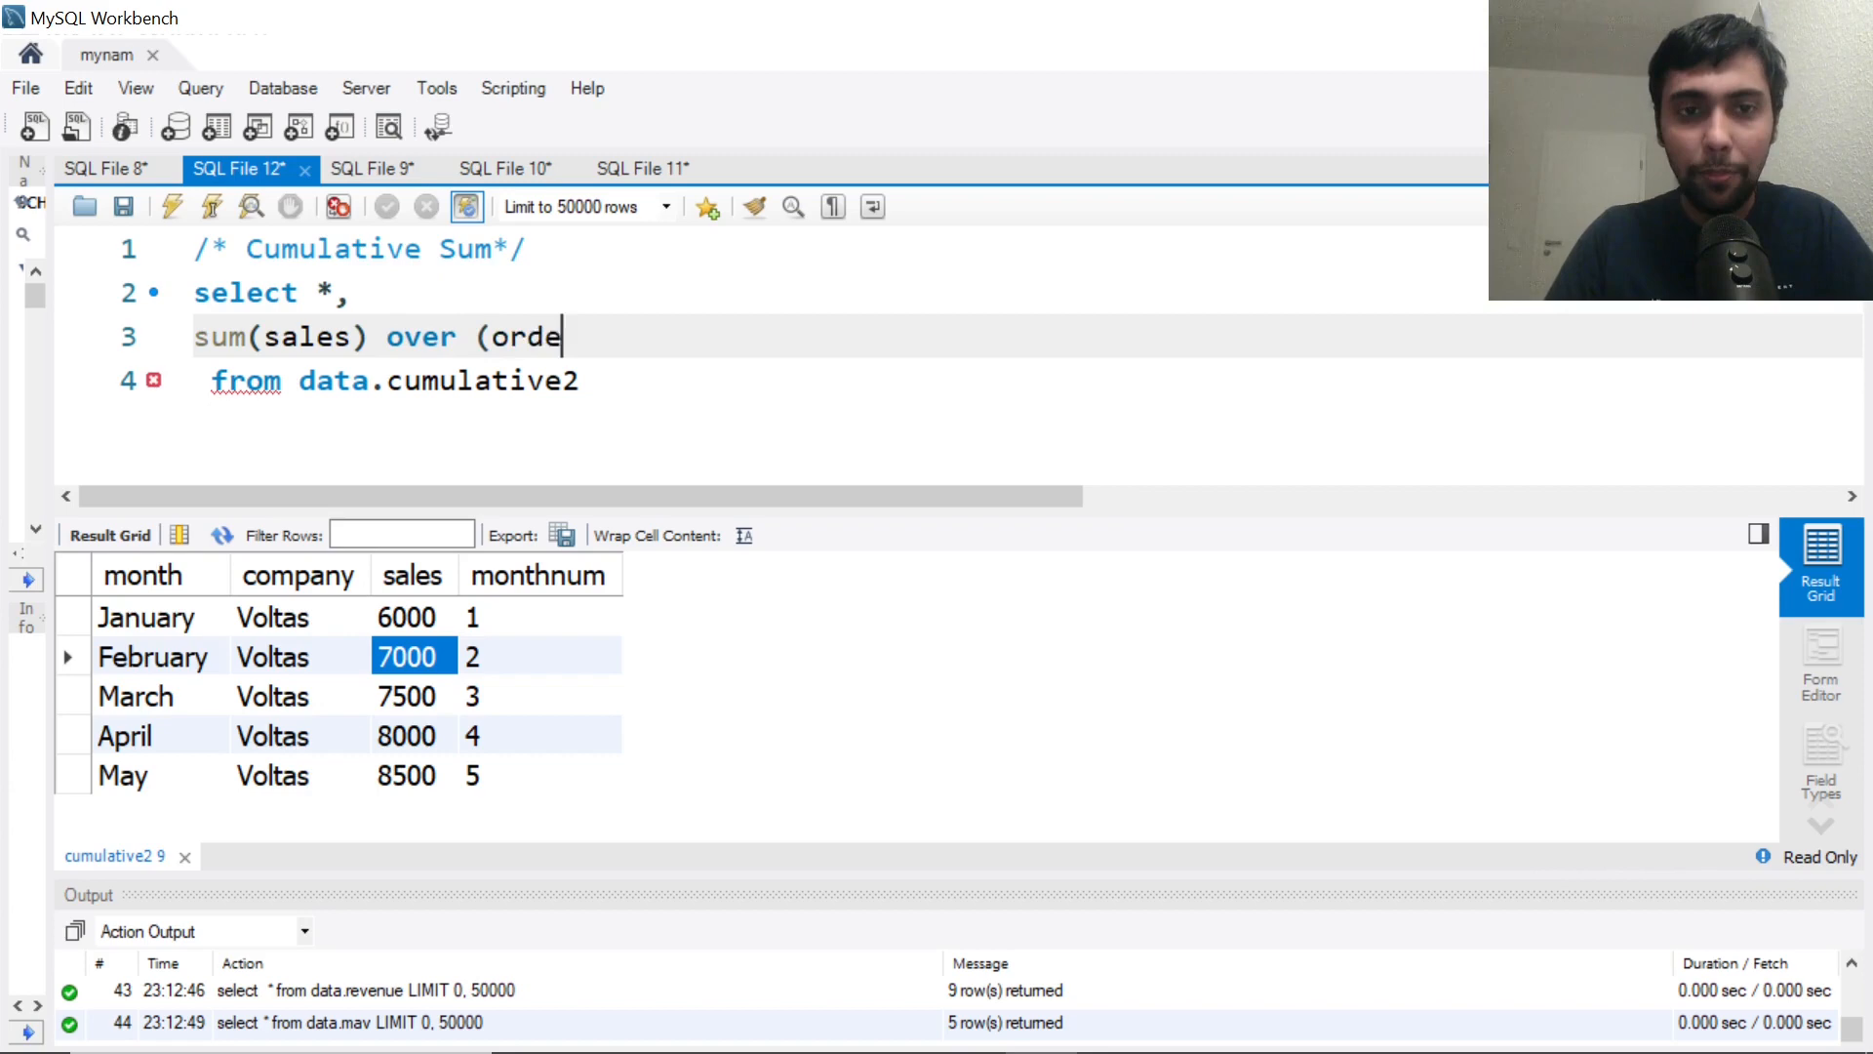
text(r by monthnum)
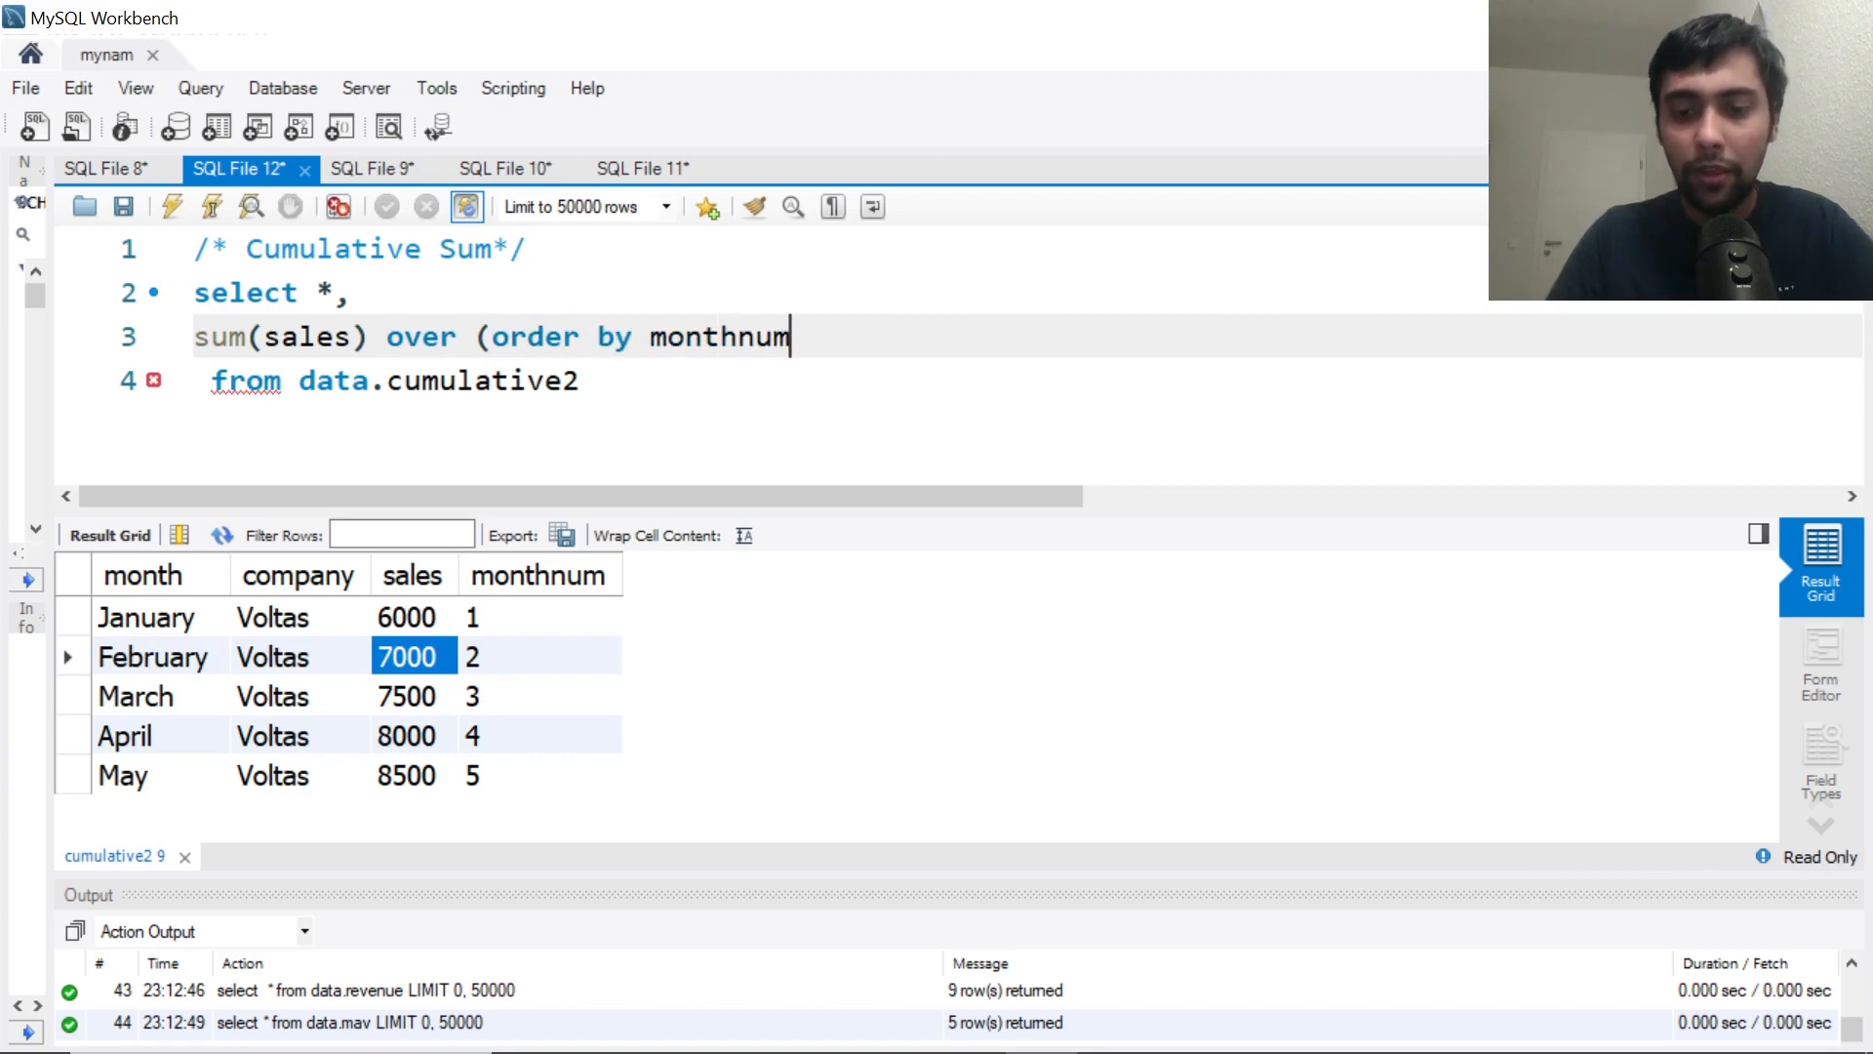
text())
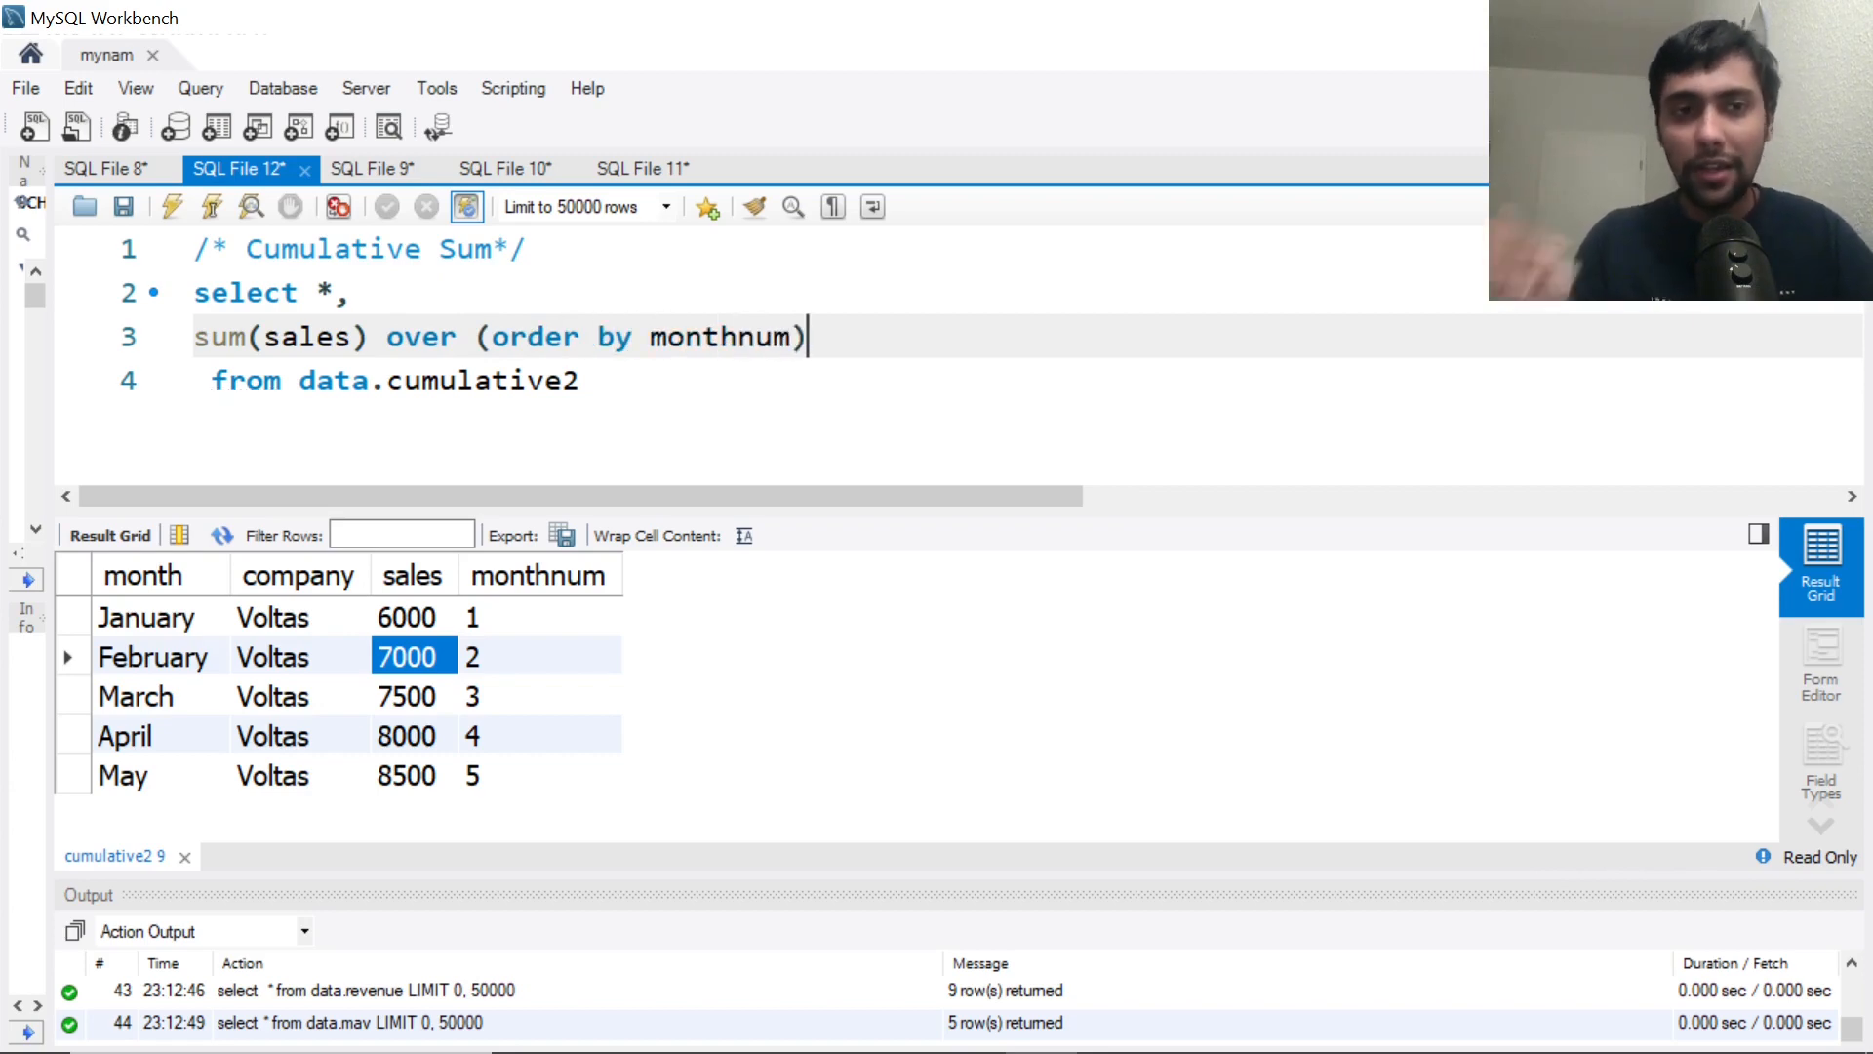
text(as)
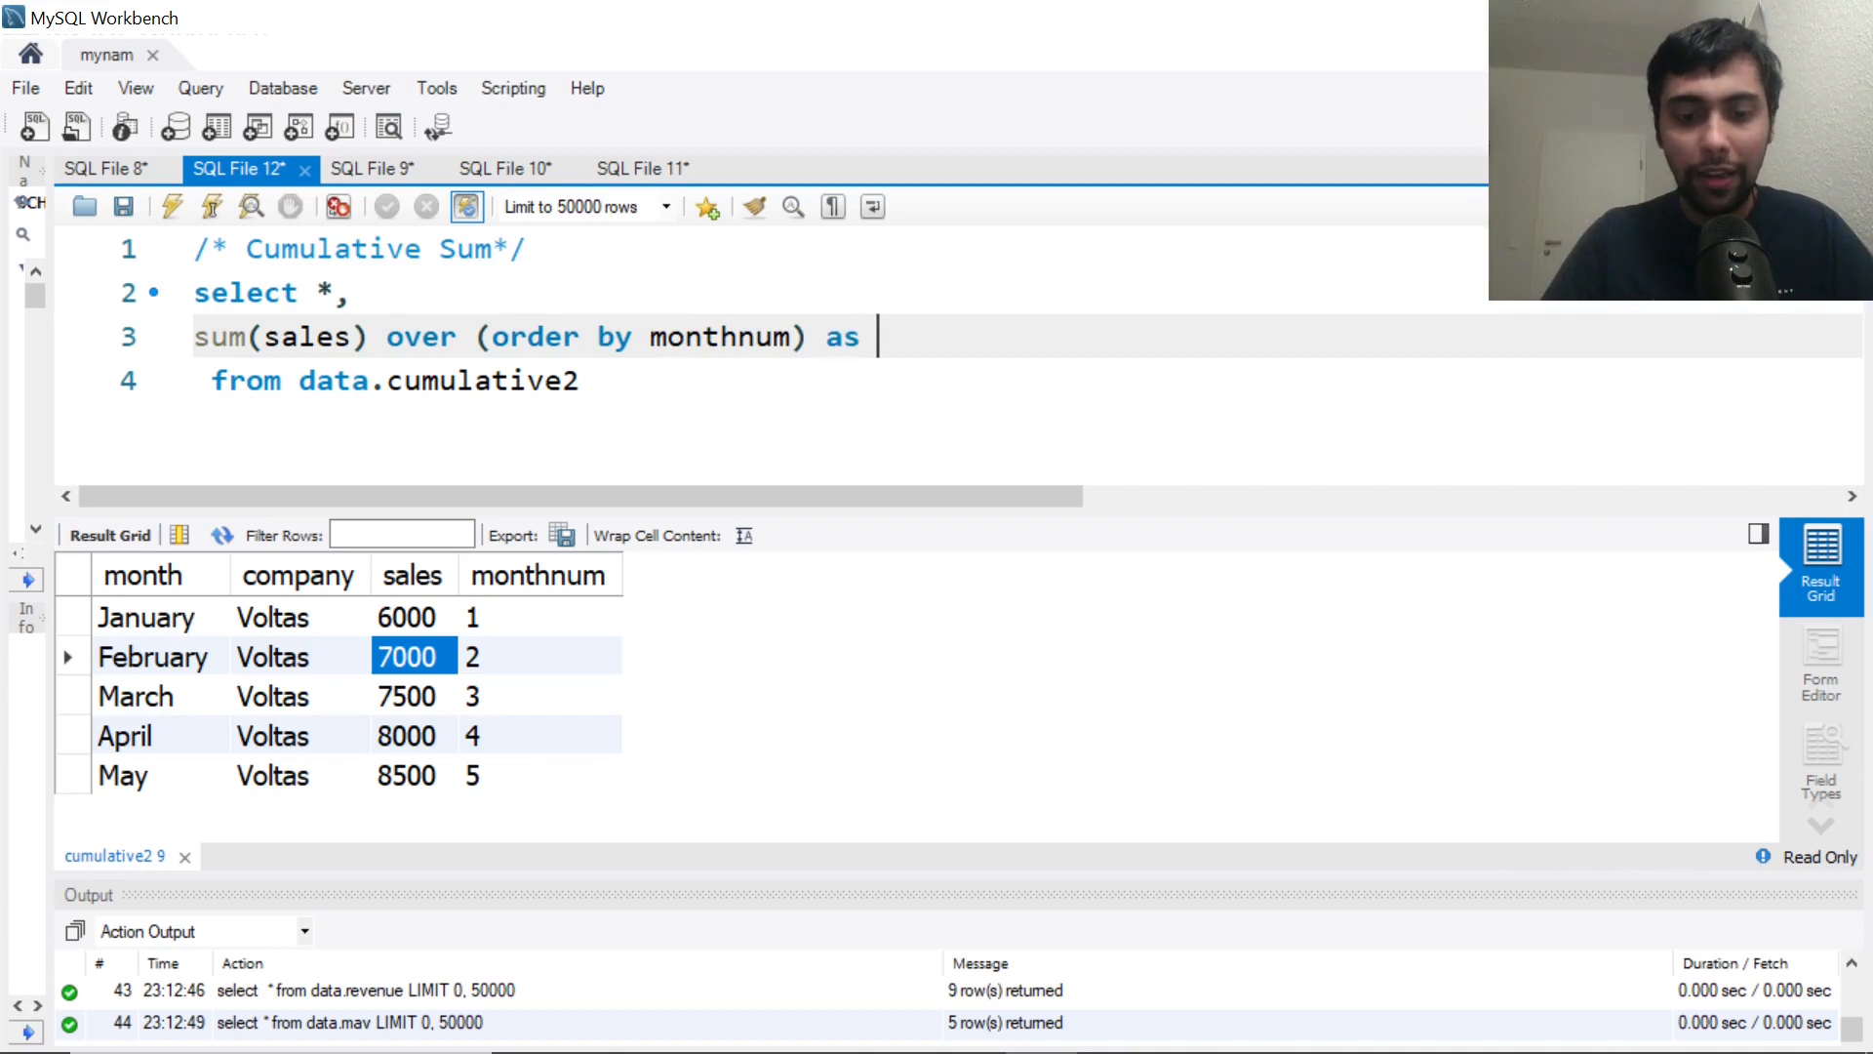
text(cumulativesa)
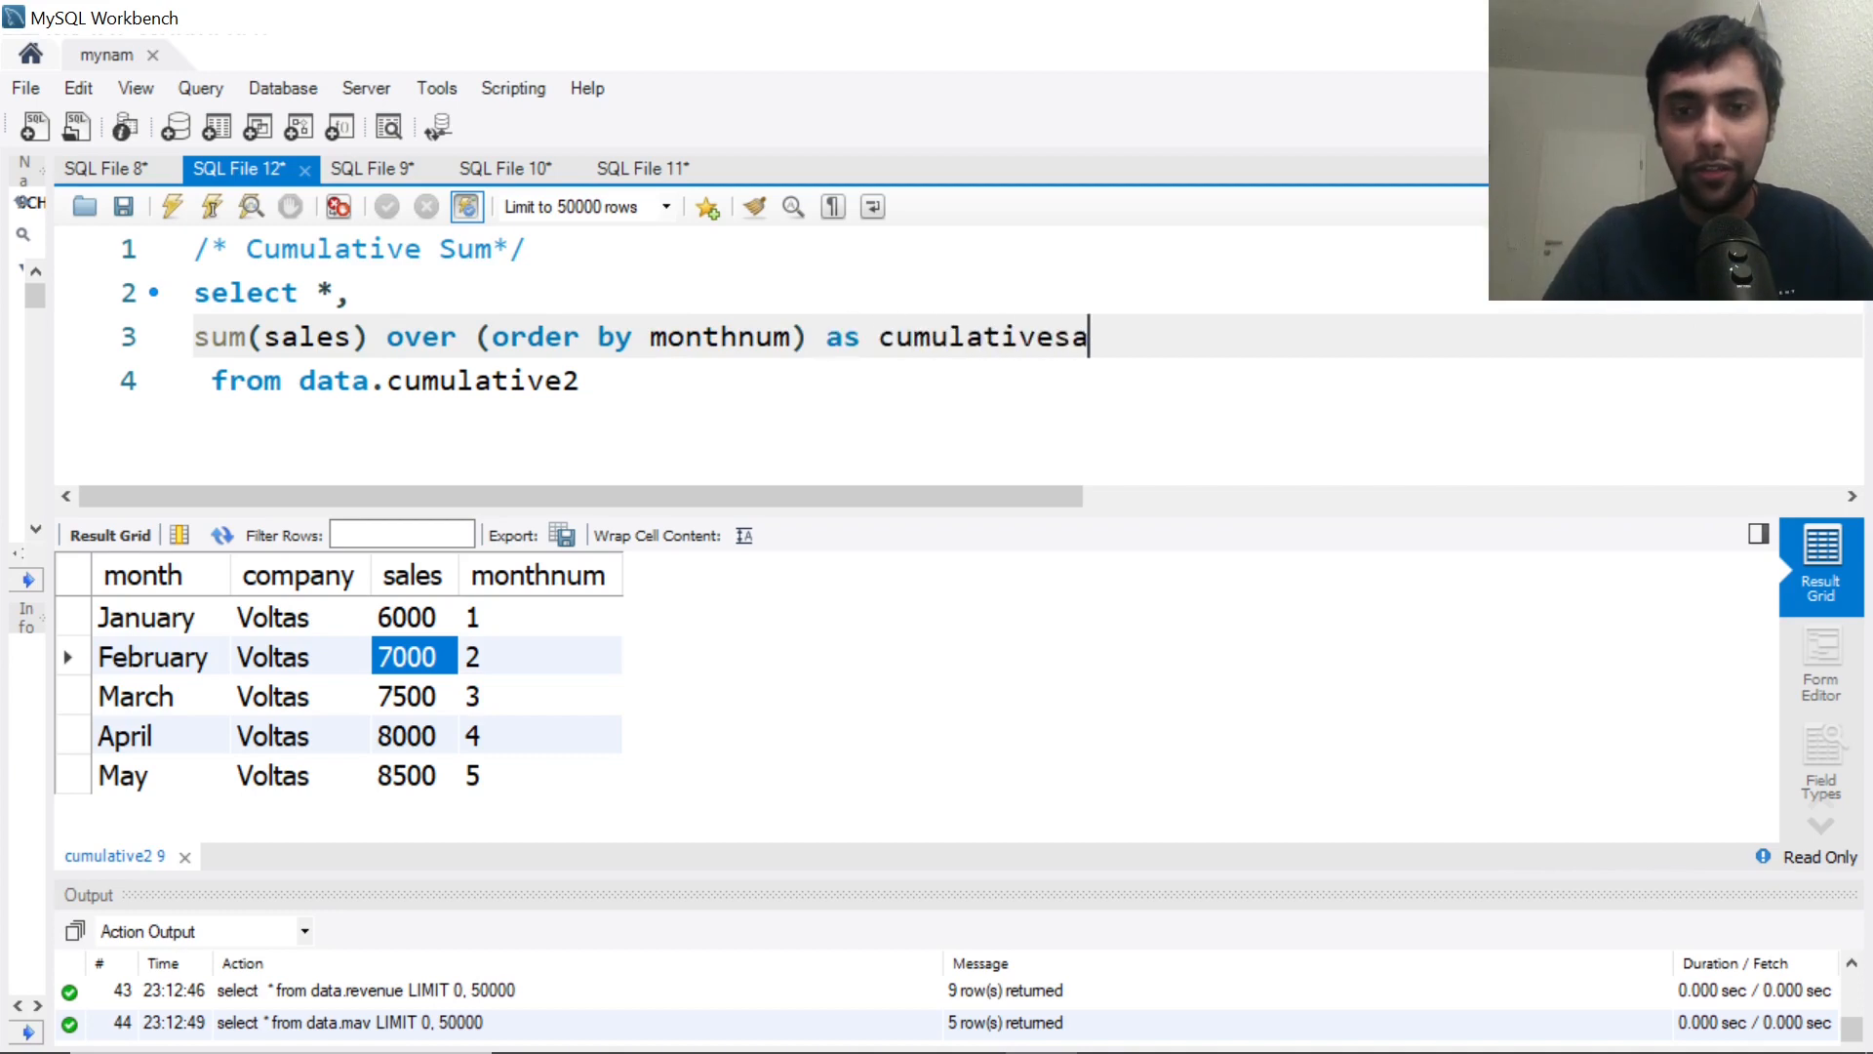
text(les)
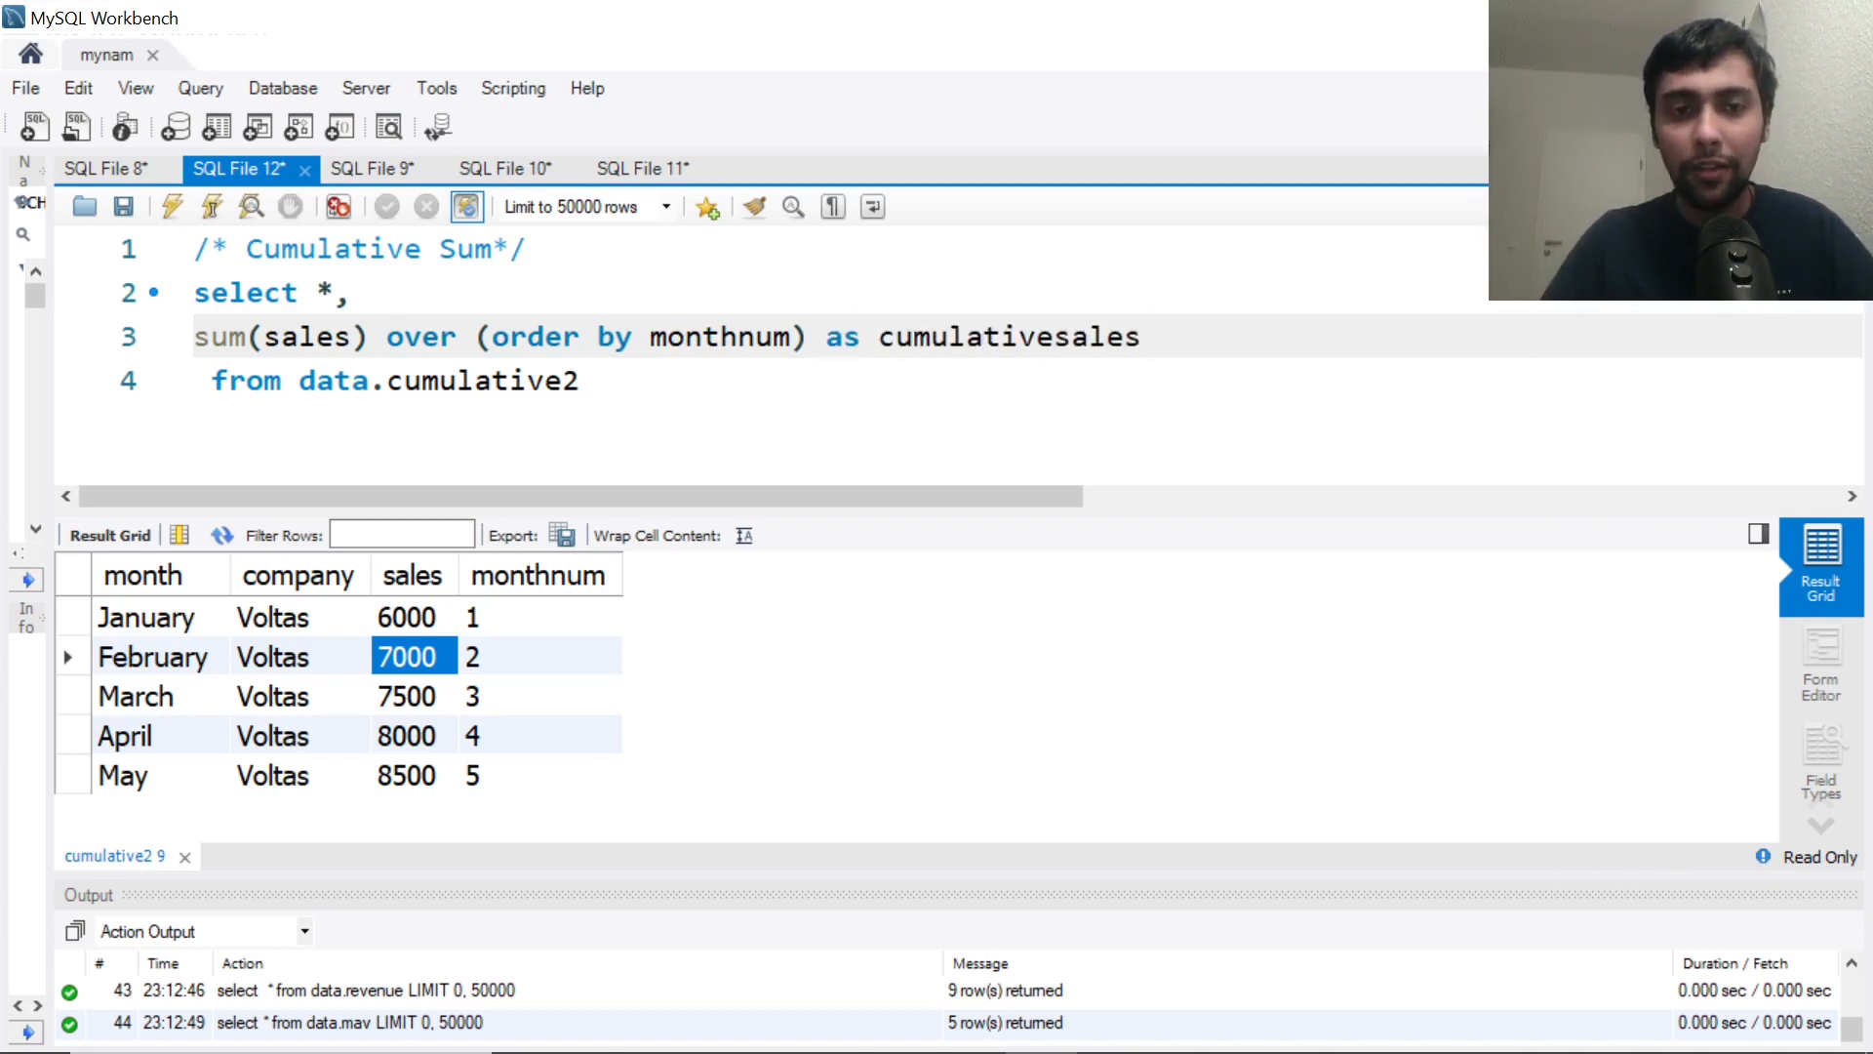
Execute the query and check cumulativesales running totals from 6000 up to 28500
click(171, 206)
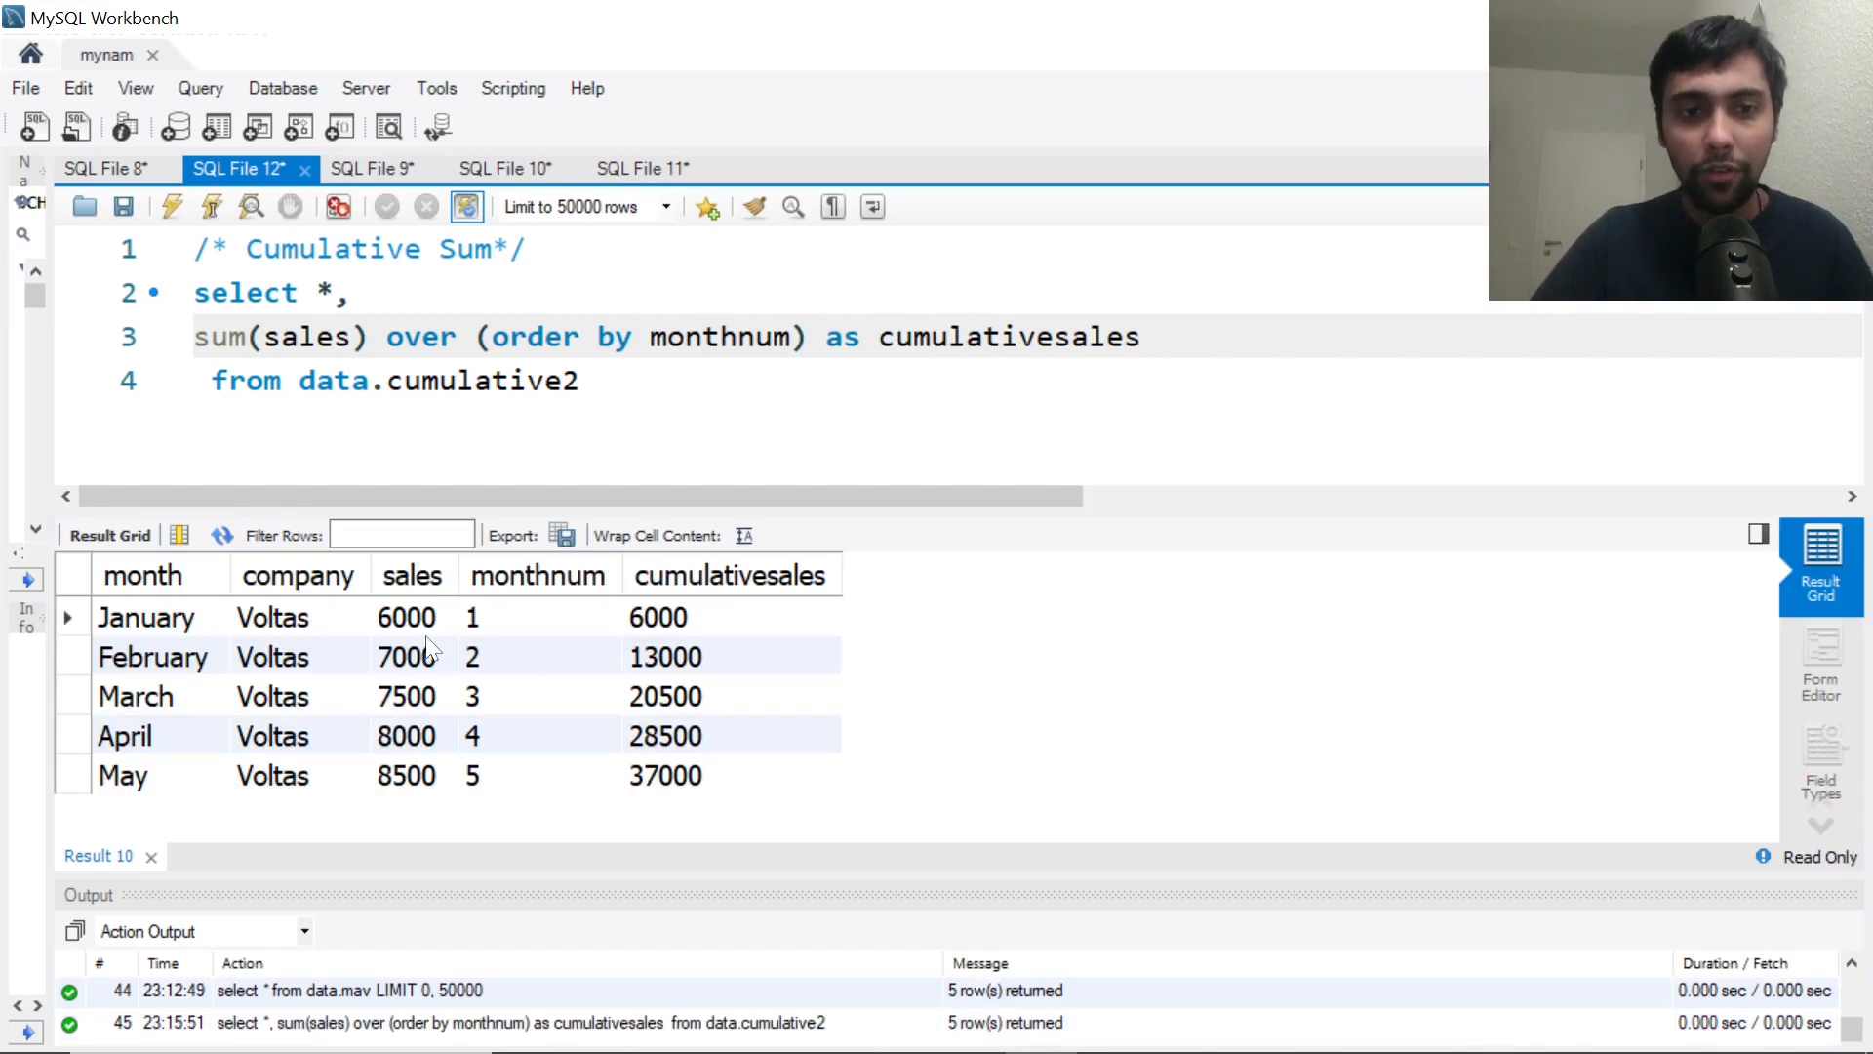
click(658, 617)
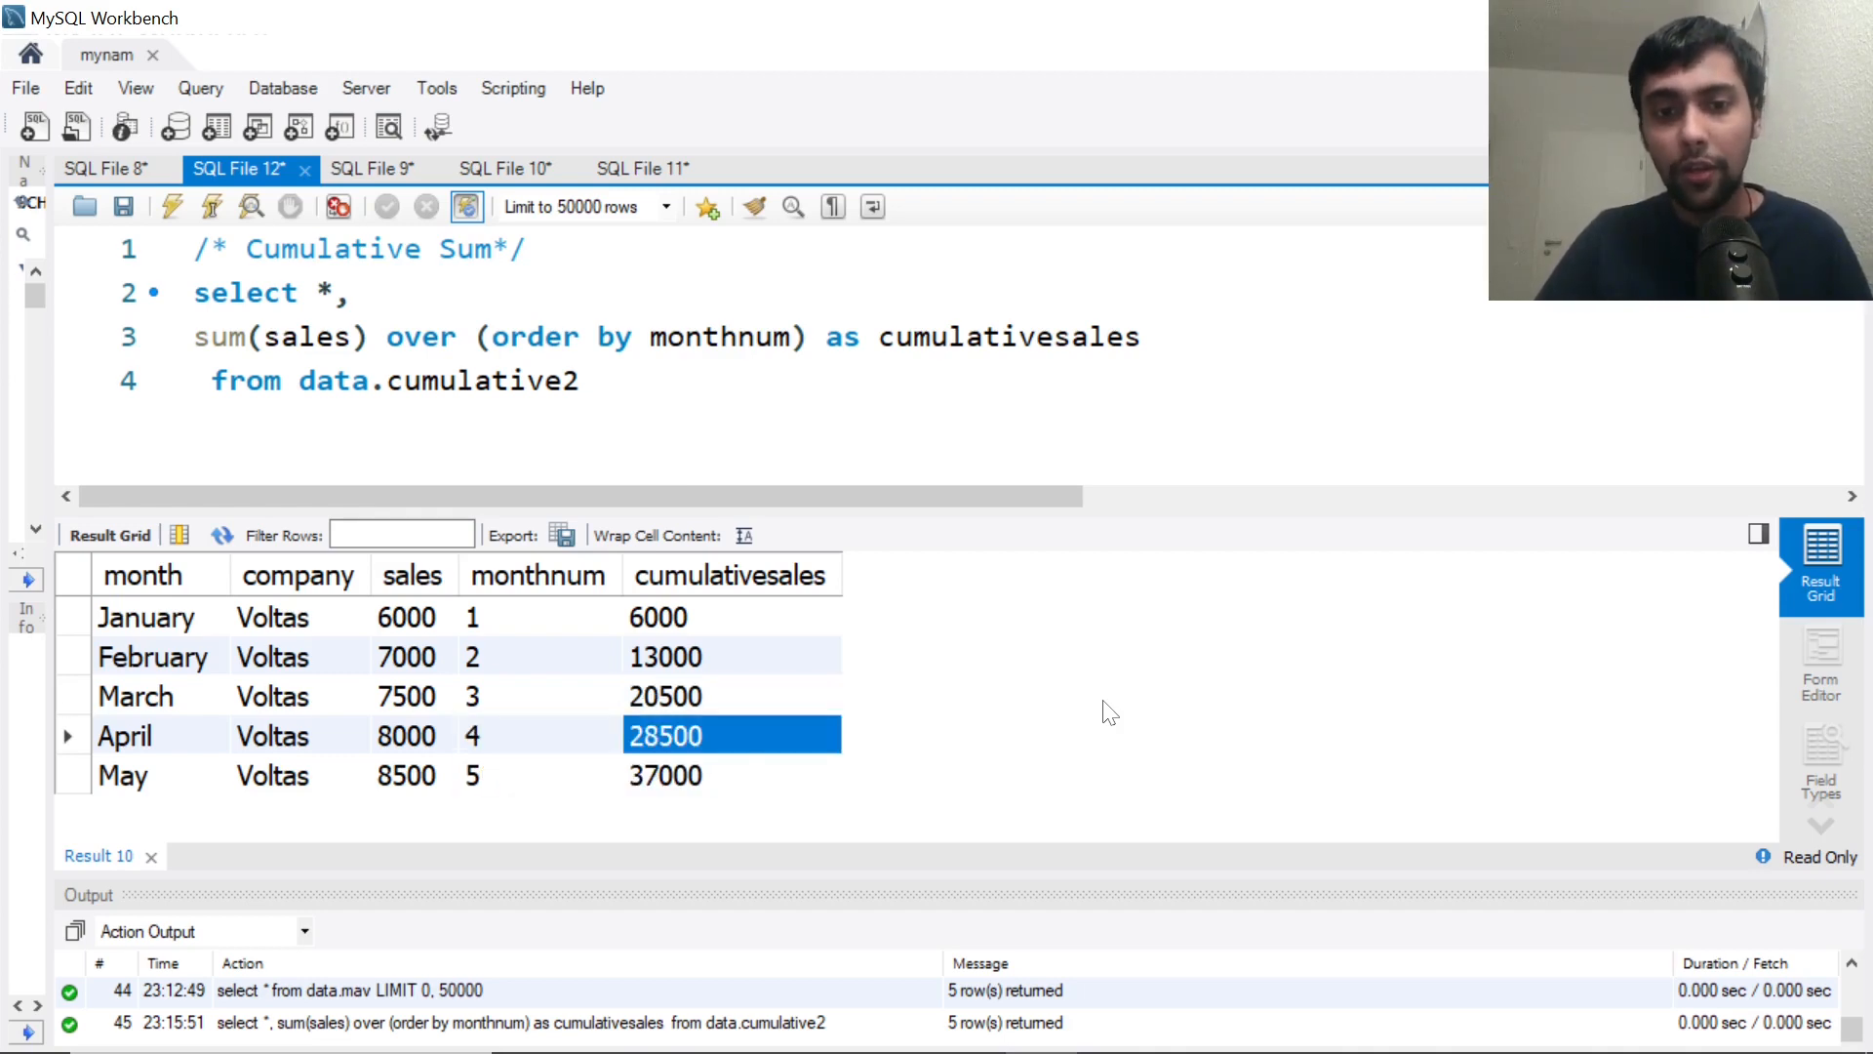
click(658, 616)
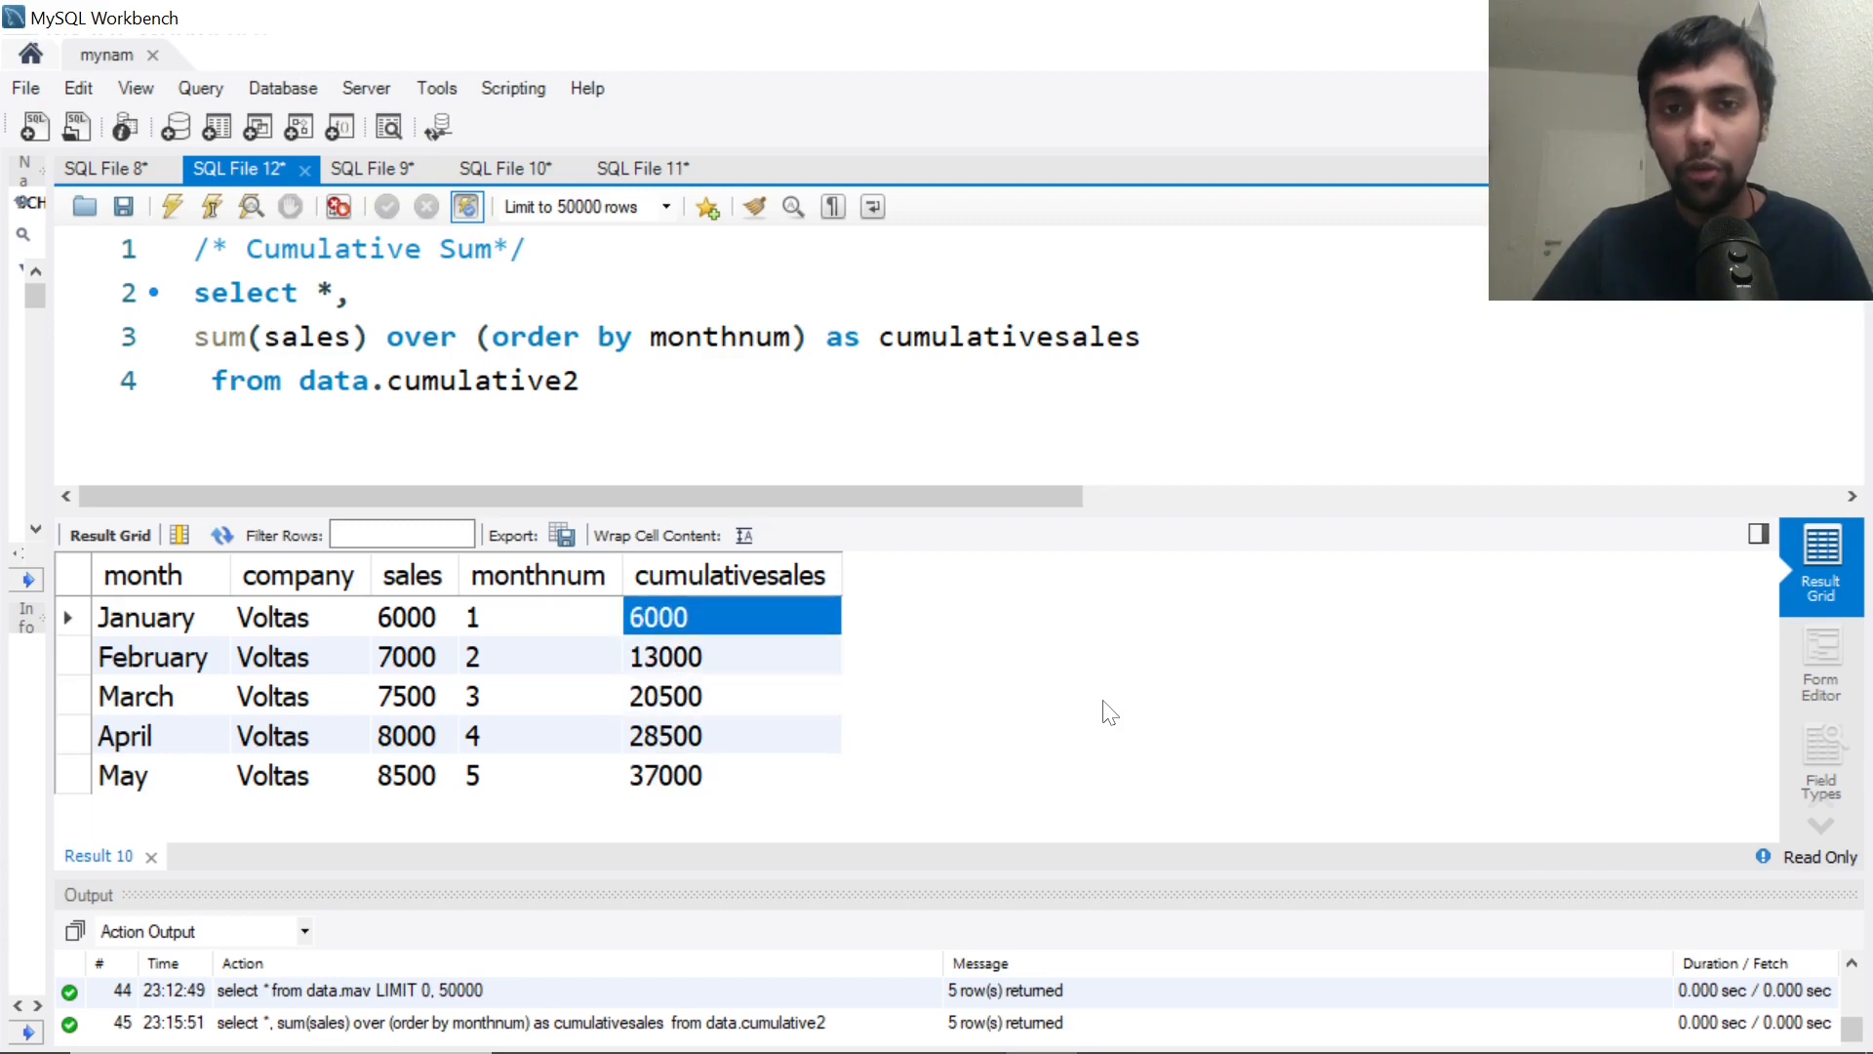
double_click(1009, 336)
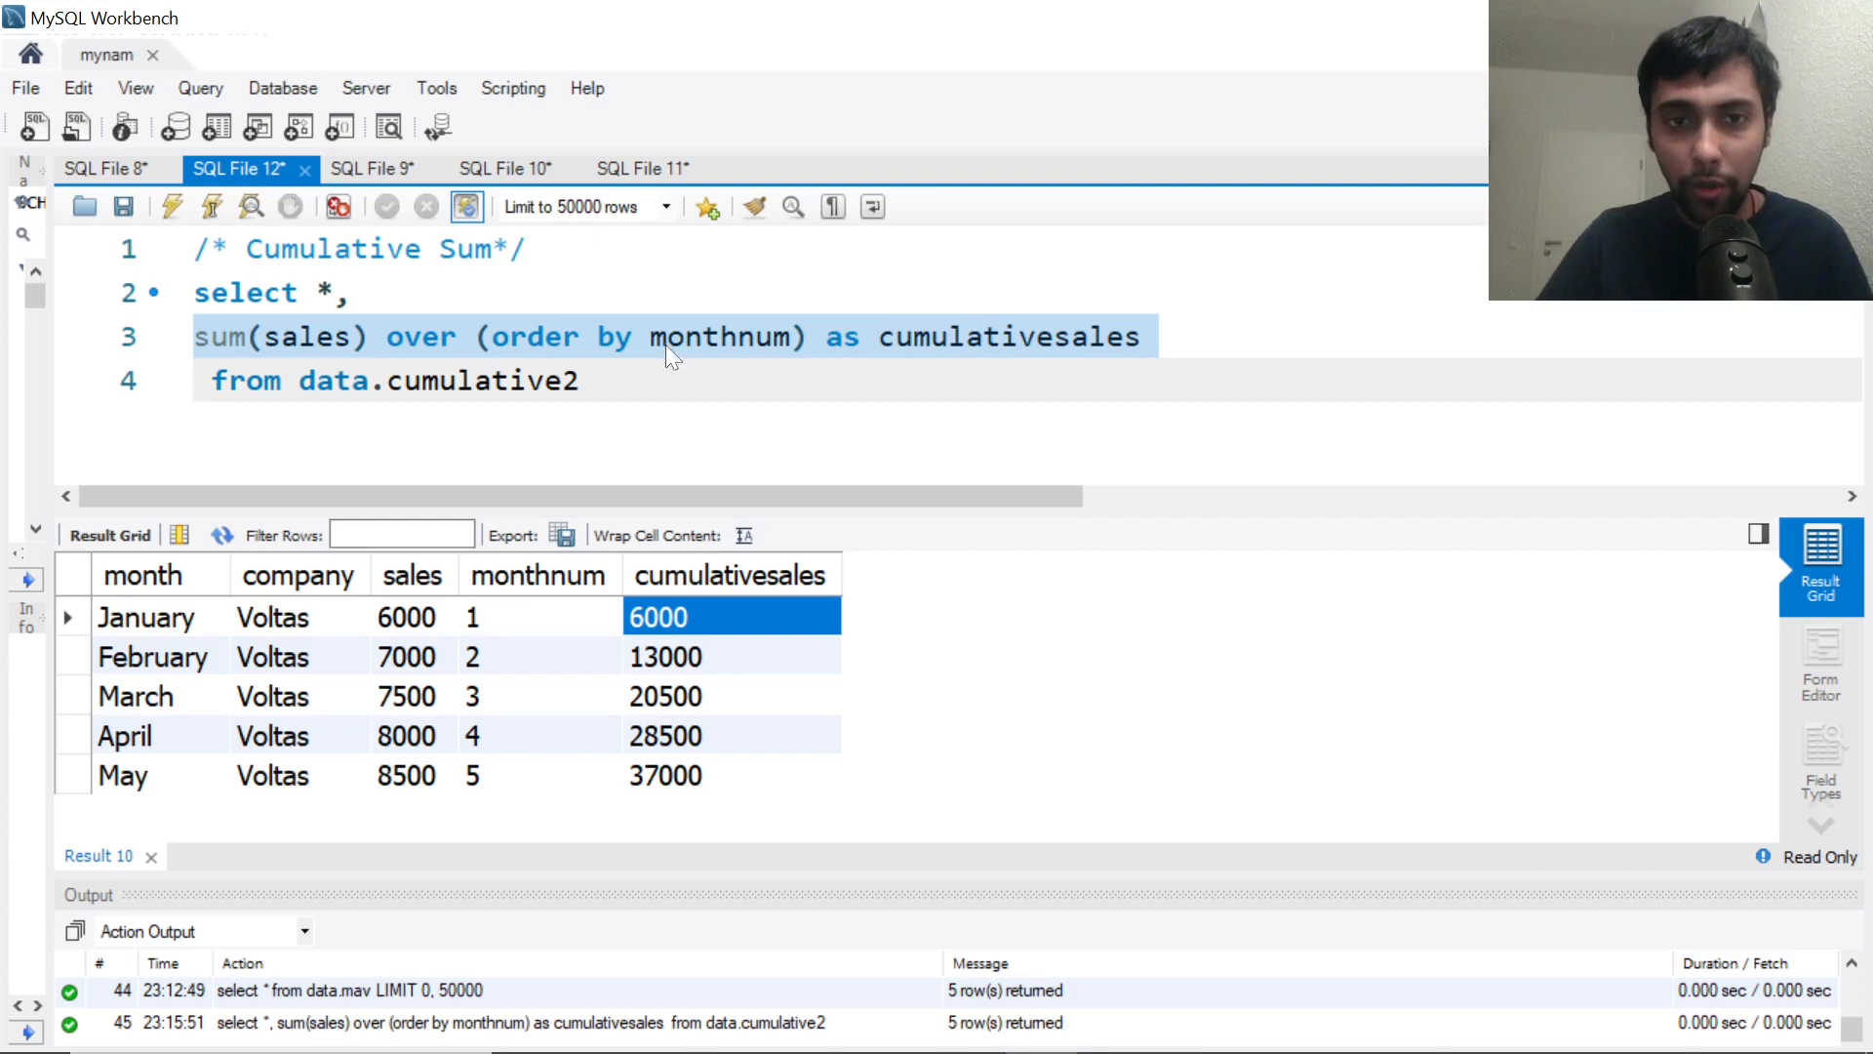
mouse_move(502, 677)
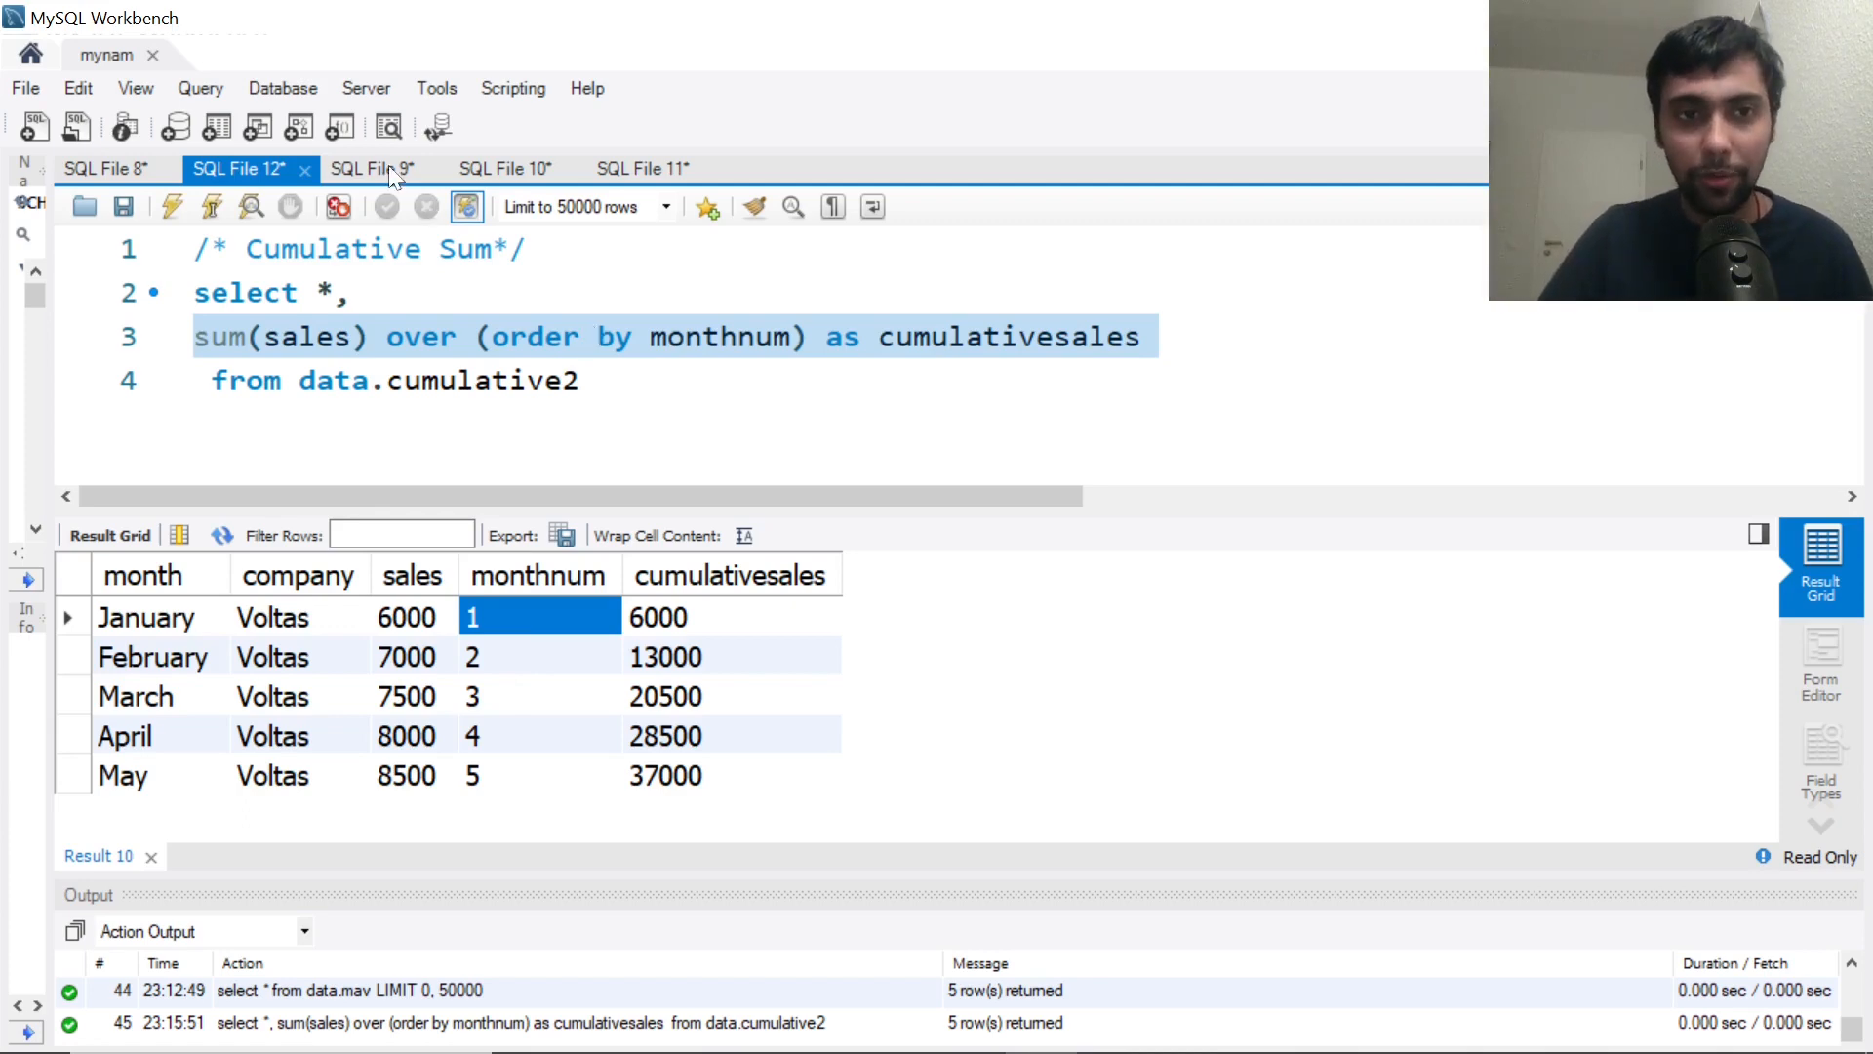
Switch to the Comparison of Peers script and browse company, industry and profit rows
click(365, 168)
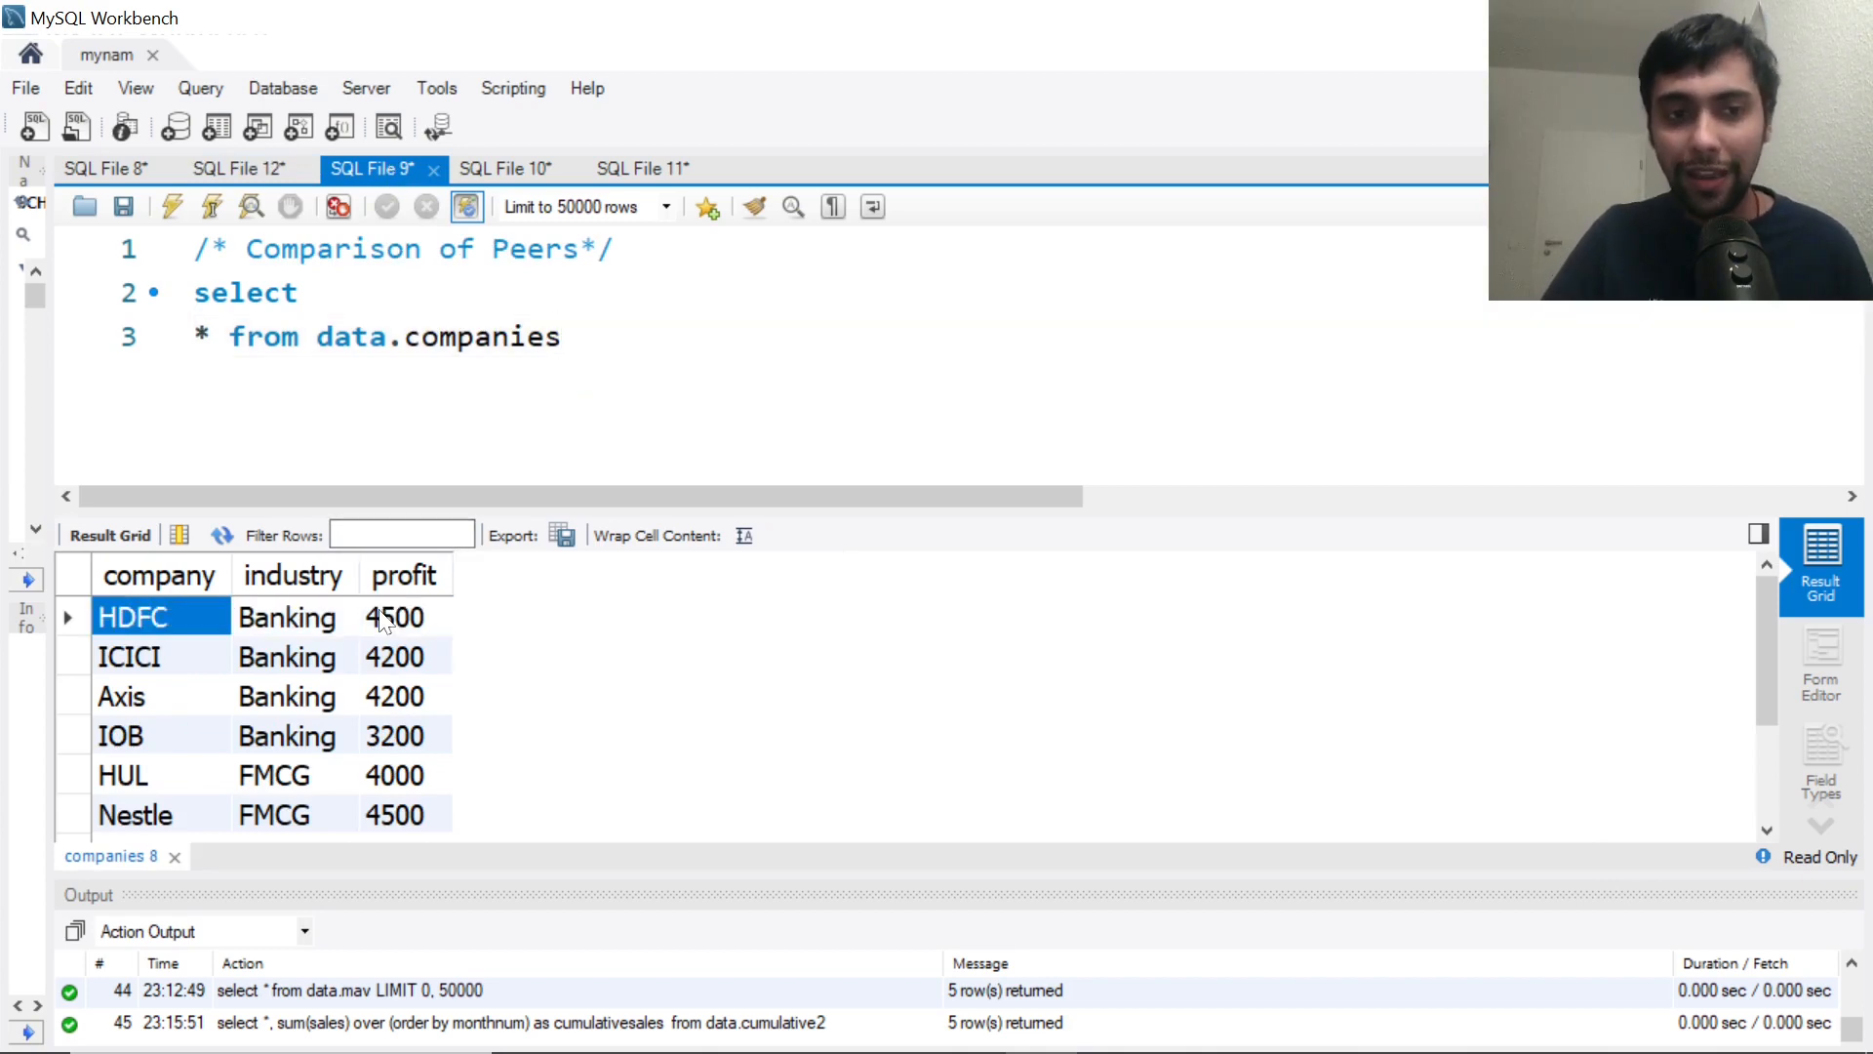
click(129, 775)
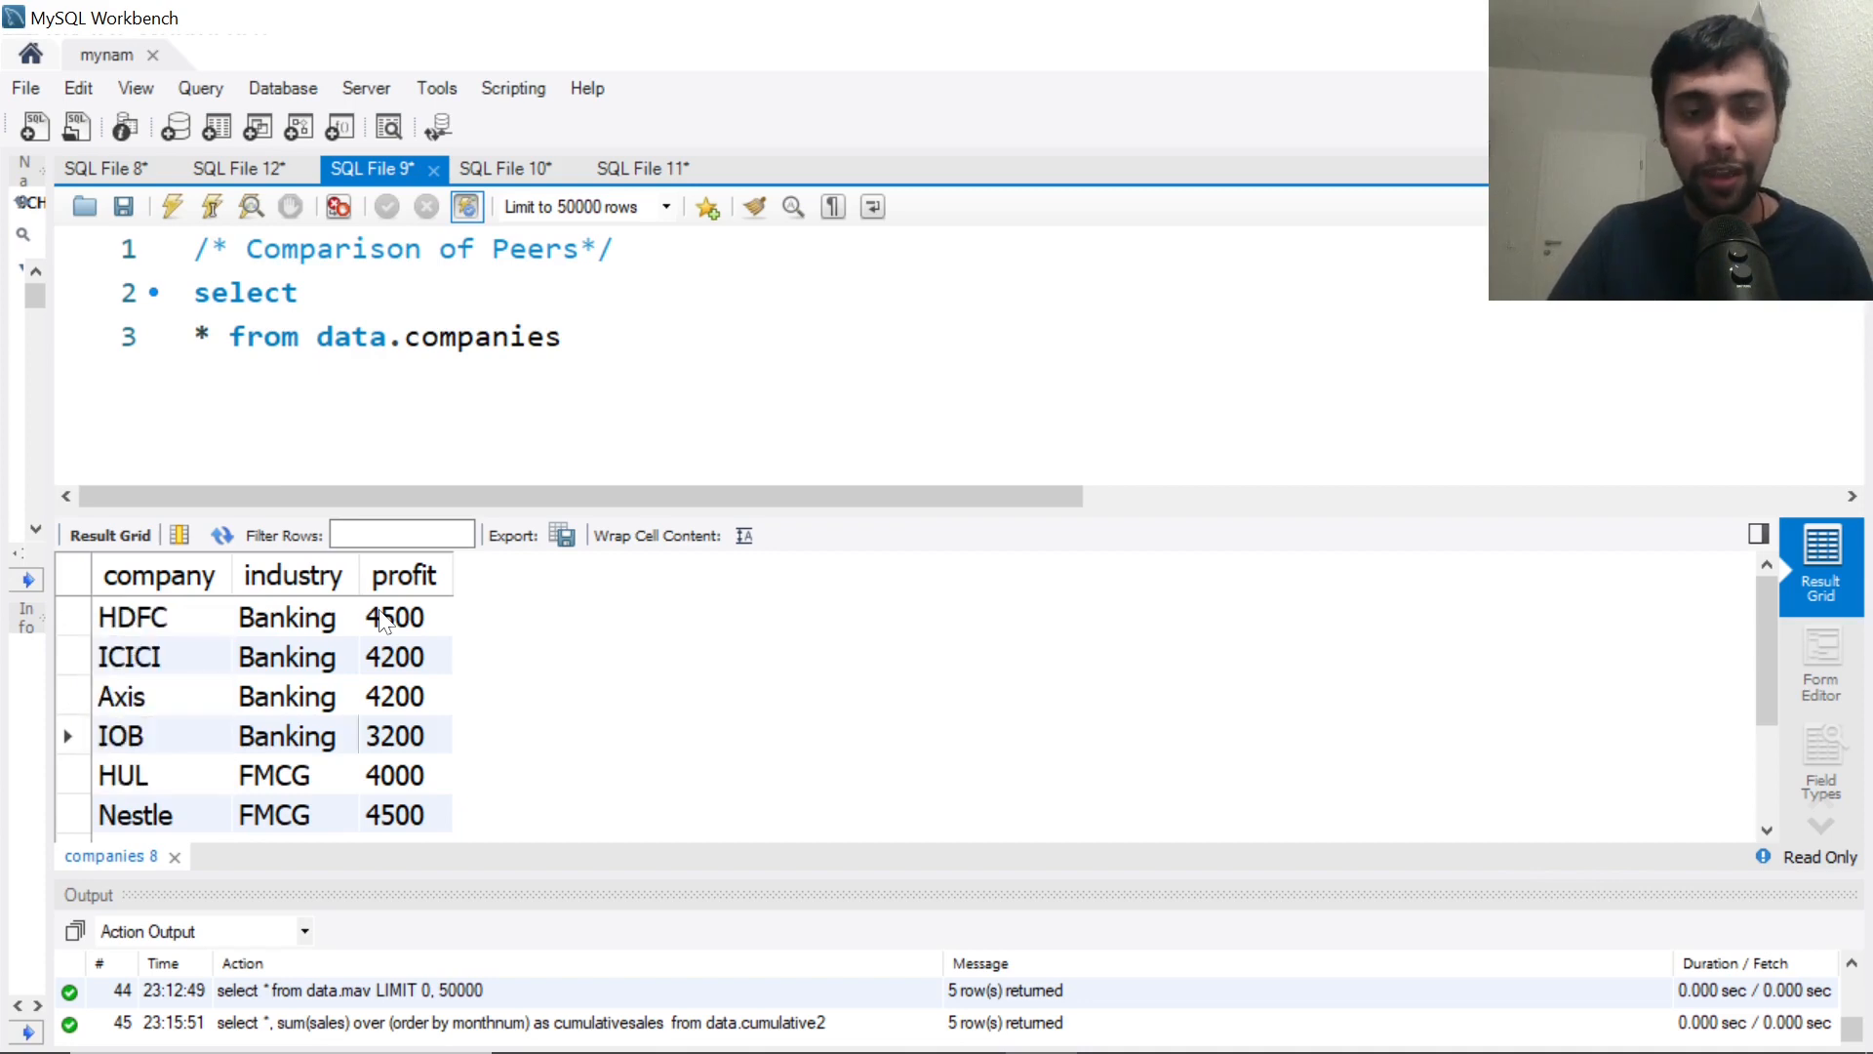
click(402, 617)
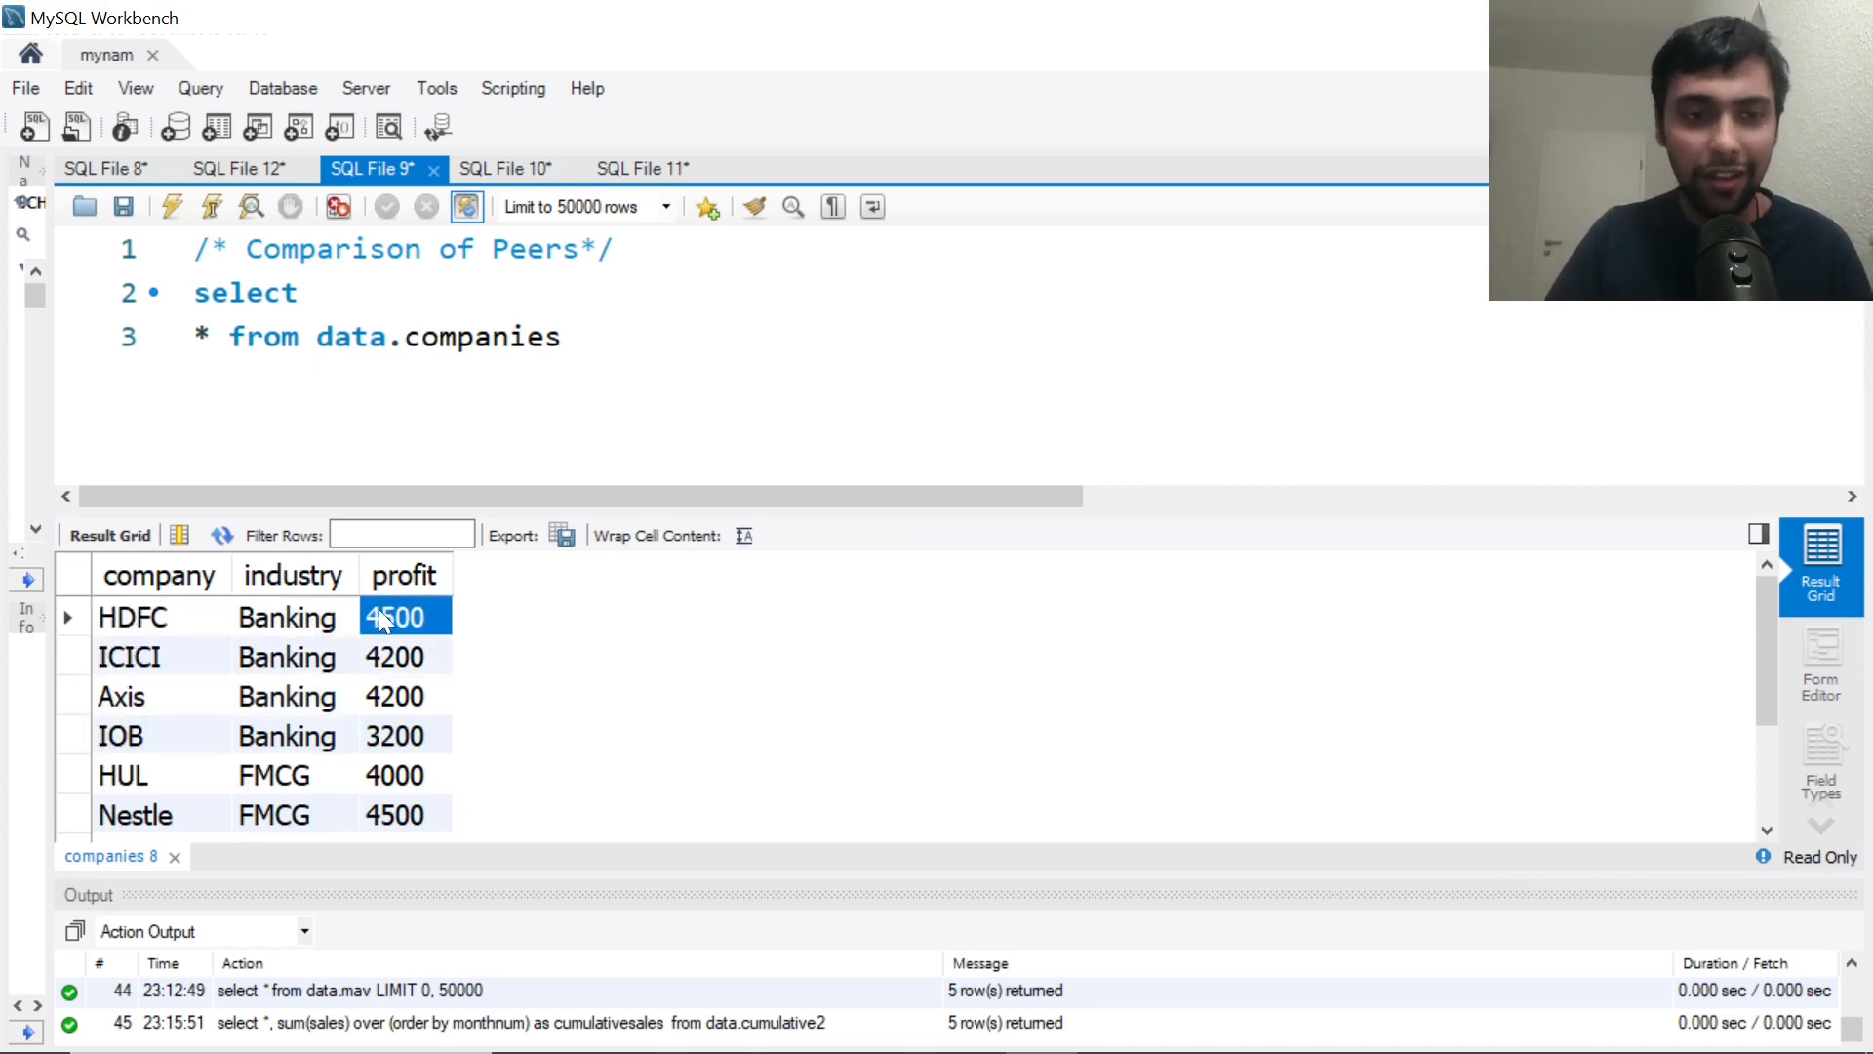
click(398, 655)
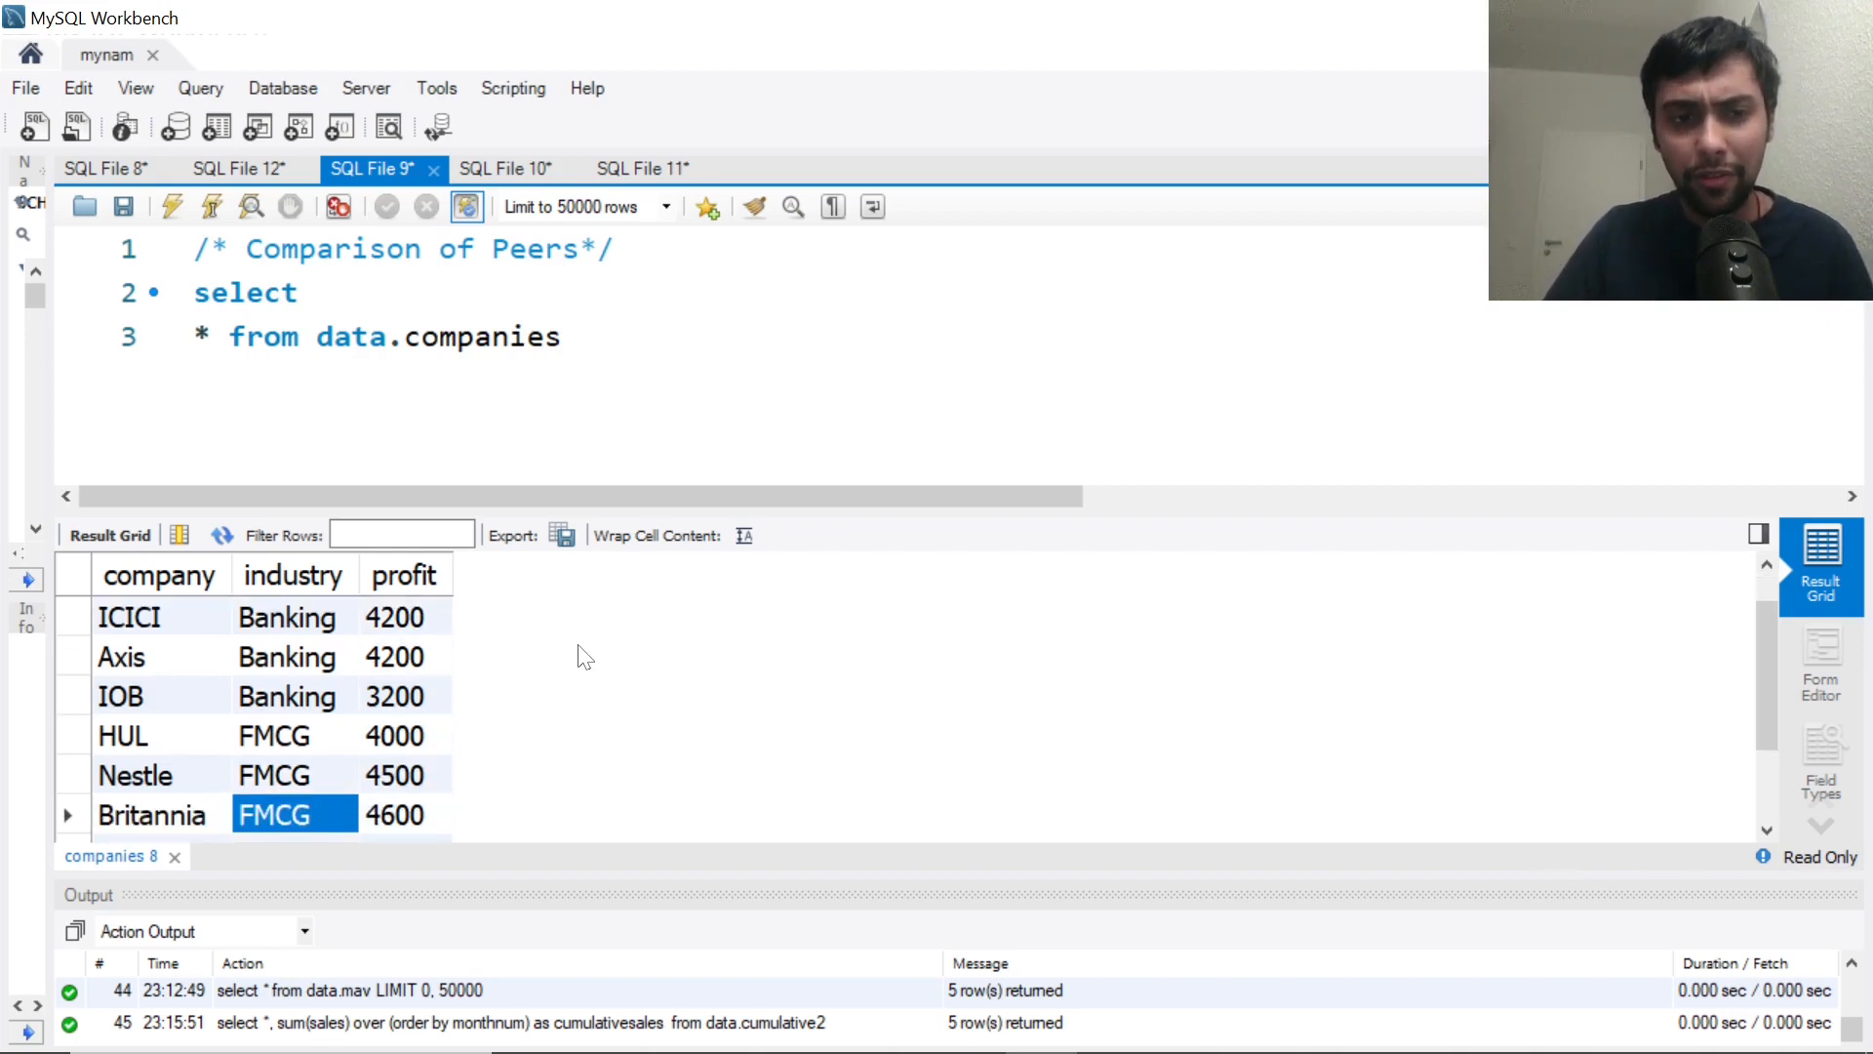
scroll(down, 3)
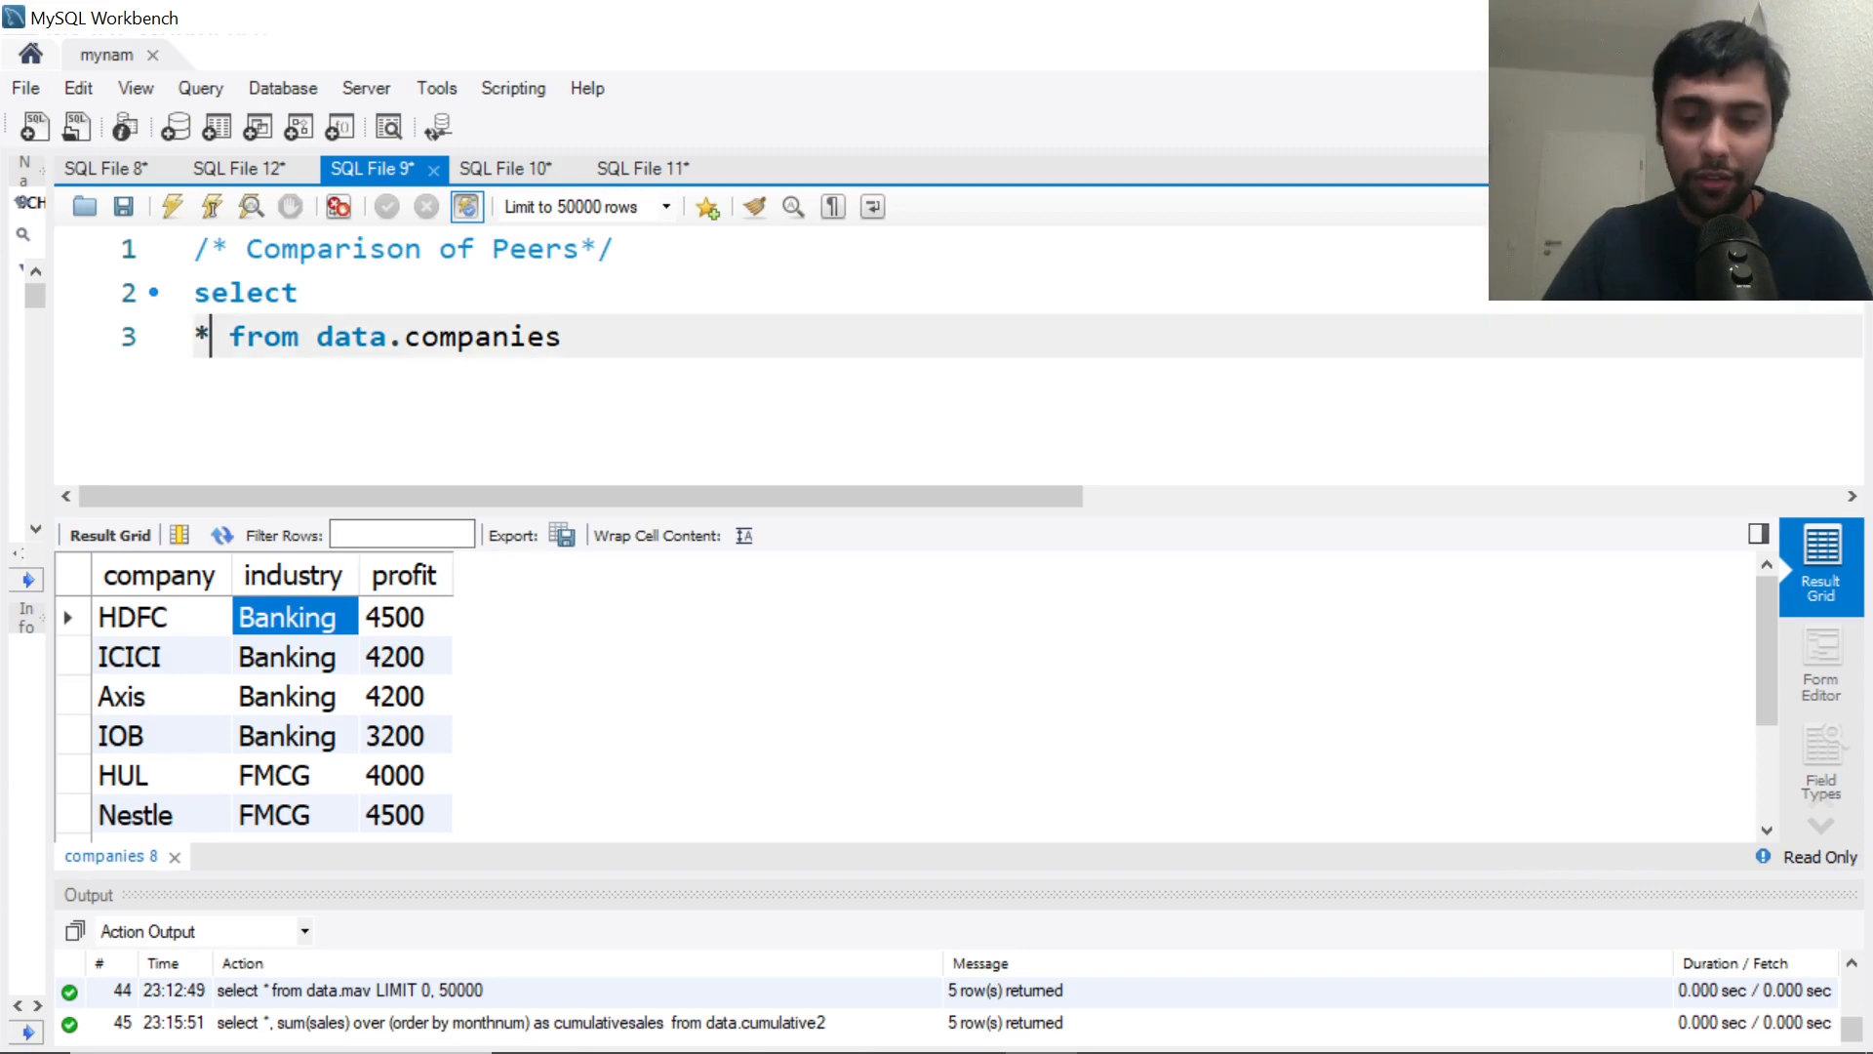
Add rank() over (partition by industry order by profit desc) as ranking and tidy the blank lines
text(,)
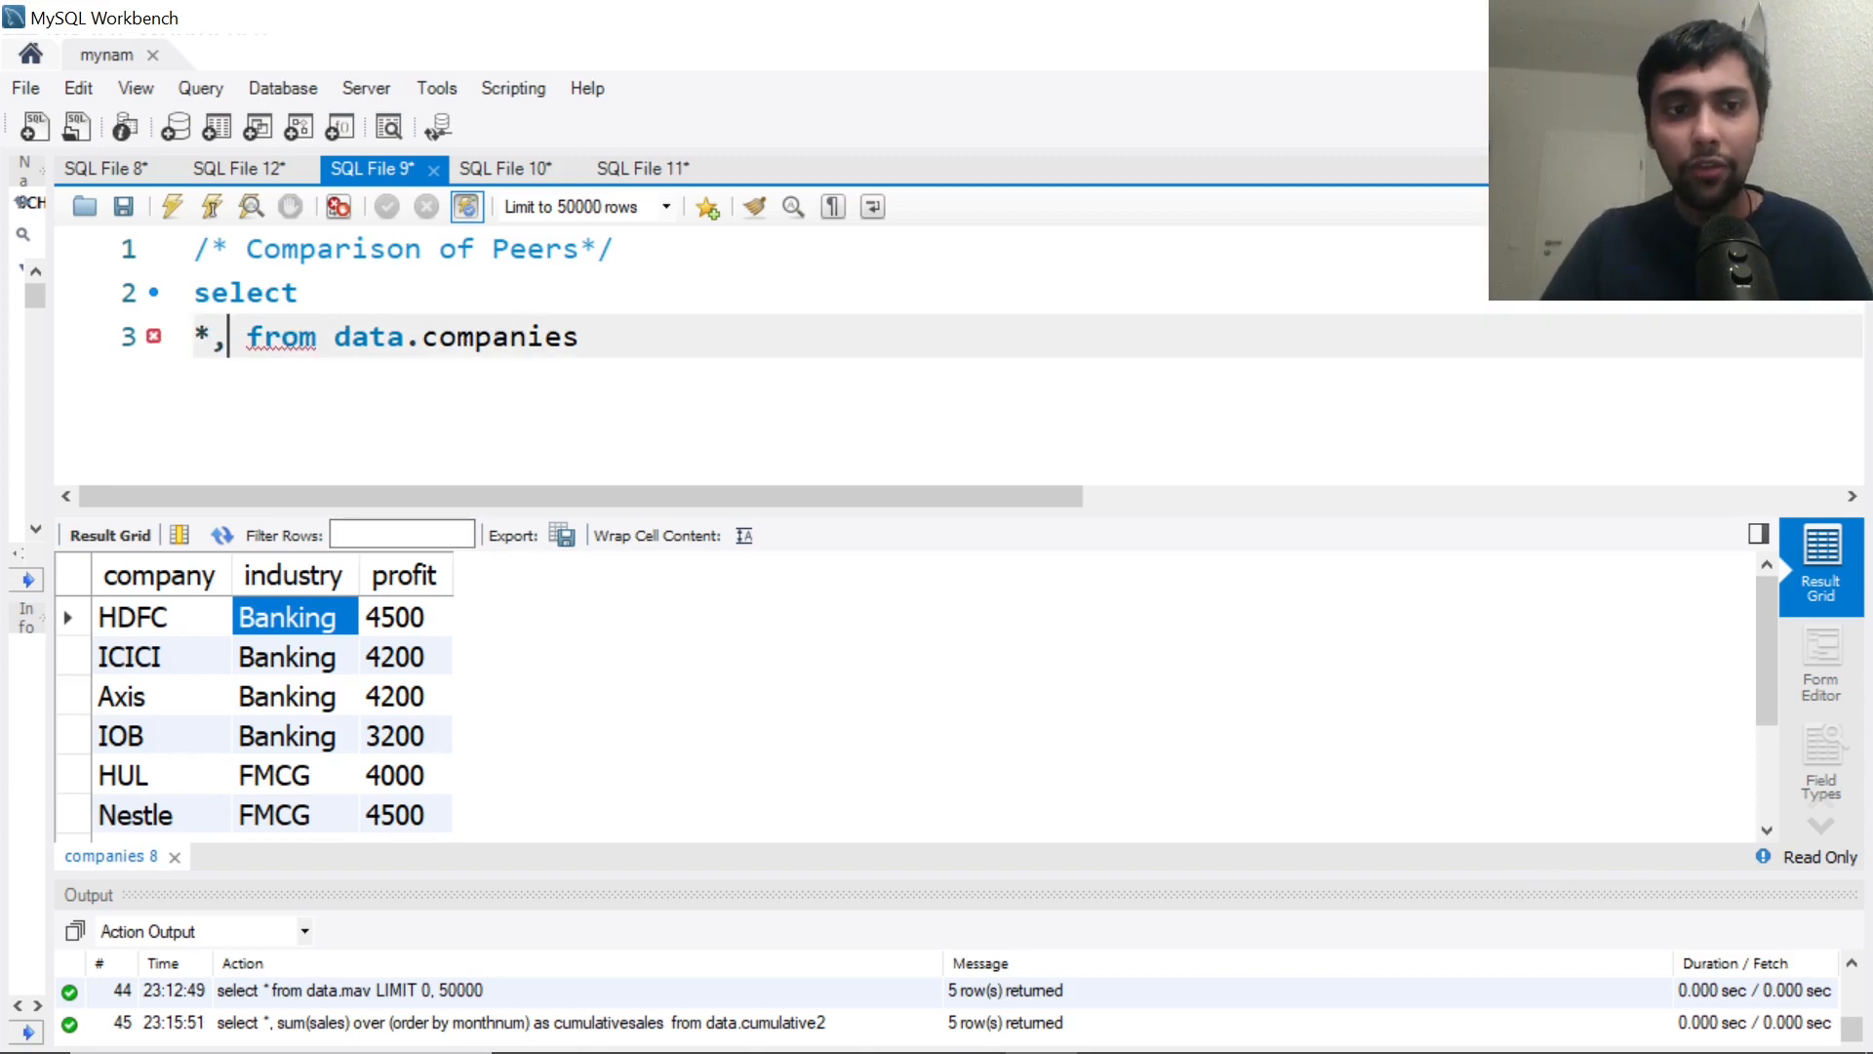
key(enter)
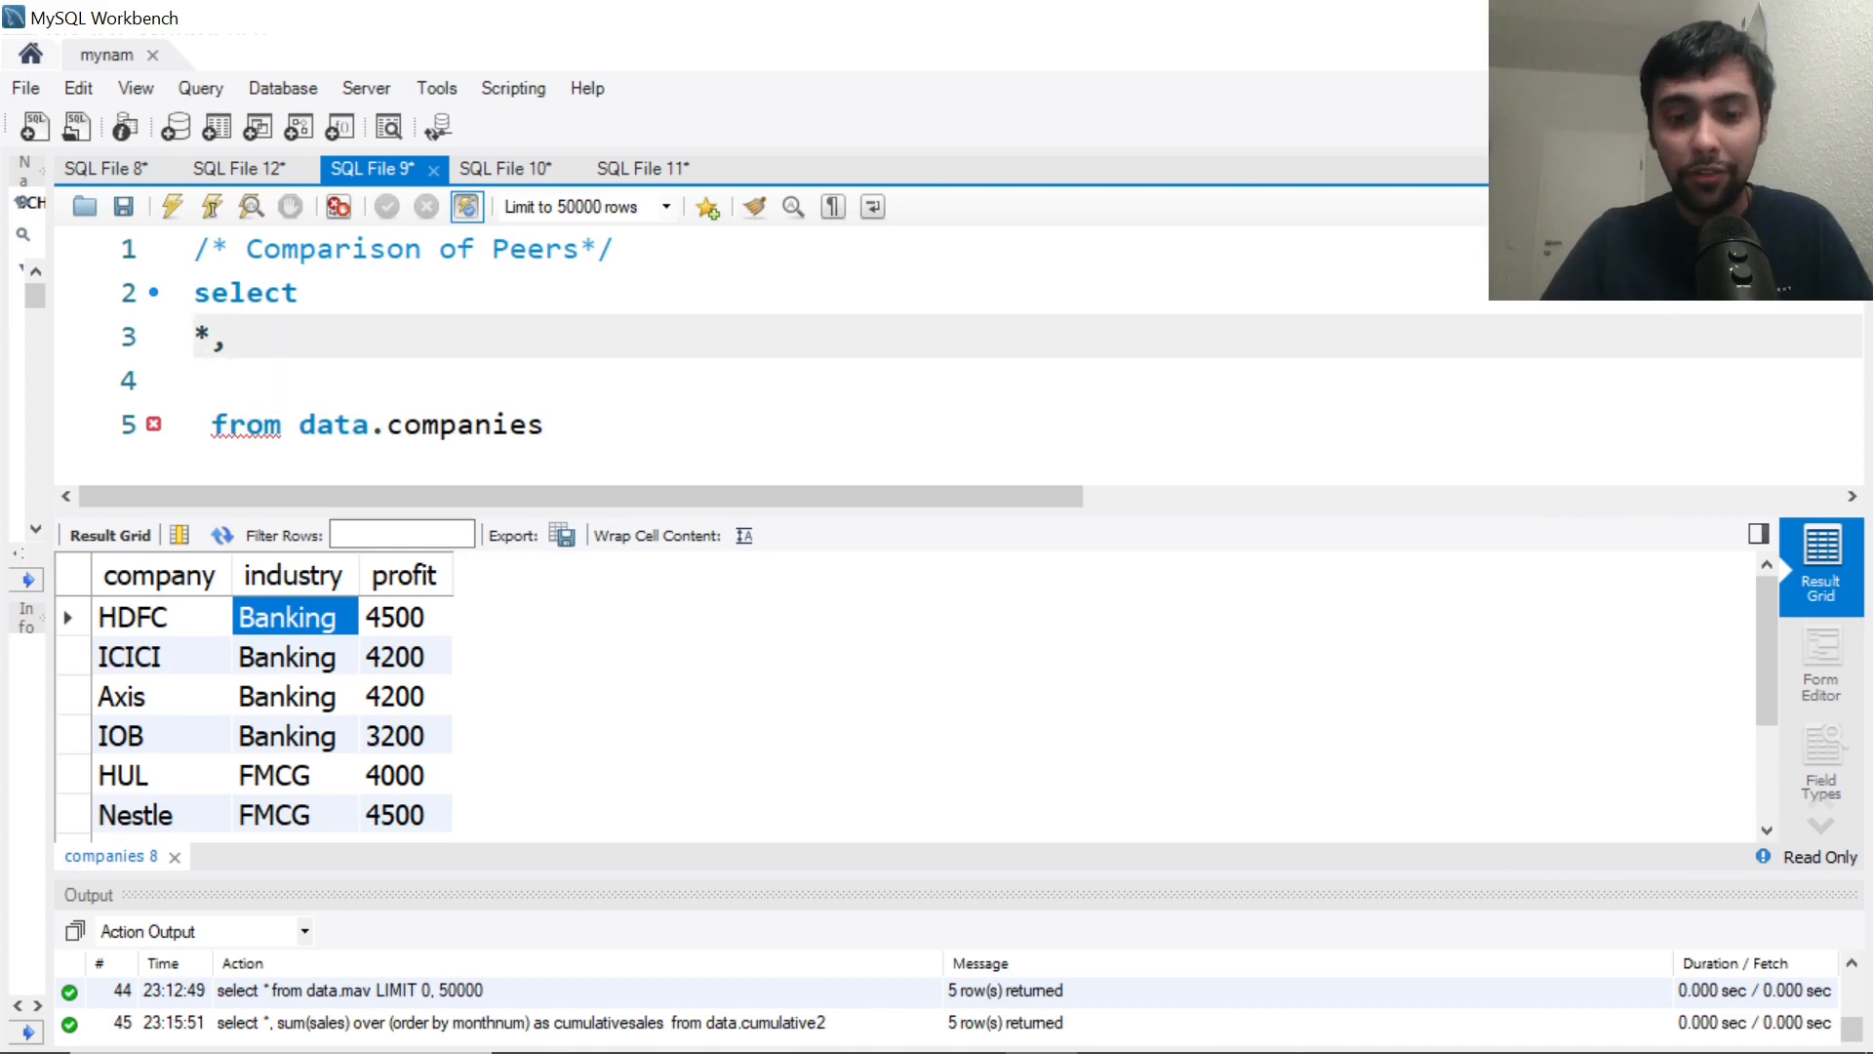
text(rank()
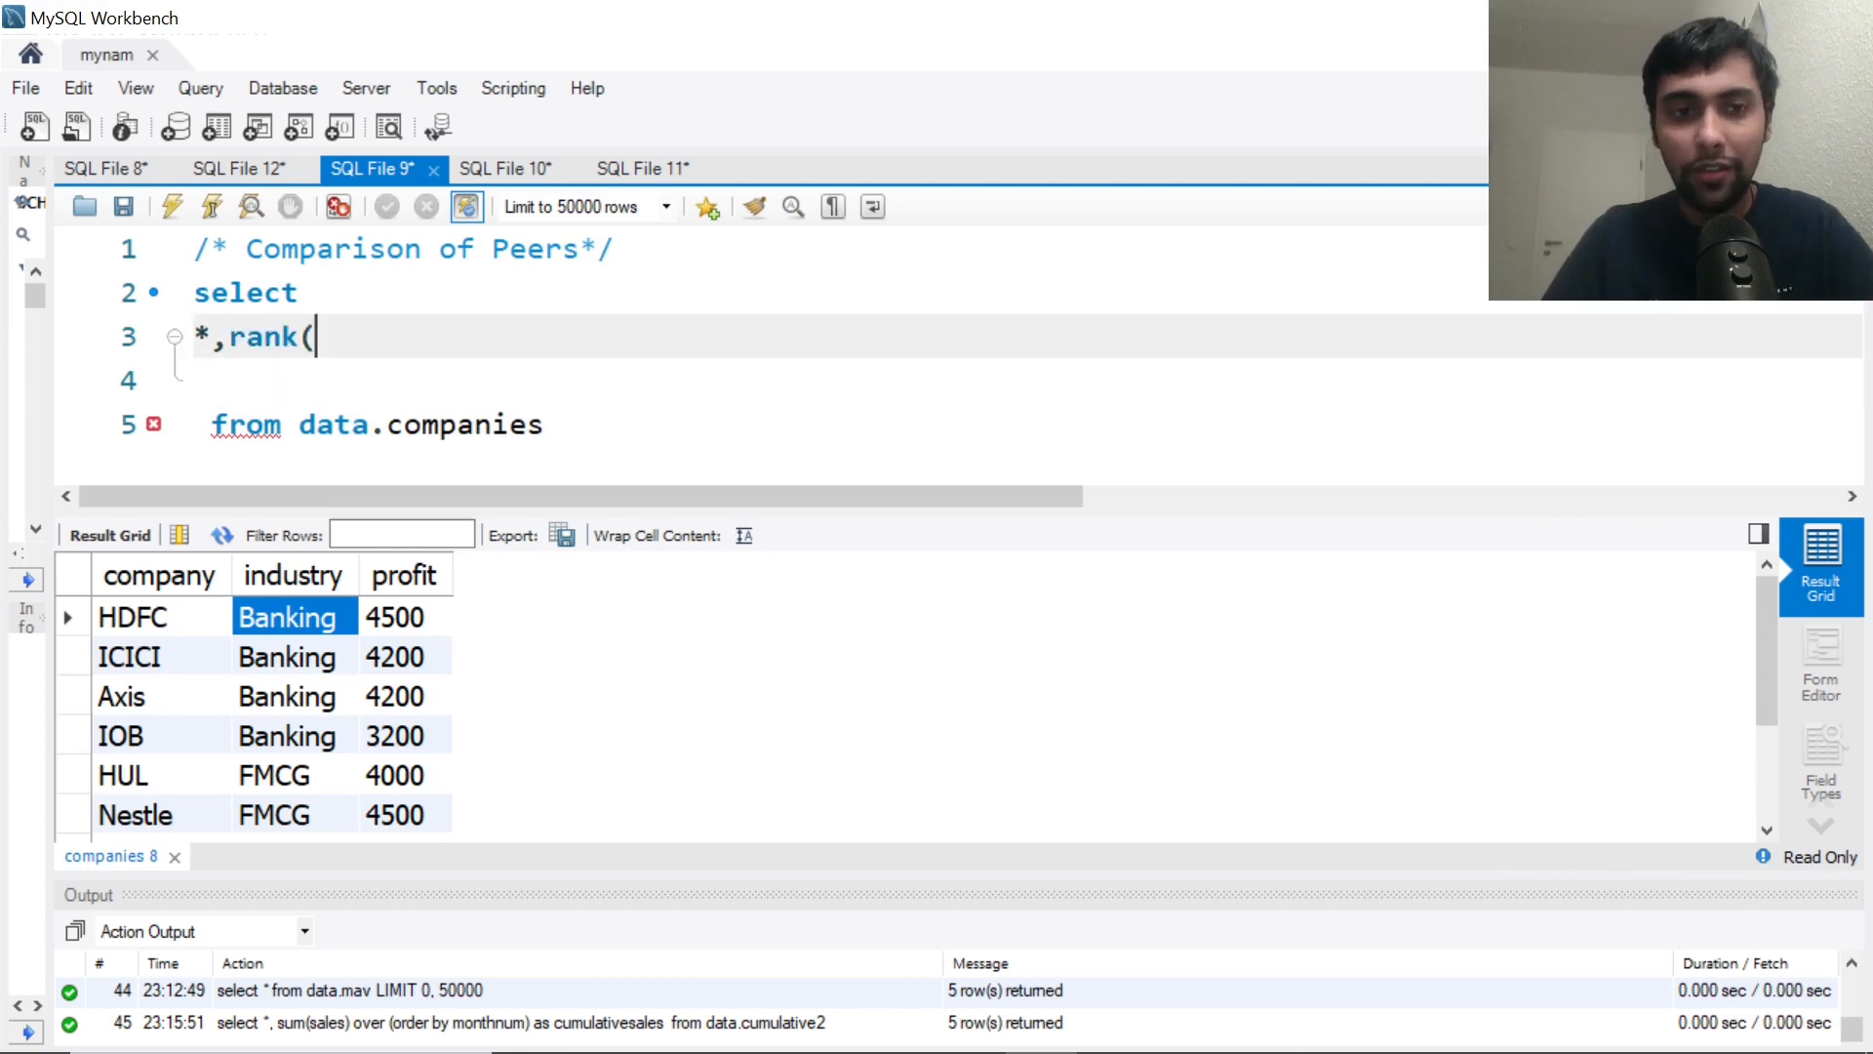
text() ov)
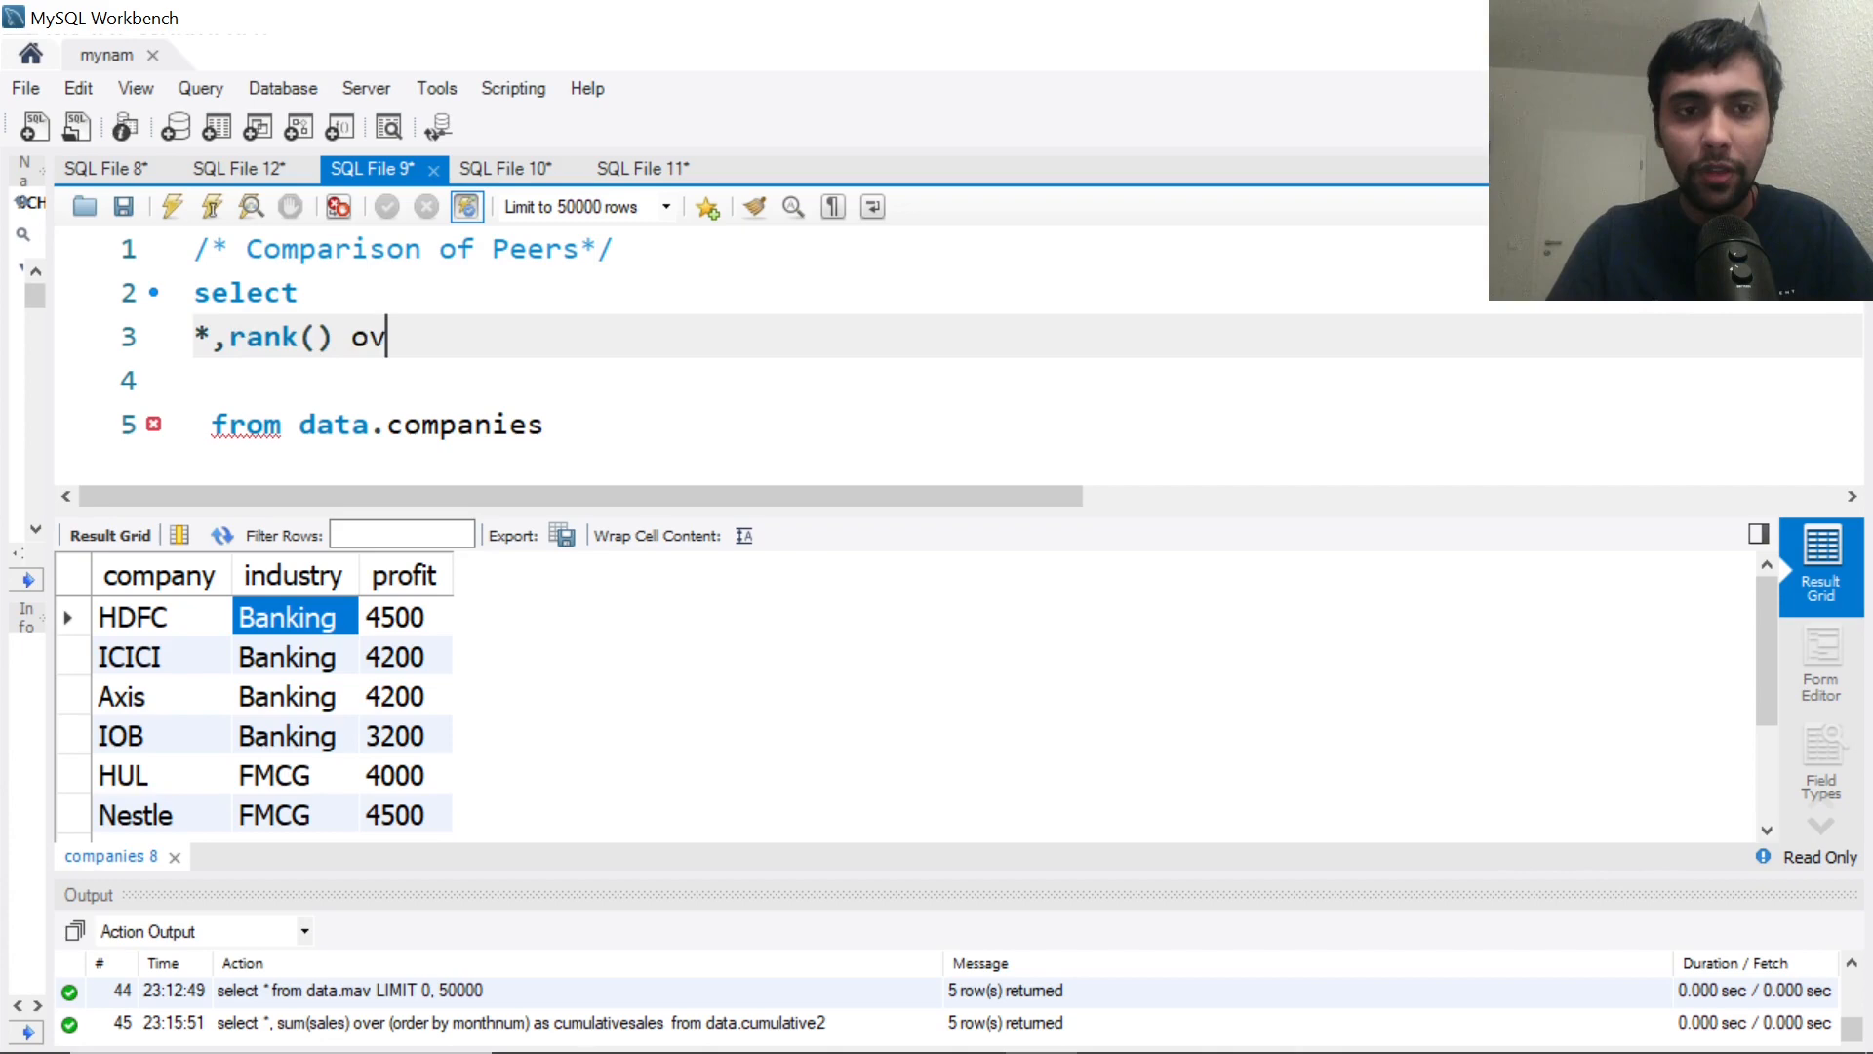
text(er (par)
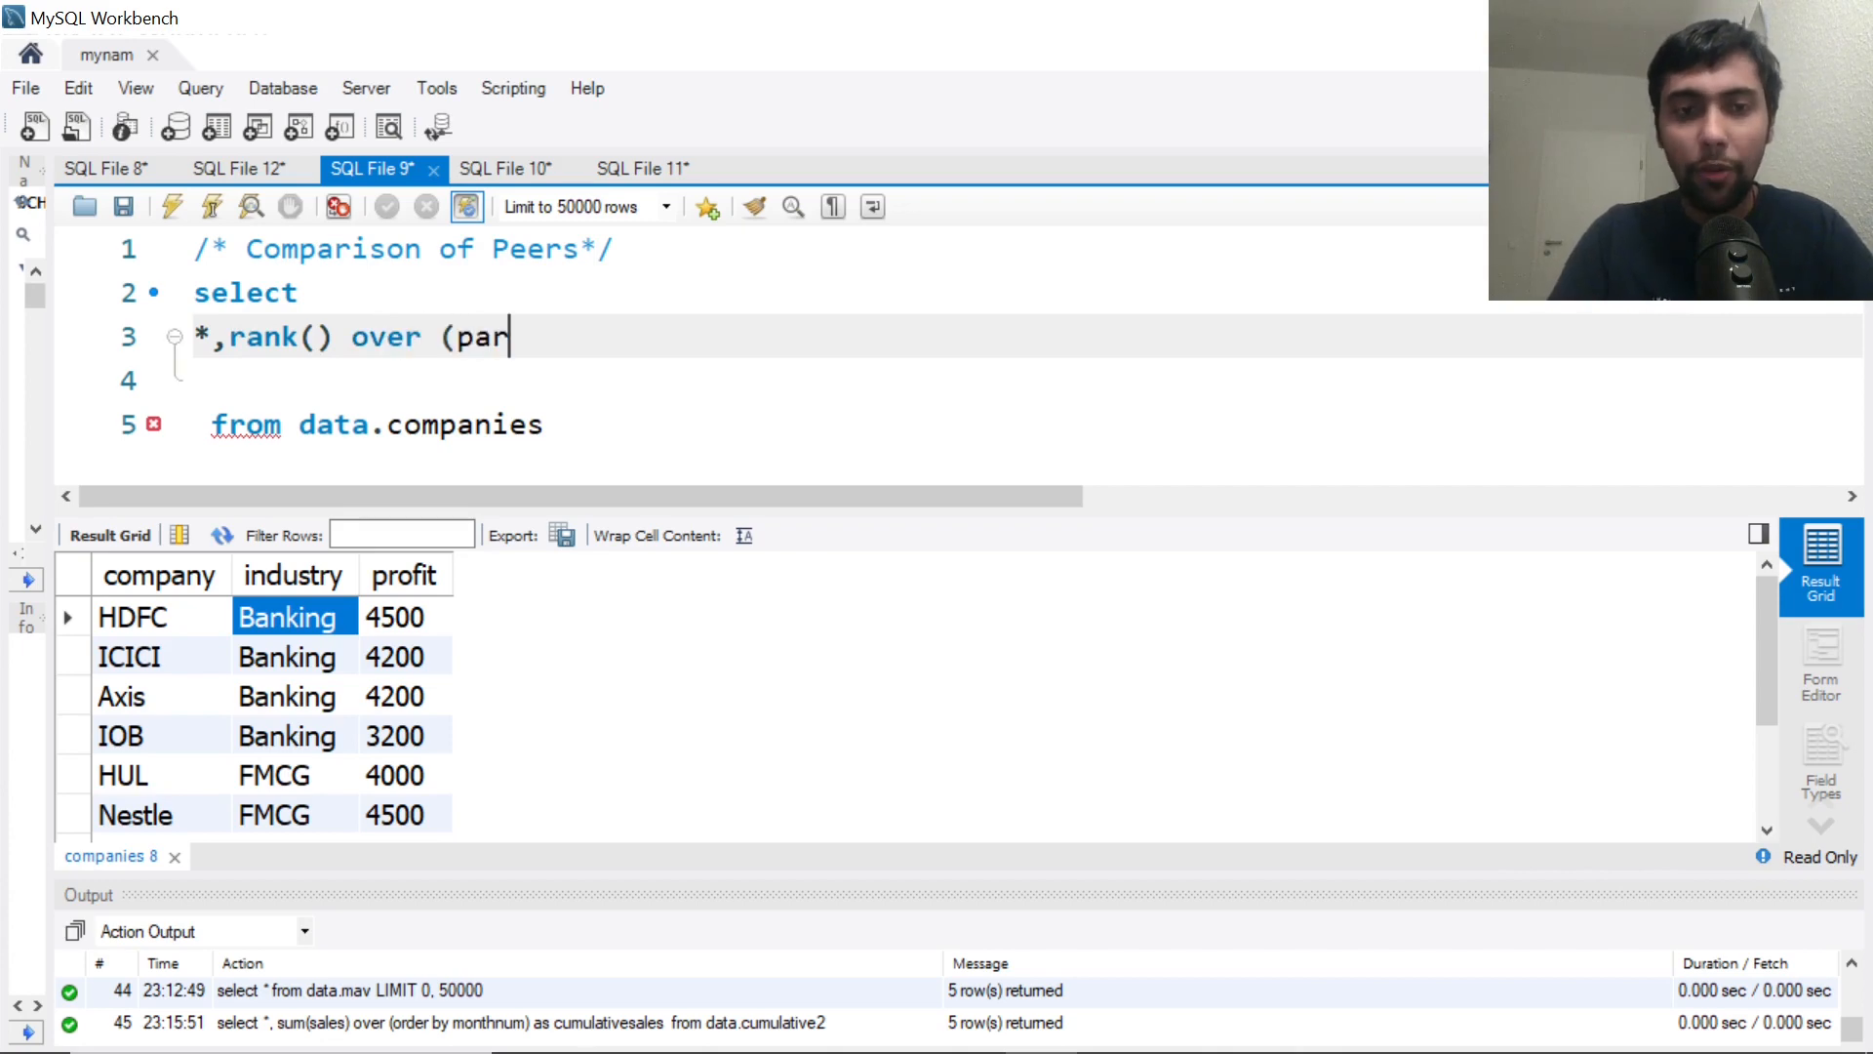
text(tition by)
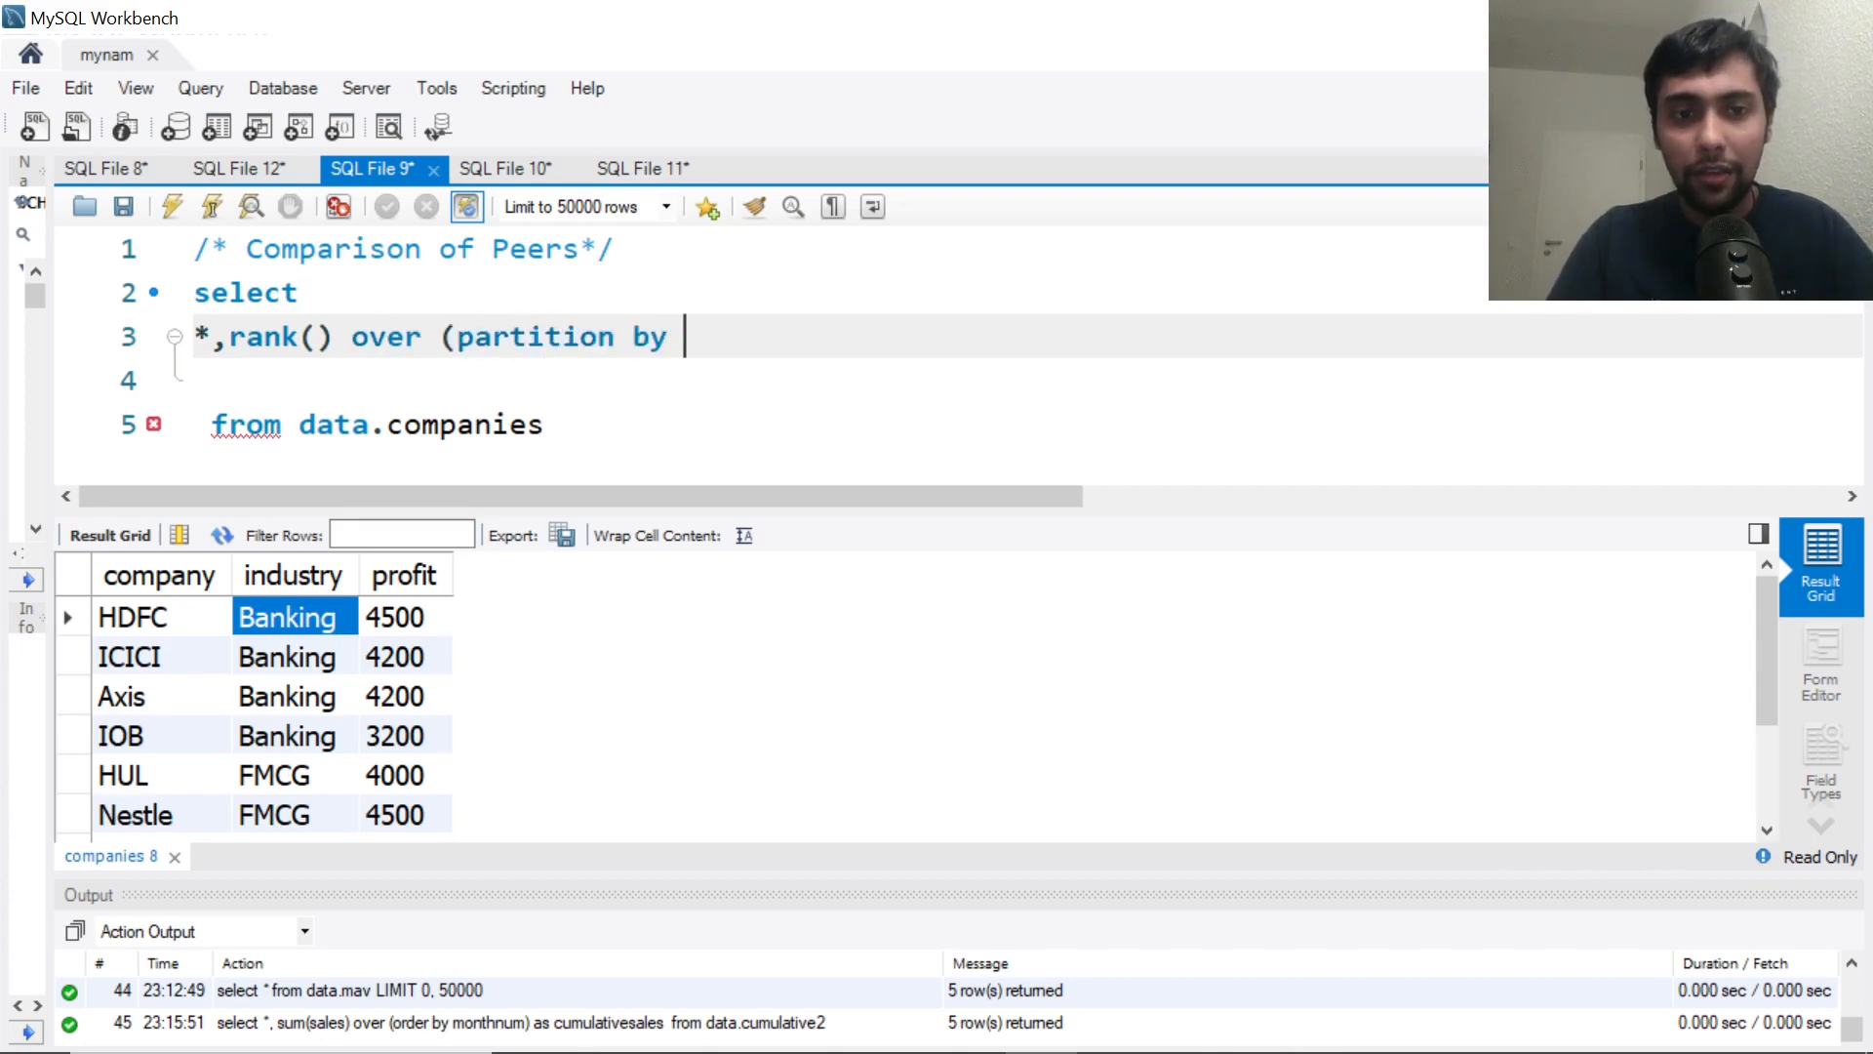
text(industry)
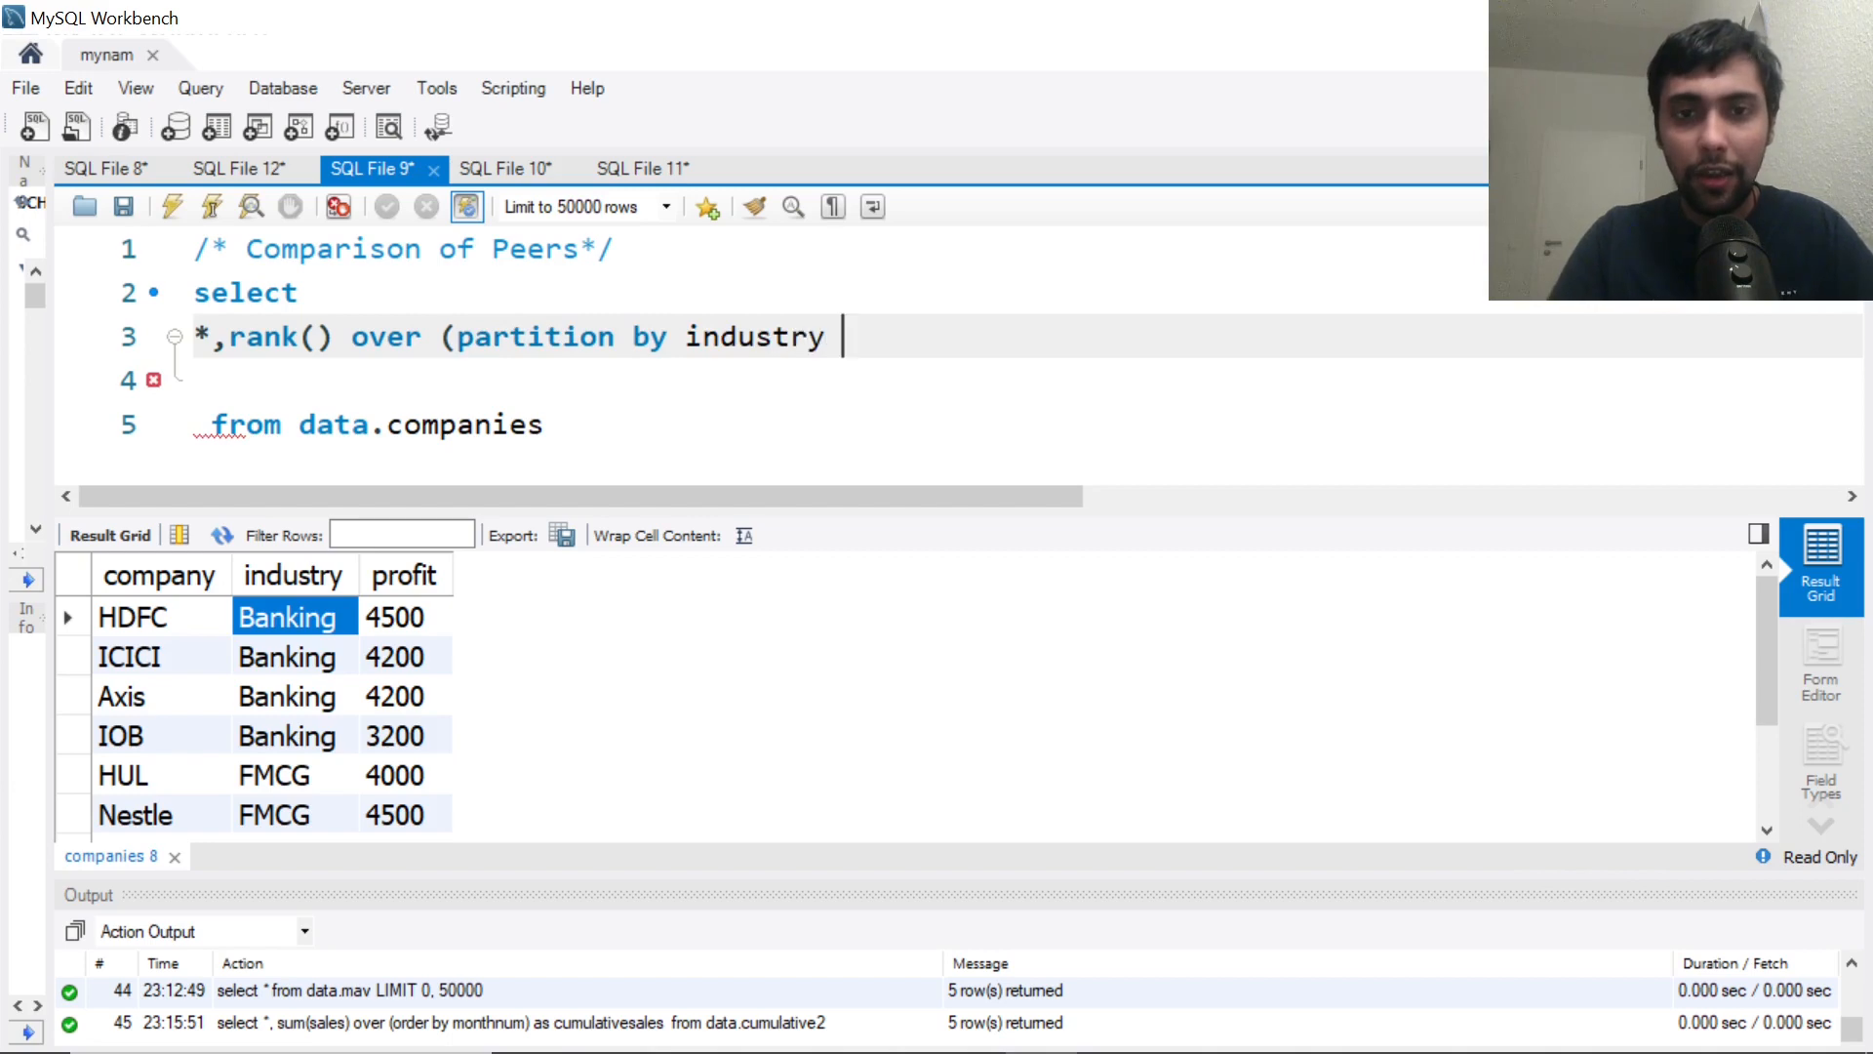
text(order by)
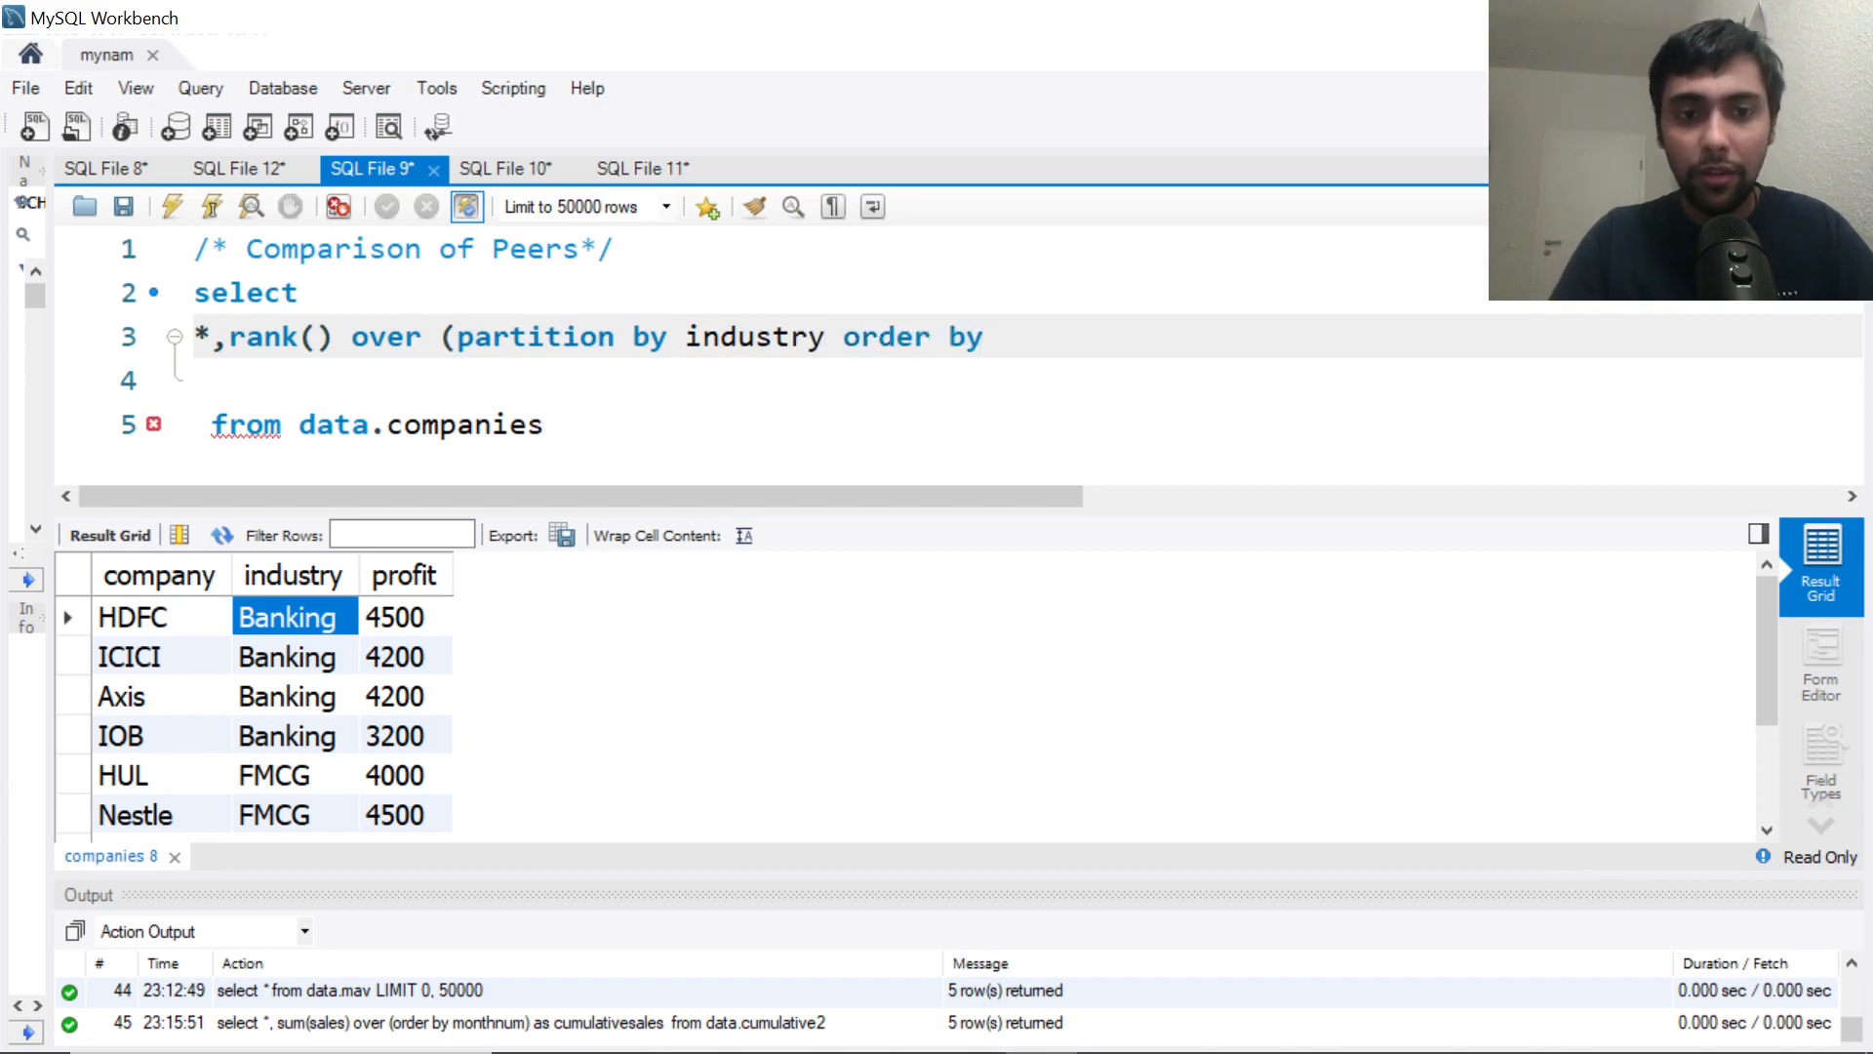
text(profit desc)
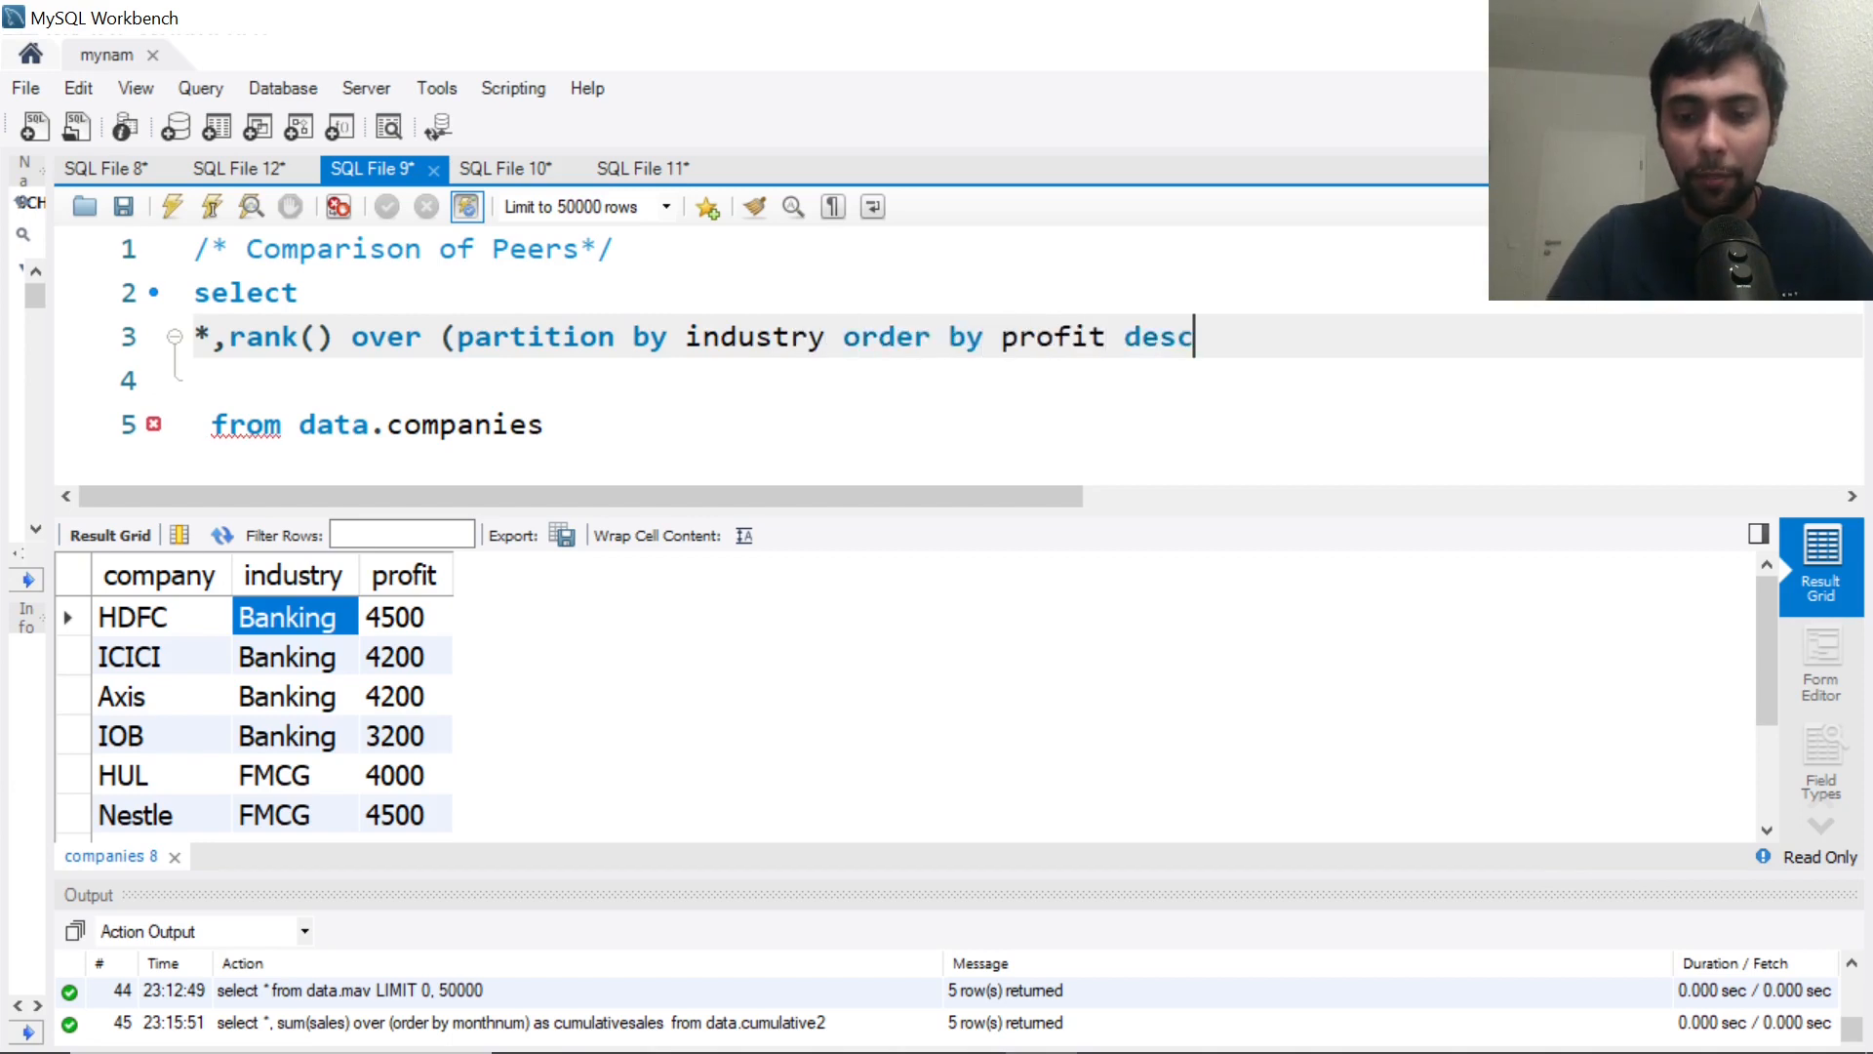
text())
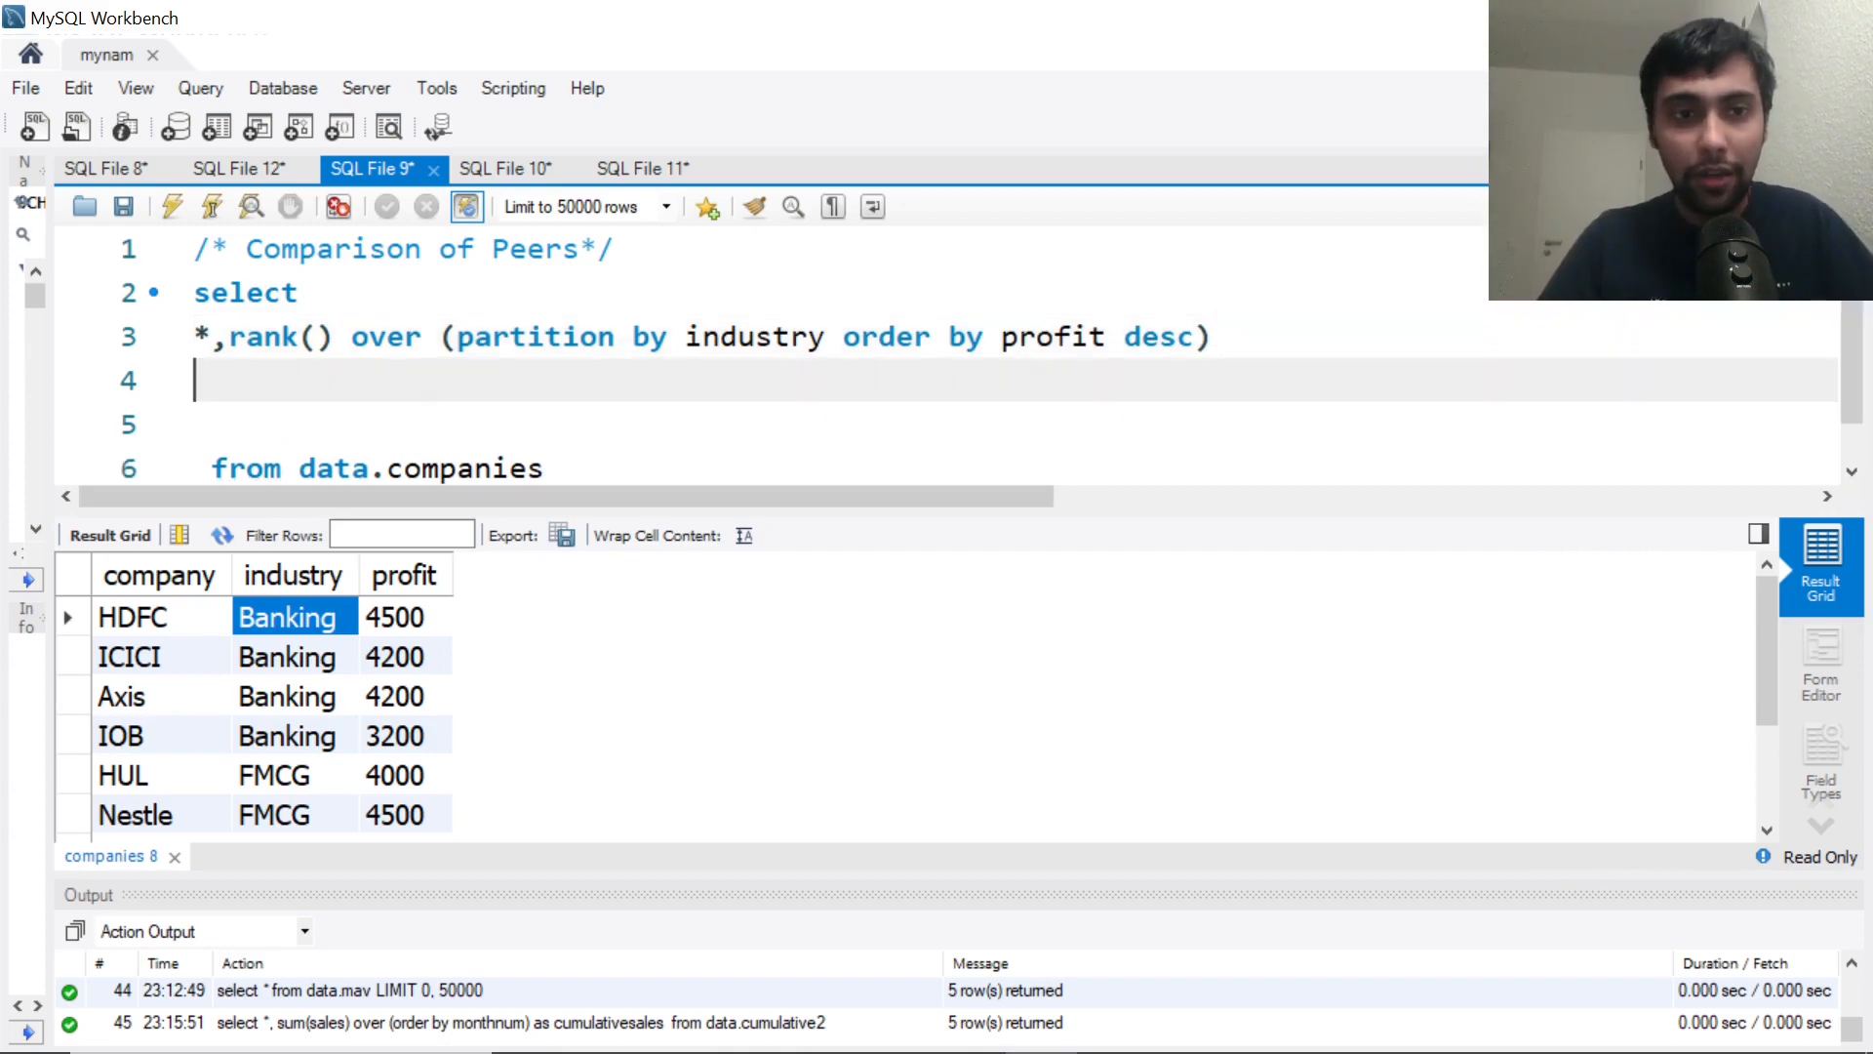
text(as ran)
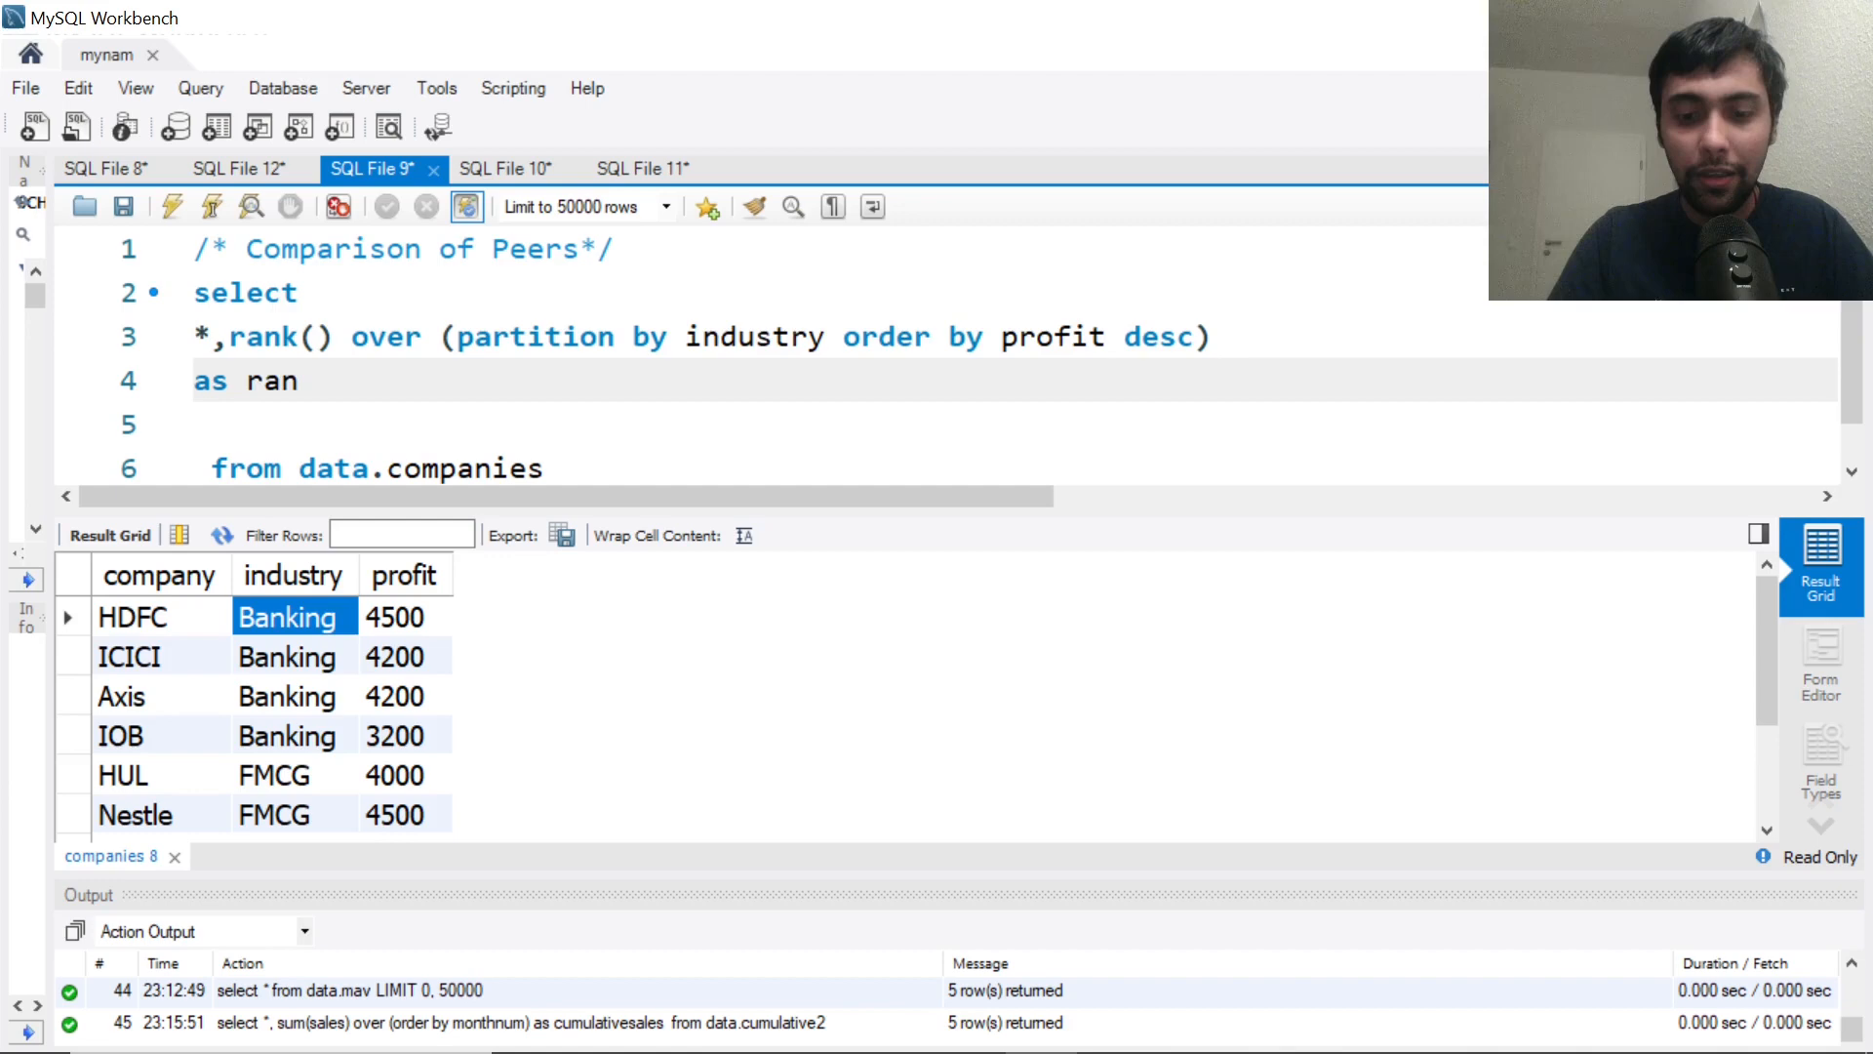
text(king)
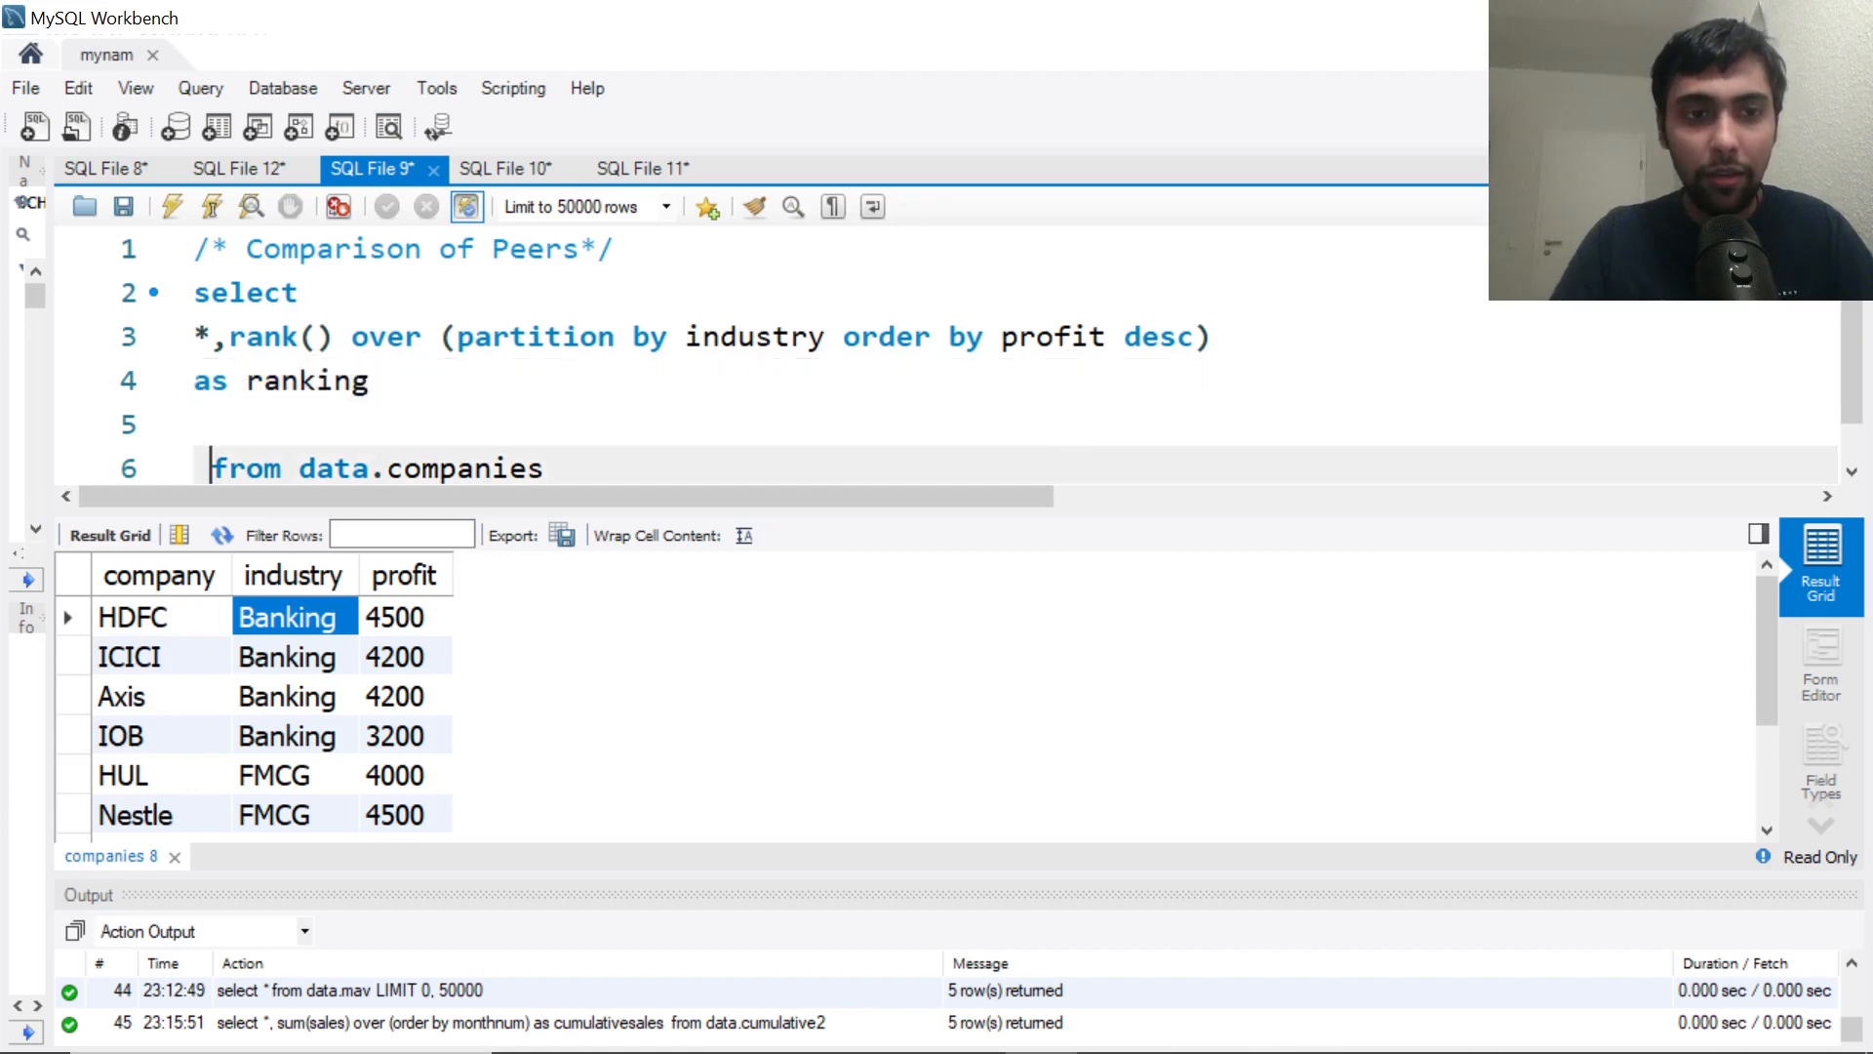
key(Backspace)
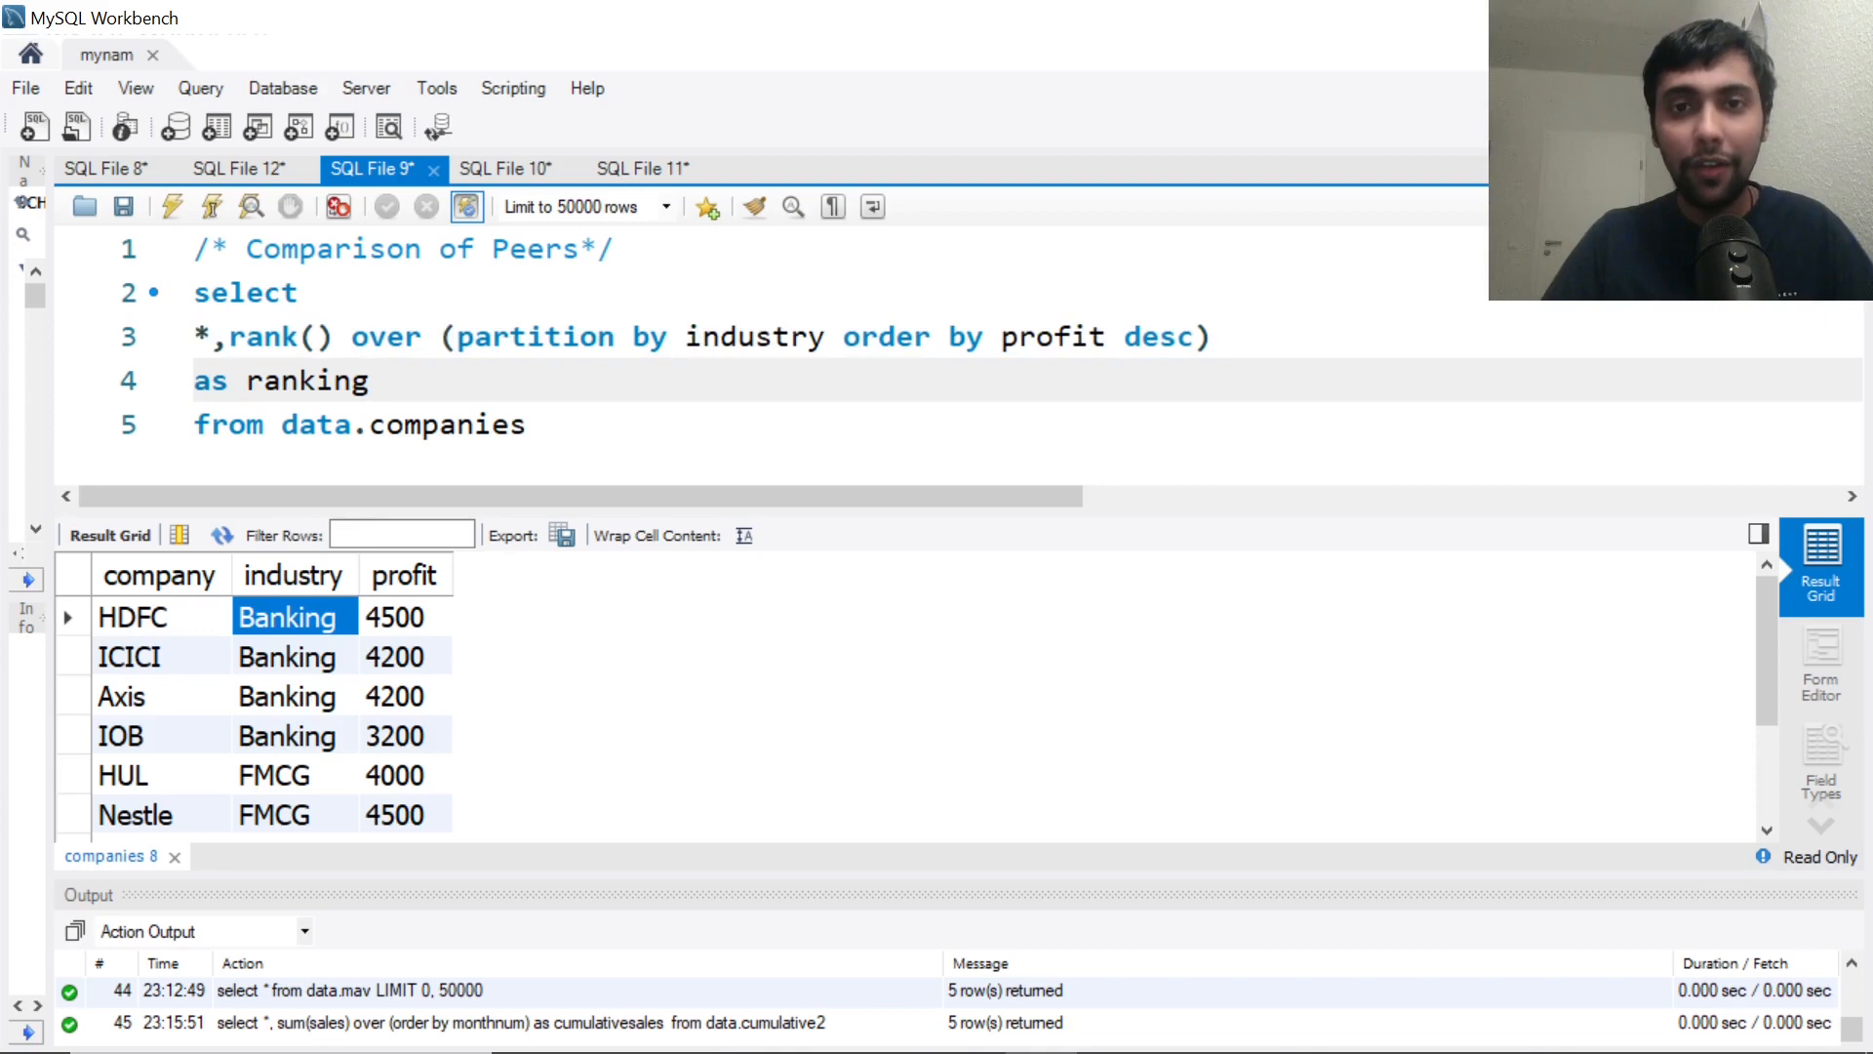
Execute the ranking query and verify Banking ranks 1, 2, 2, 4 with the tie and skipped rank
click(172, 207)
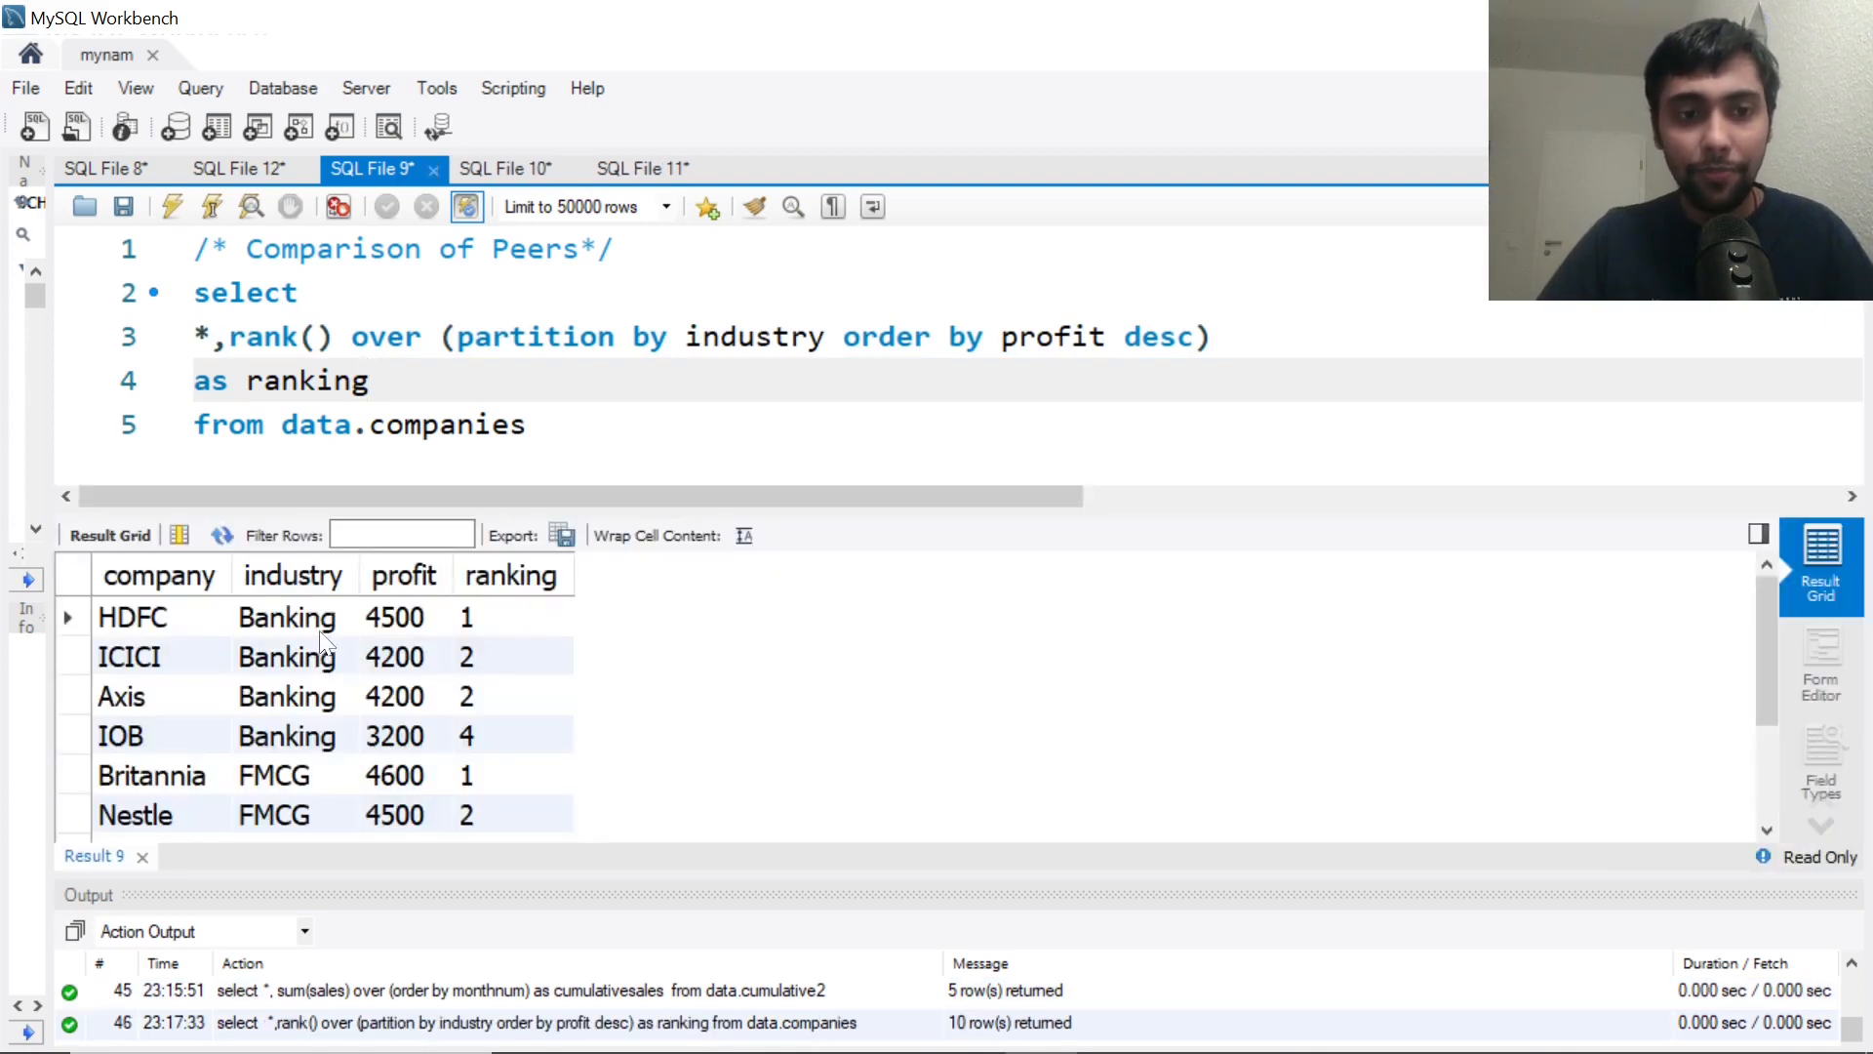
click(404, 617)
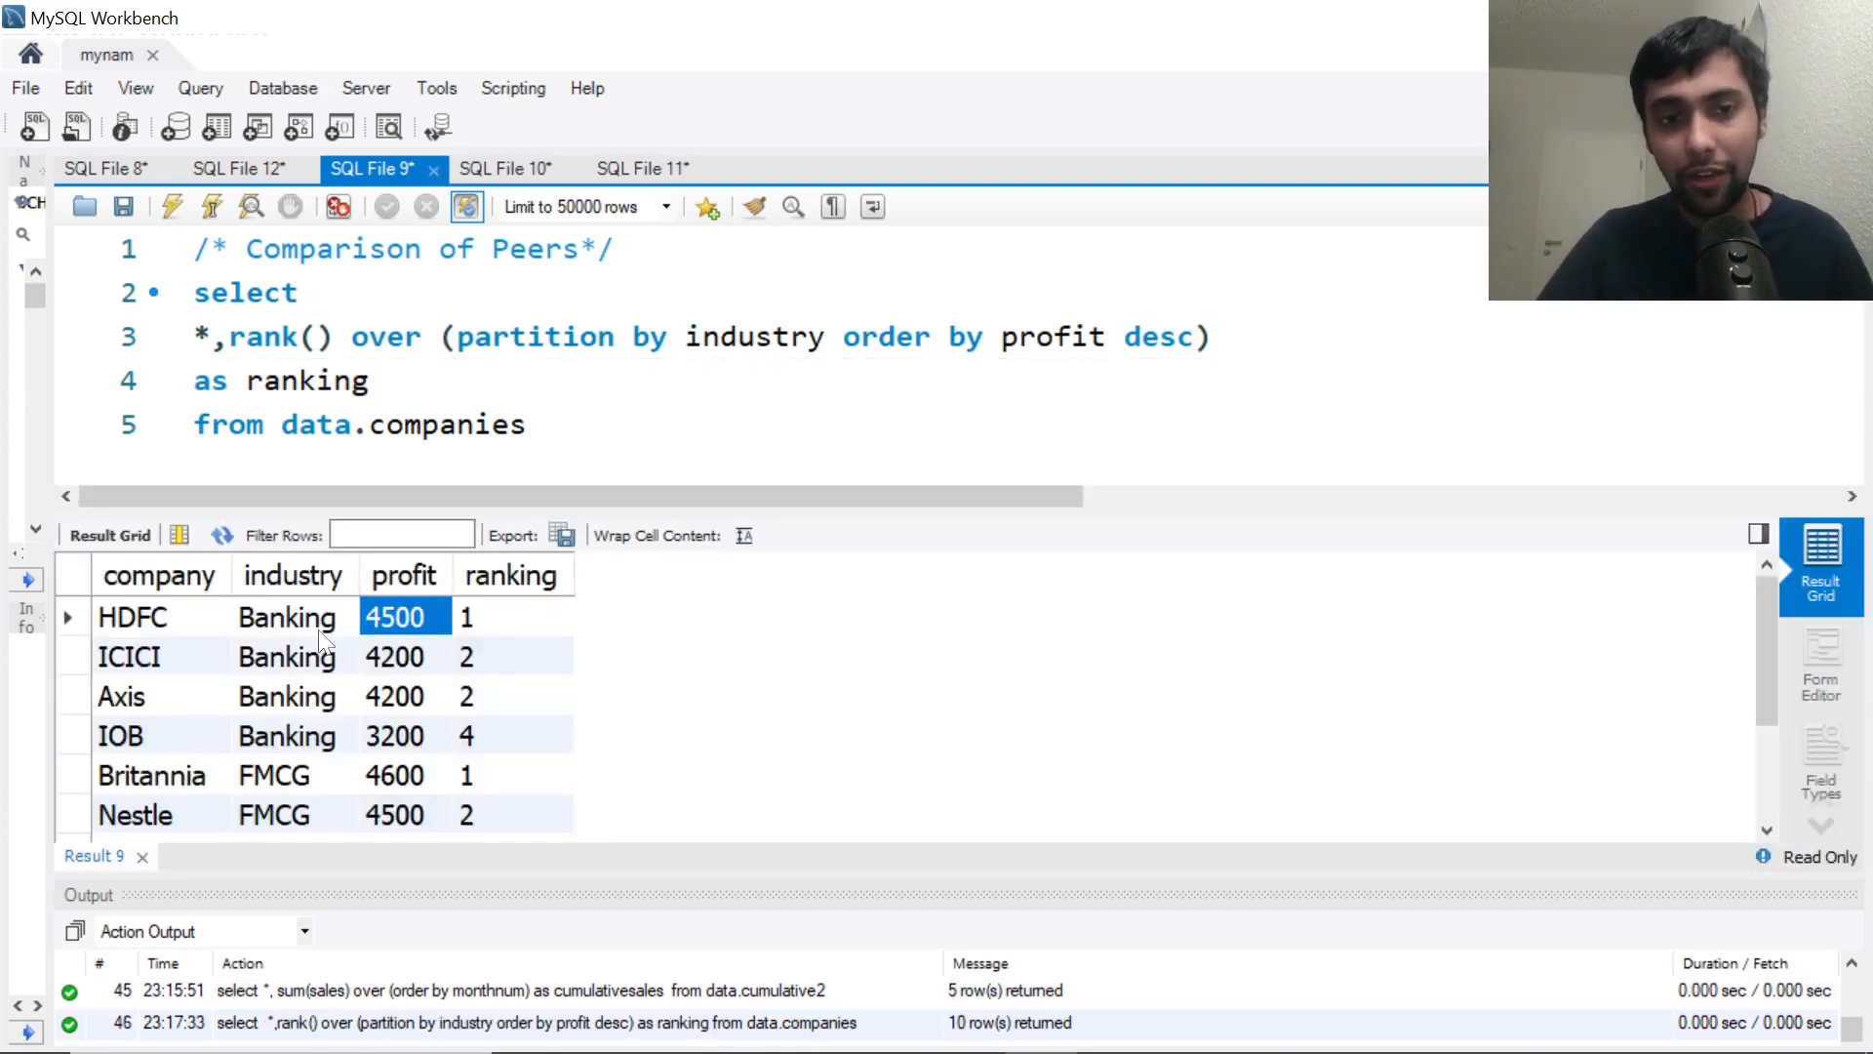
click(121, 695)
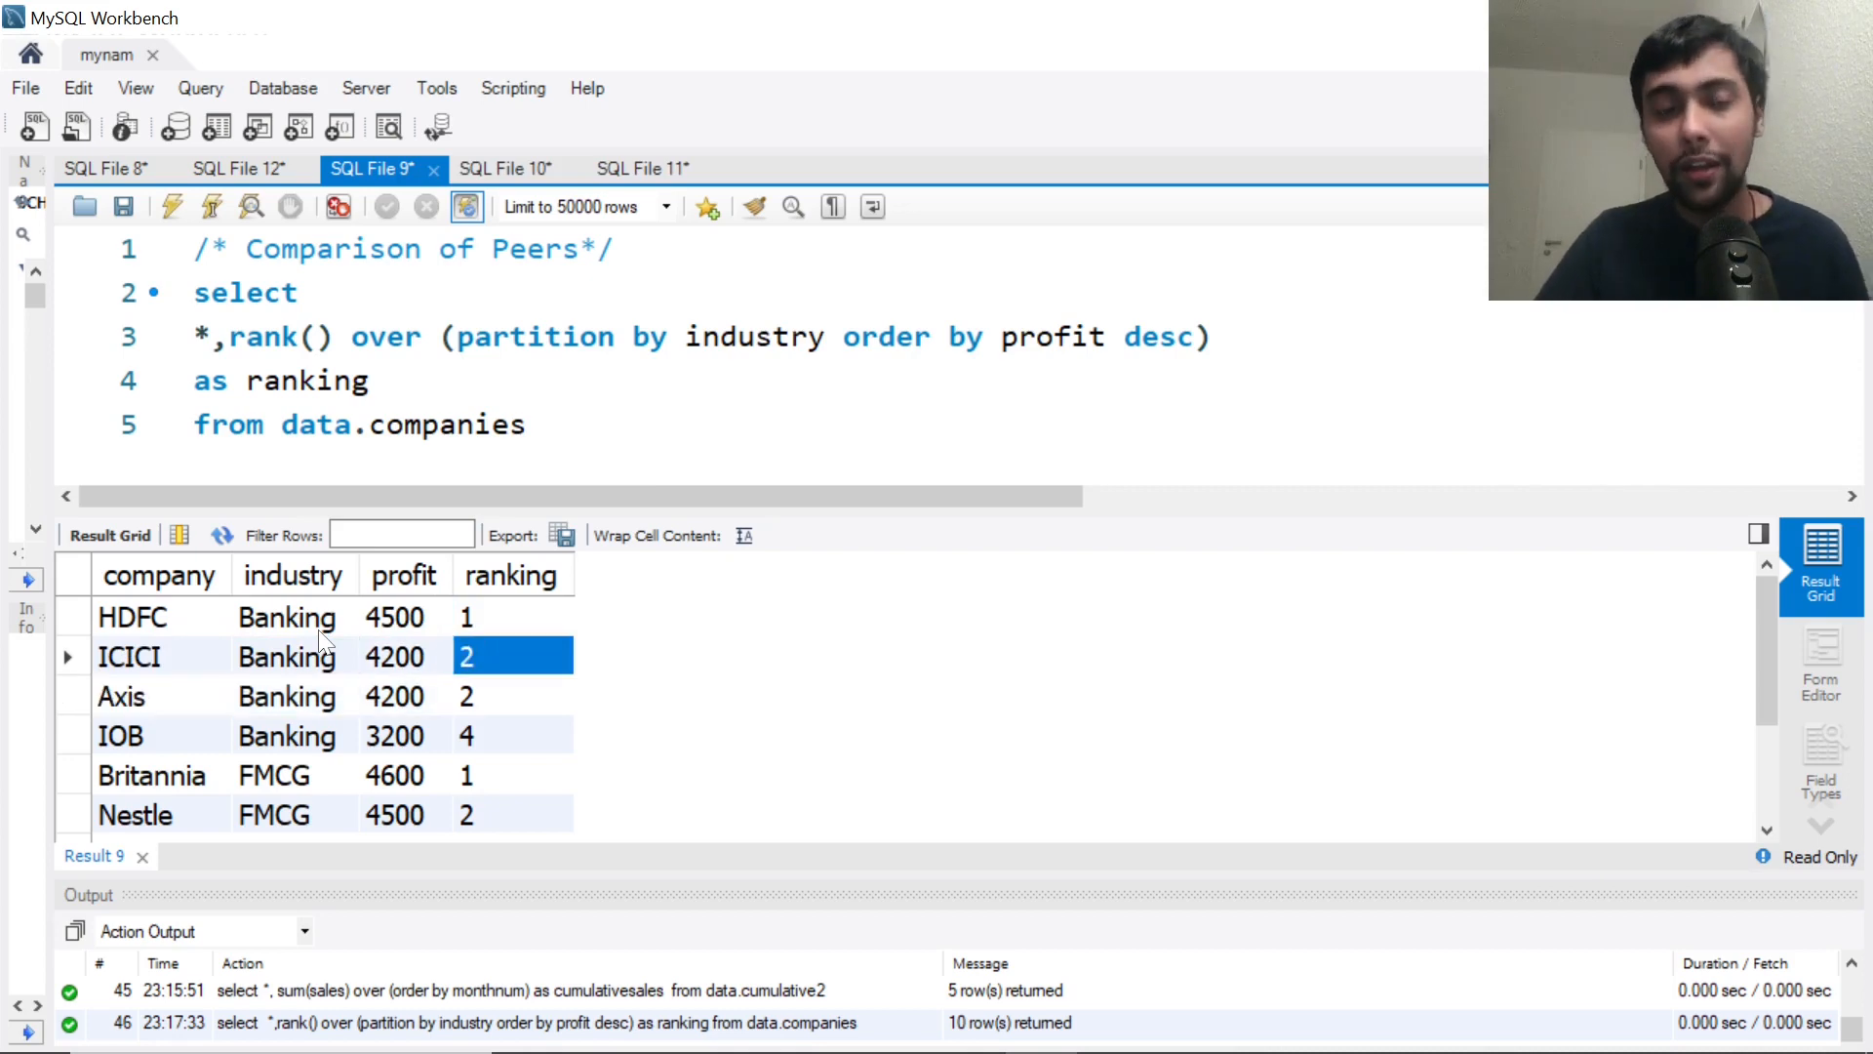
click(511, 695)
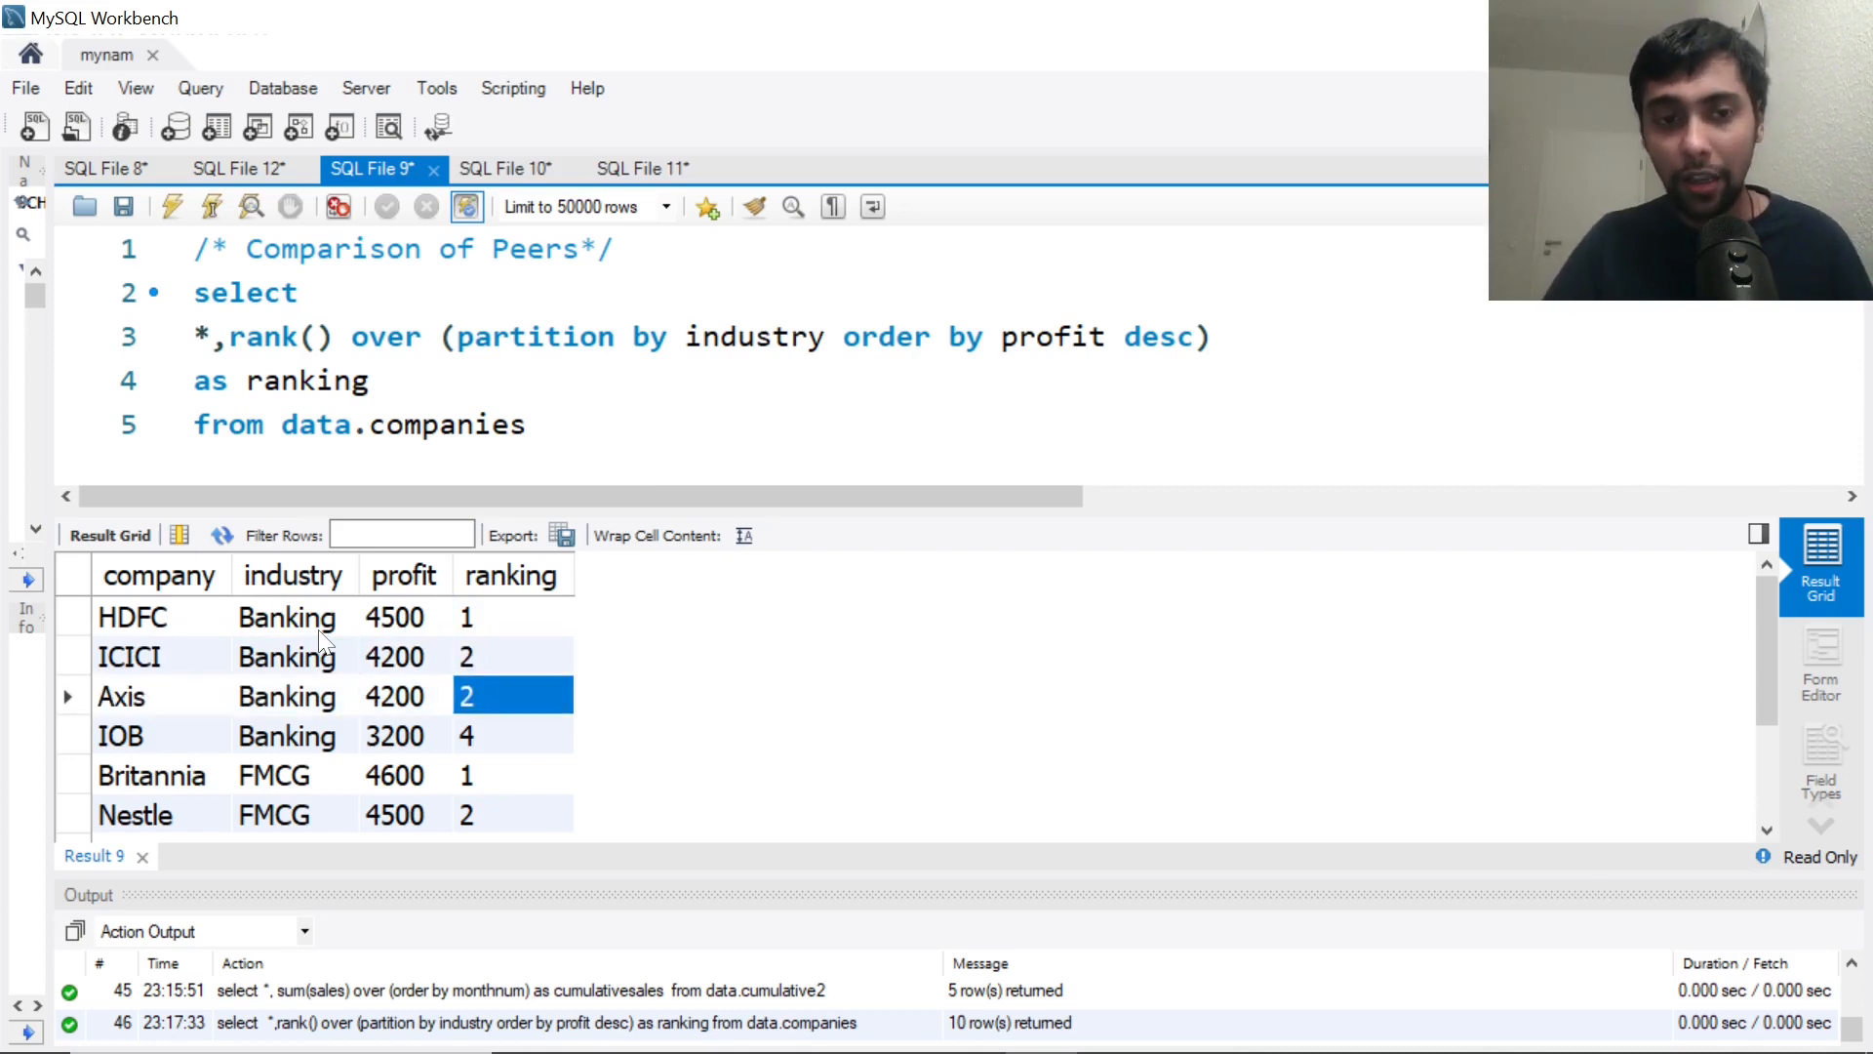
click(394, 694)
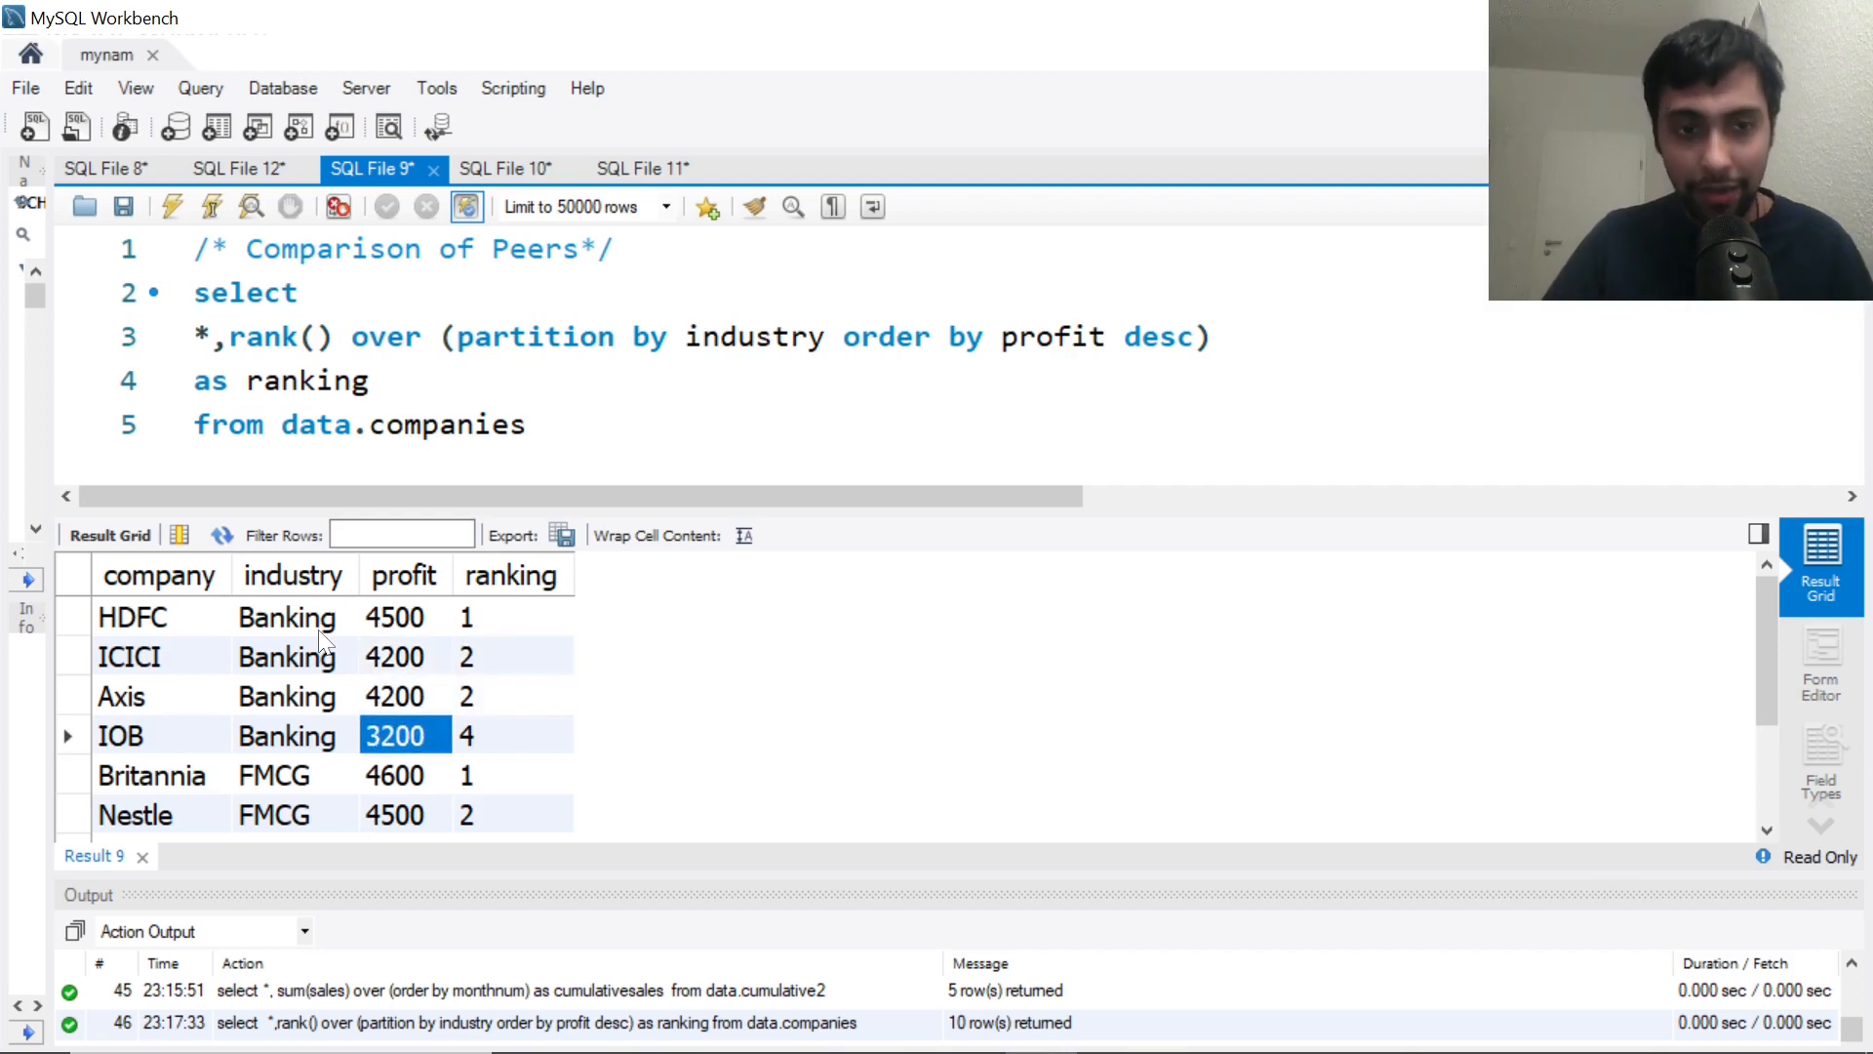
click(162, 735)
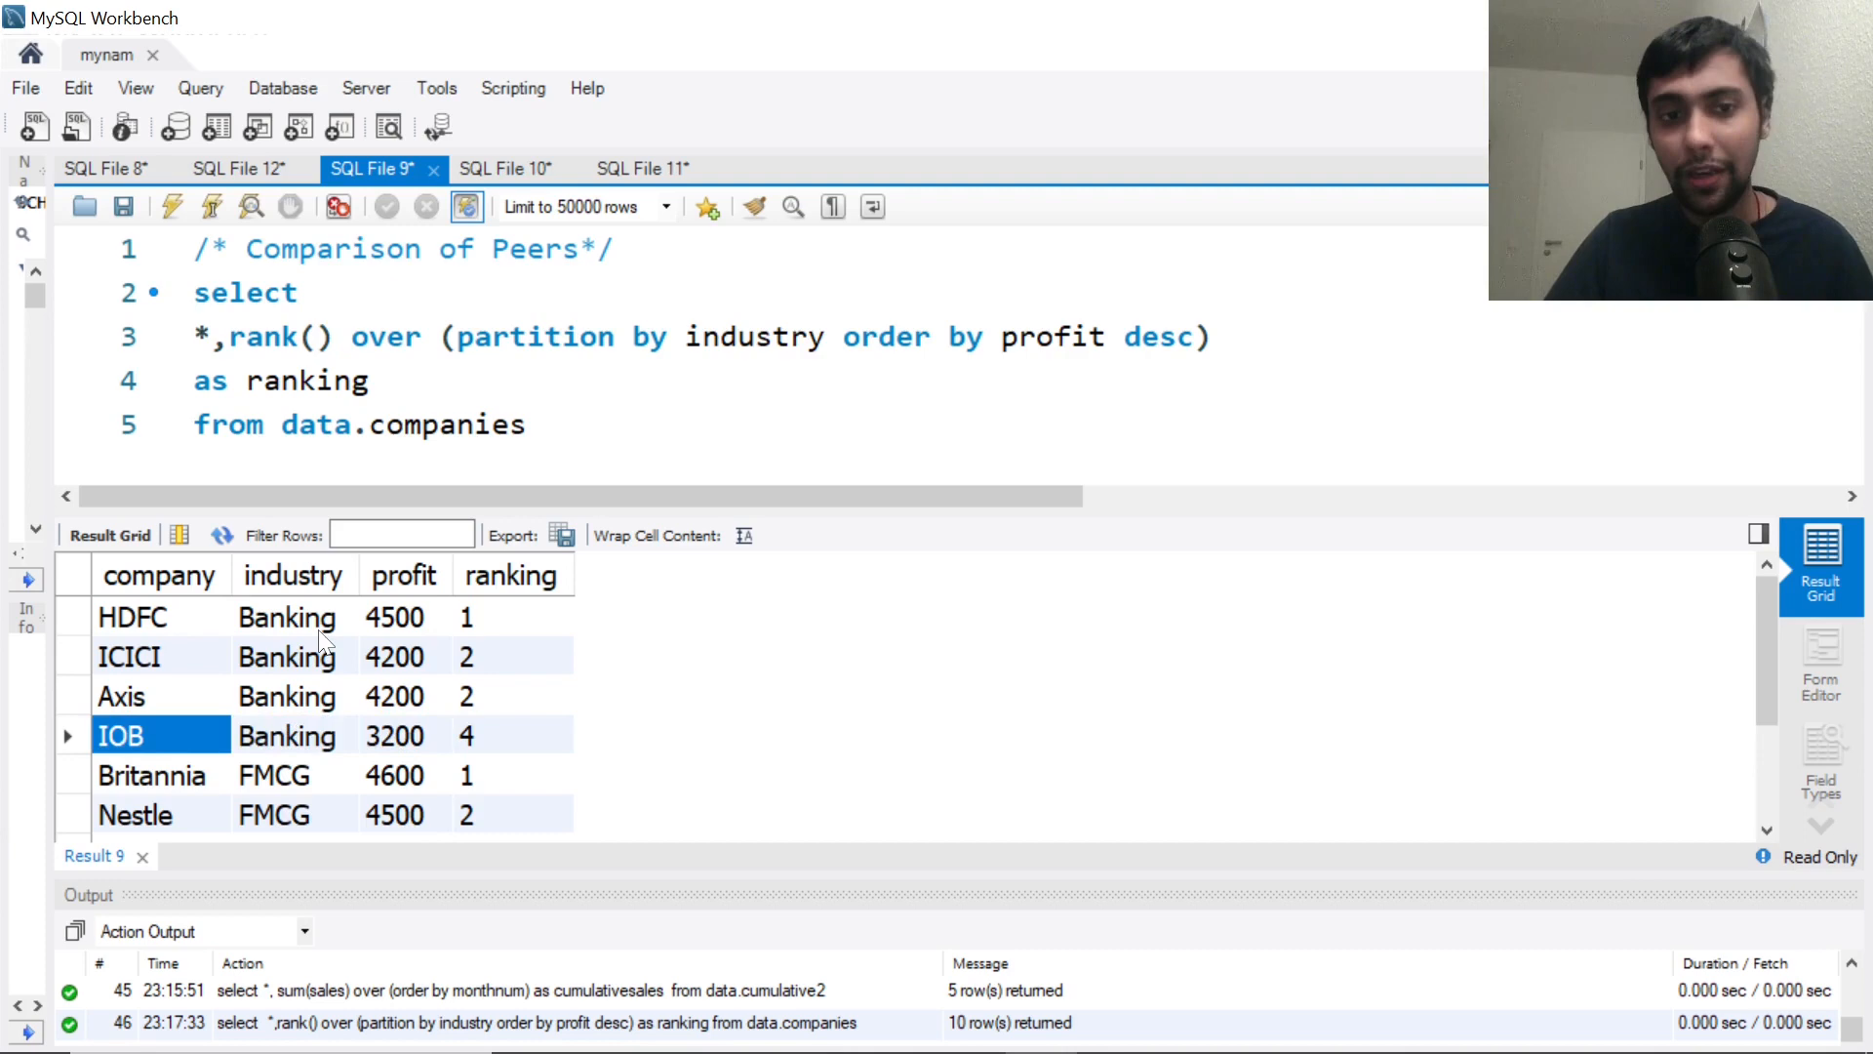
click(396, 735)
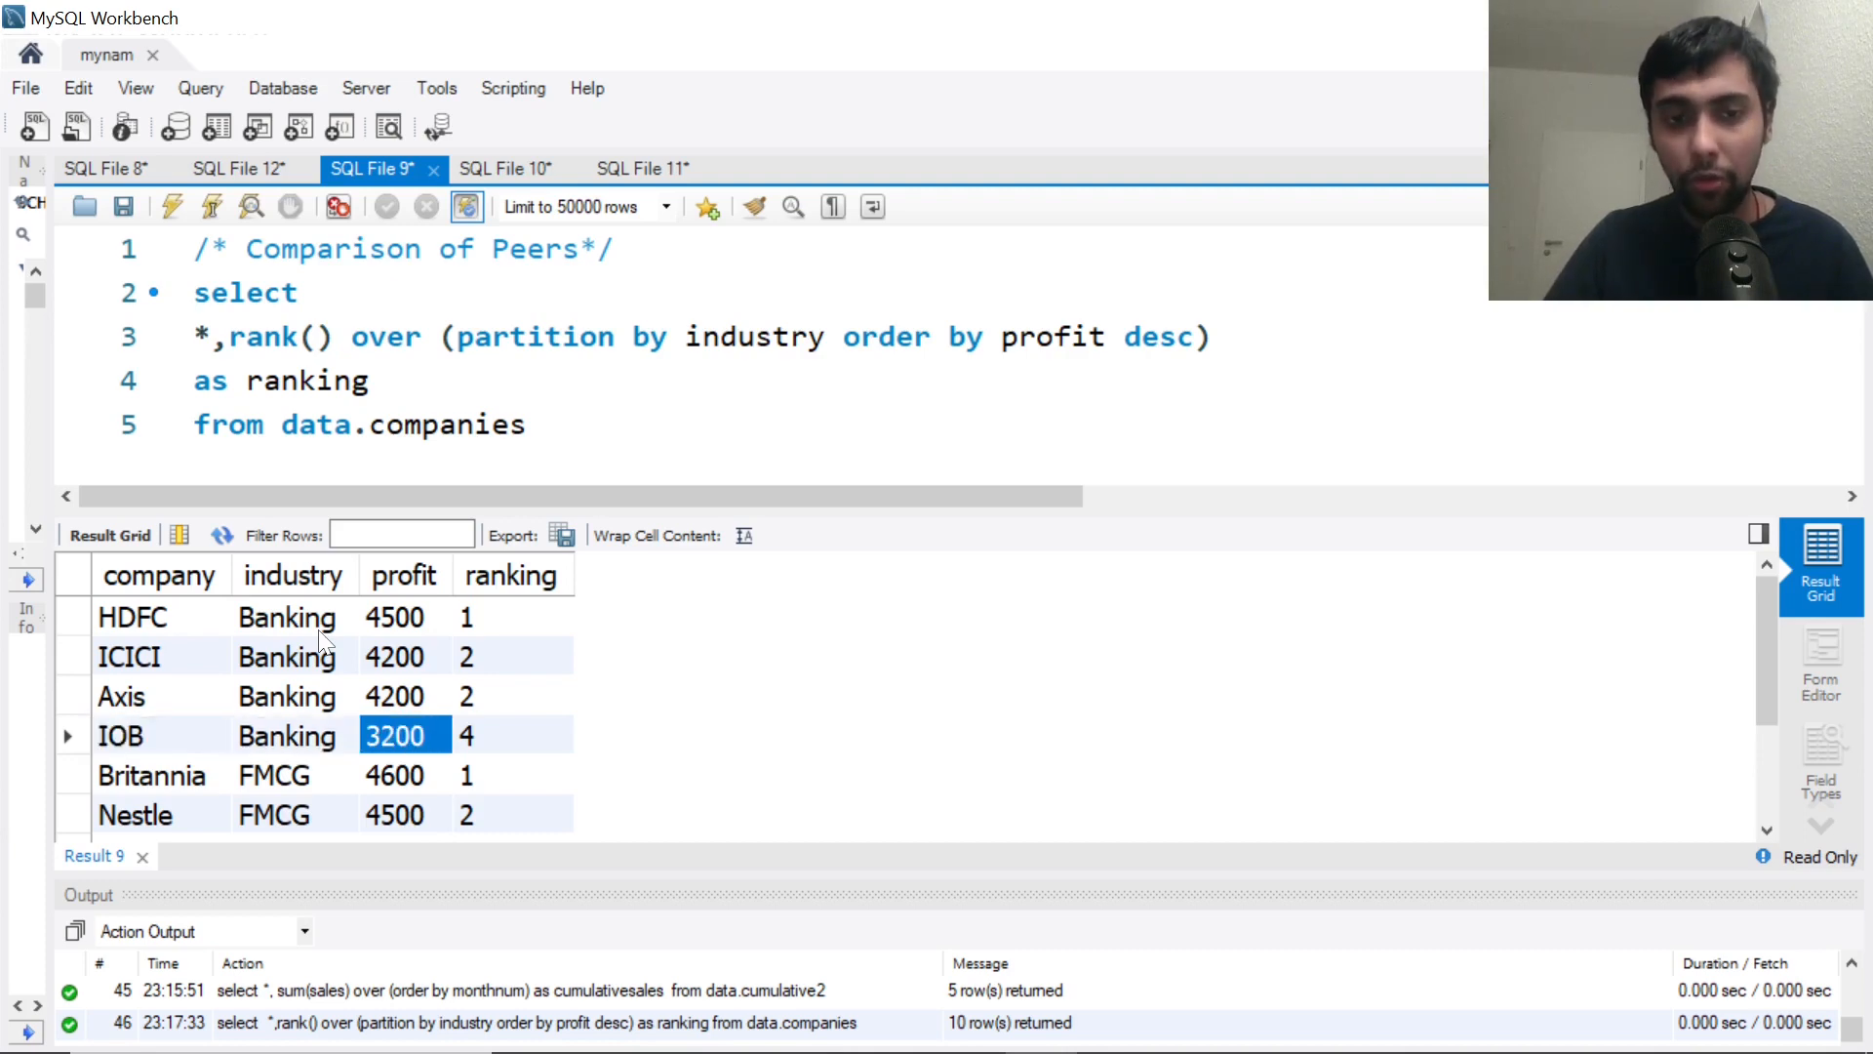
click(511, 736)
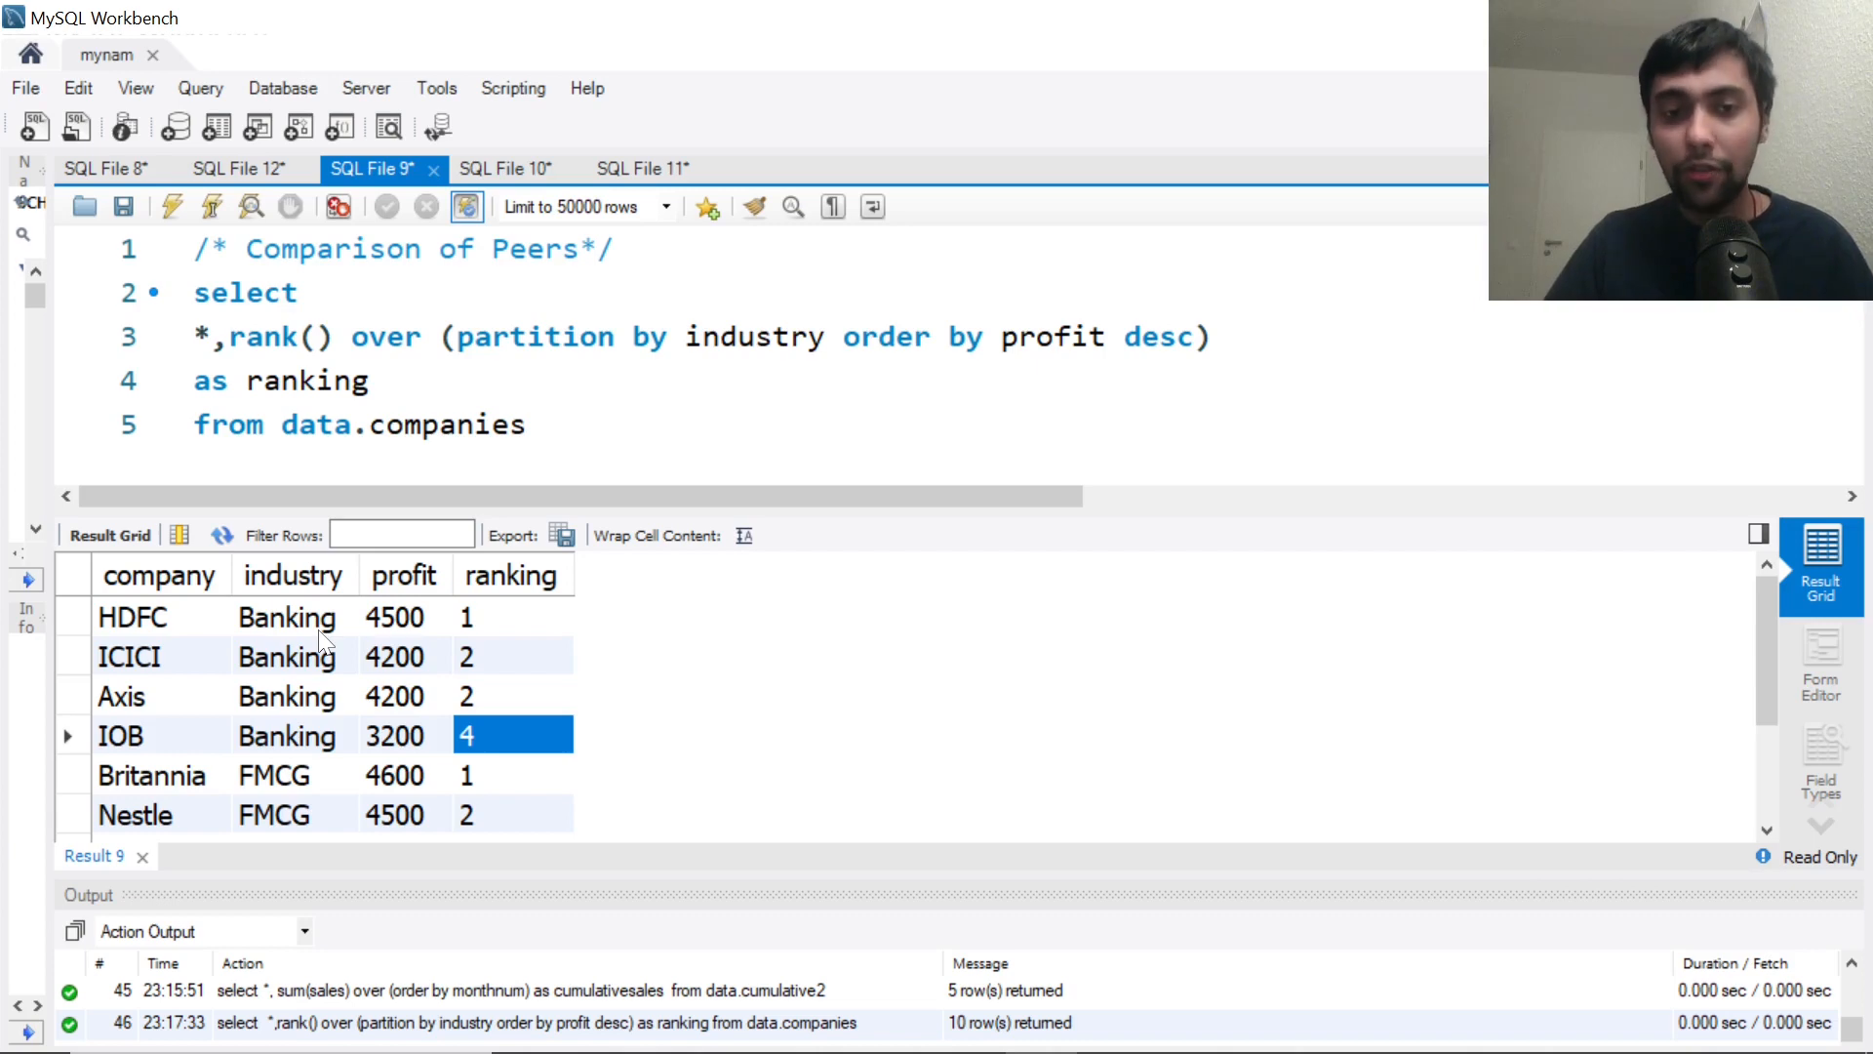
click(512, 656)
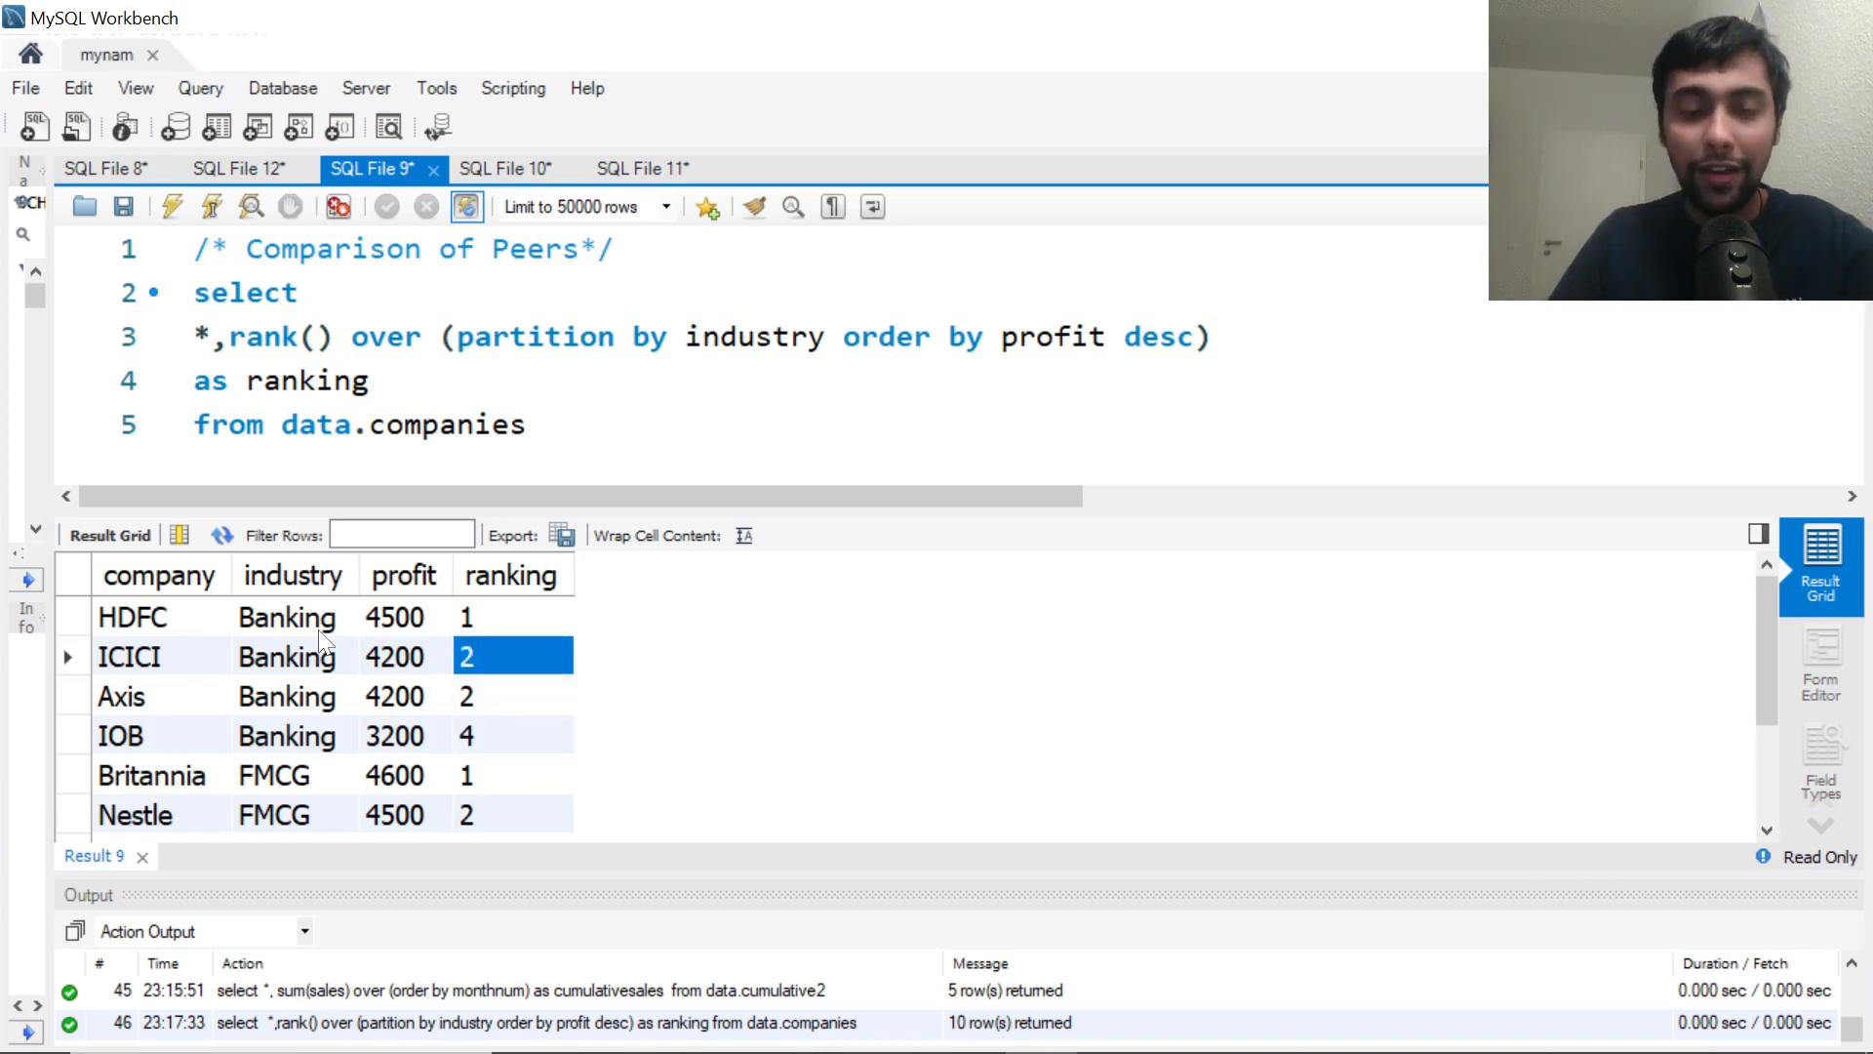
click(511, 694)
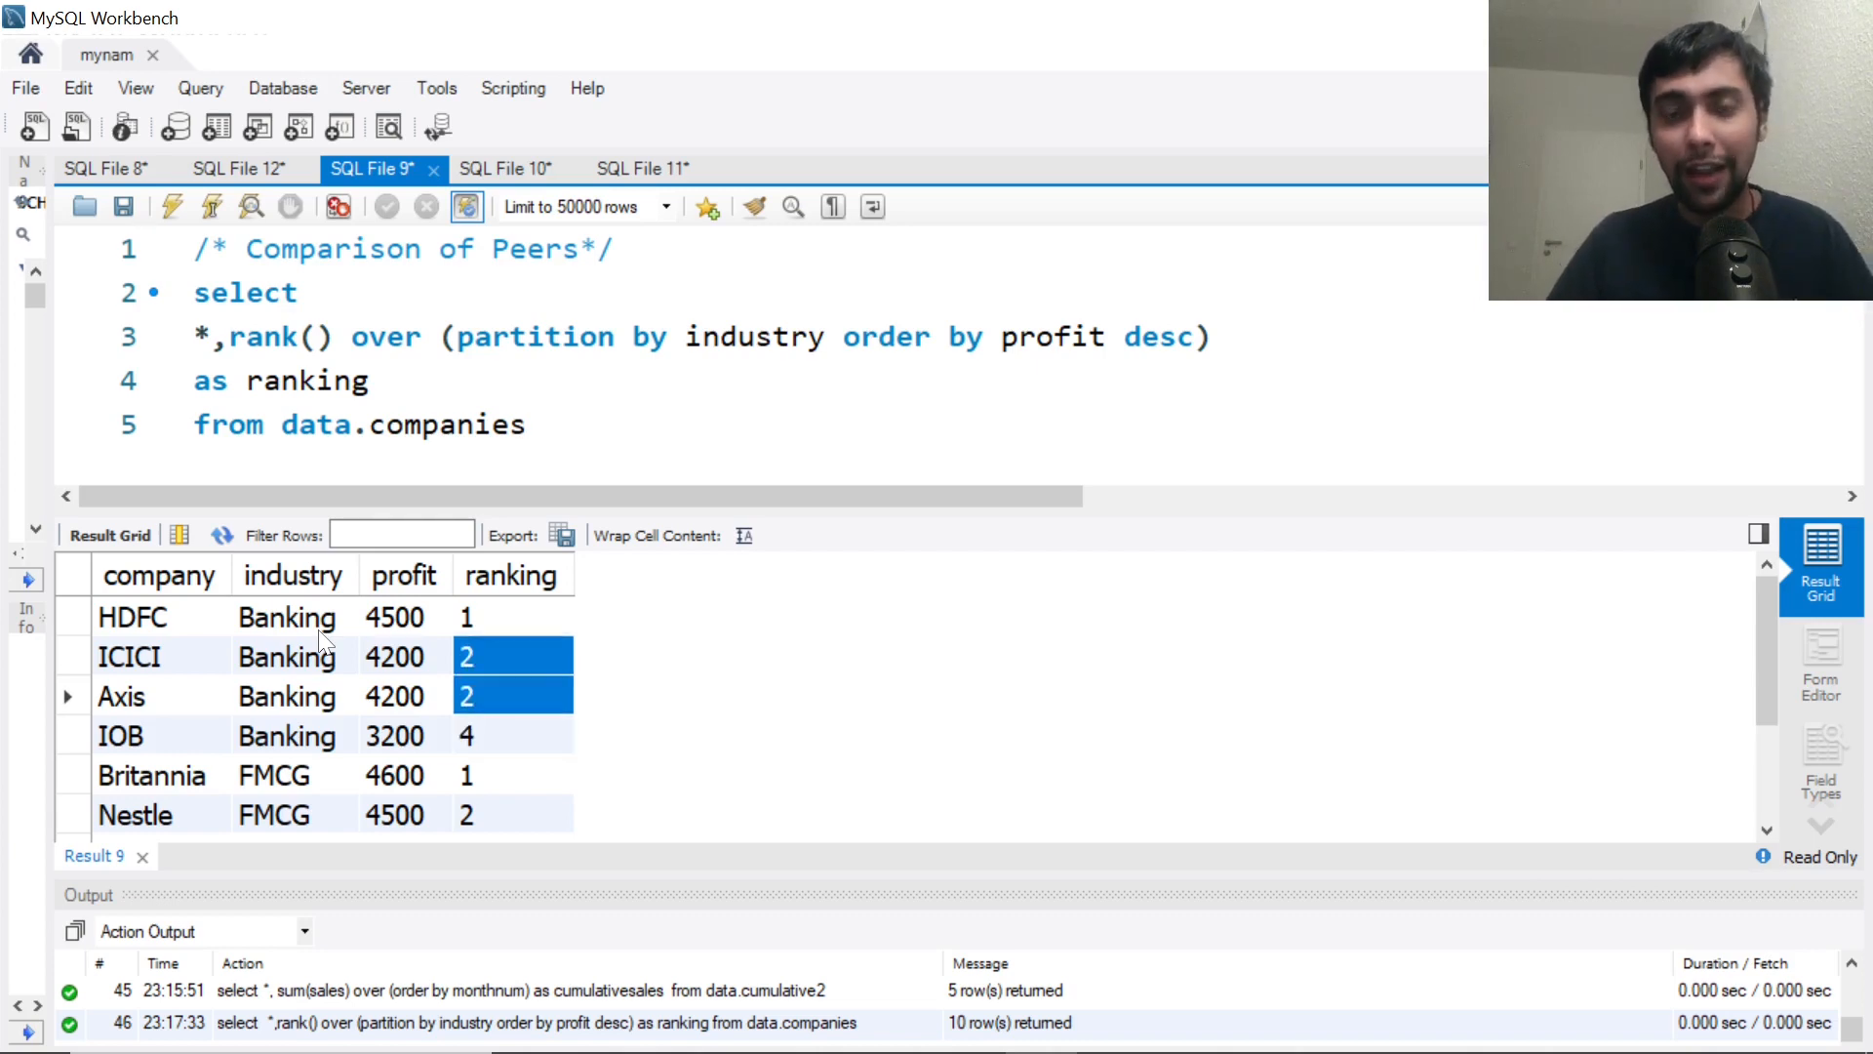
click(510, 695)
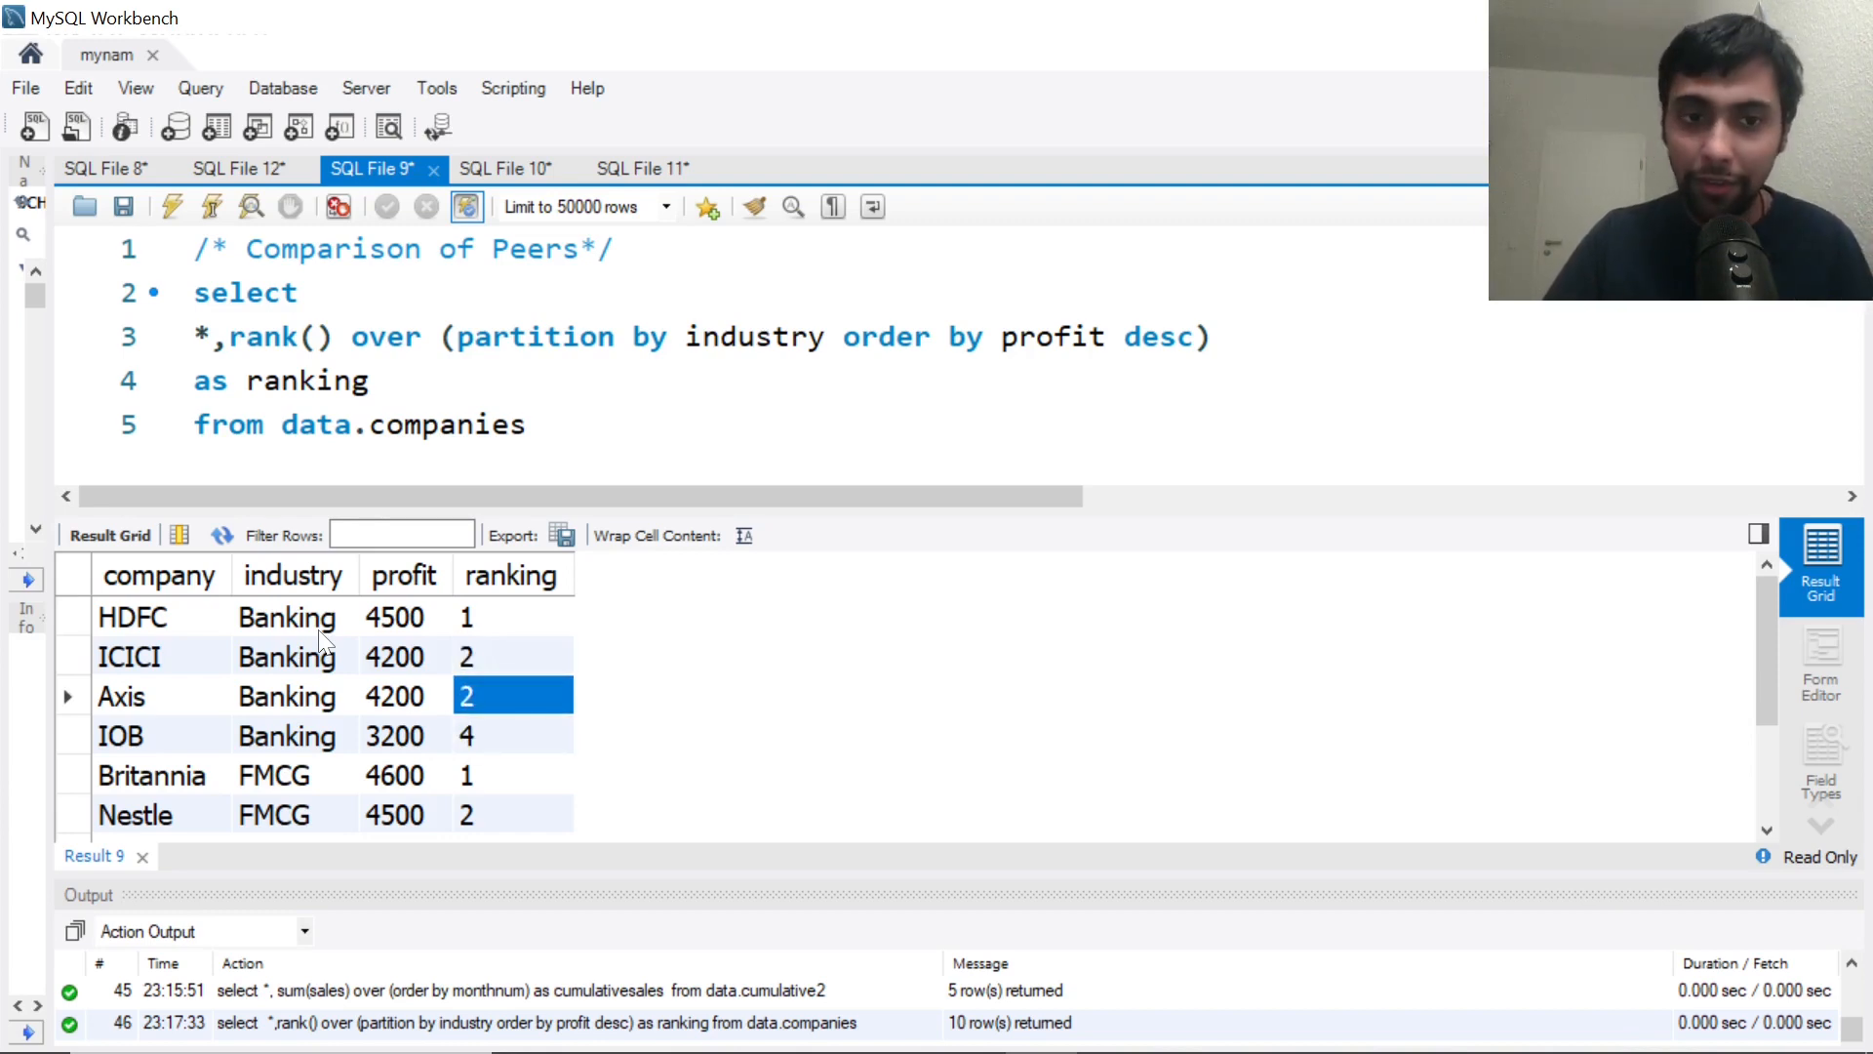
click(511, 735)
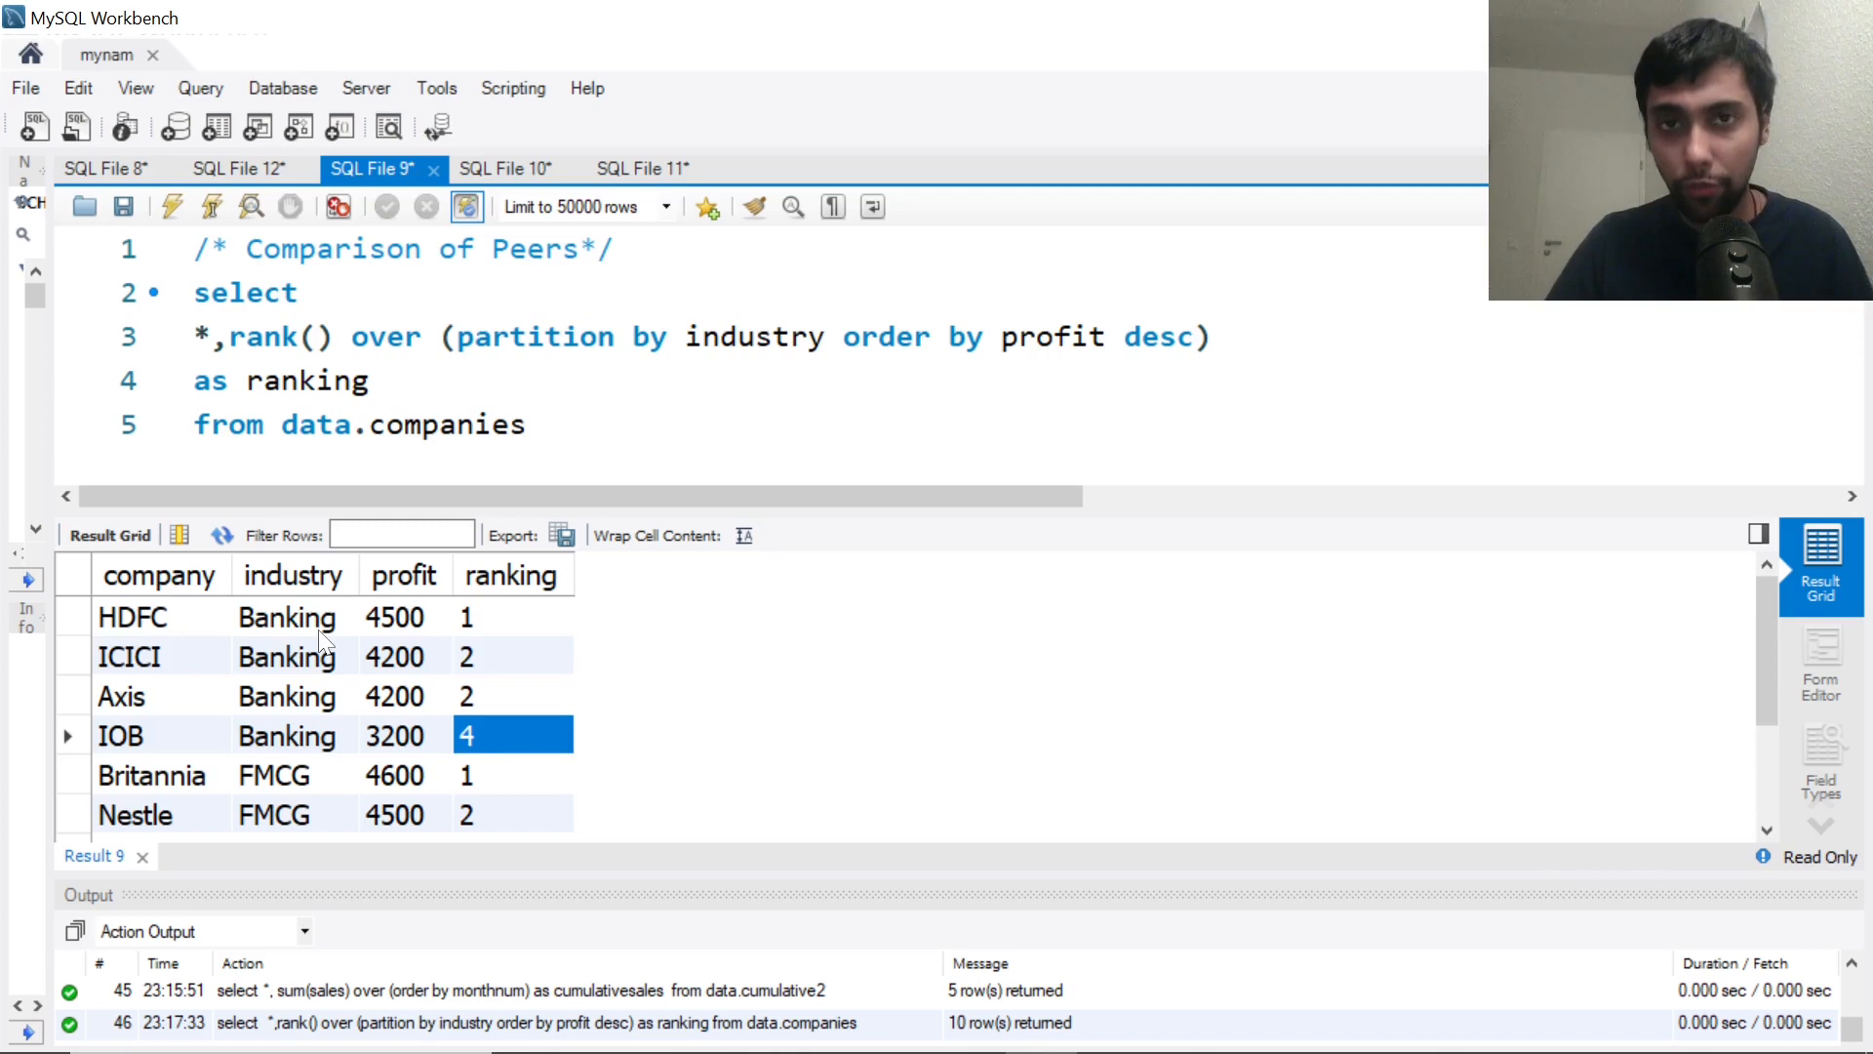
click(395, 815)
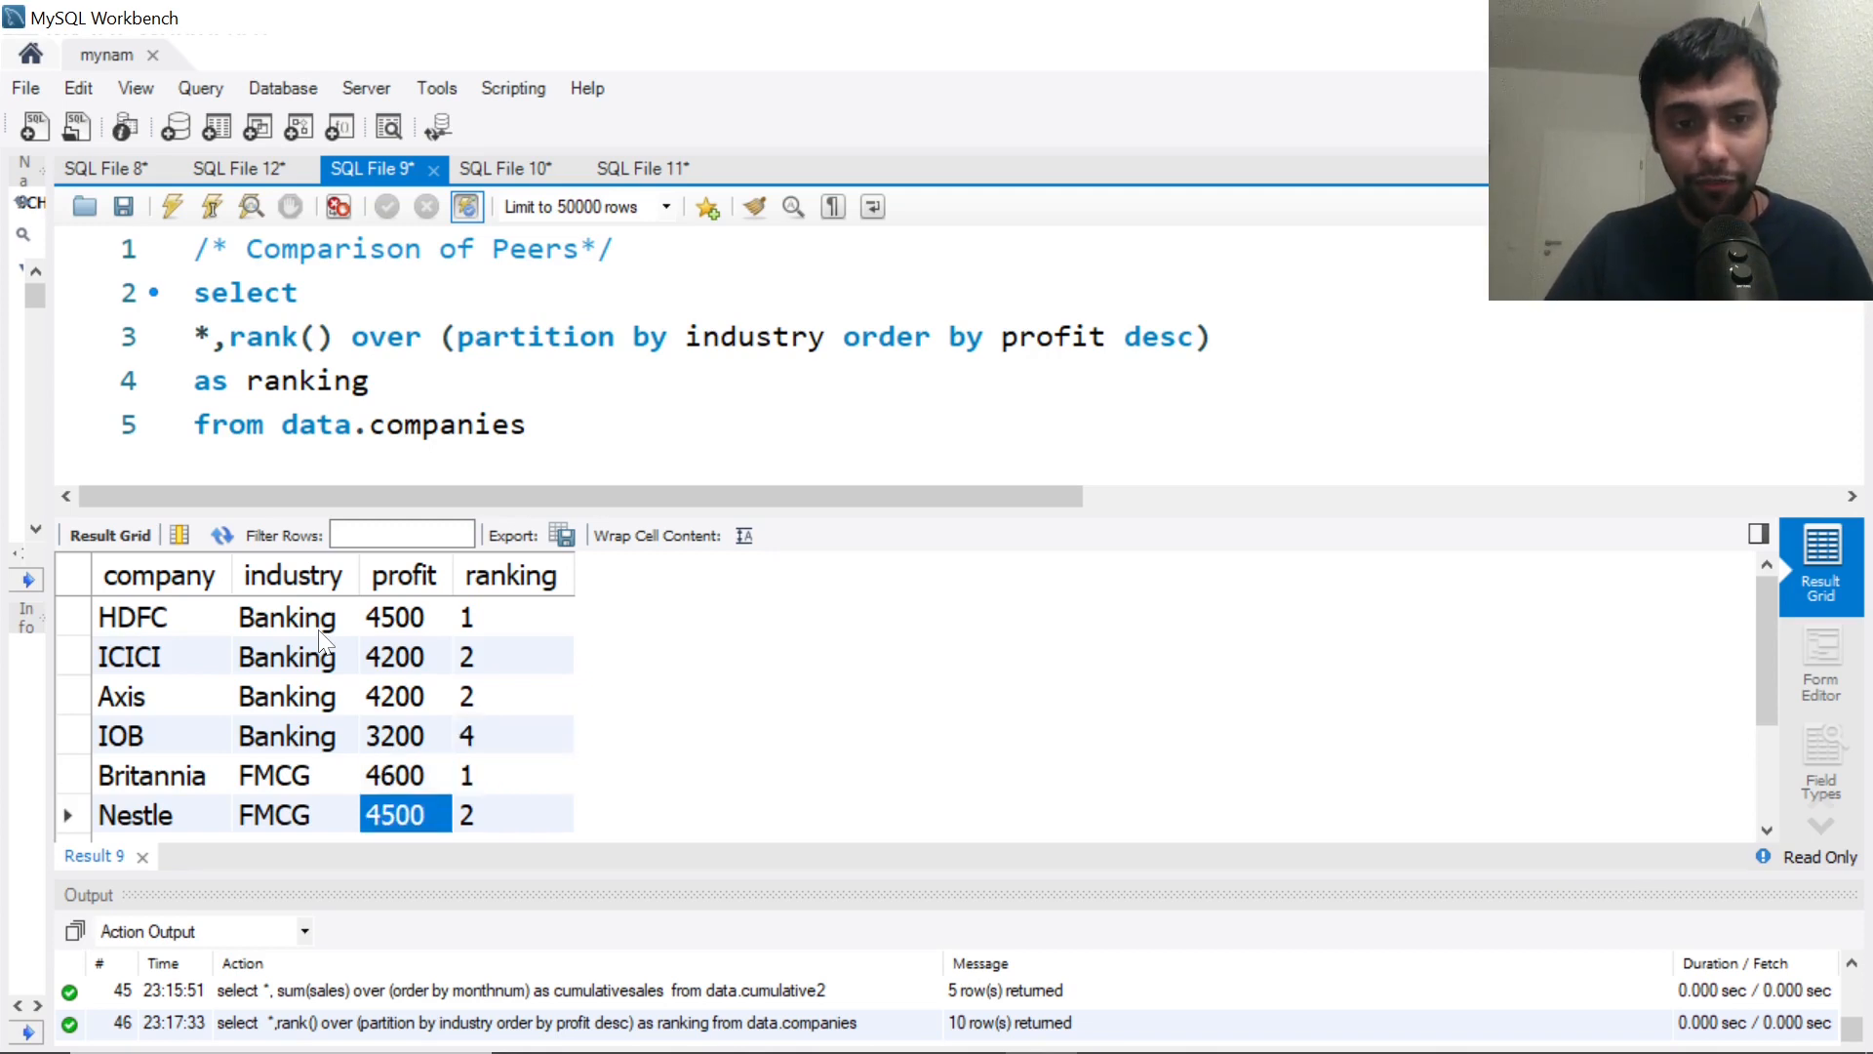
Scroll to the IT industry rows and verify Infosys rank 1 and Wipro rank 3
scroll(down, 3)
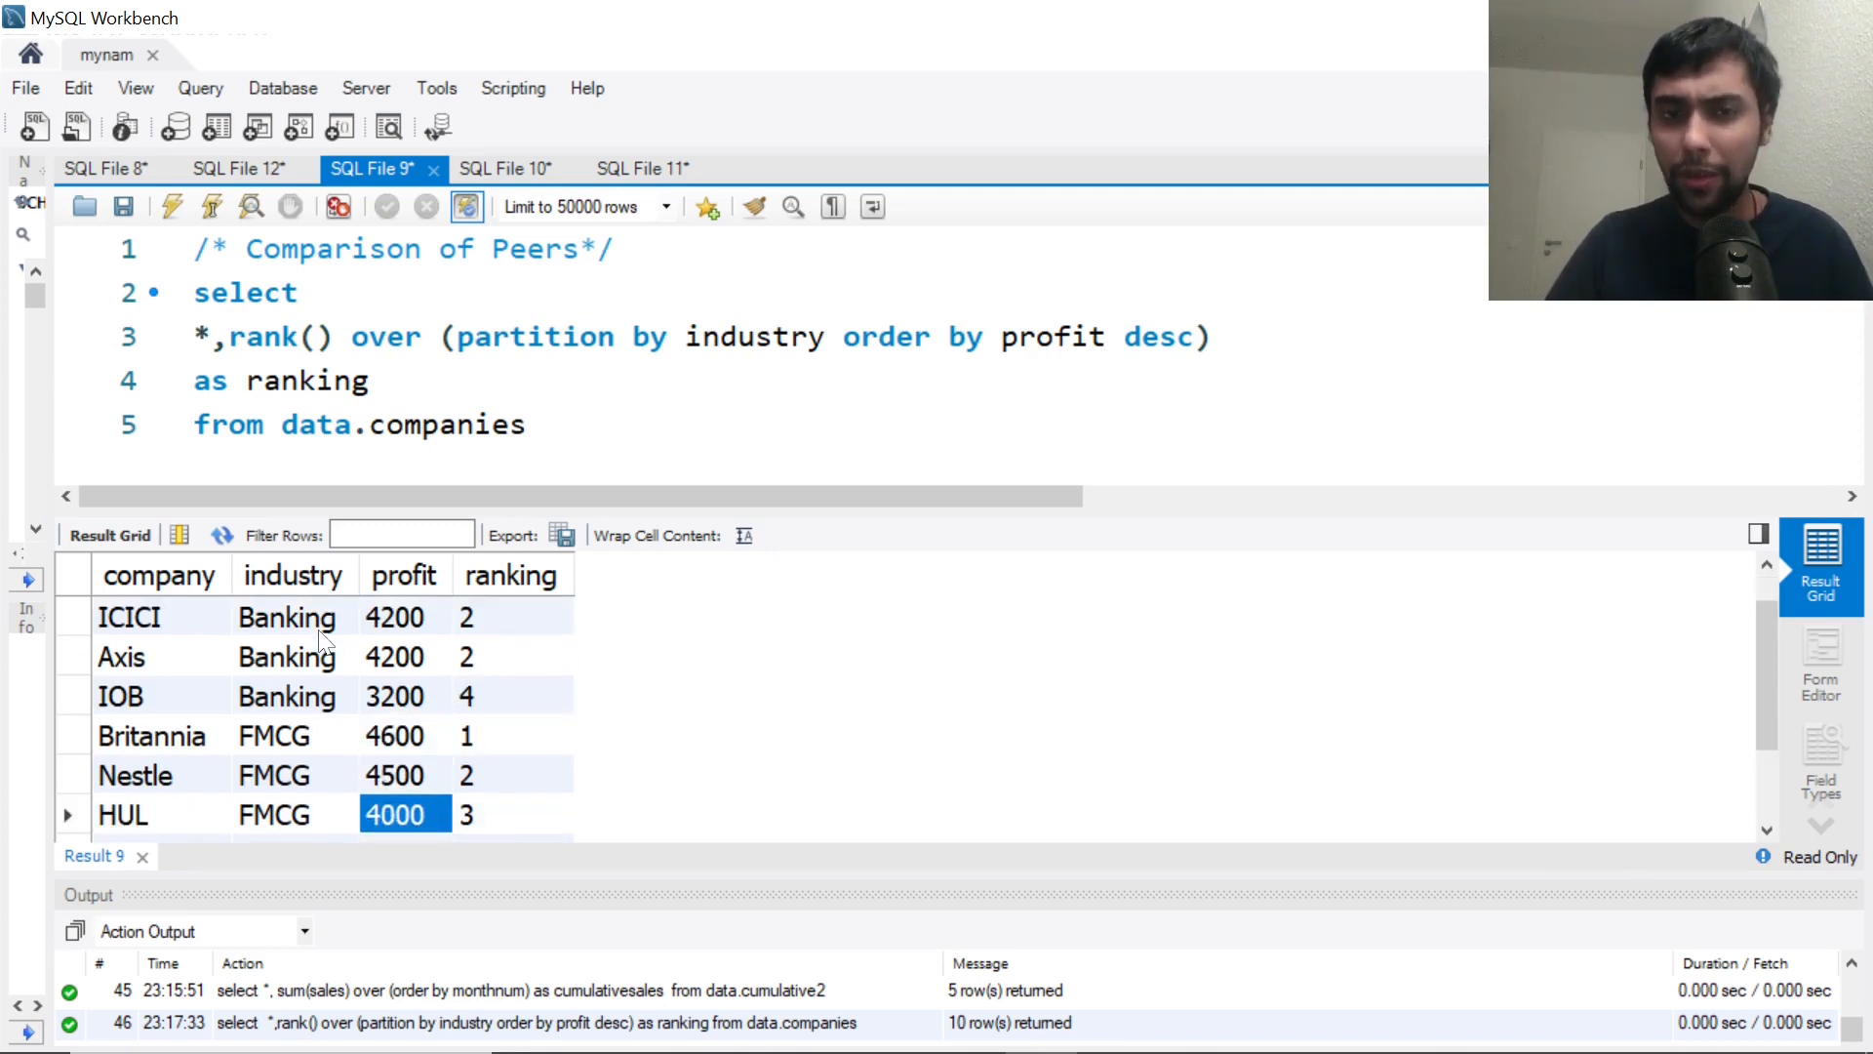
scroll(down, 3)
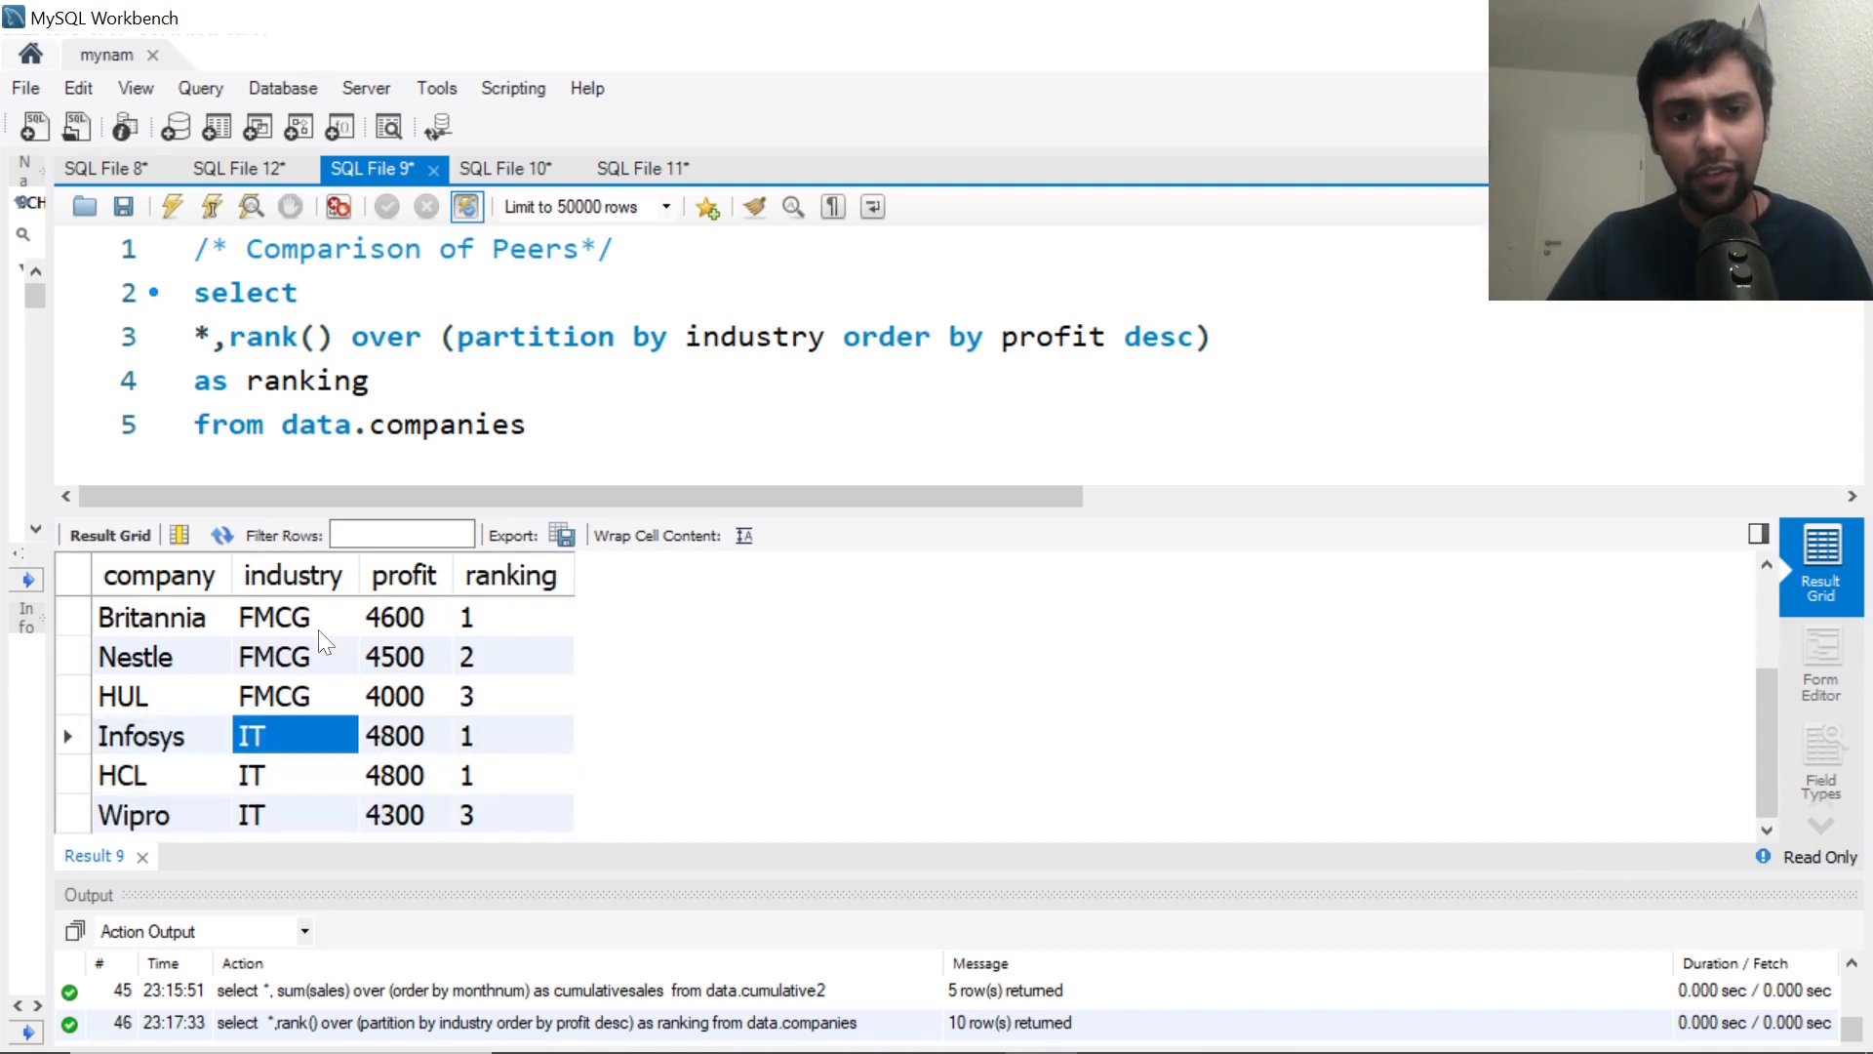
click(294, 775)
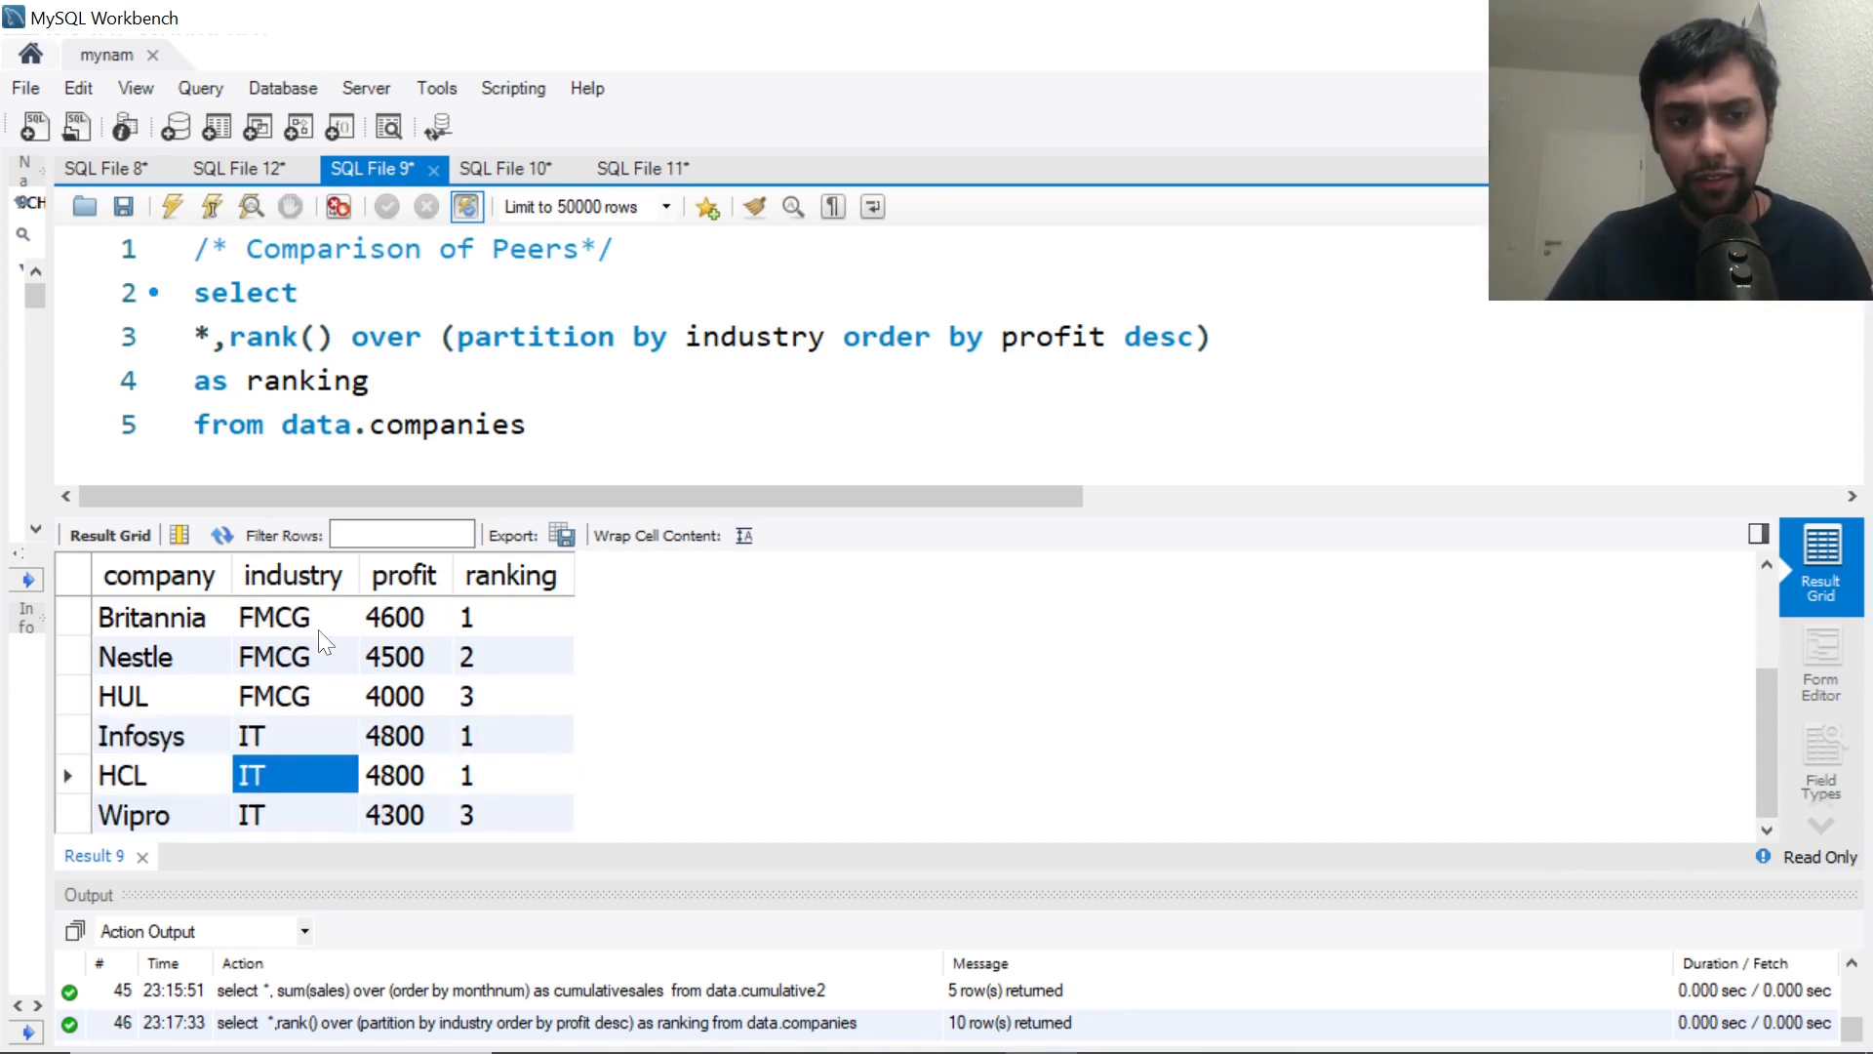
click(511, 736)
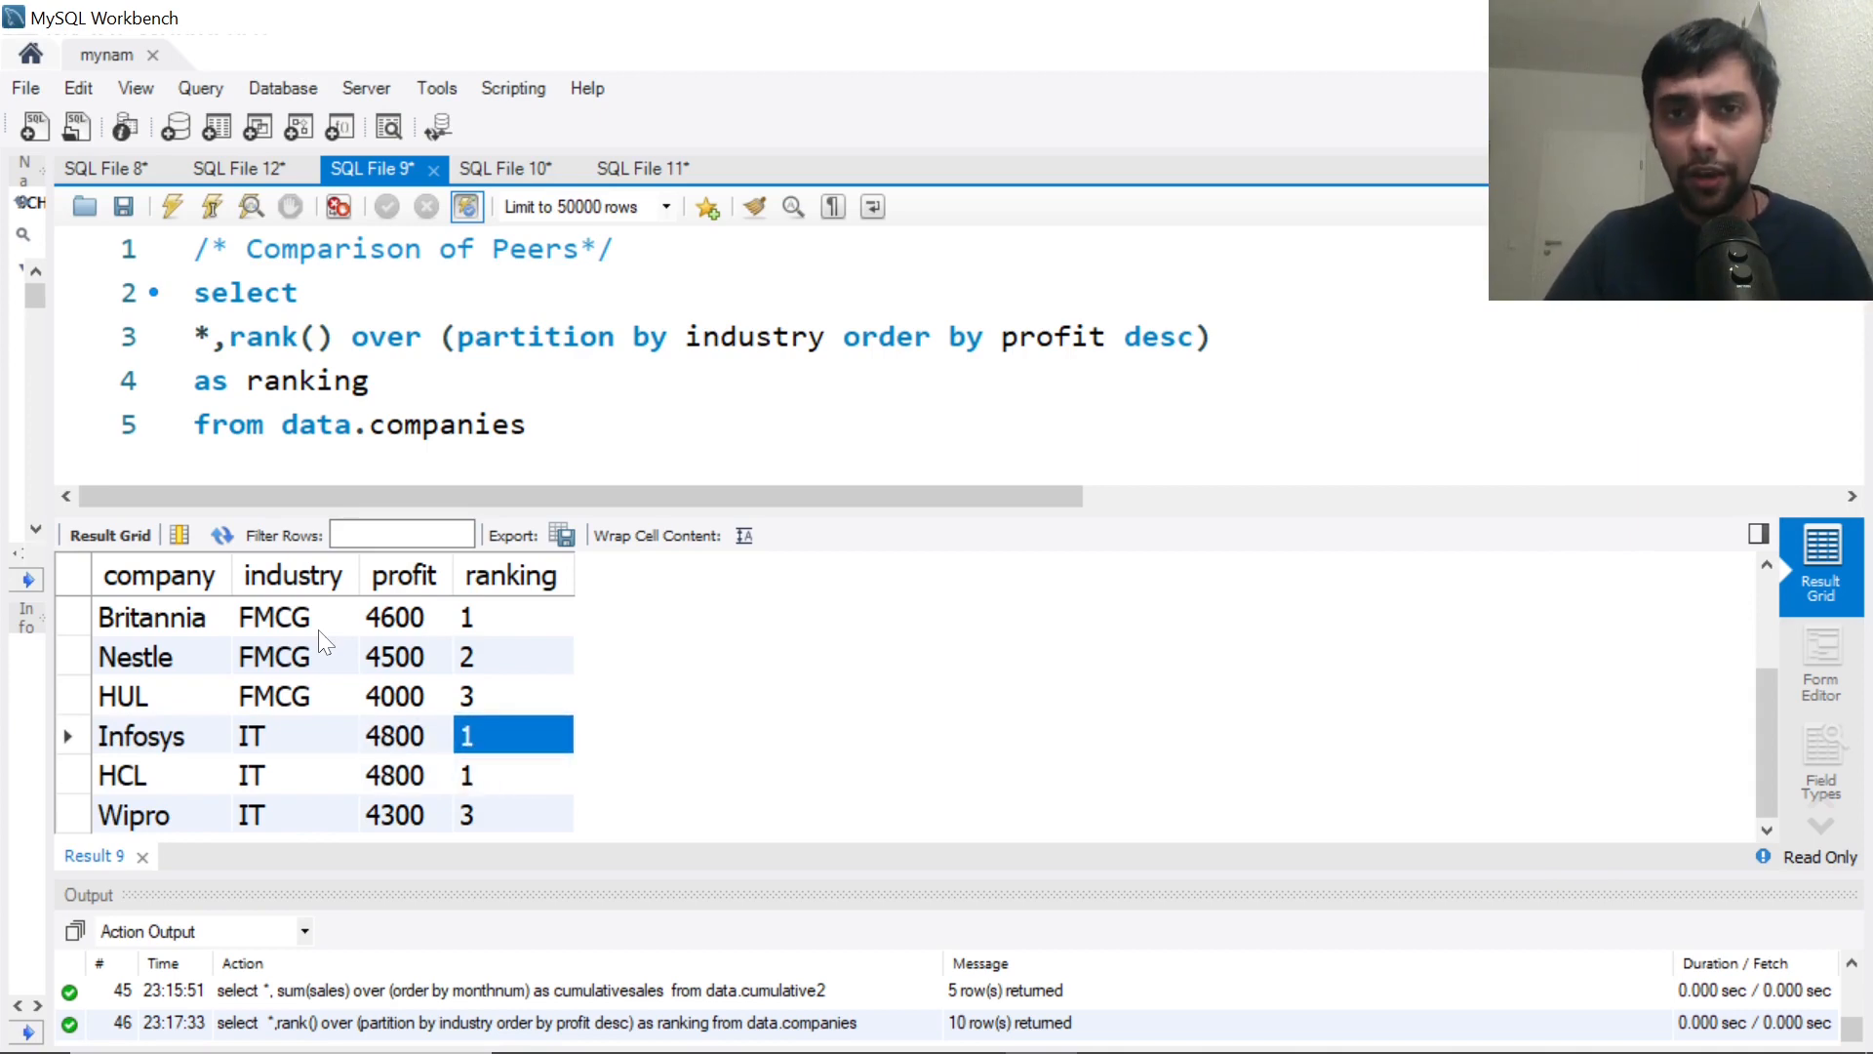
click(511, 816)
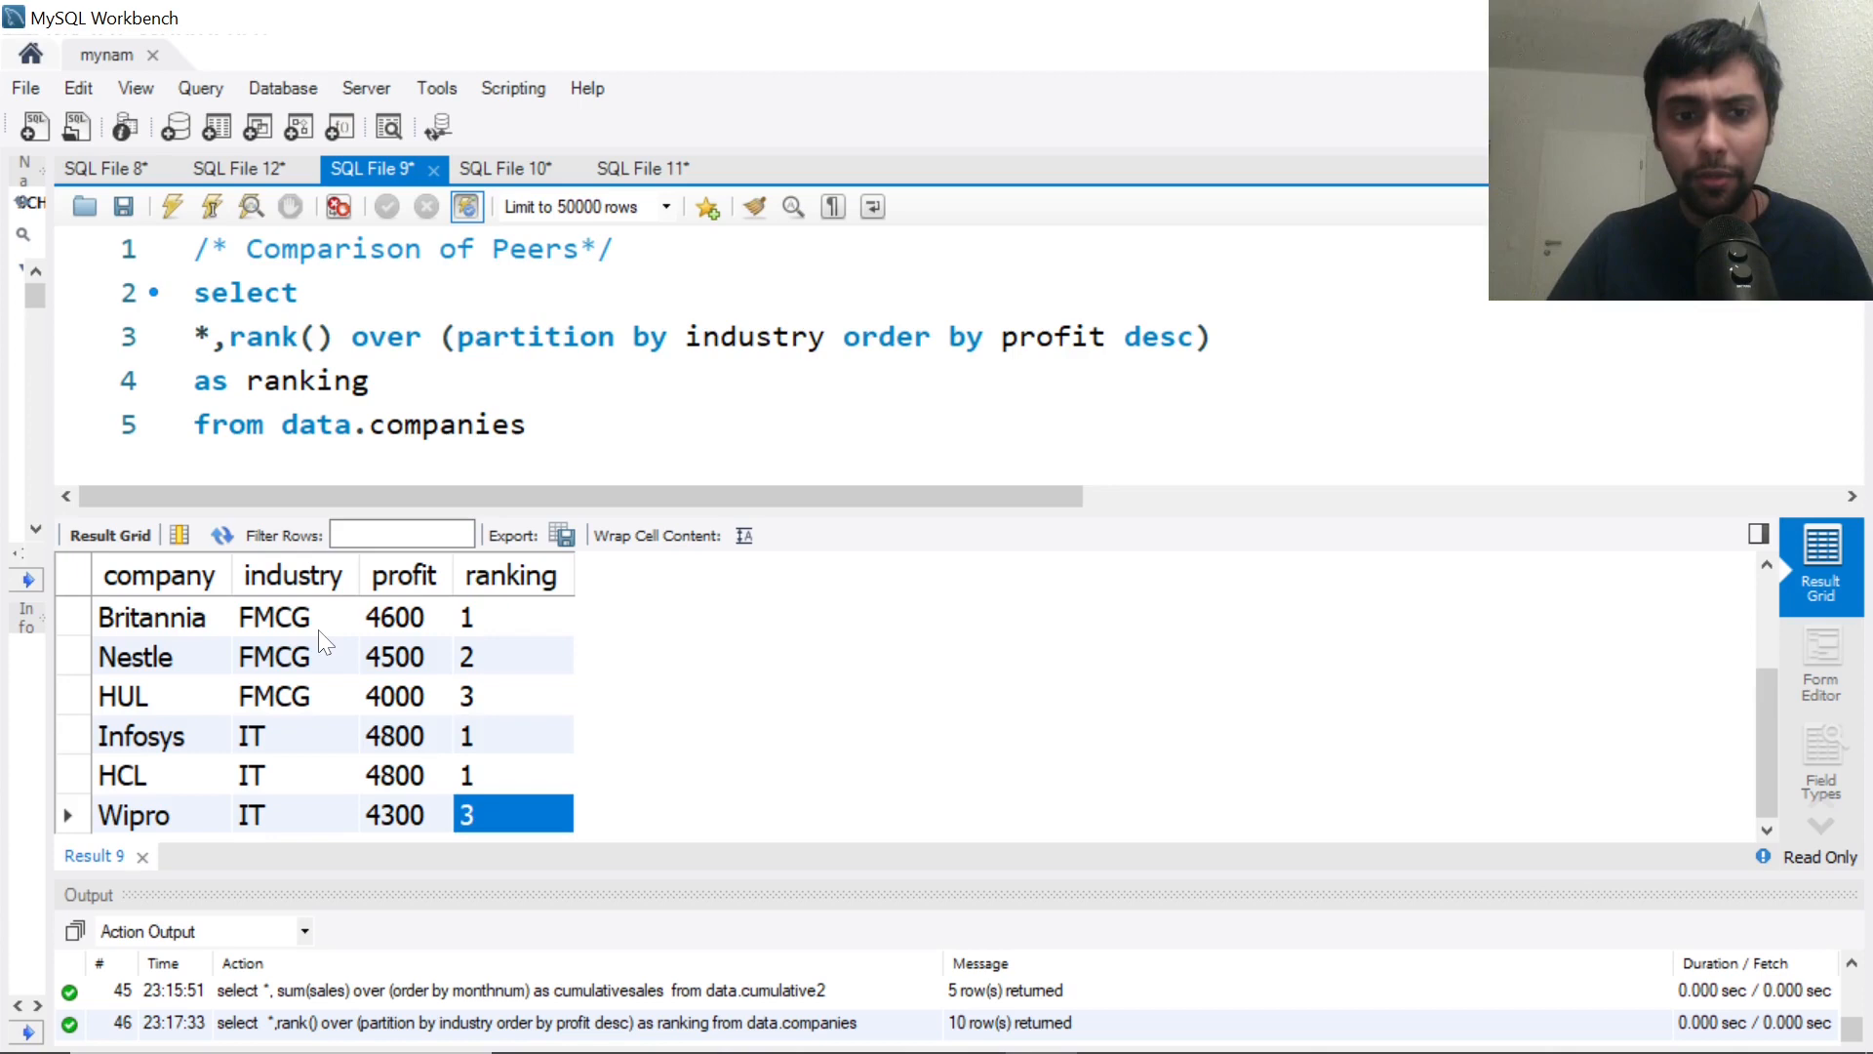
click(404, 816)
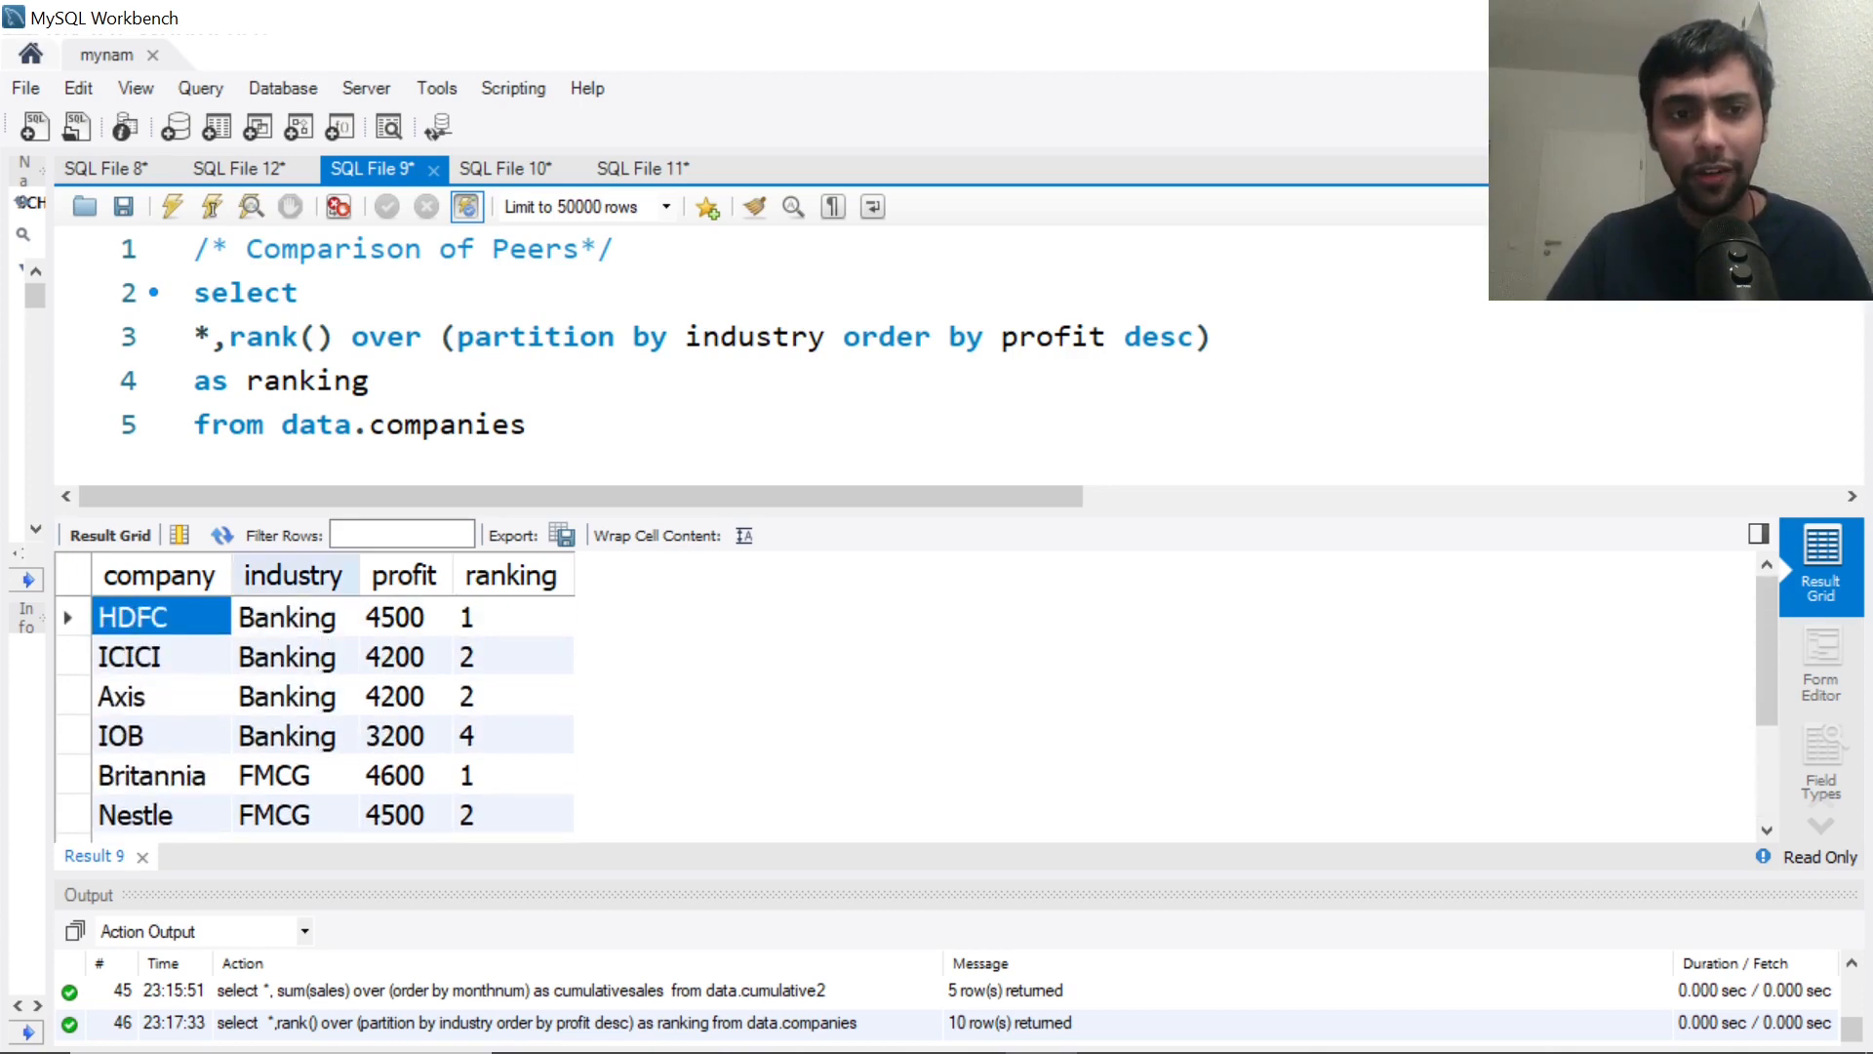
text(dense_)
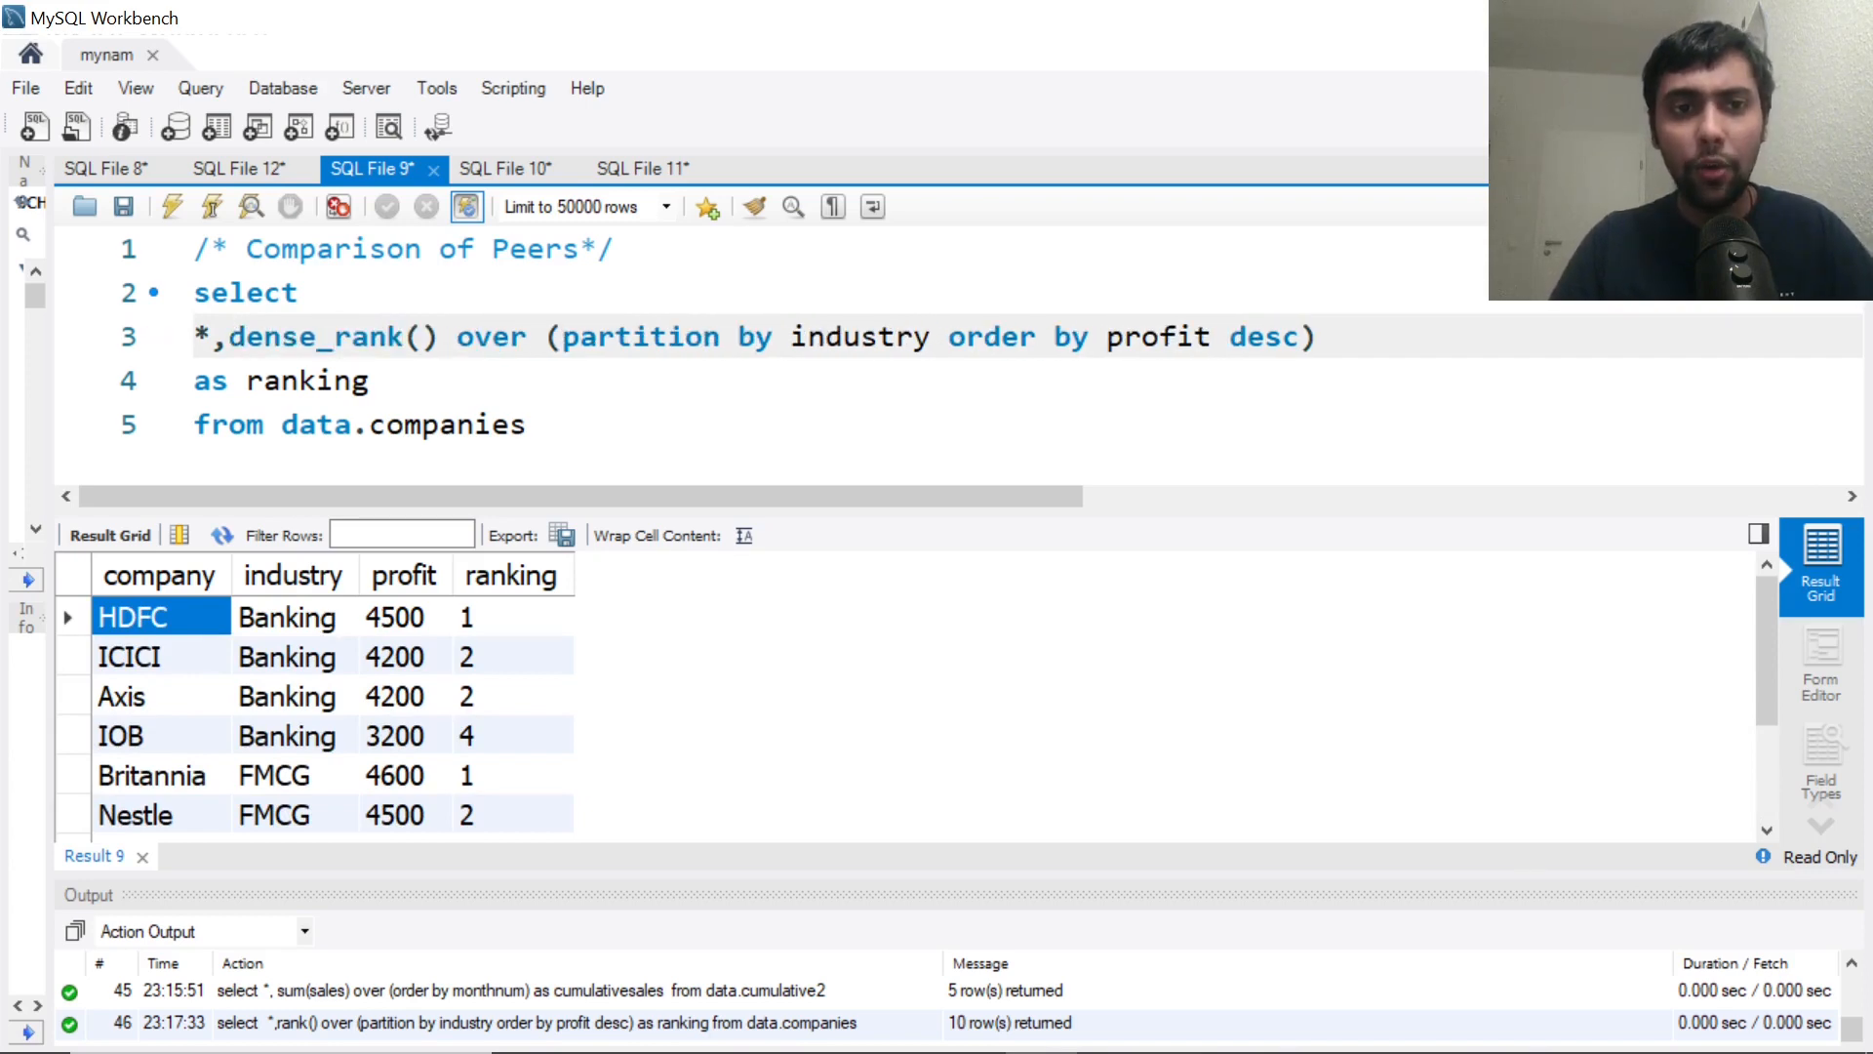
click(170, 207)
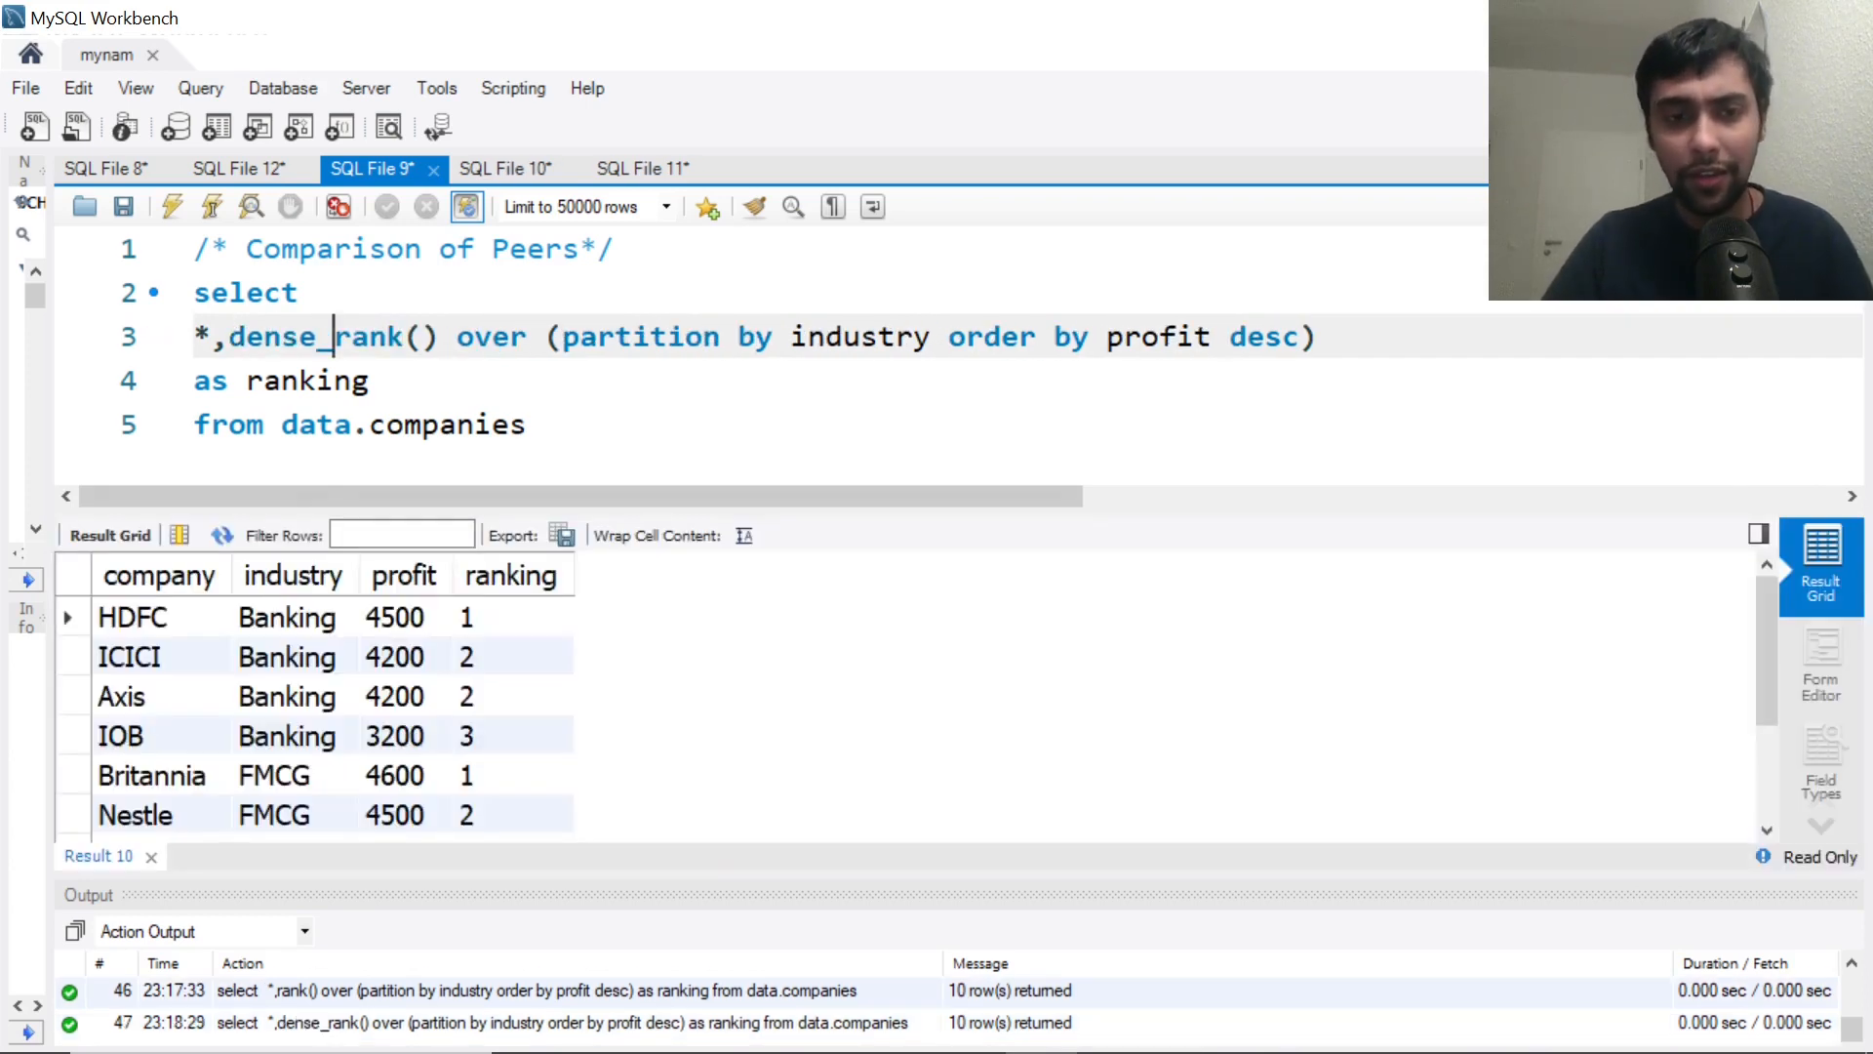
click(512, 656)
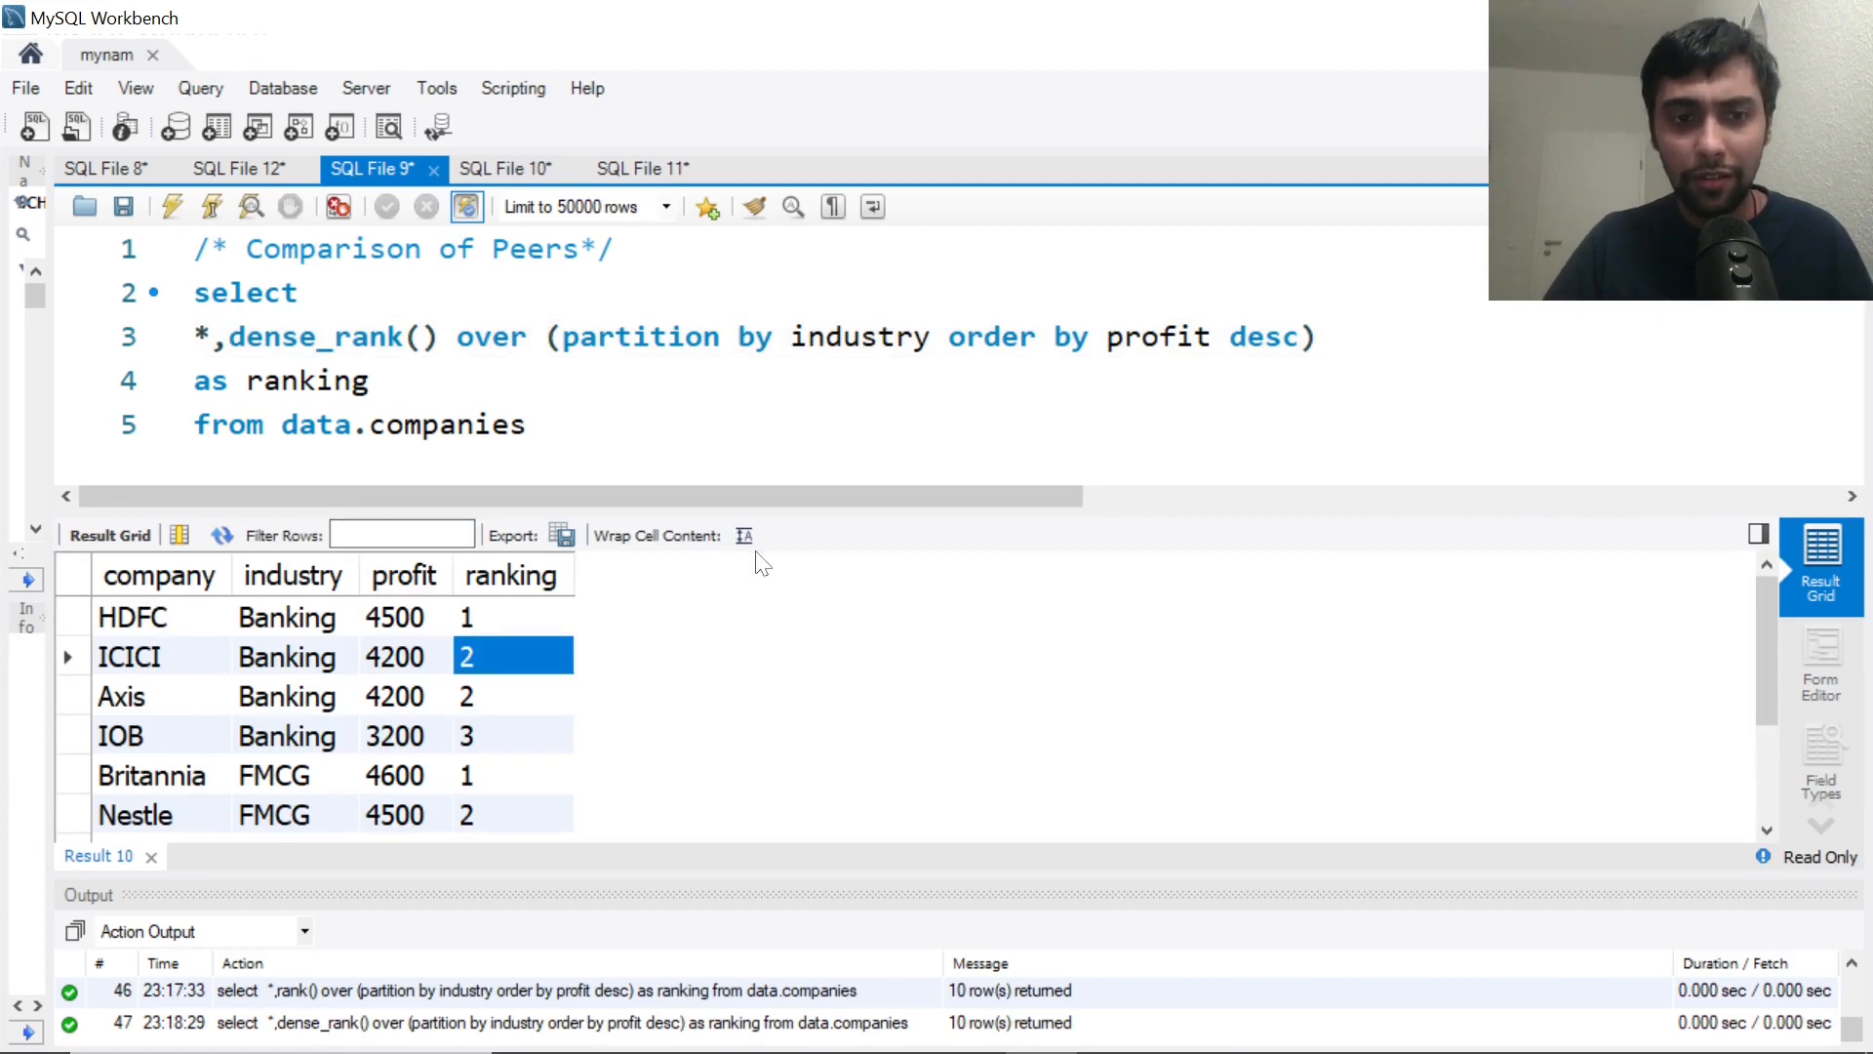
click(295, 694)
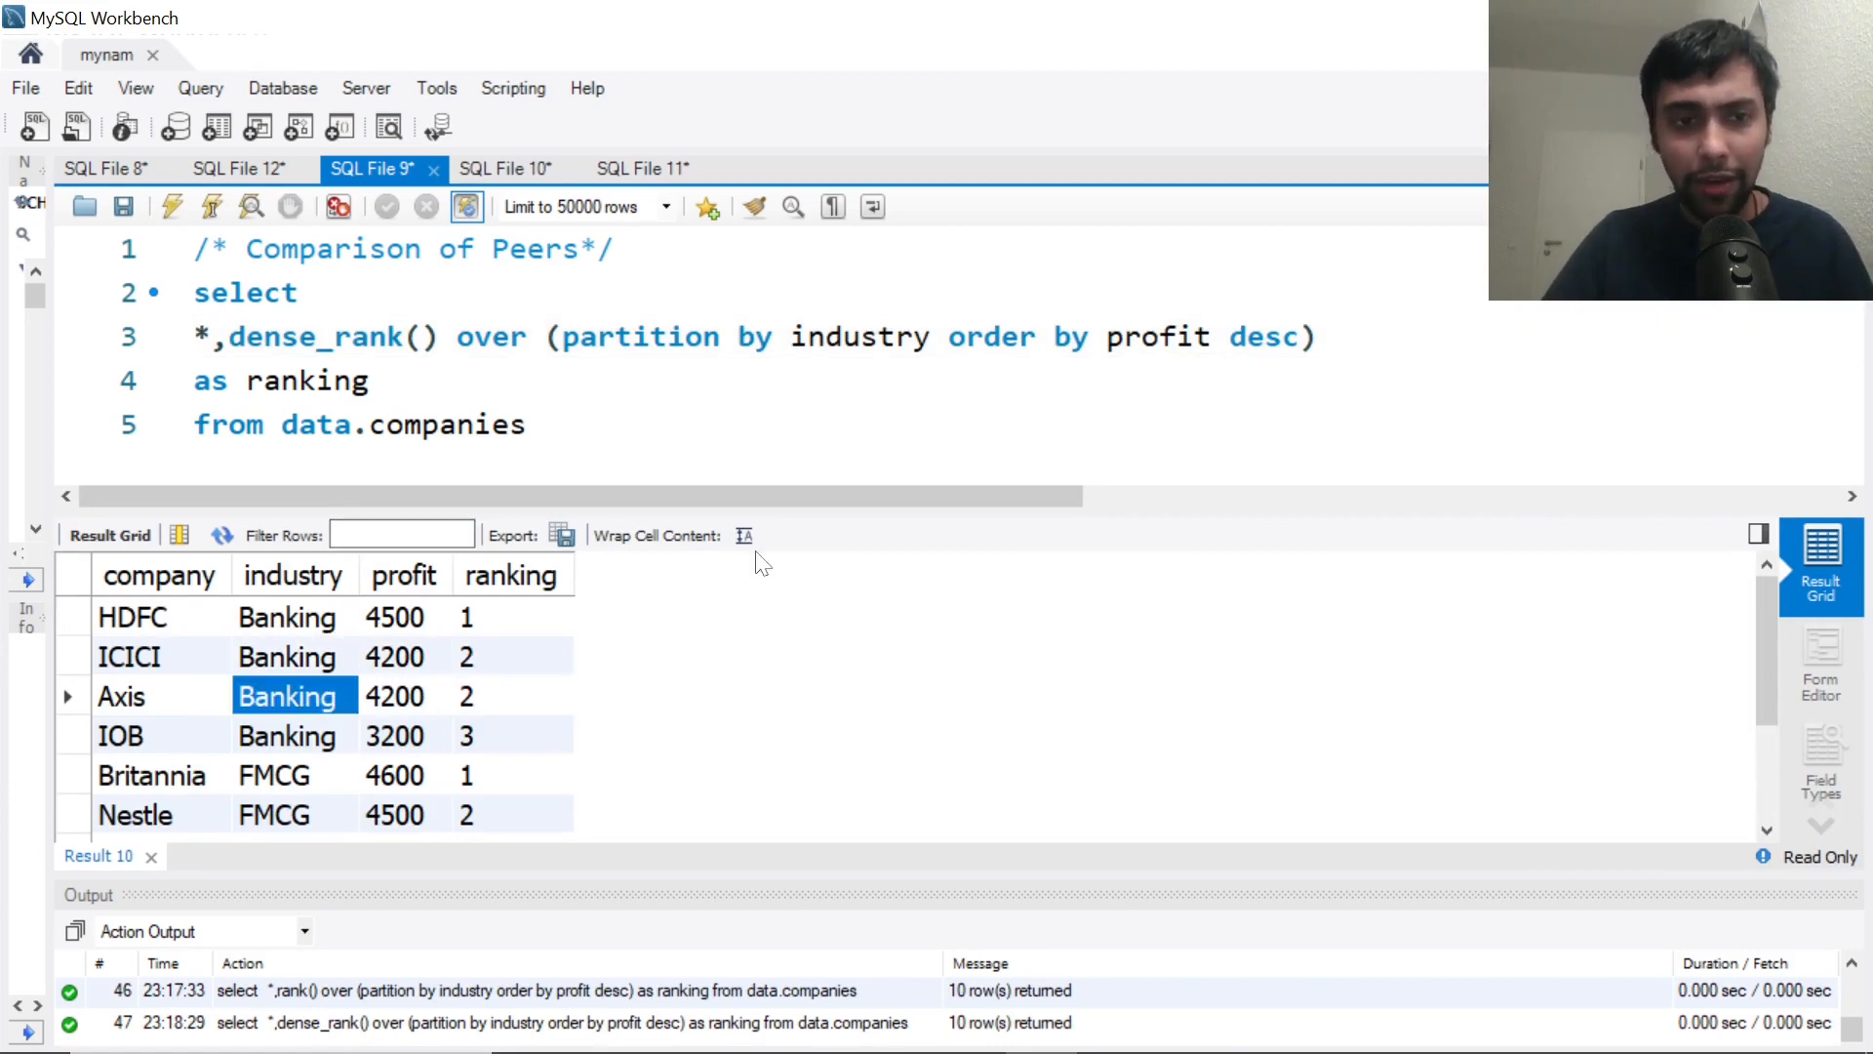
click(511, 694)
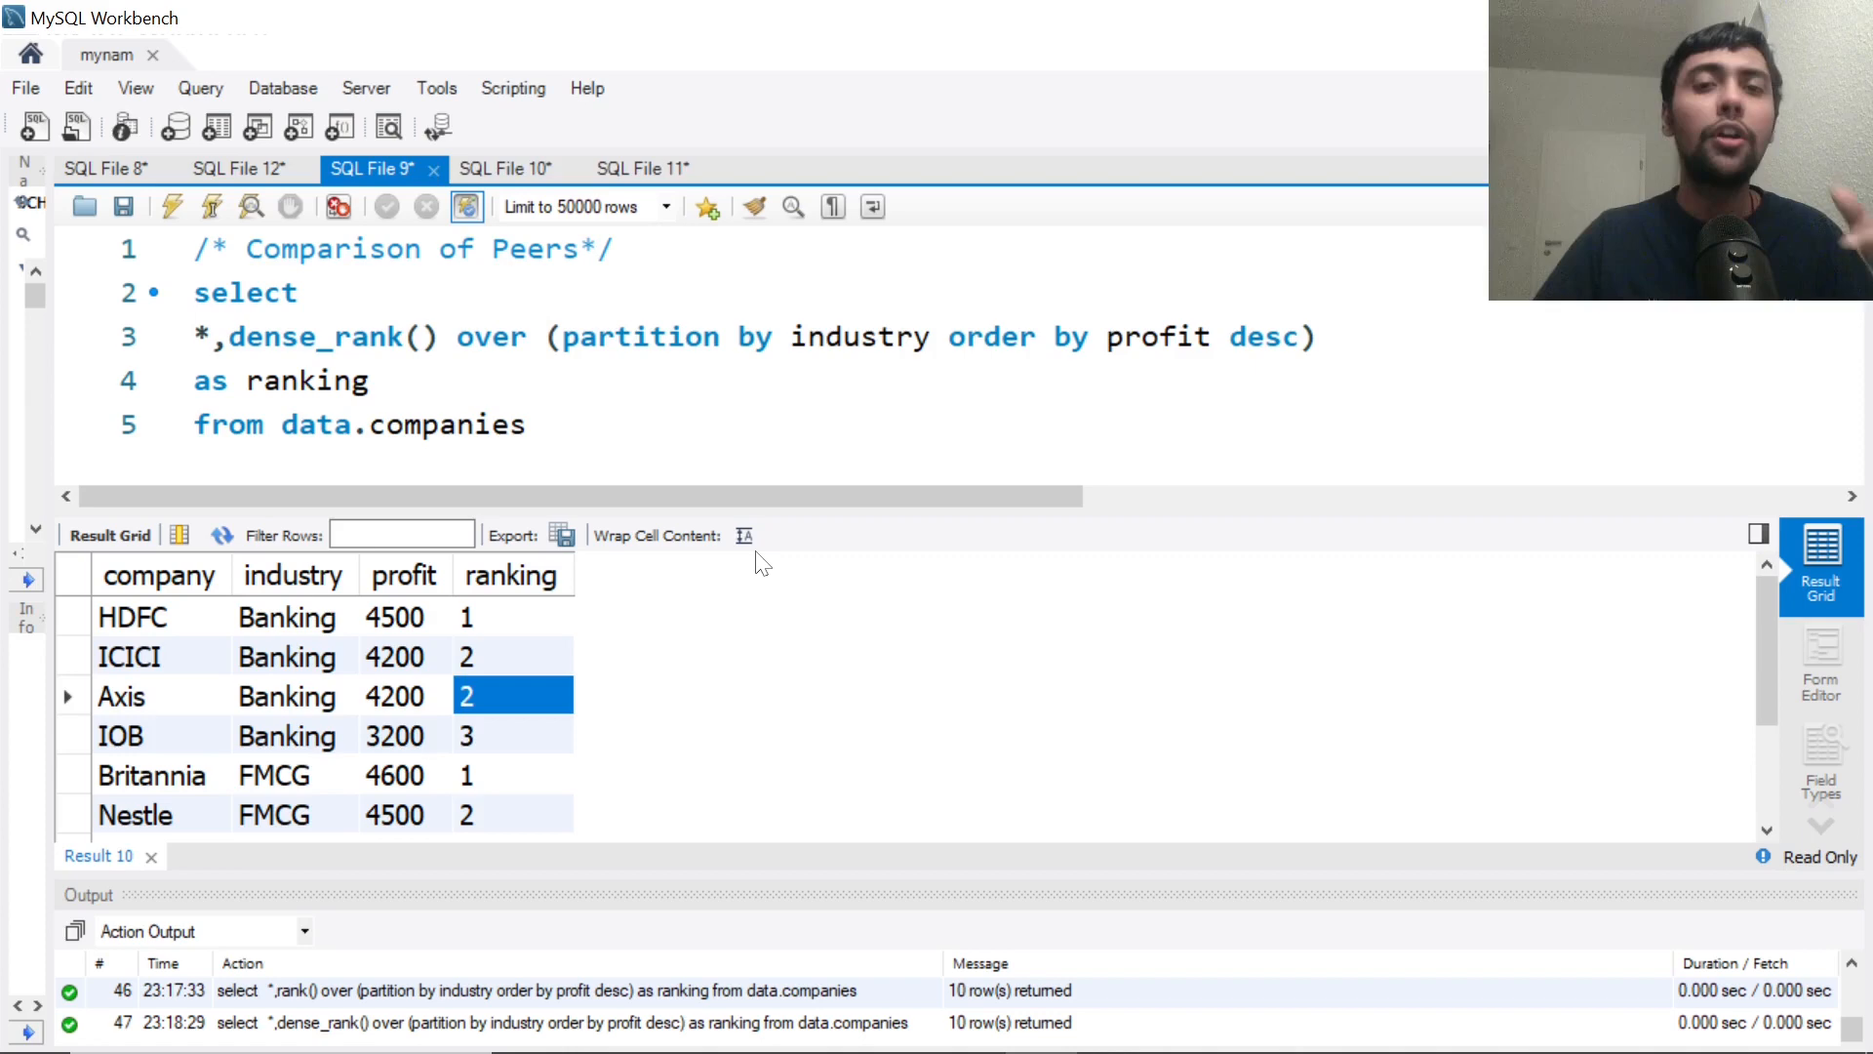
click(511, 736)
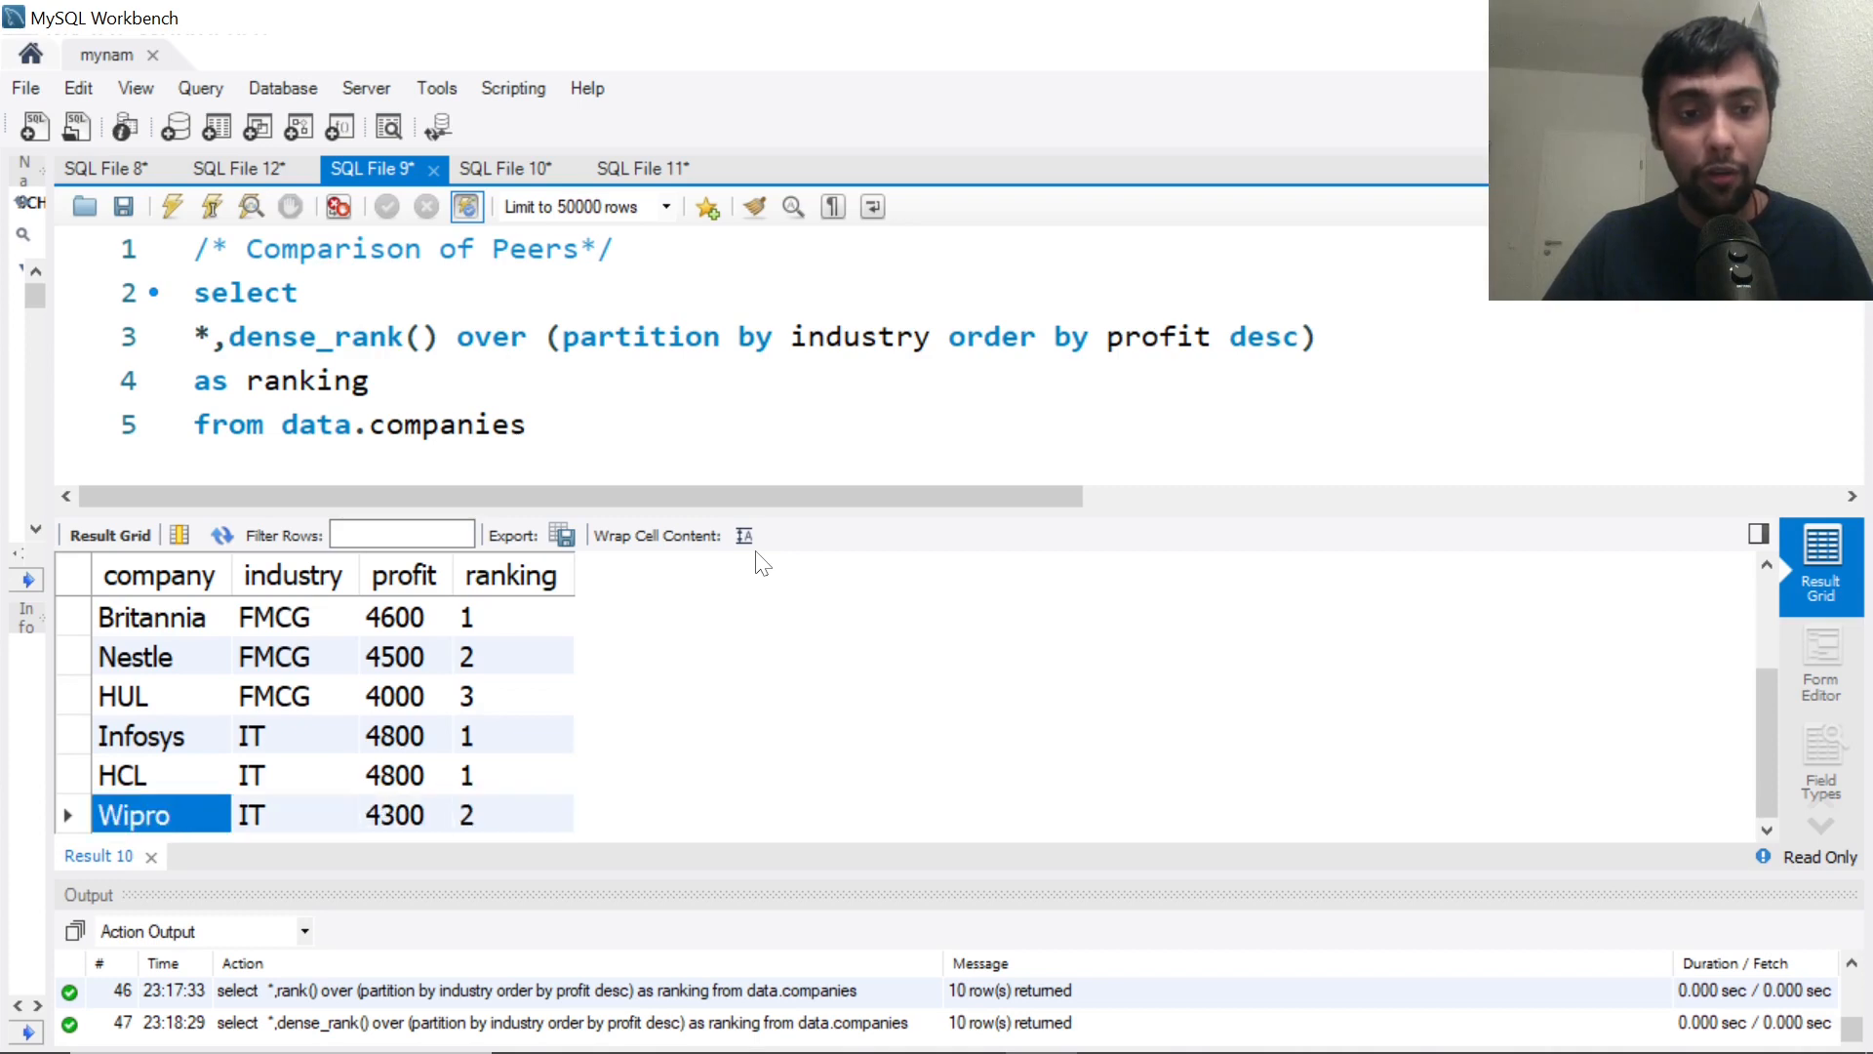
click(511, 774)
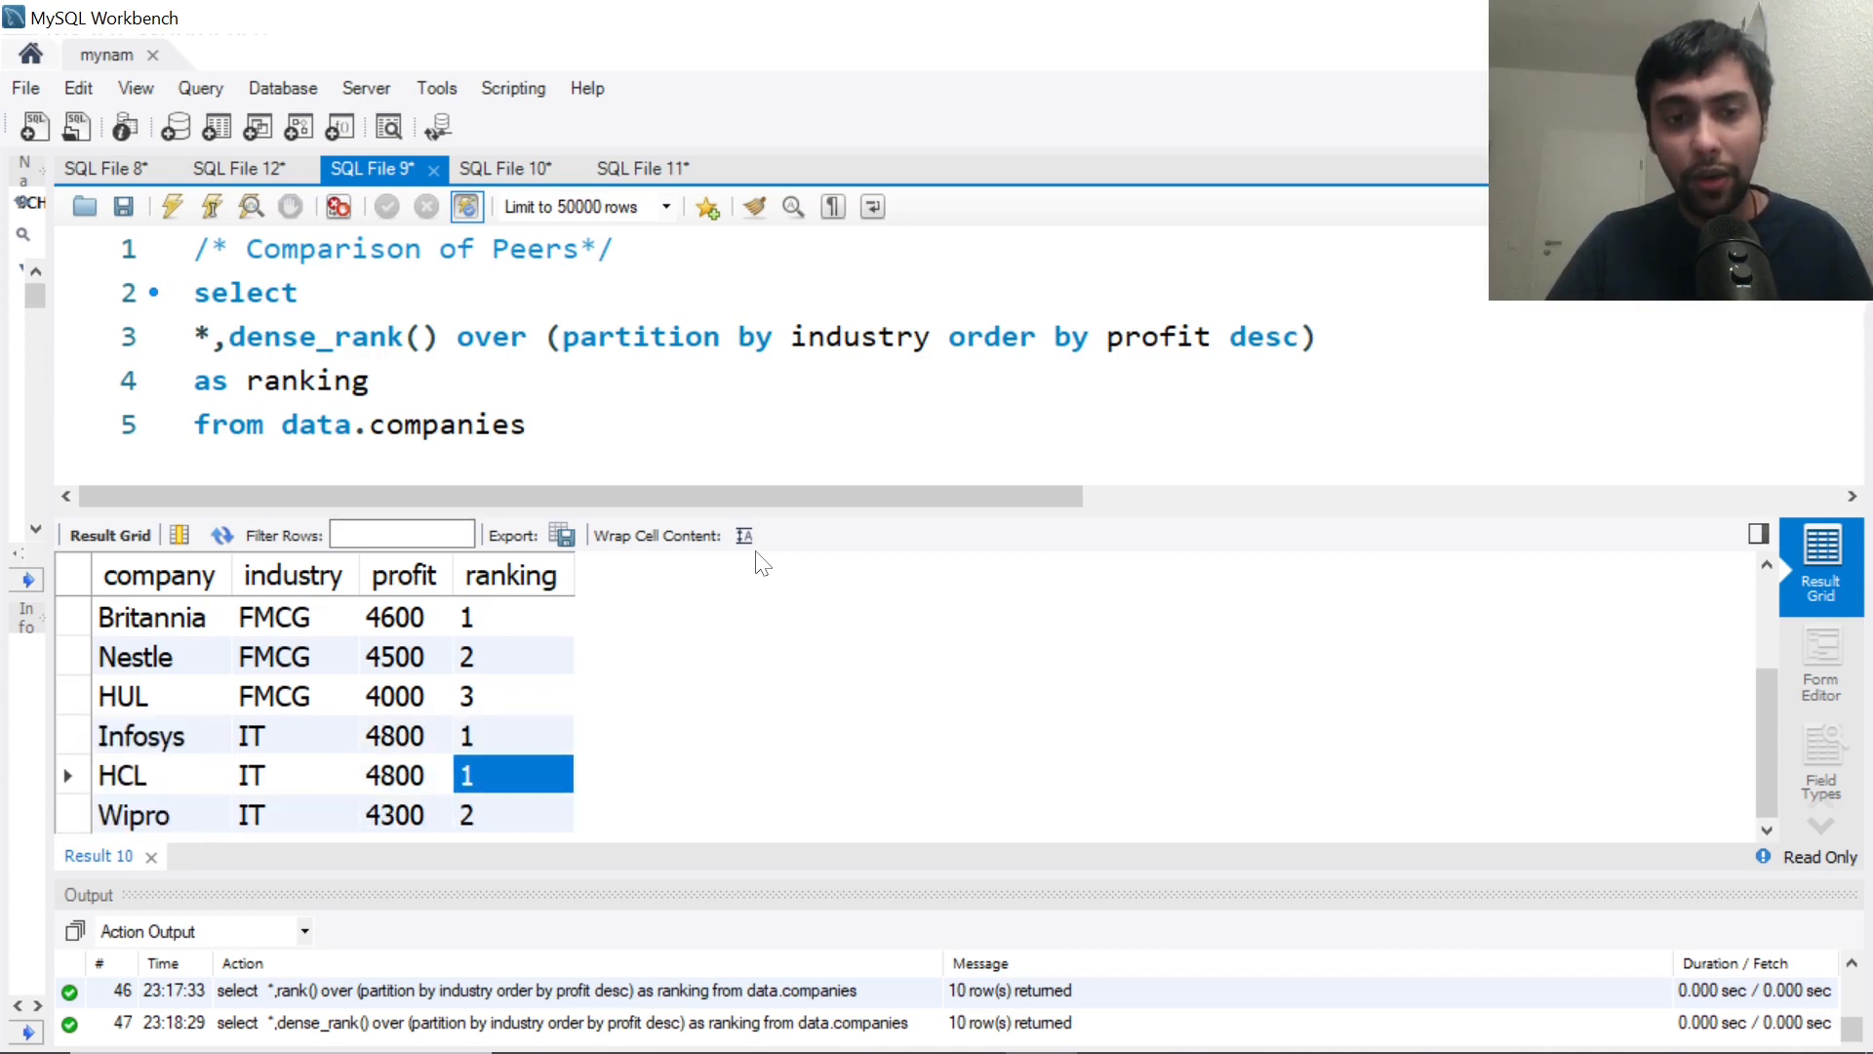
click(510, 814)
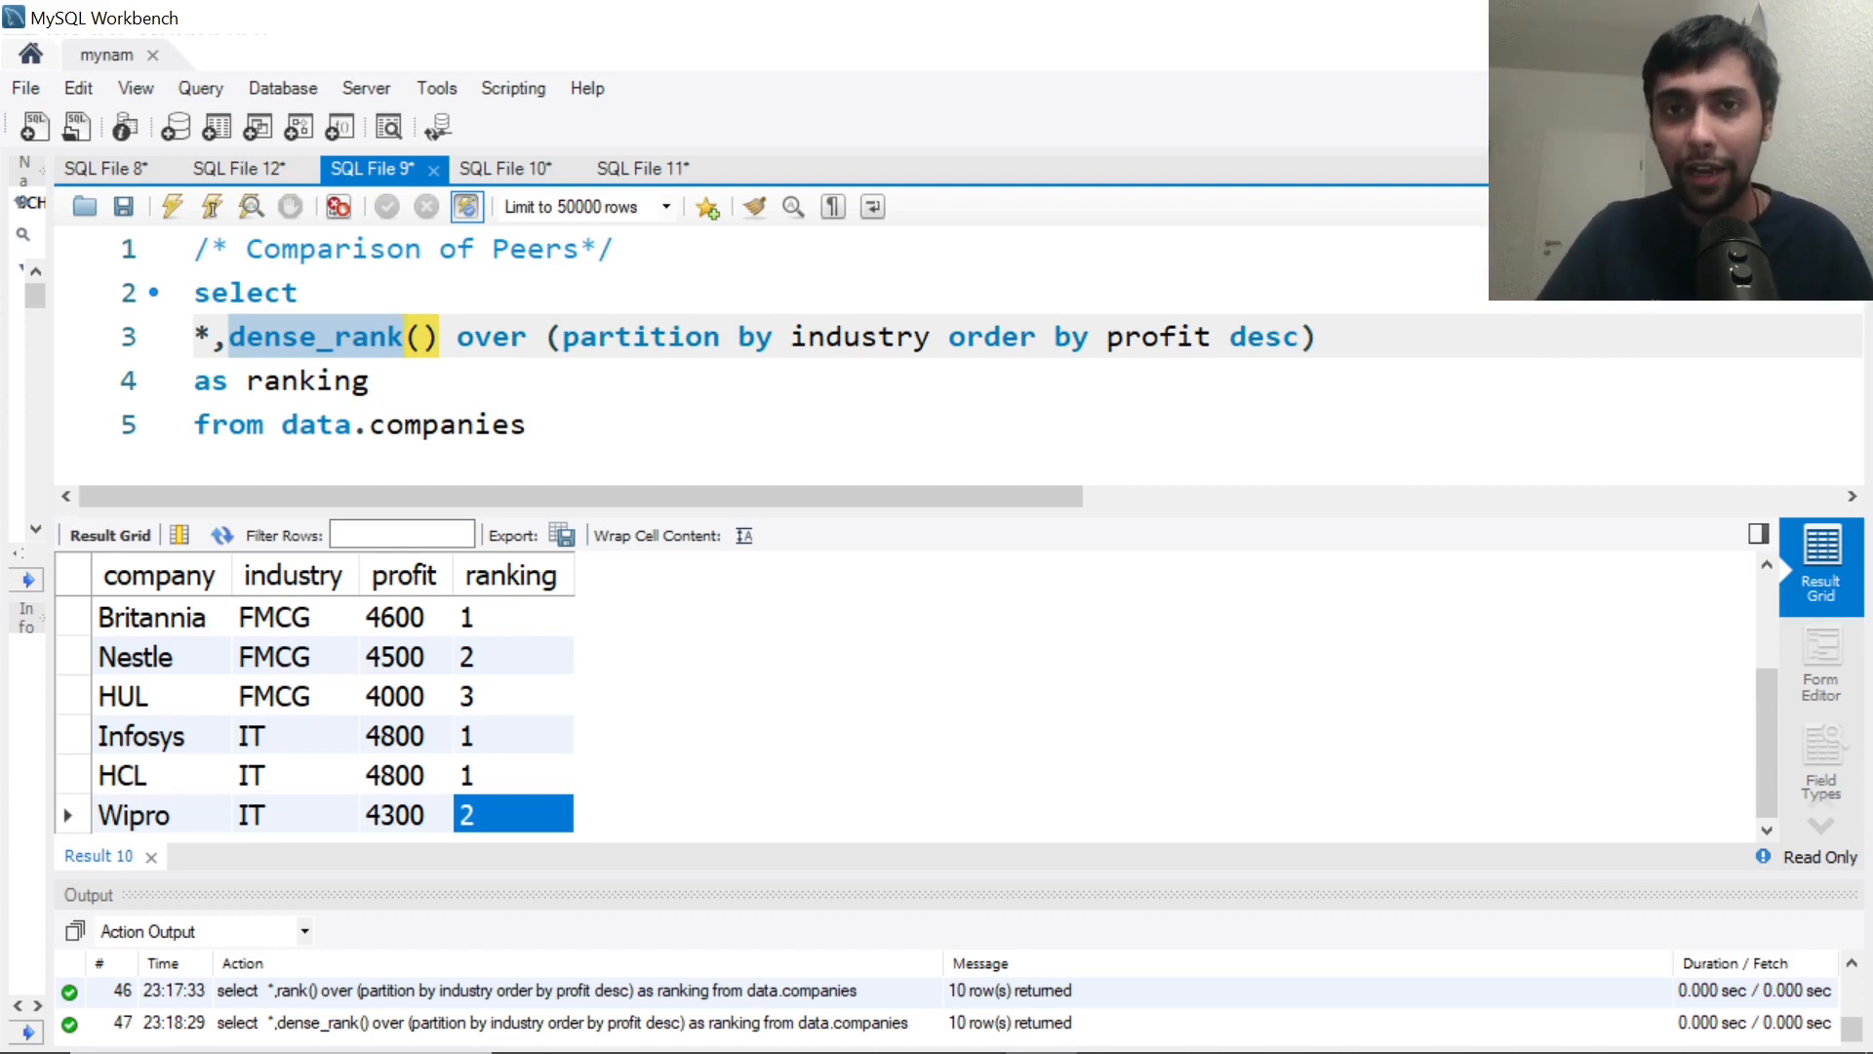
click(510, 168)
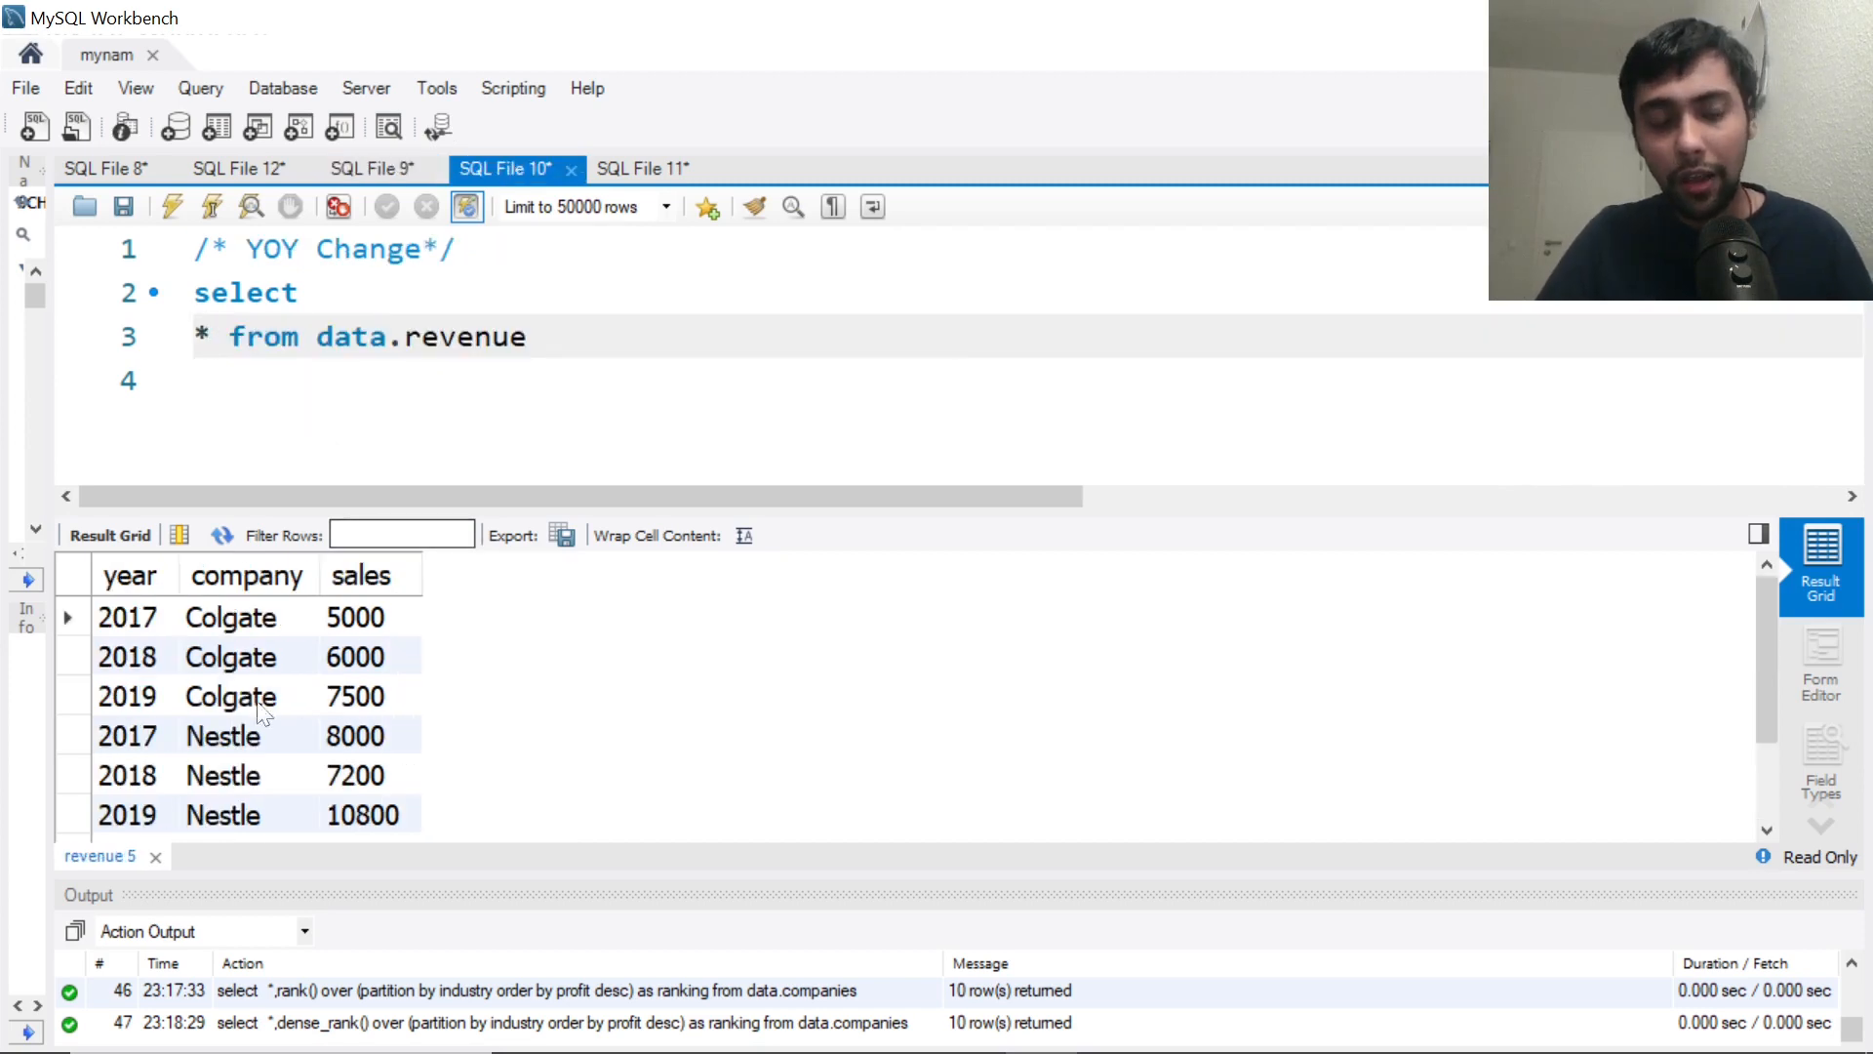
Inspect the revenue table rows, including Colgate's 2017 sales
click(129, 616)
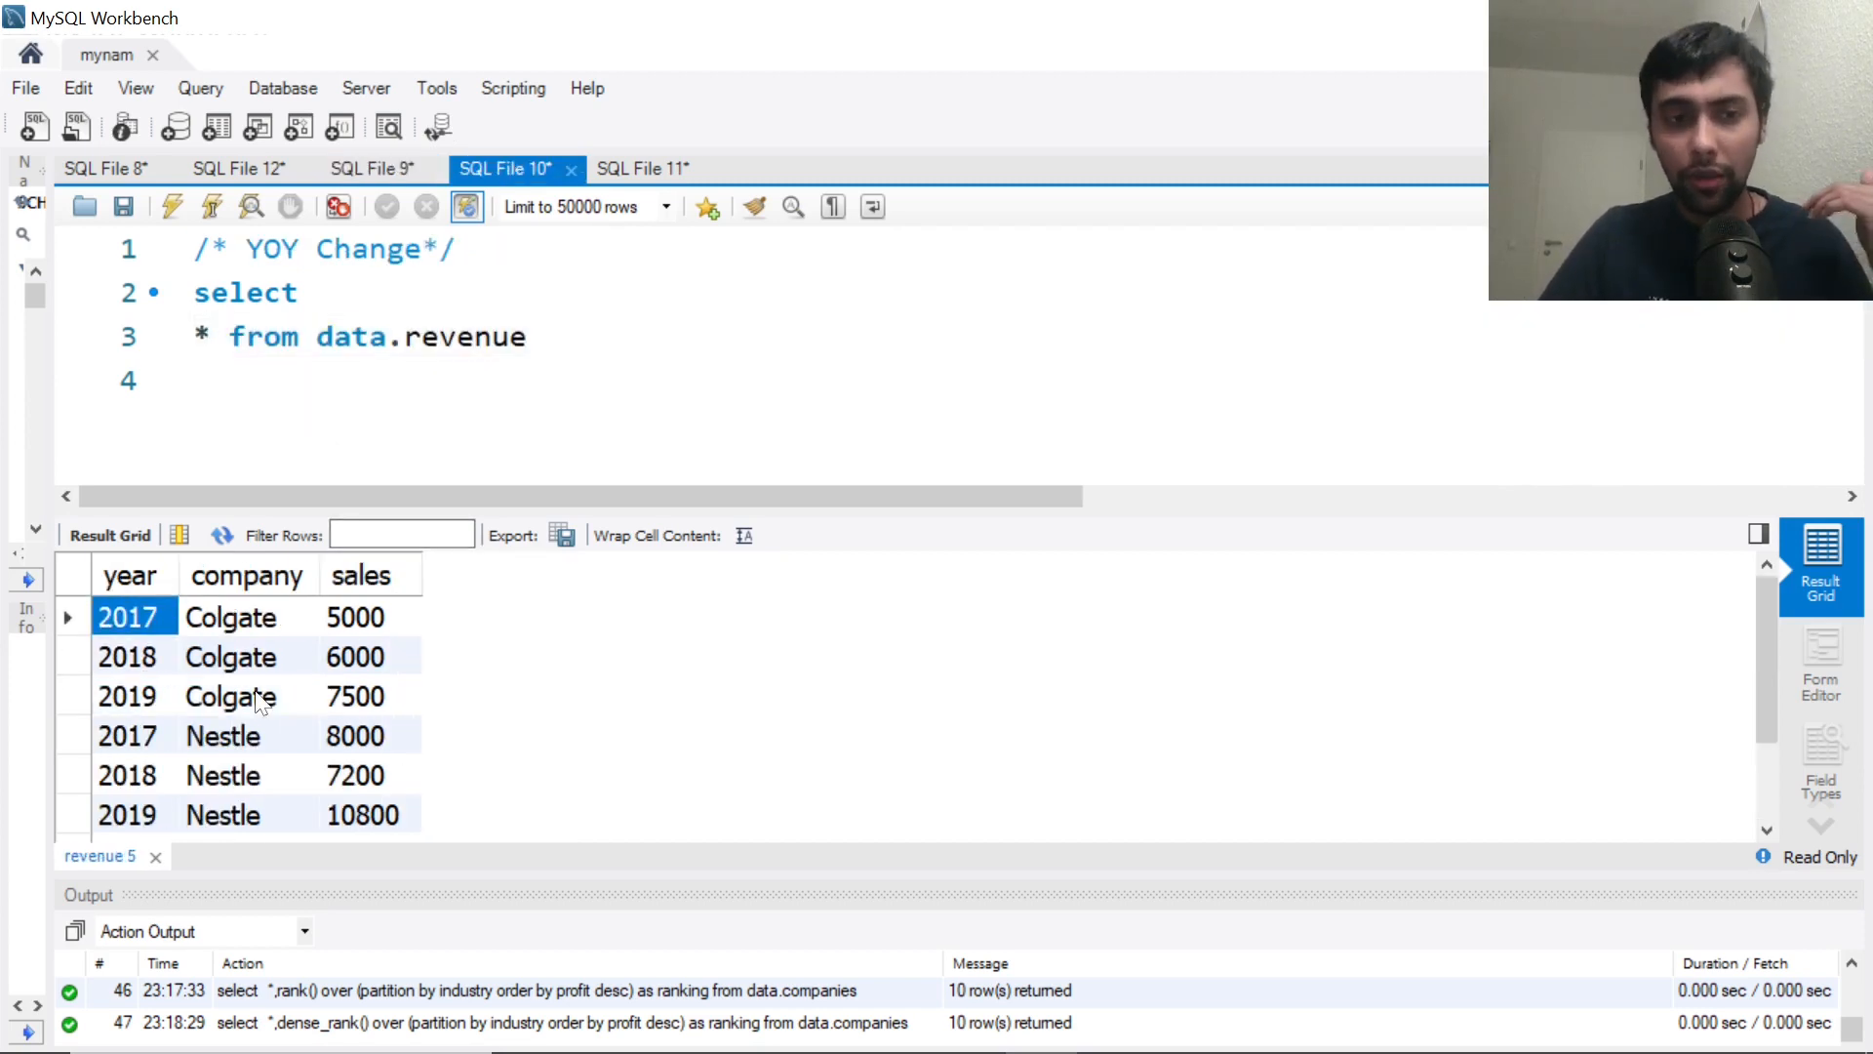
click(248, 775)
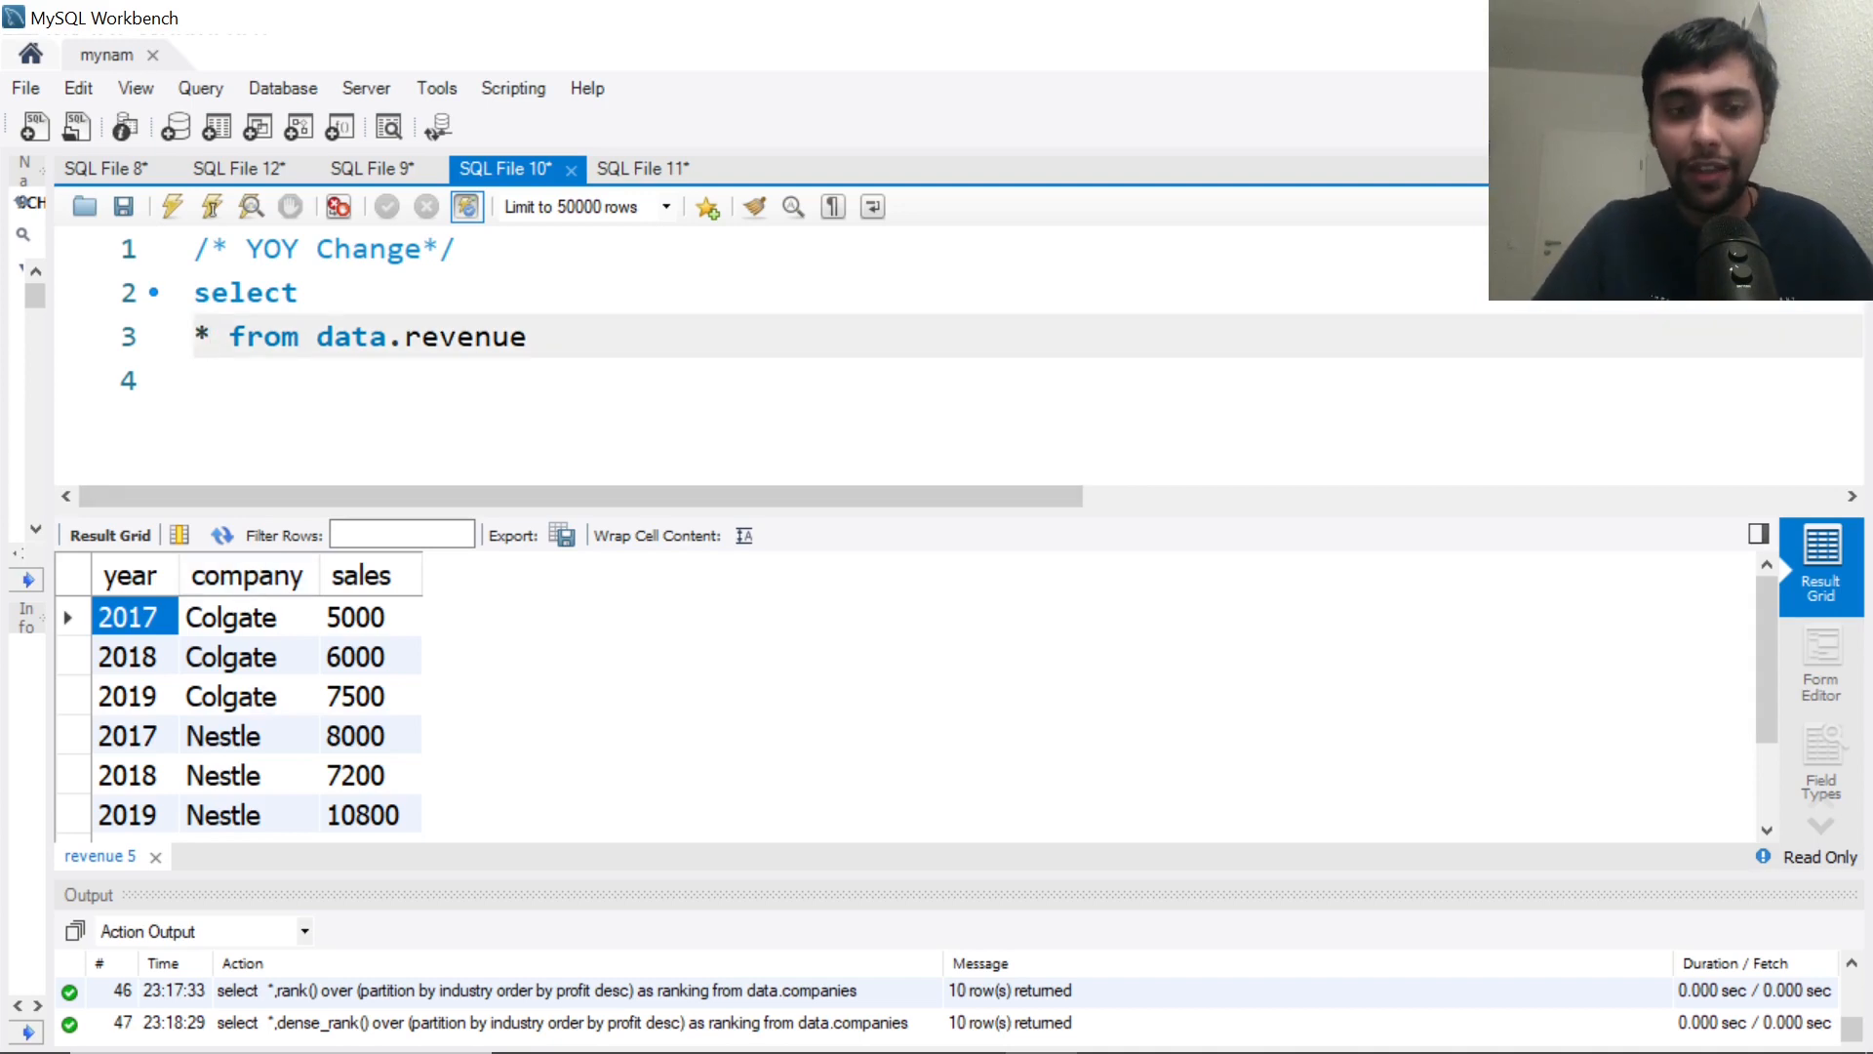
Add lag(sales) over (partition by company order by year) as previoussales to the query
text(,lag()
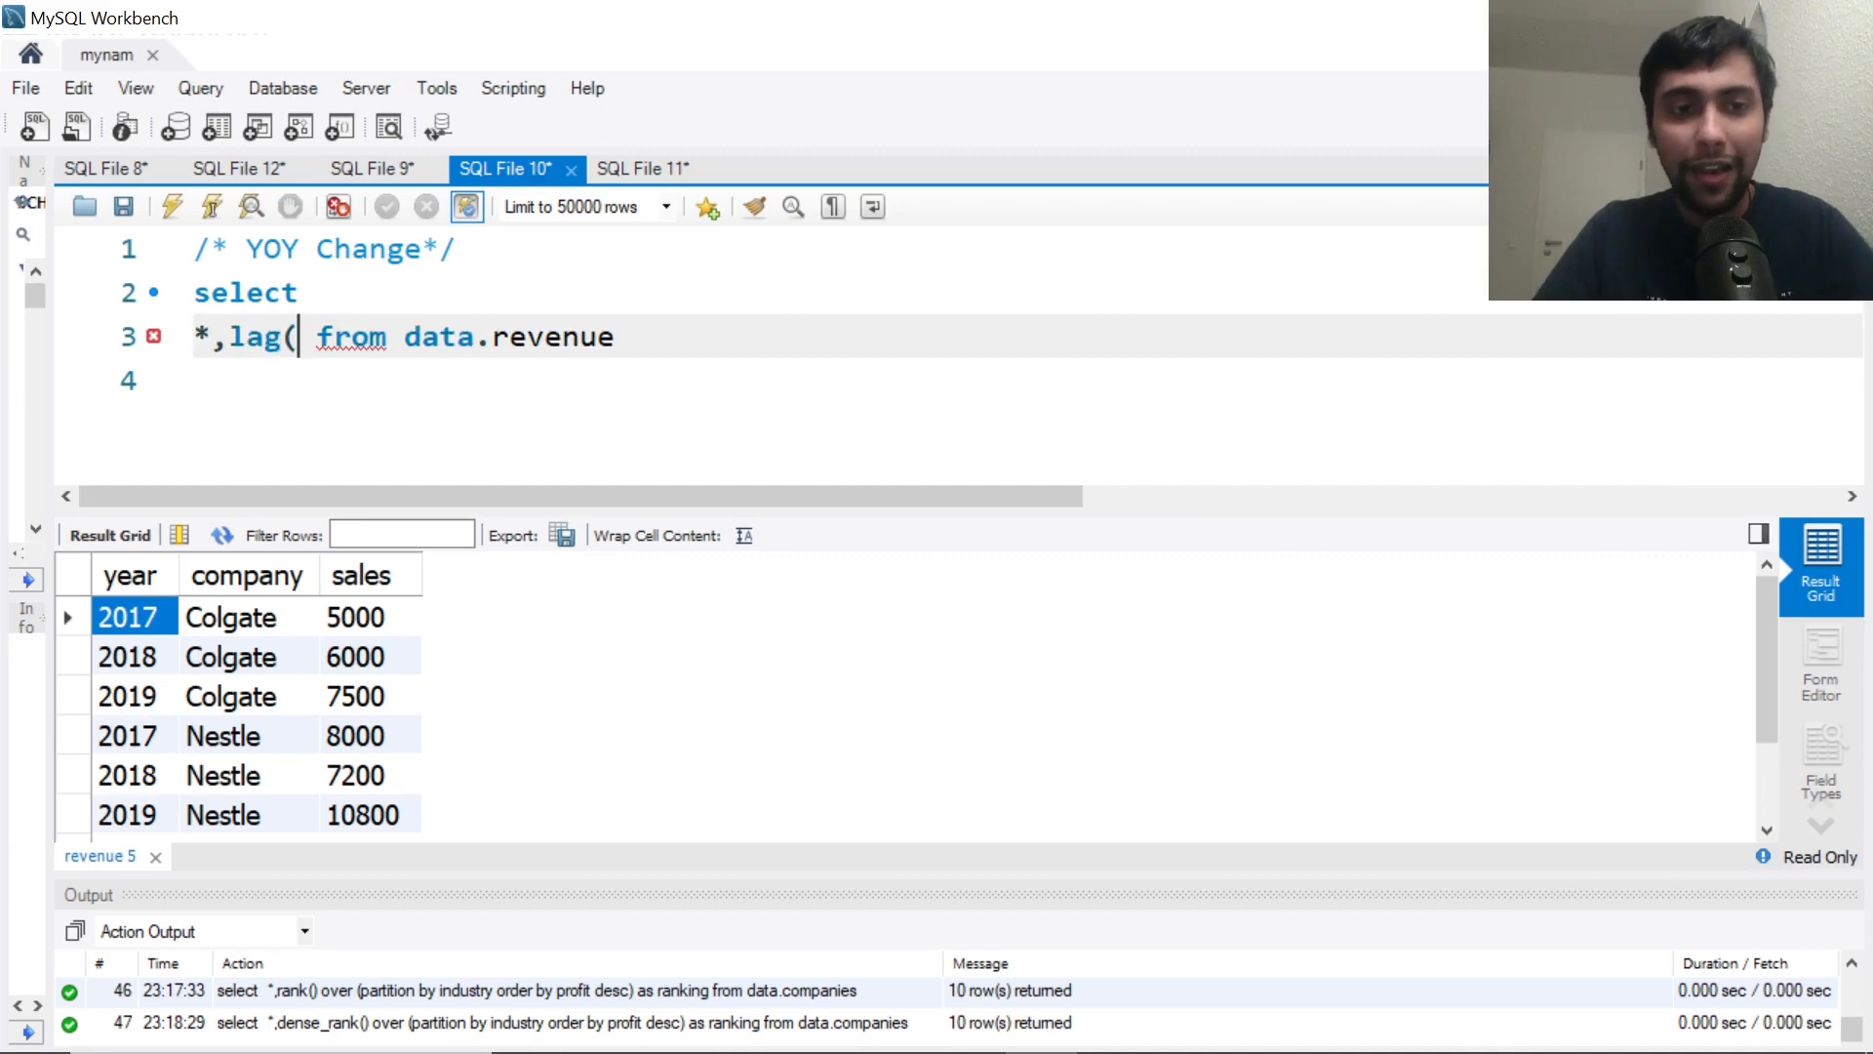
text(sales) over)
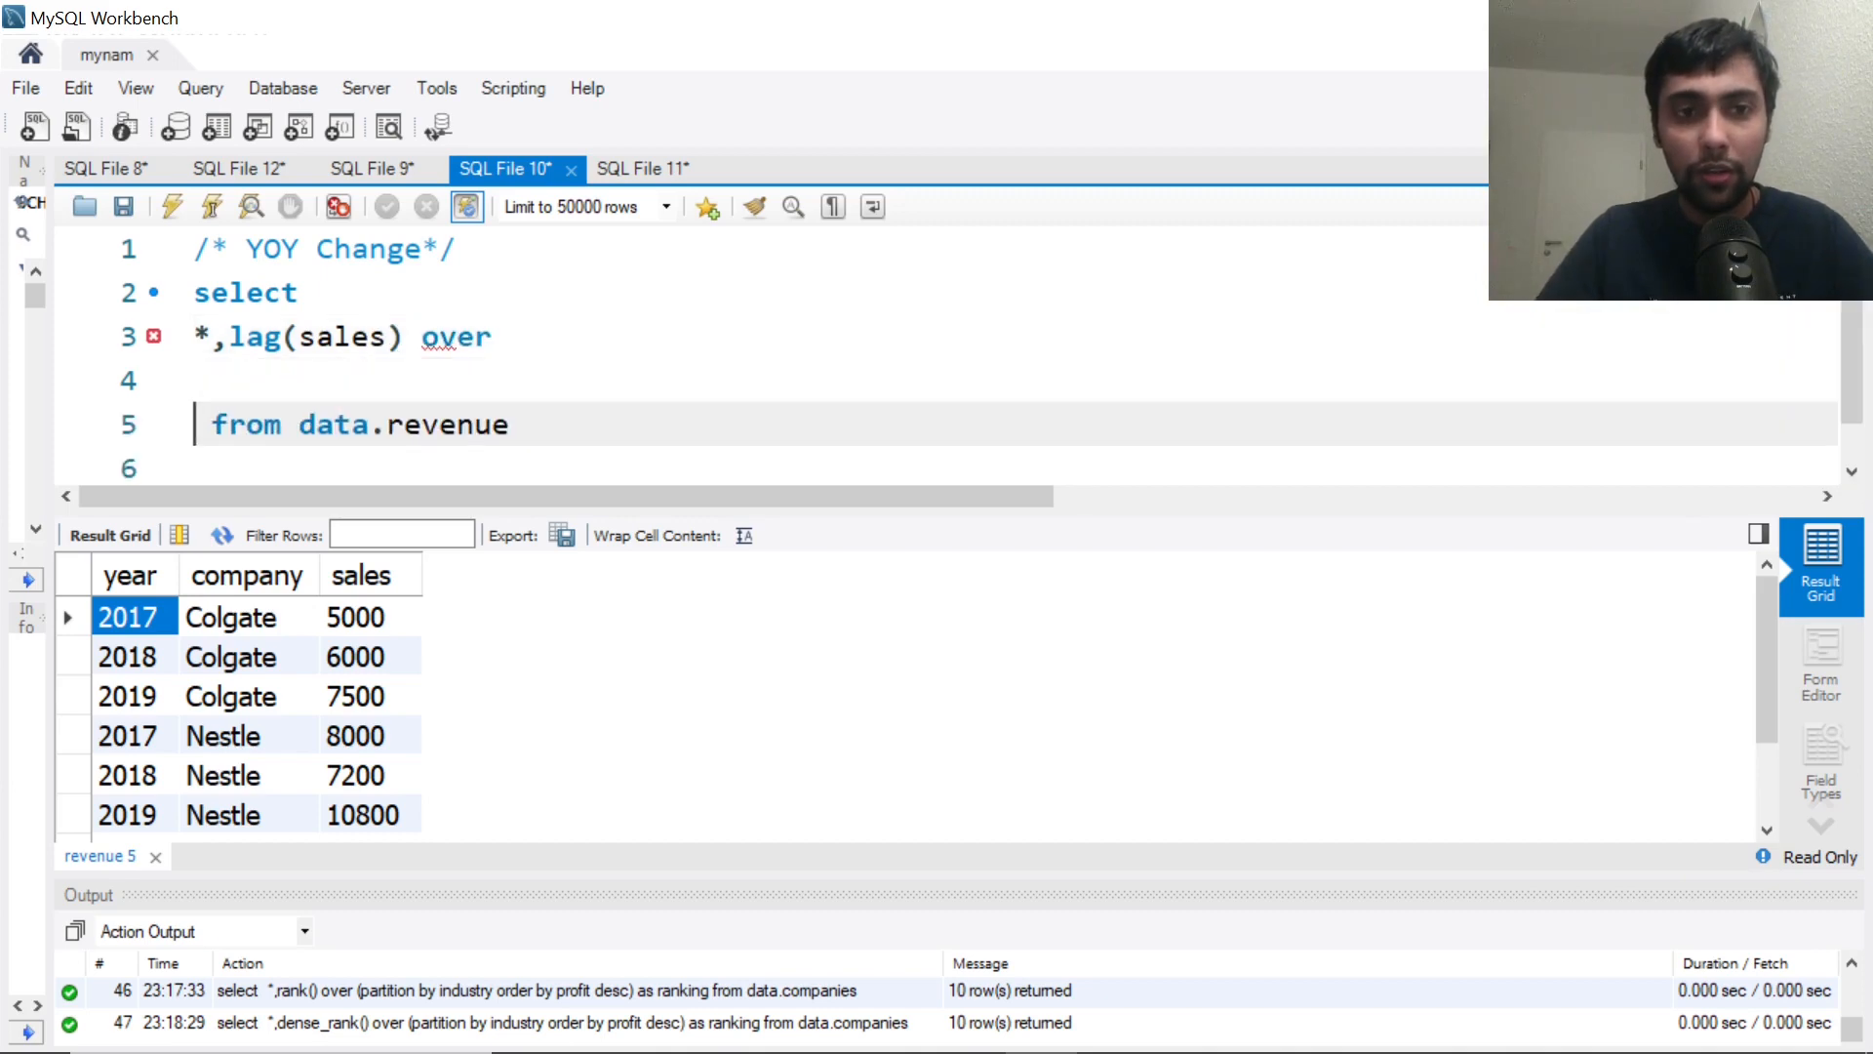
text(()
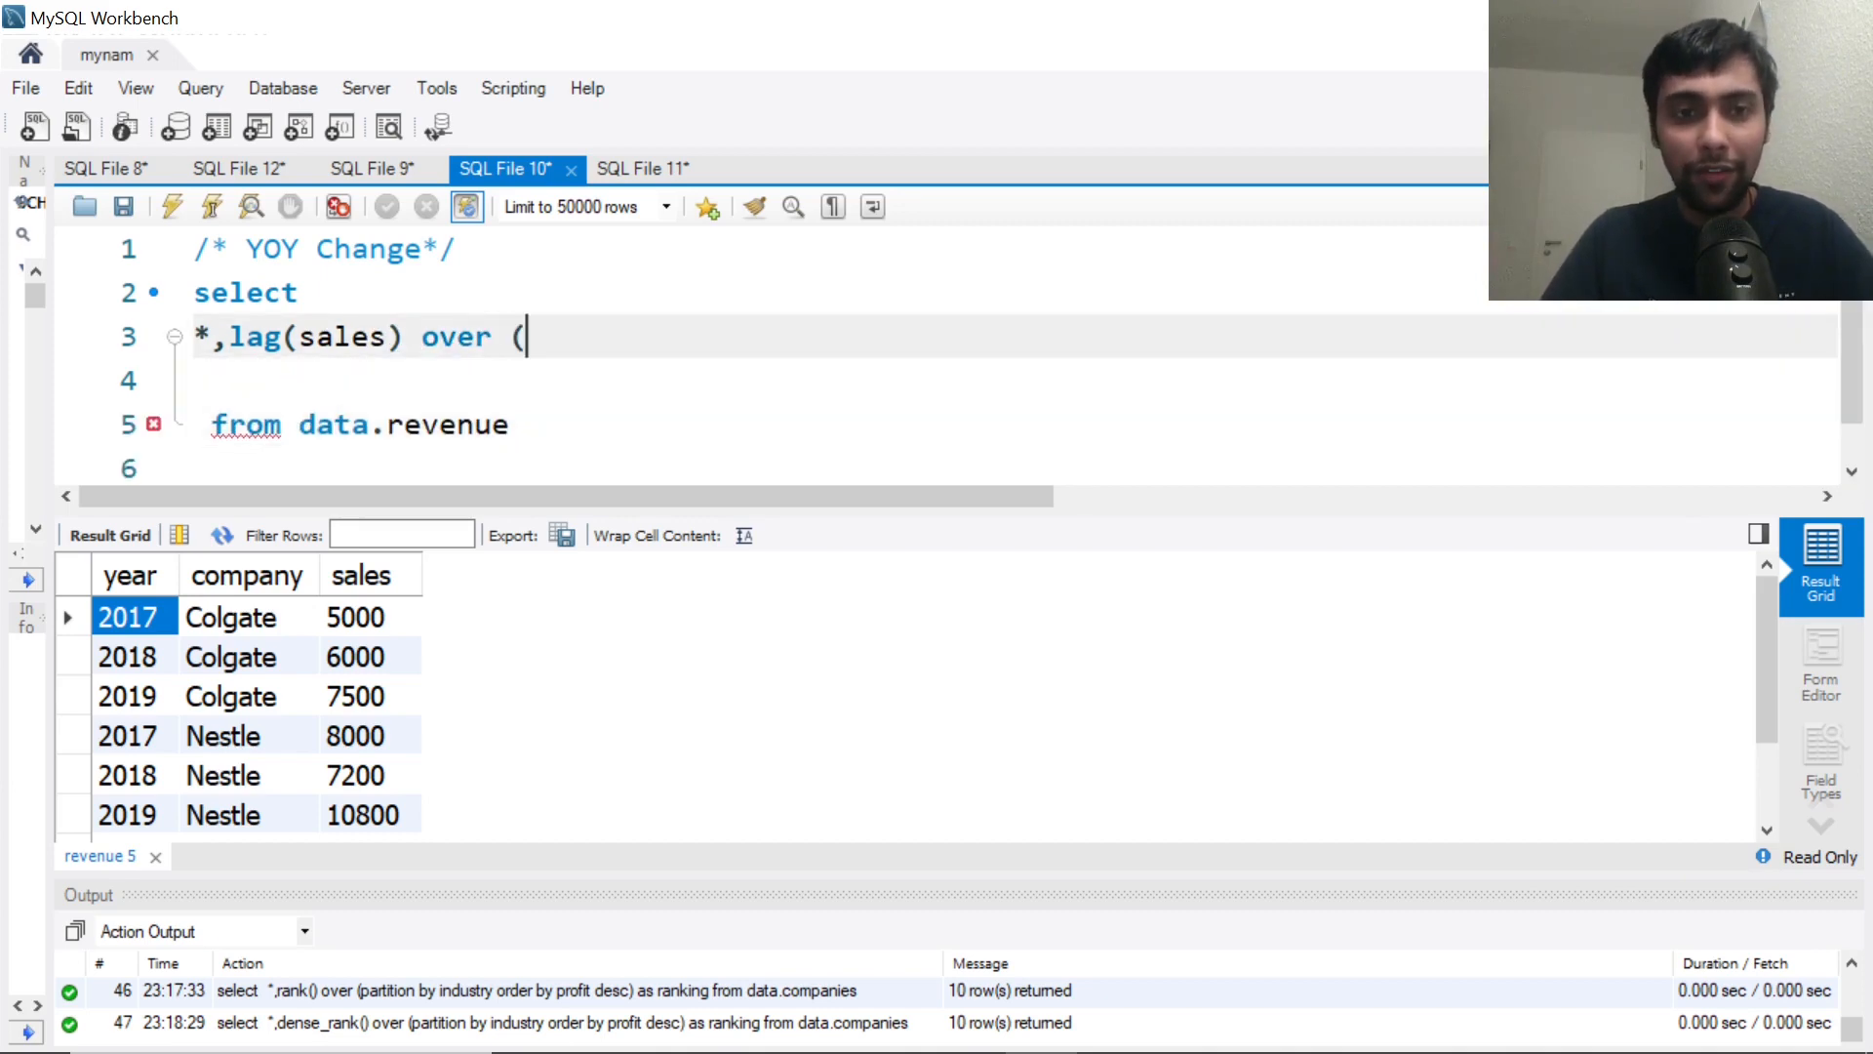
text(partition)
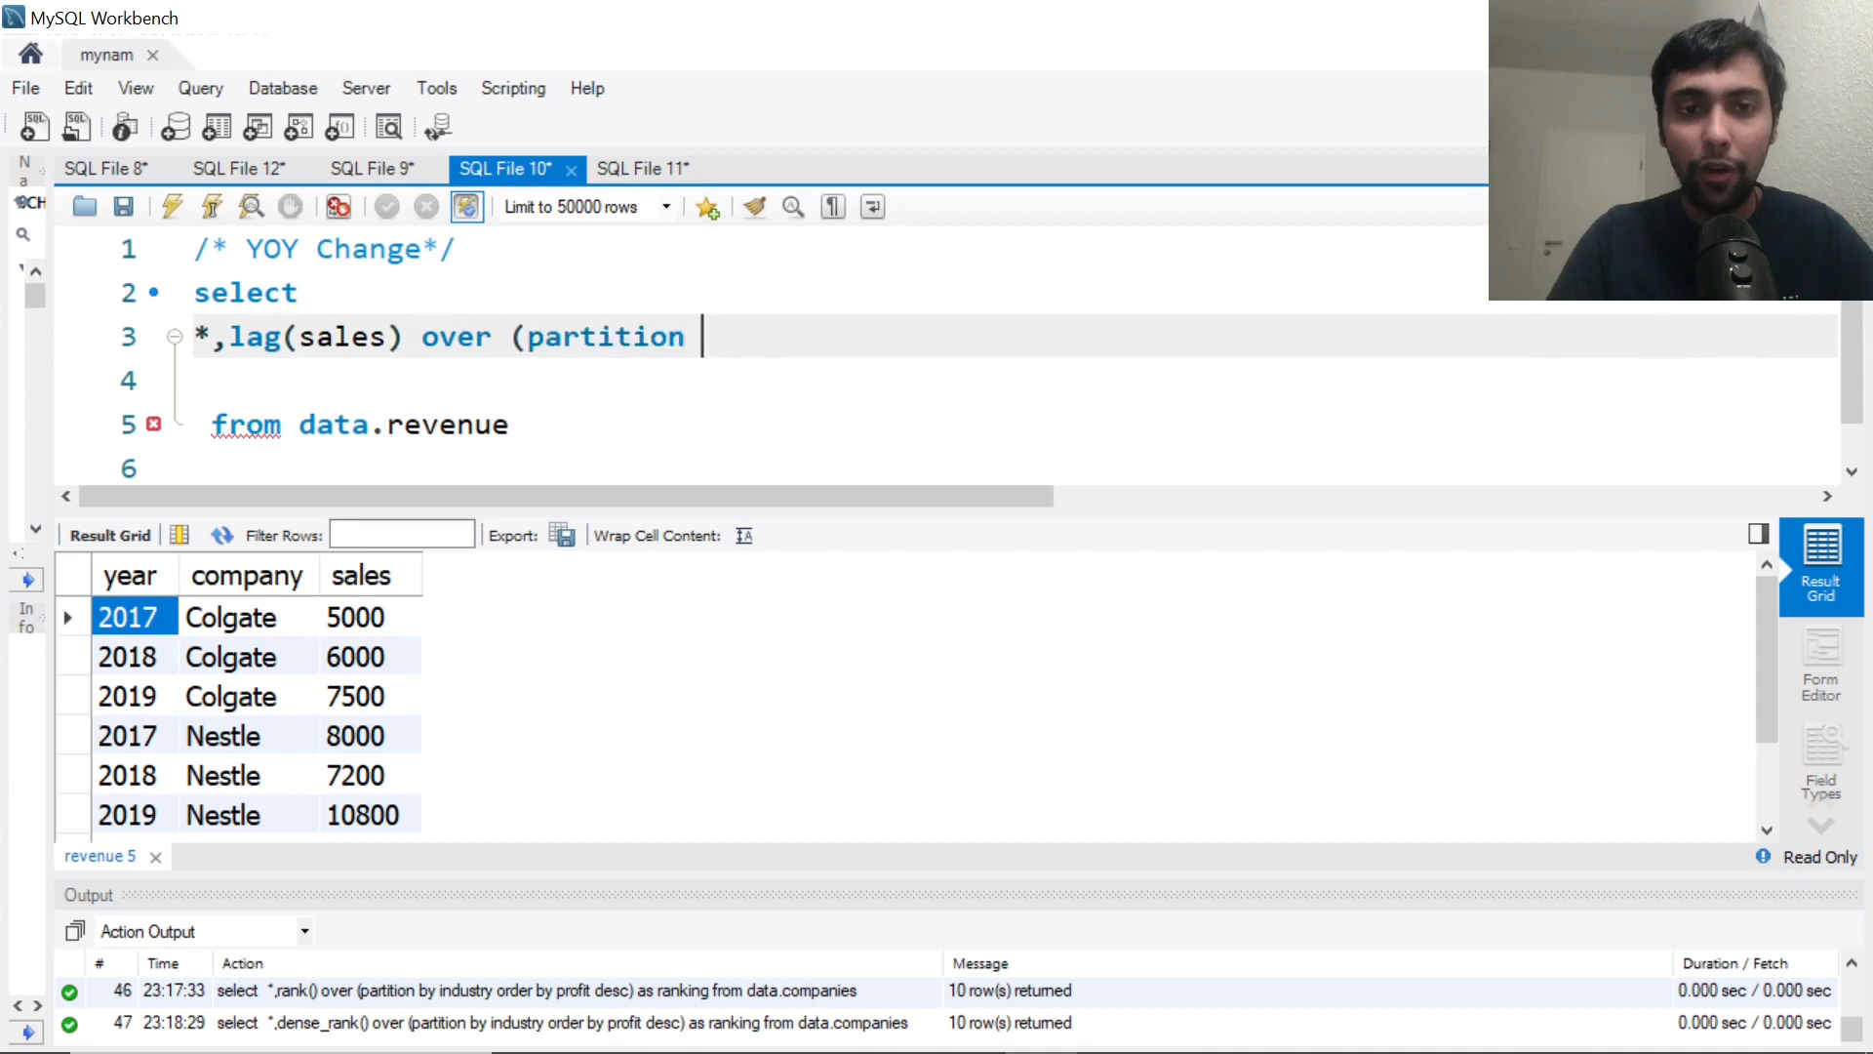
text(by company)
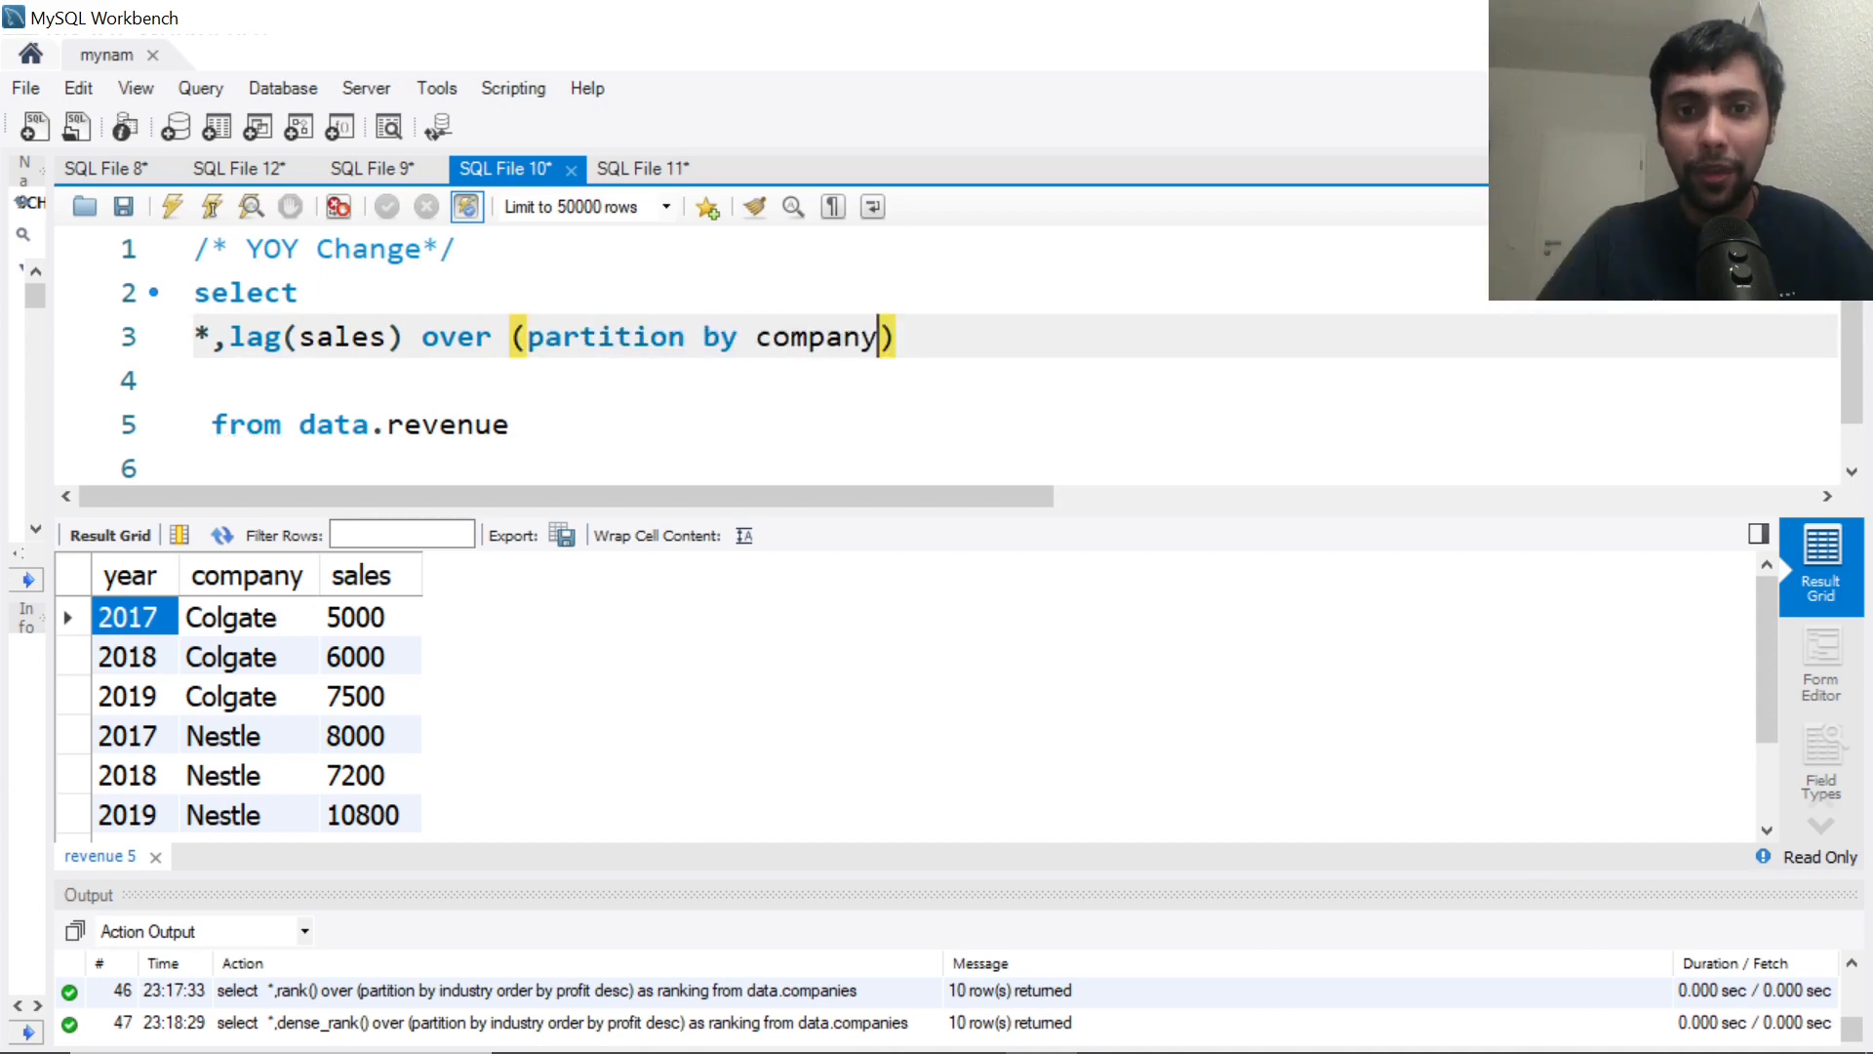
text(order by year)
click(1013, 381)
text(as)
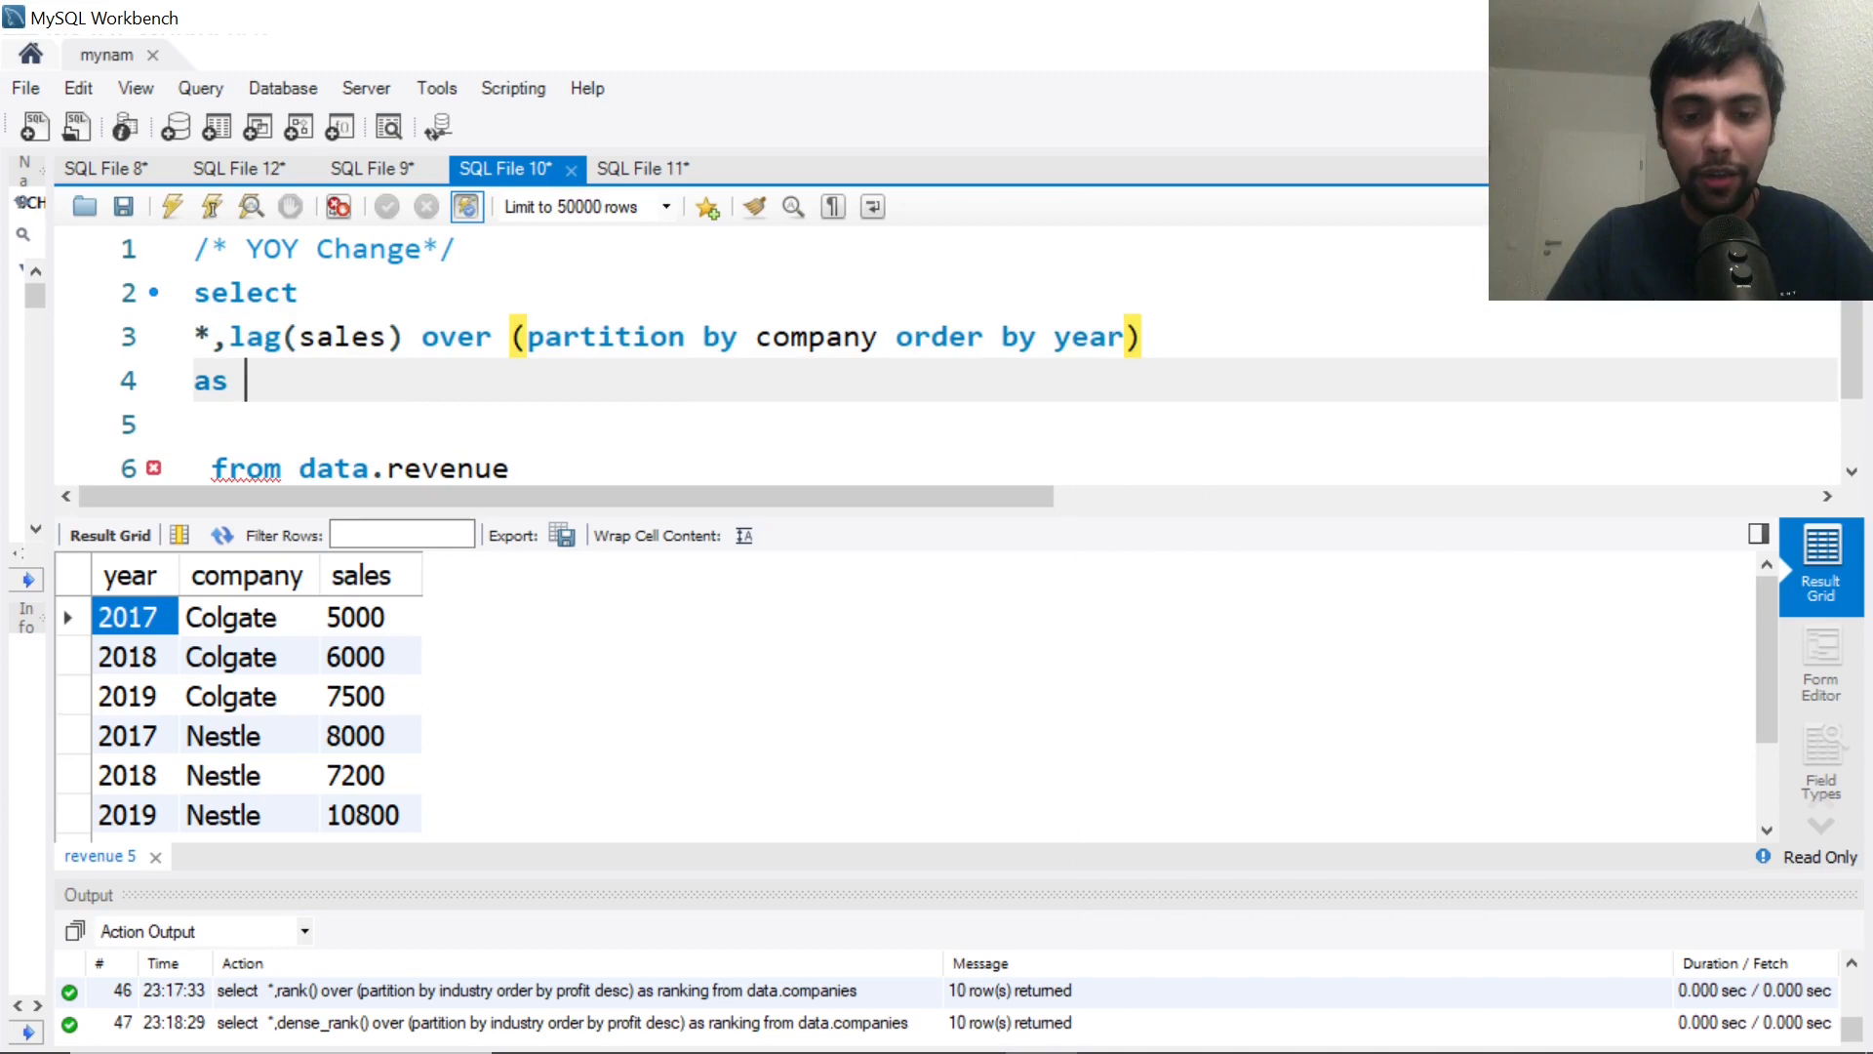
text(previoussale)
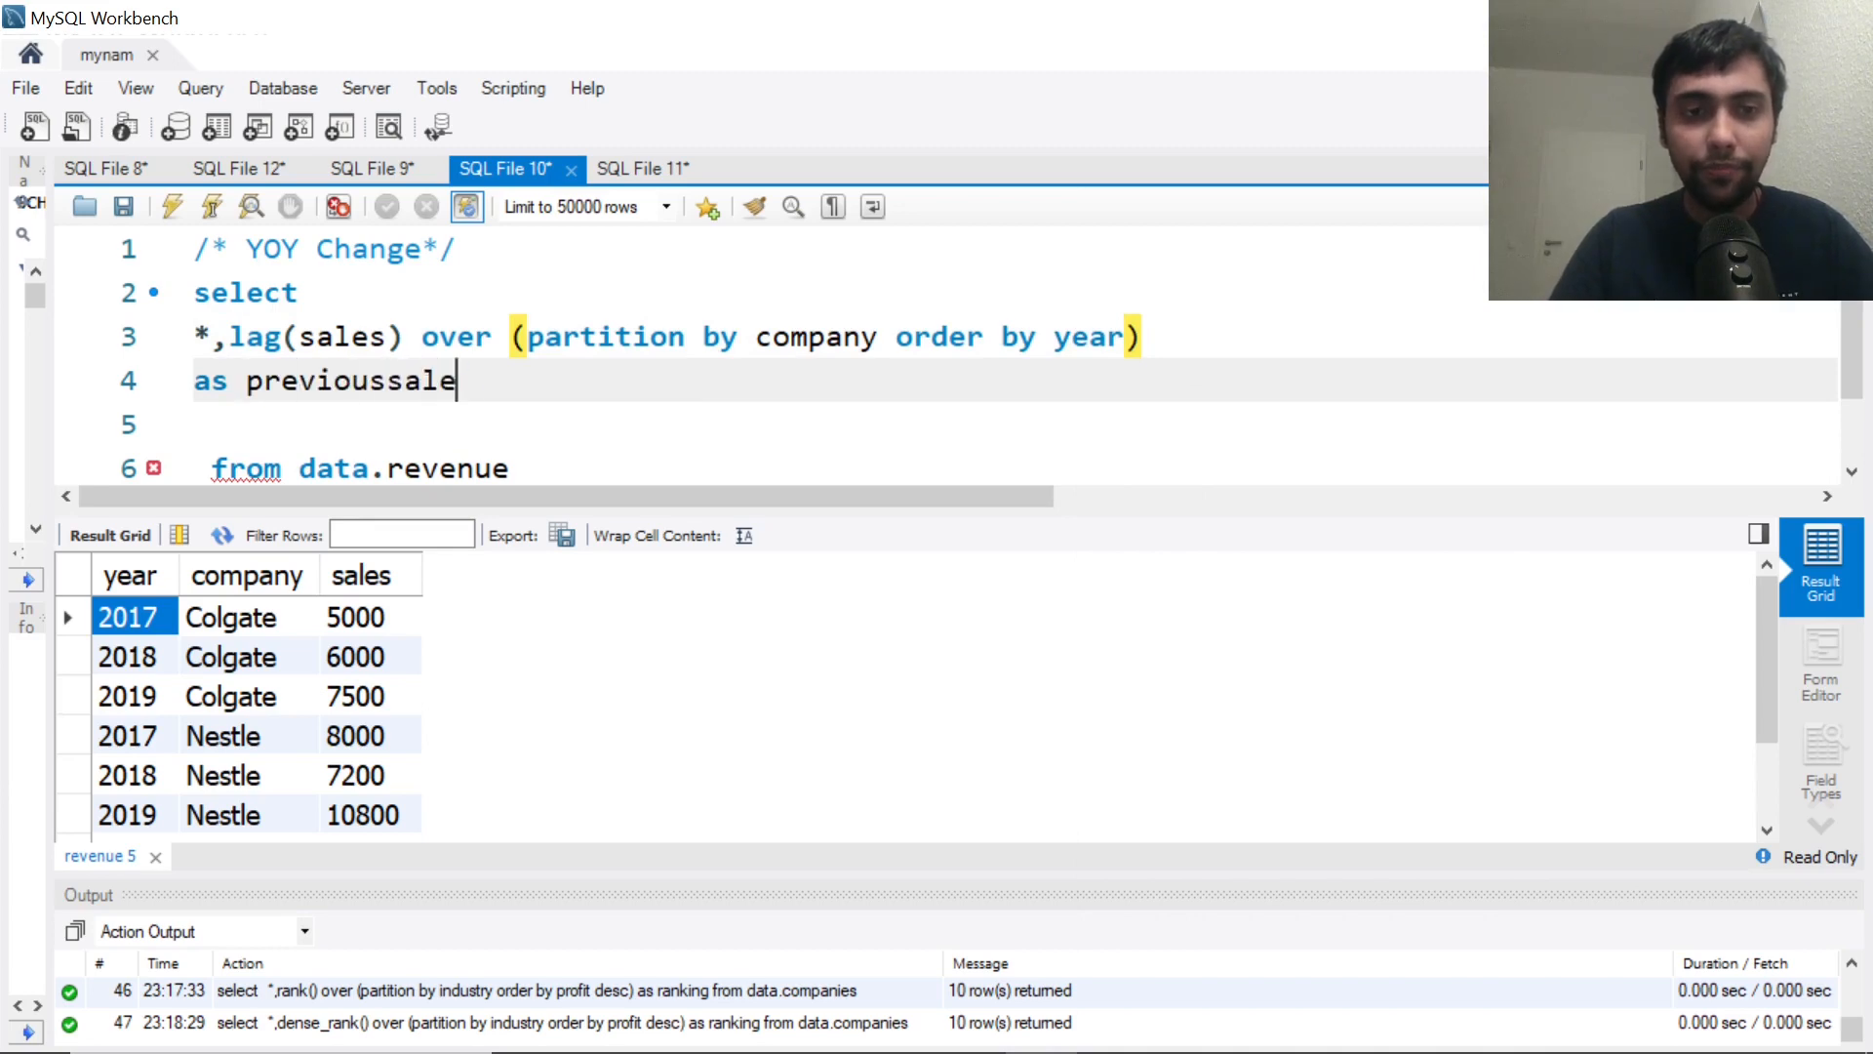
text(s)
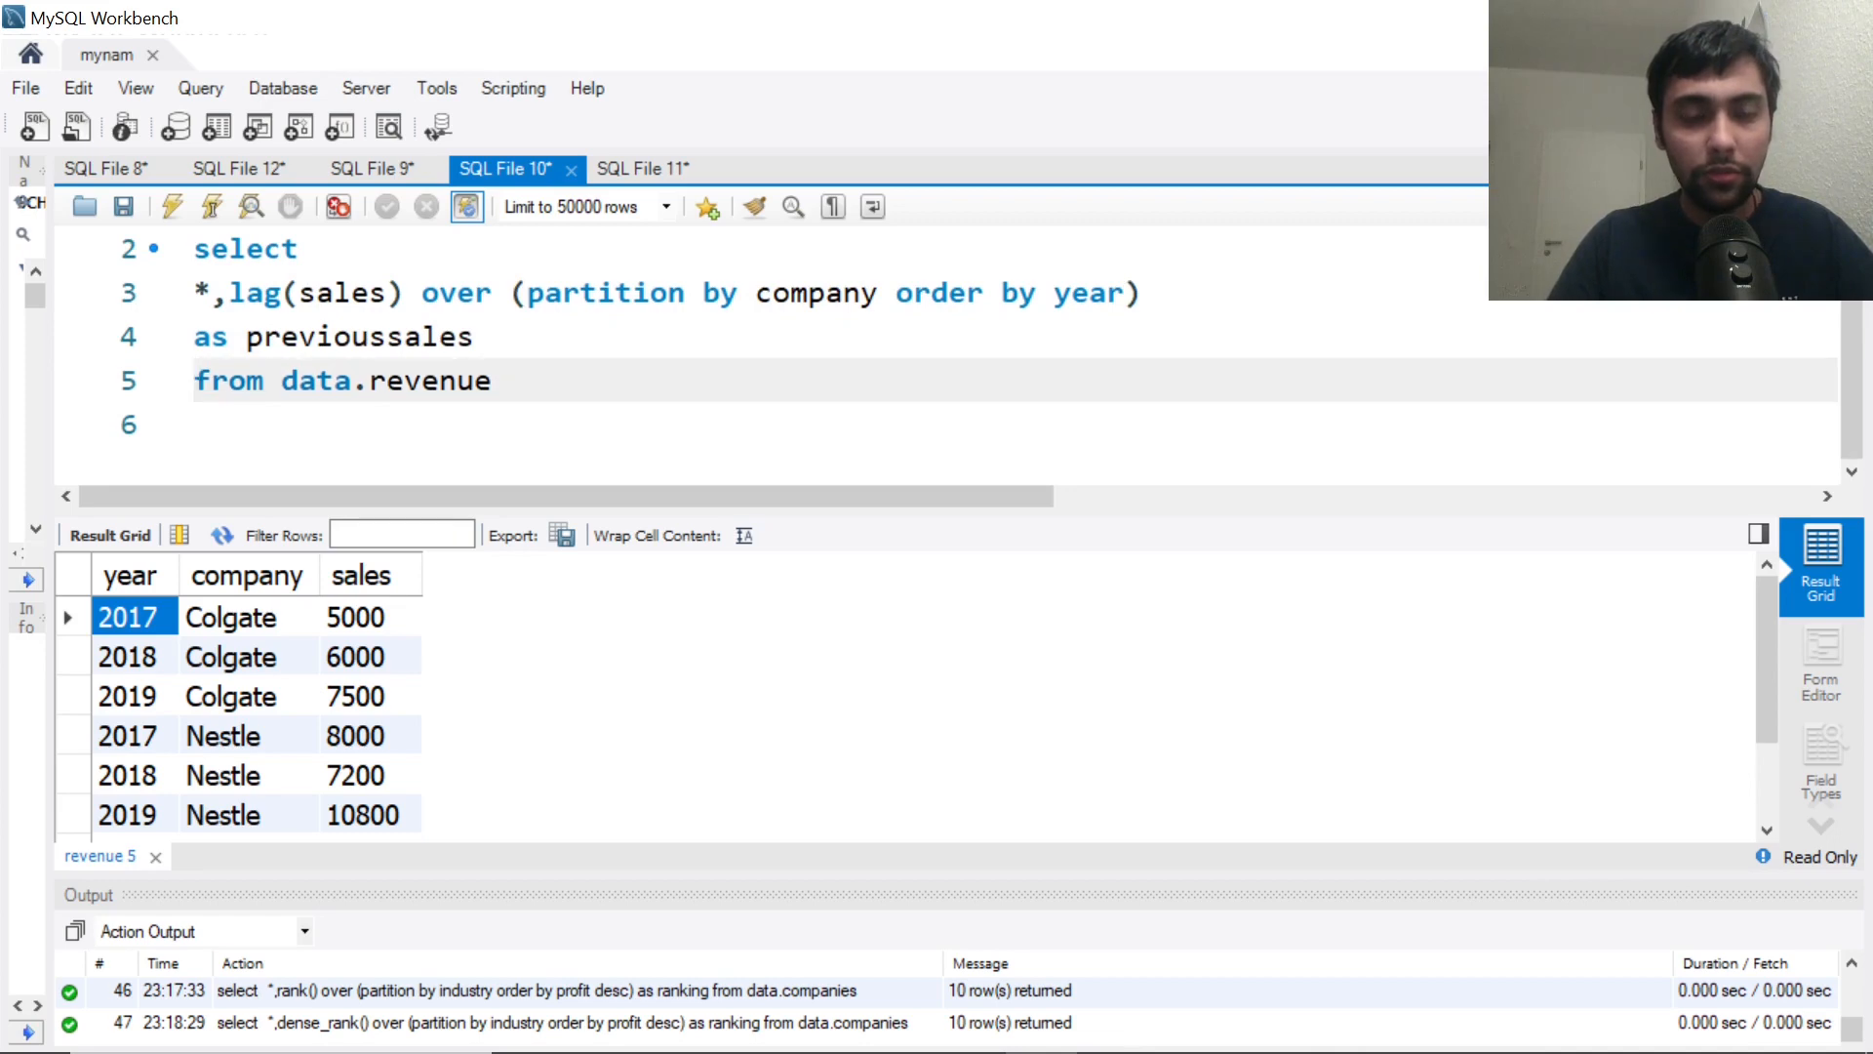
Execute the lag query and confirm Britannia's previoussales: NULL, 7500, 9000
click(172, 207)
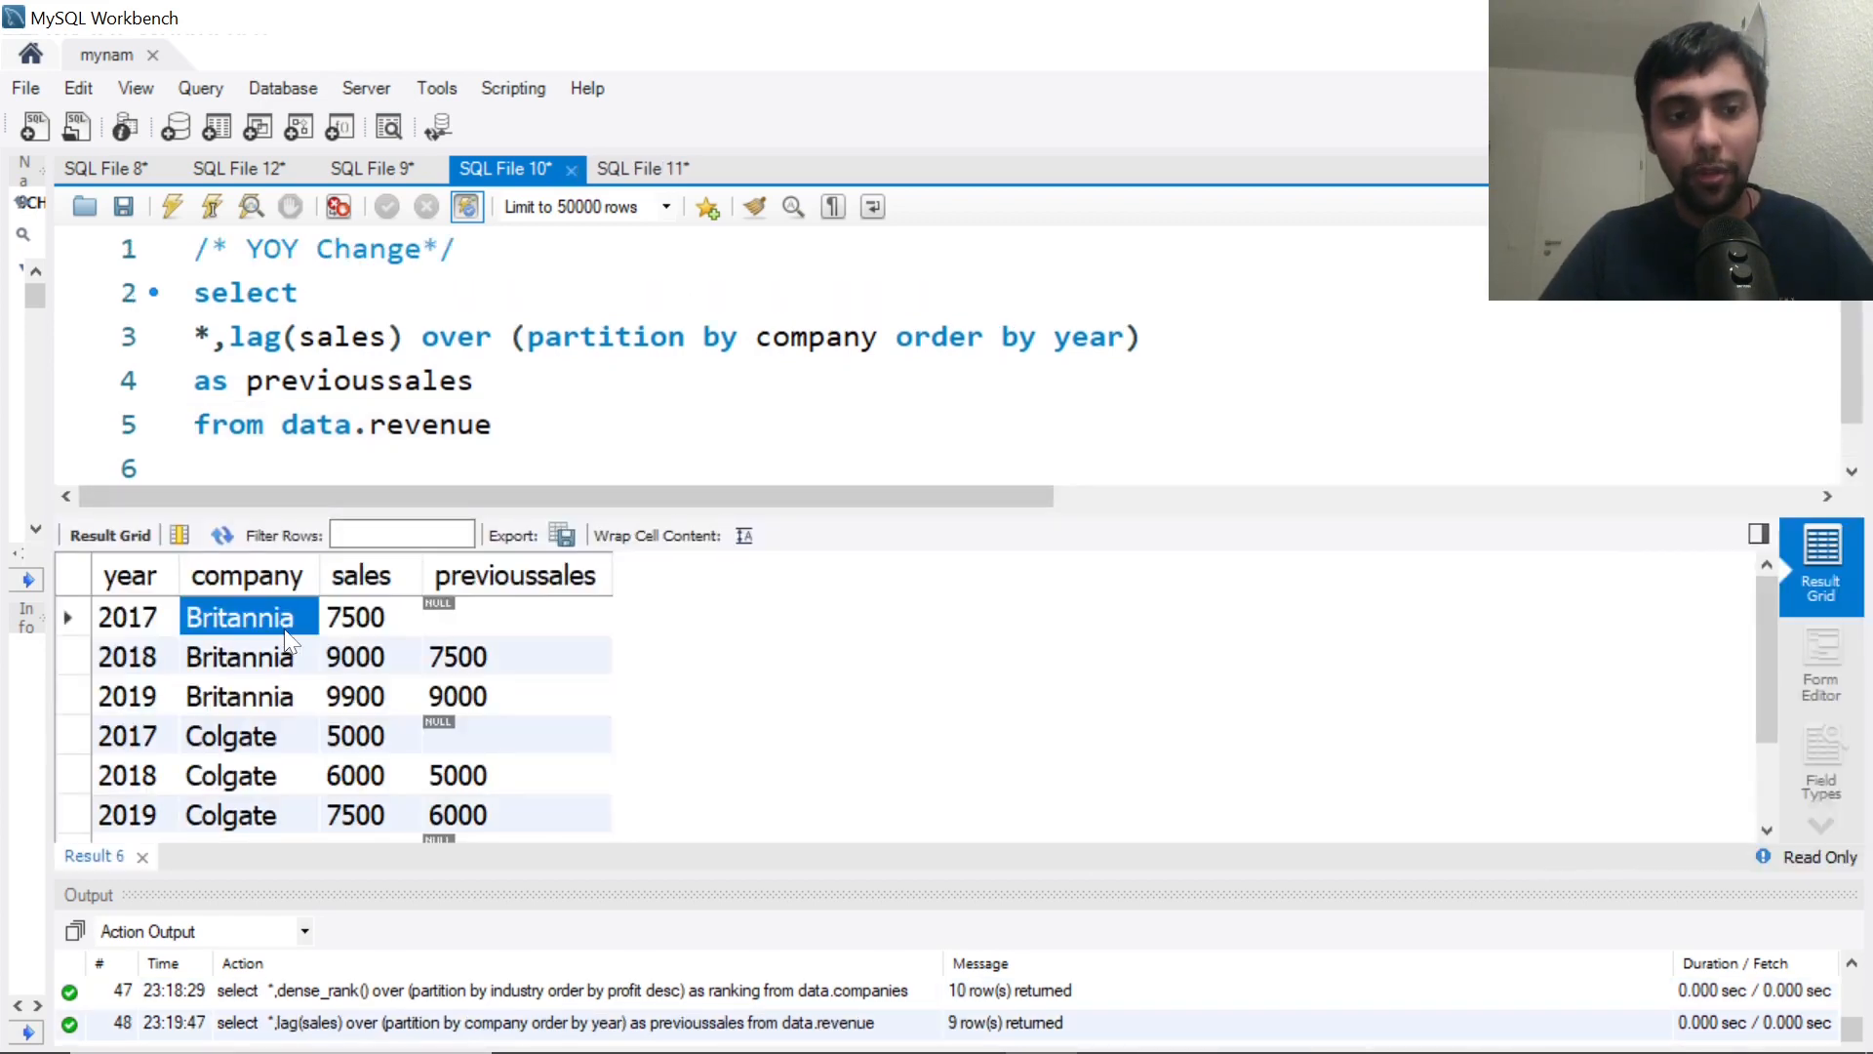
click(358, 617)
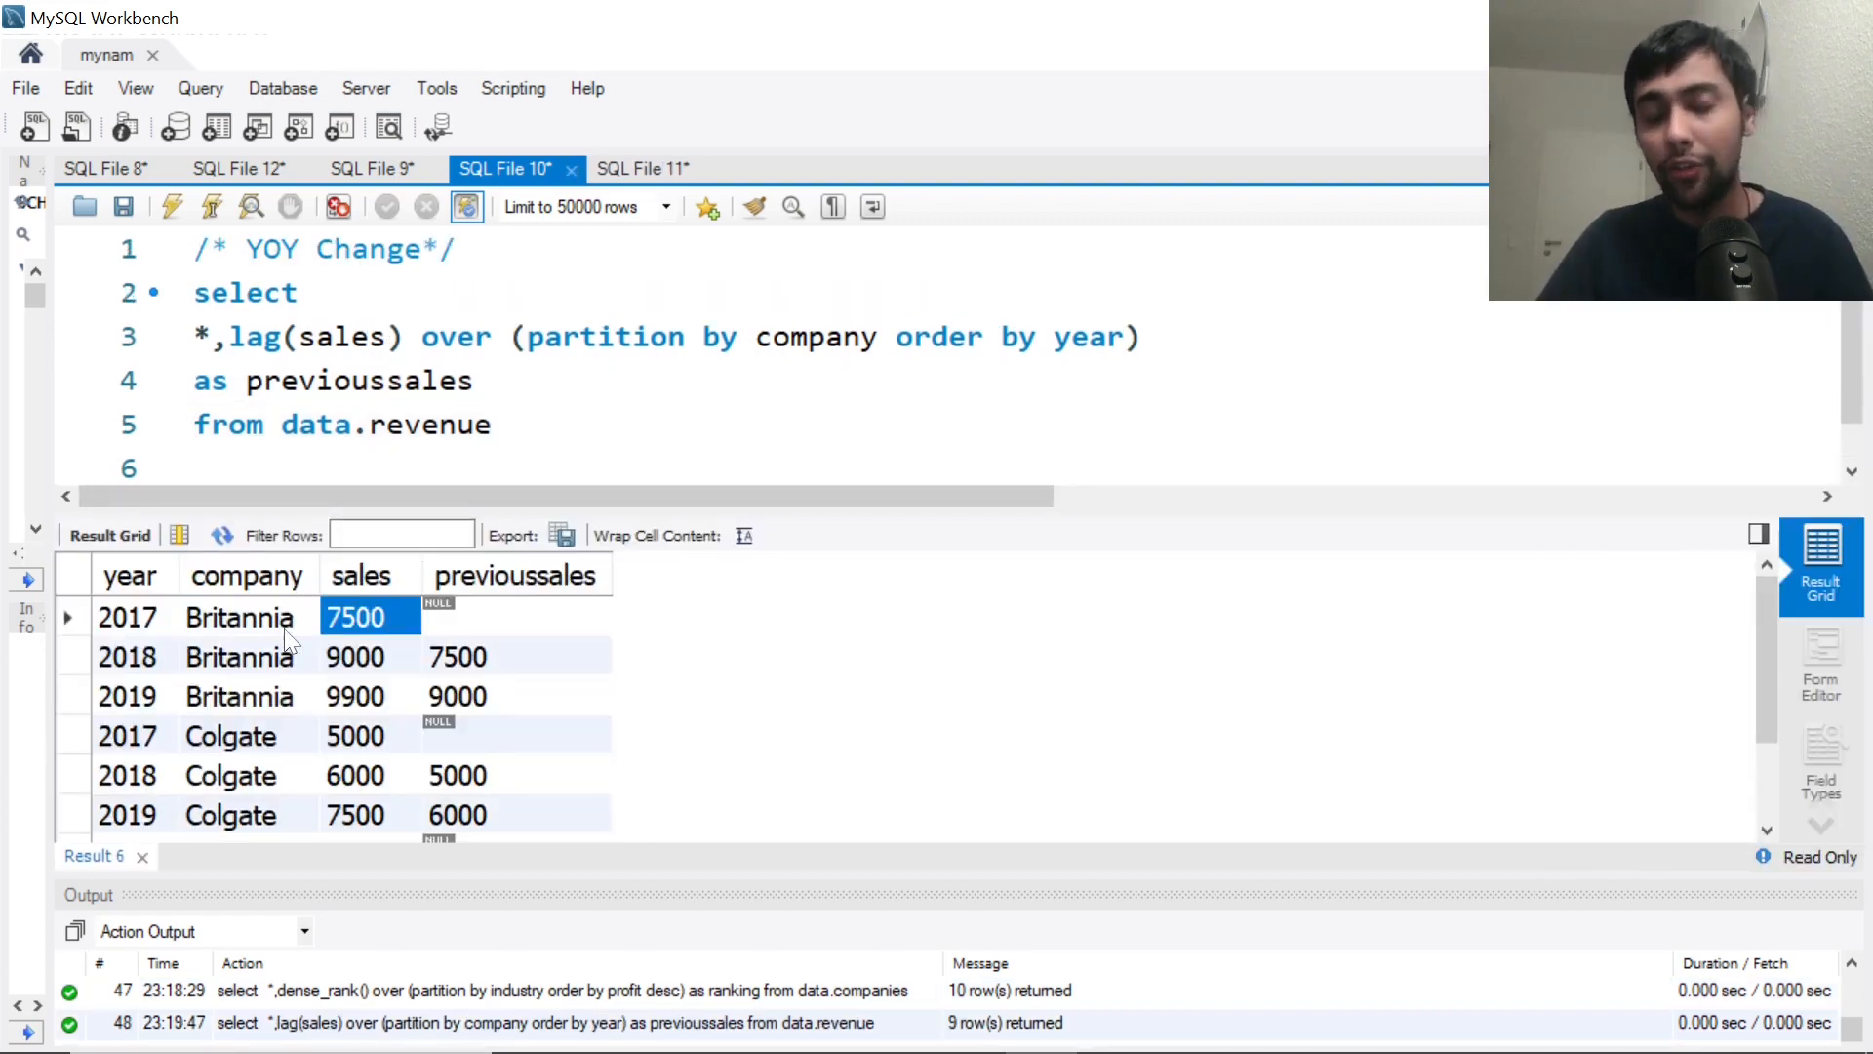
click(515, 616)
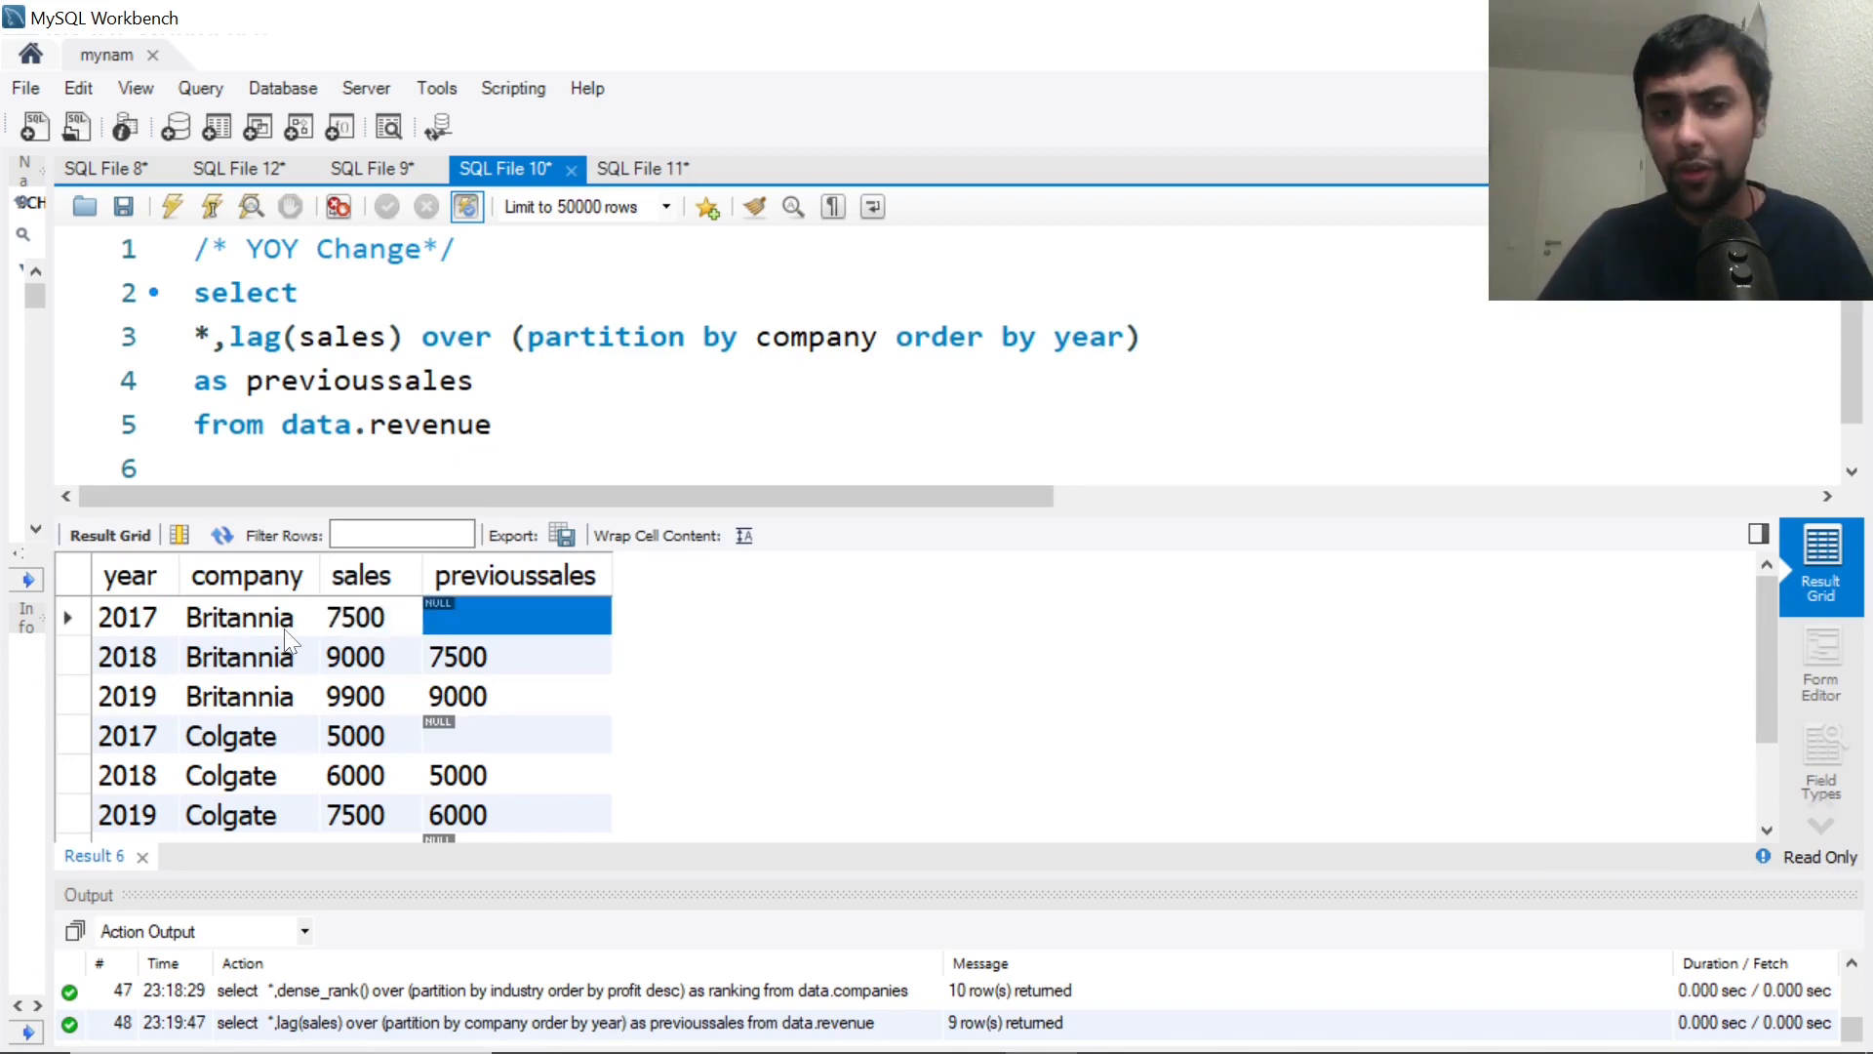
click(355, 655)
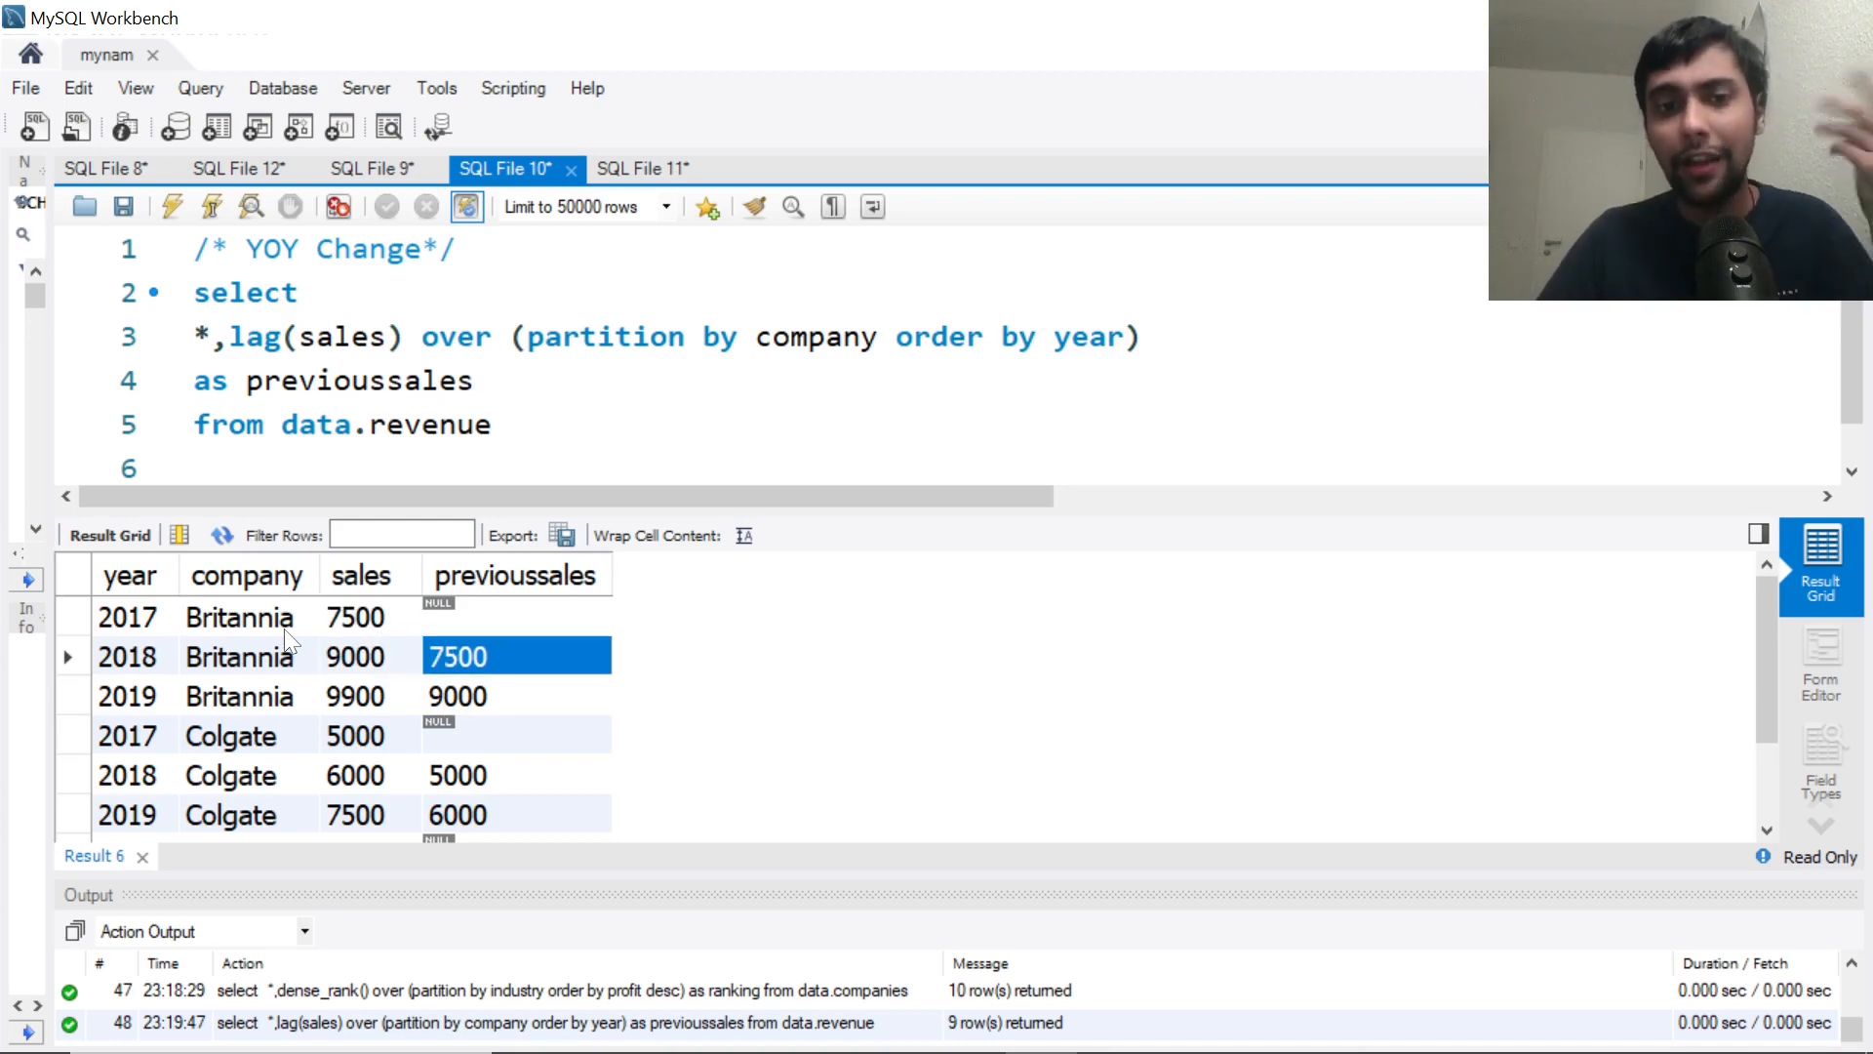
click(355, 695)
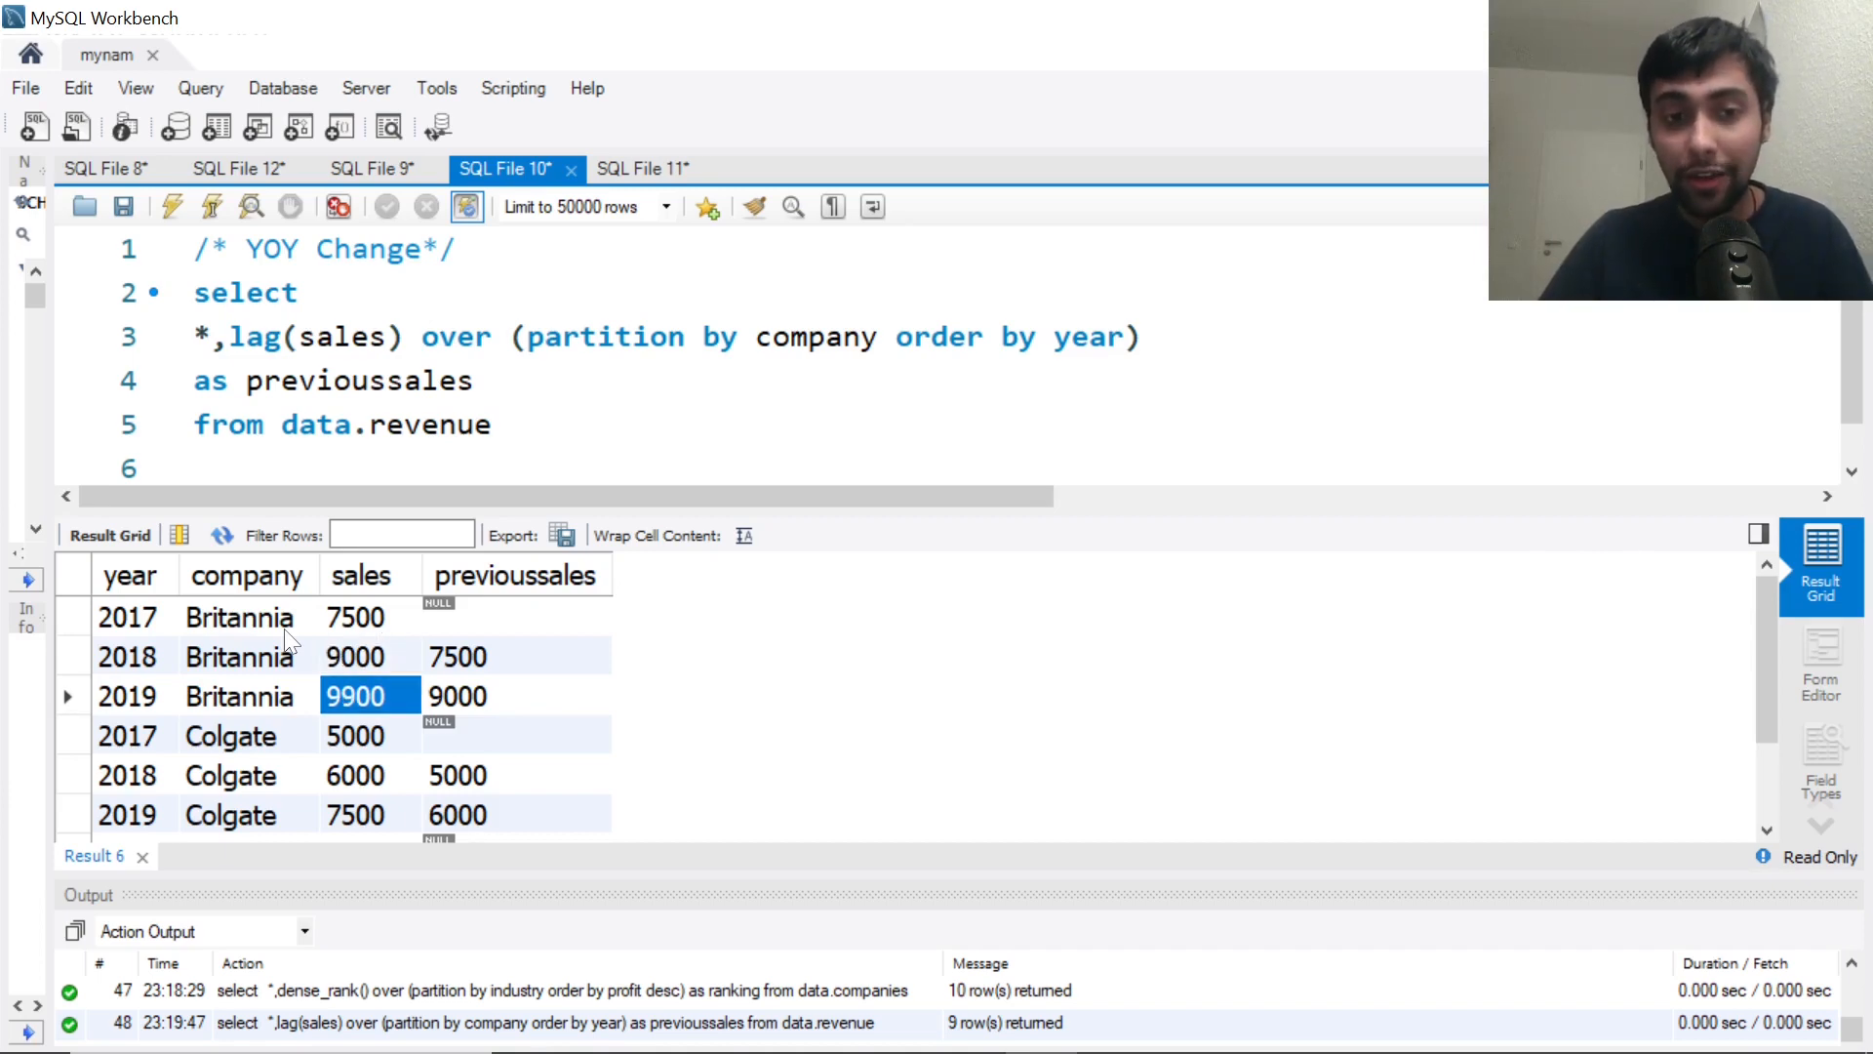
Confirm Nestle's sales 8000, 7200, 10800 with NULL previoussales for 2017
click(355, 735)
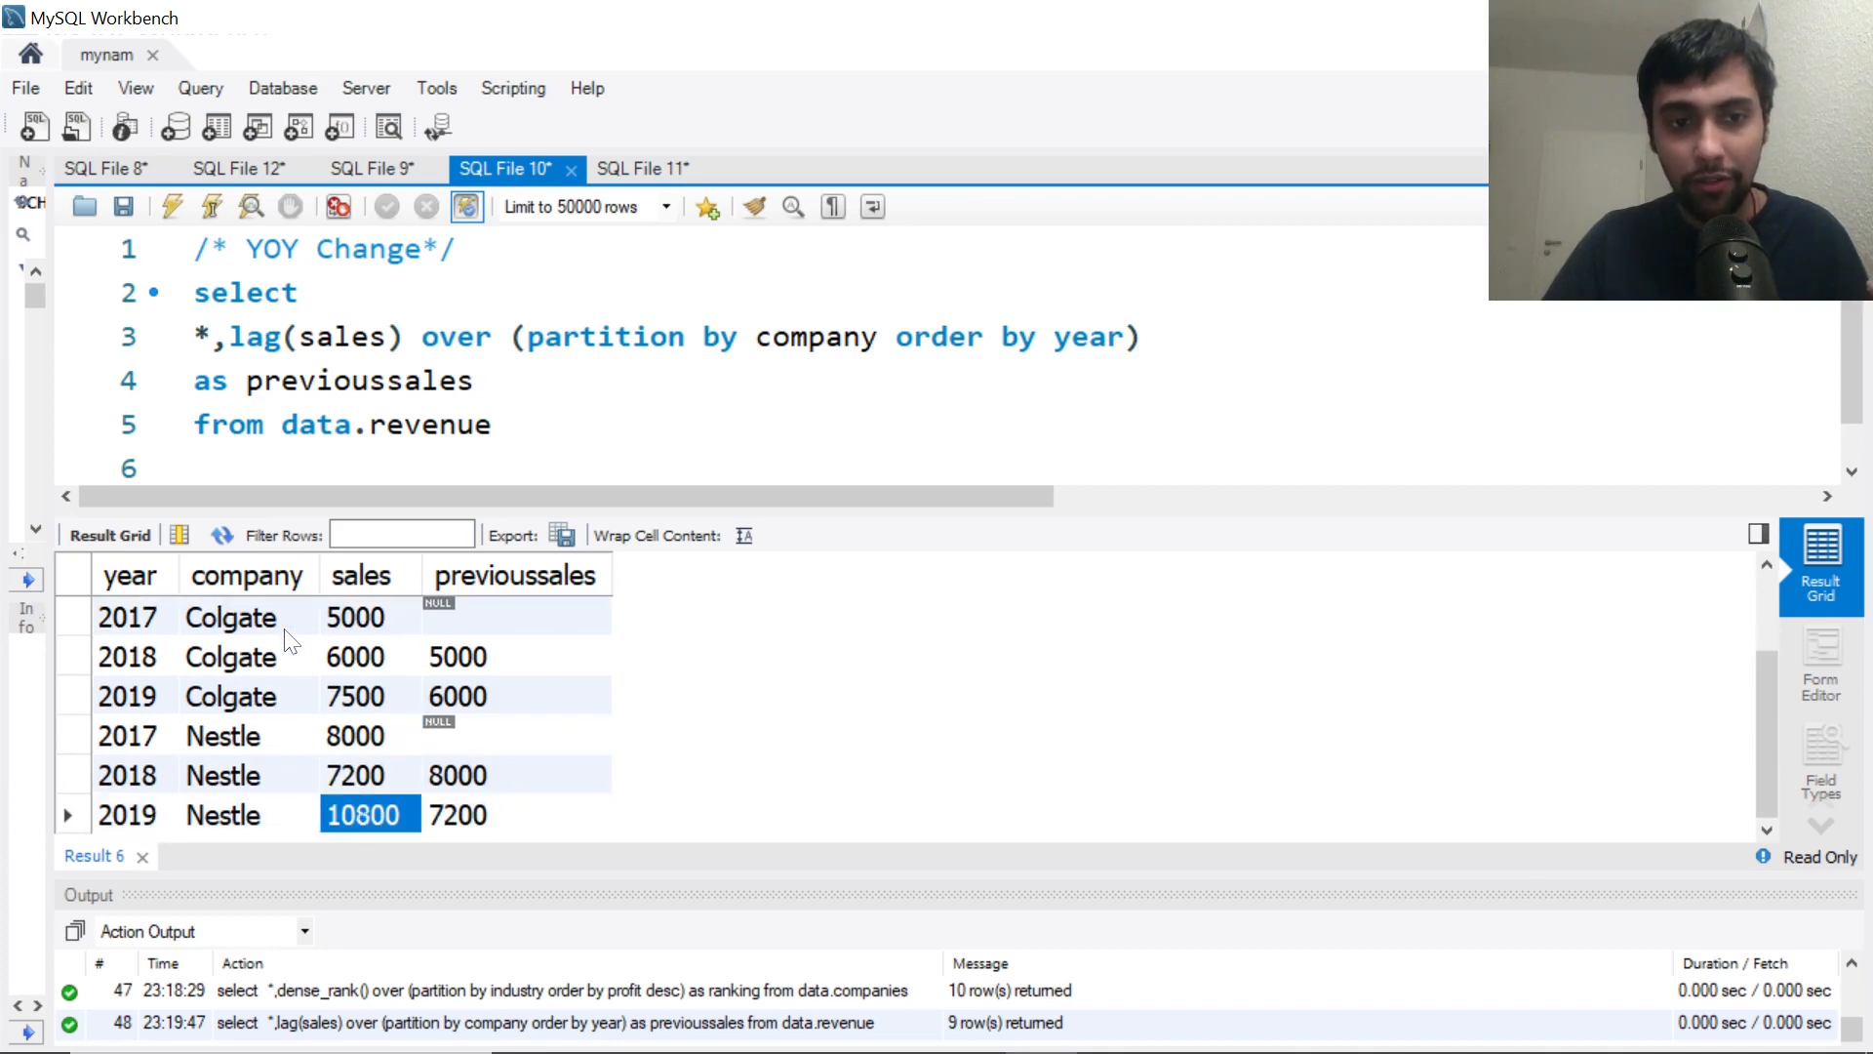
click(369, 735)
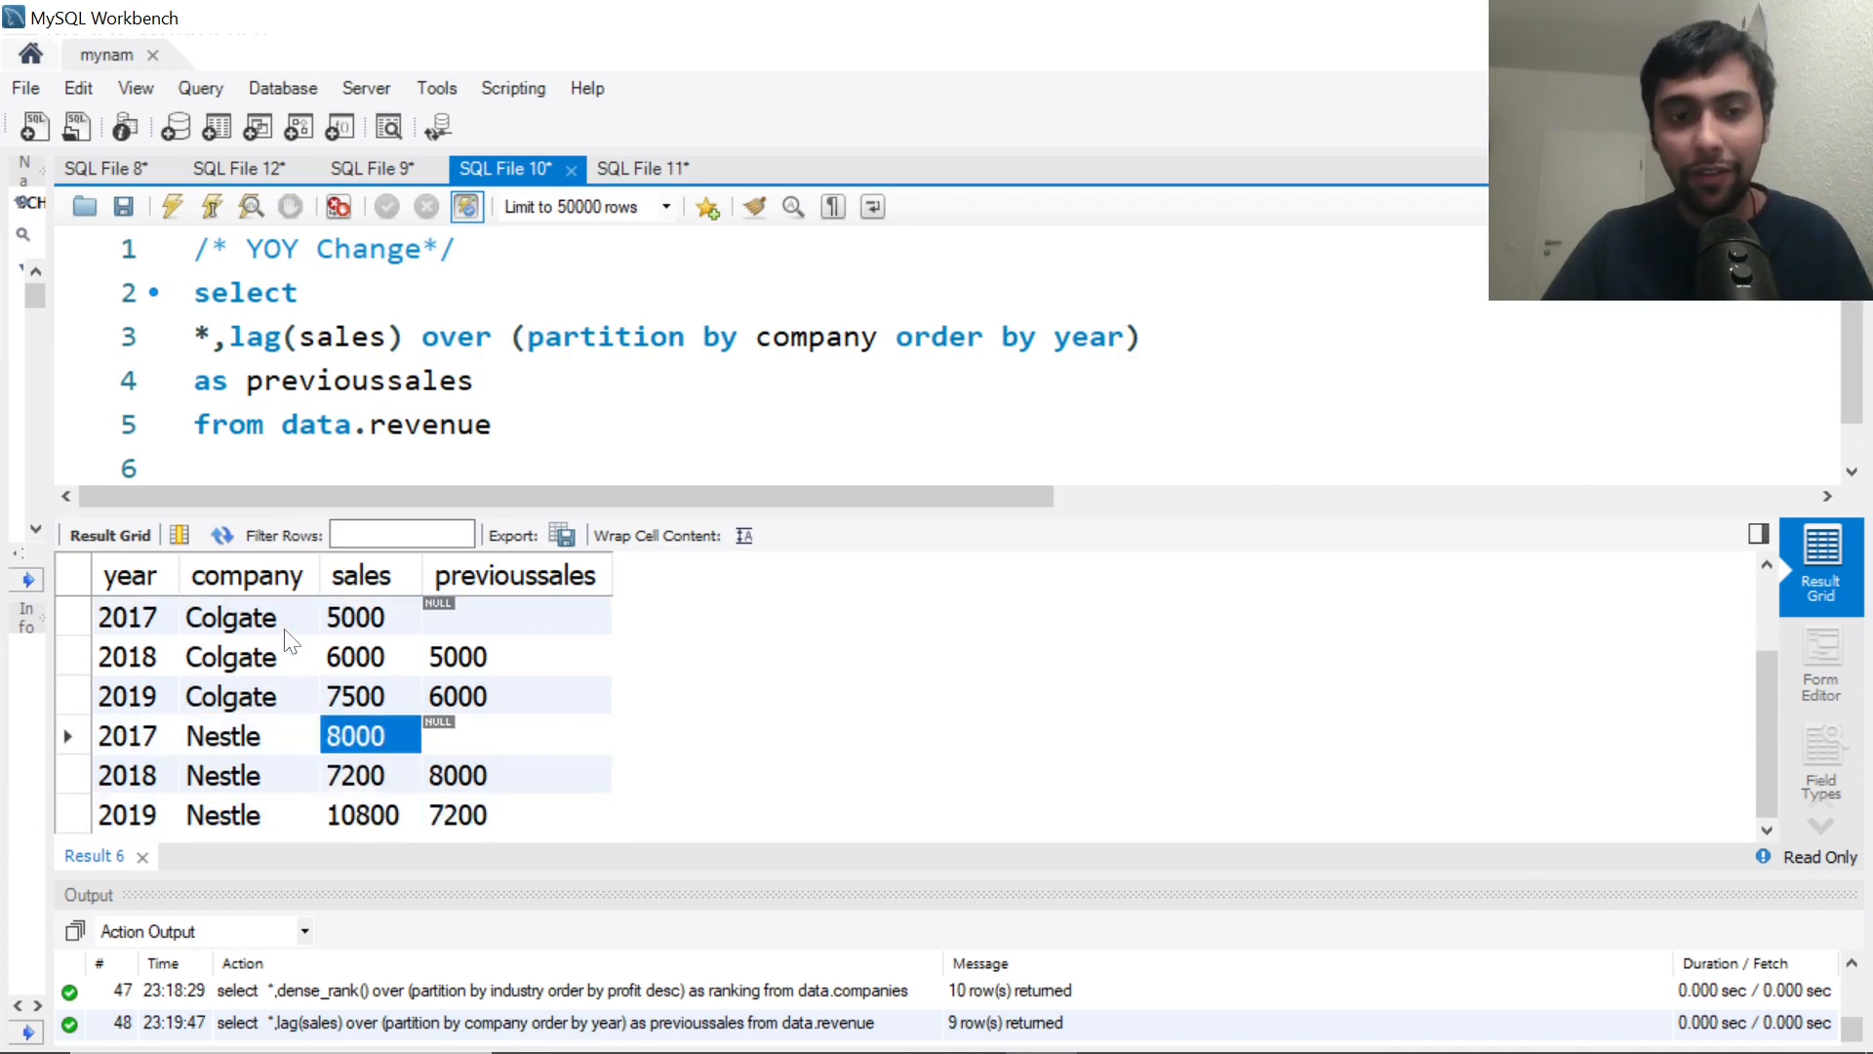
click(515, 736)
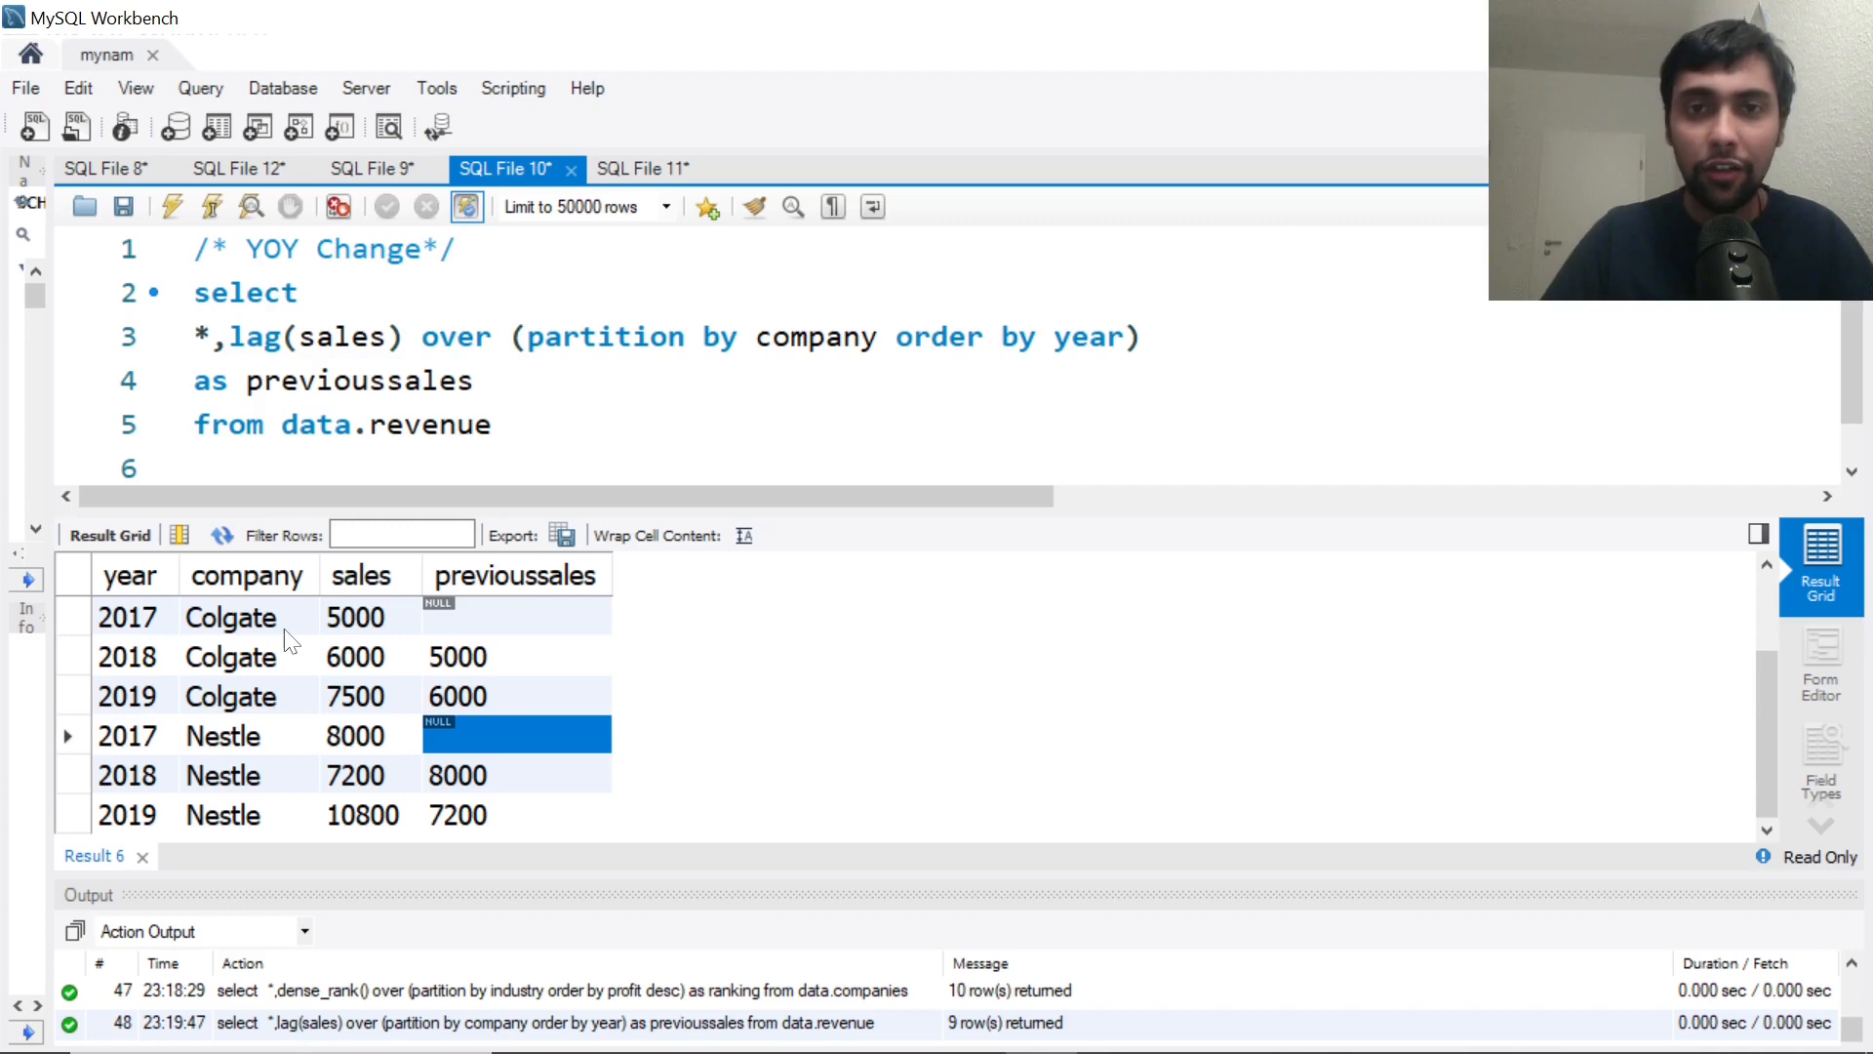
click(129, 775)
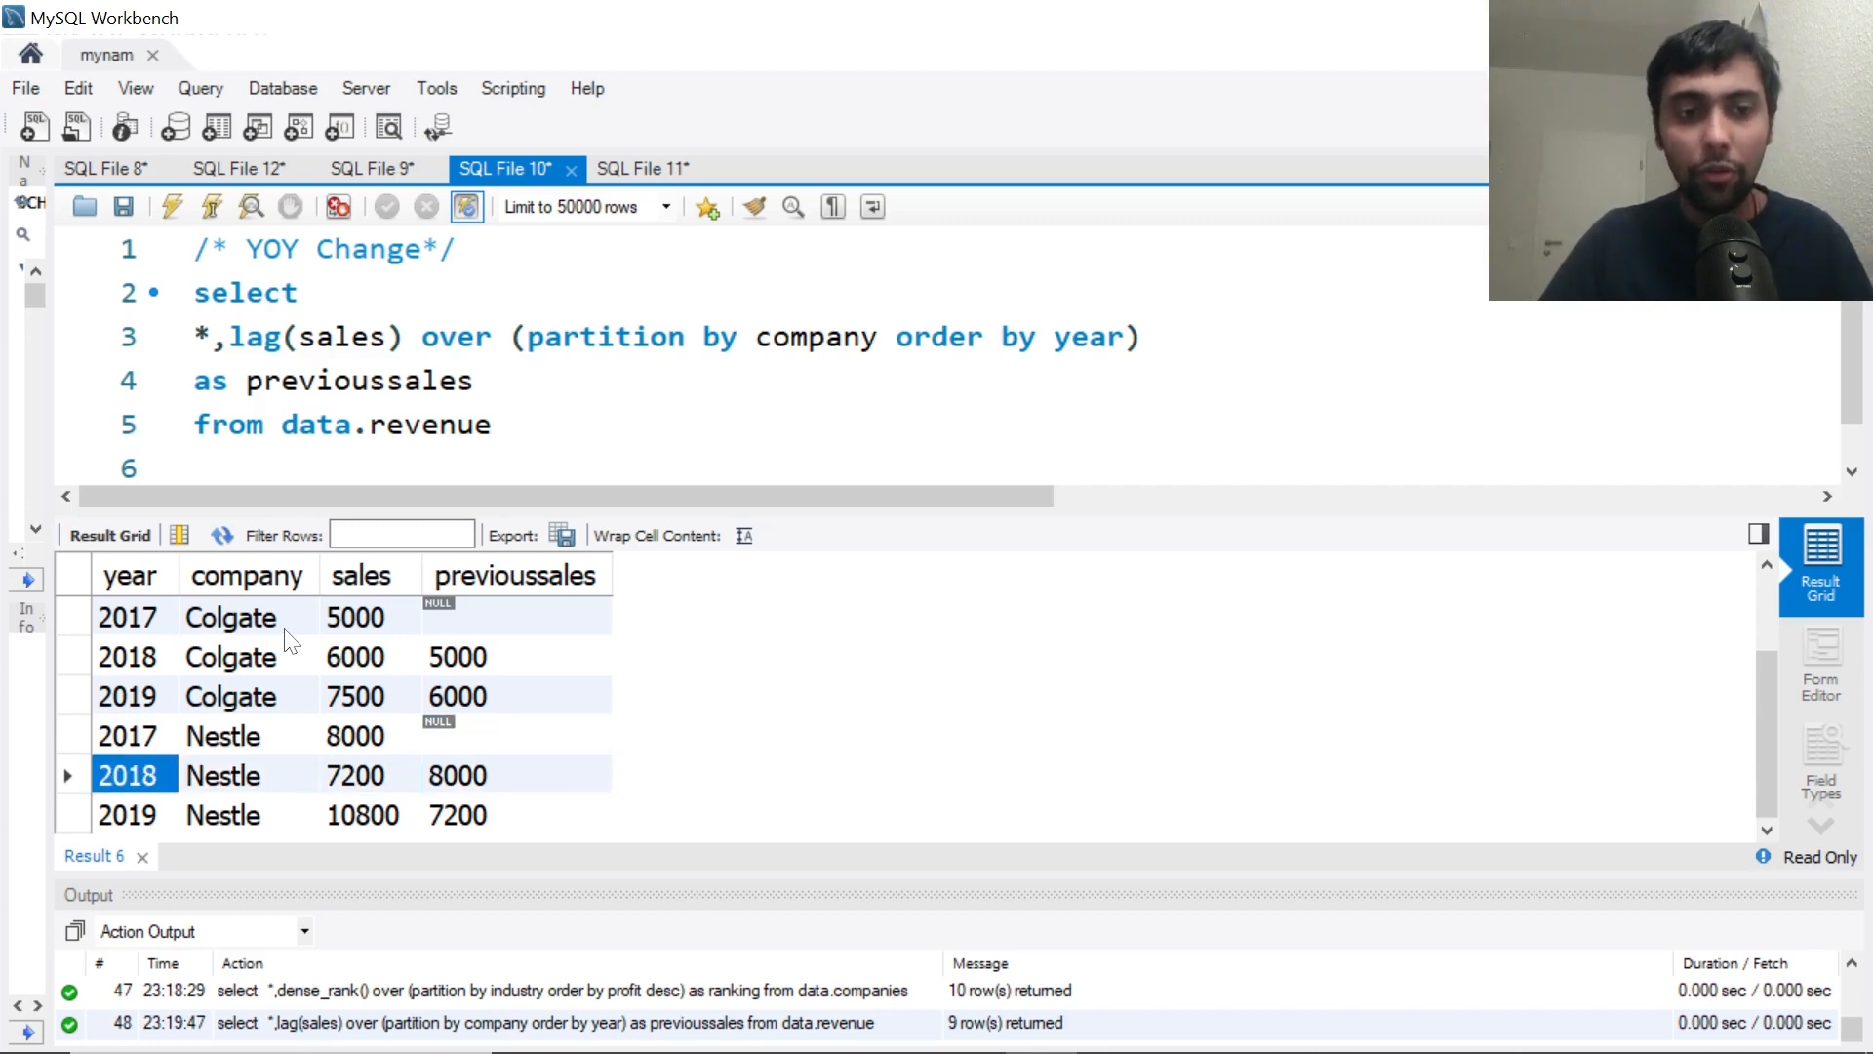
click(355, 775)
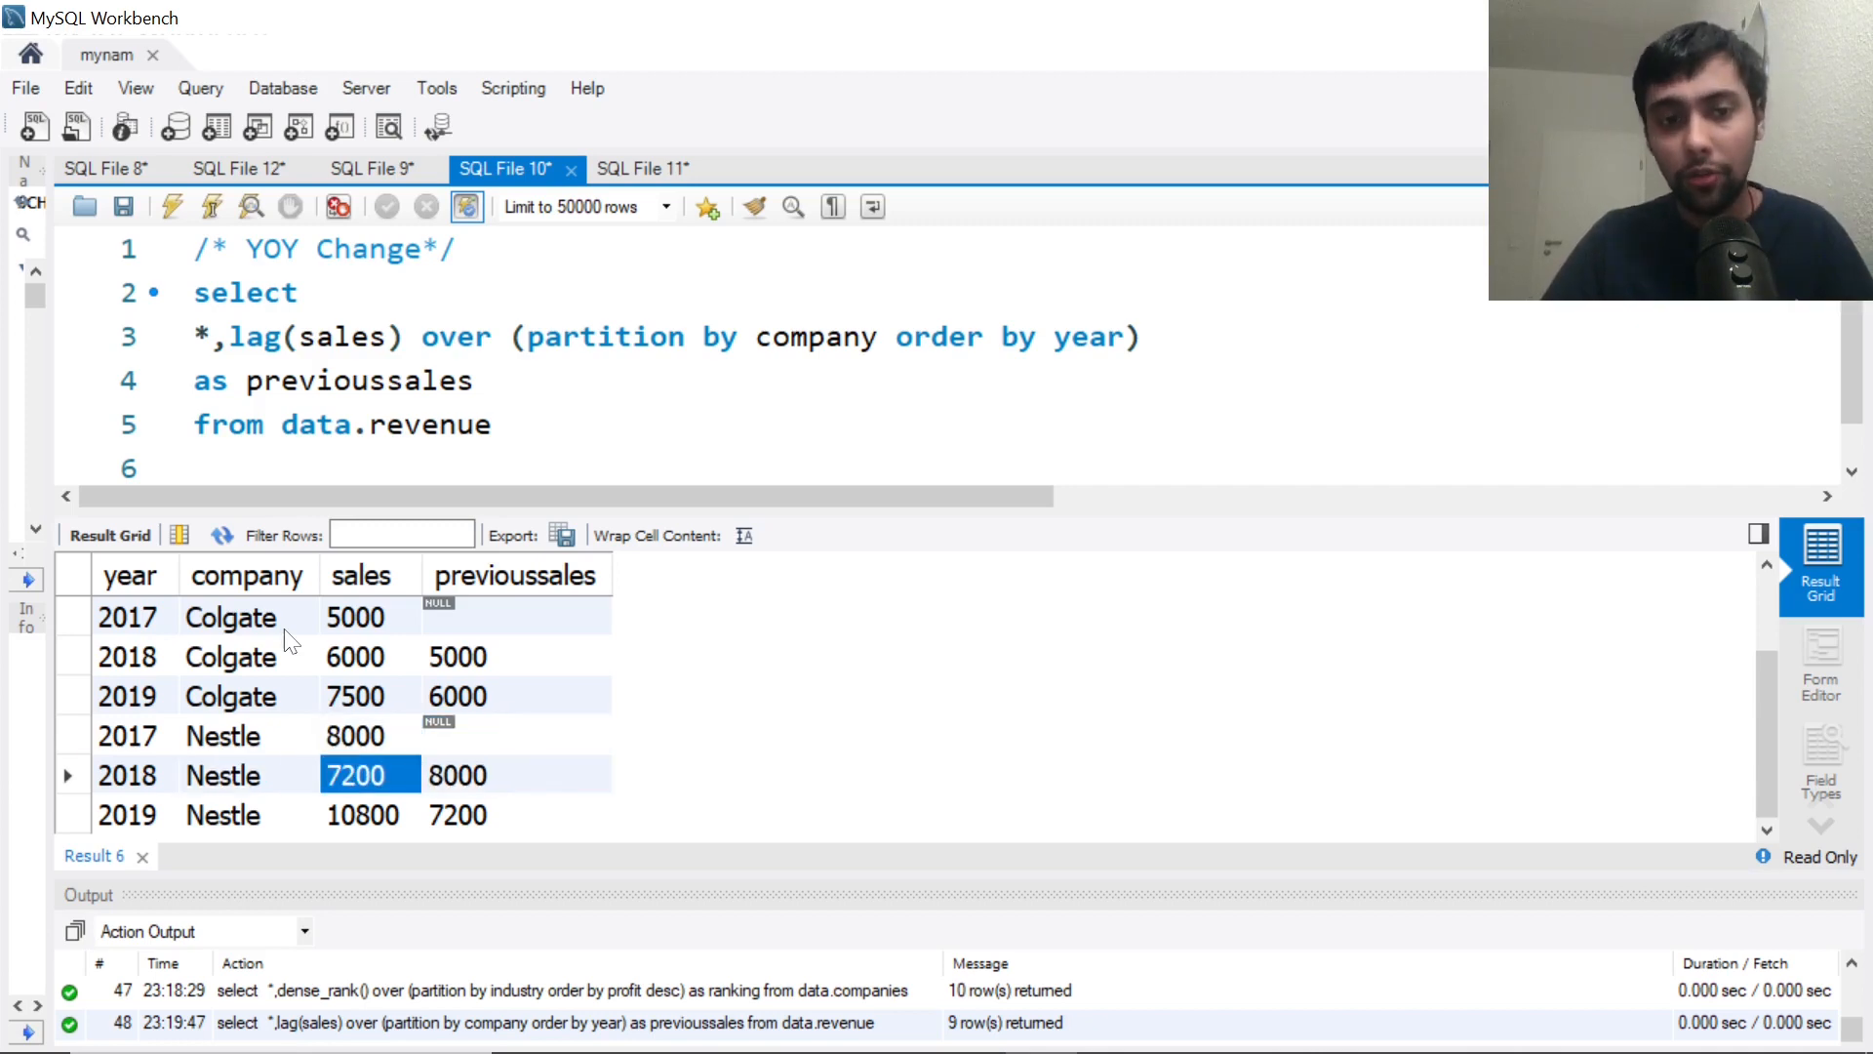
click(363, 815)
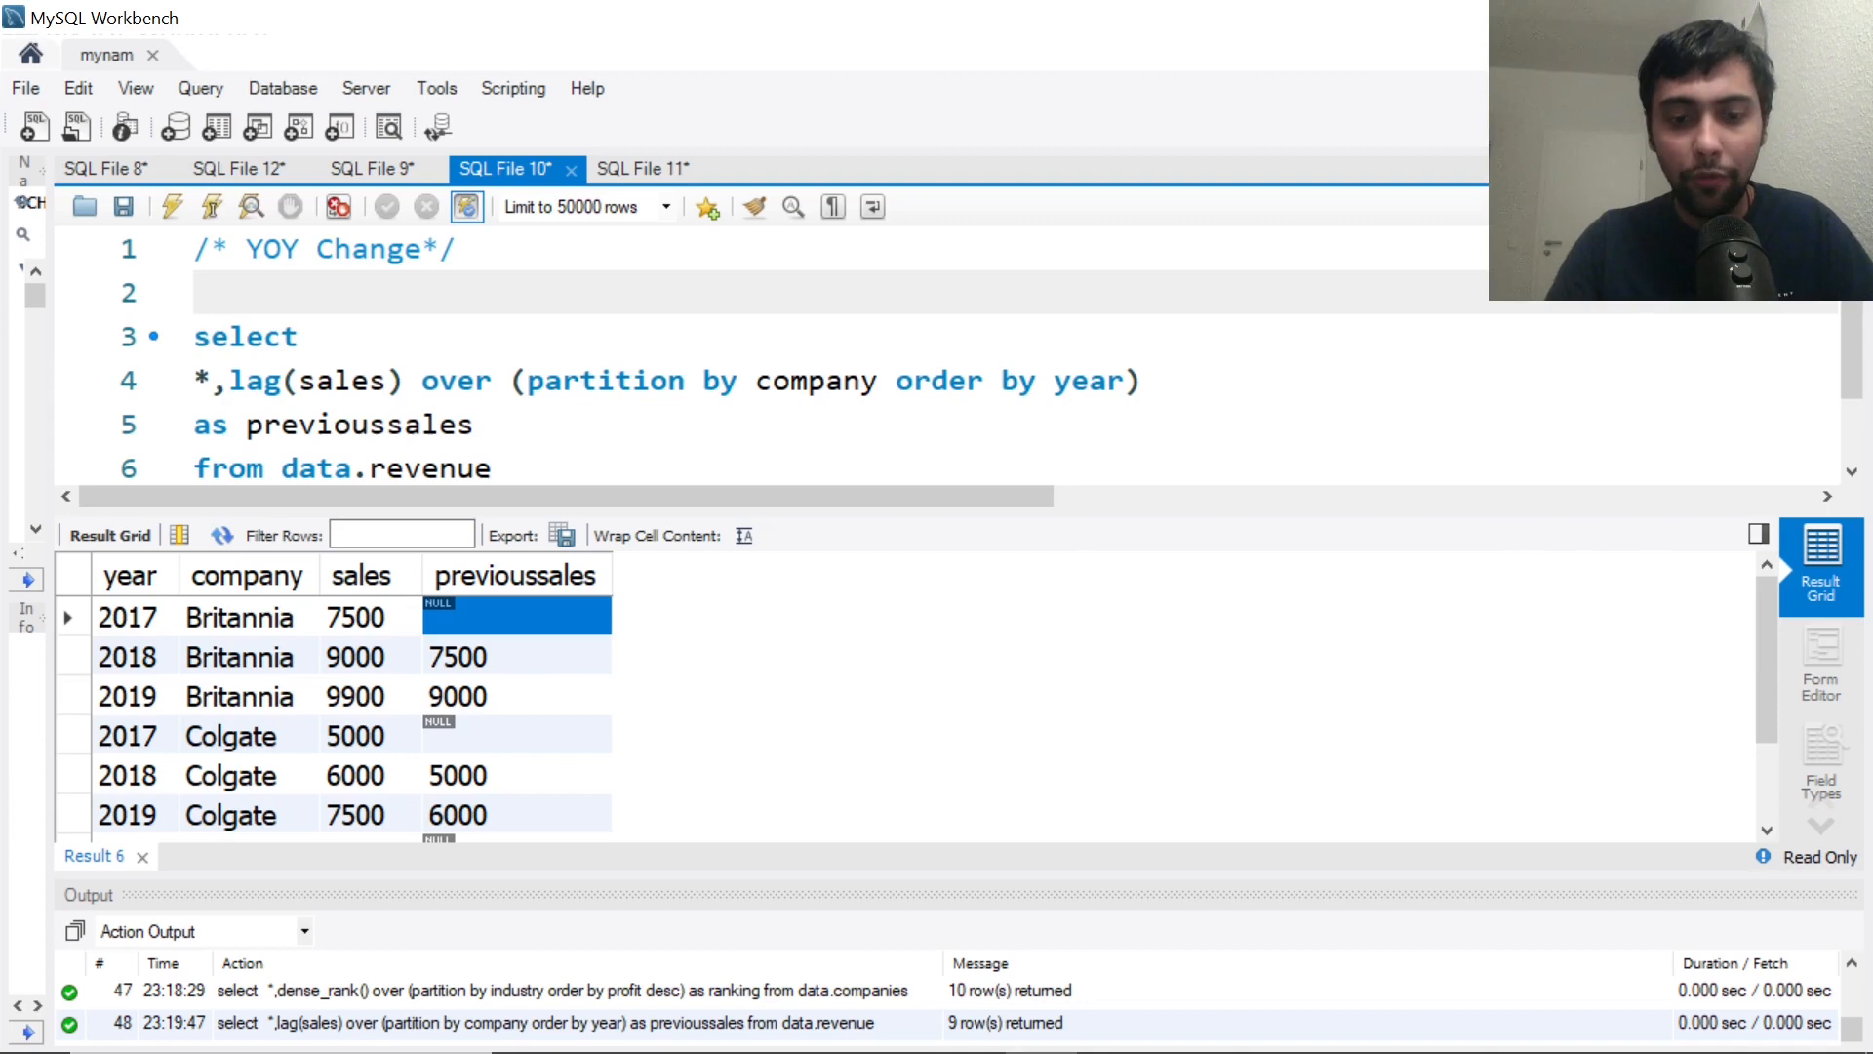
Wrap the lag query as CTE final and start an outer select of year and company
text(with final as)
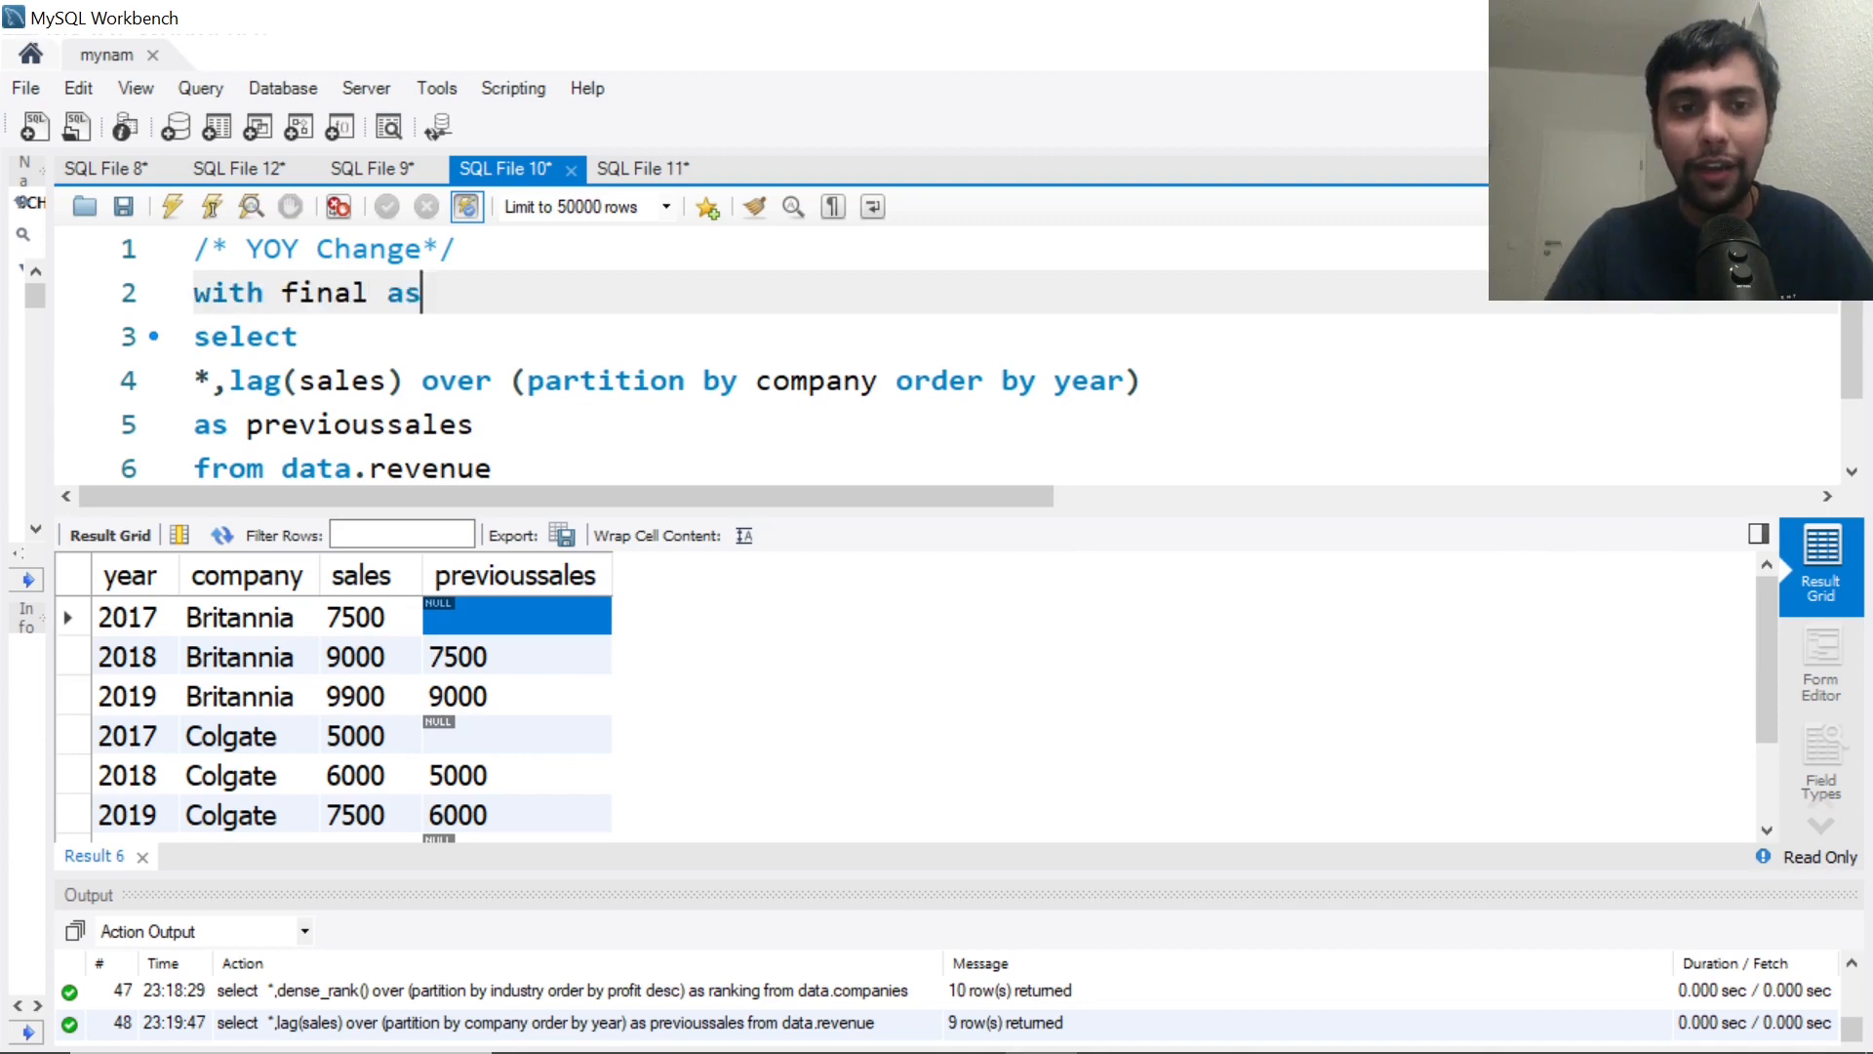
text(()
click(837, 468)
text())
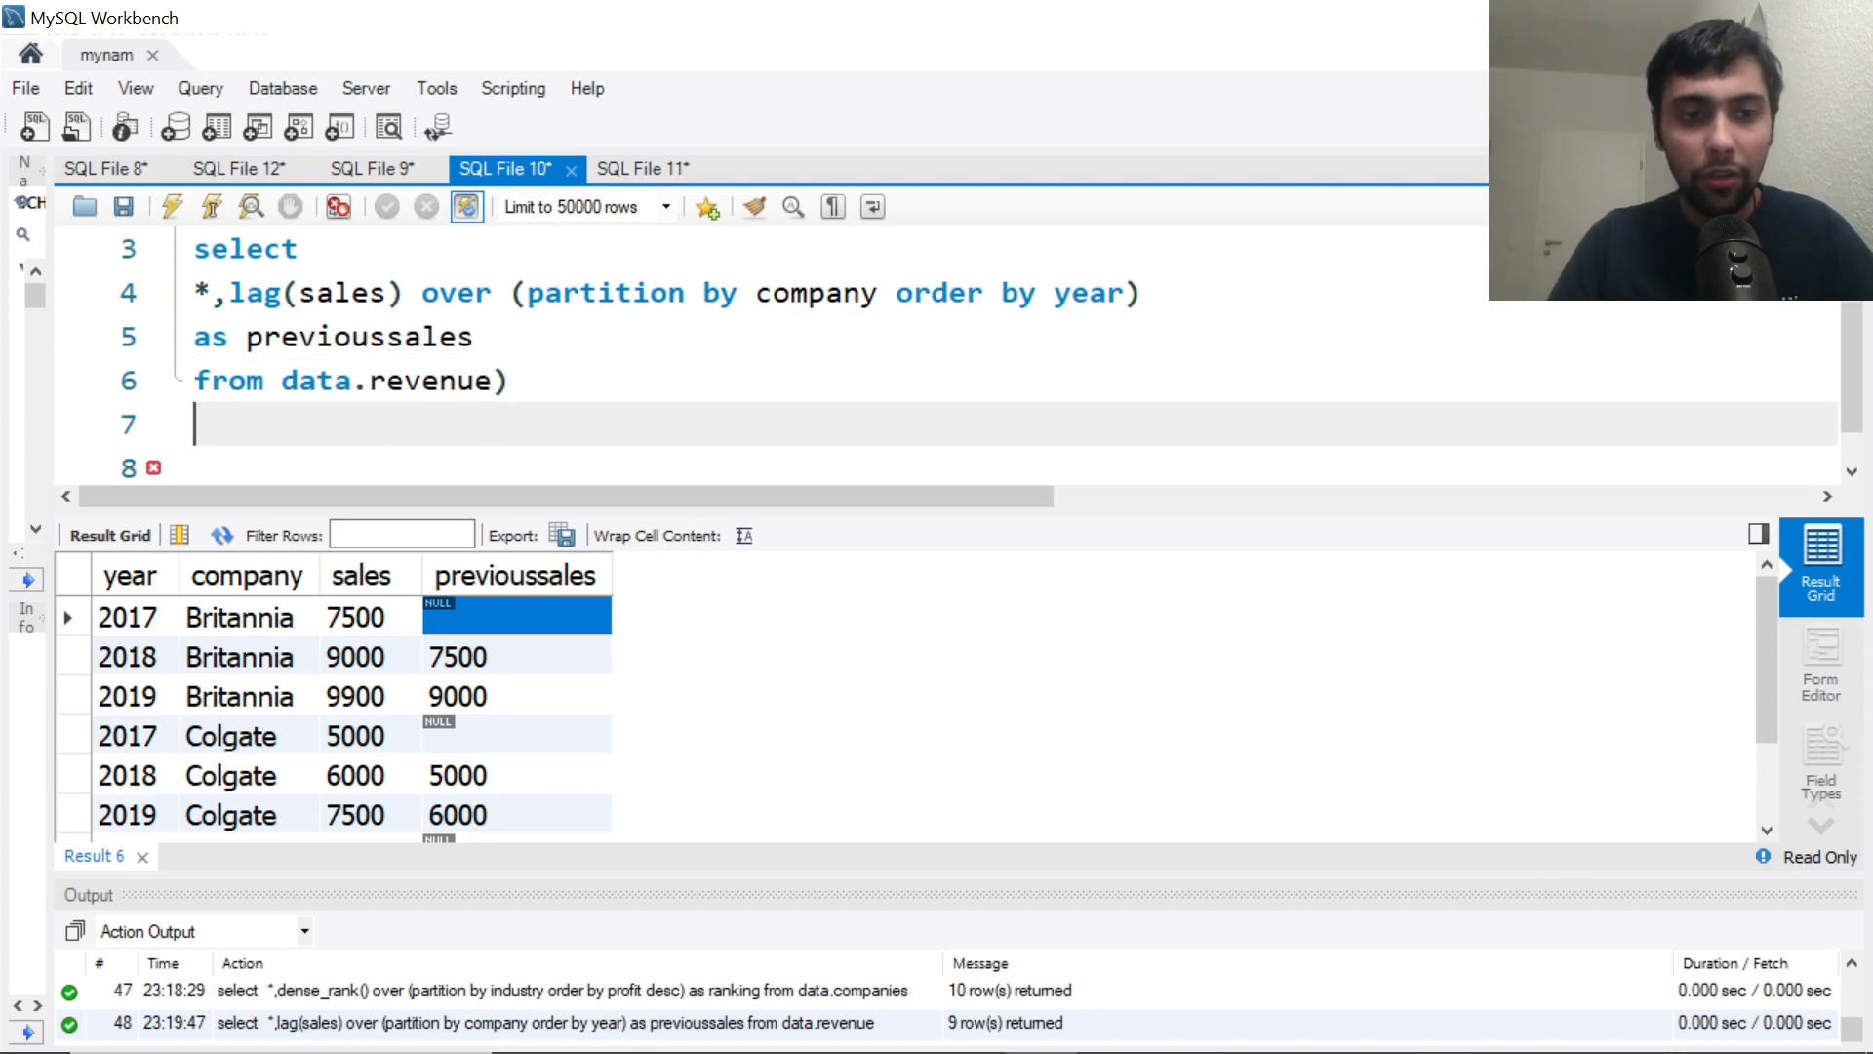
text(se)
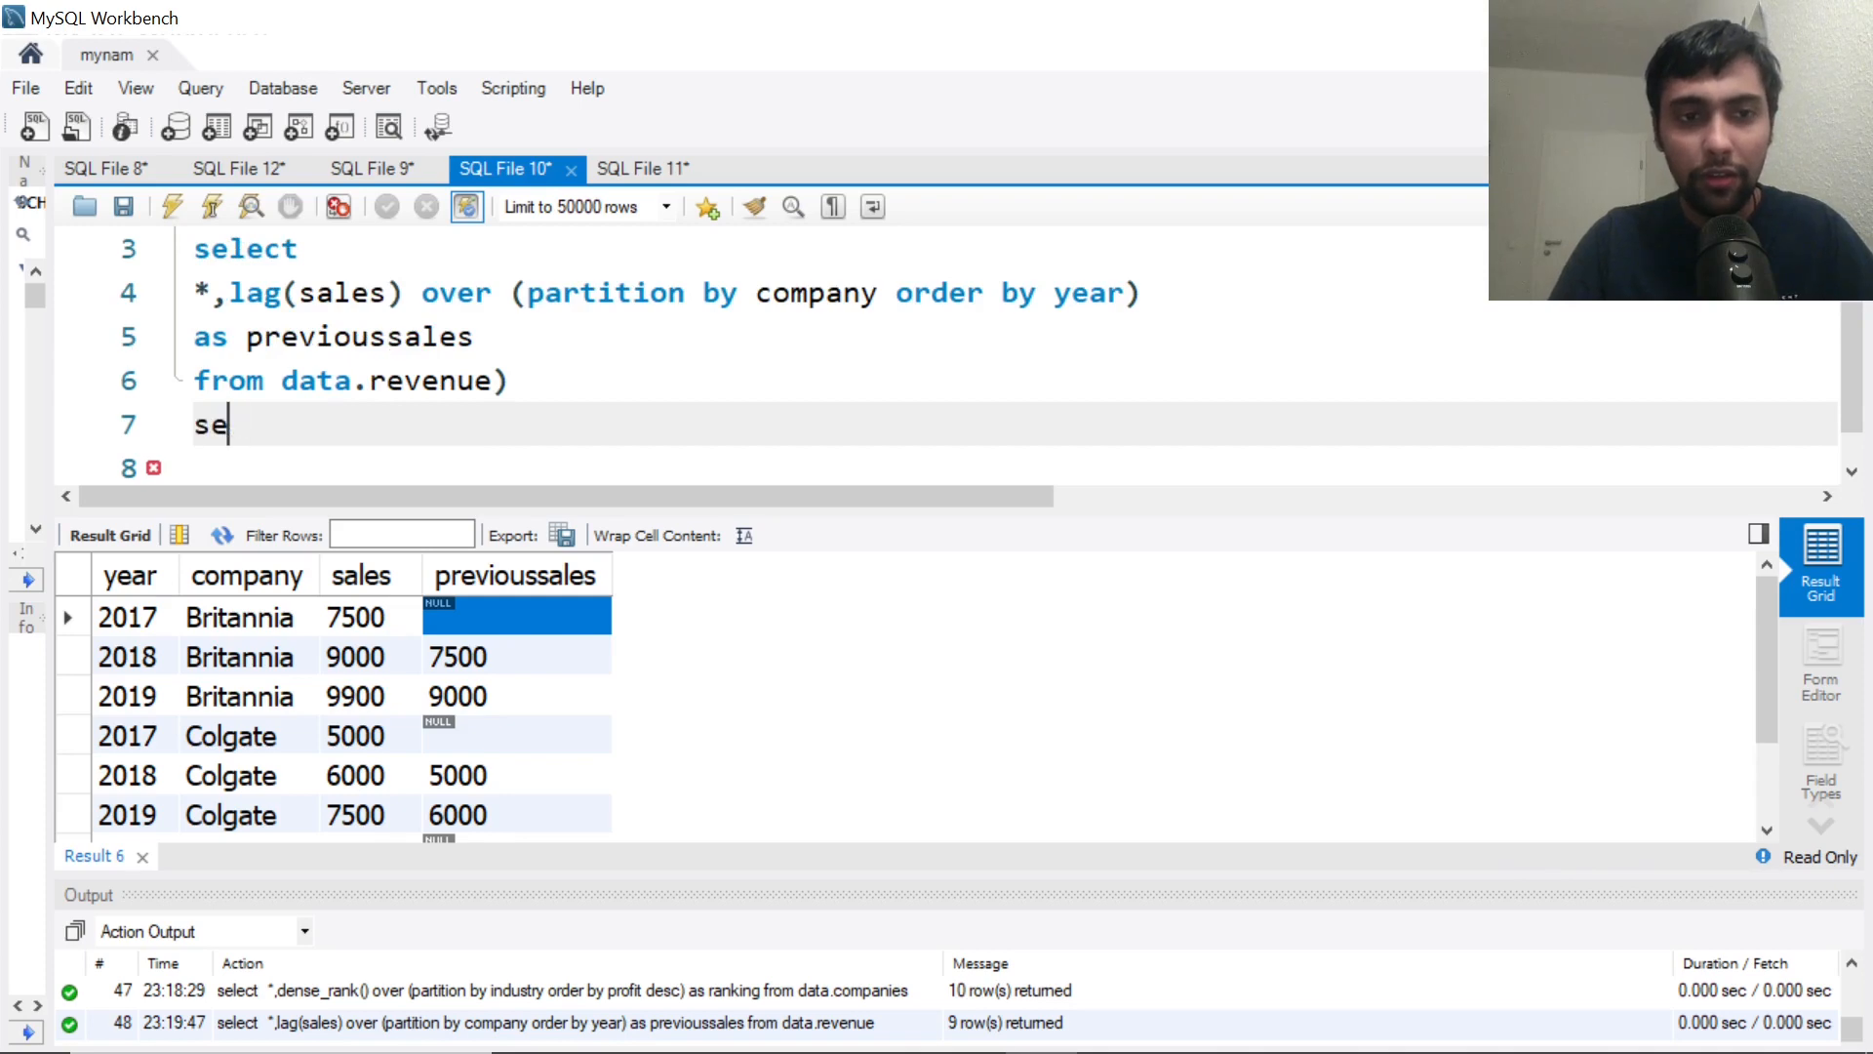
text(lect)
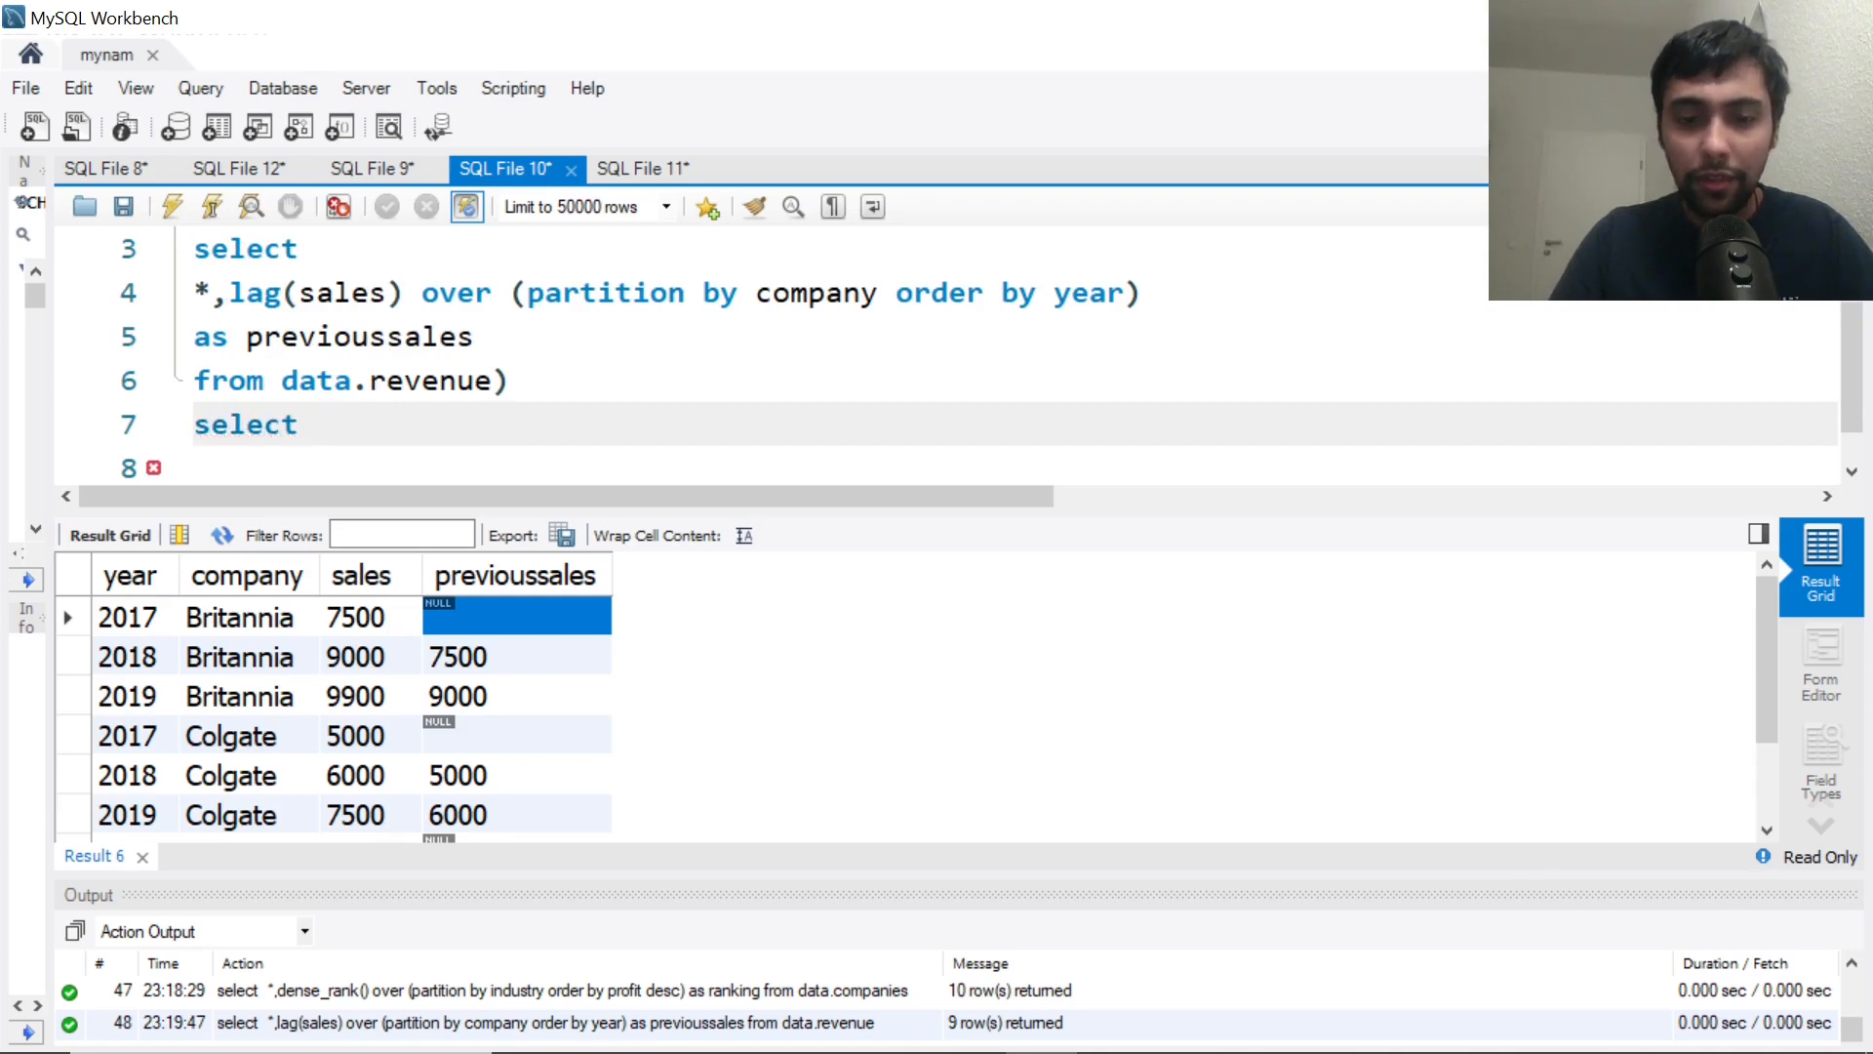
text(year,c)
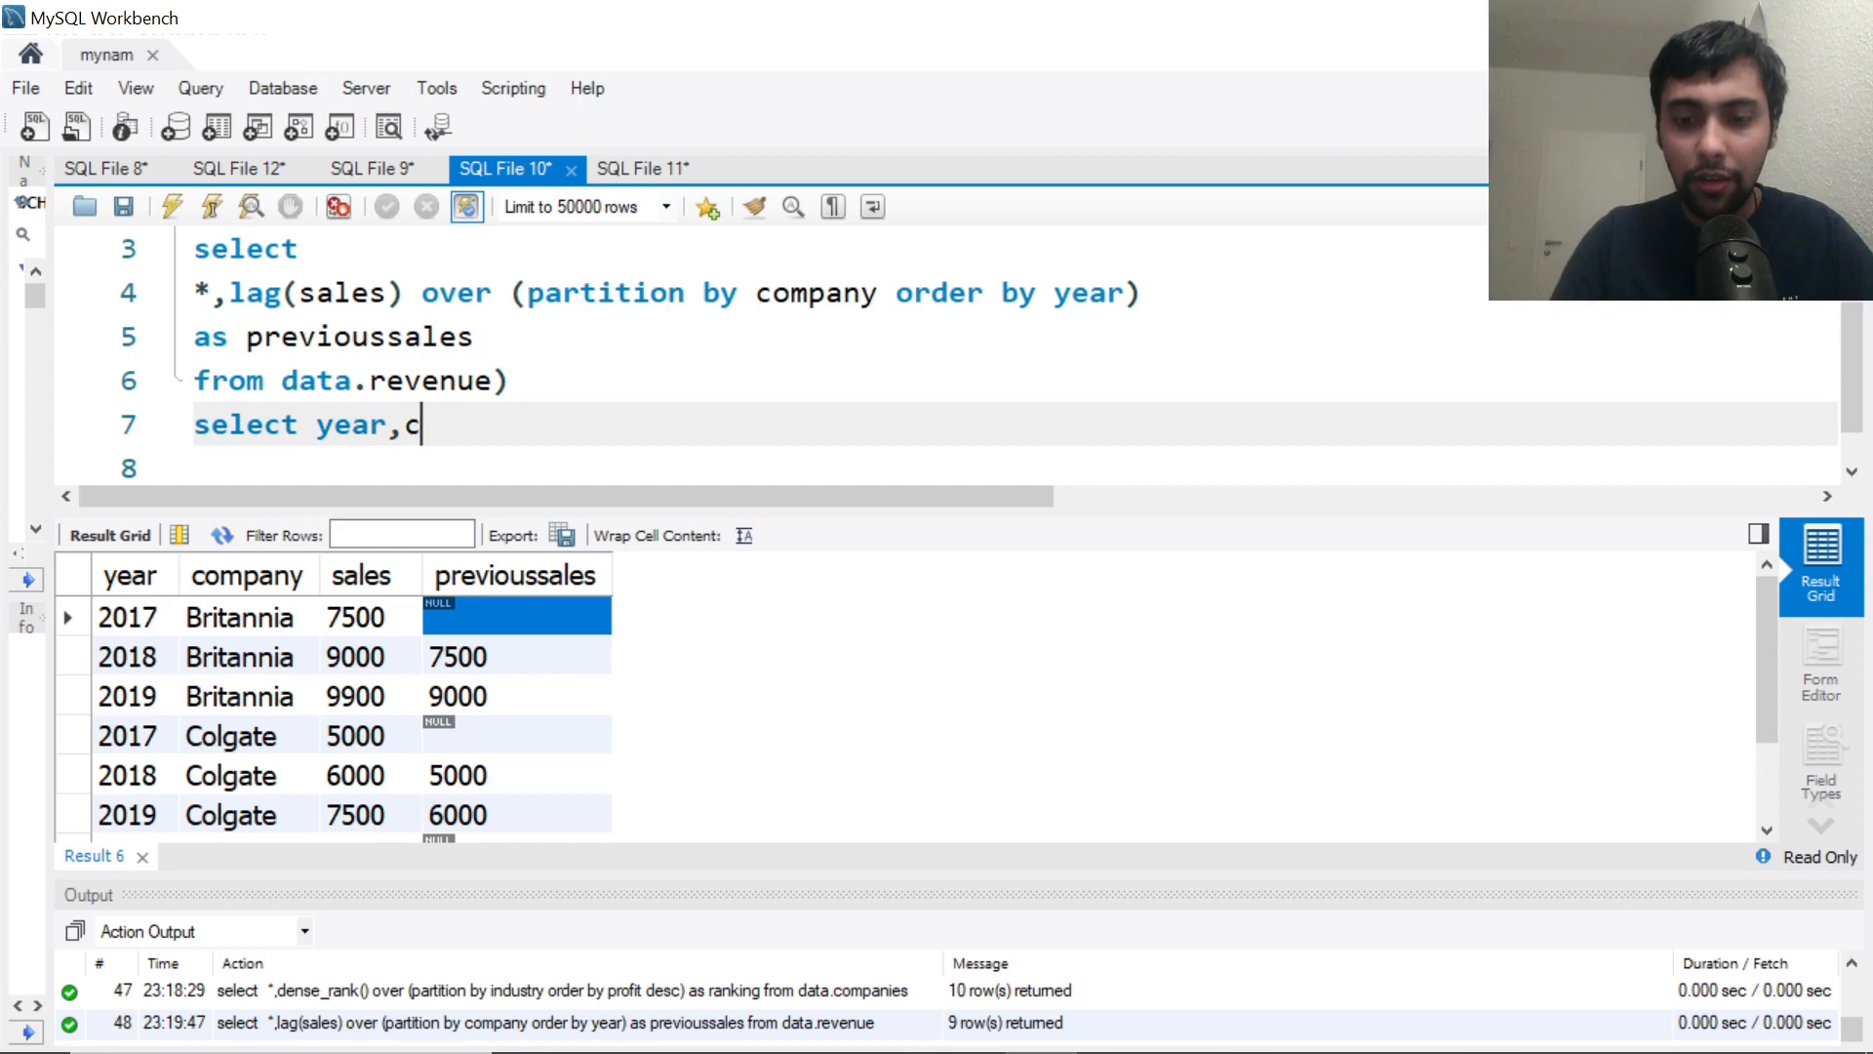
text(ompany,)
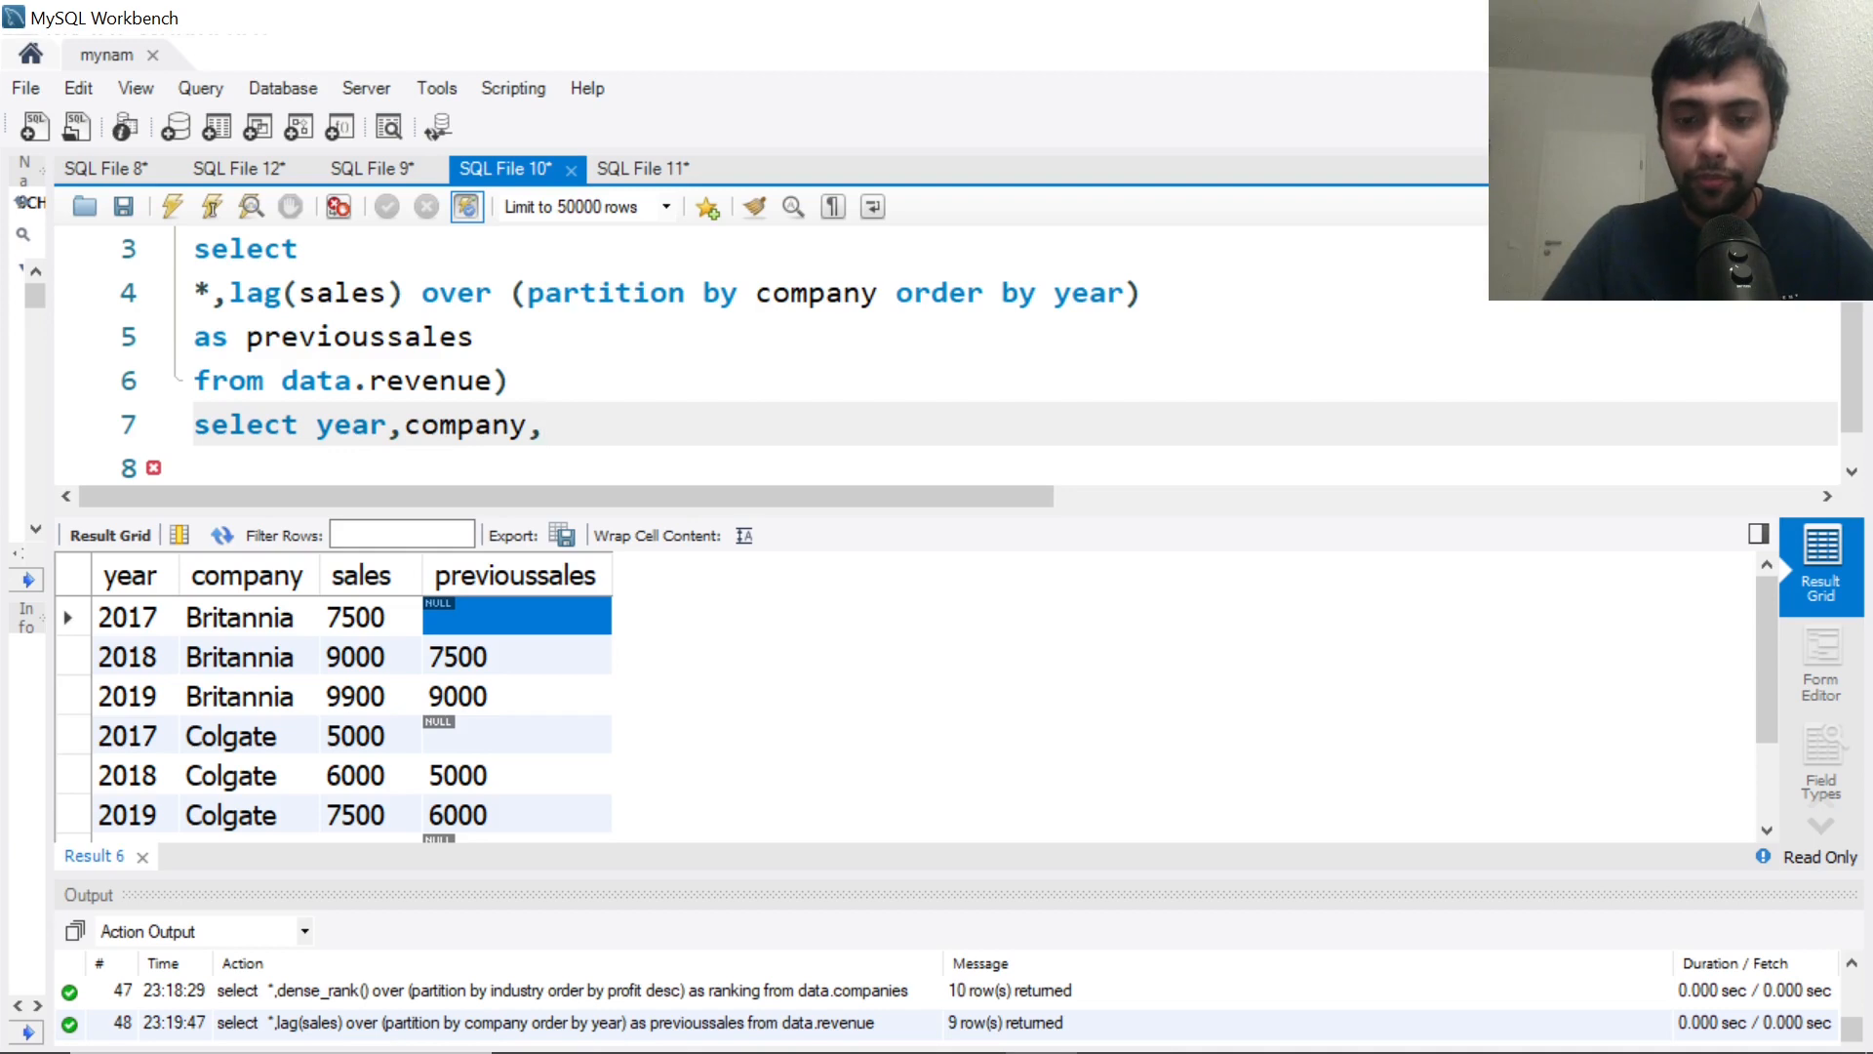
Compute (sales-previoussales)/previoussales as percentchange from final and execute it
text((sales-)
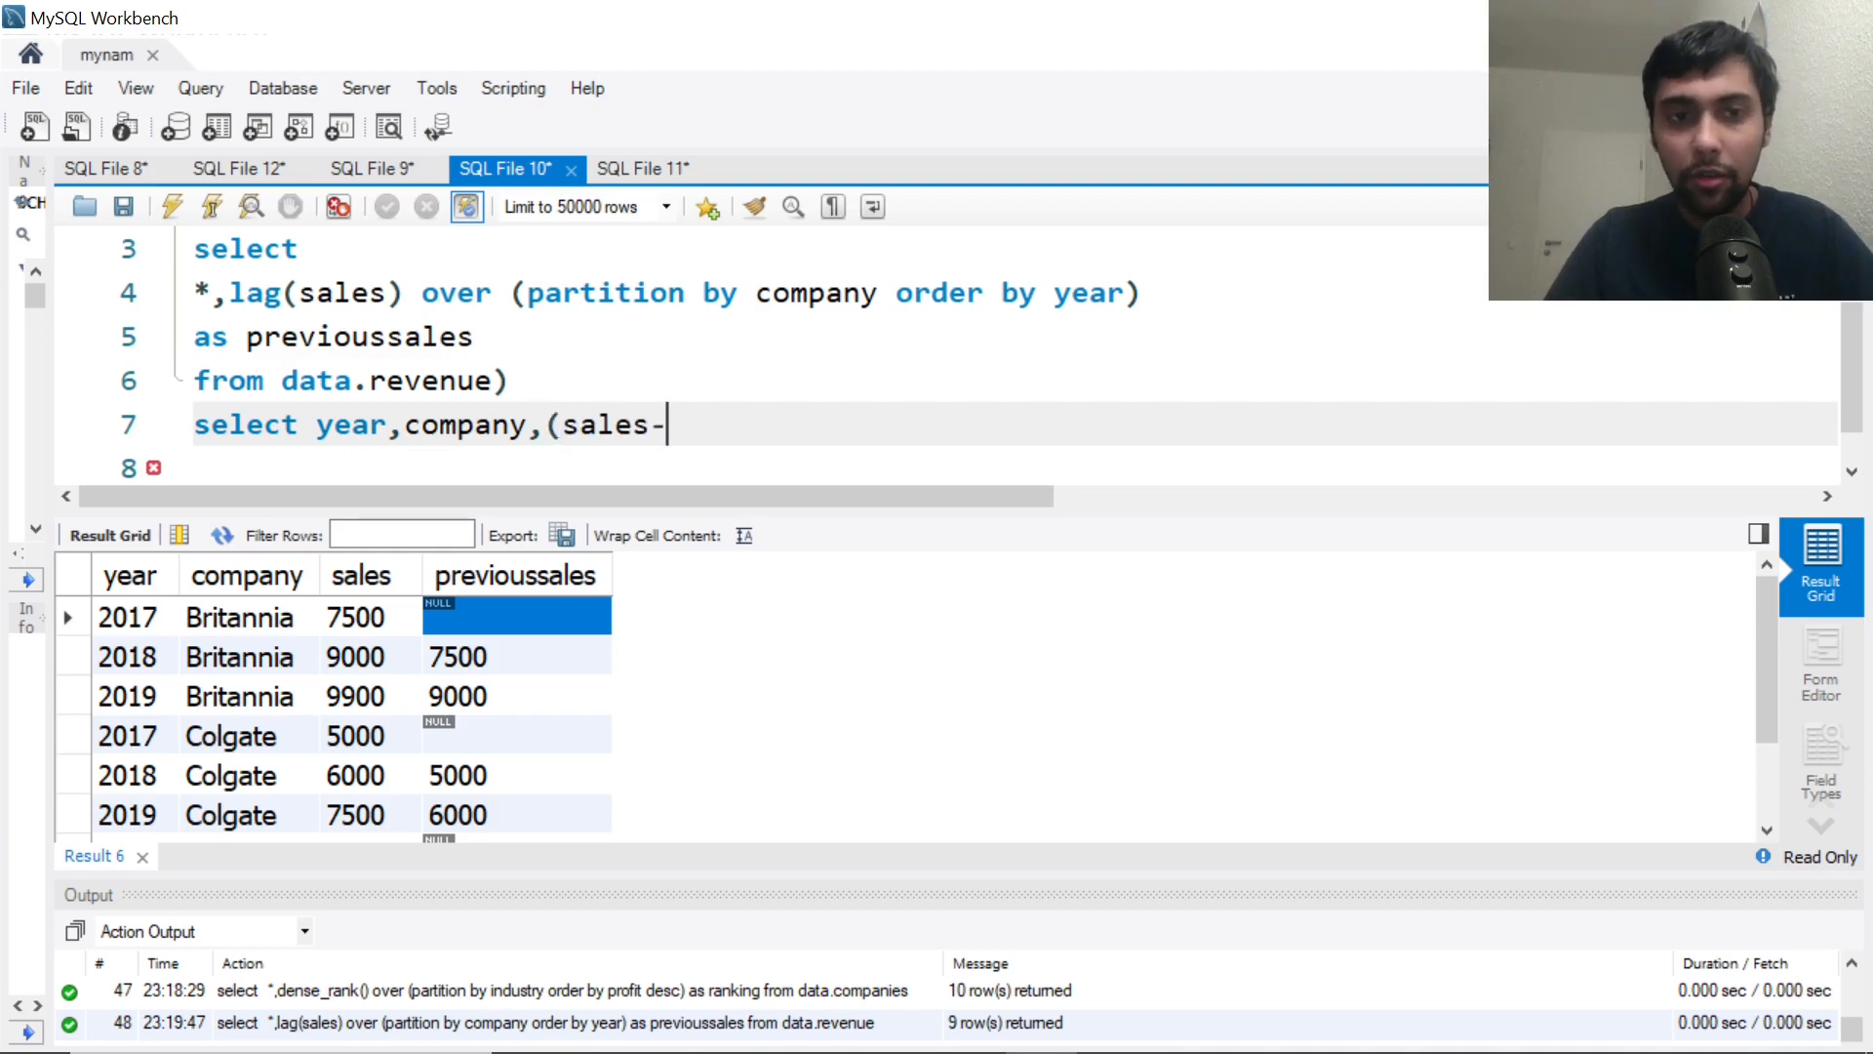
text(previous)
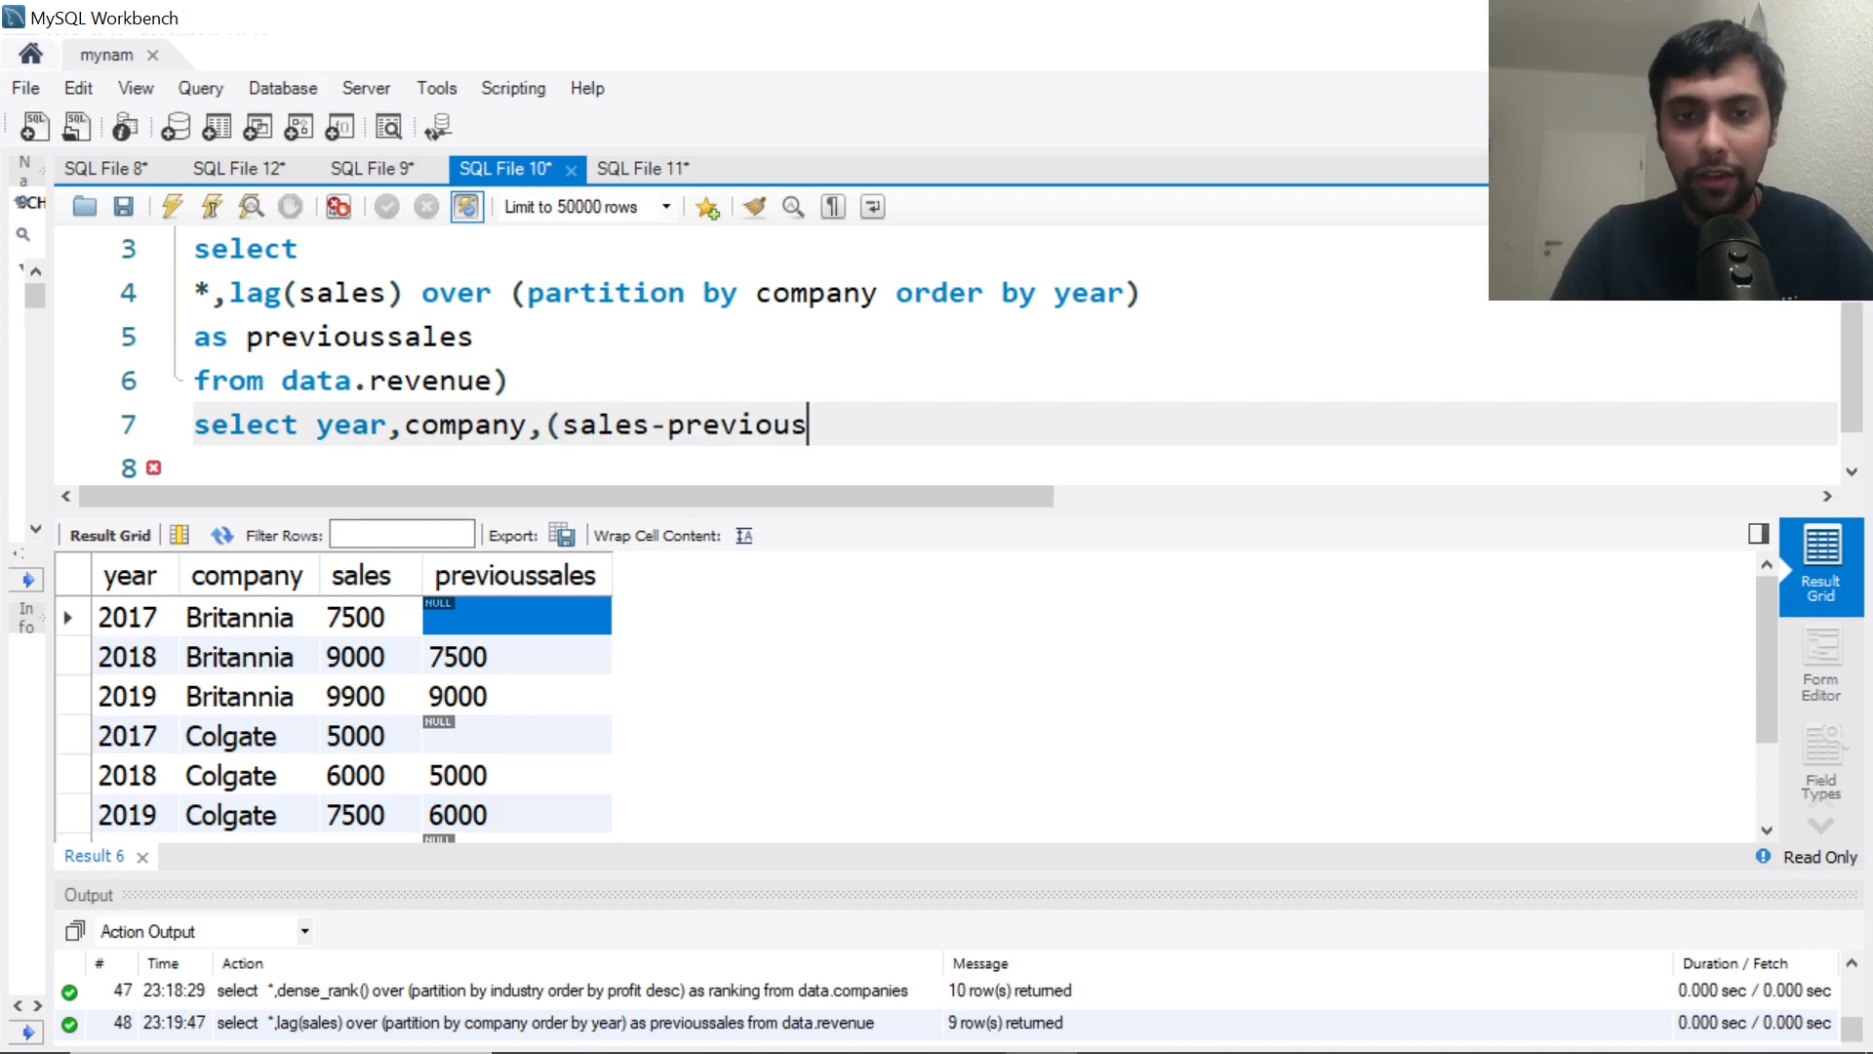
text(sales)
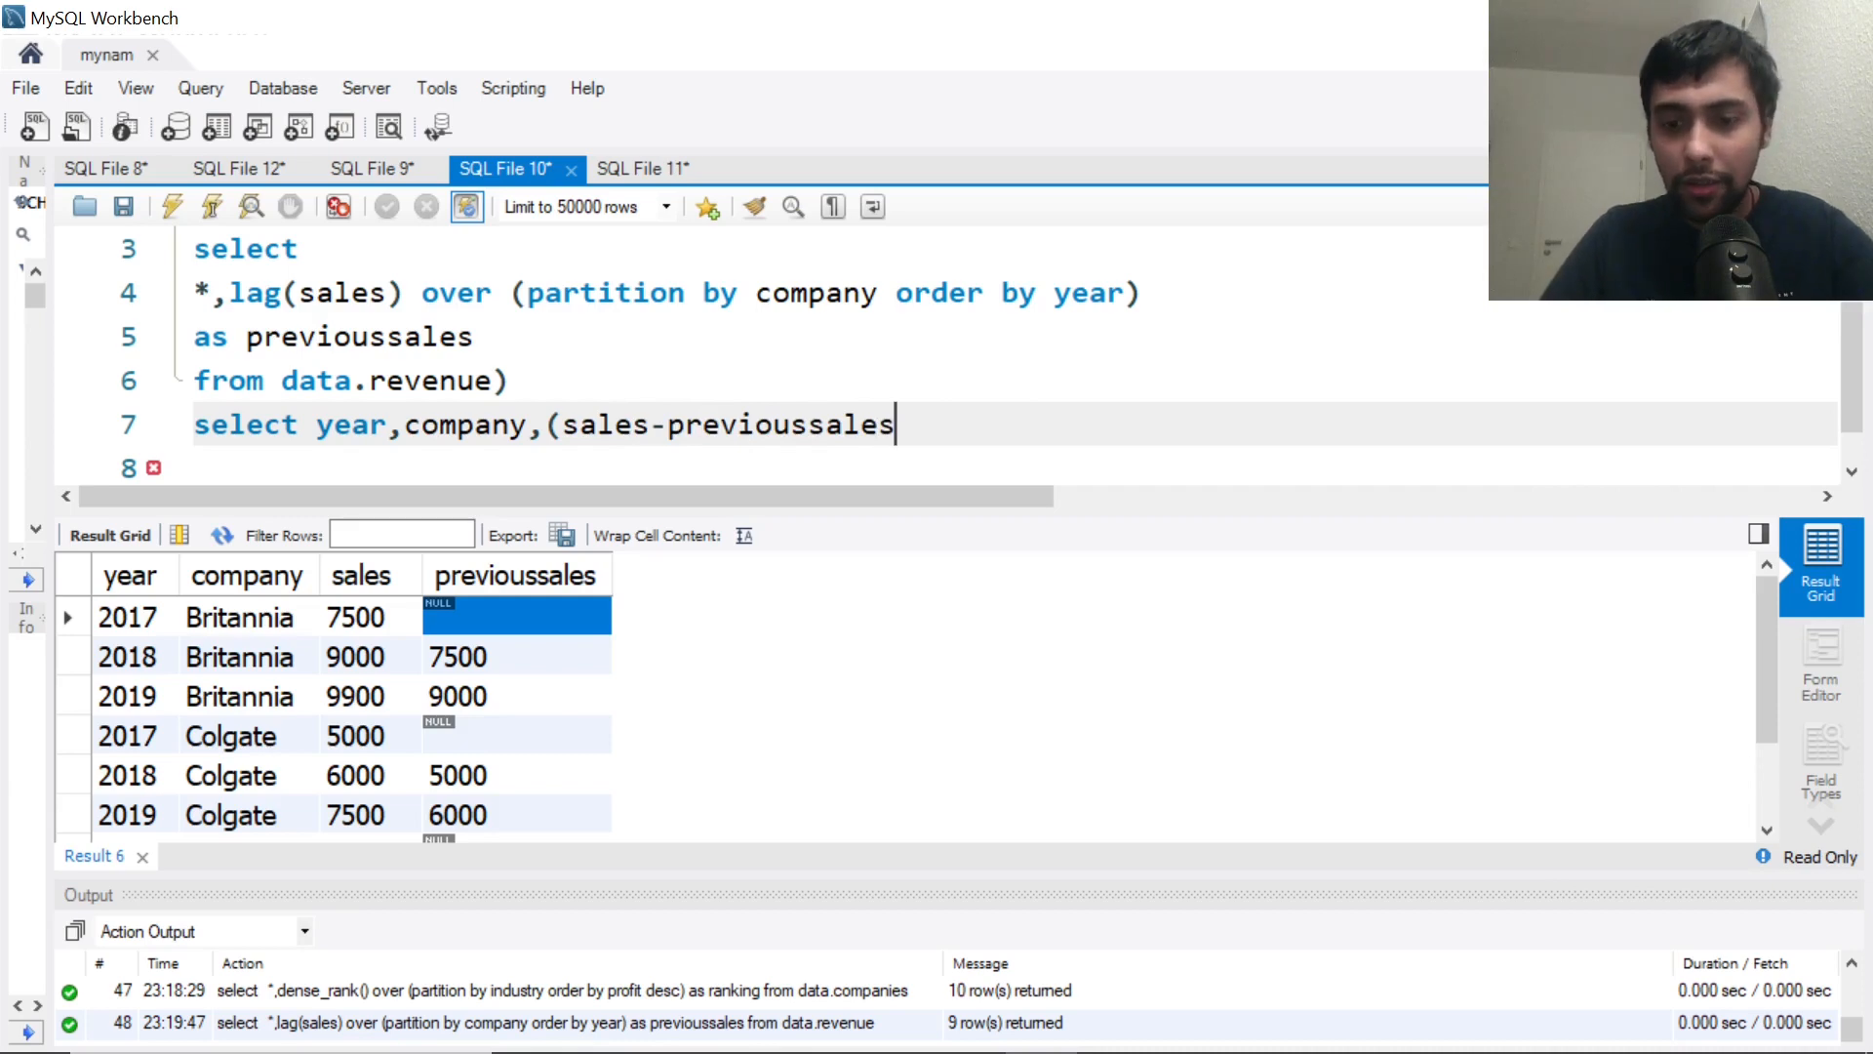
text()/)
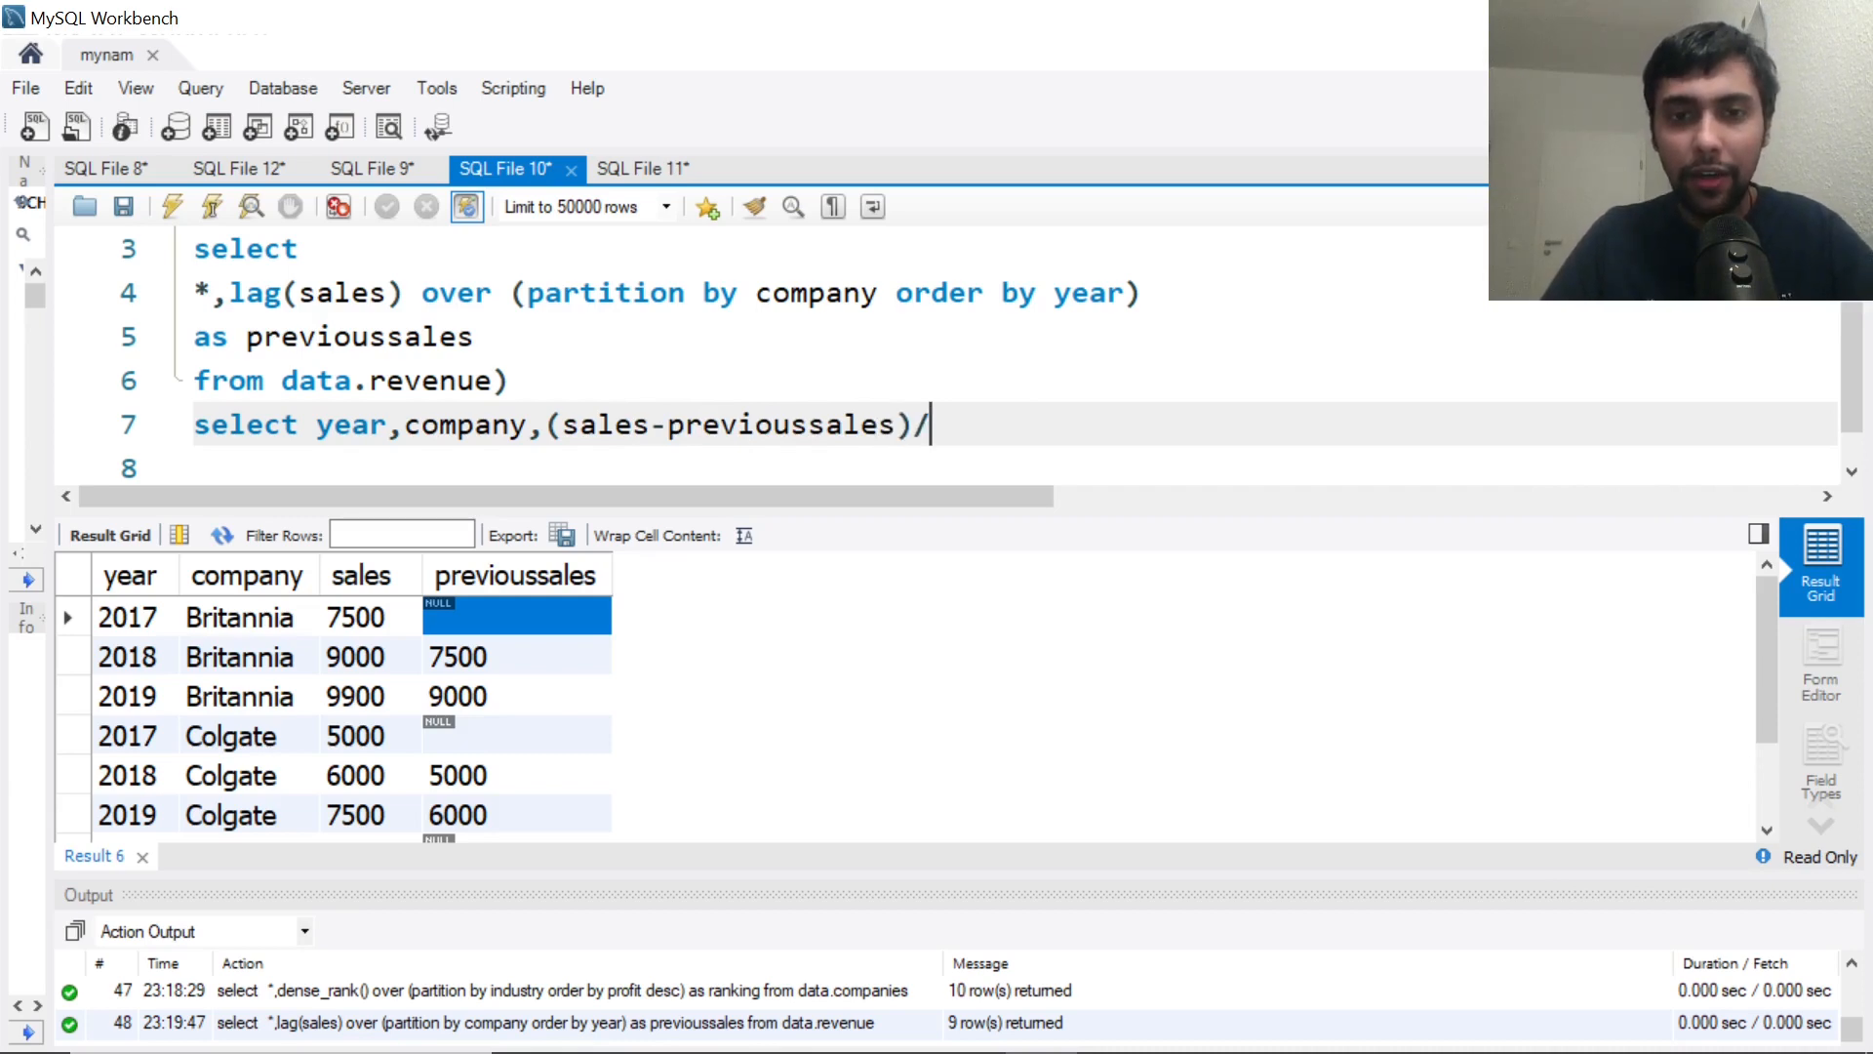
text(pre)
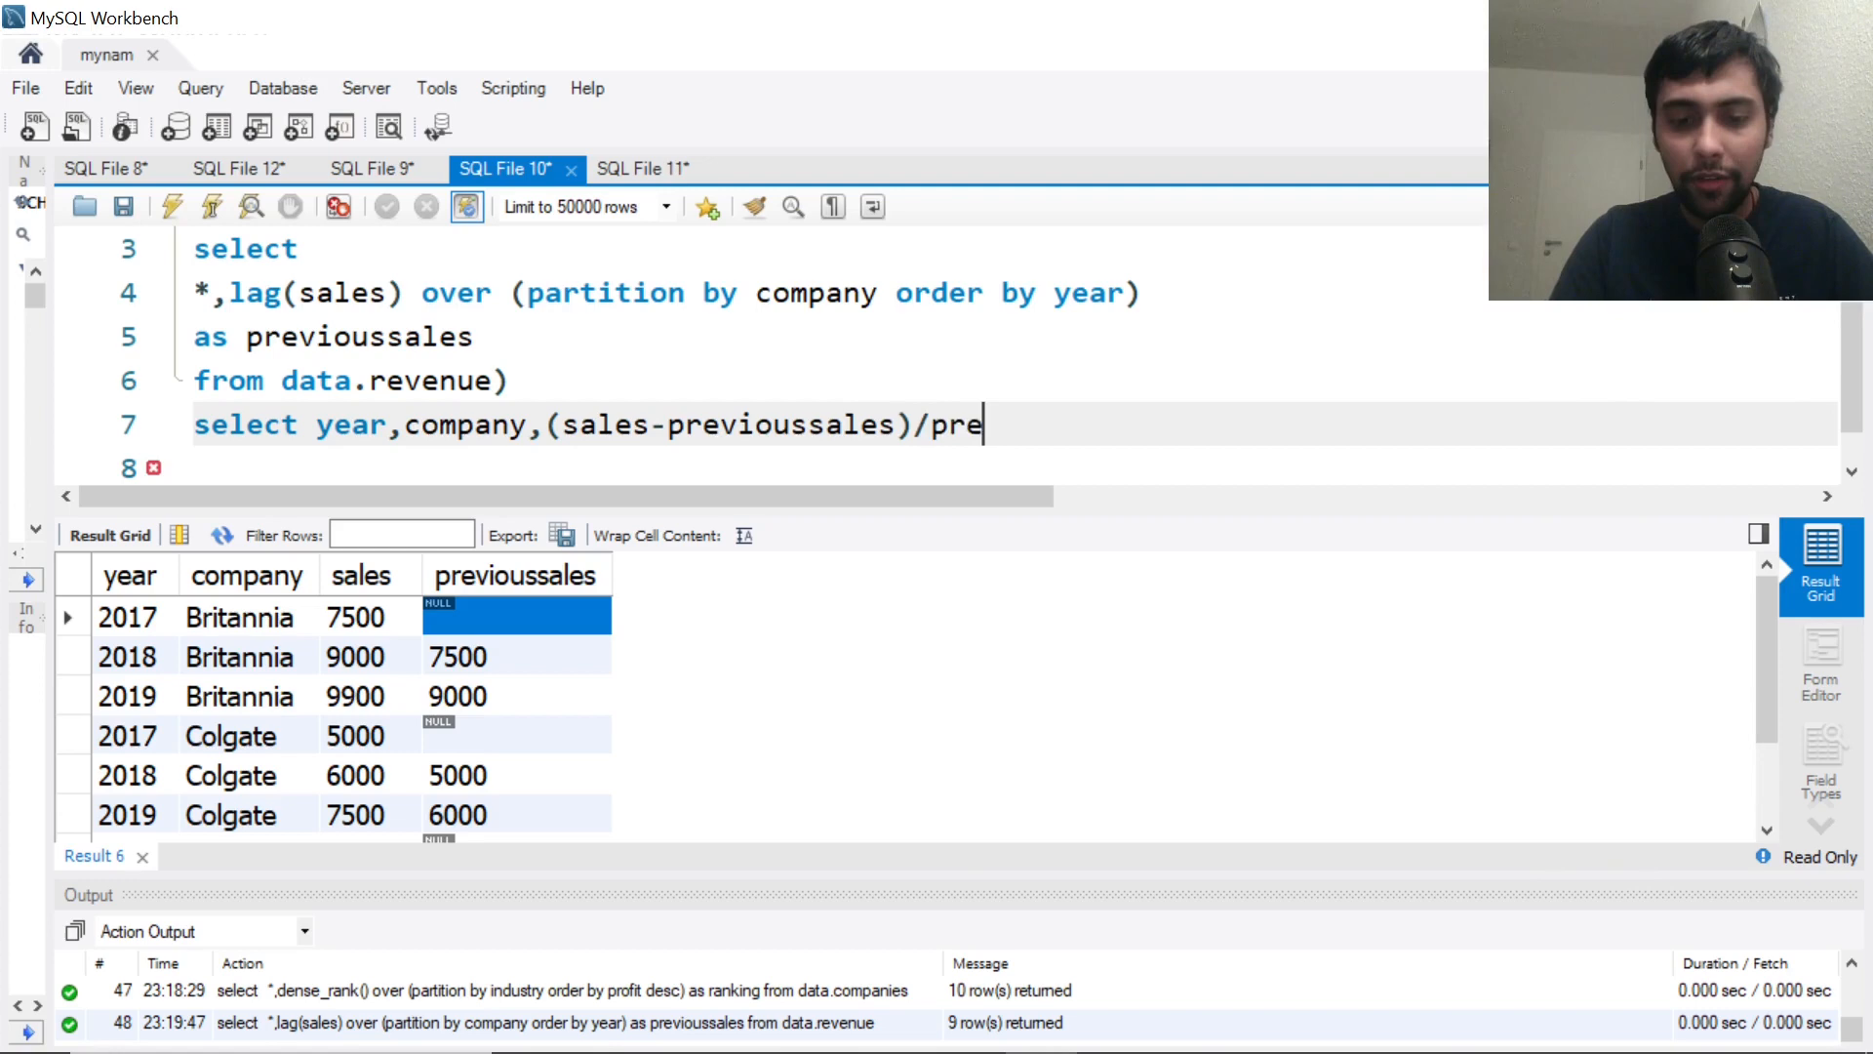
text(vioussales) as percentc)
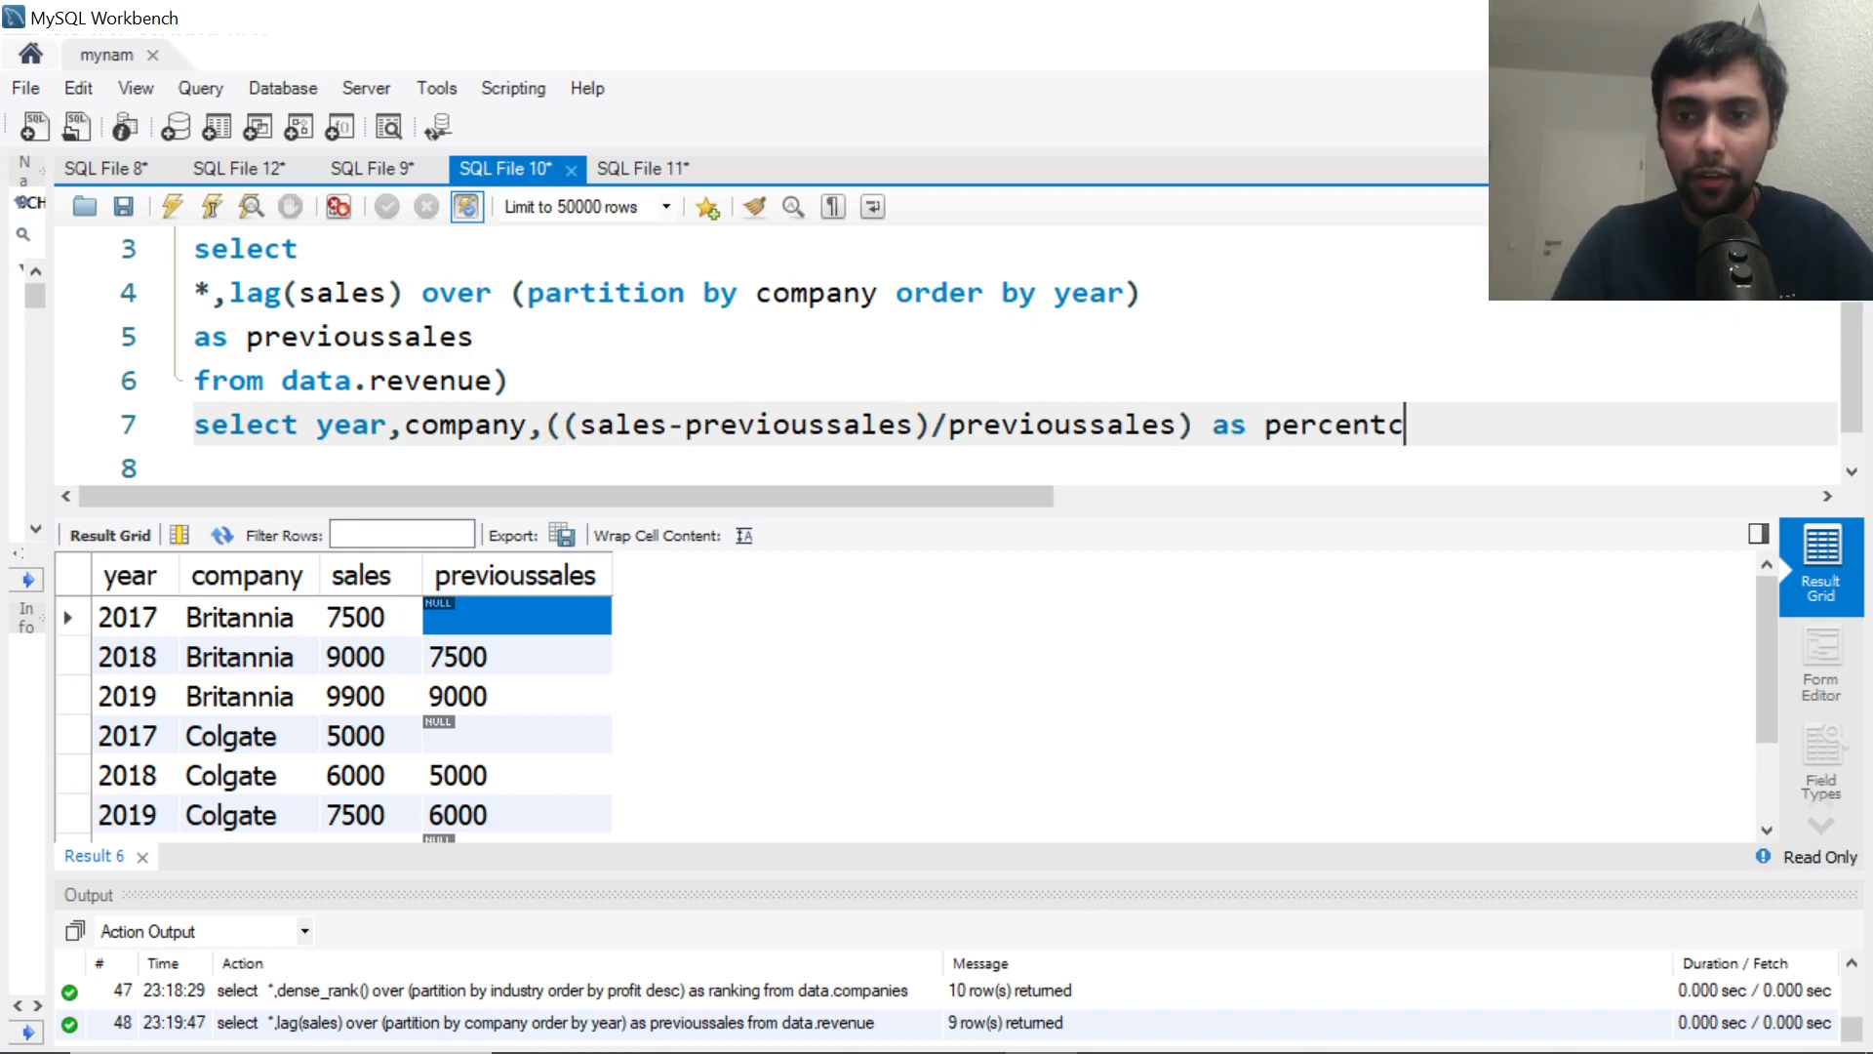
text(hange)
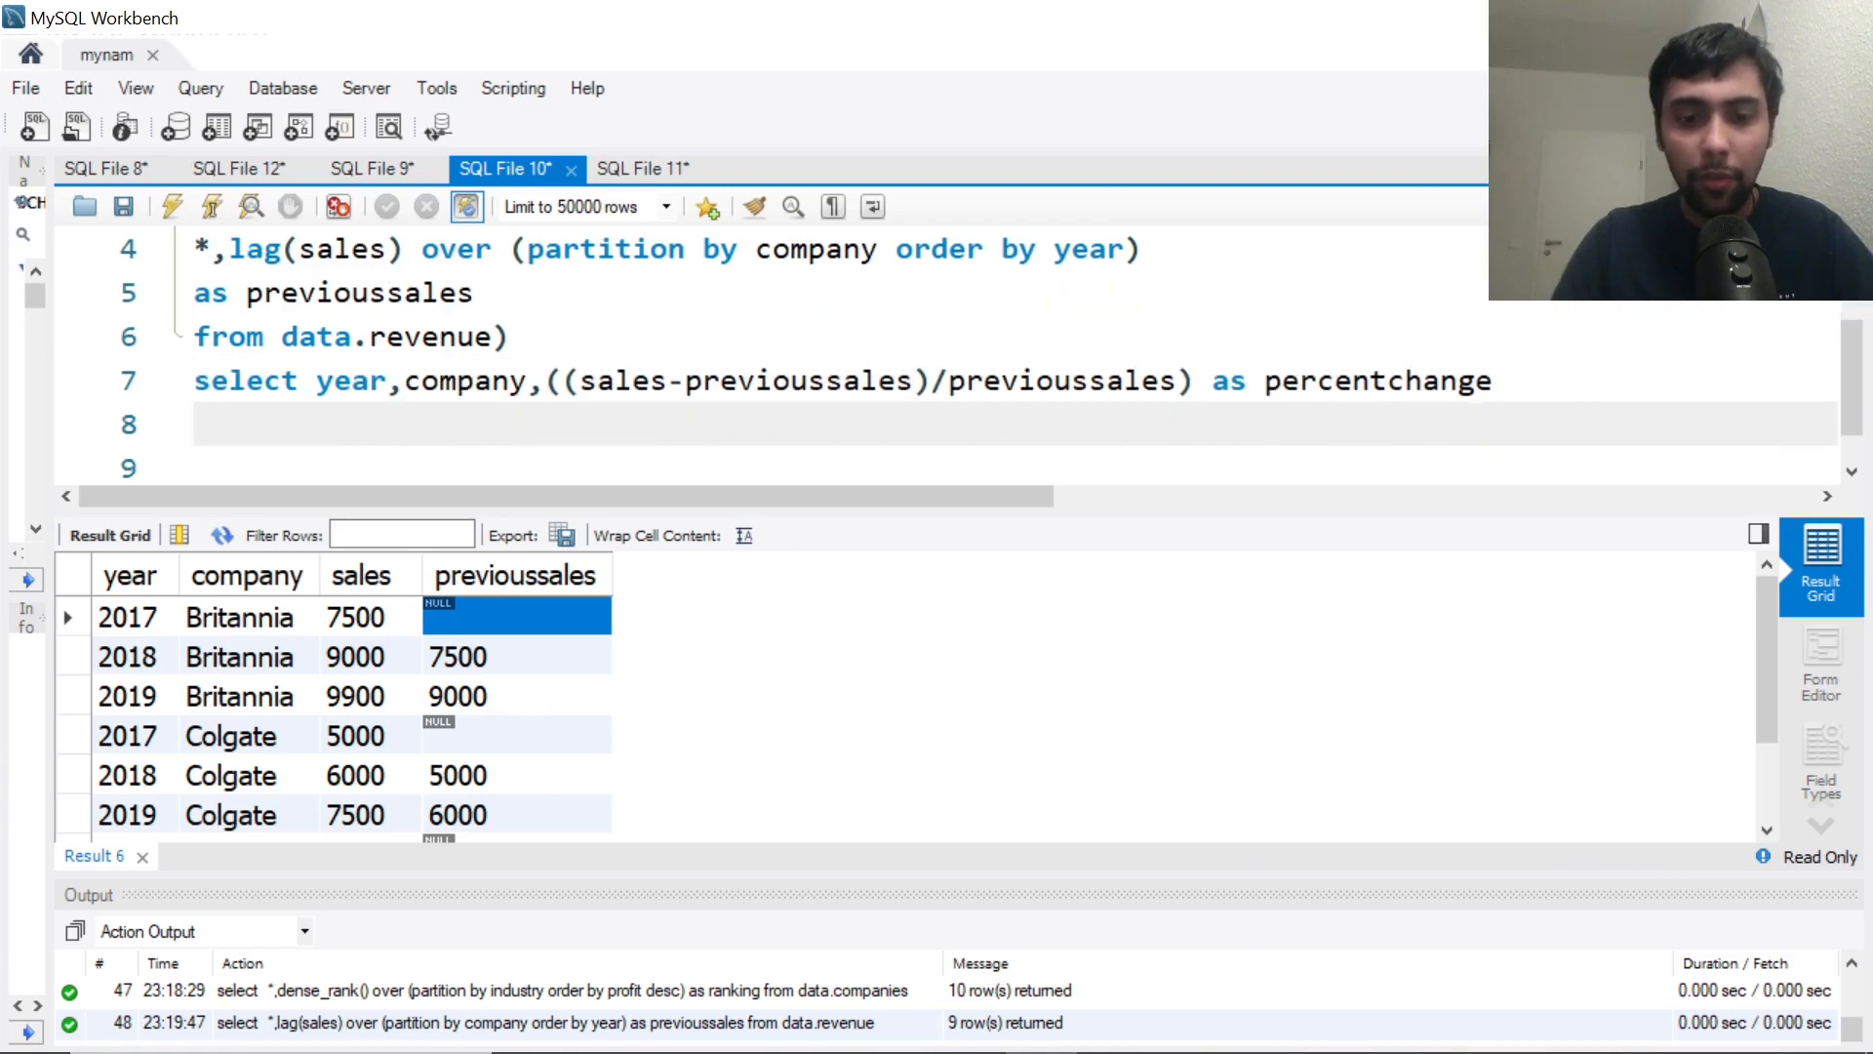
text(from final)
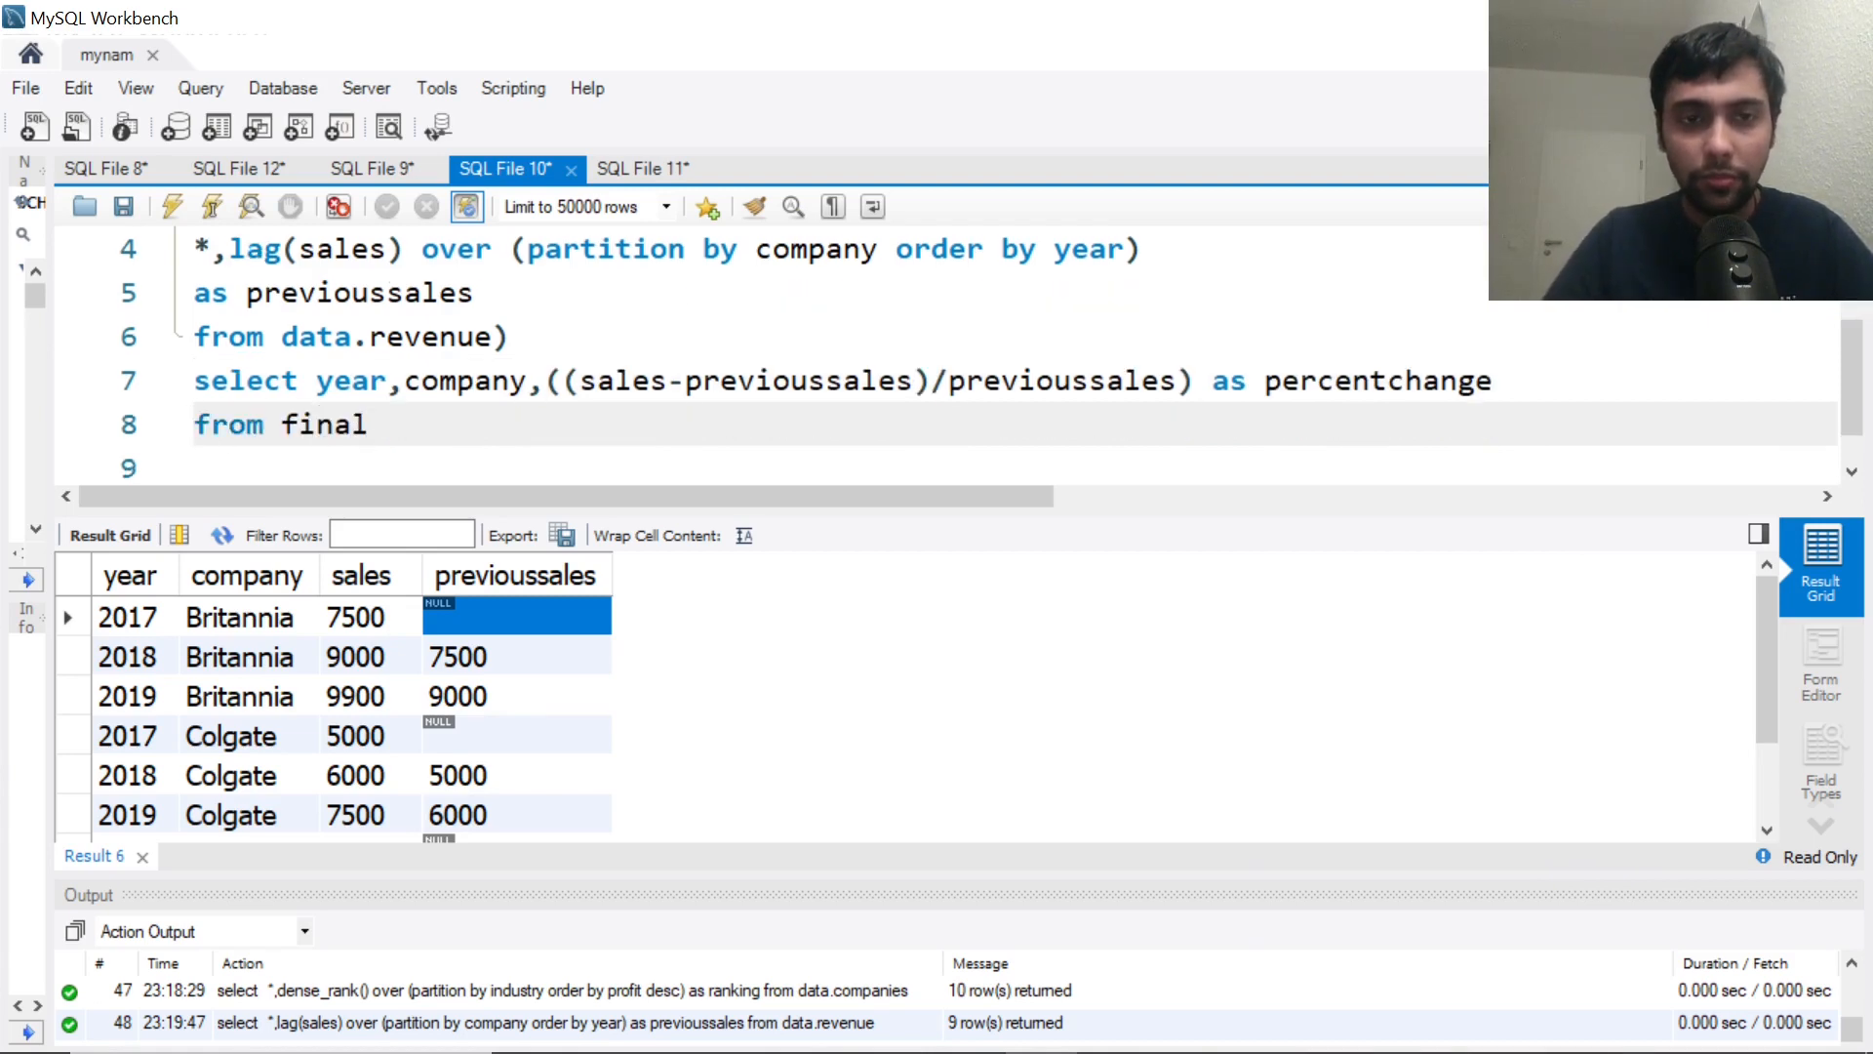
click(371, 423)
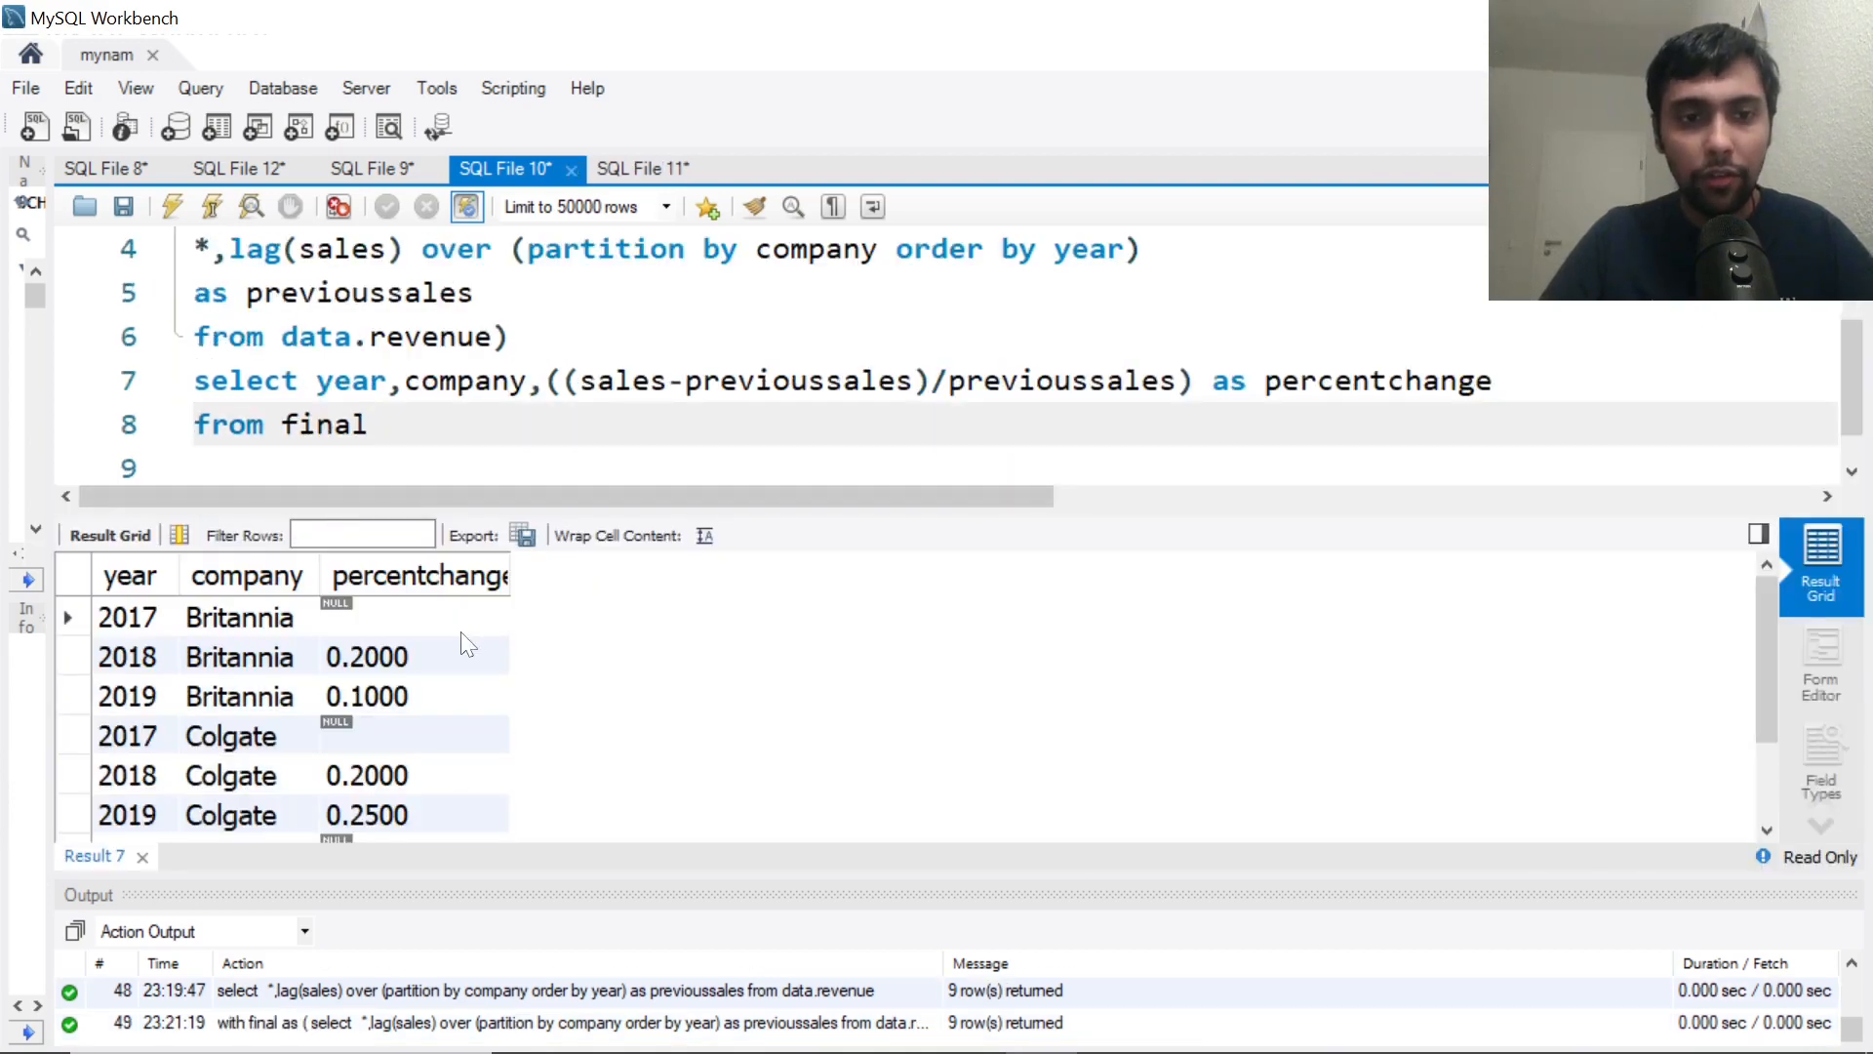
Add sales and previous-year sales columns to the outer select after company
click(369, 655)
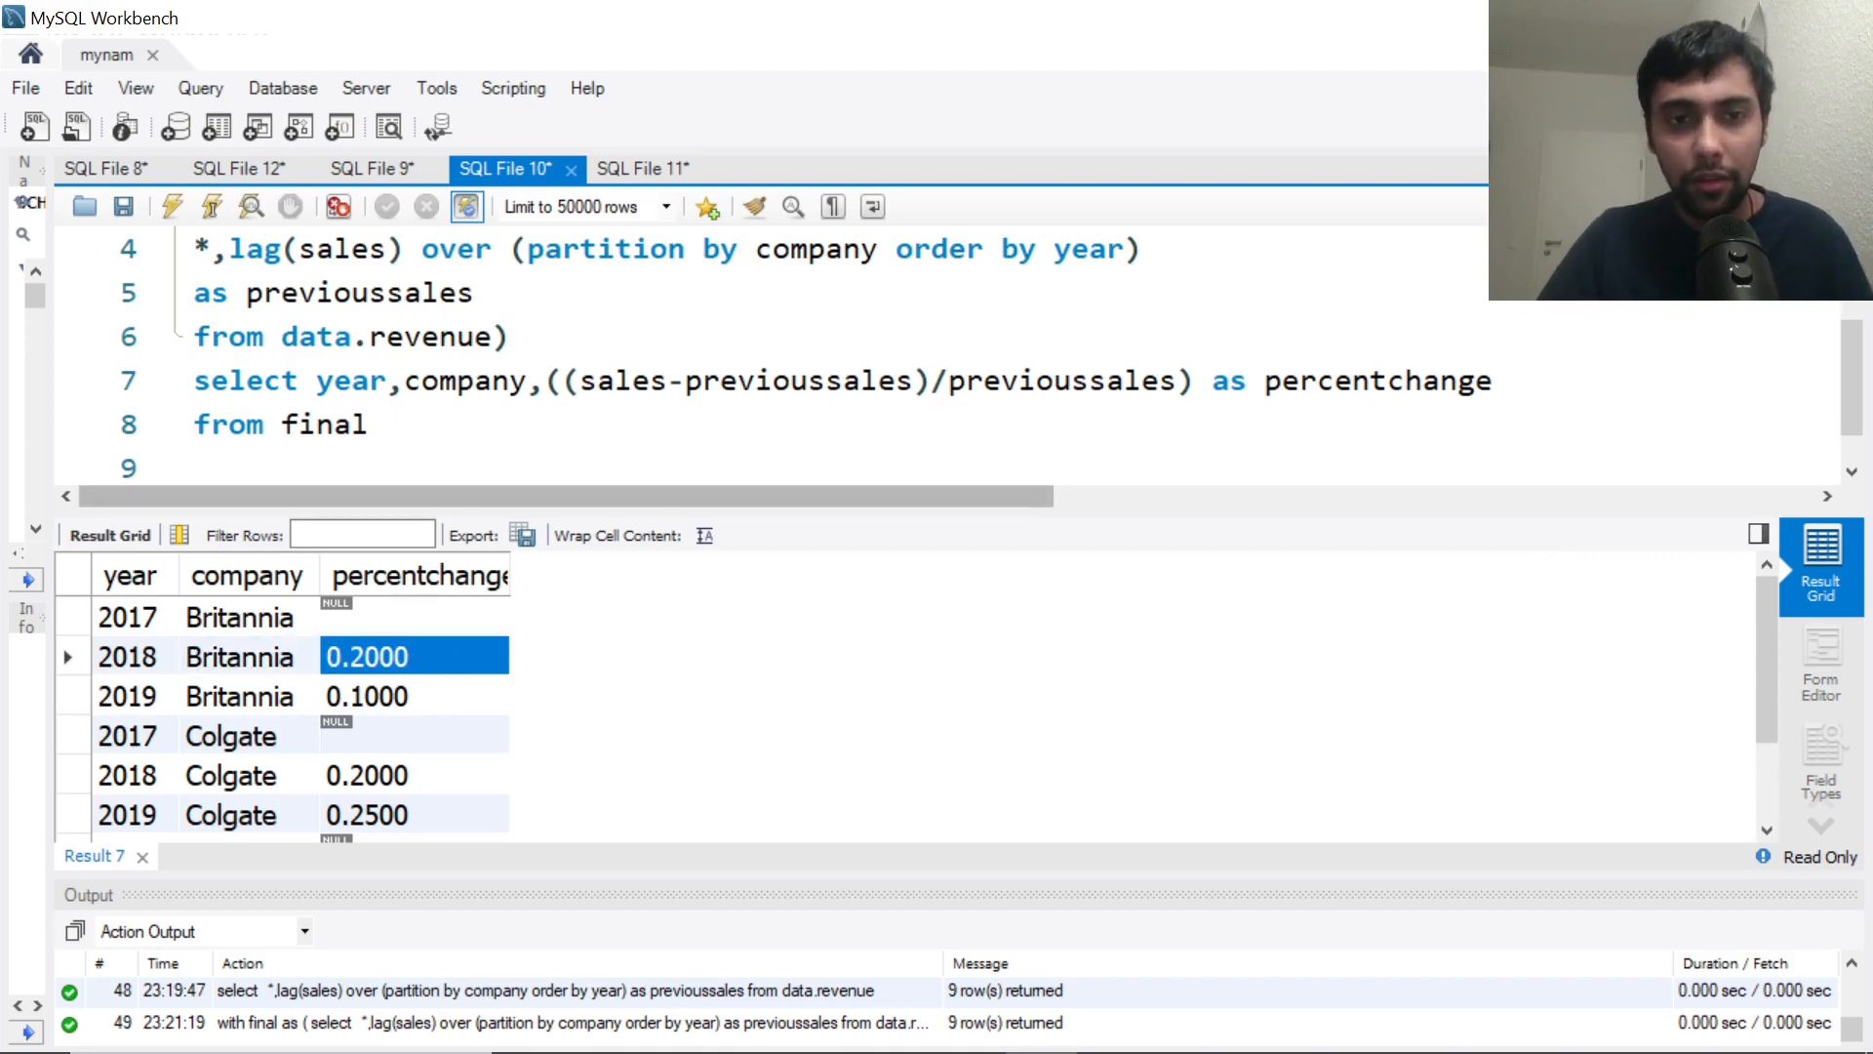
click(550, 381)
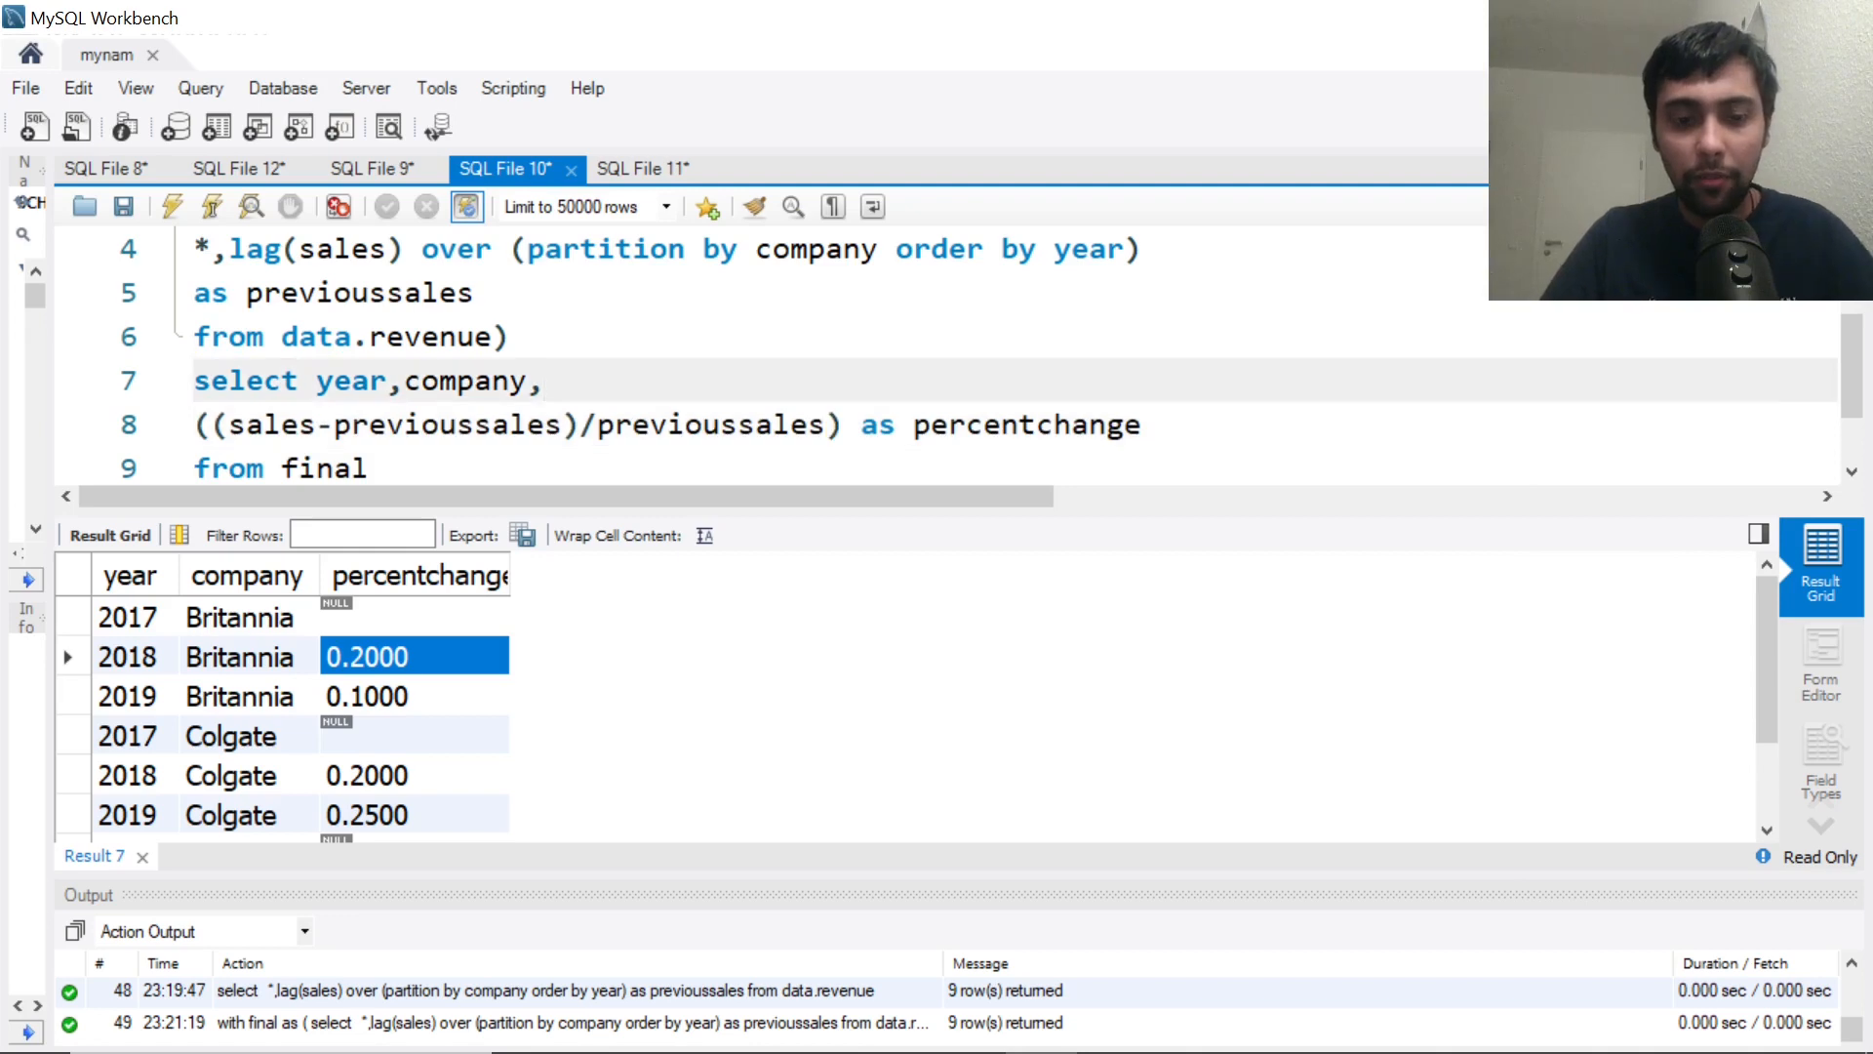
text(sales,previ)
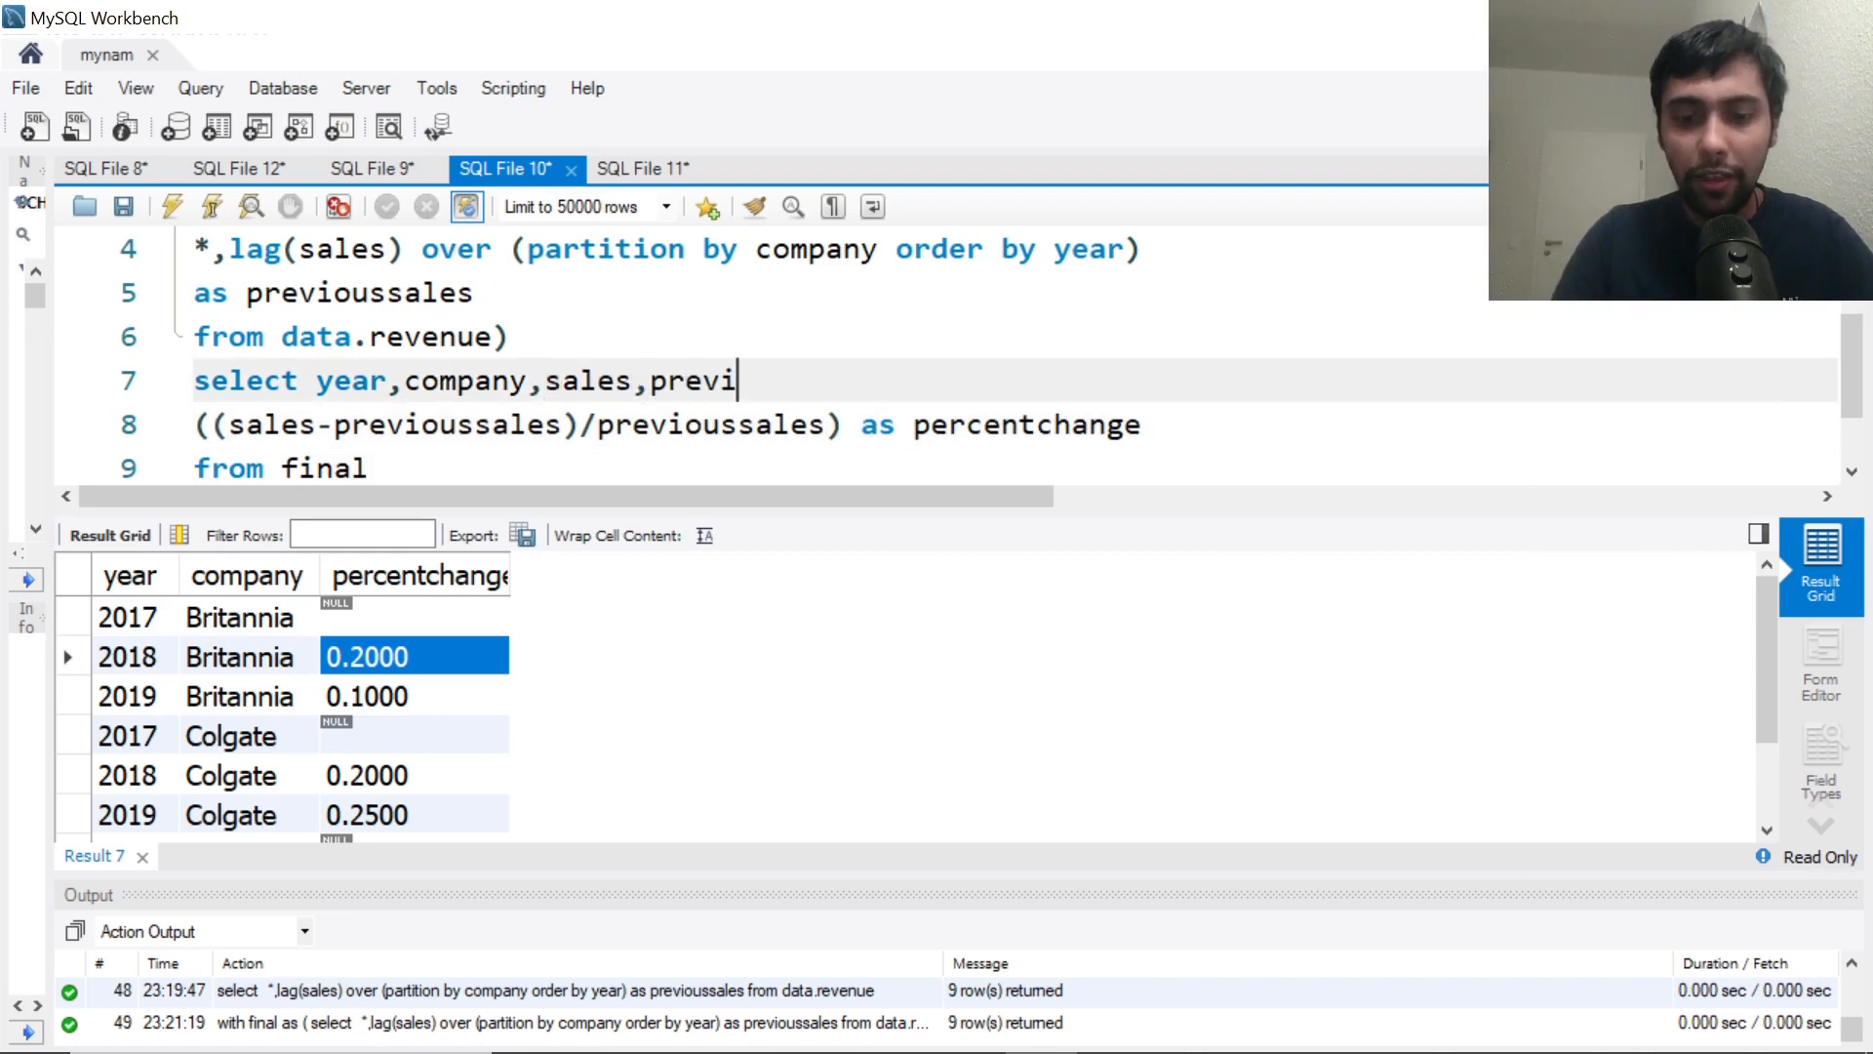
text(ousyear)
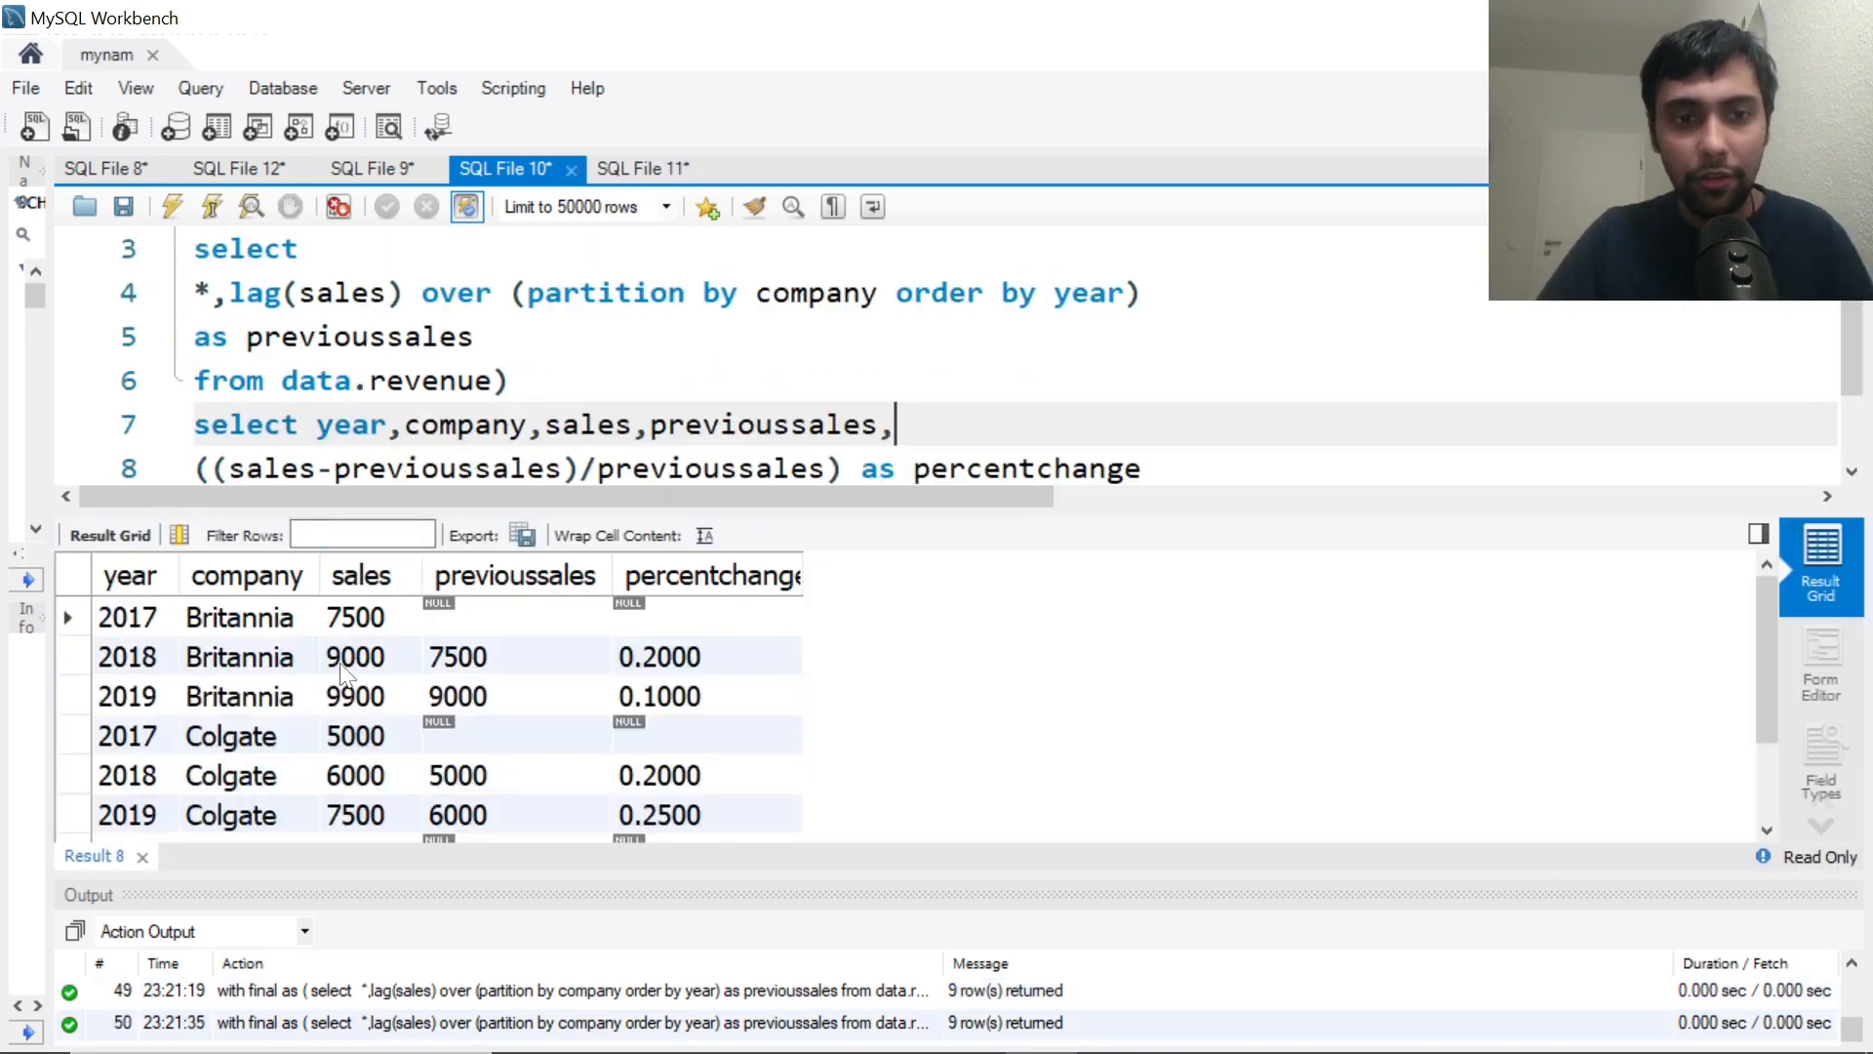
click(355, 656)
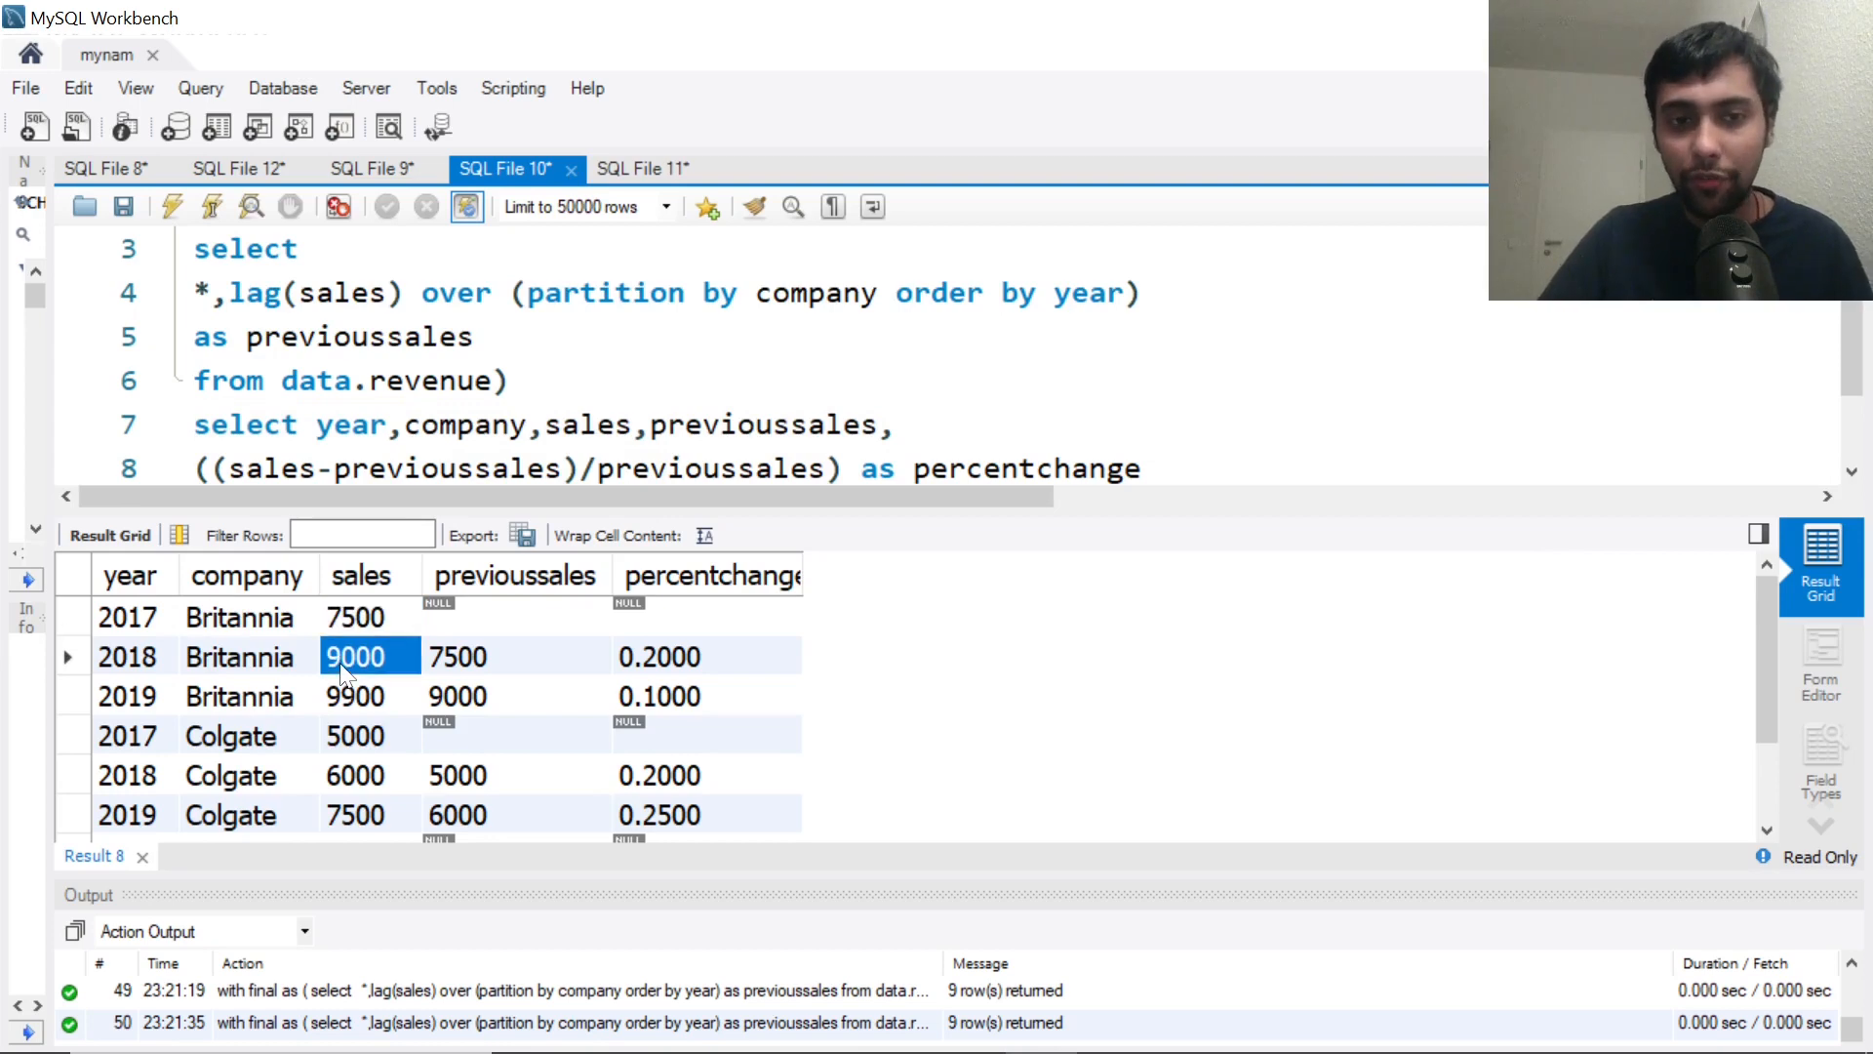
click(658, 656)
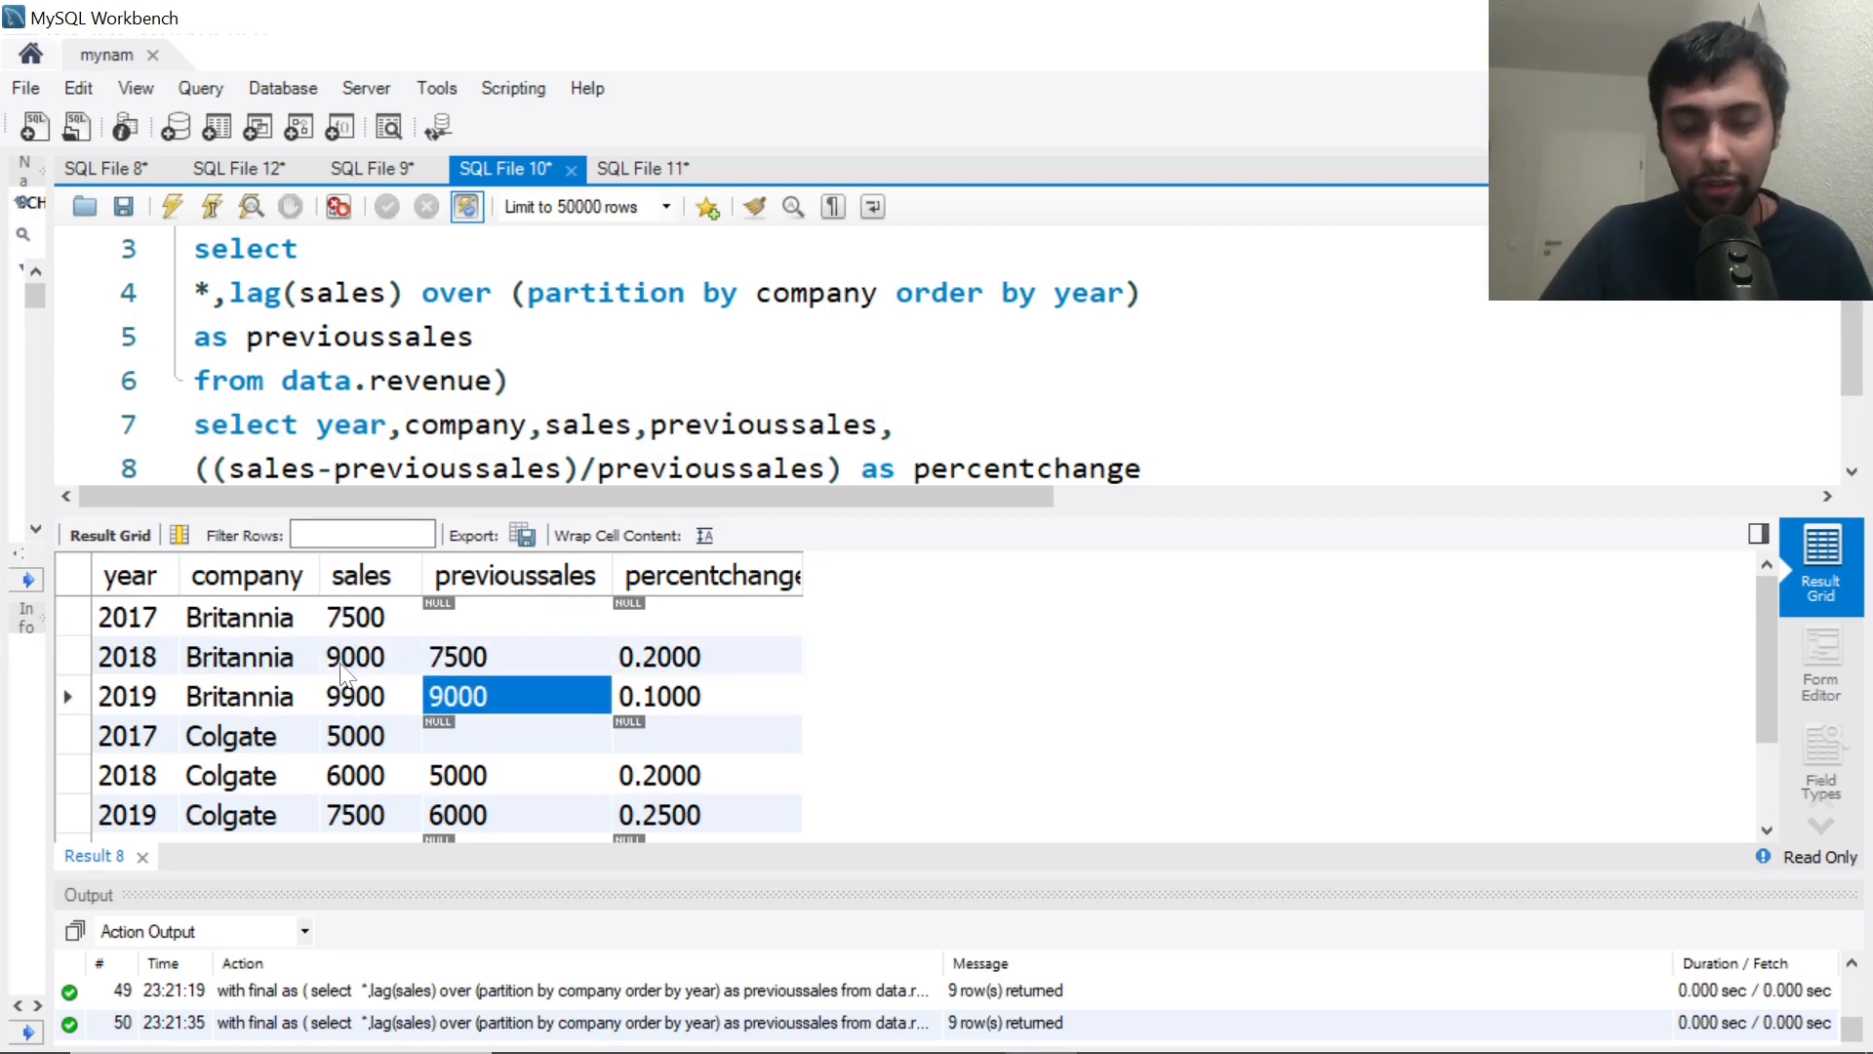
click(355, 696)
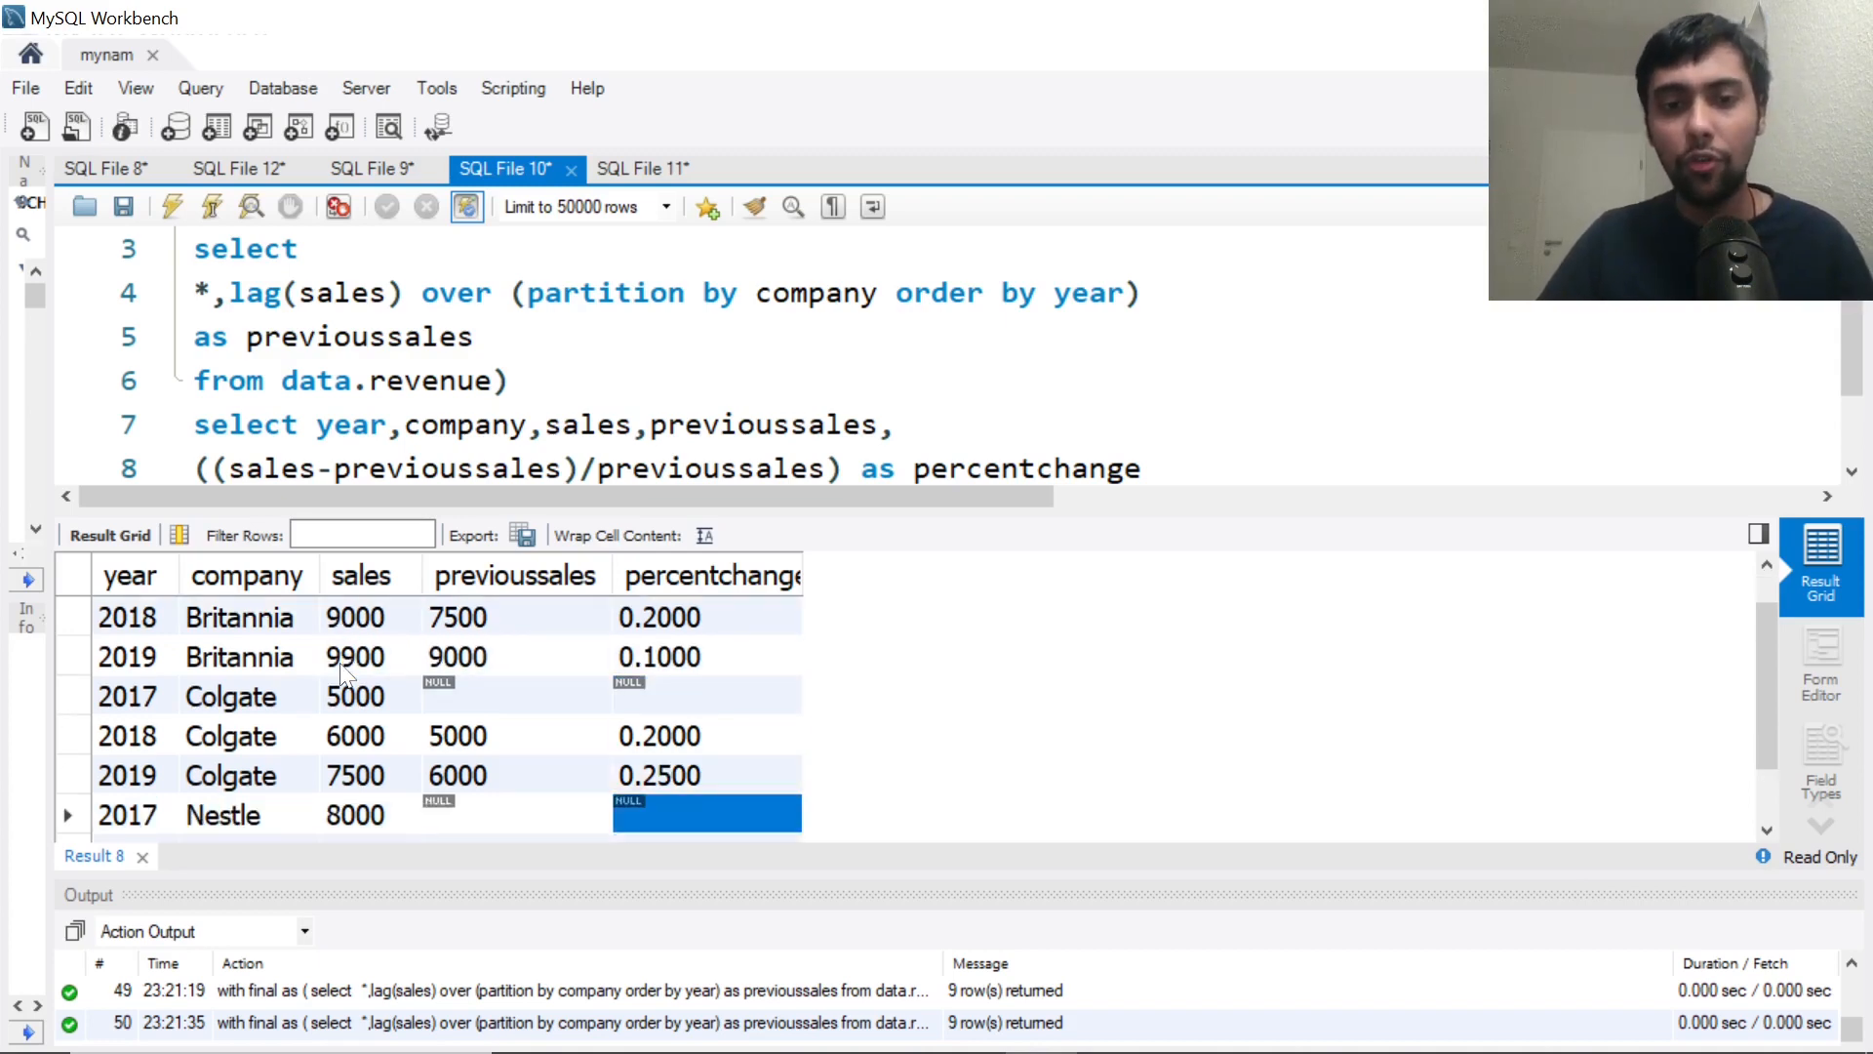
scroll(down, 3)
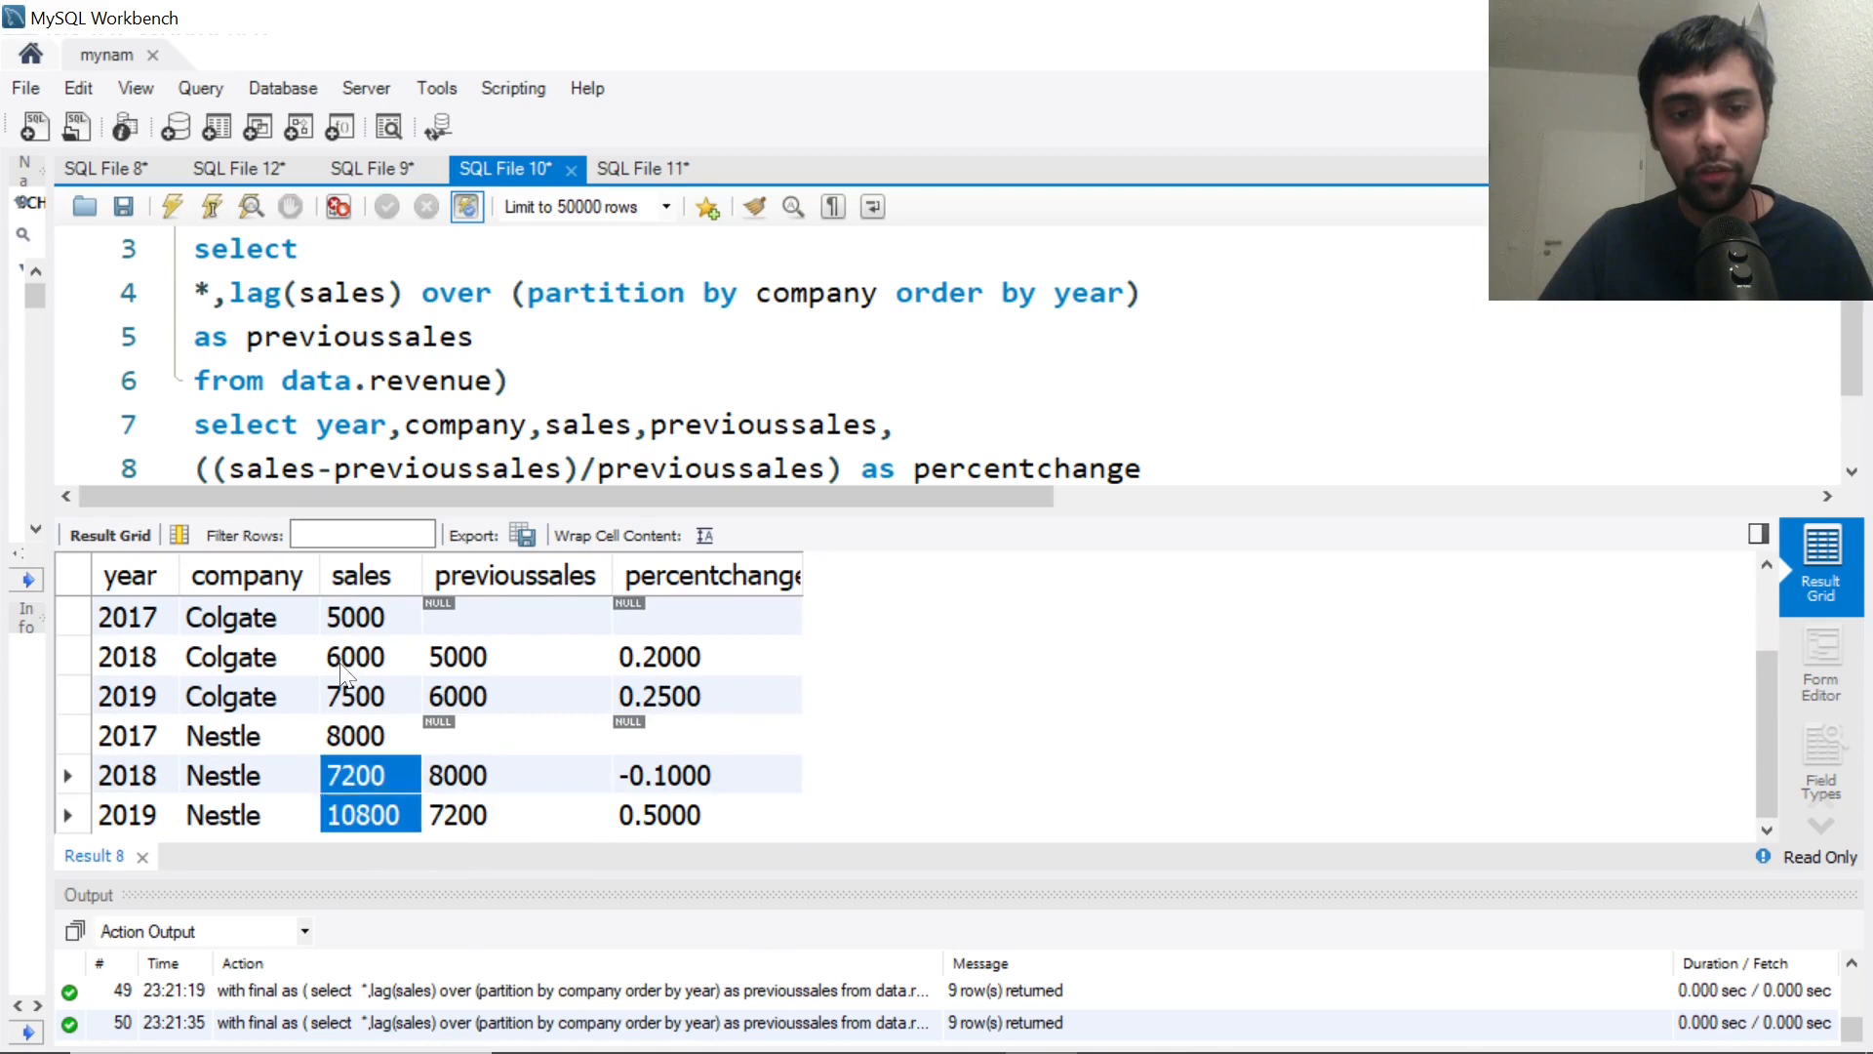
click(248, 736)
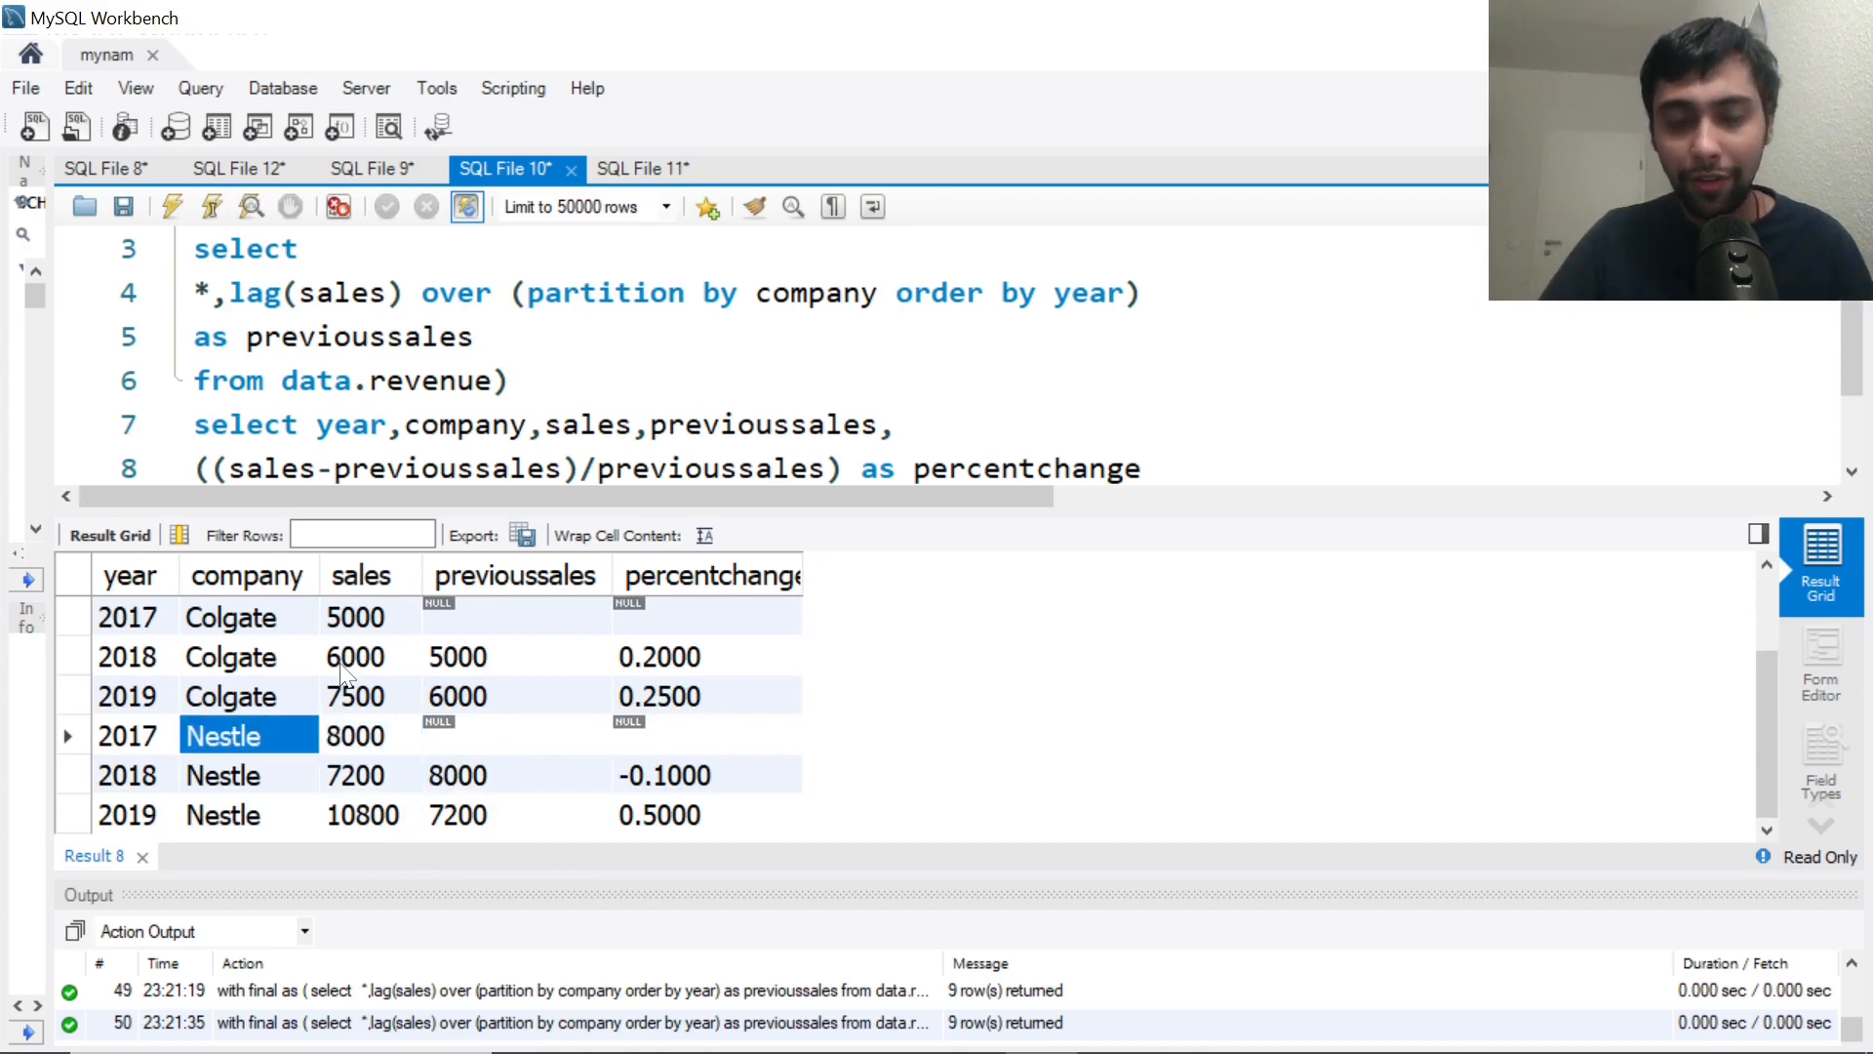
click(371, 775)
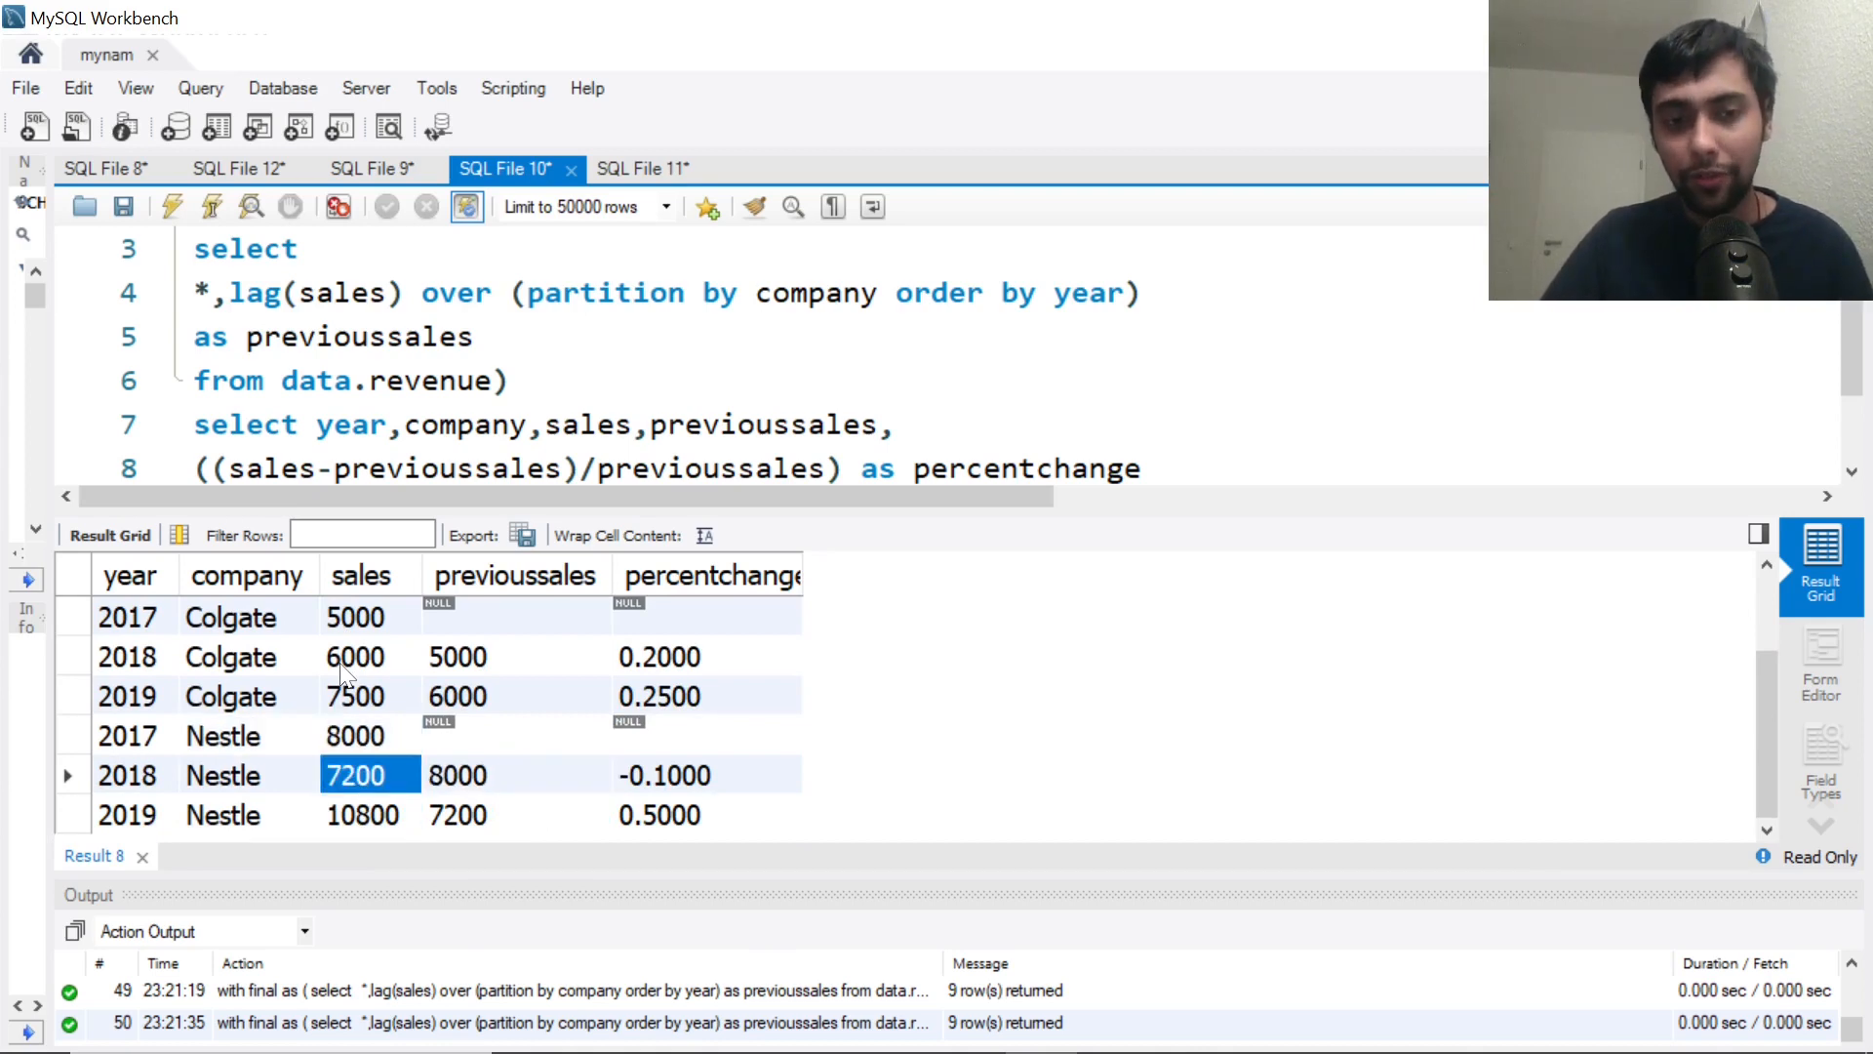
click(706, 774)
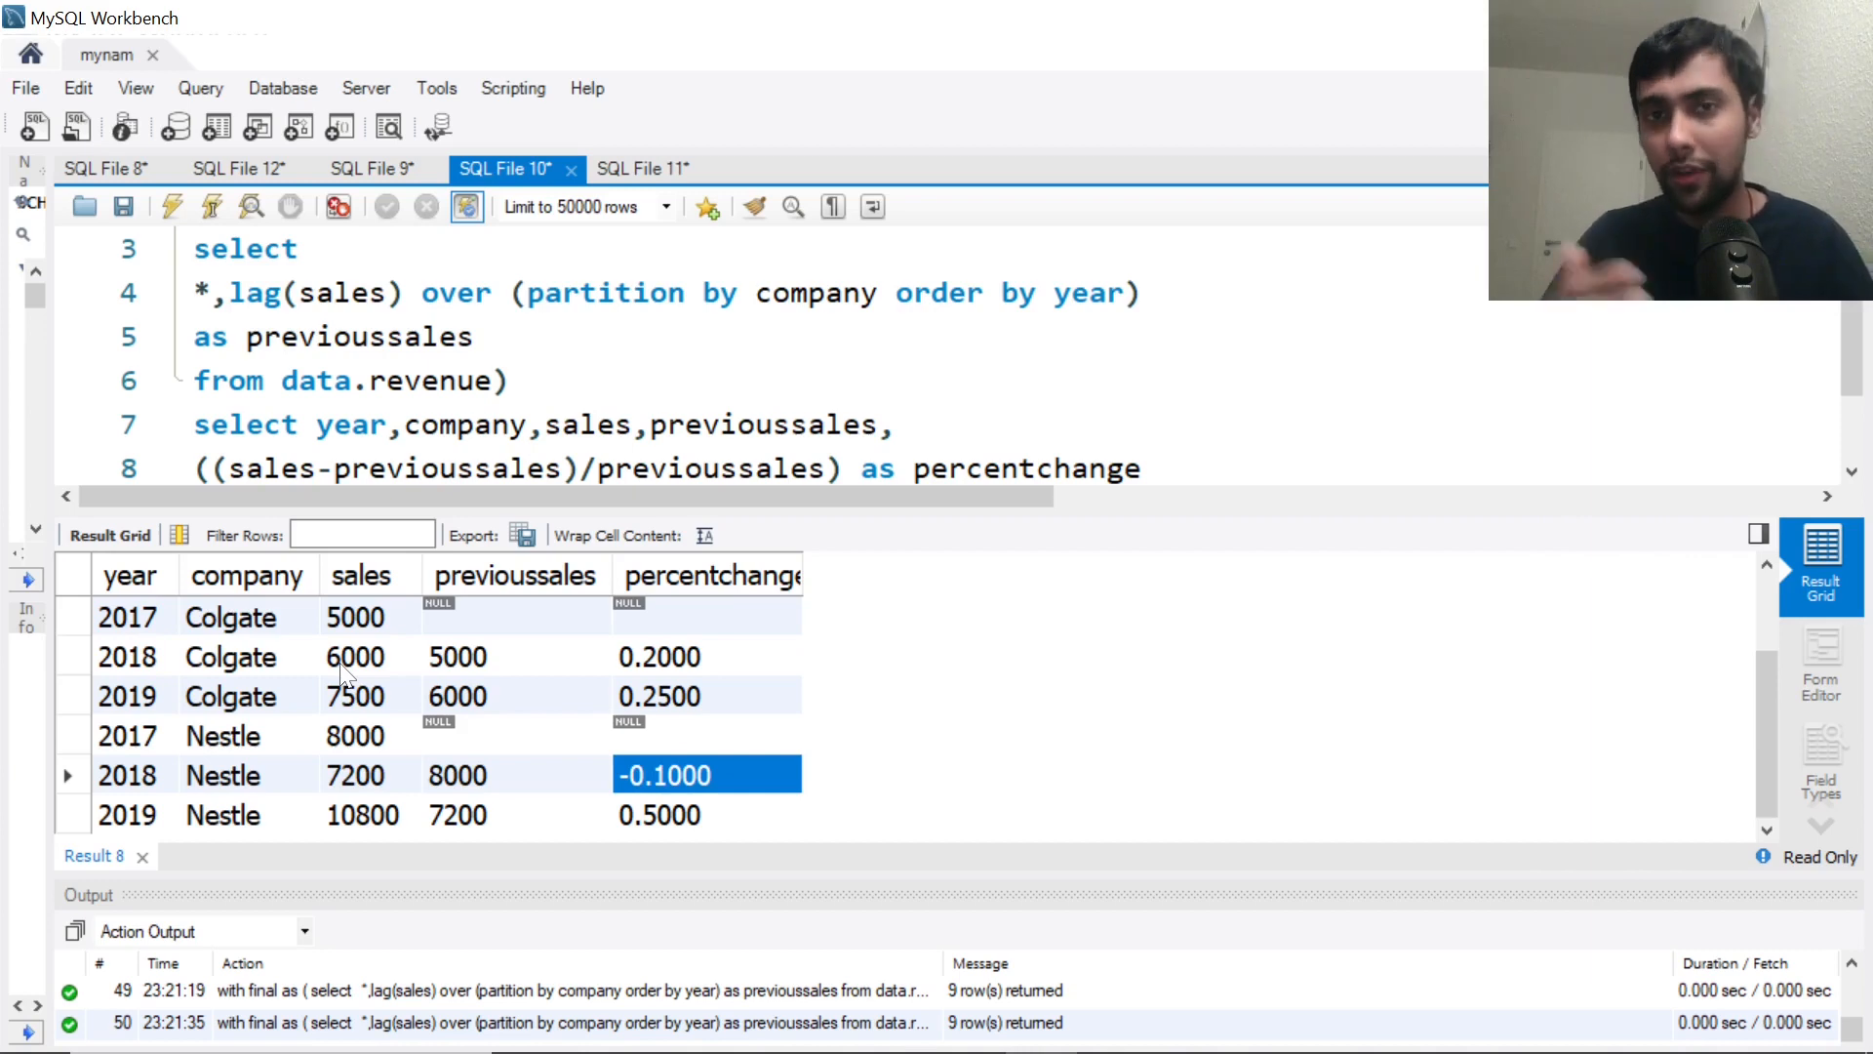
click(707, 736)
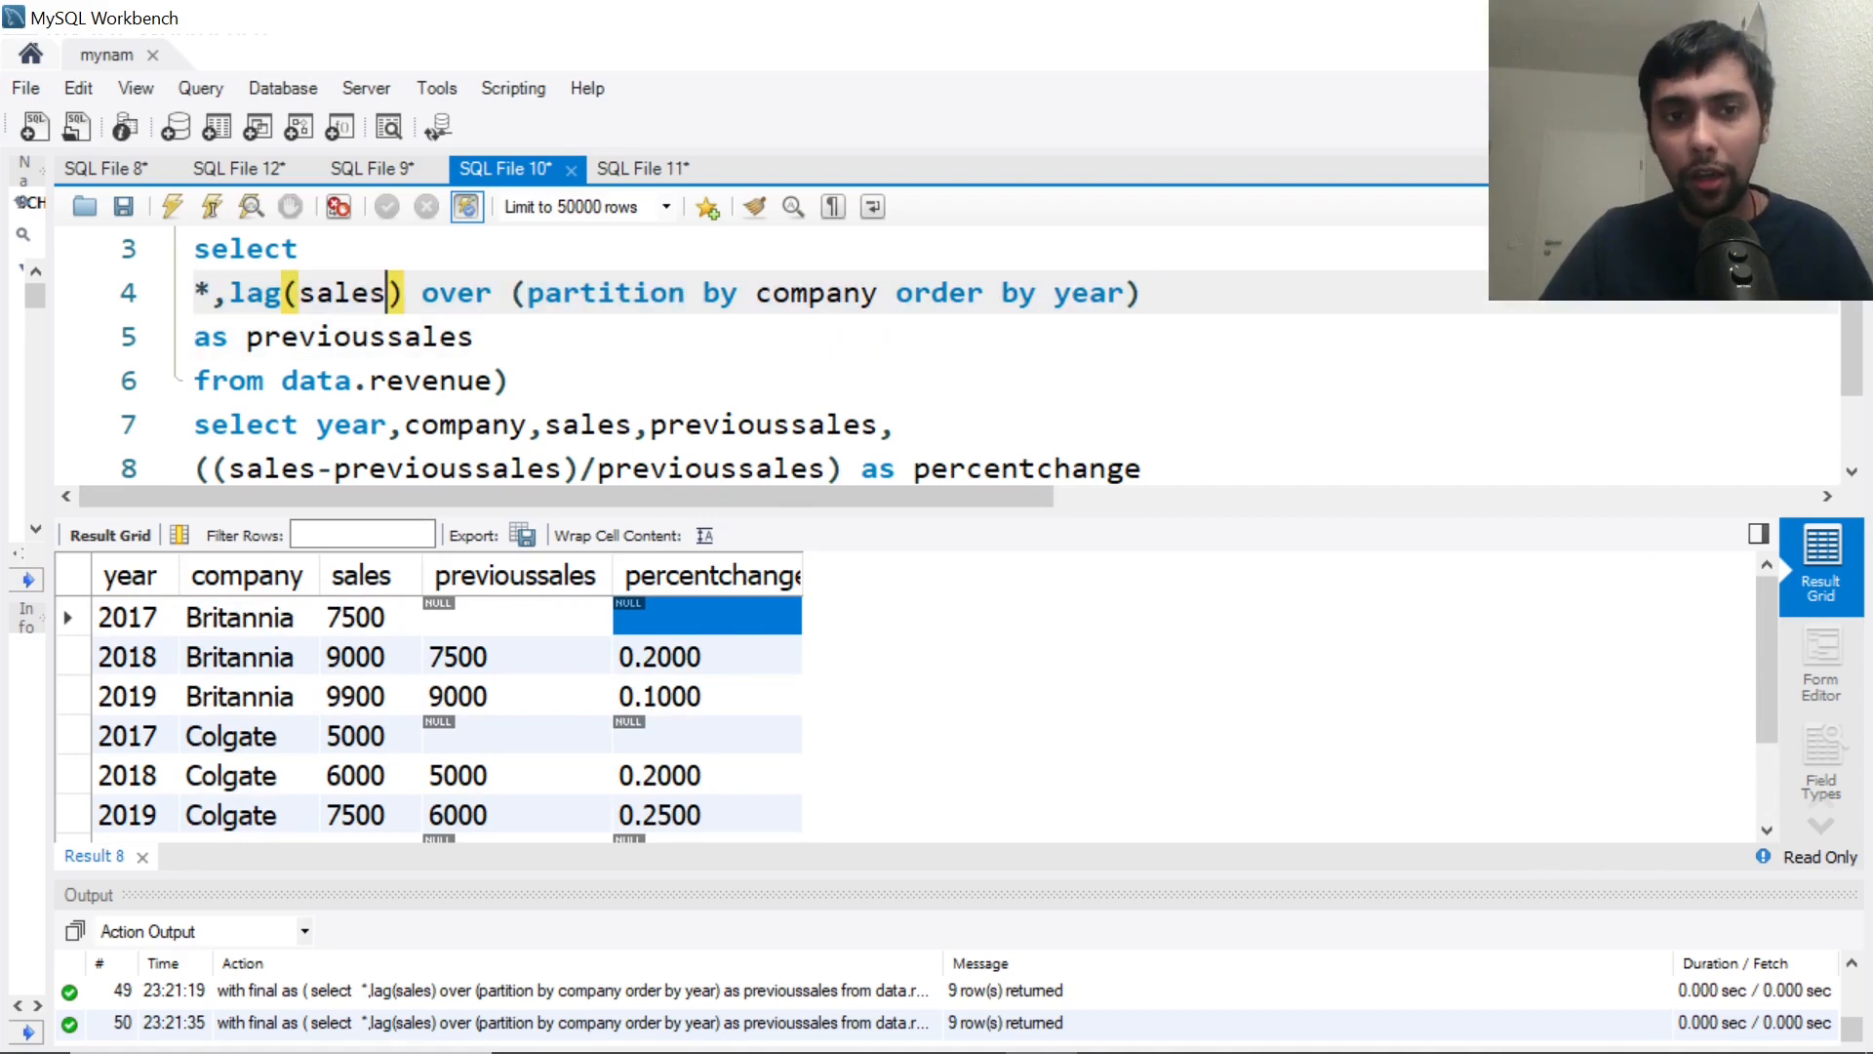
double_click(603, 293)
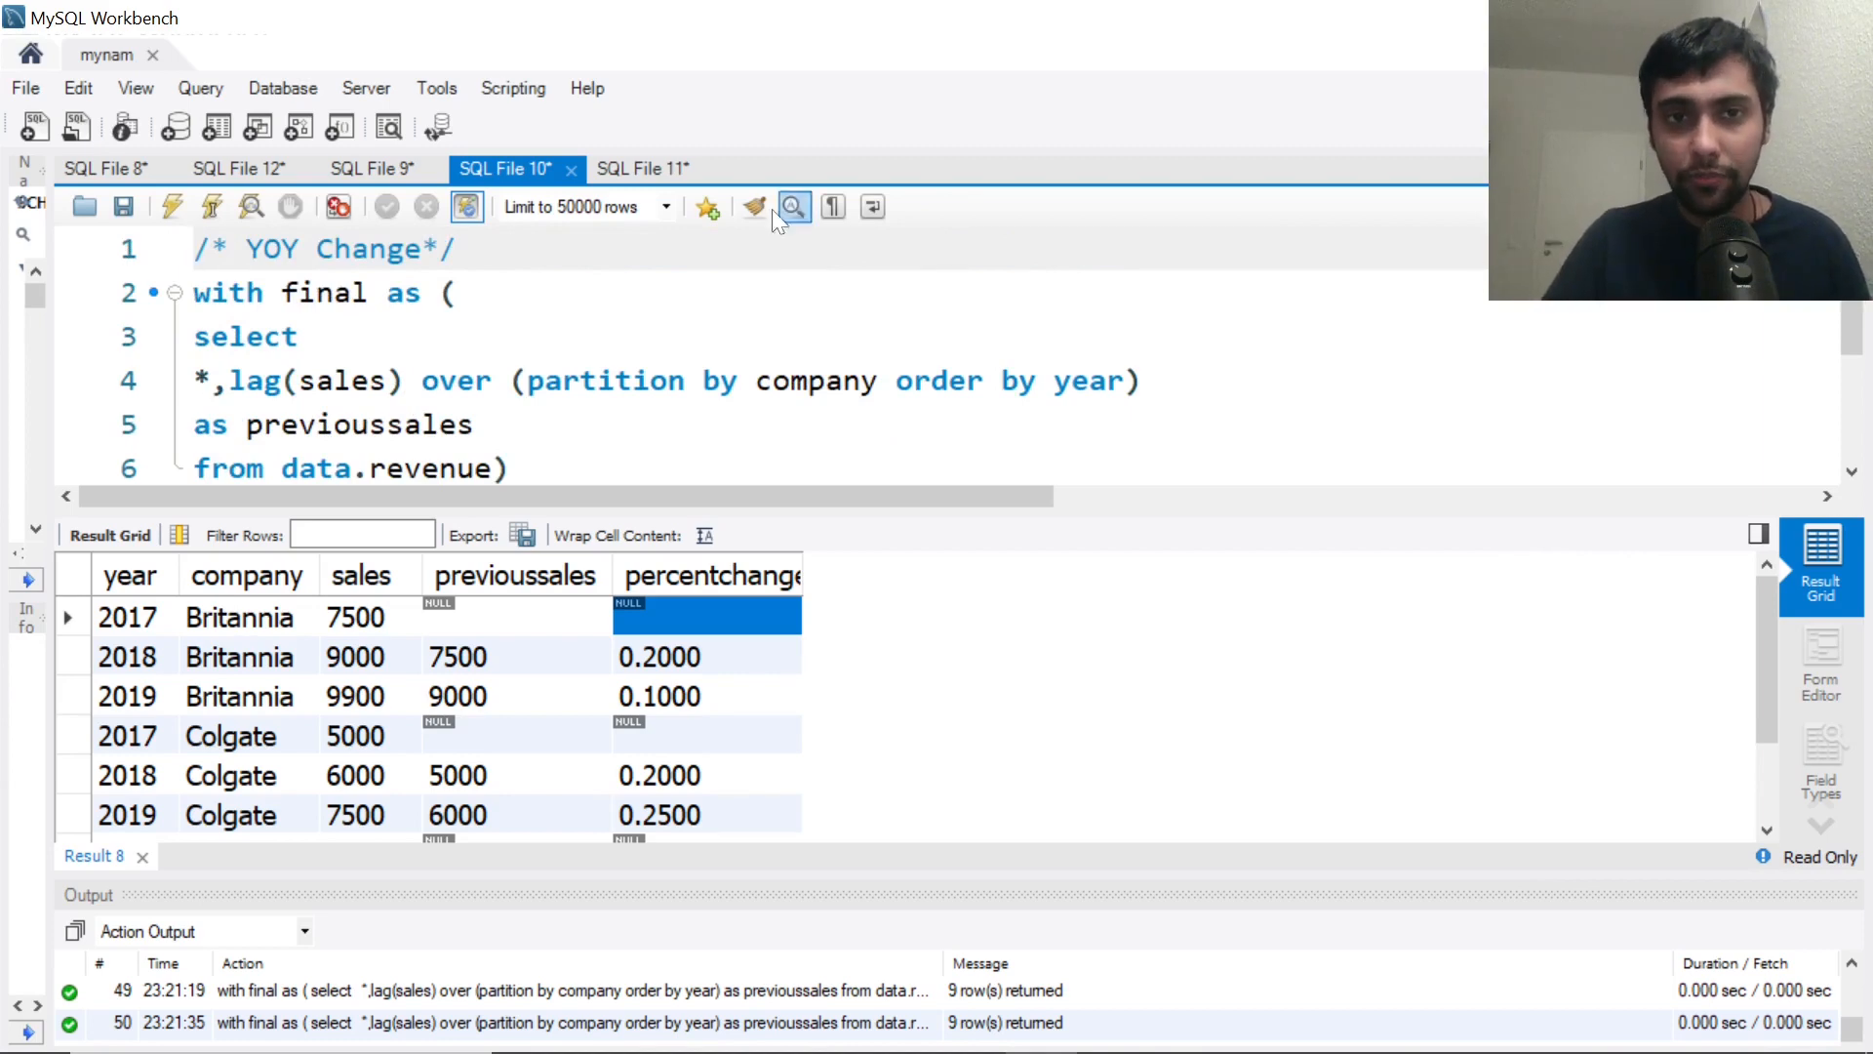
click(642, 168)
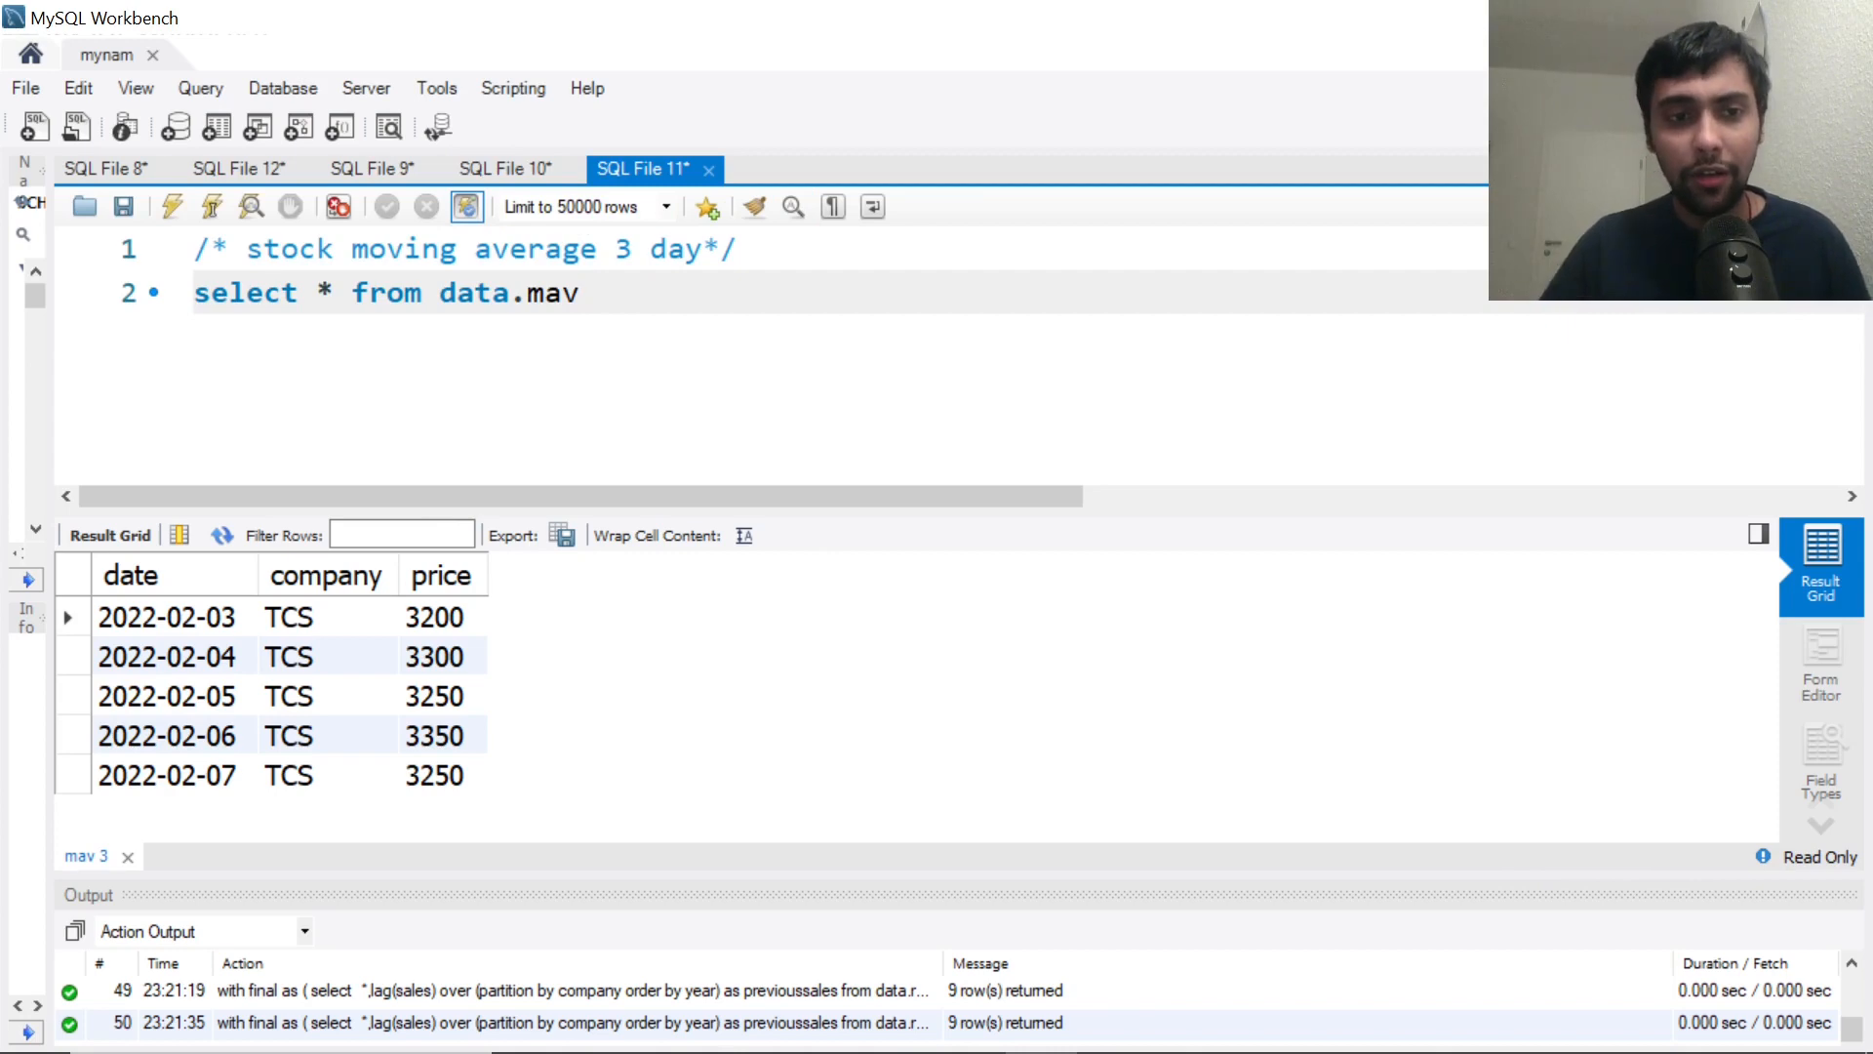
Review the TCS date/price rows, then begin a new avg( column after select *
click(166, 617)
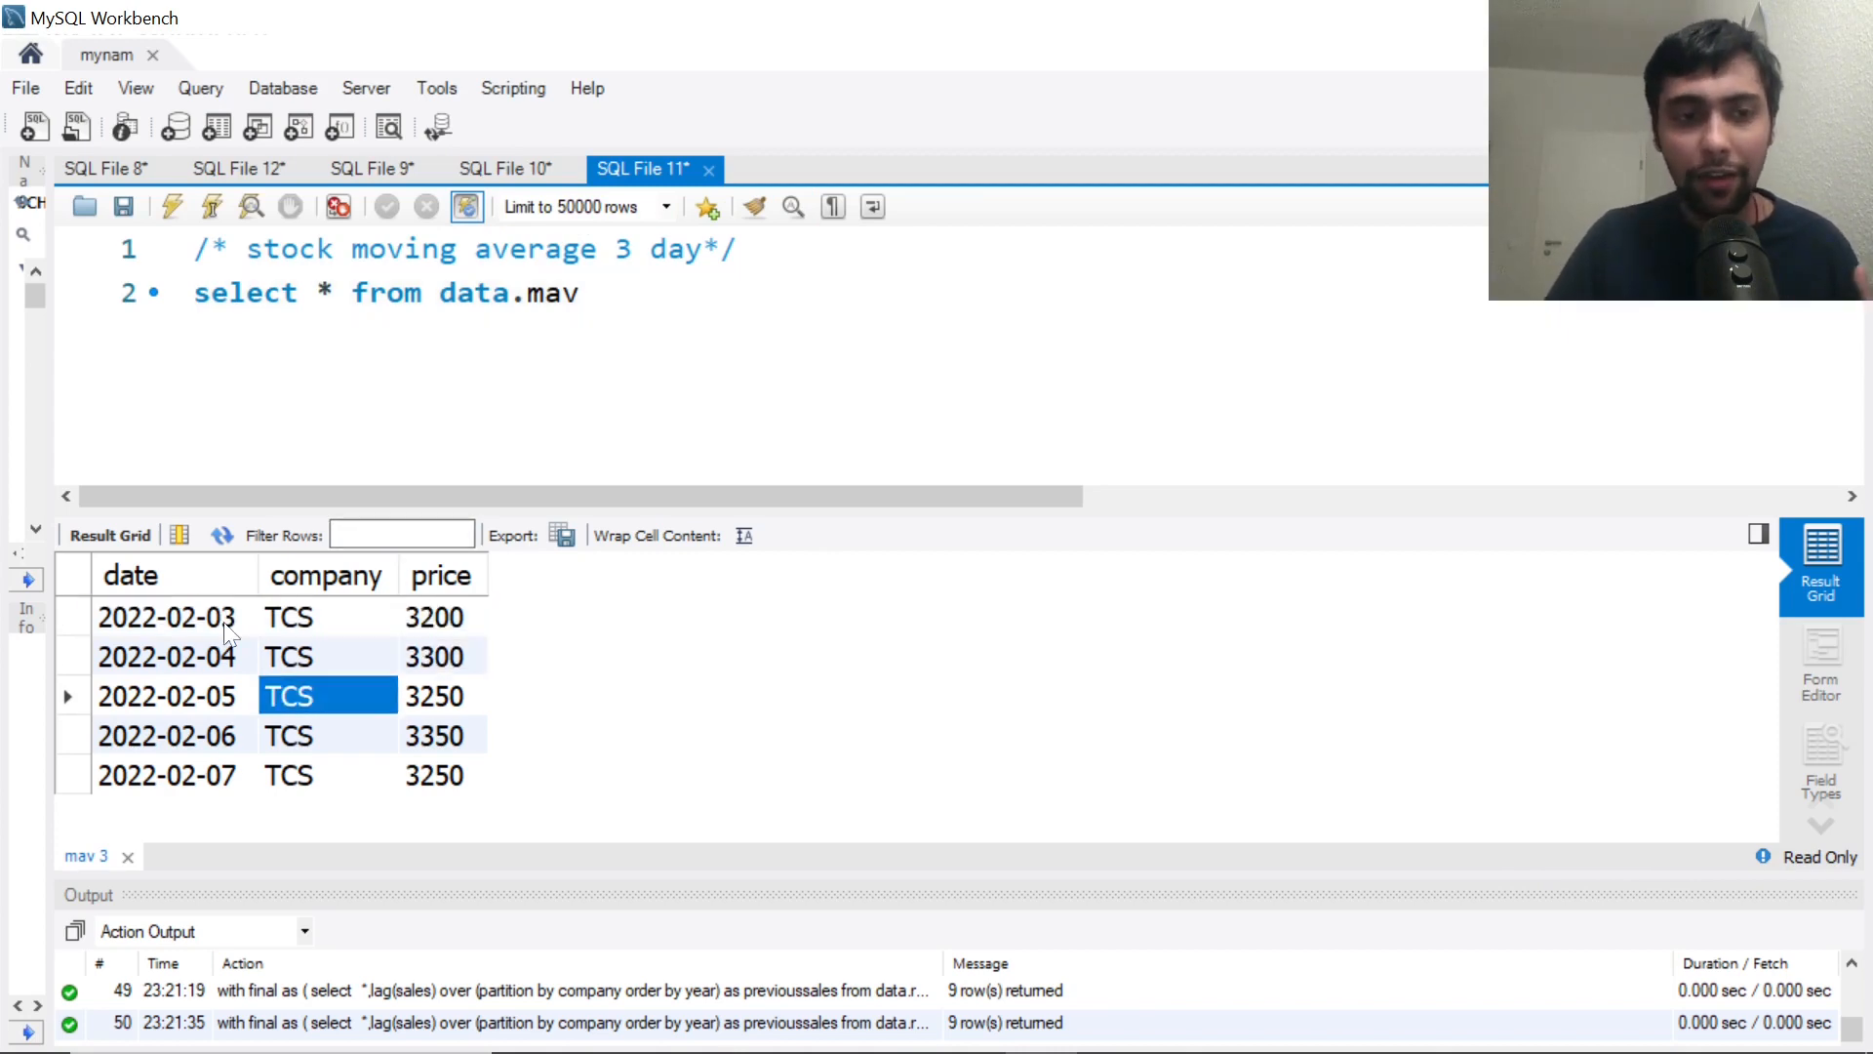
click(168, 695)
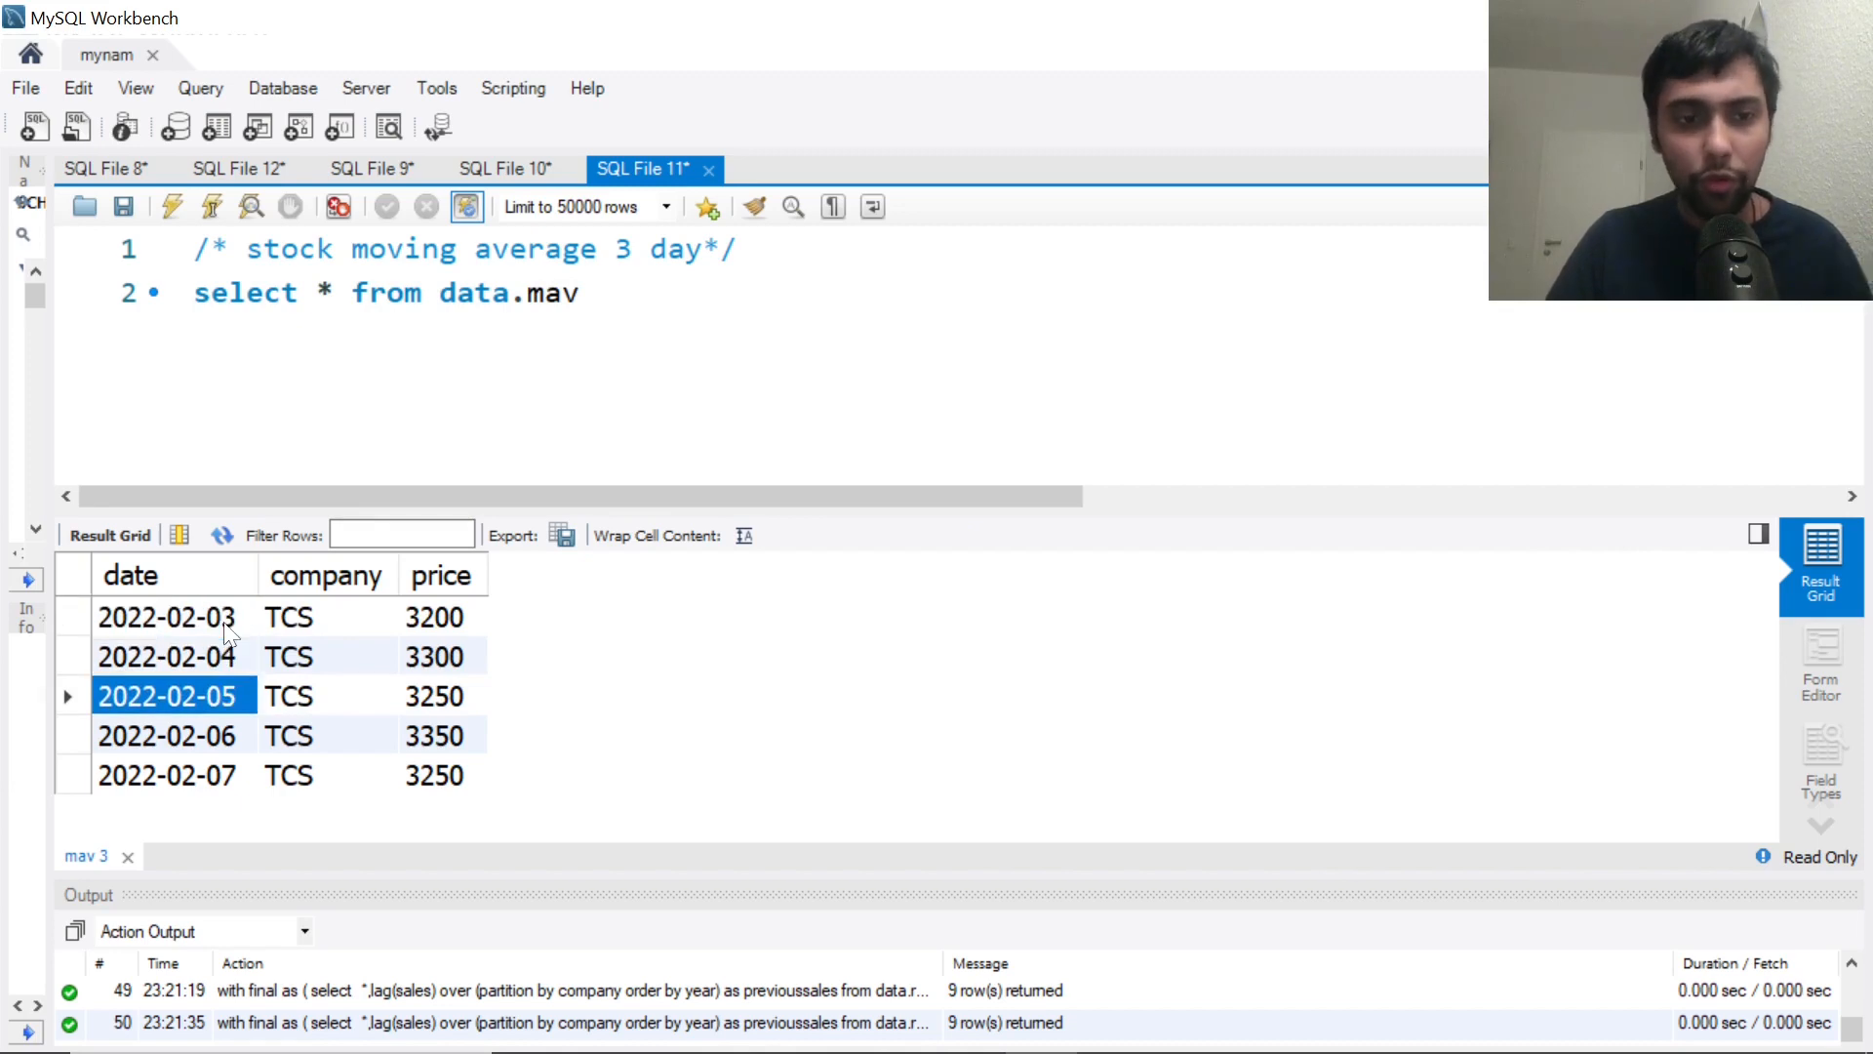
click(441, 735)
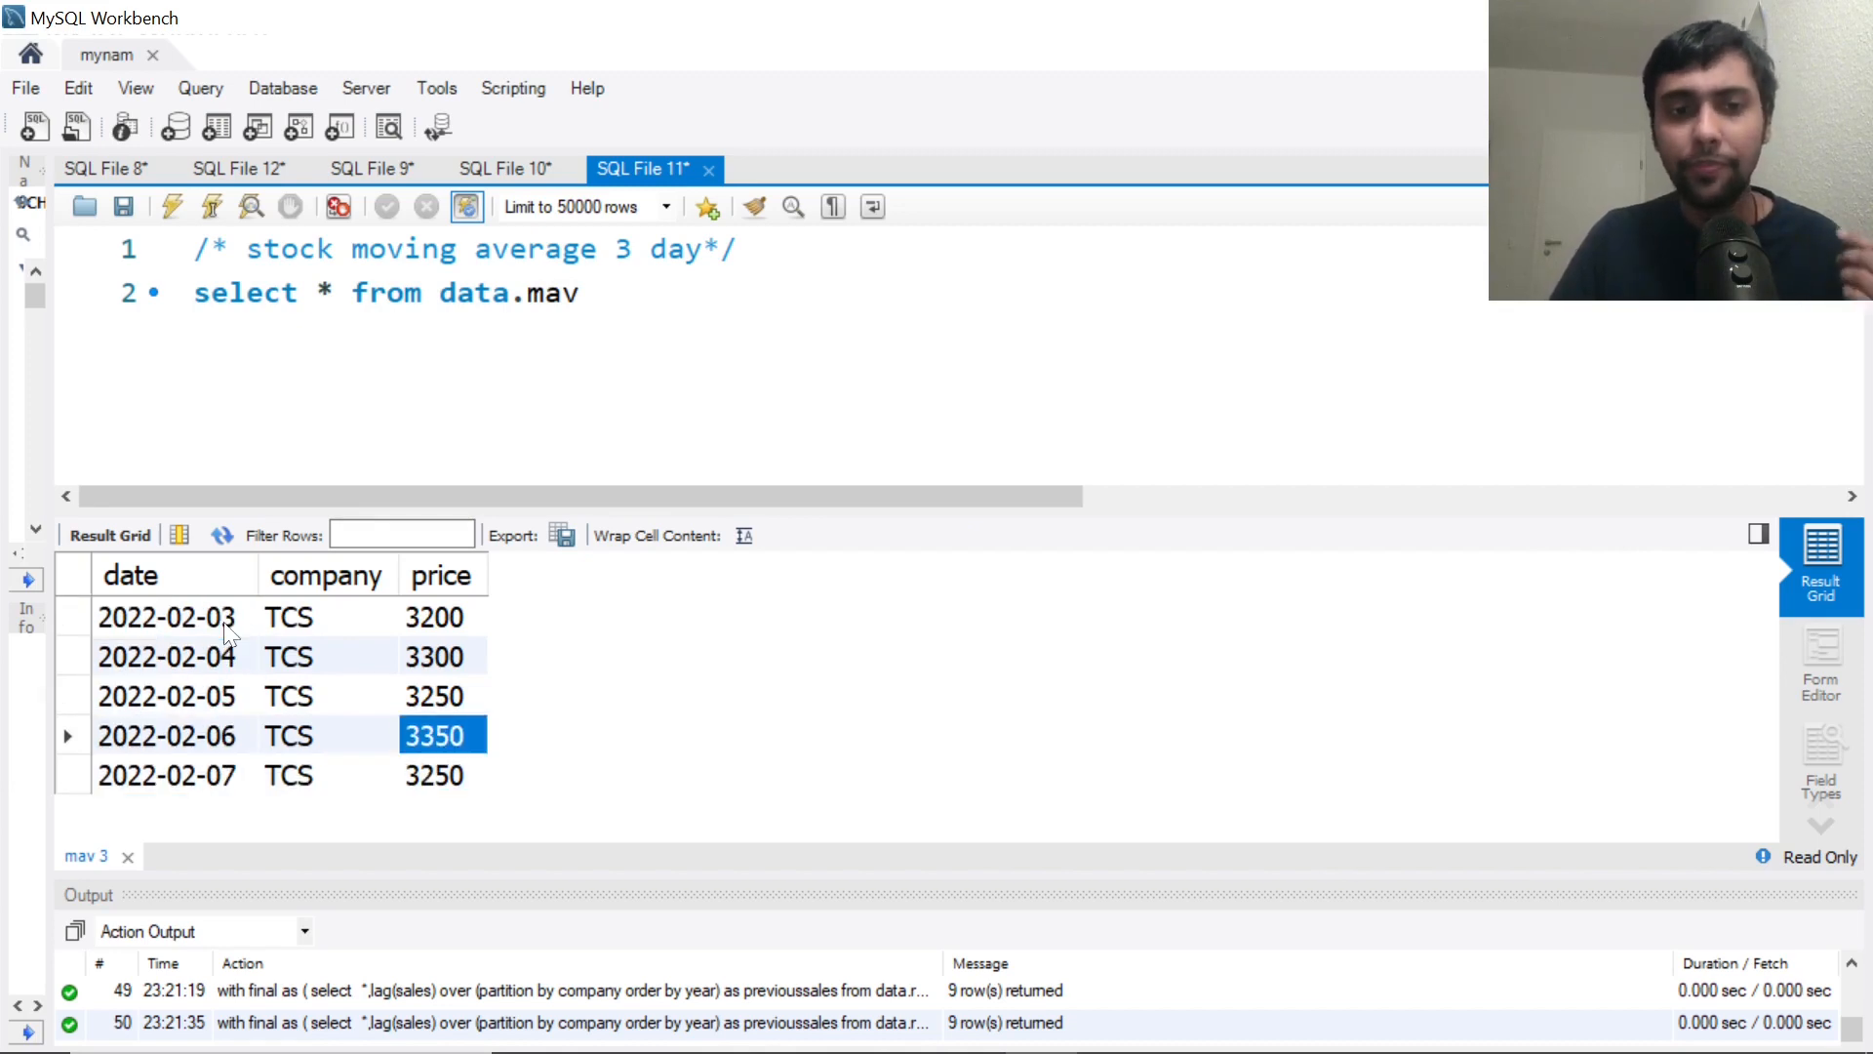
click(436, 617)
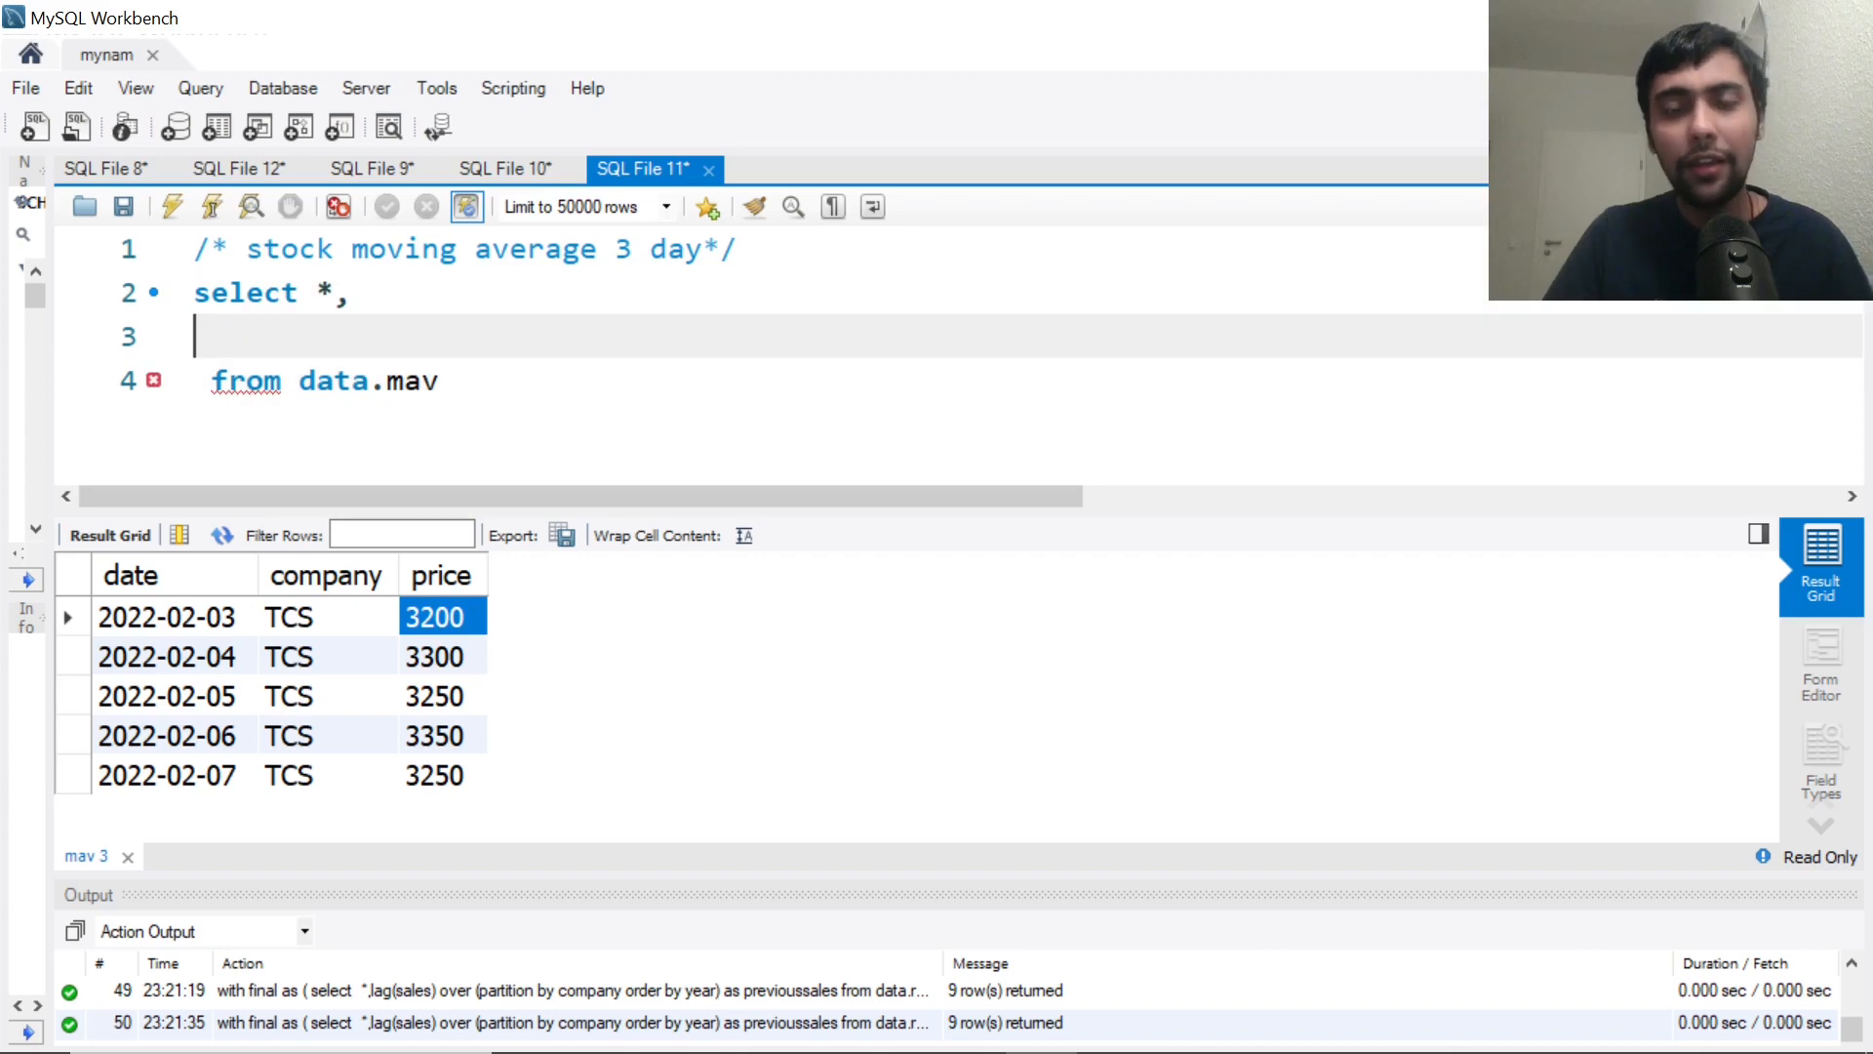
text(avg()
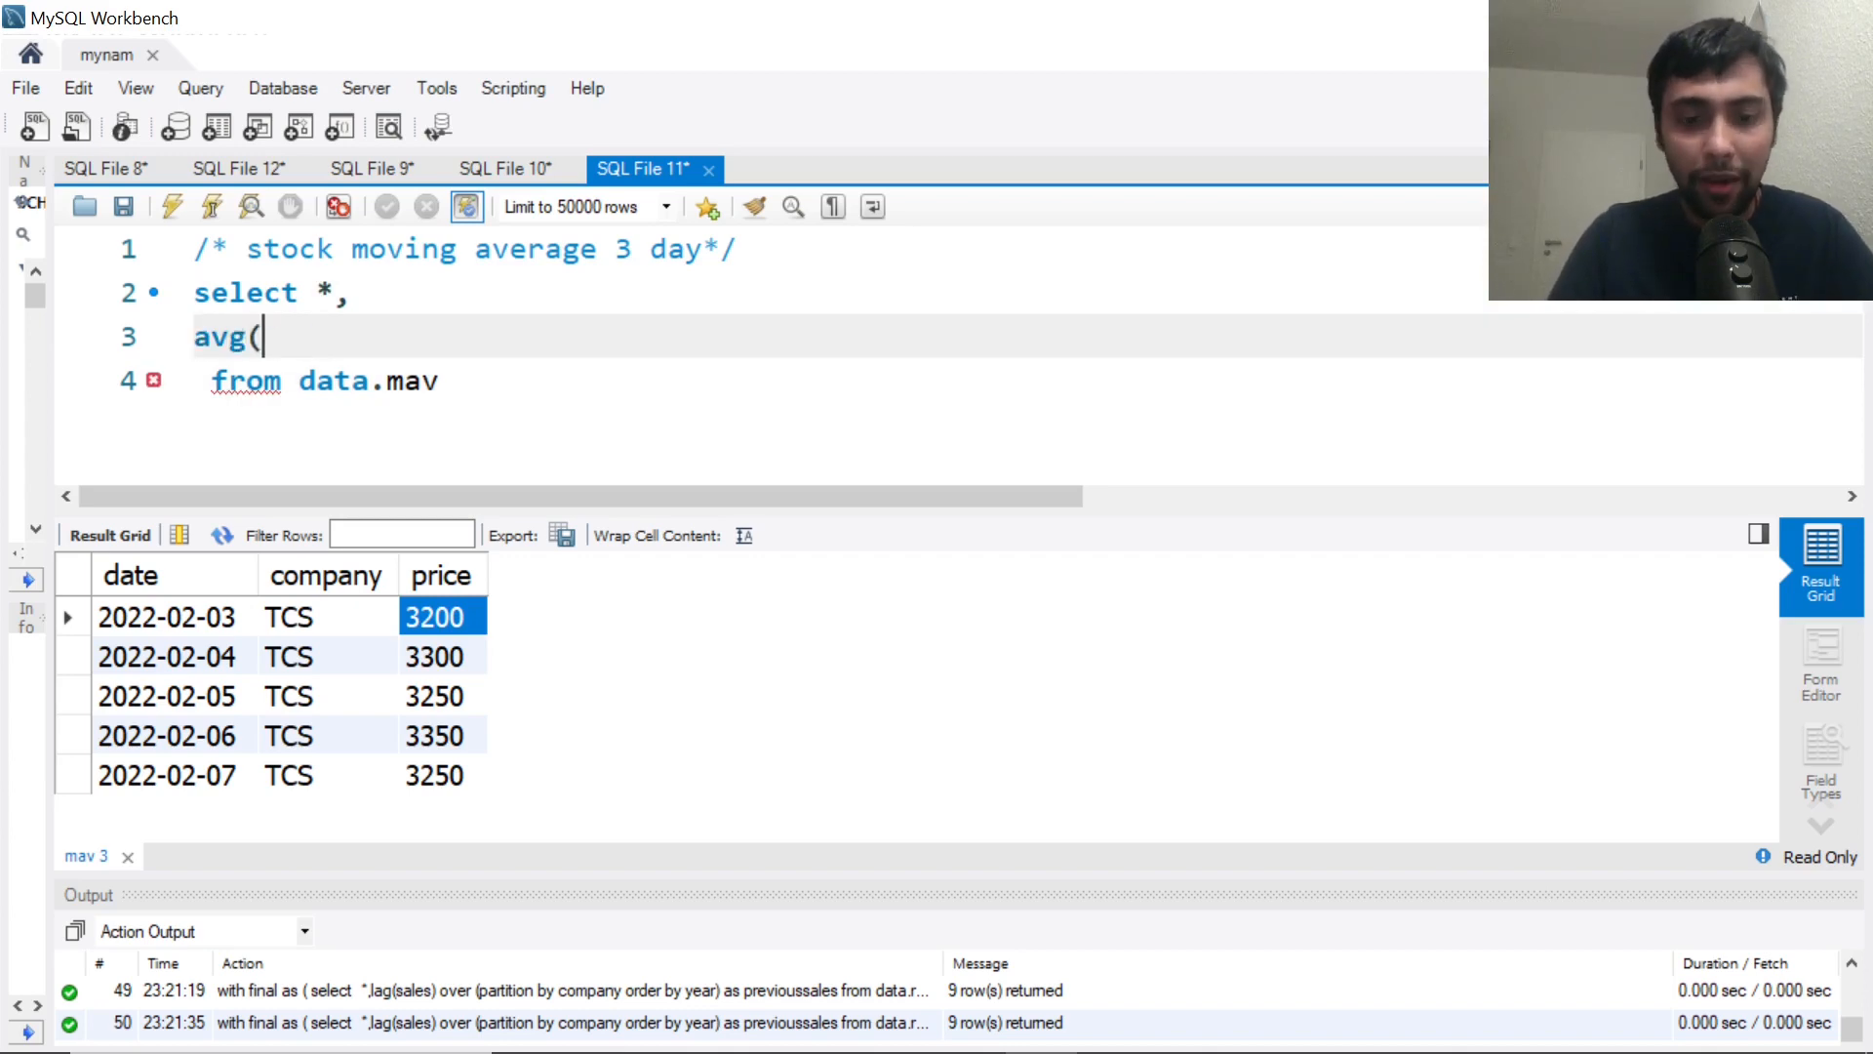
Write avg(price) over (order by date) as the new column's window
text(price)
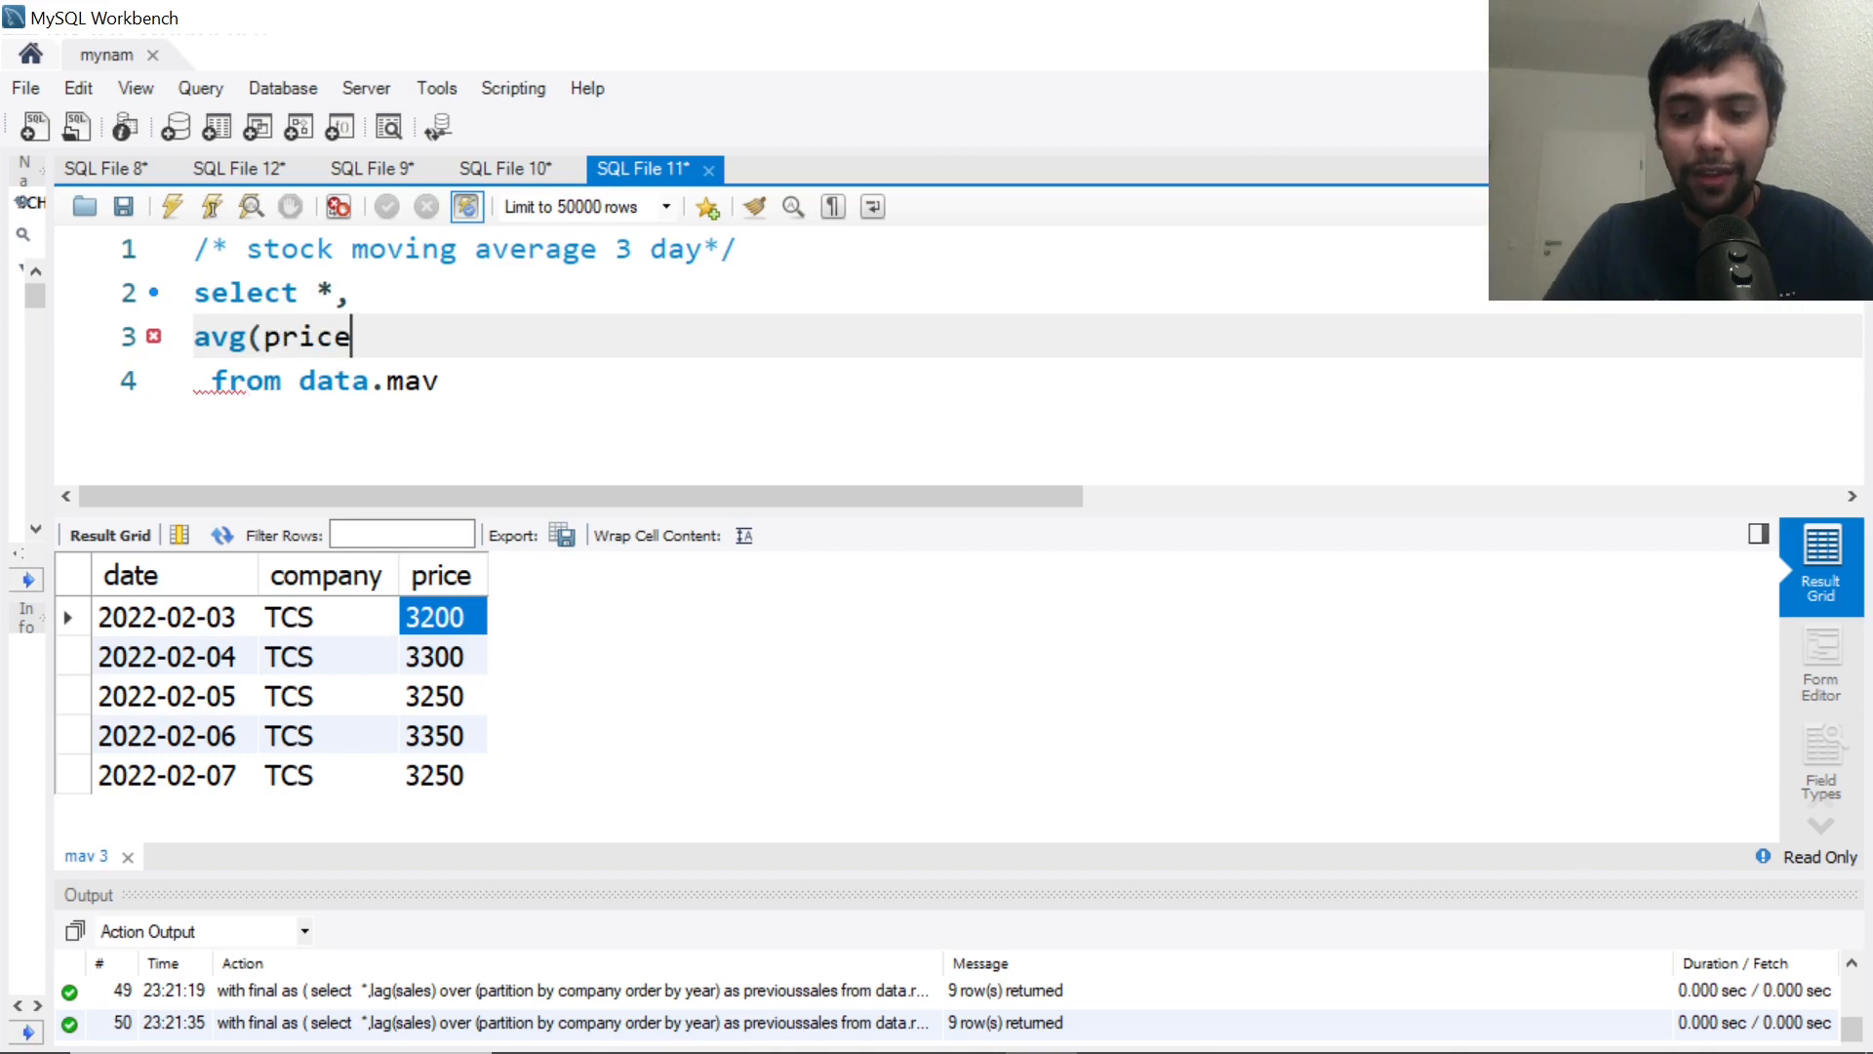
text() over ()
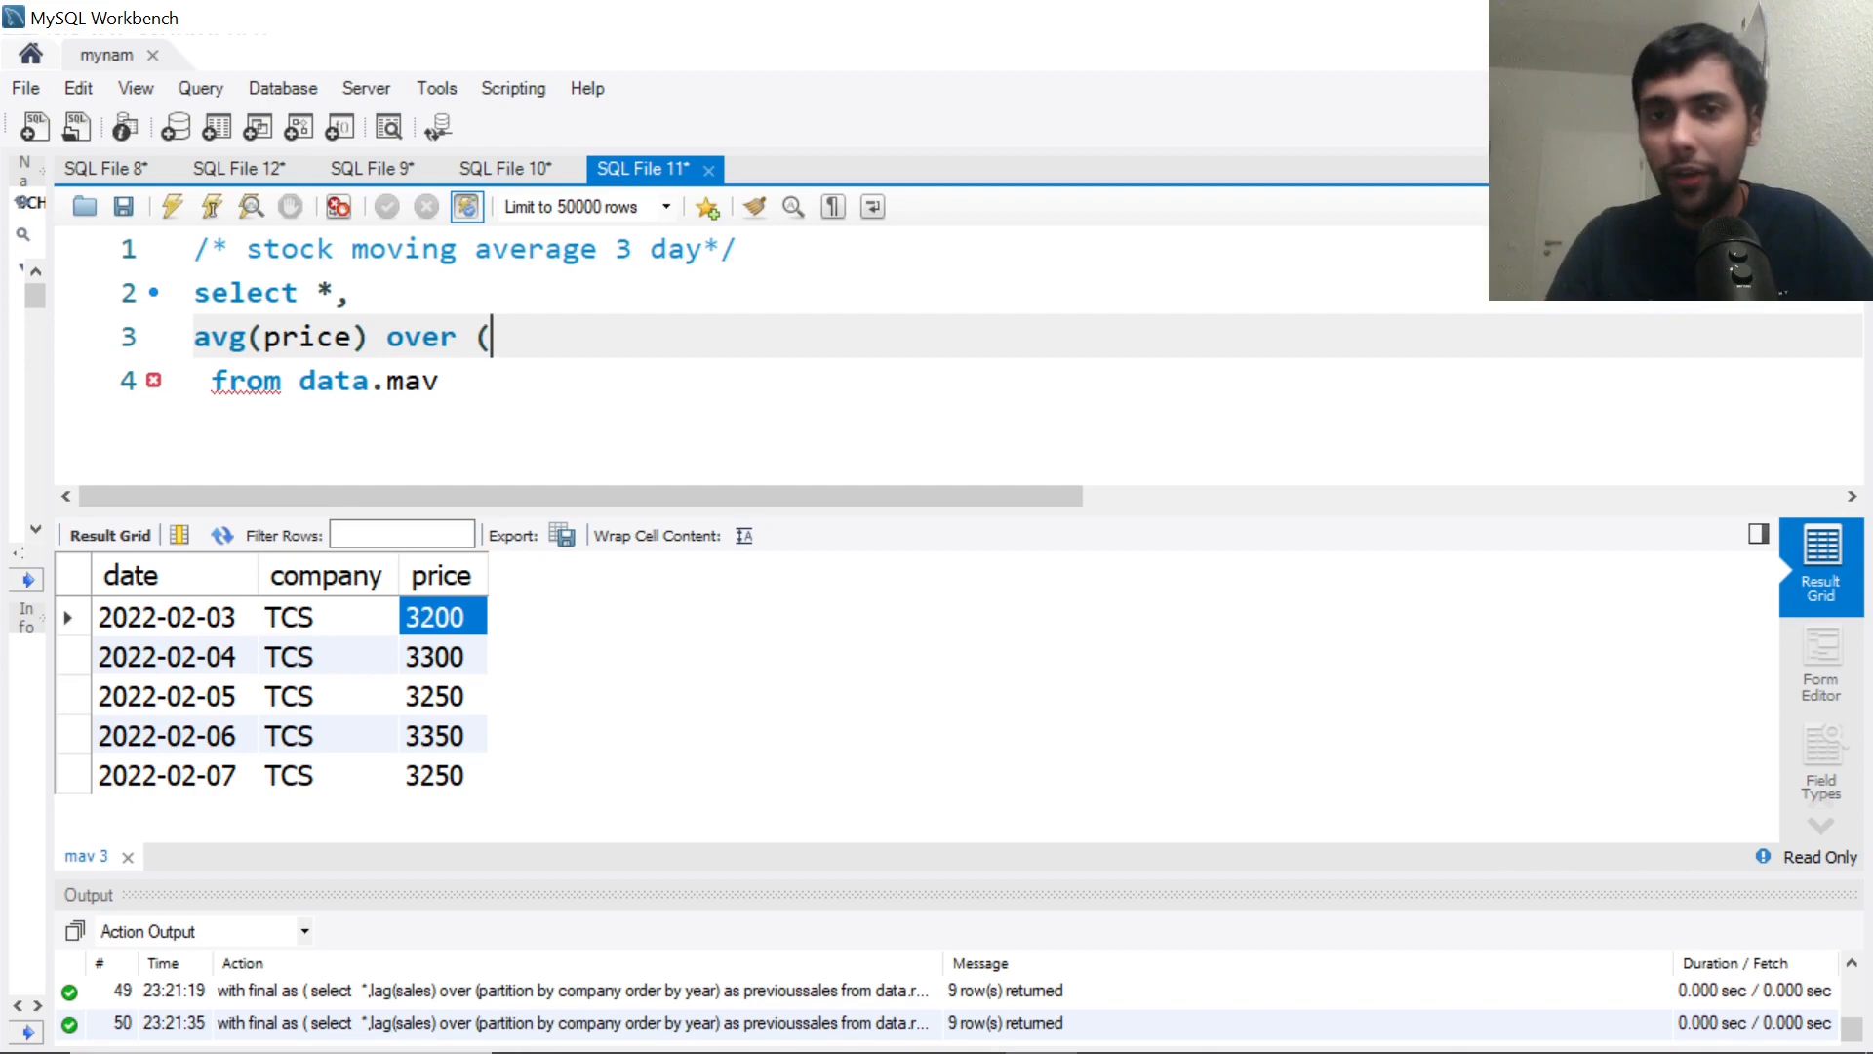
text(order by d)
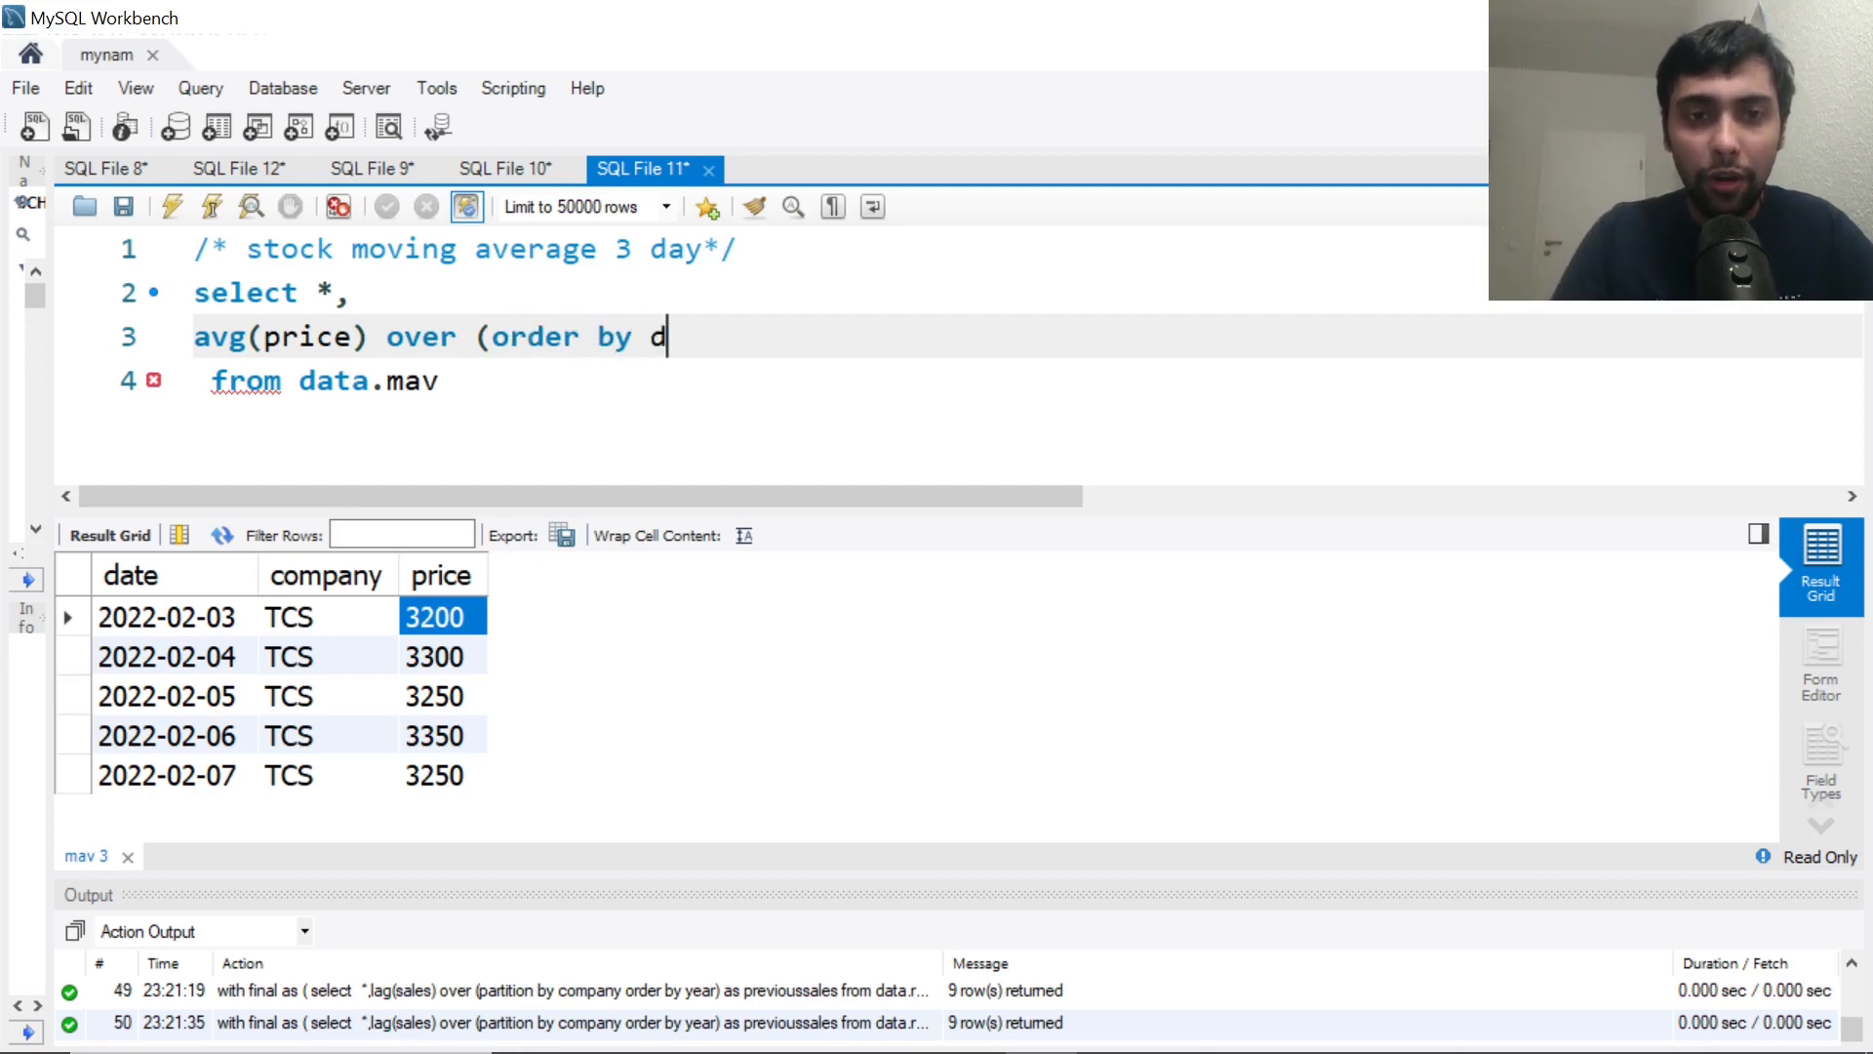
text(ate)
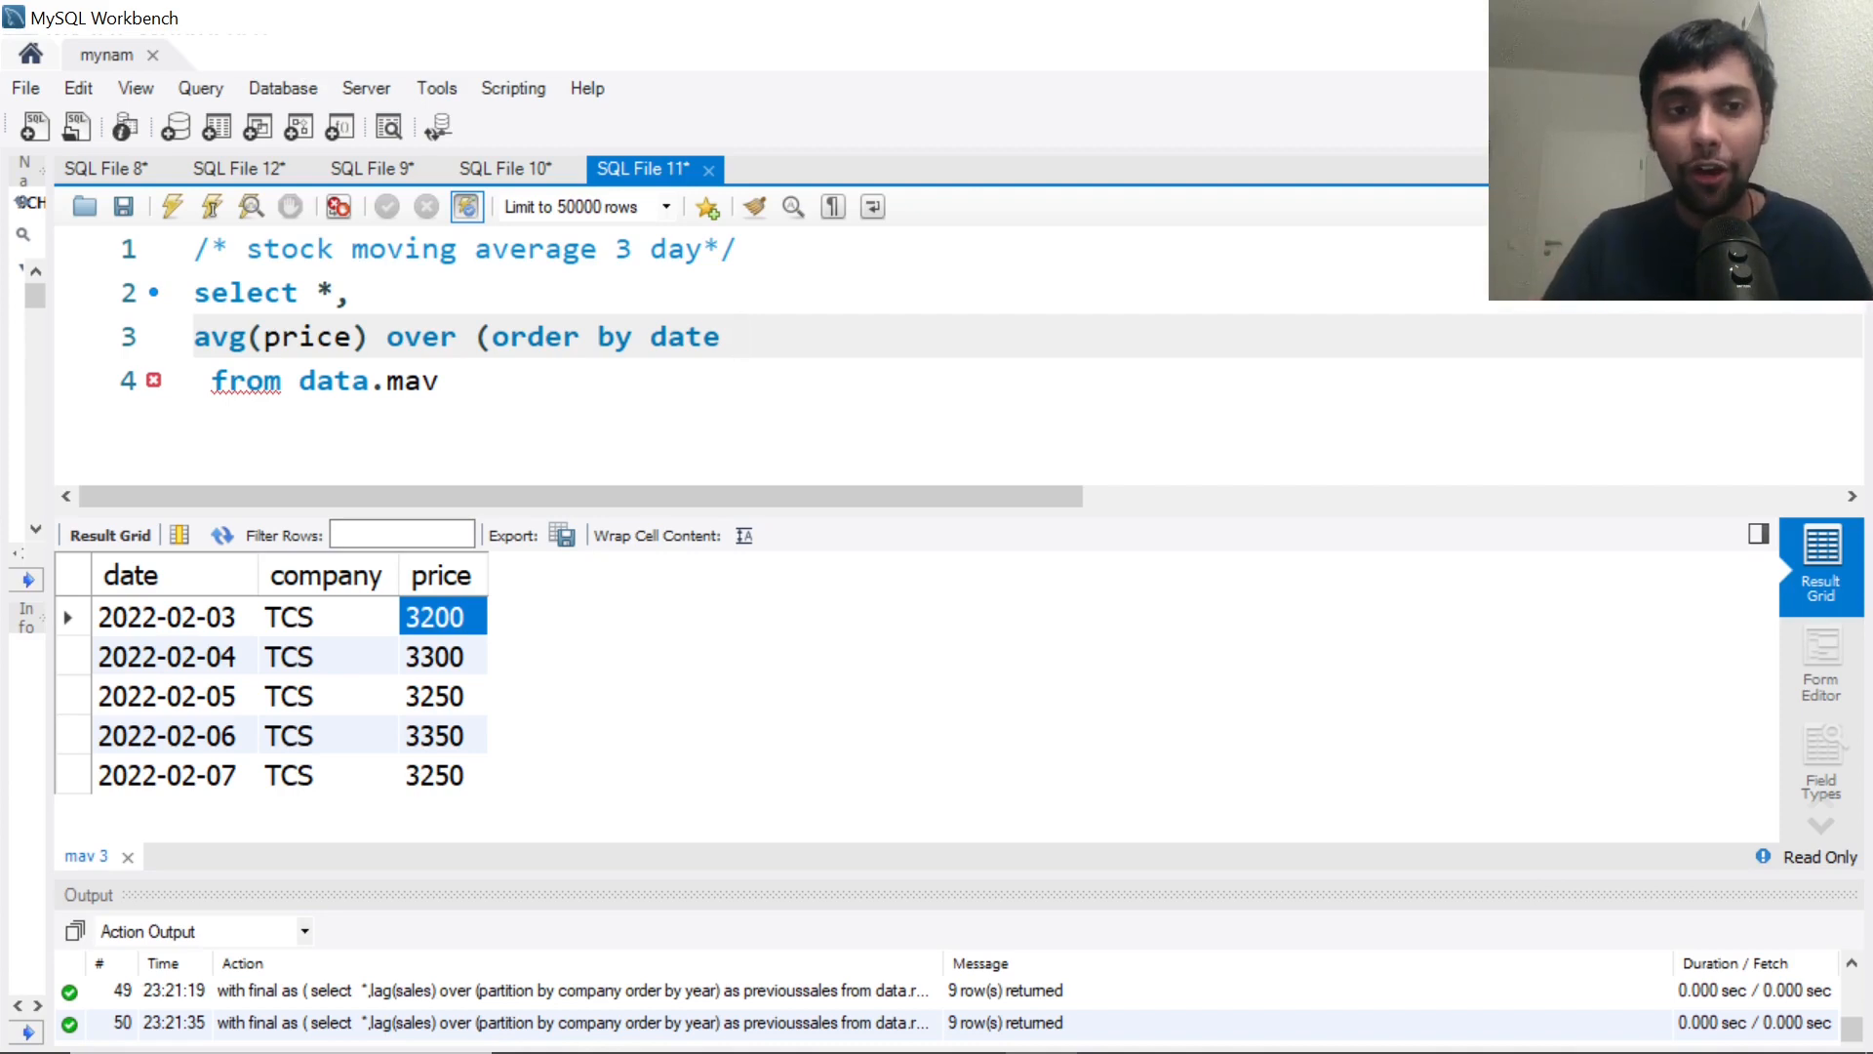
Add the frame rows between 2 preceding and current row and alias it moving3average
text(rows b)
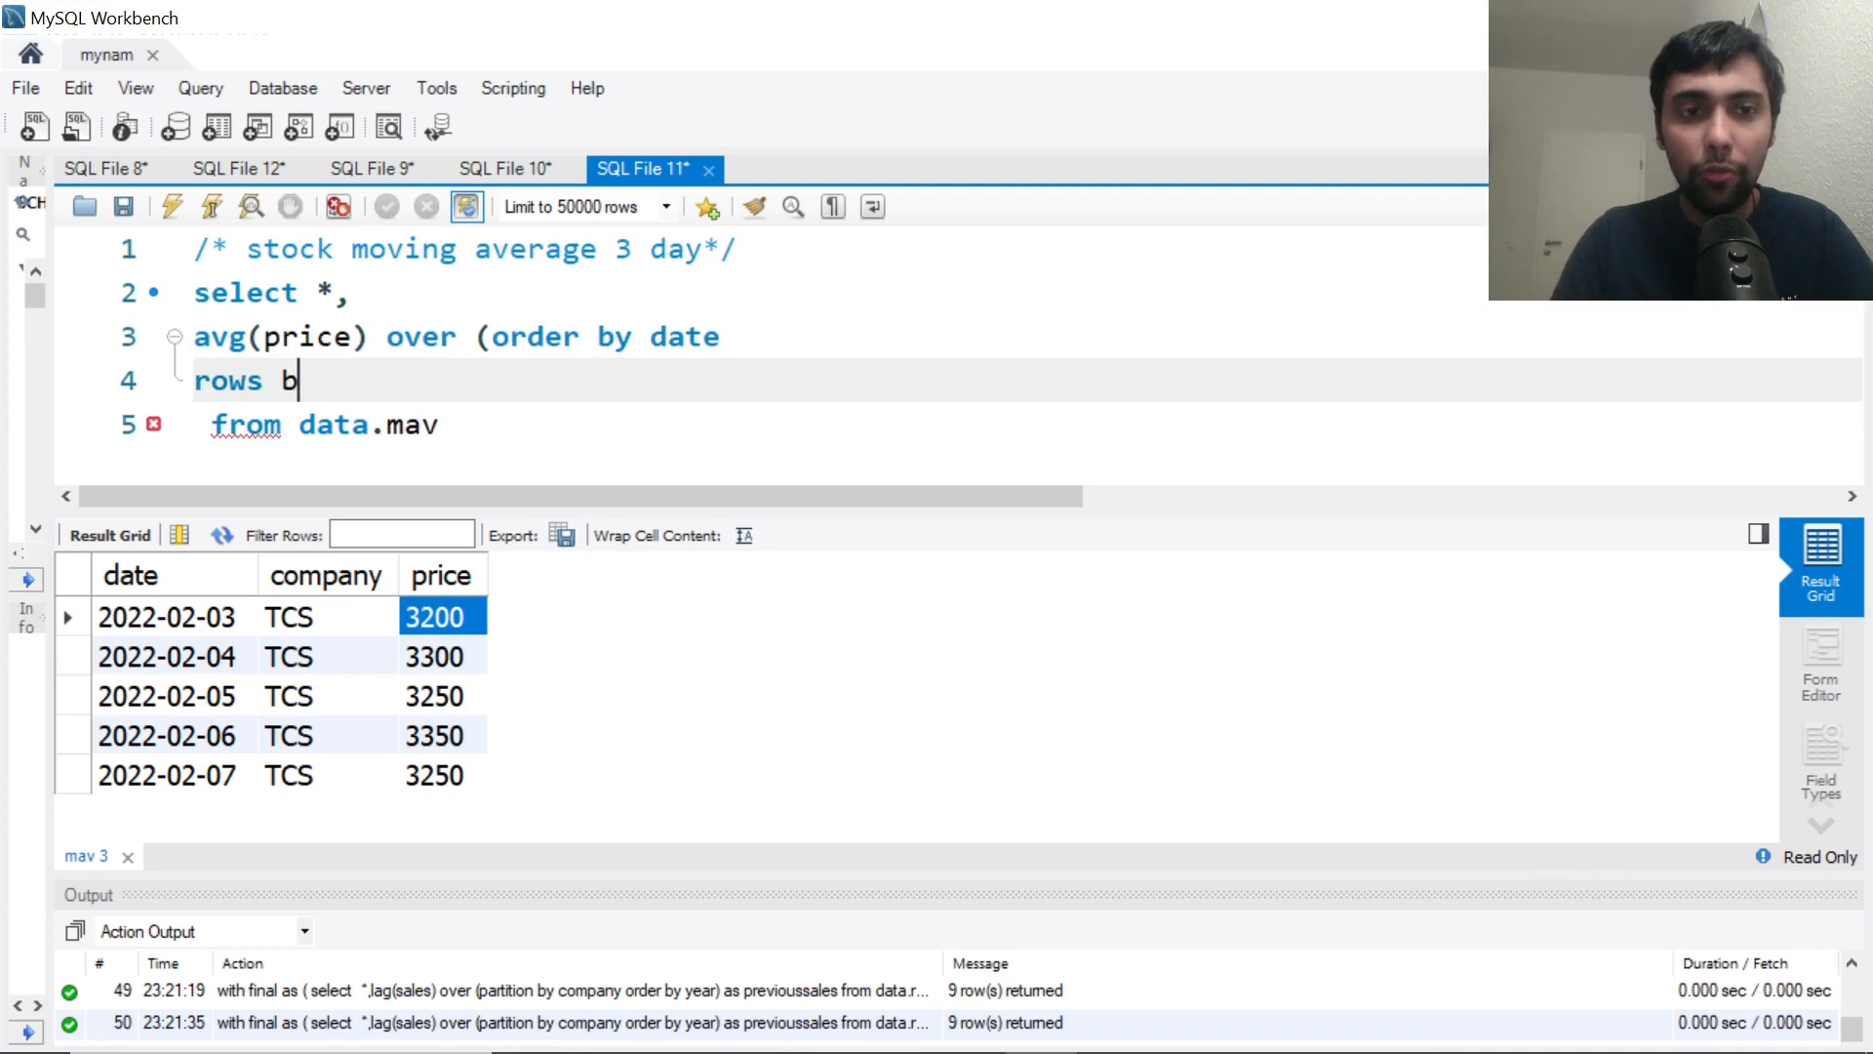
text(etweeb)
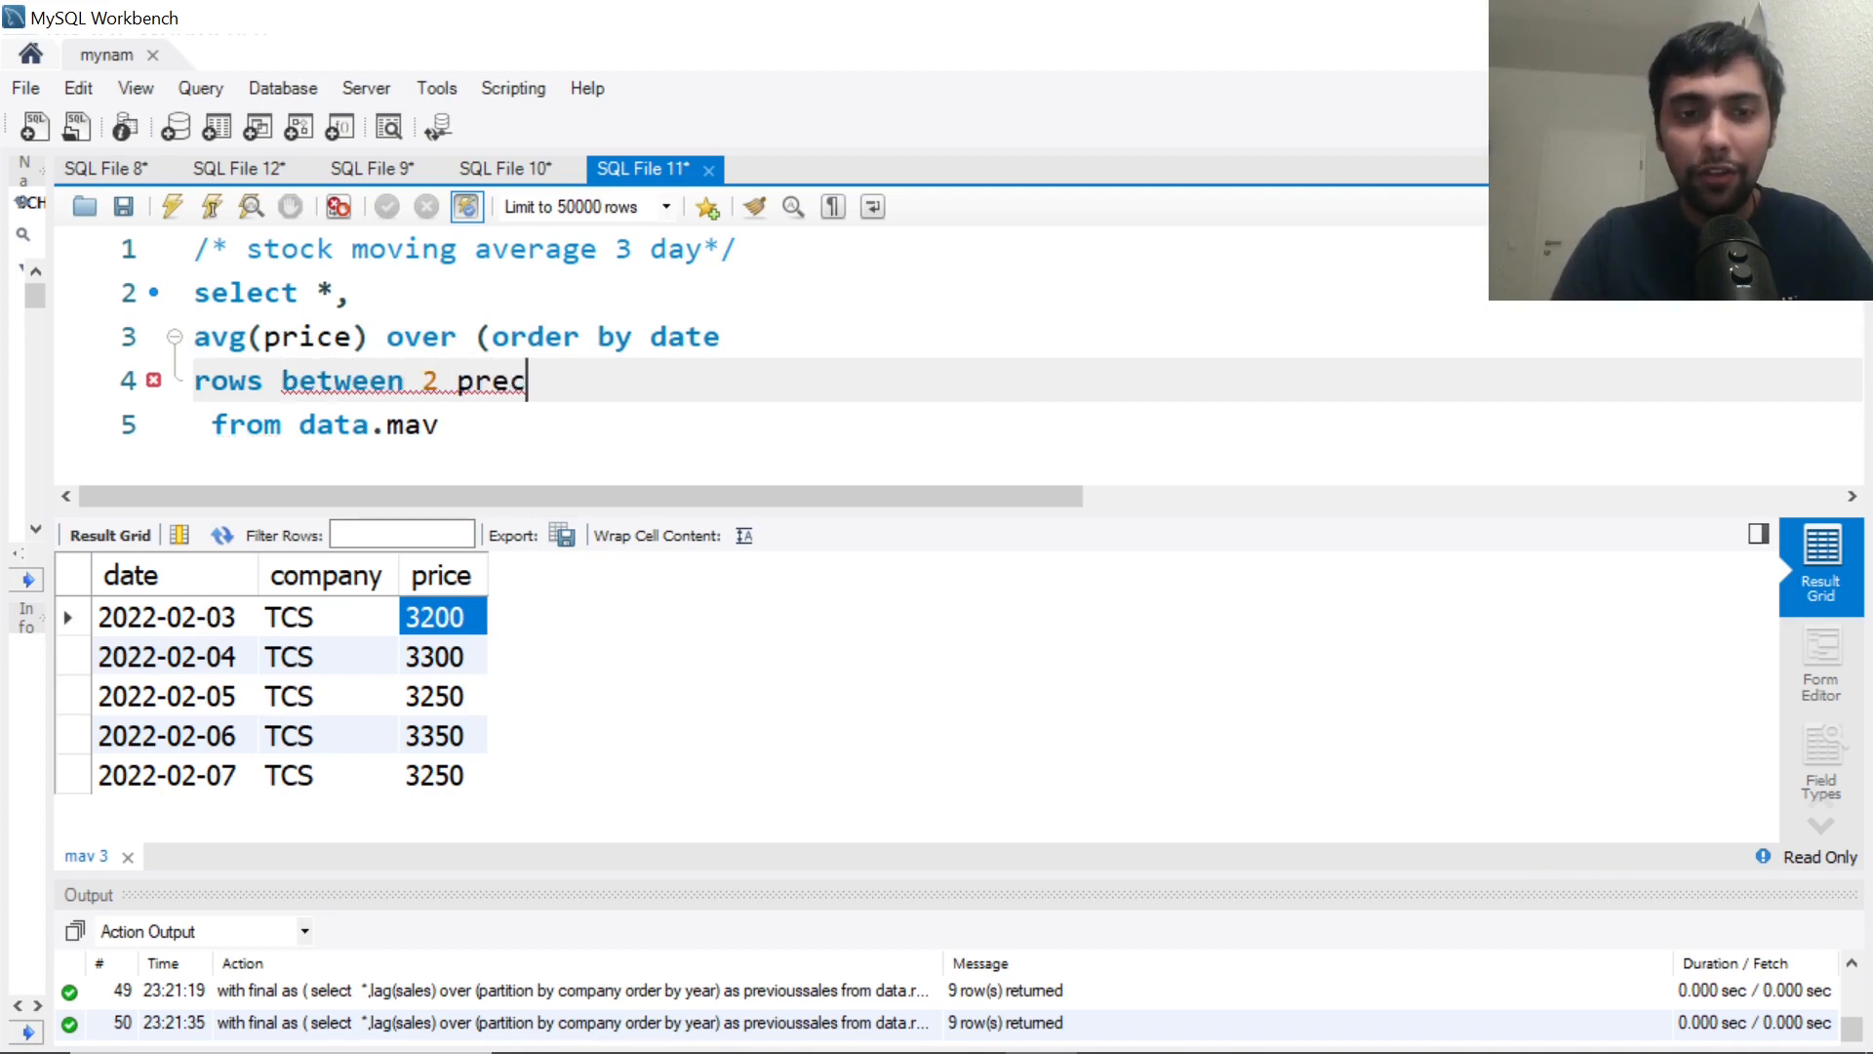
text(eding)
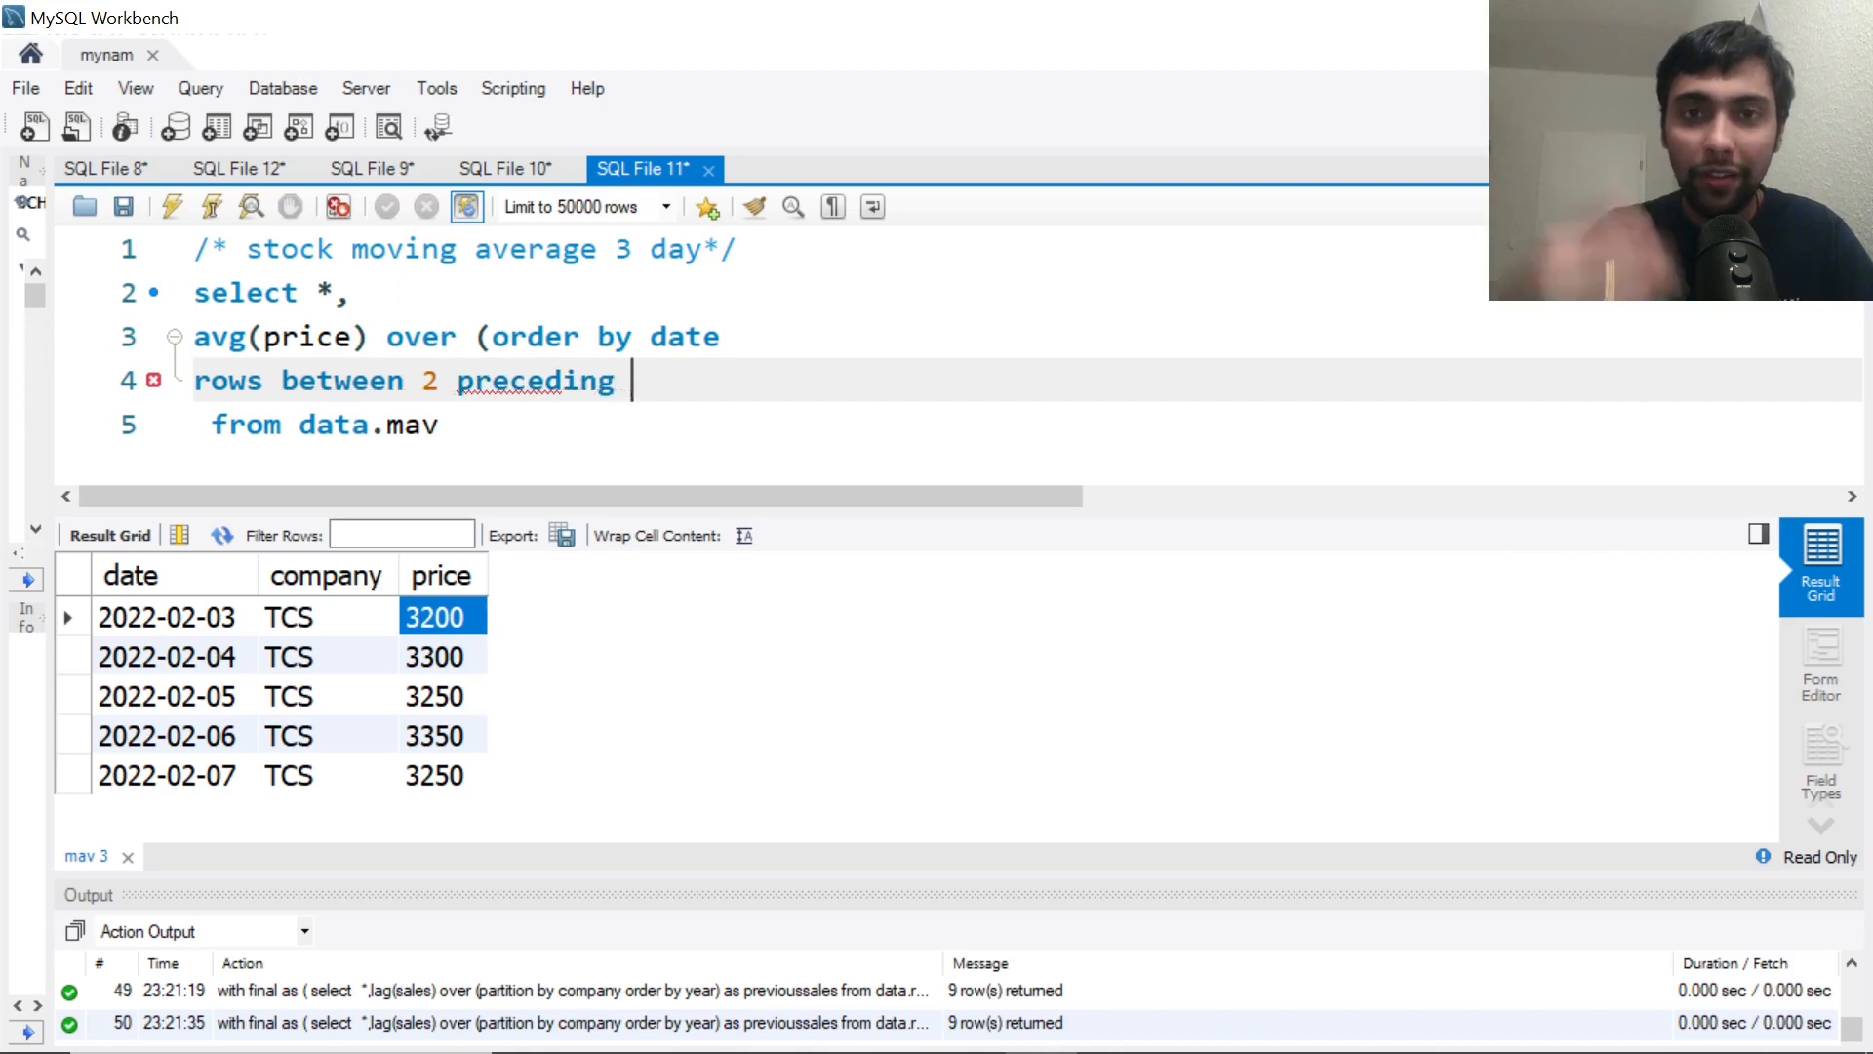
text(and current ro)
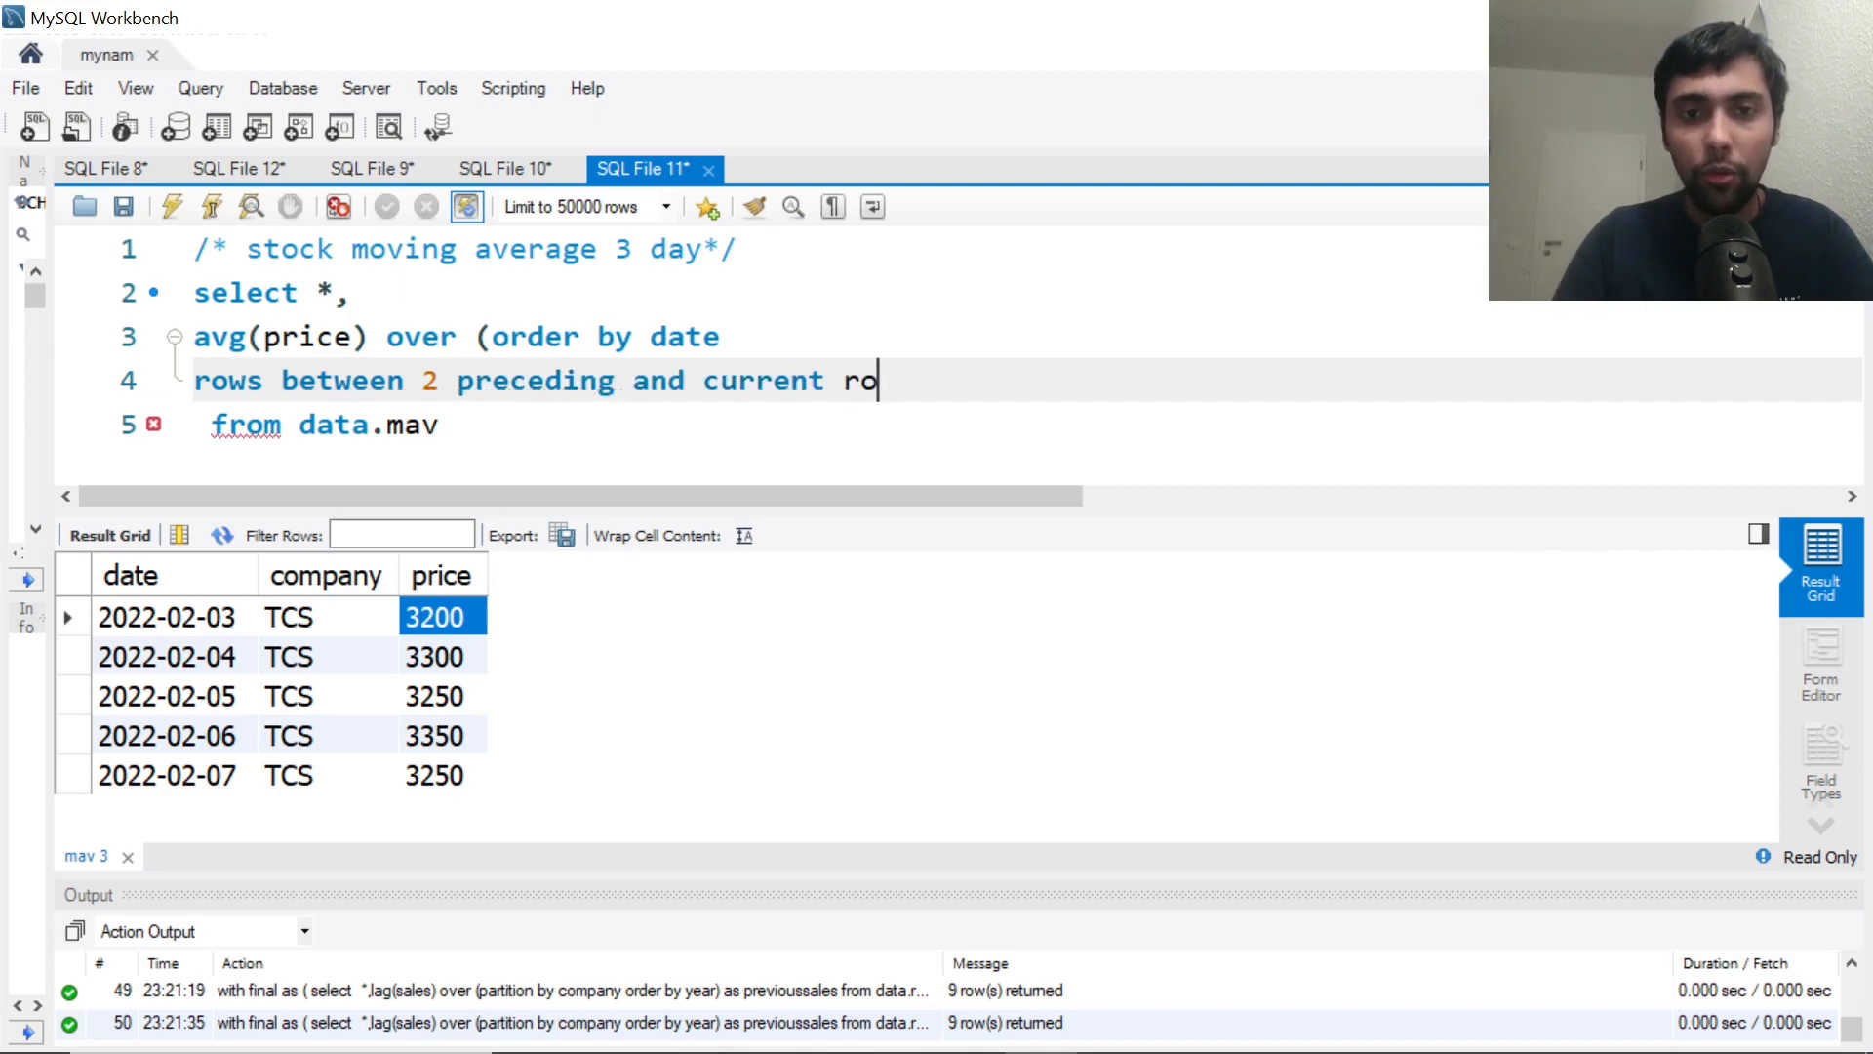
text(w) as mo)
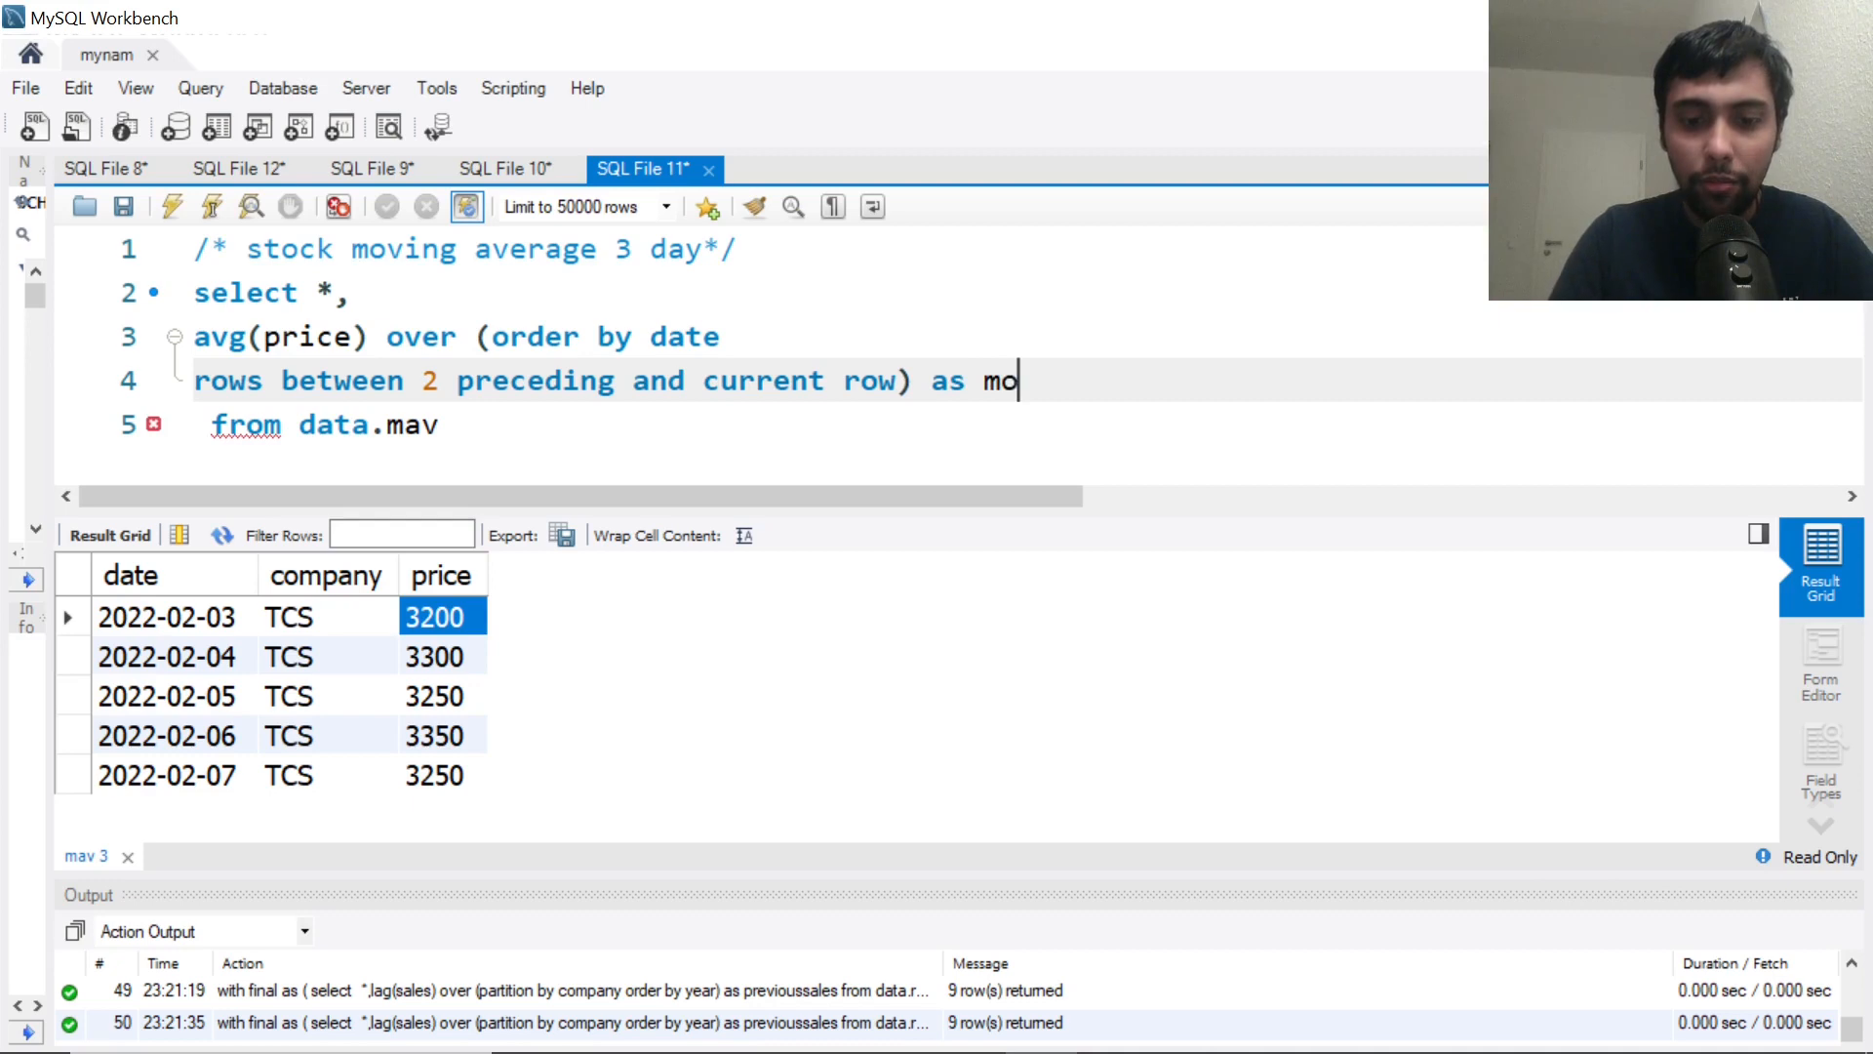
text(ving3averag)
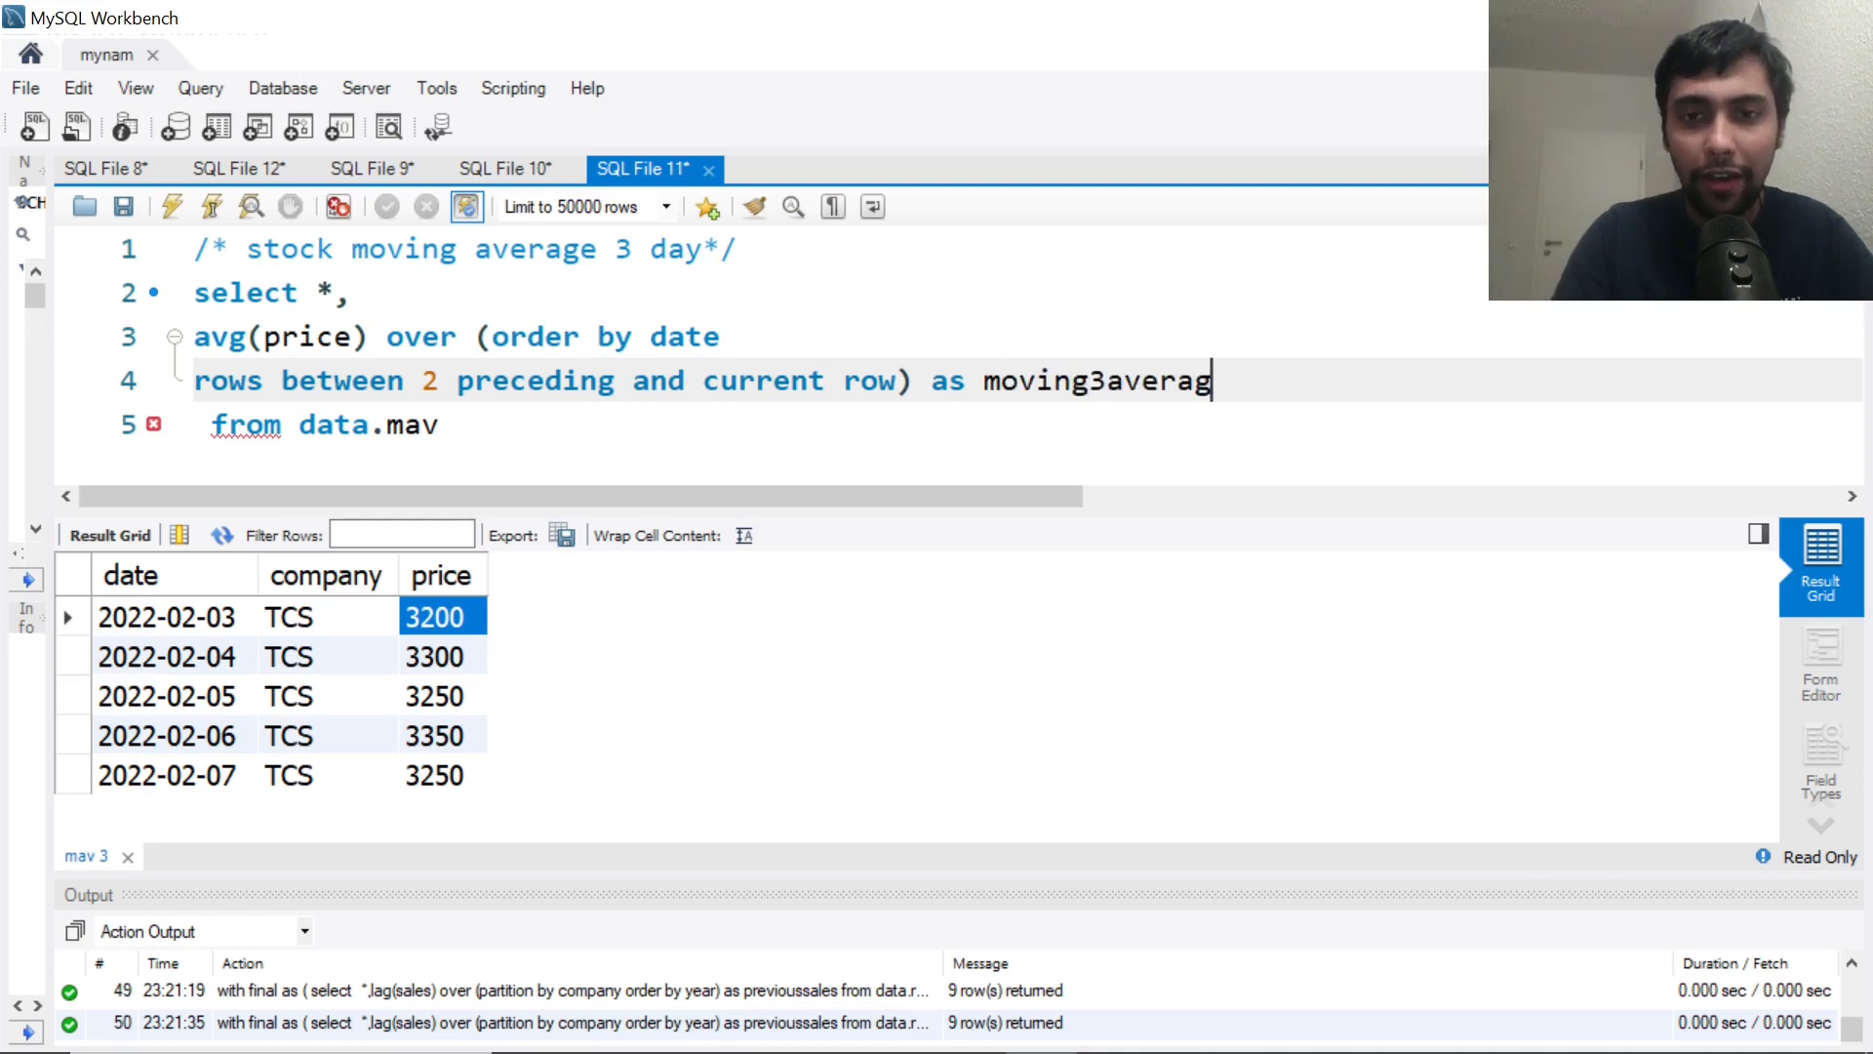
text(e)
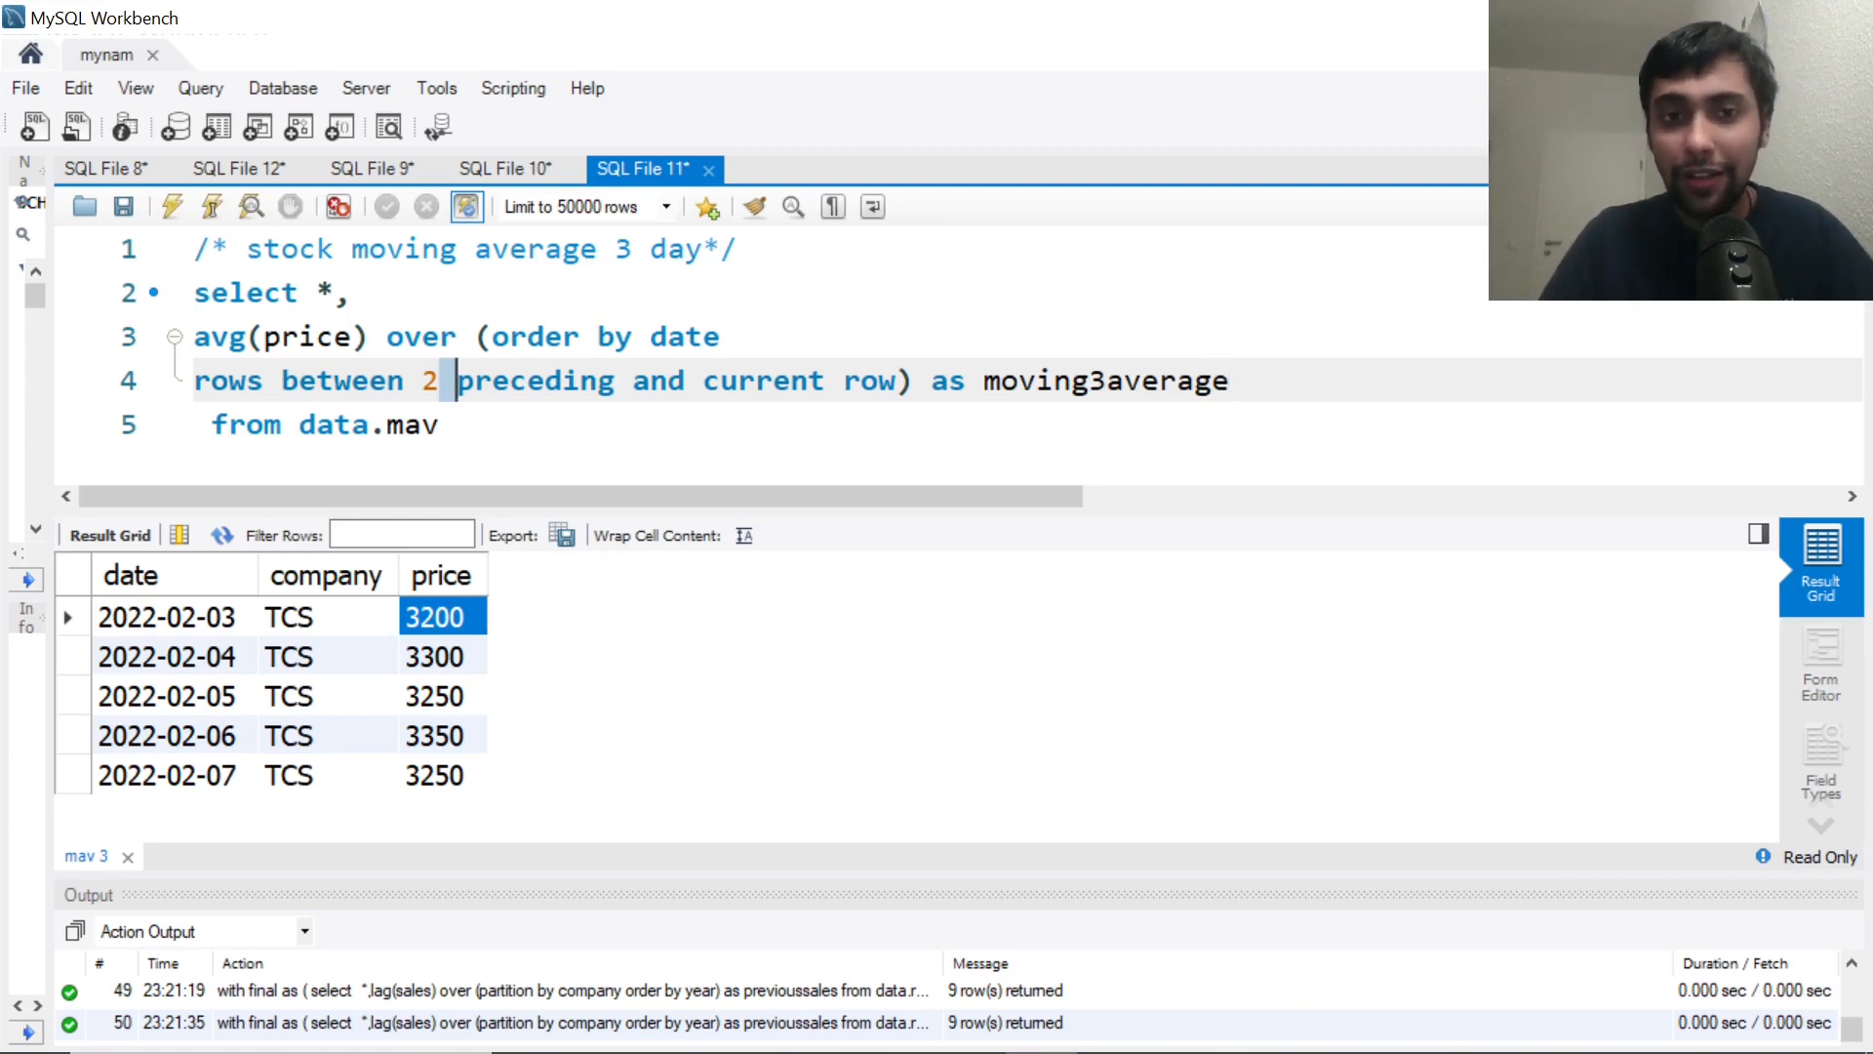
Run the query and verify the first two averages 3200.0000 and 3250.0000 against their prices
click(171, 207)
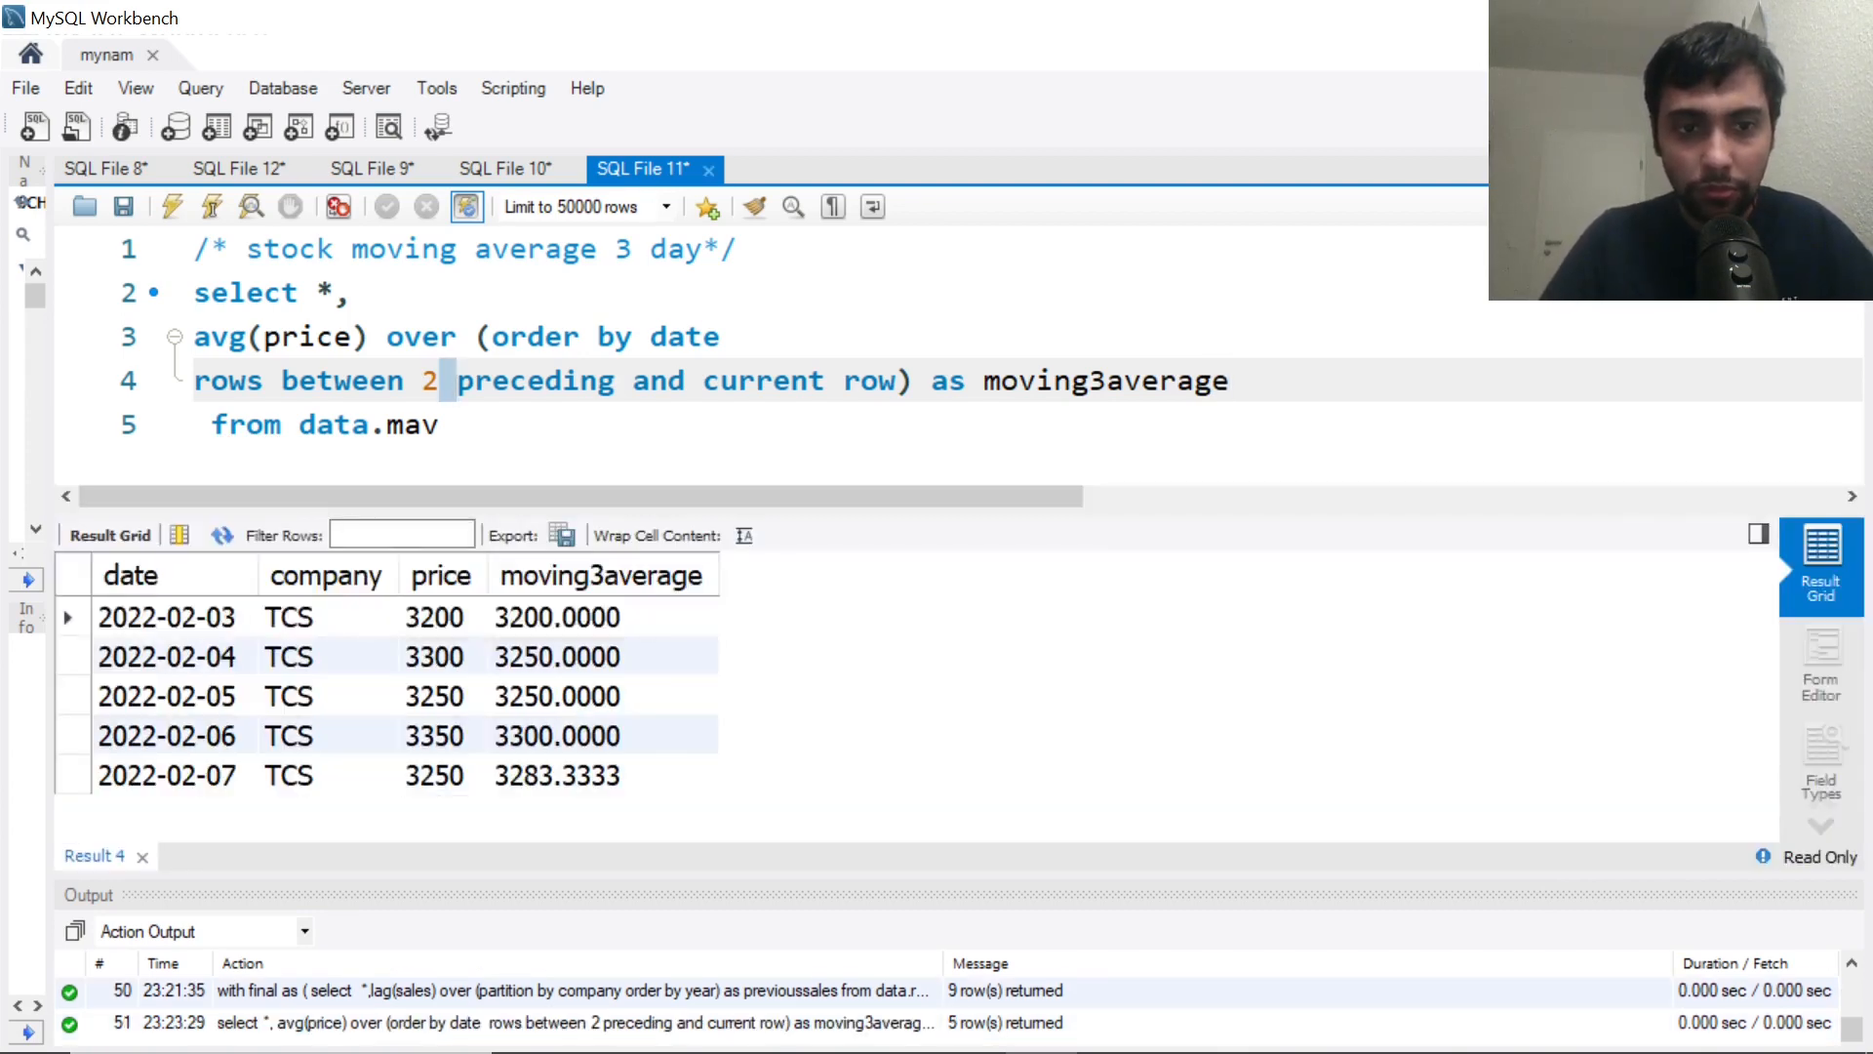
click(326, 617)
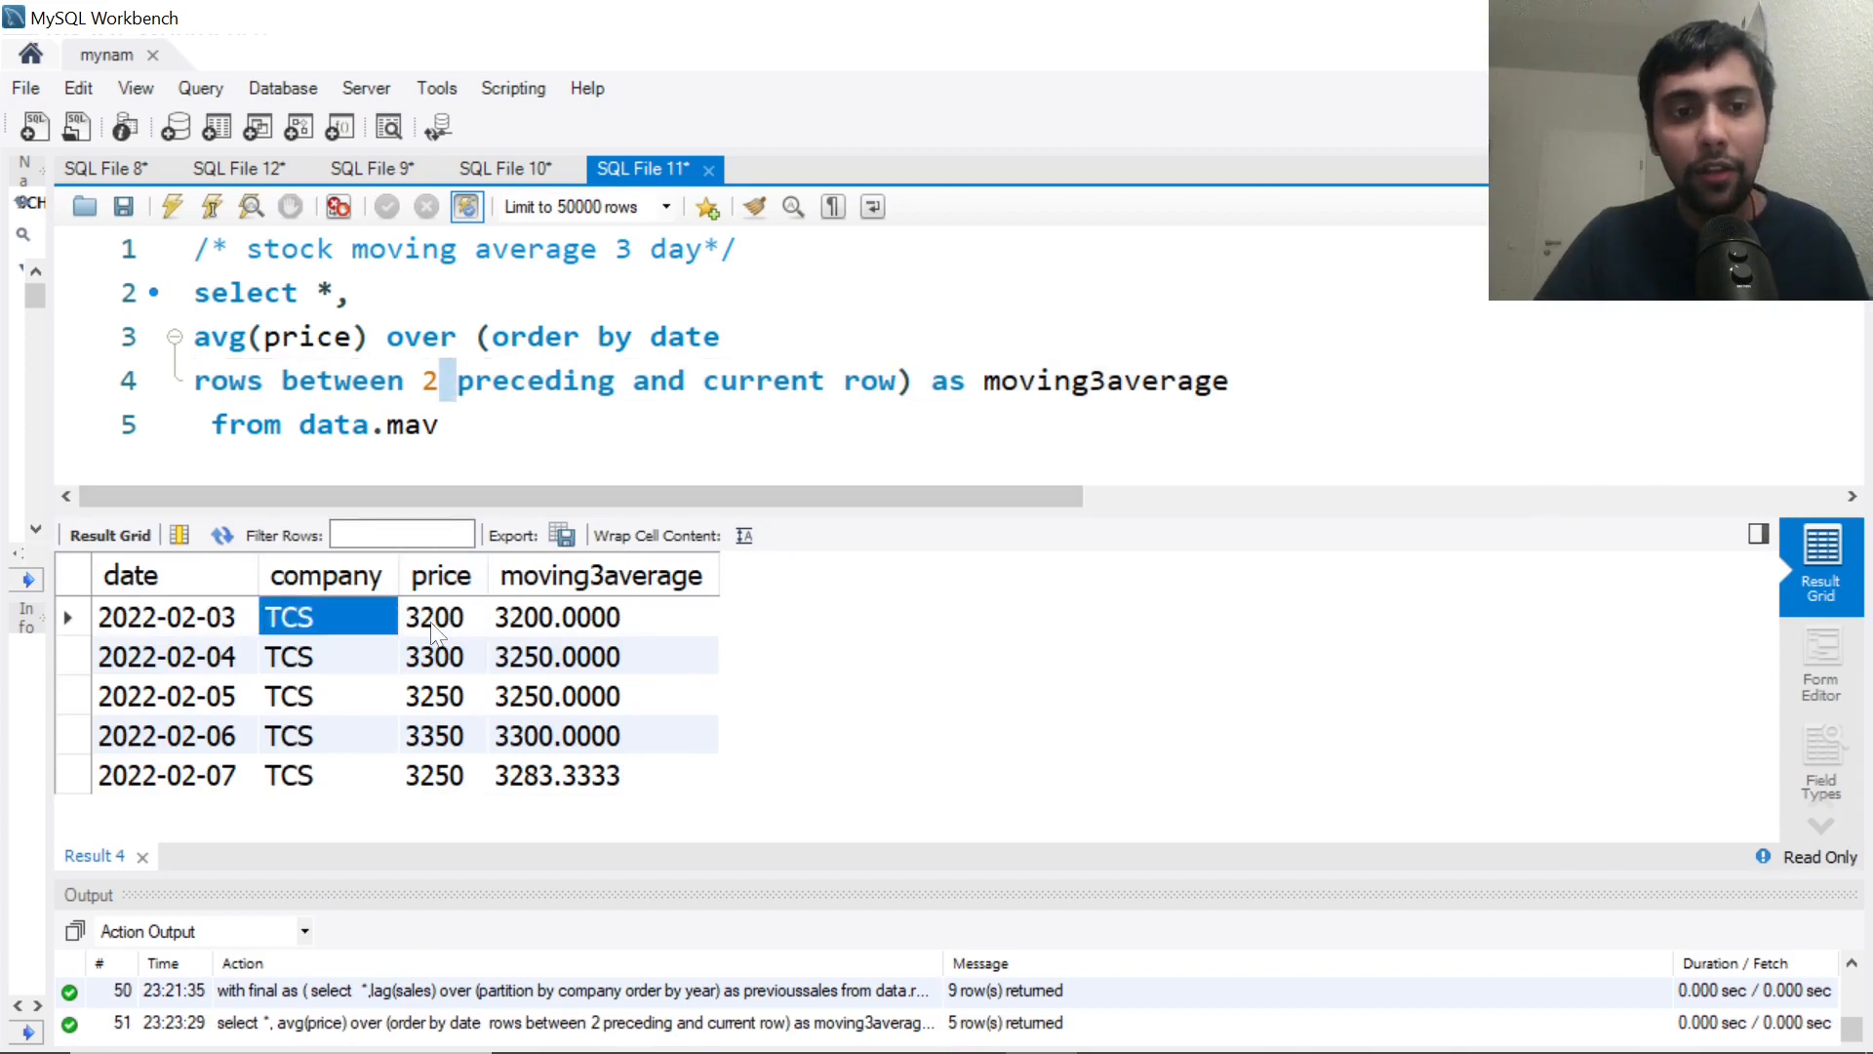
click(556, 616)
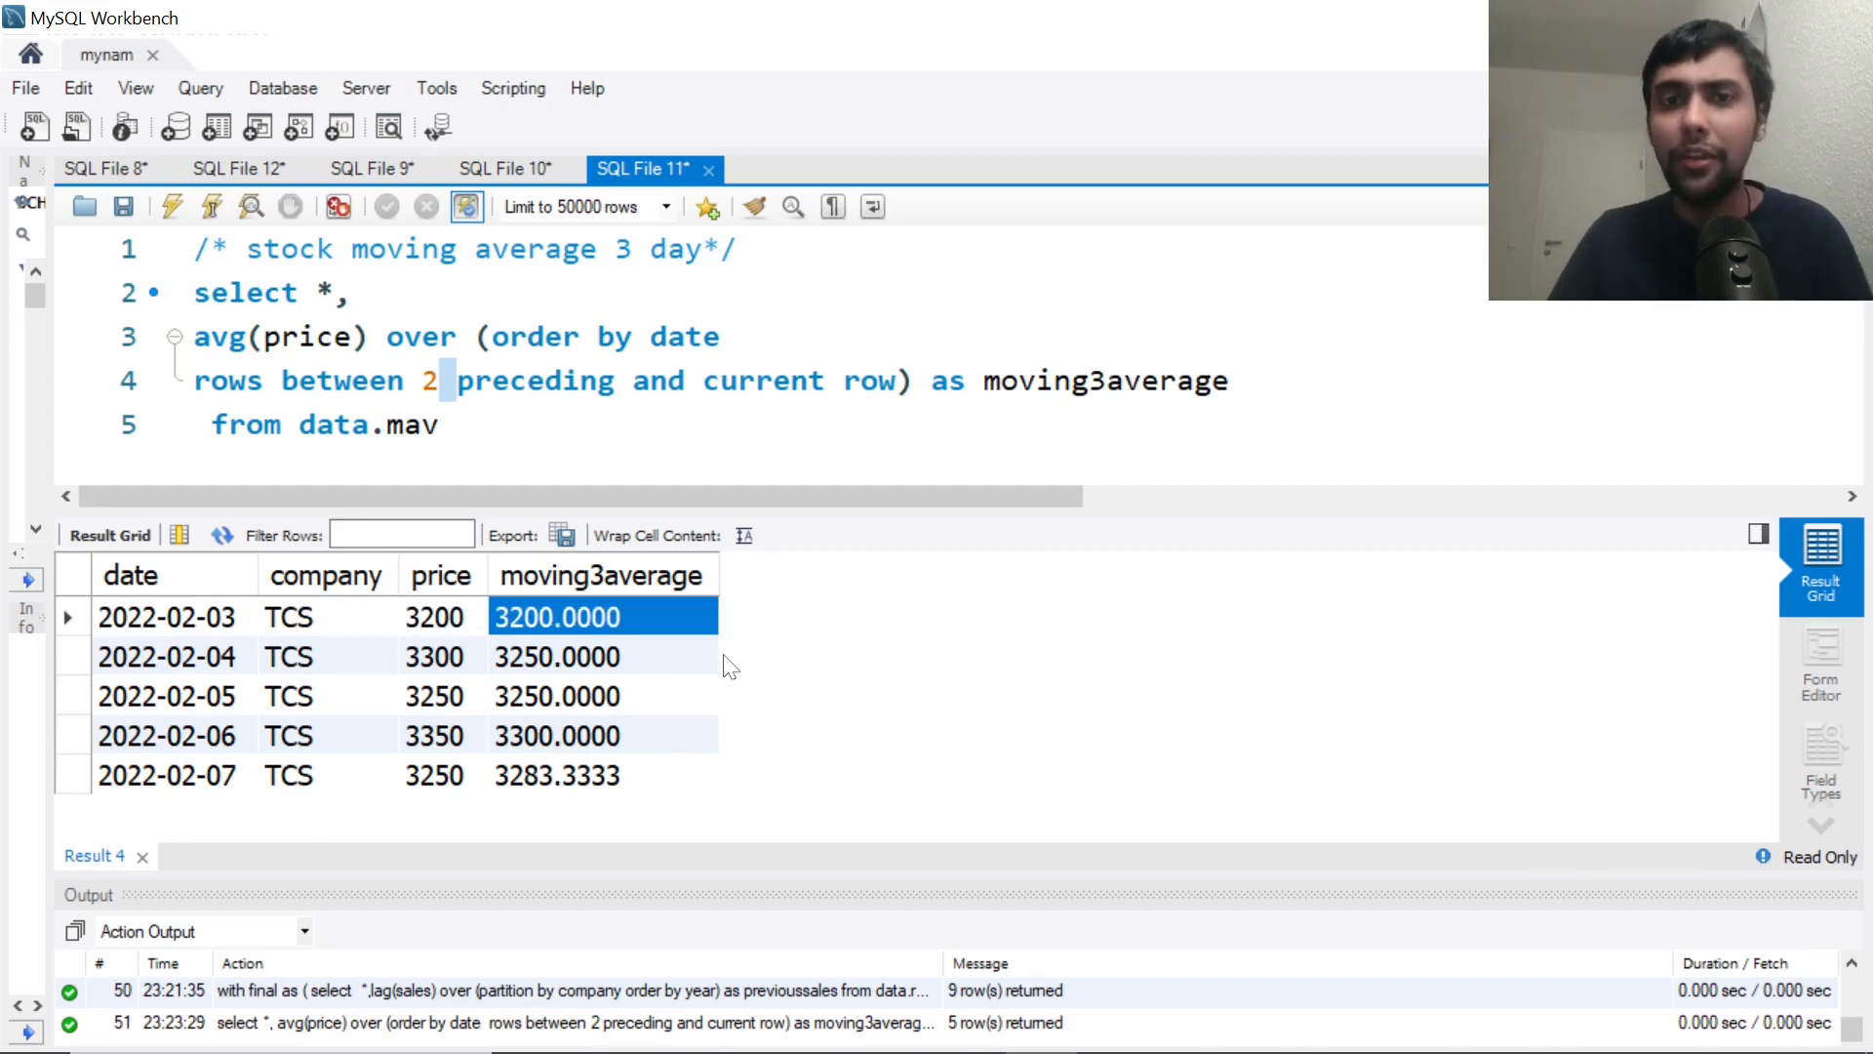
click(437, 656)
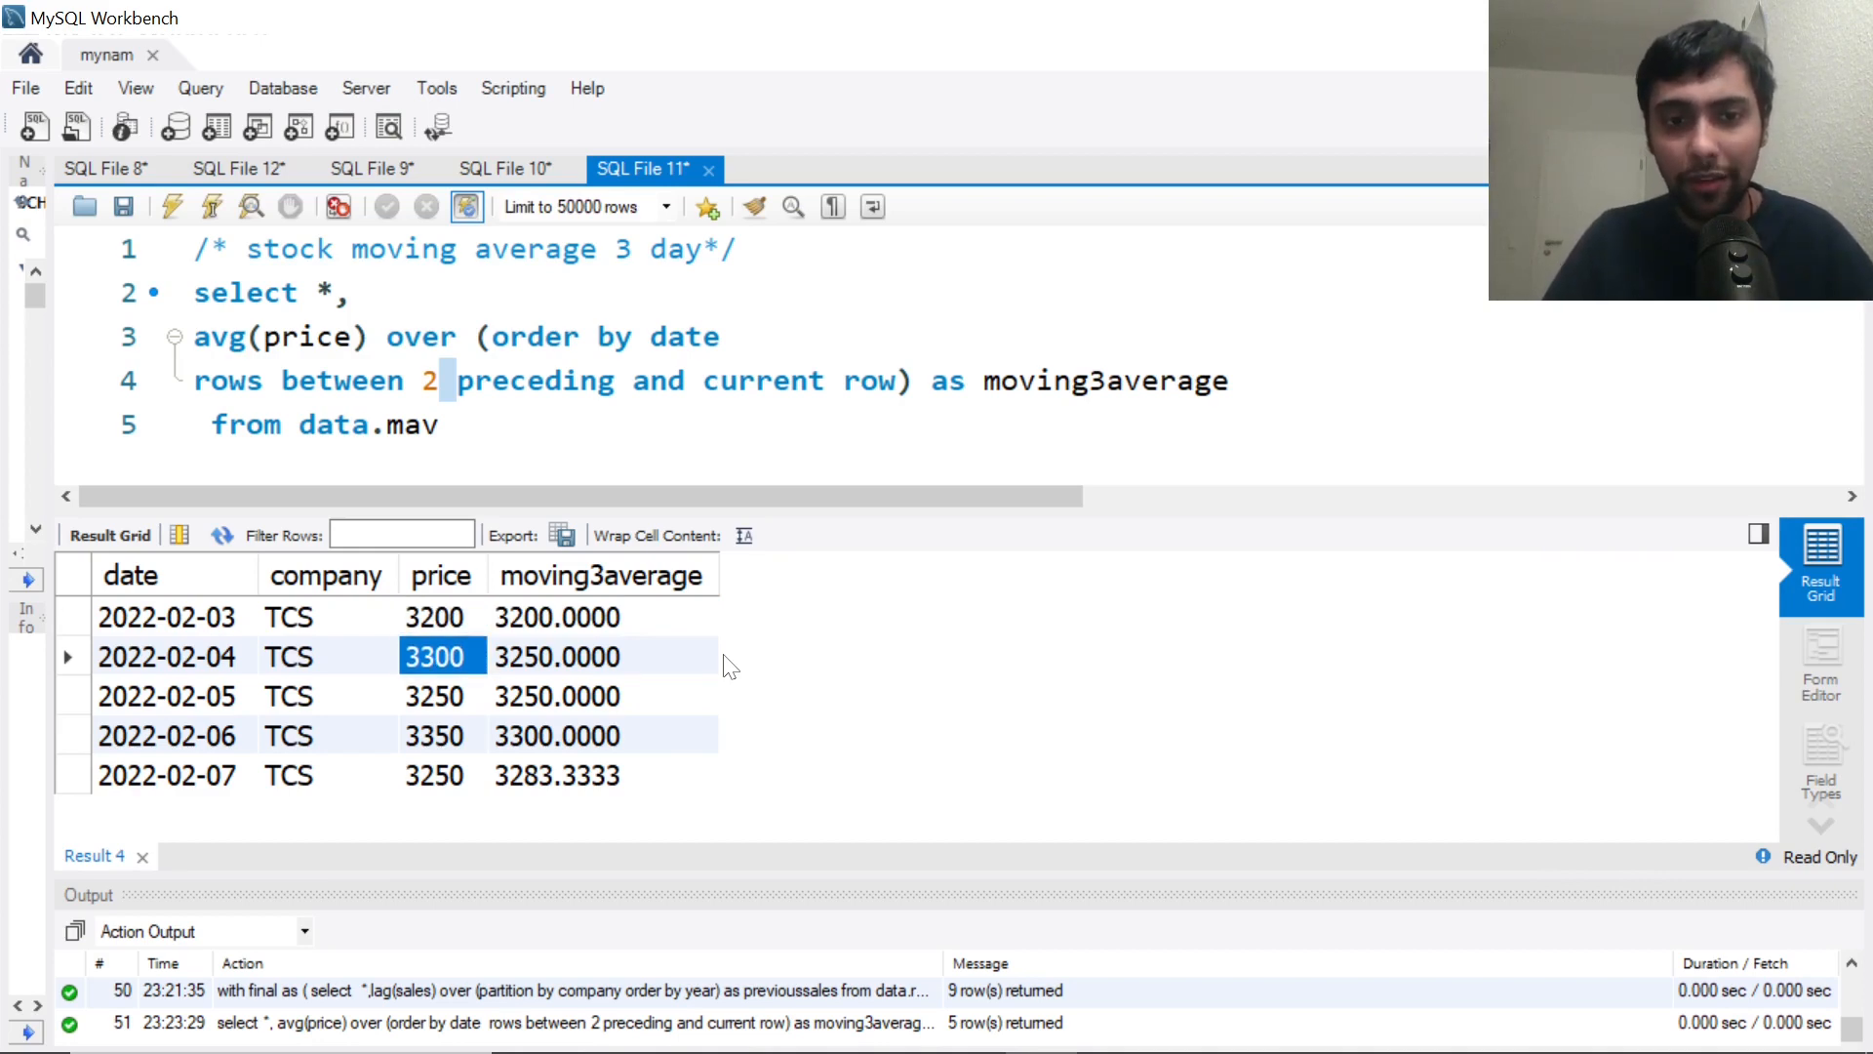
click(435, 616)
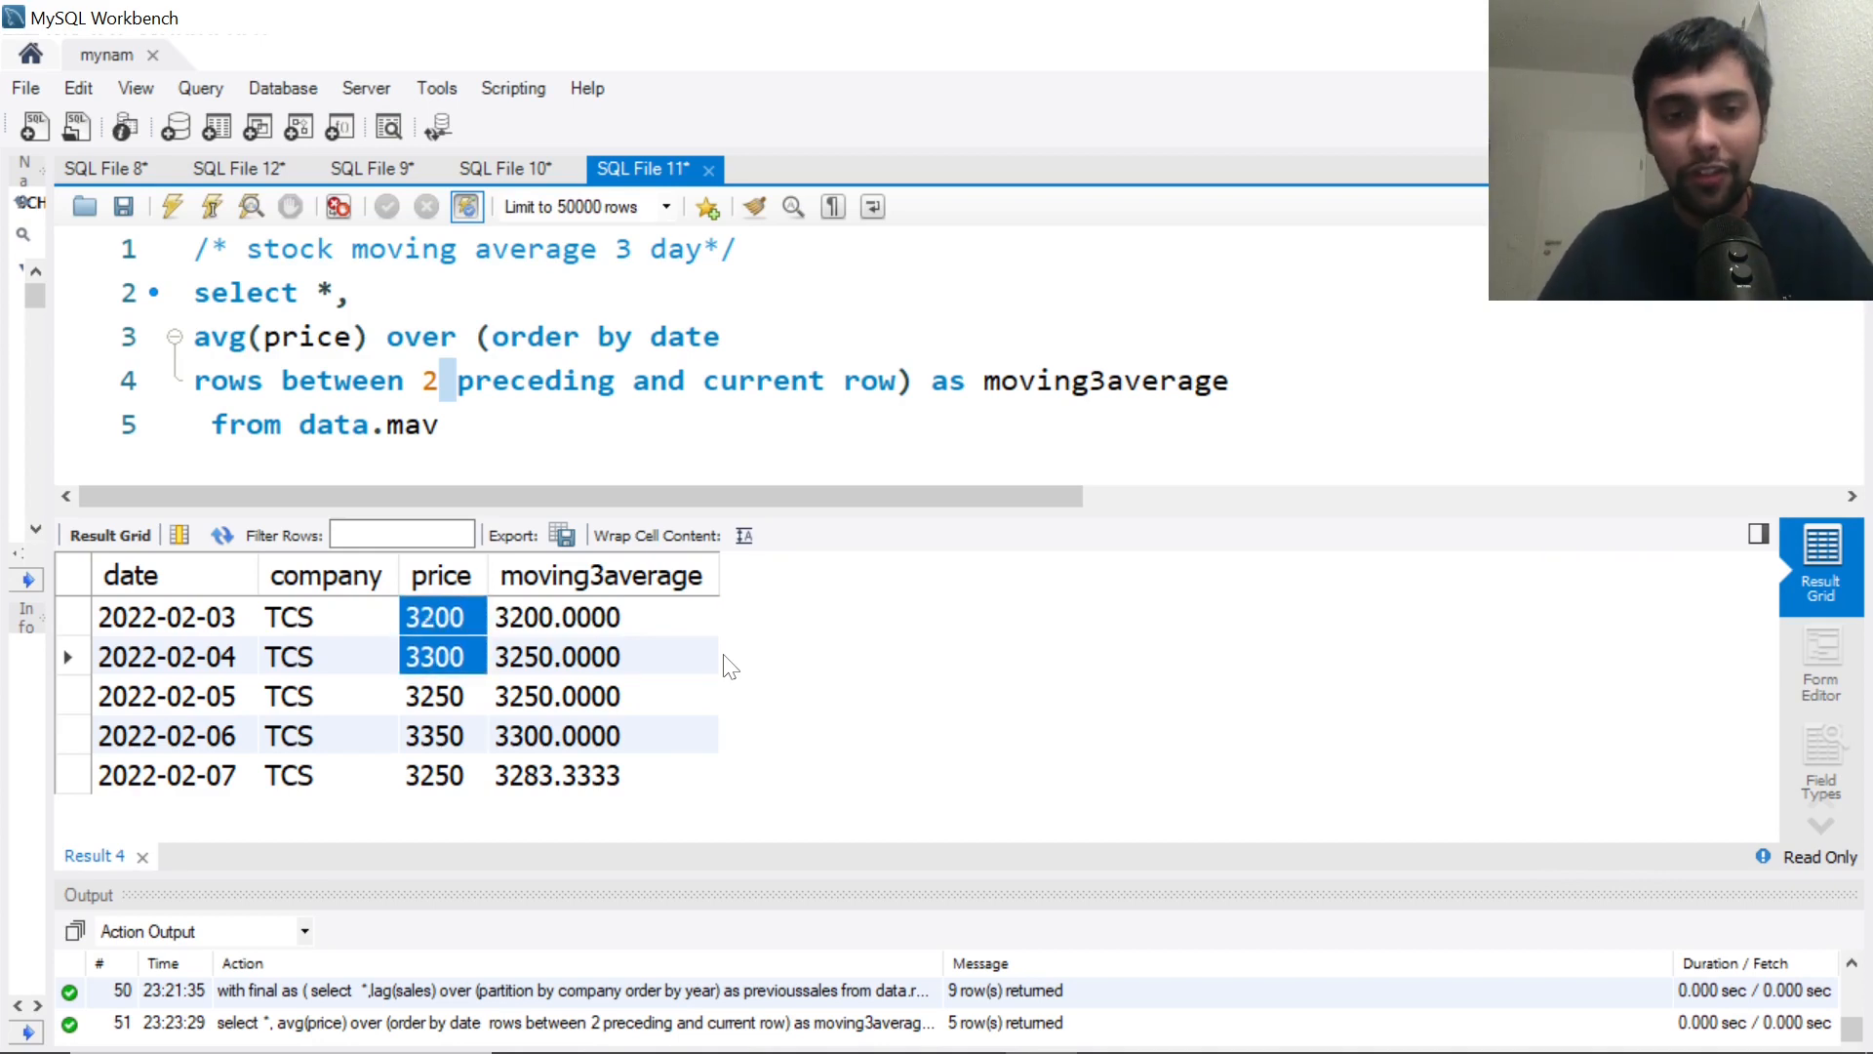
click(603, 656)
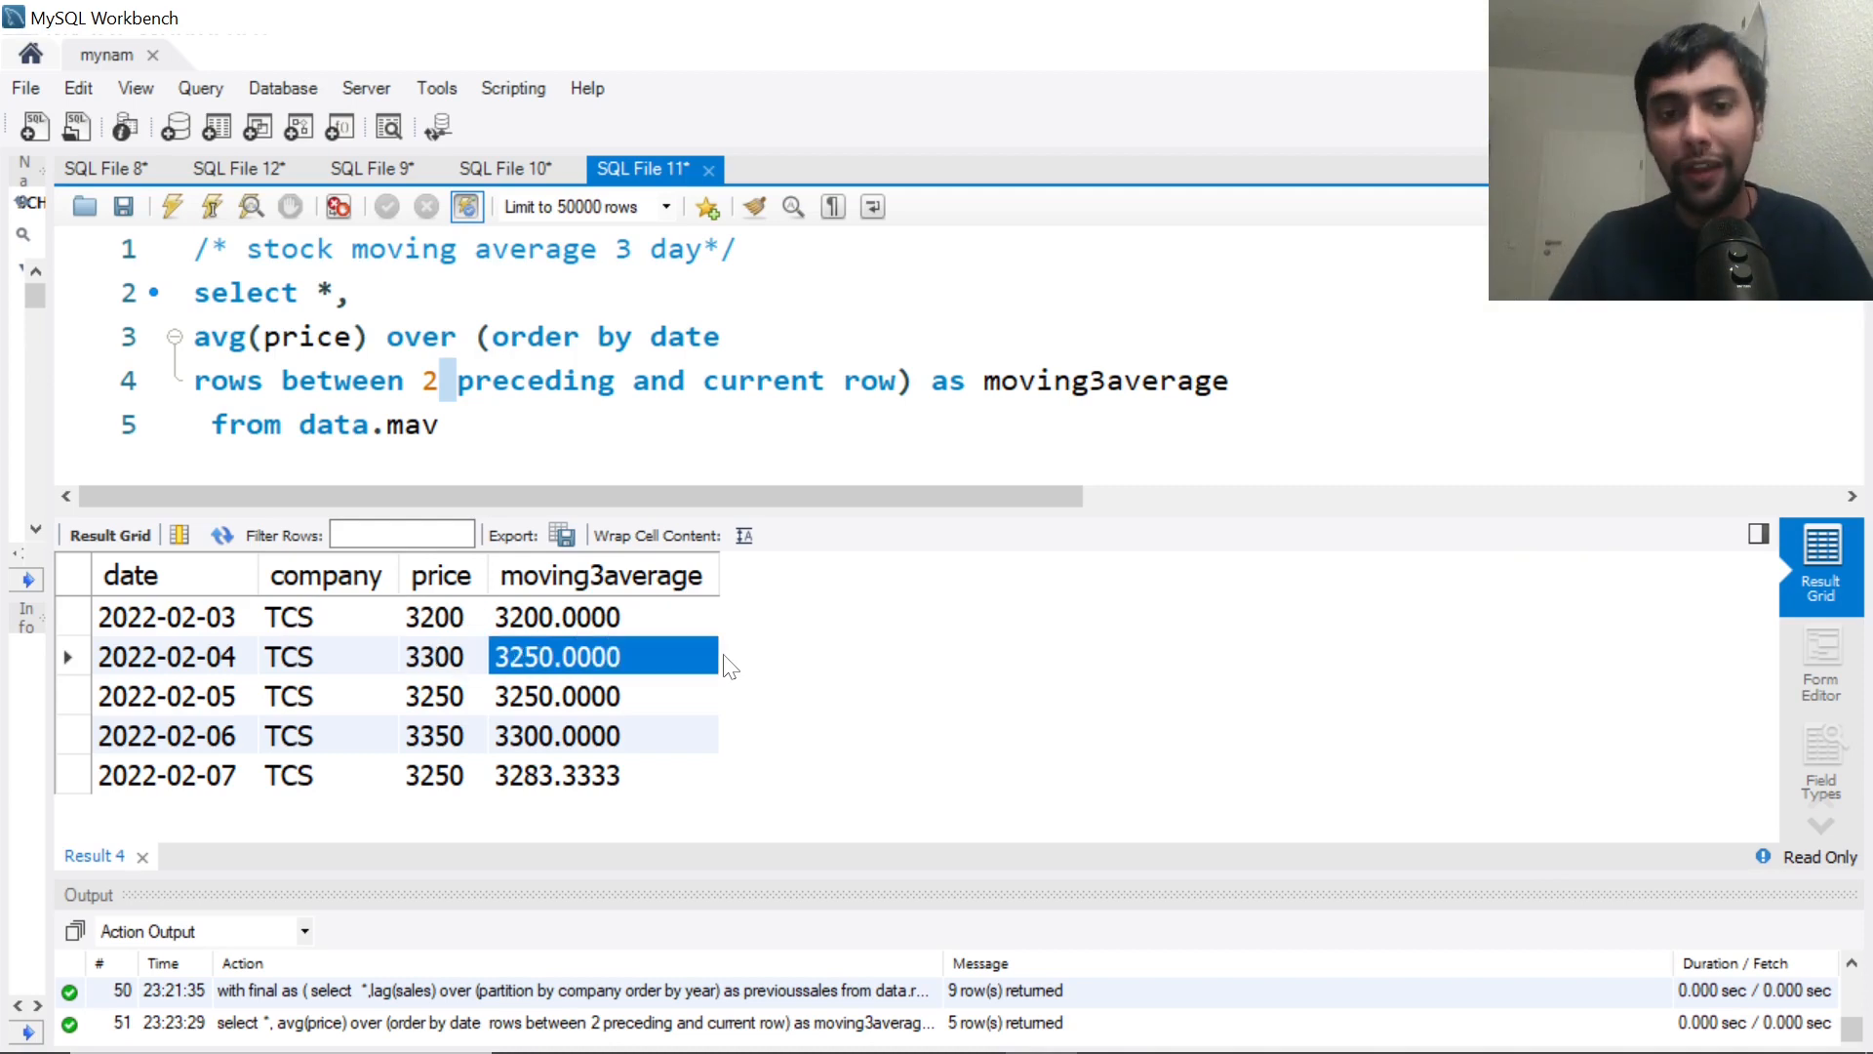
Verify the third and fourth days' averages 3250.0000 and 3300.0000 against their three prices
click(435, 695)
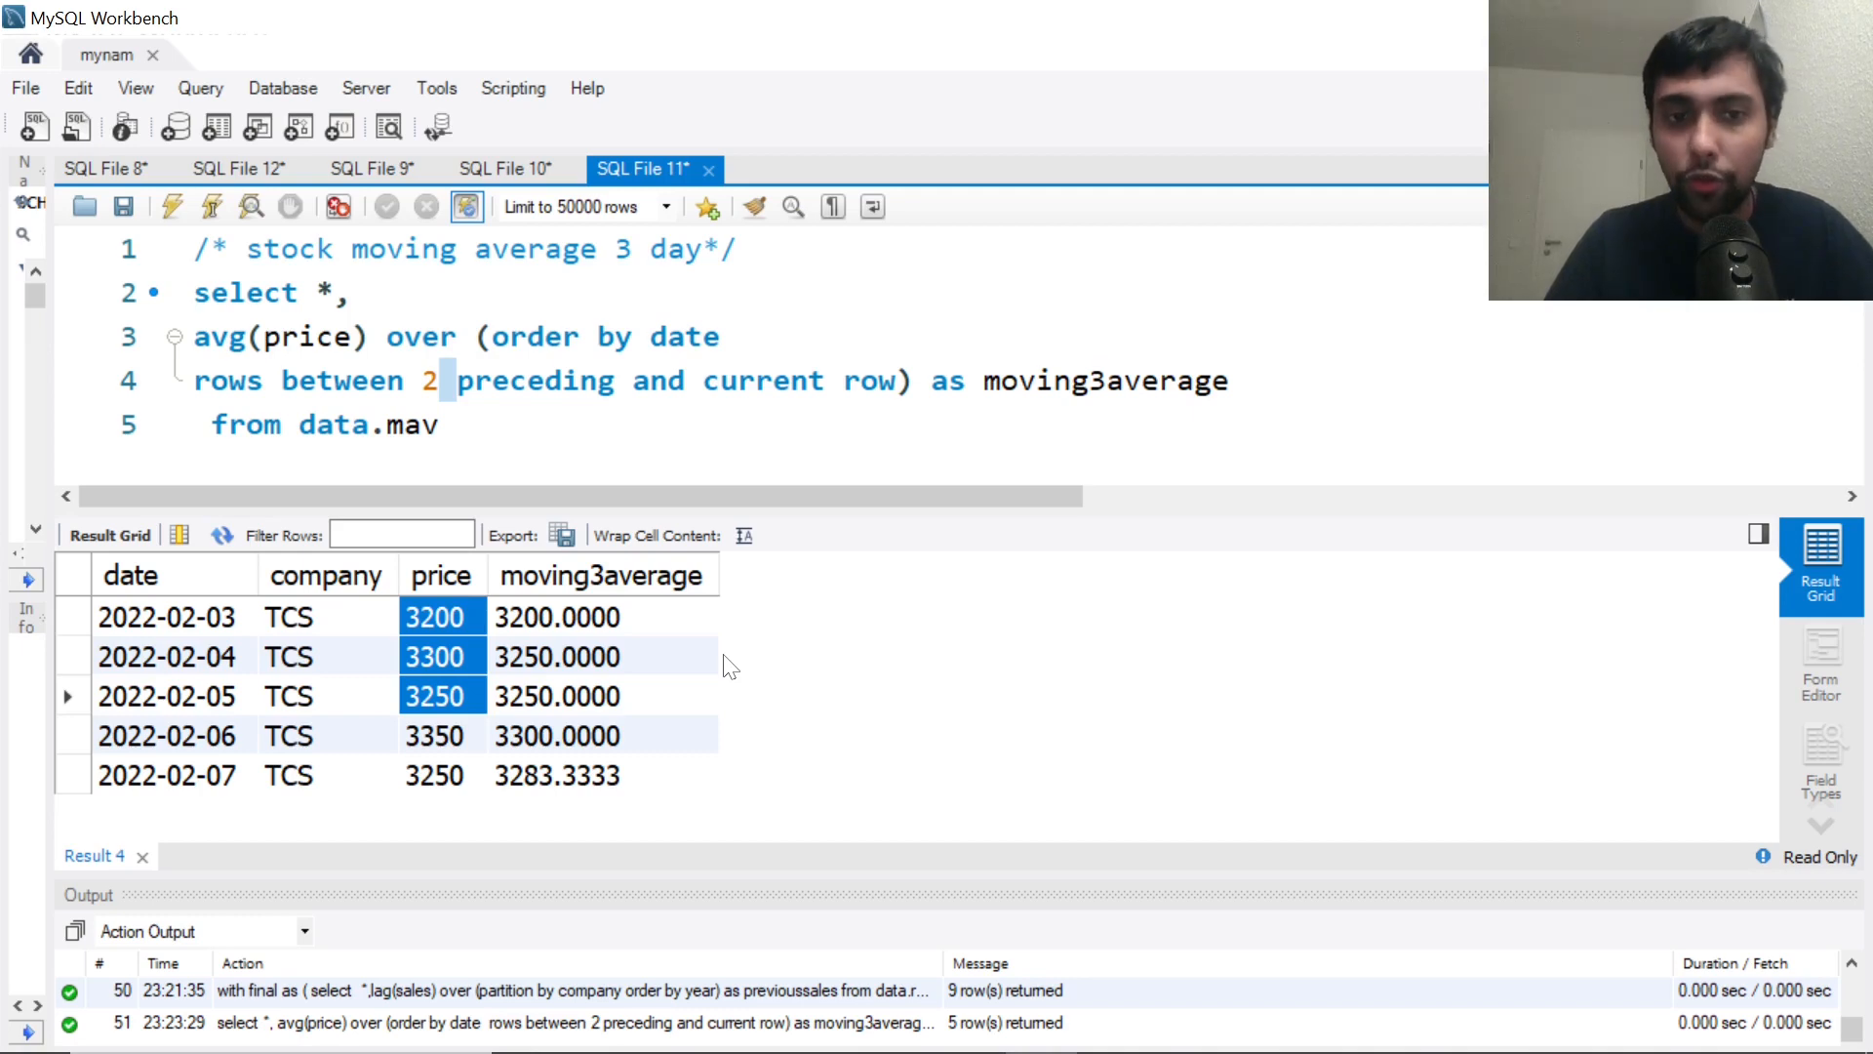
click(603, 695)
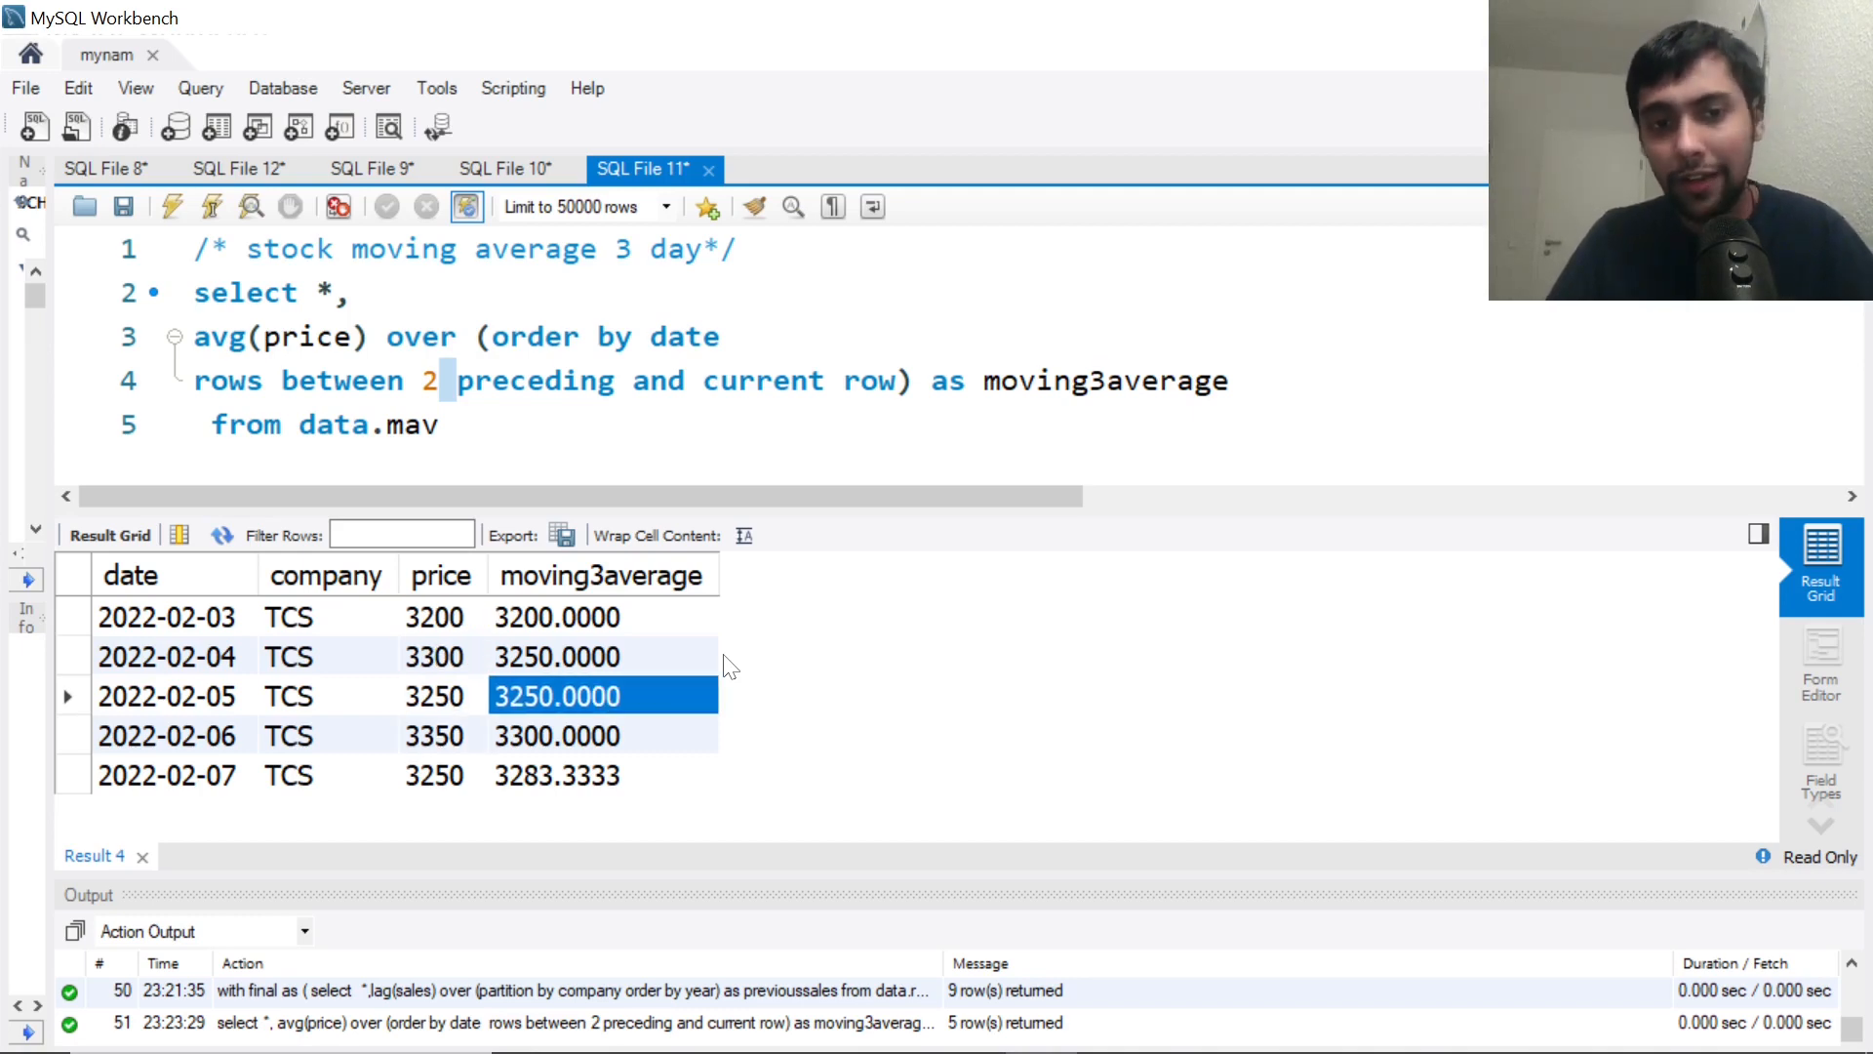
click(437, 735)
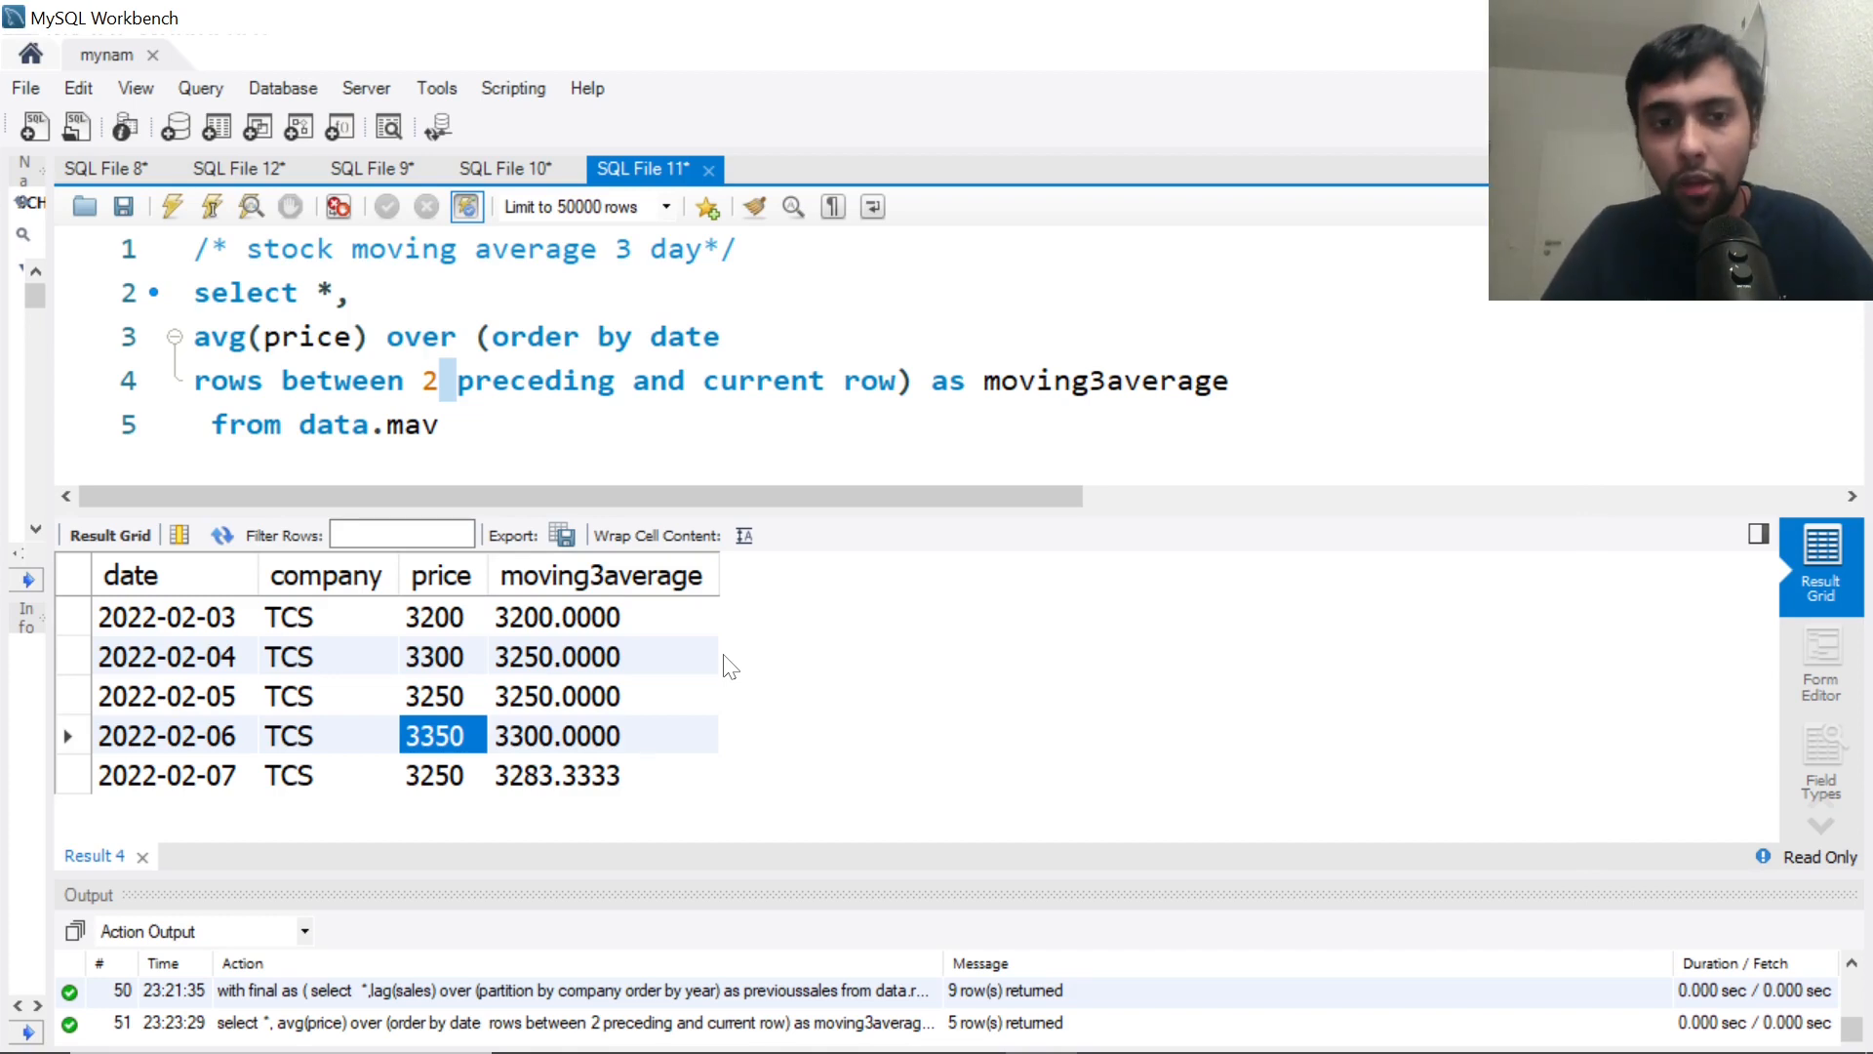
click(437, 655)
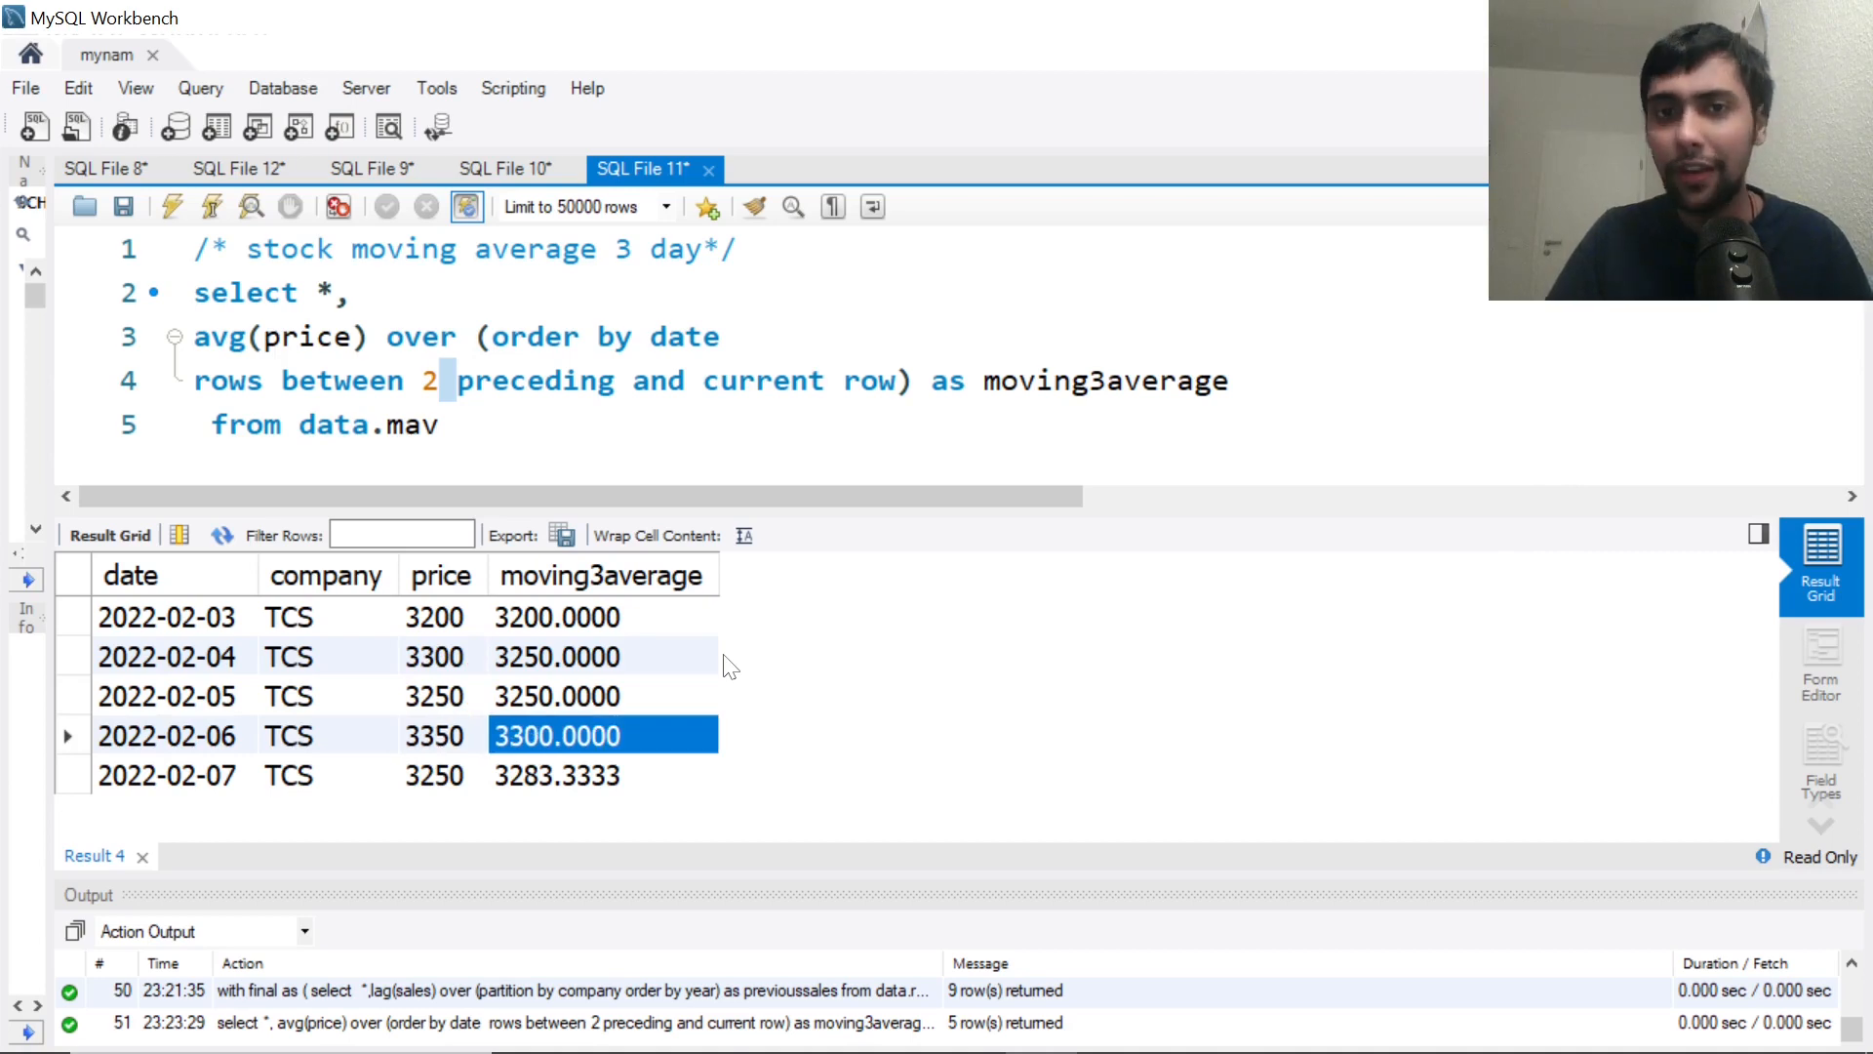
Verify the last day's average 3283.3333 against the final three prices
click(435, 775)
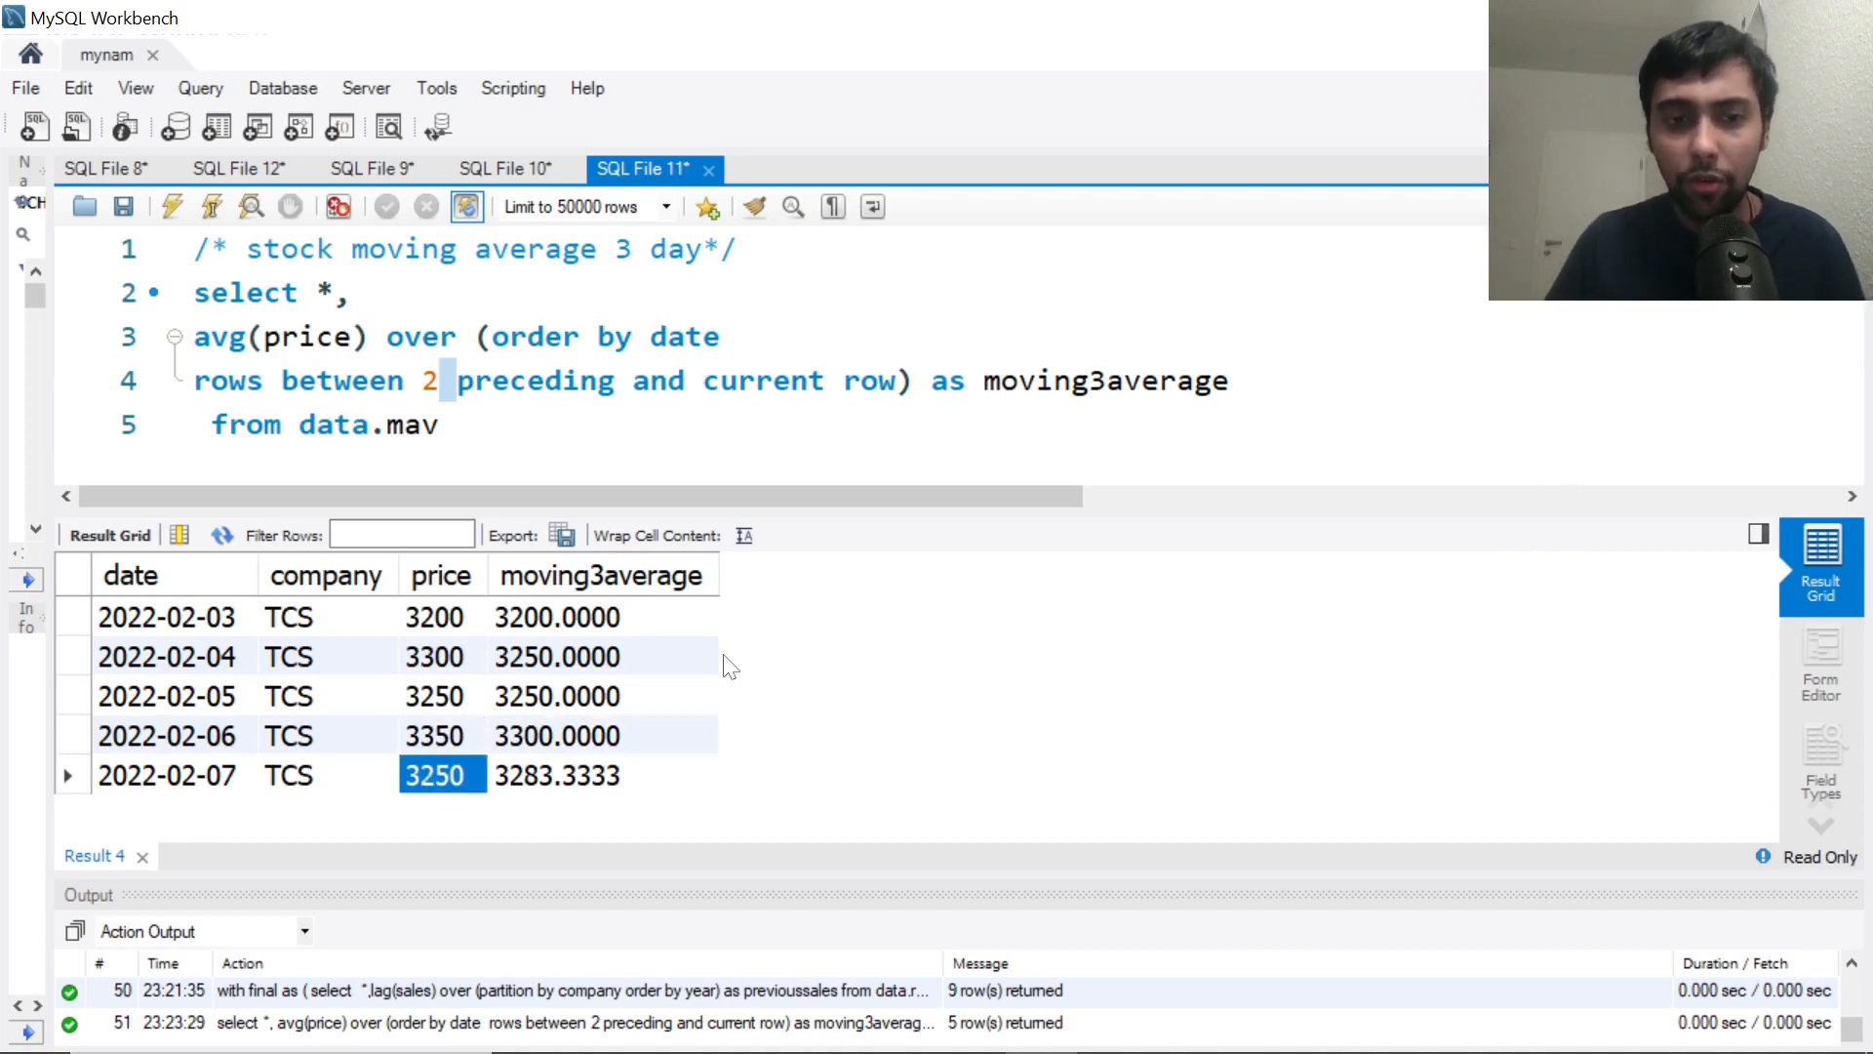
click(441, 695)
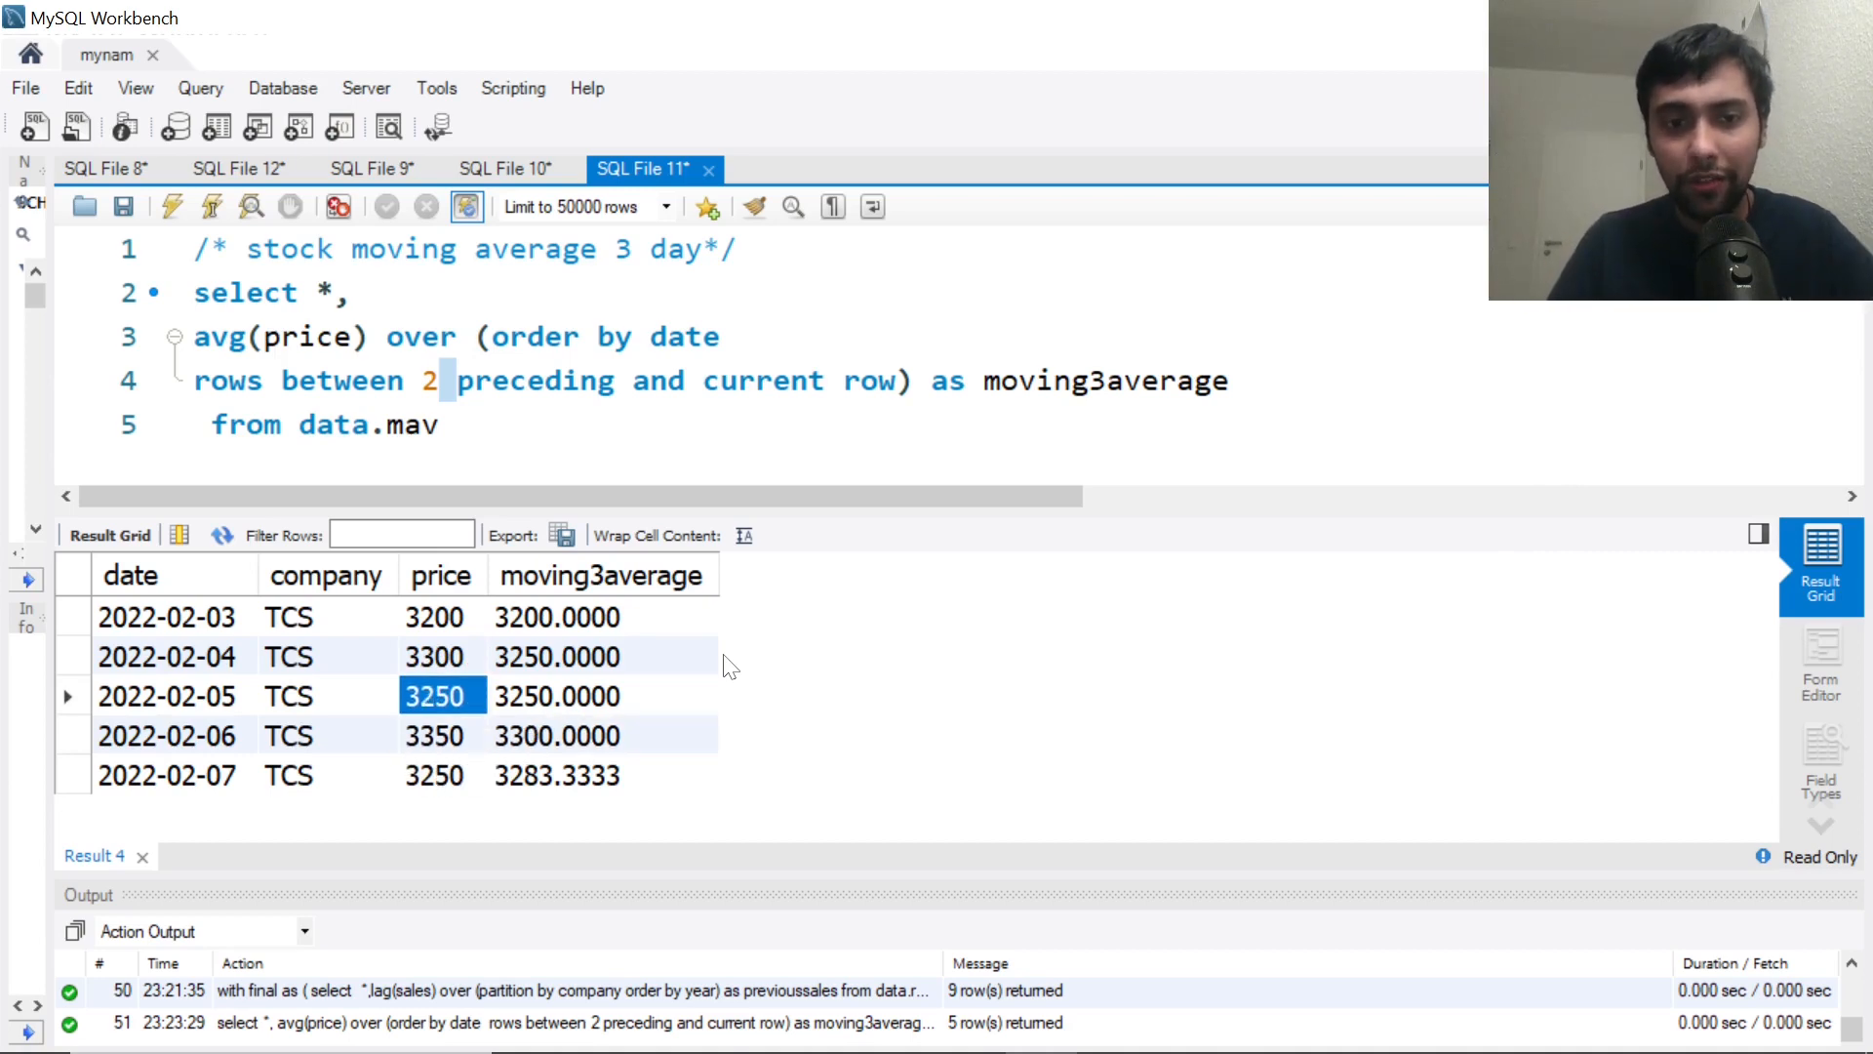
click(441, 775)
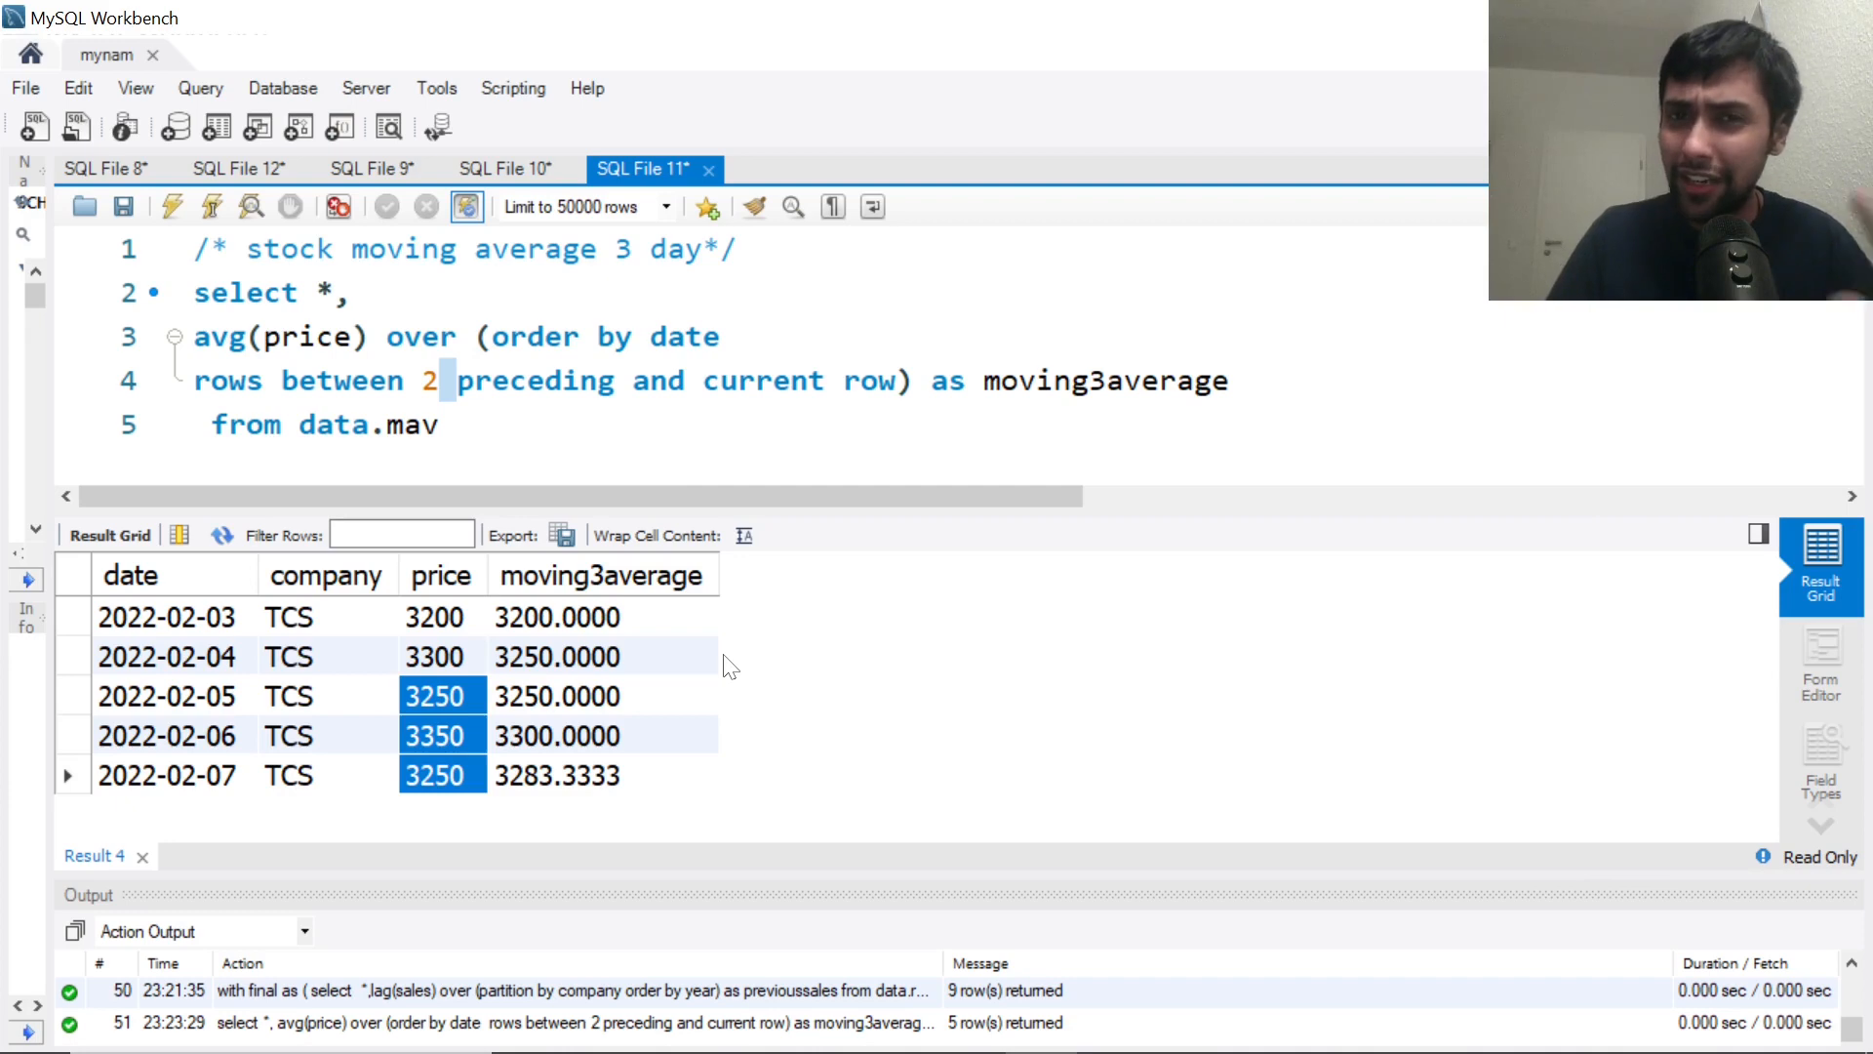
mouse_move(619, 786)
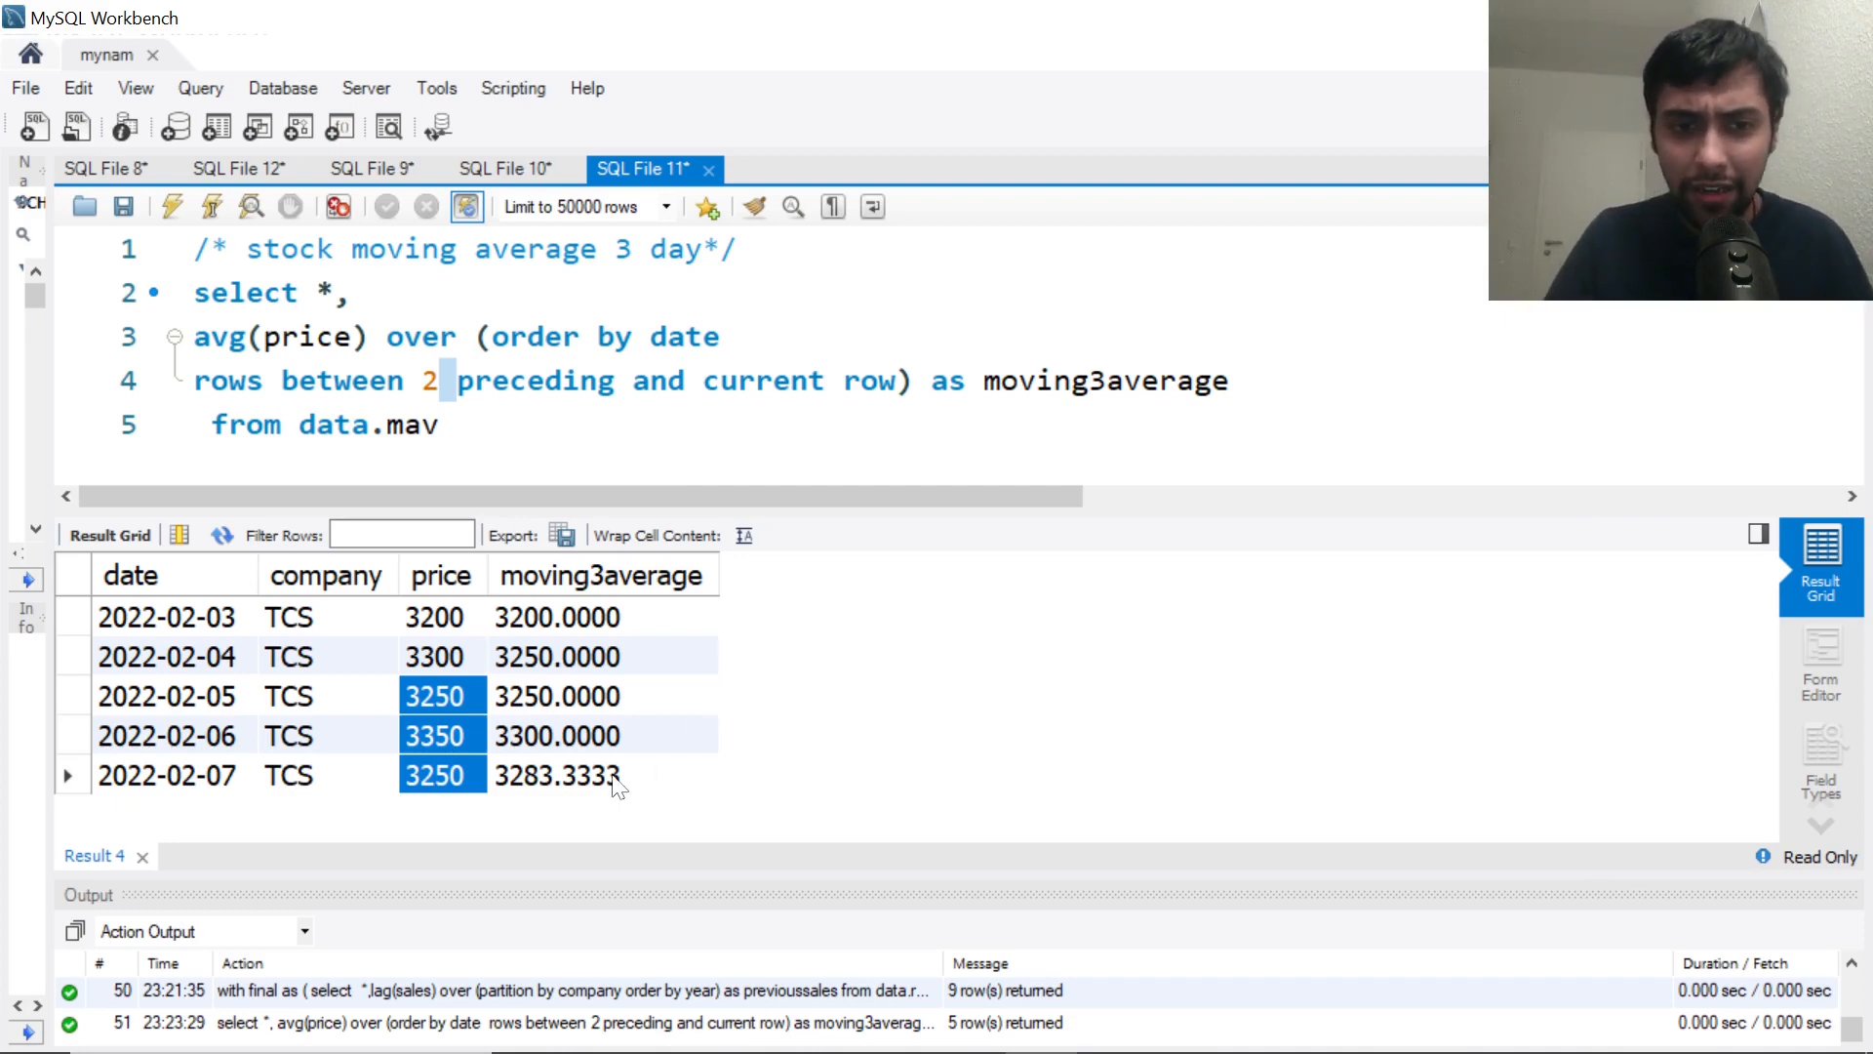
click(603, 775)
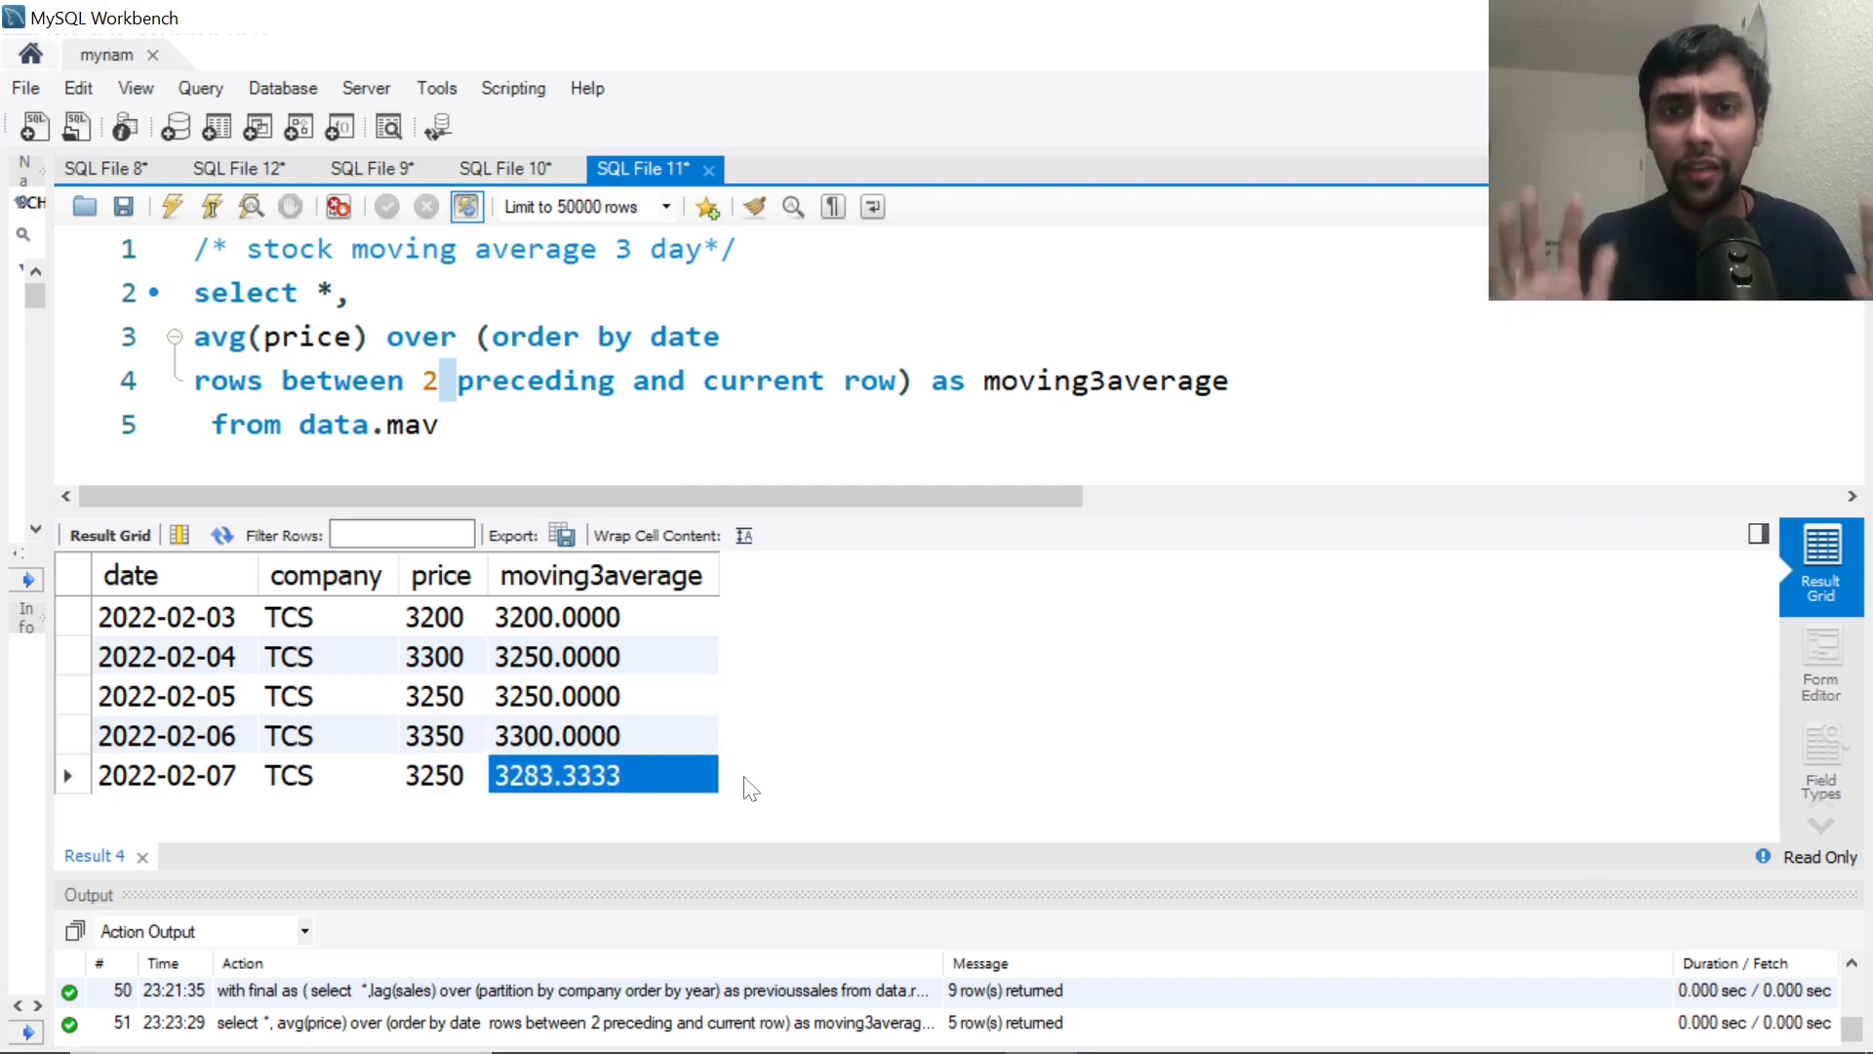